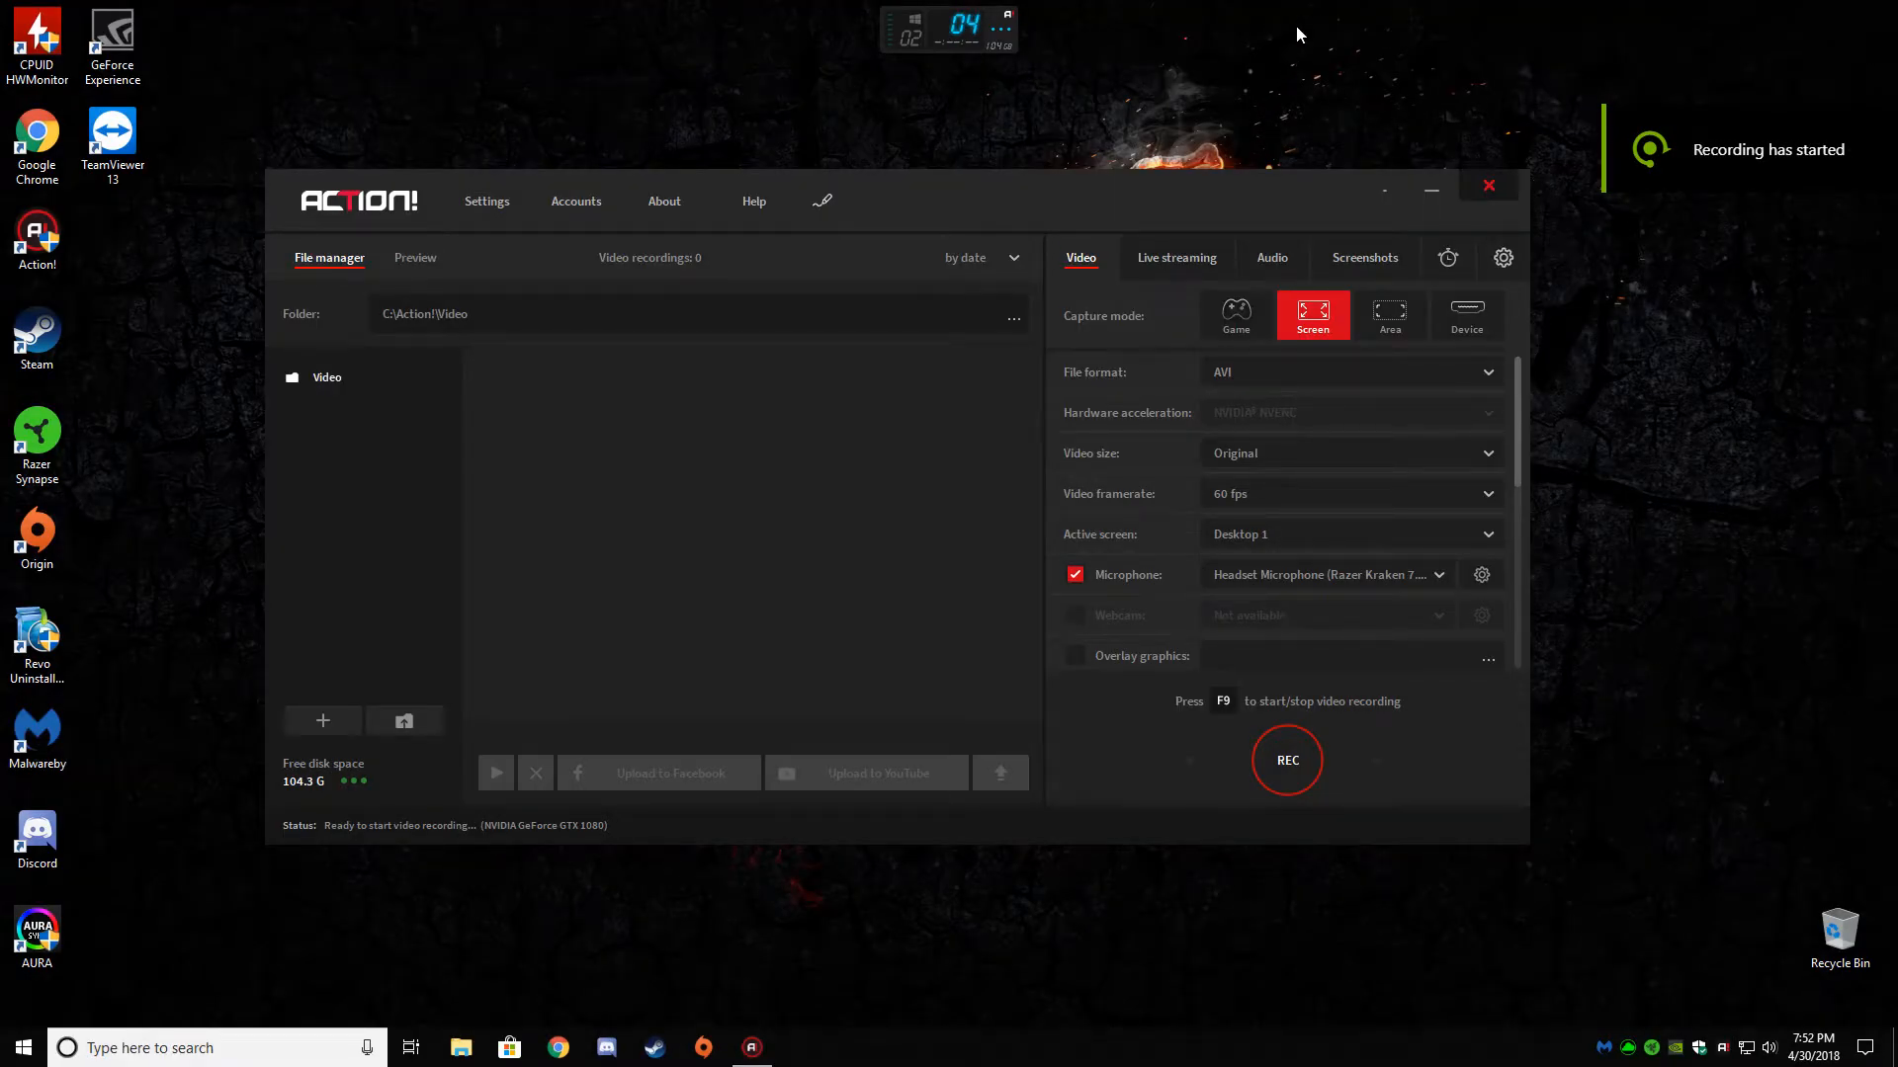
{"action": "mouse_move", "coordinate": [1247, 53]}
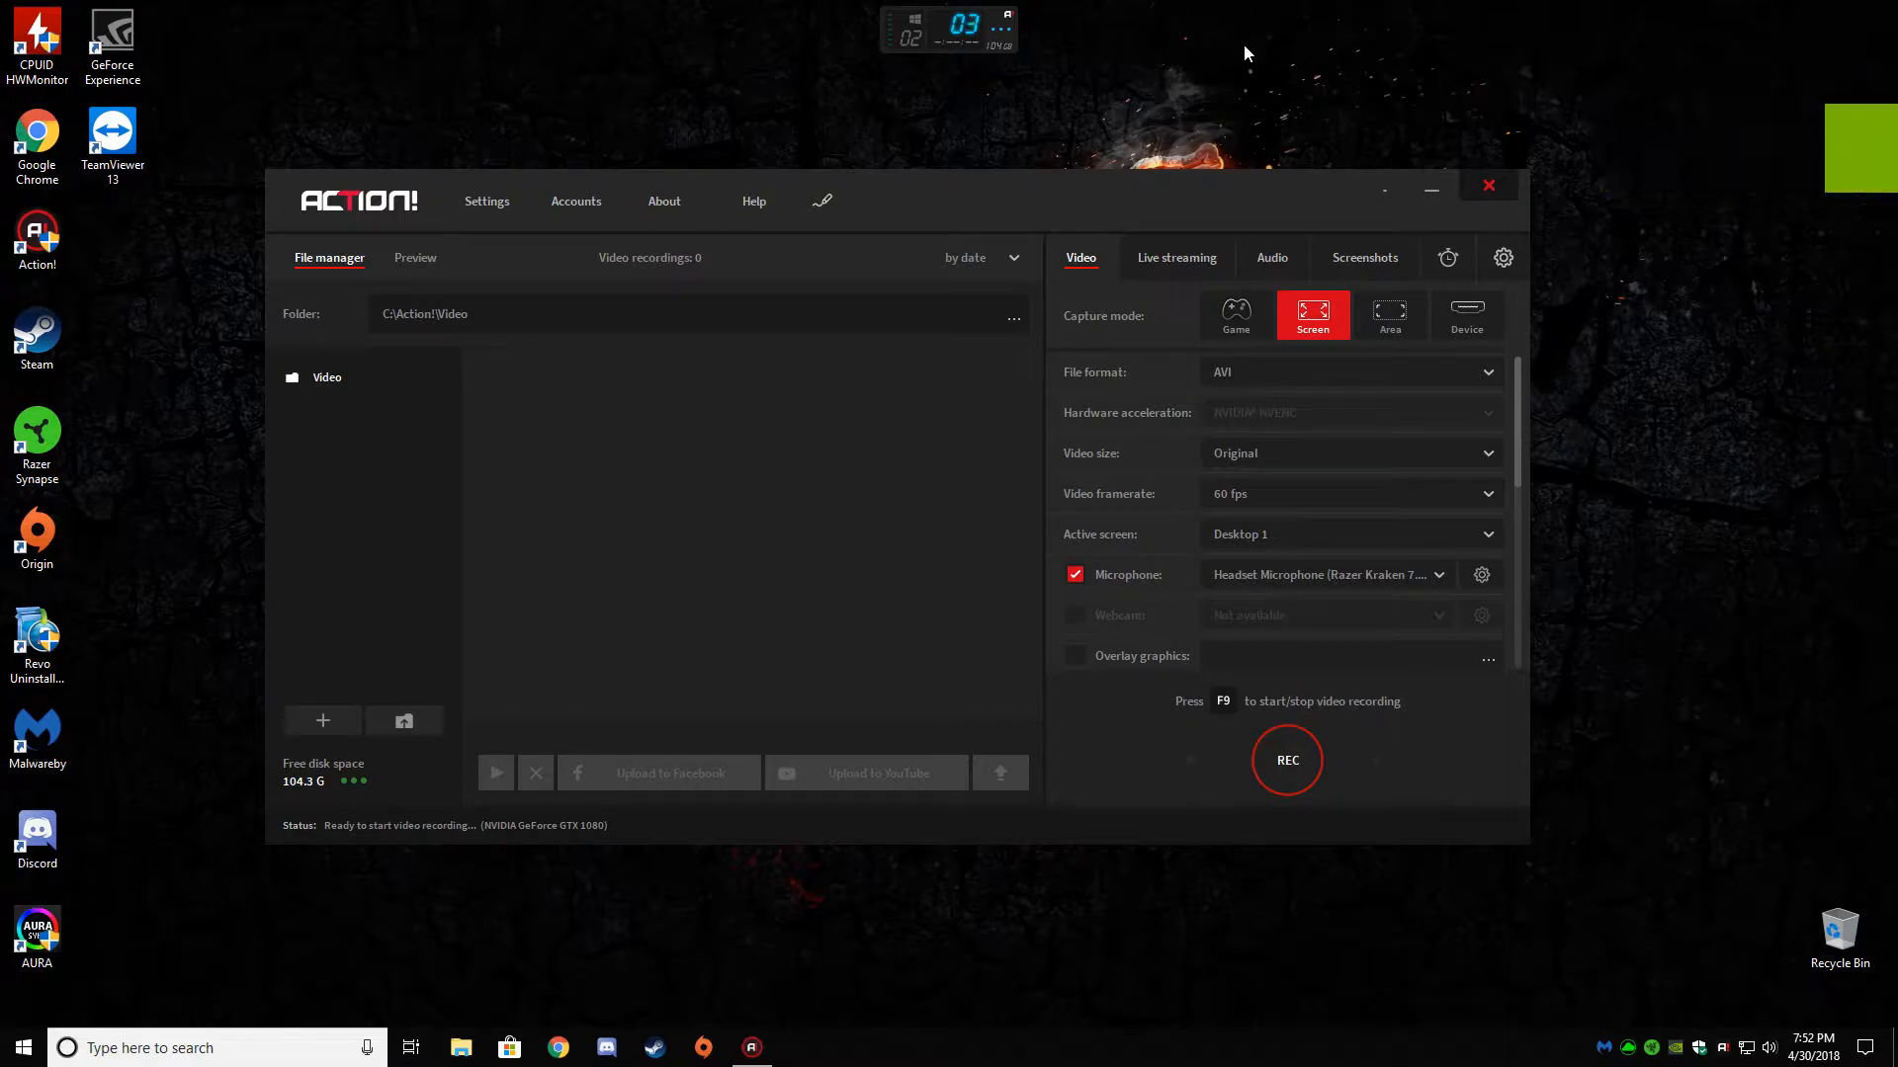
{"action": "mouse_move", "coordinate": [1196, 199]}
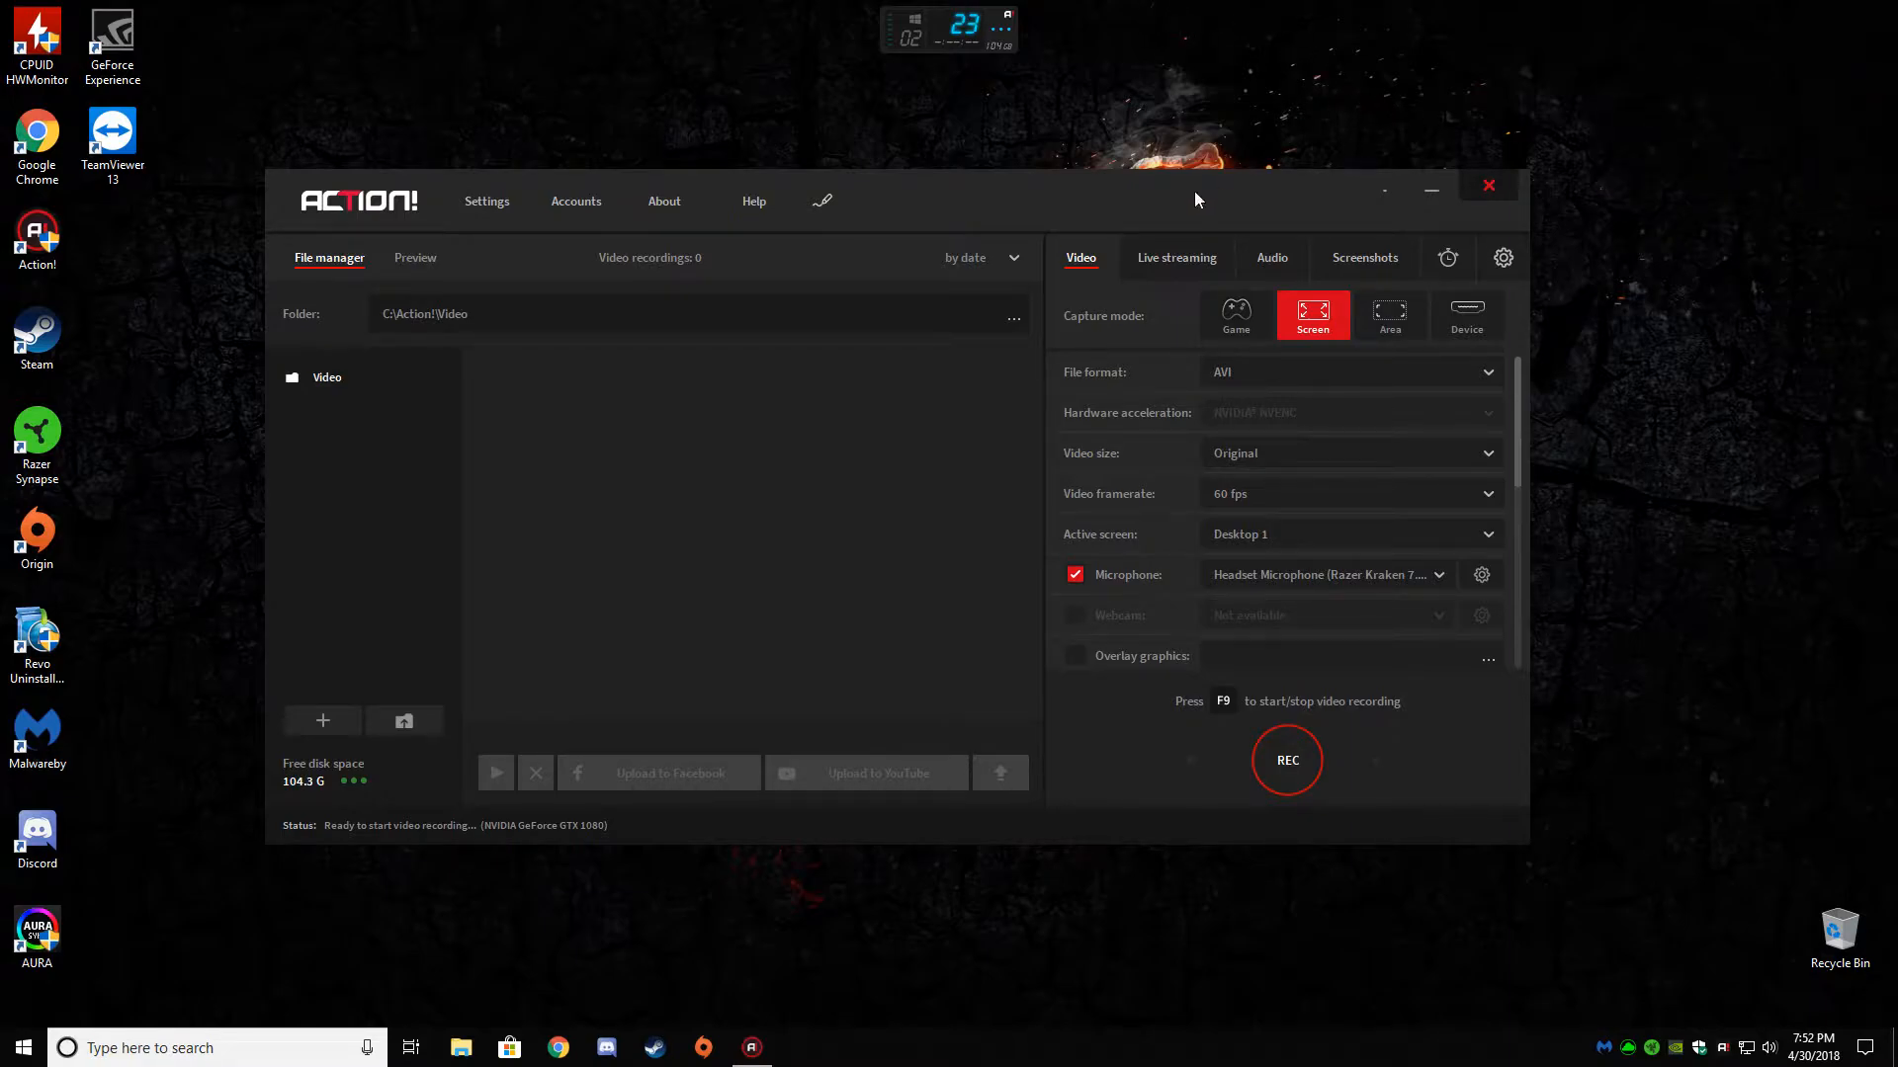
{"action": "mouse_move", "coordinate": [1148, 210]}
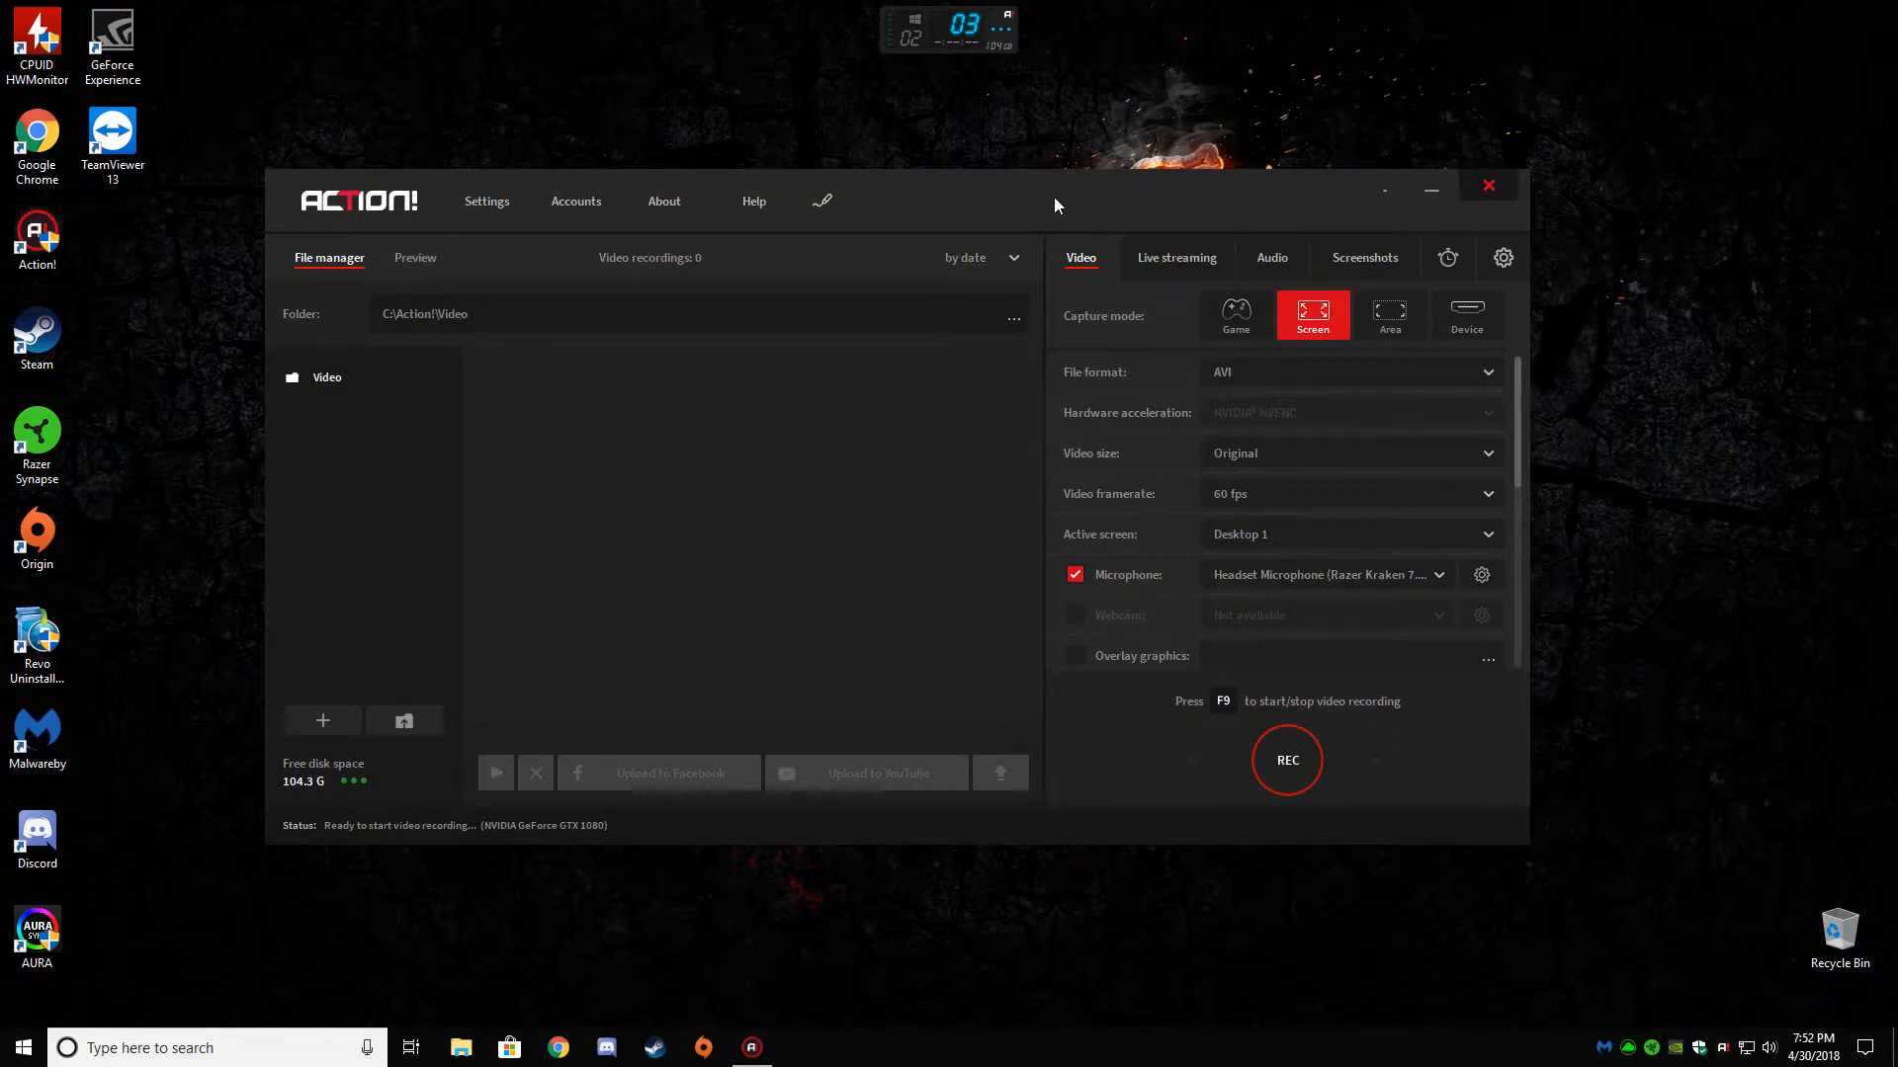
{"action": "mouse_move", "coordinate": [1175, 258]}
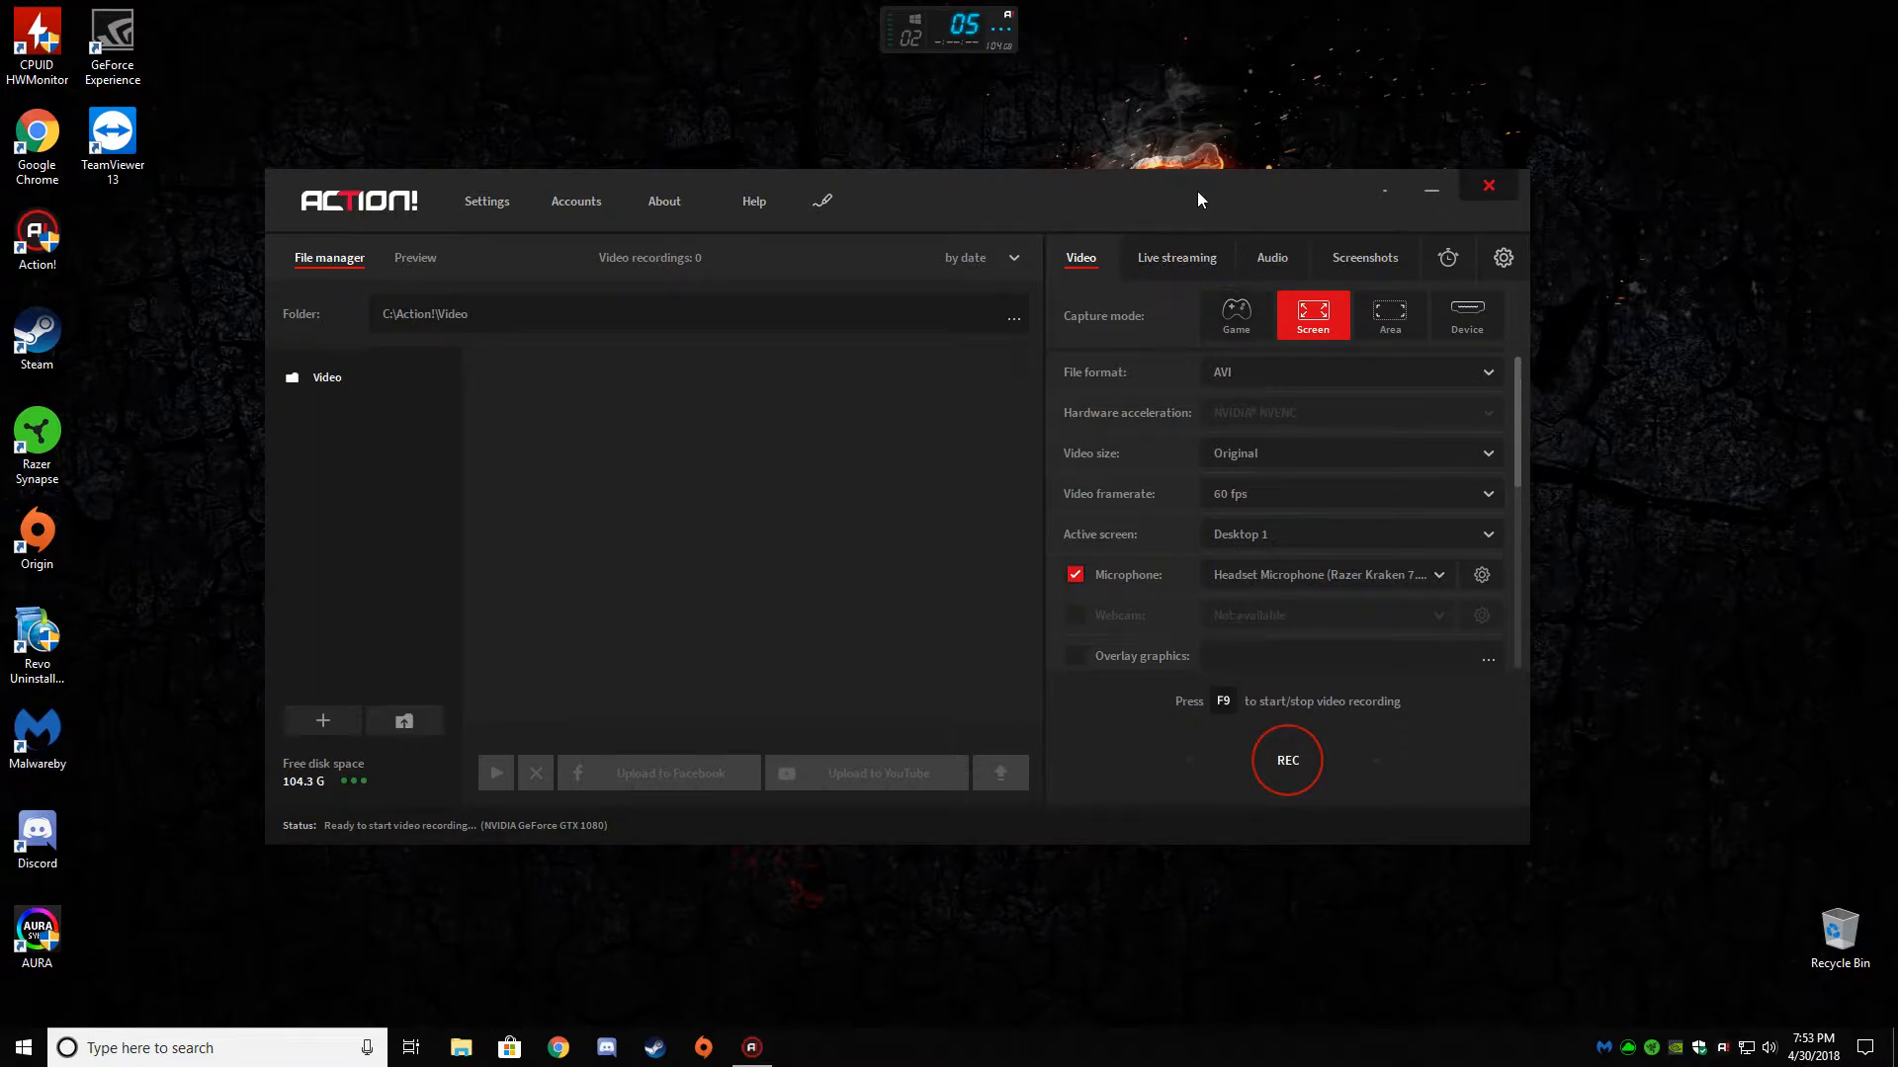
{"action": "mouse_move", "coordinate": [1166, 166]}
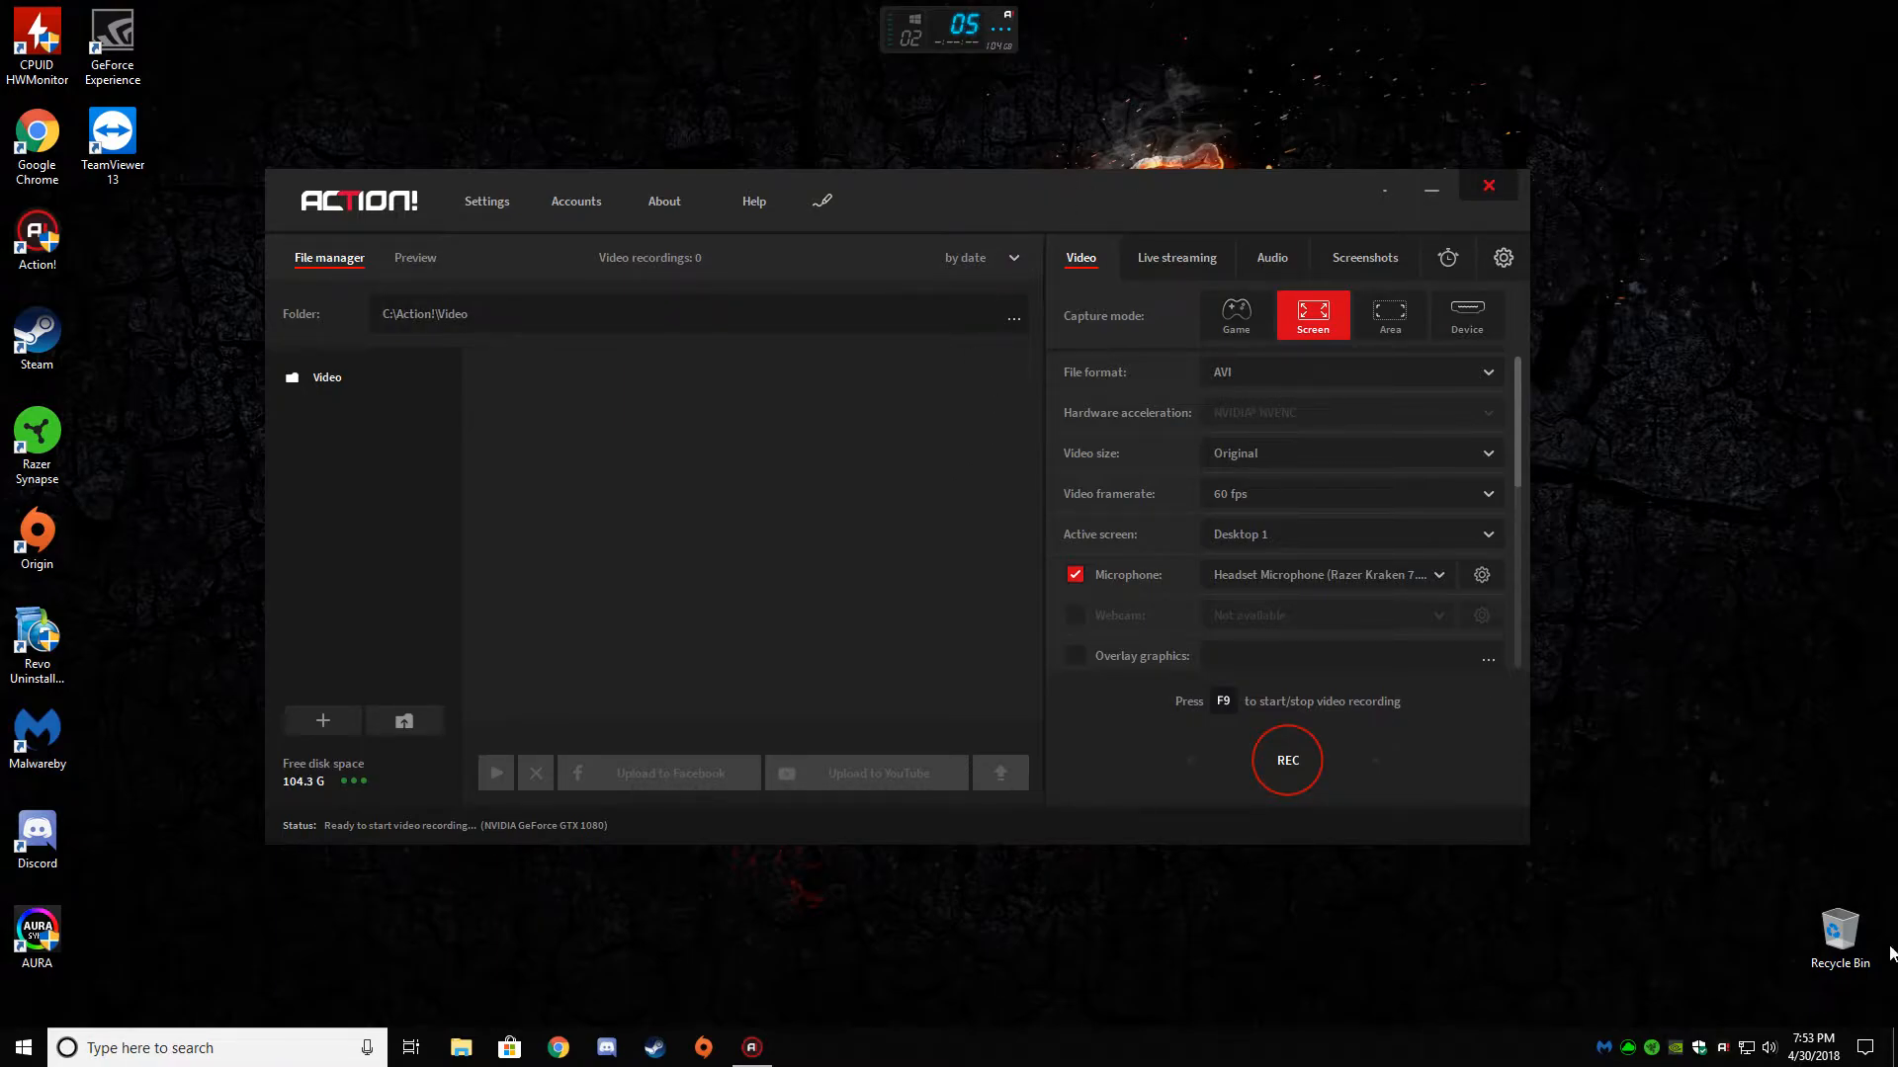
- Open Windows Settings and view the PC specifications page
{"action": "left_click", "coordinate": [1812, 1047]}
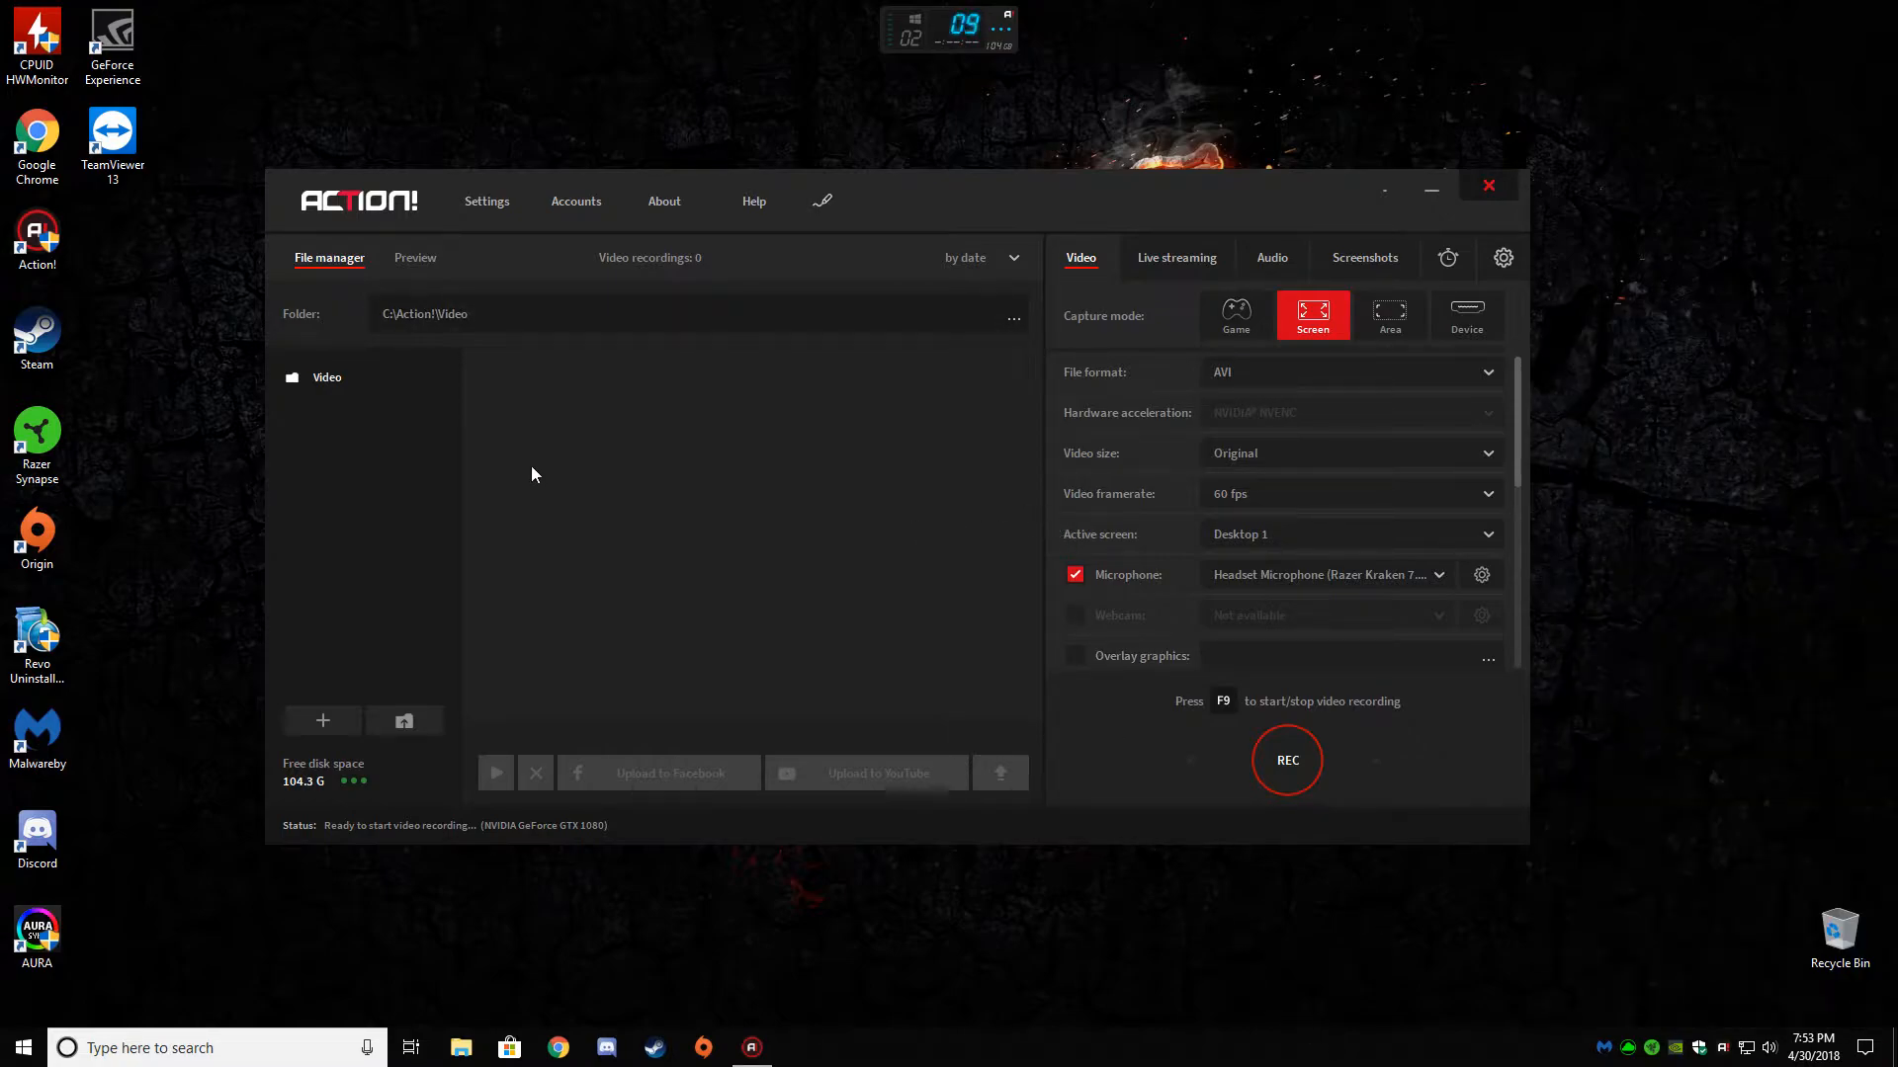
{"action": "left_click", "coordinate": [20, 1046]}
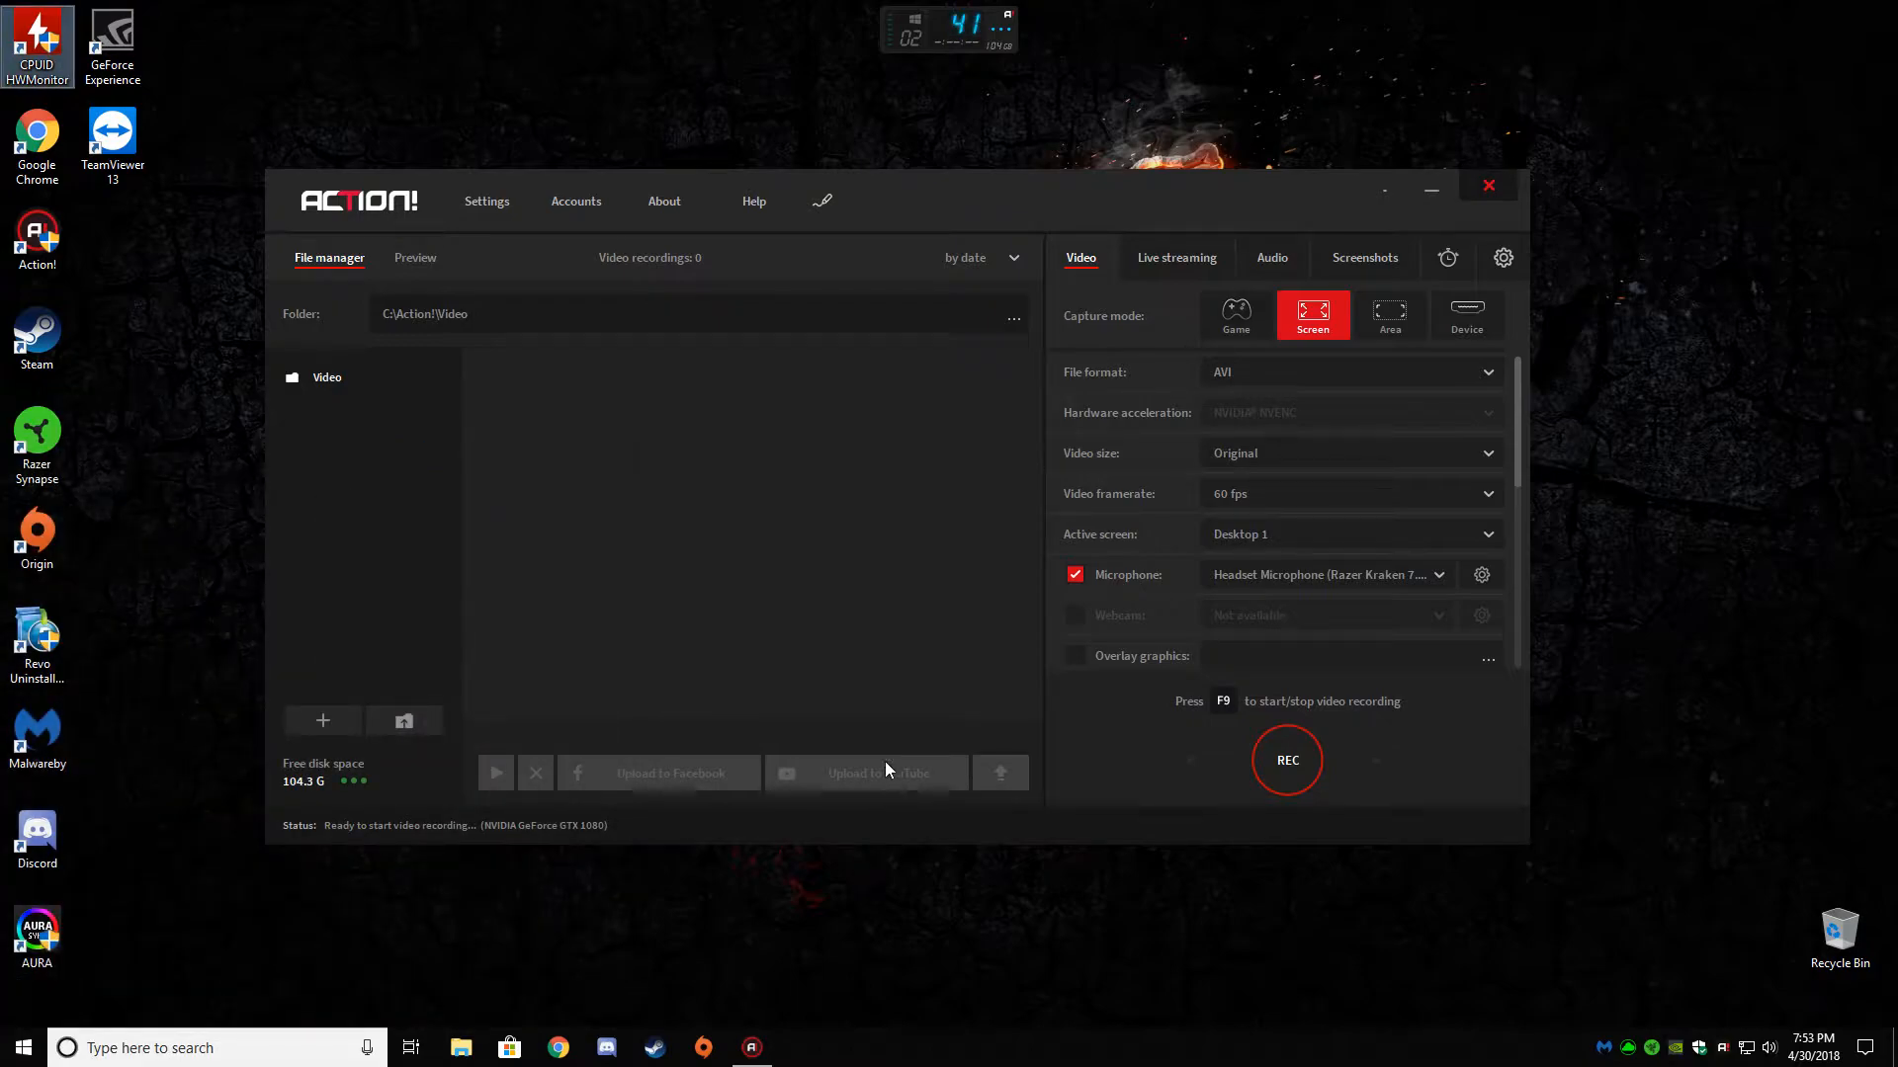
{"action": "left_click", "coordinate": [22, 1047]}
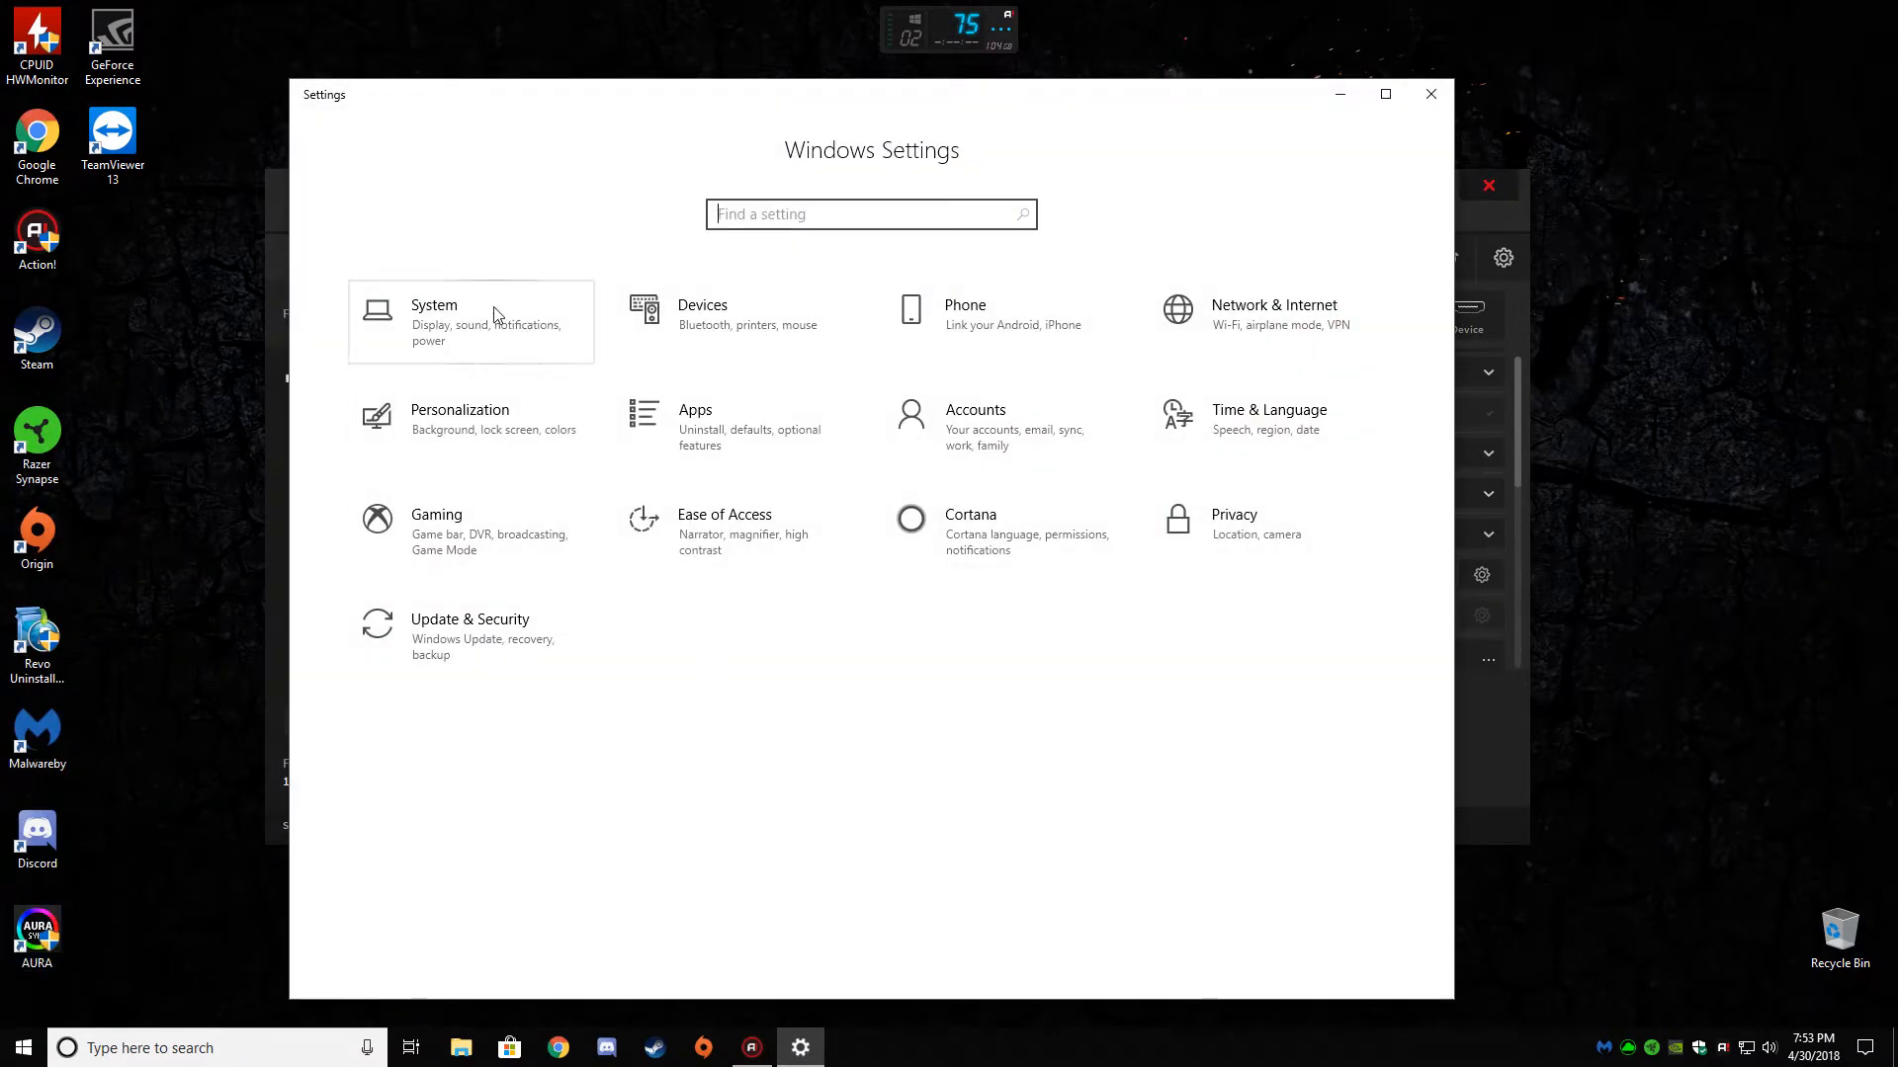
{"action": "left_click", "coordinate": [433, 321]}
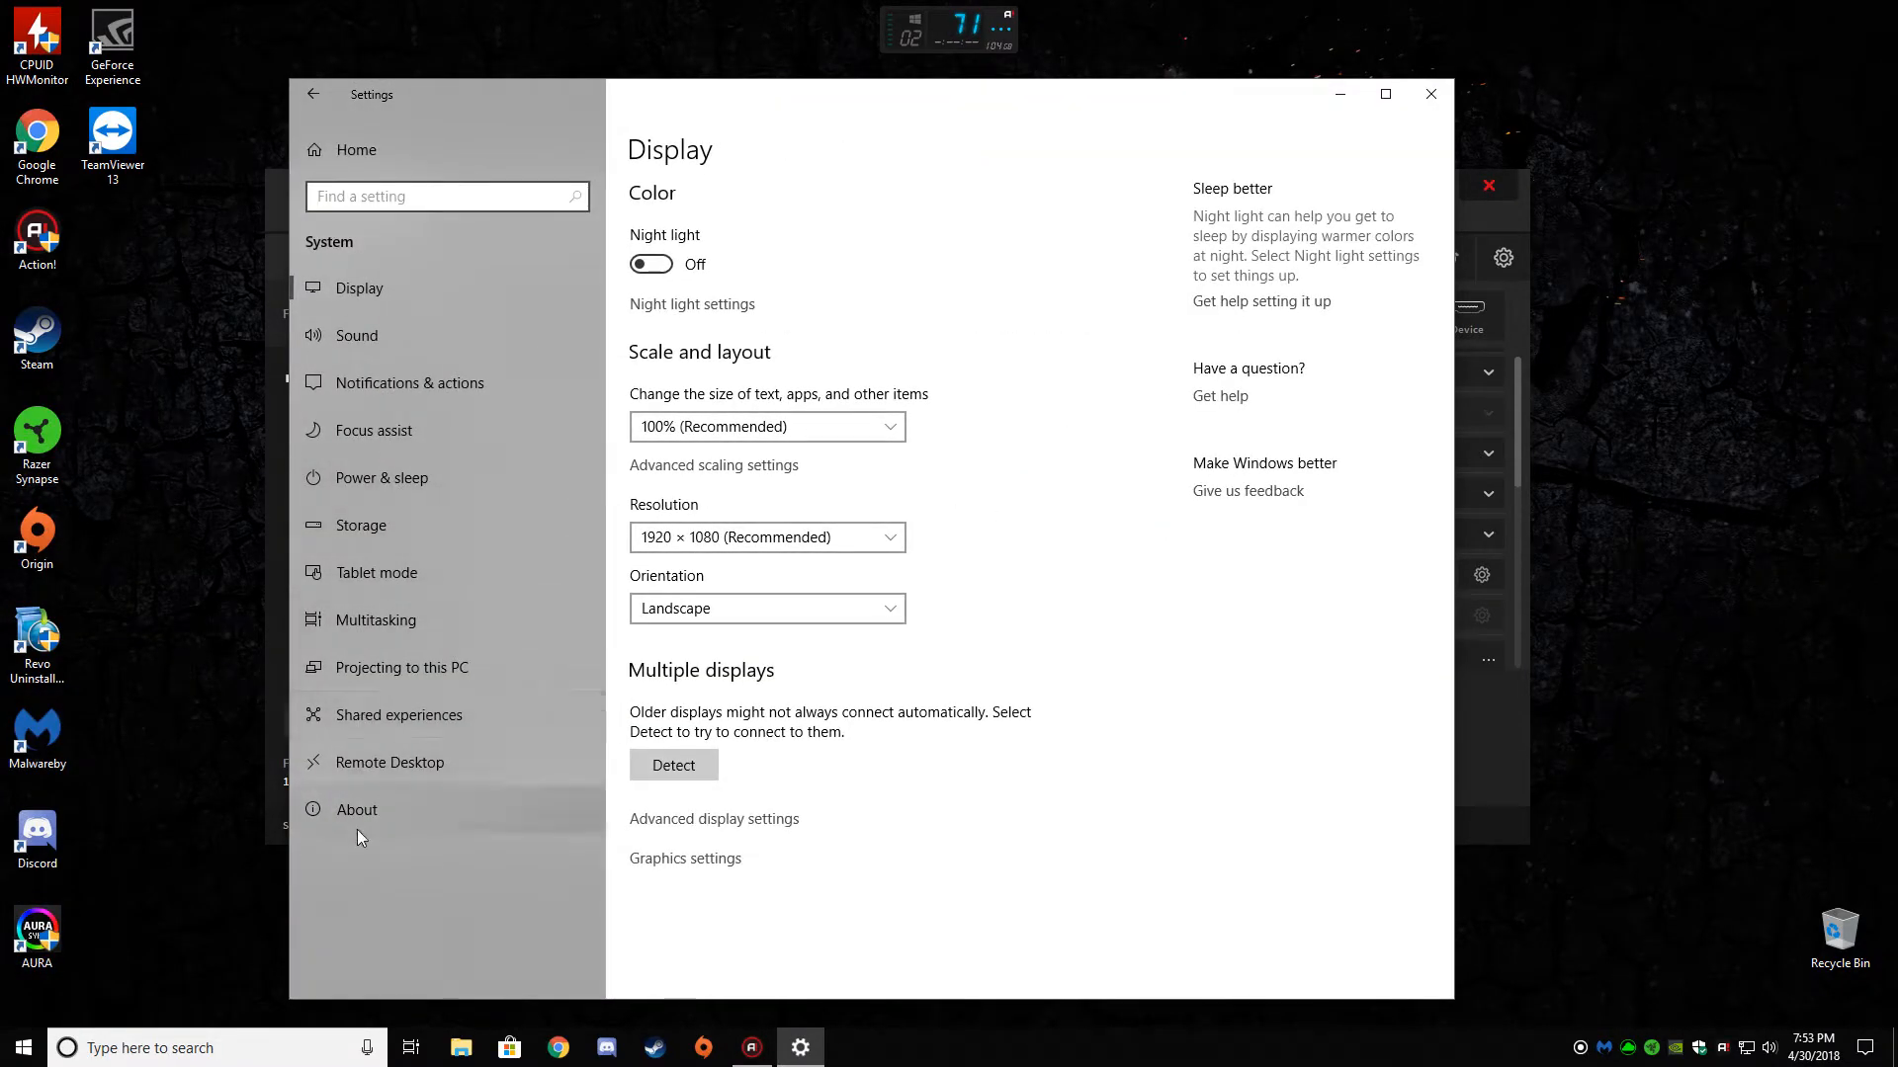
{"action": "left_click", "coordinate": [356, 809]}
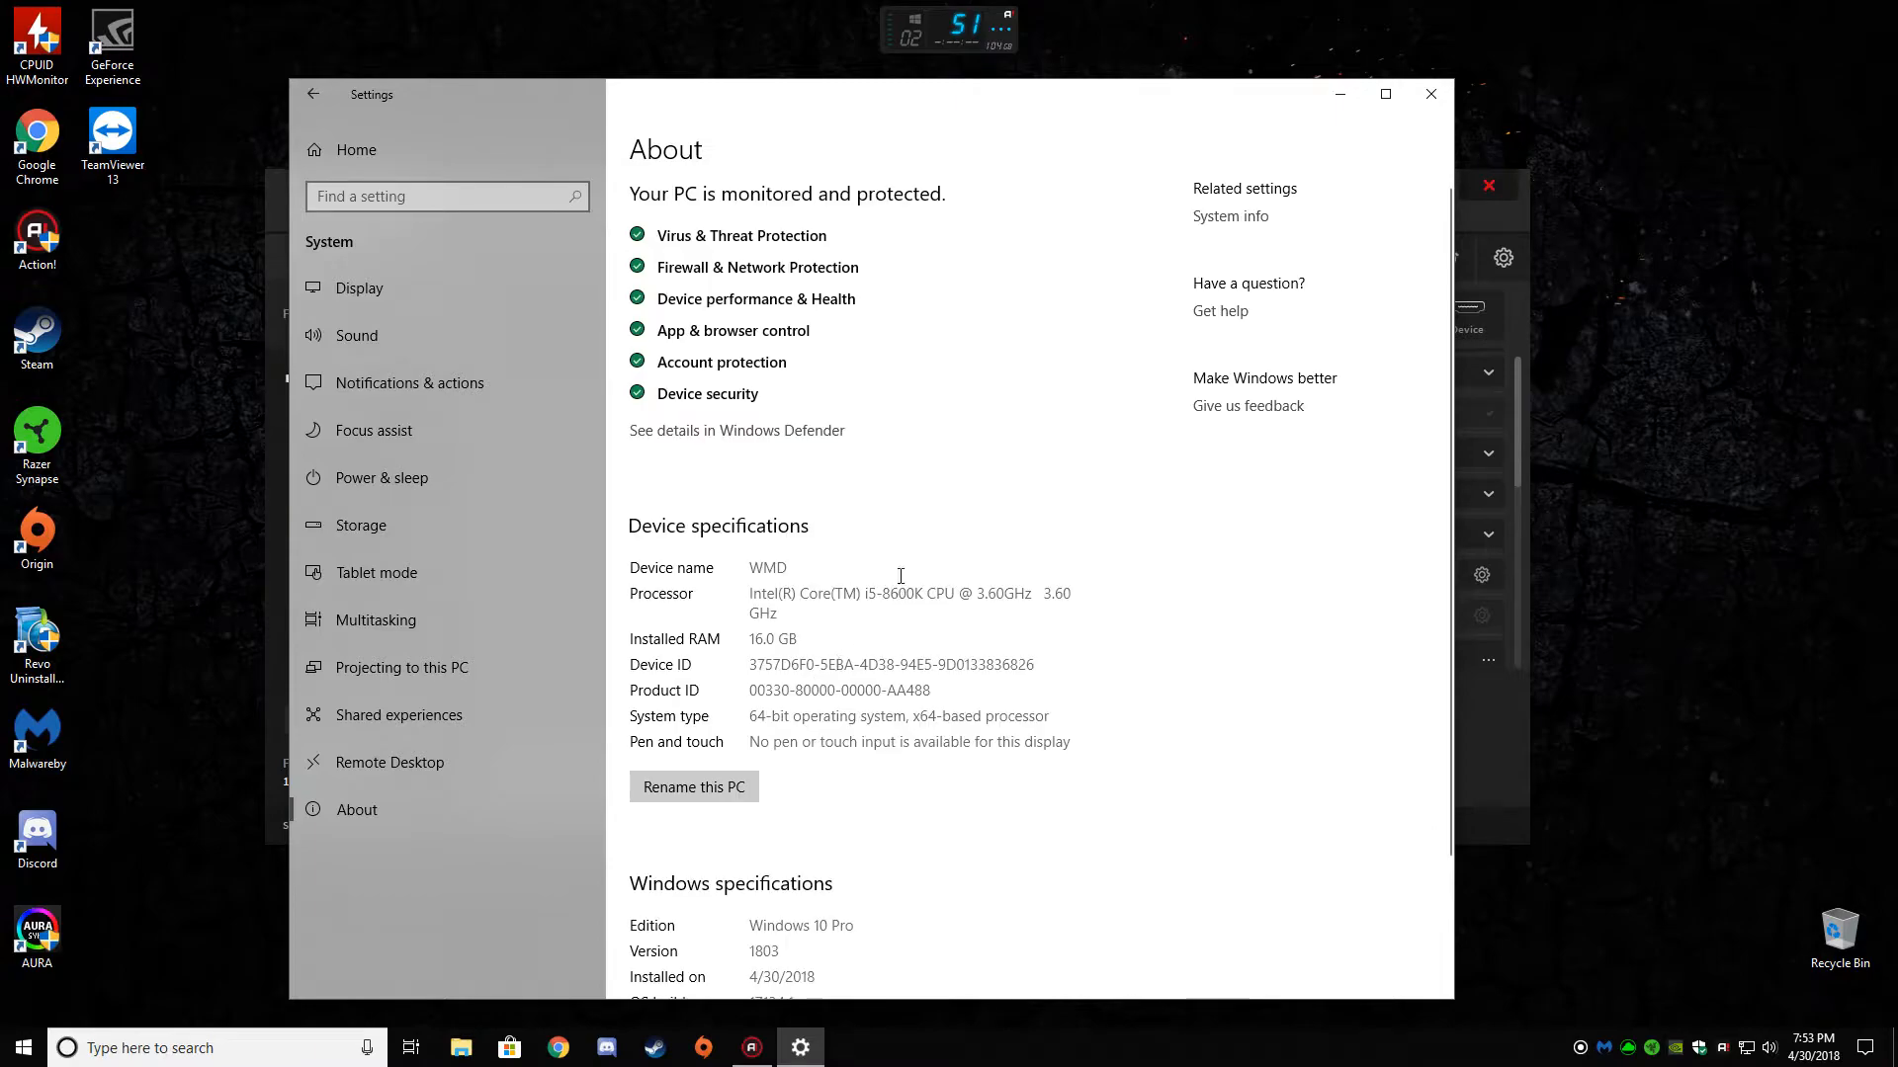
{"action": "scroll", "scroll_direction": "down", "scroll_amount": 3}
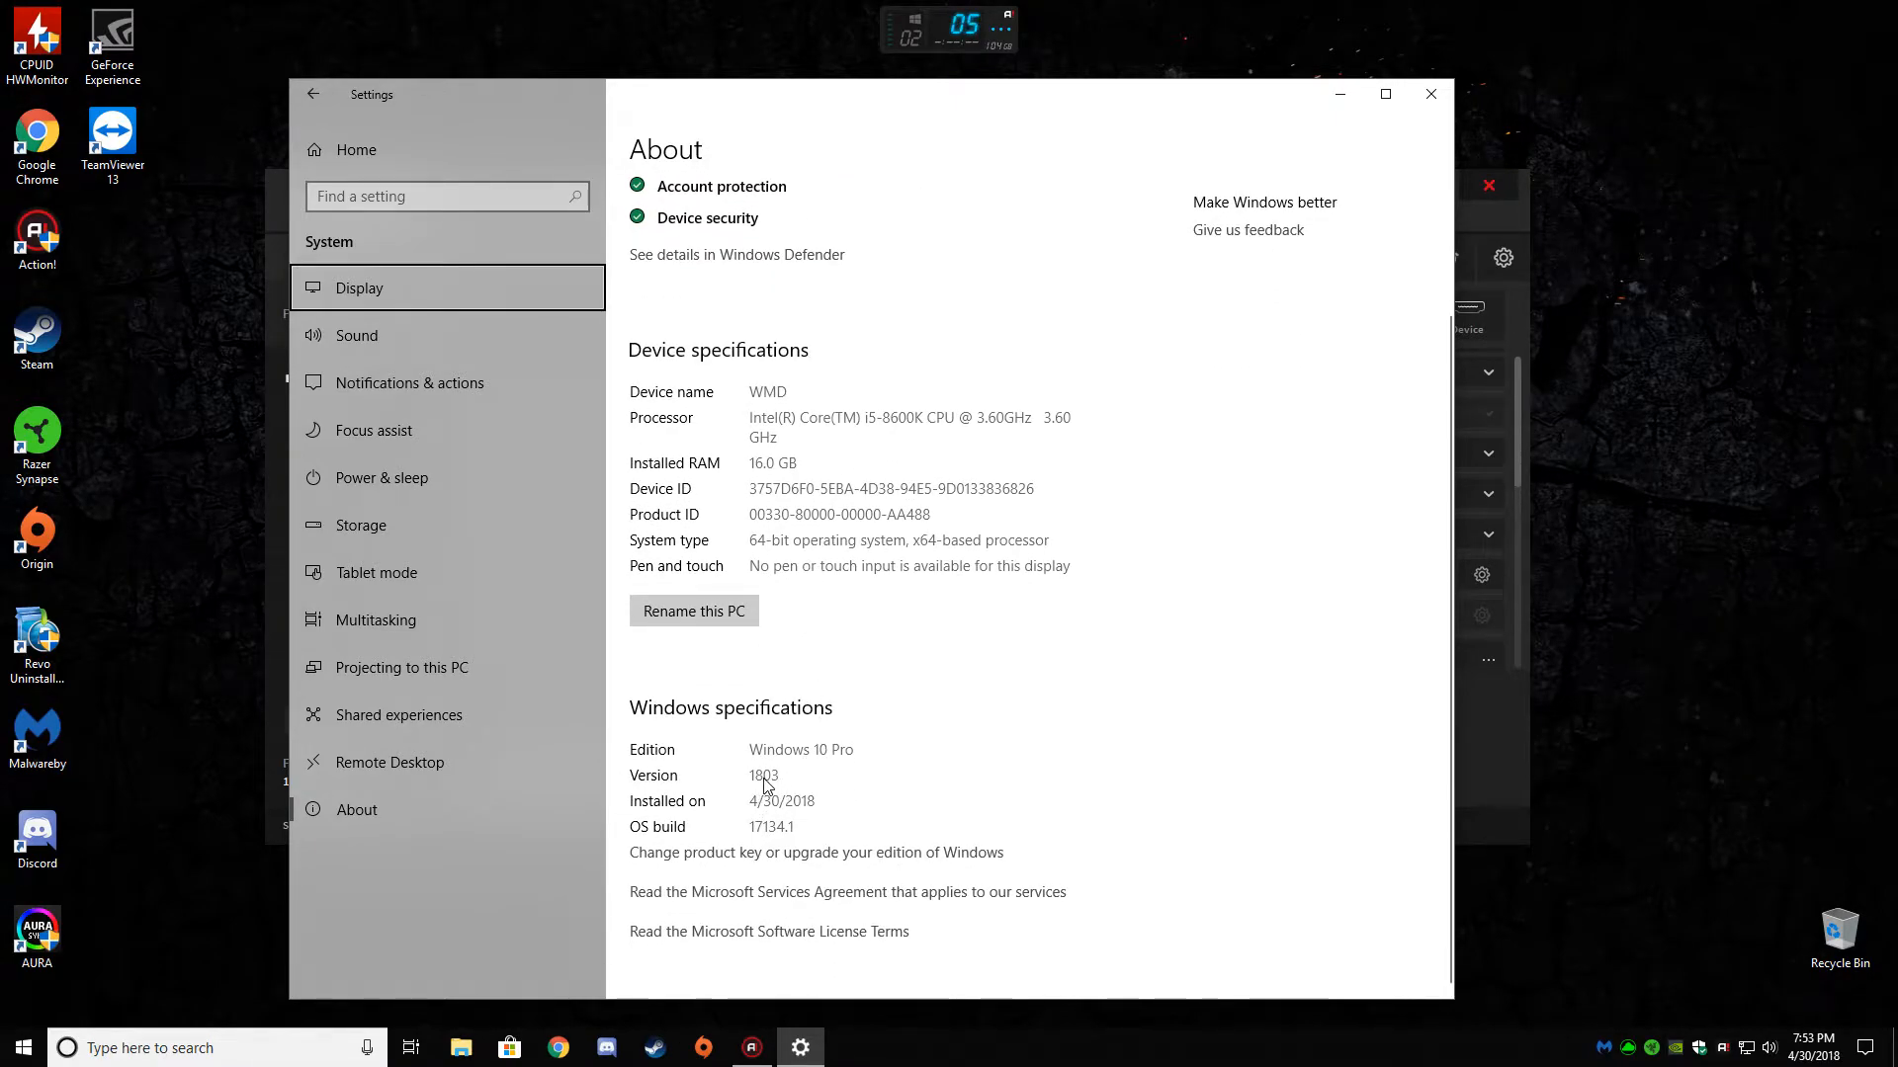
{"action": "mouse_move", "coordinate": [1000, 753]}
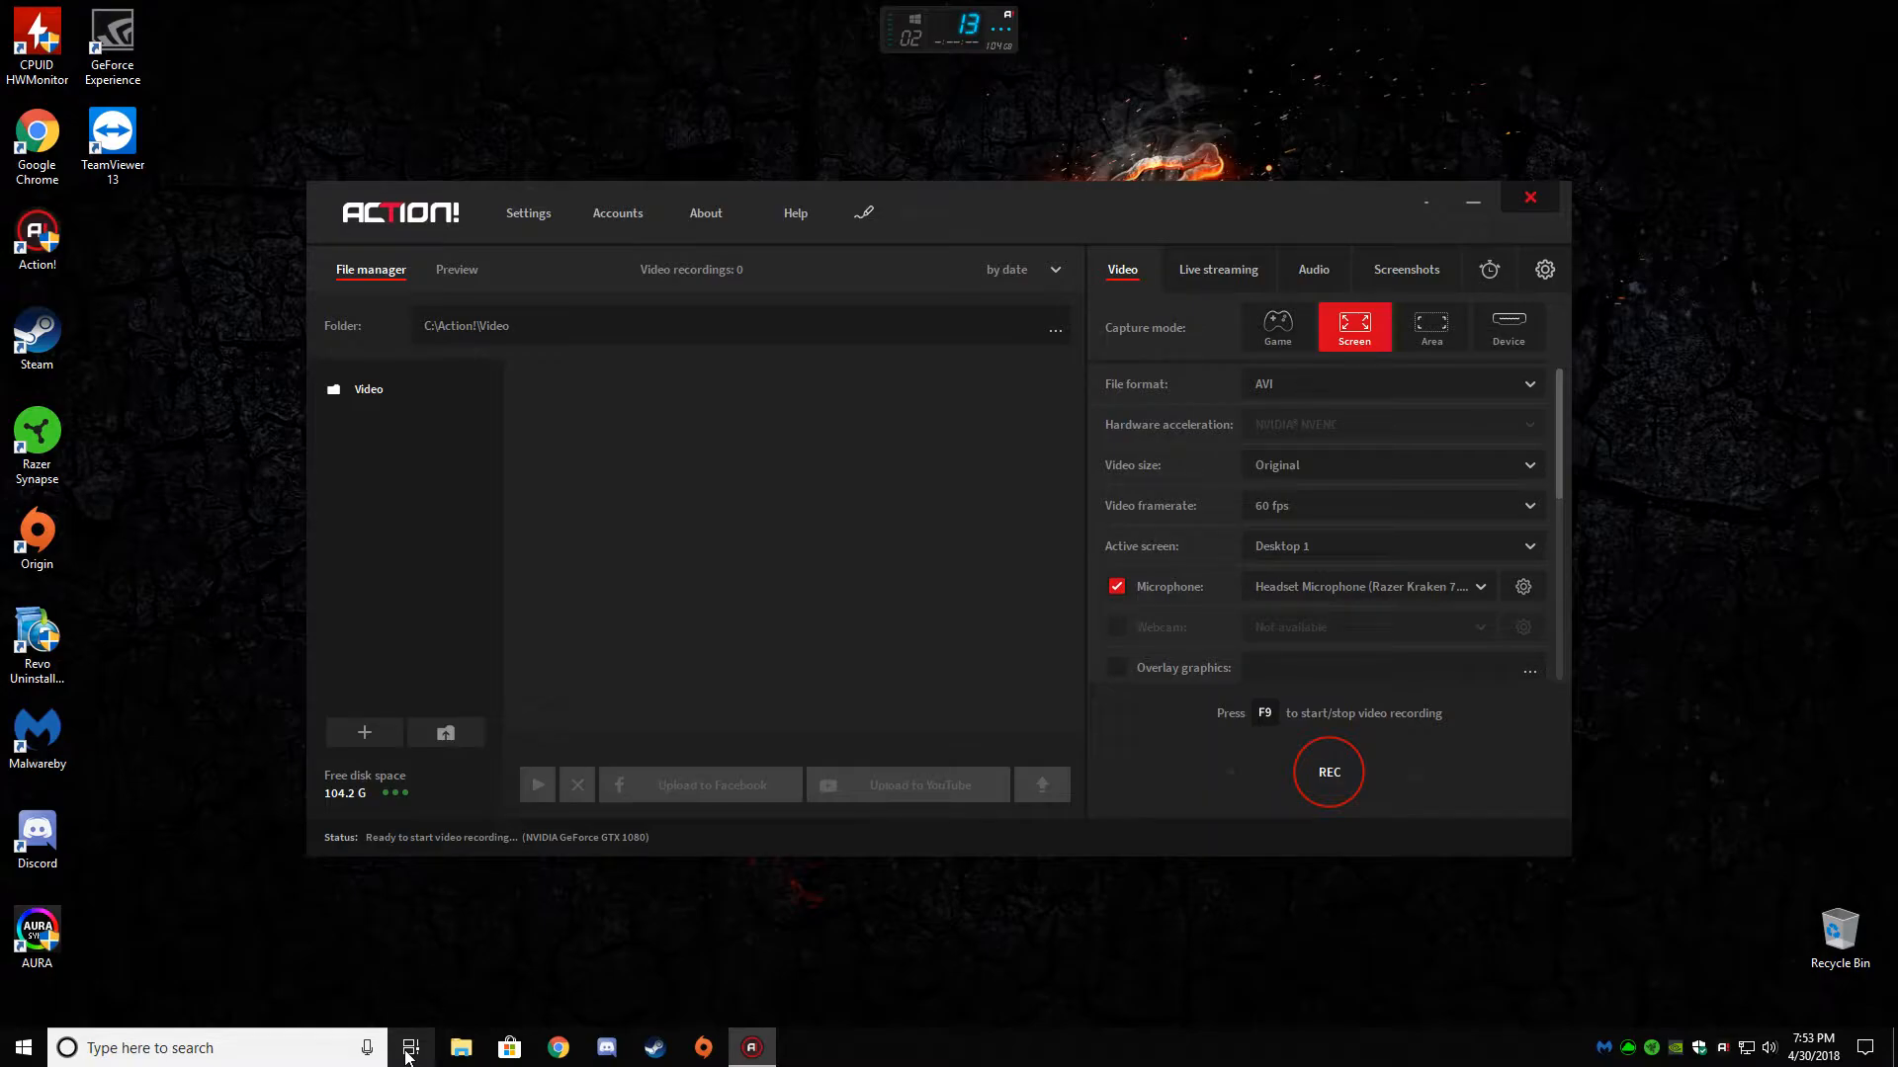
{"action": "mouse_move", "coordinate": [630, 875]}
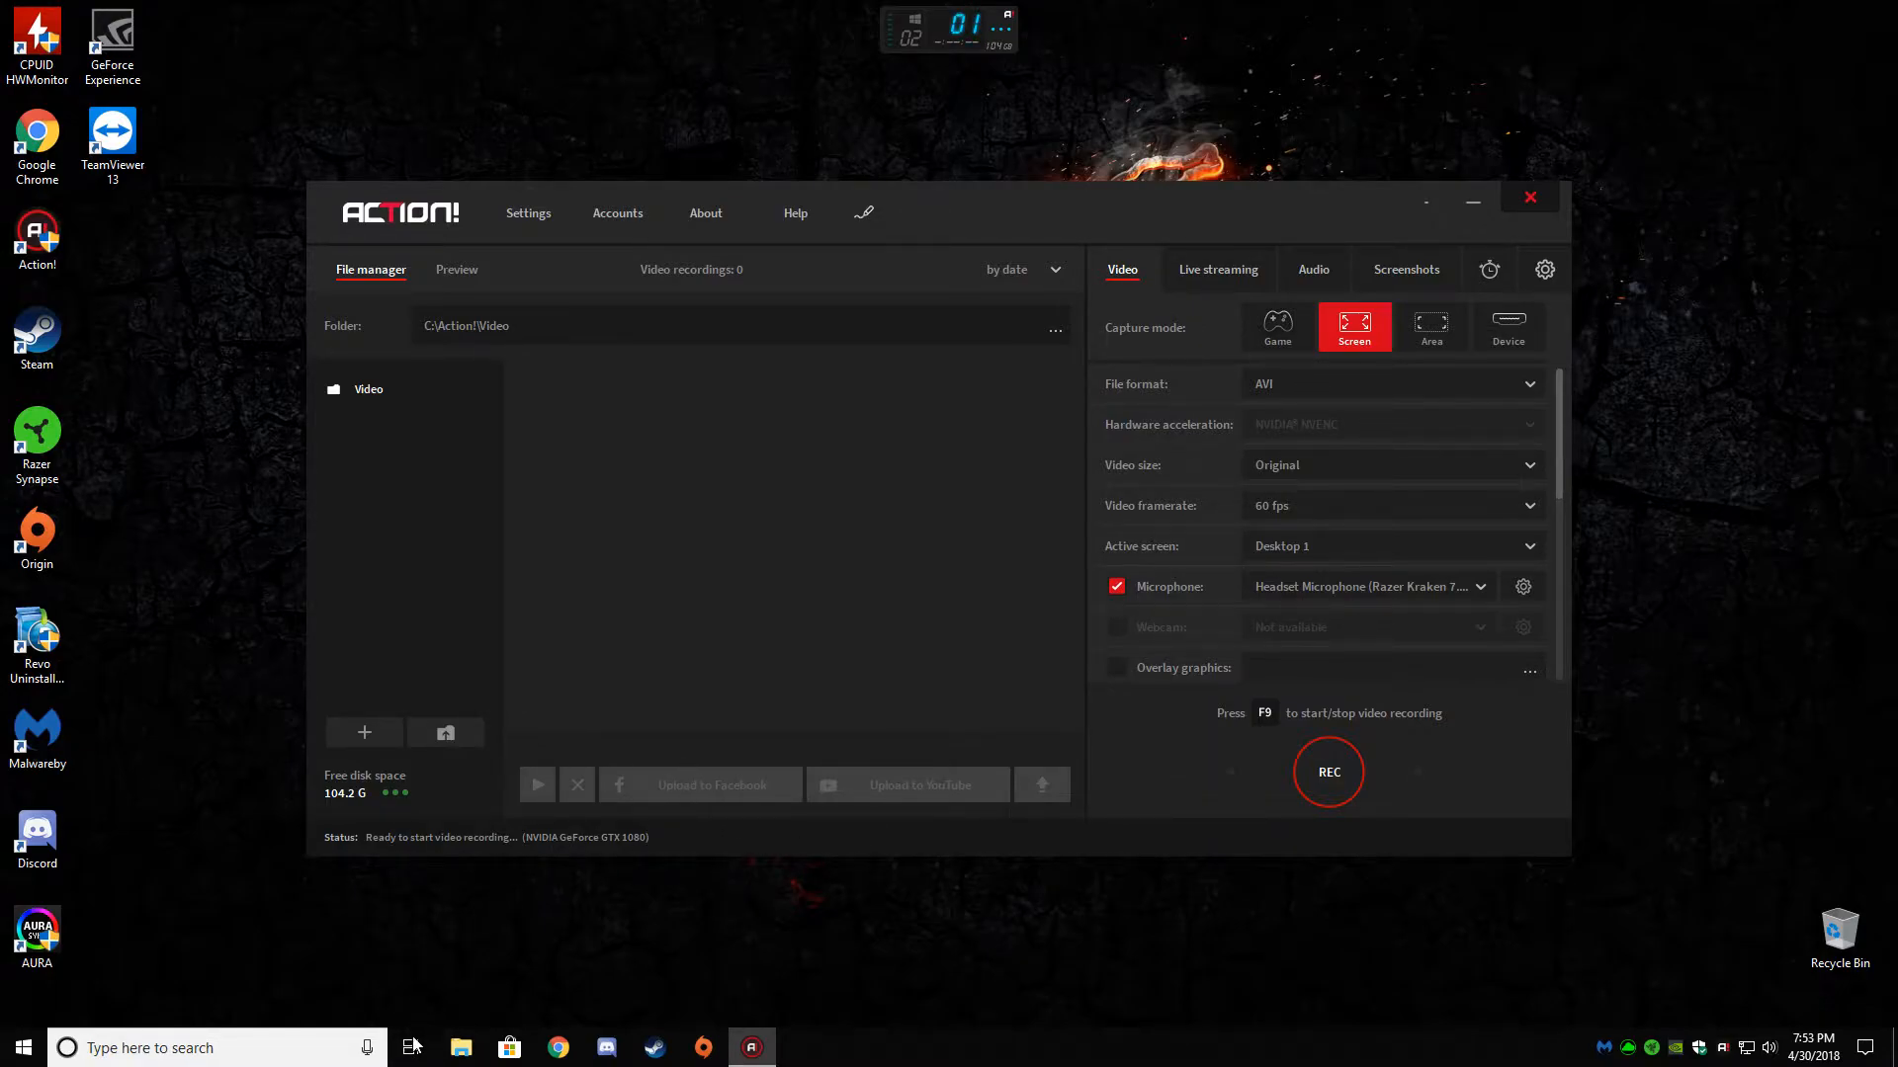
{"action": "mouse_move", "coordinate": [306, 916]}
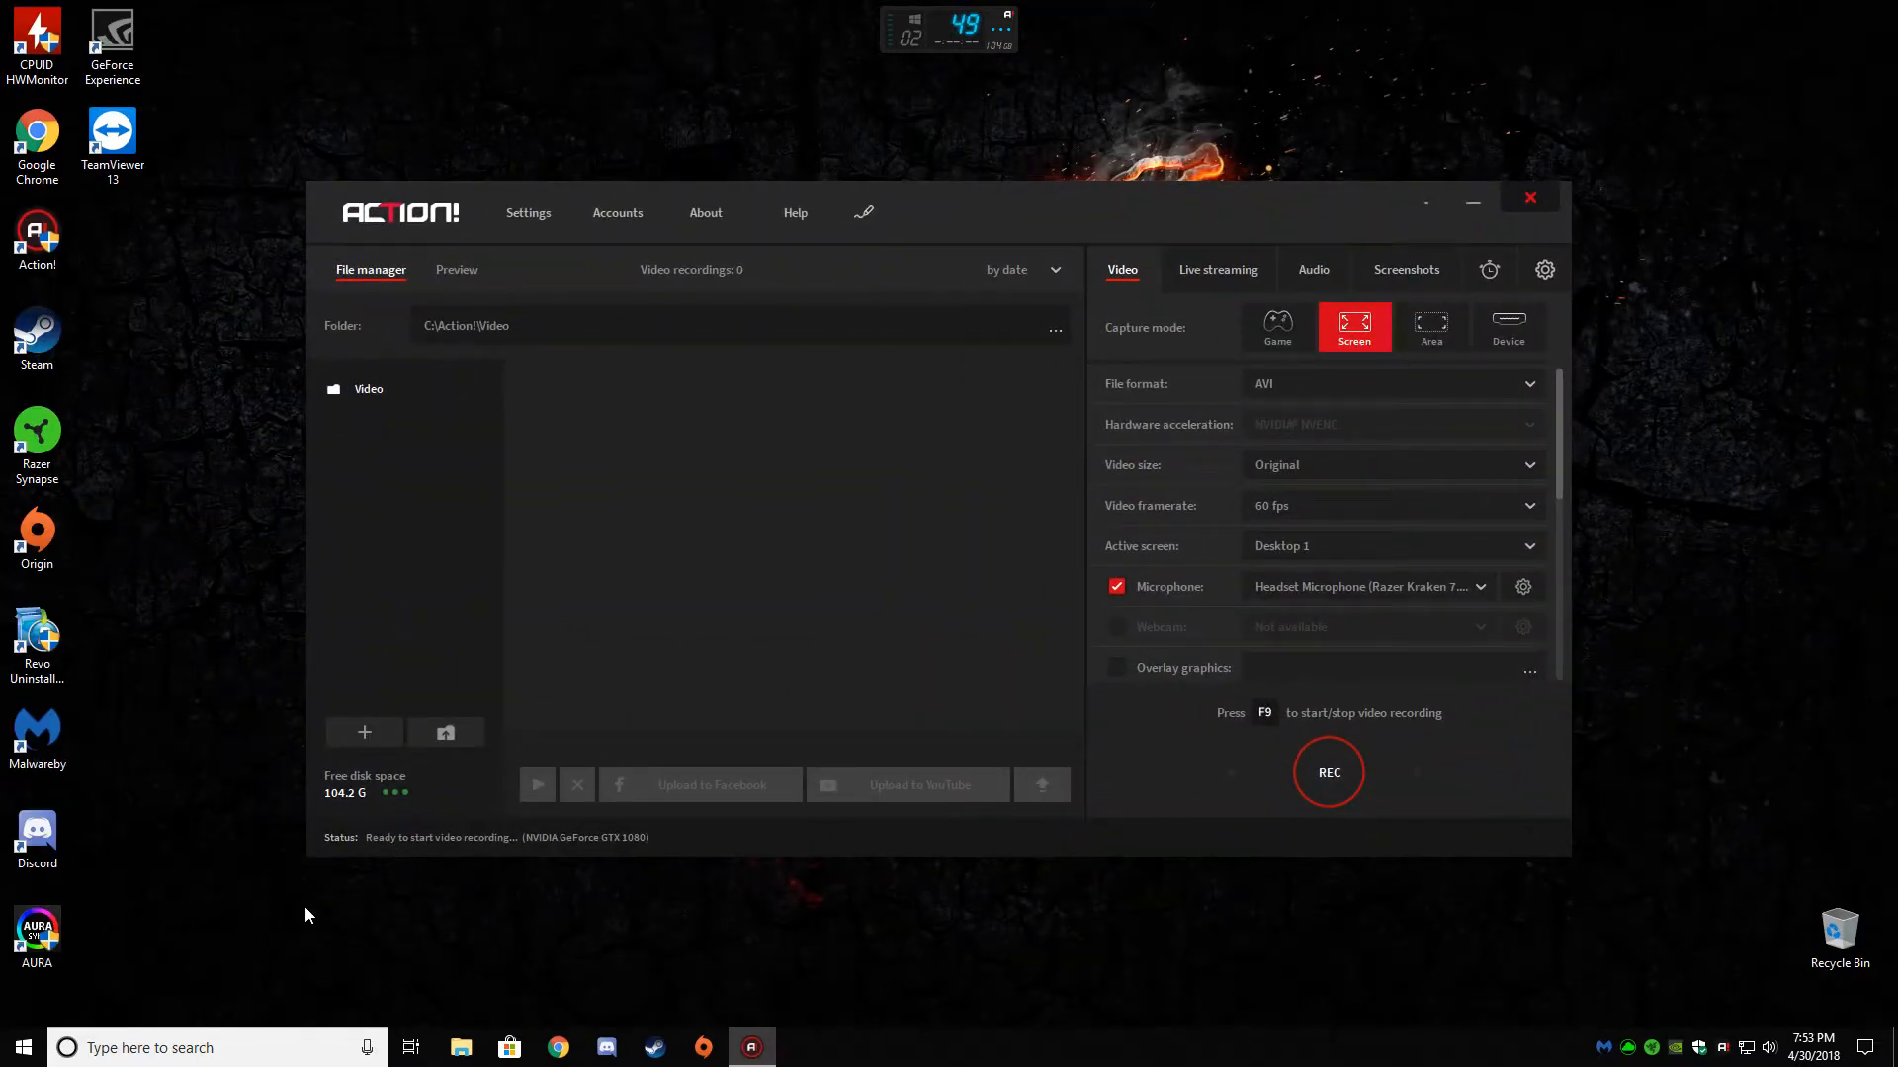
- Reopen Windows Settings, check disk usage and Storage sense, then close Settings
{"action": "left_click", "coordinate": [20, 1046]}
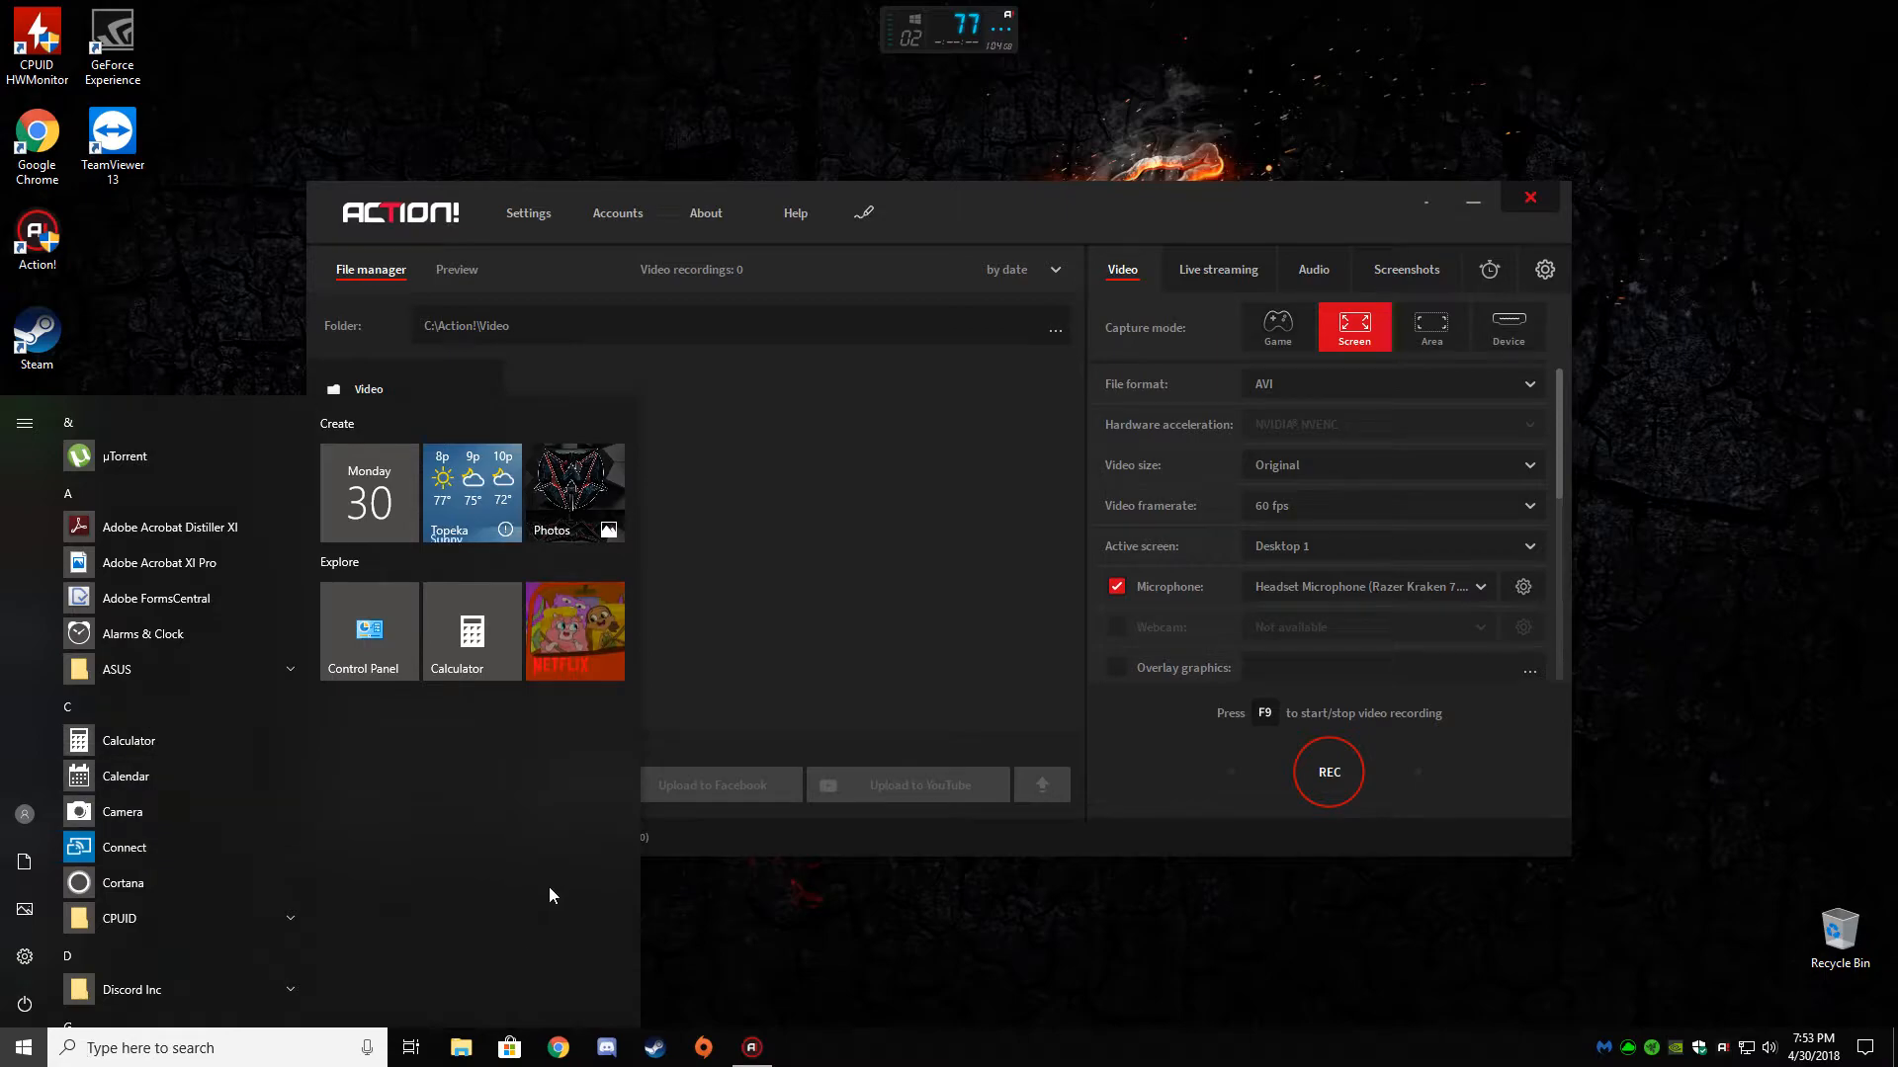
{"action": "left_click", "coordinate": [24, 957]}
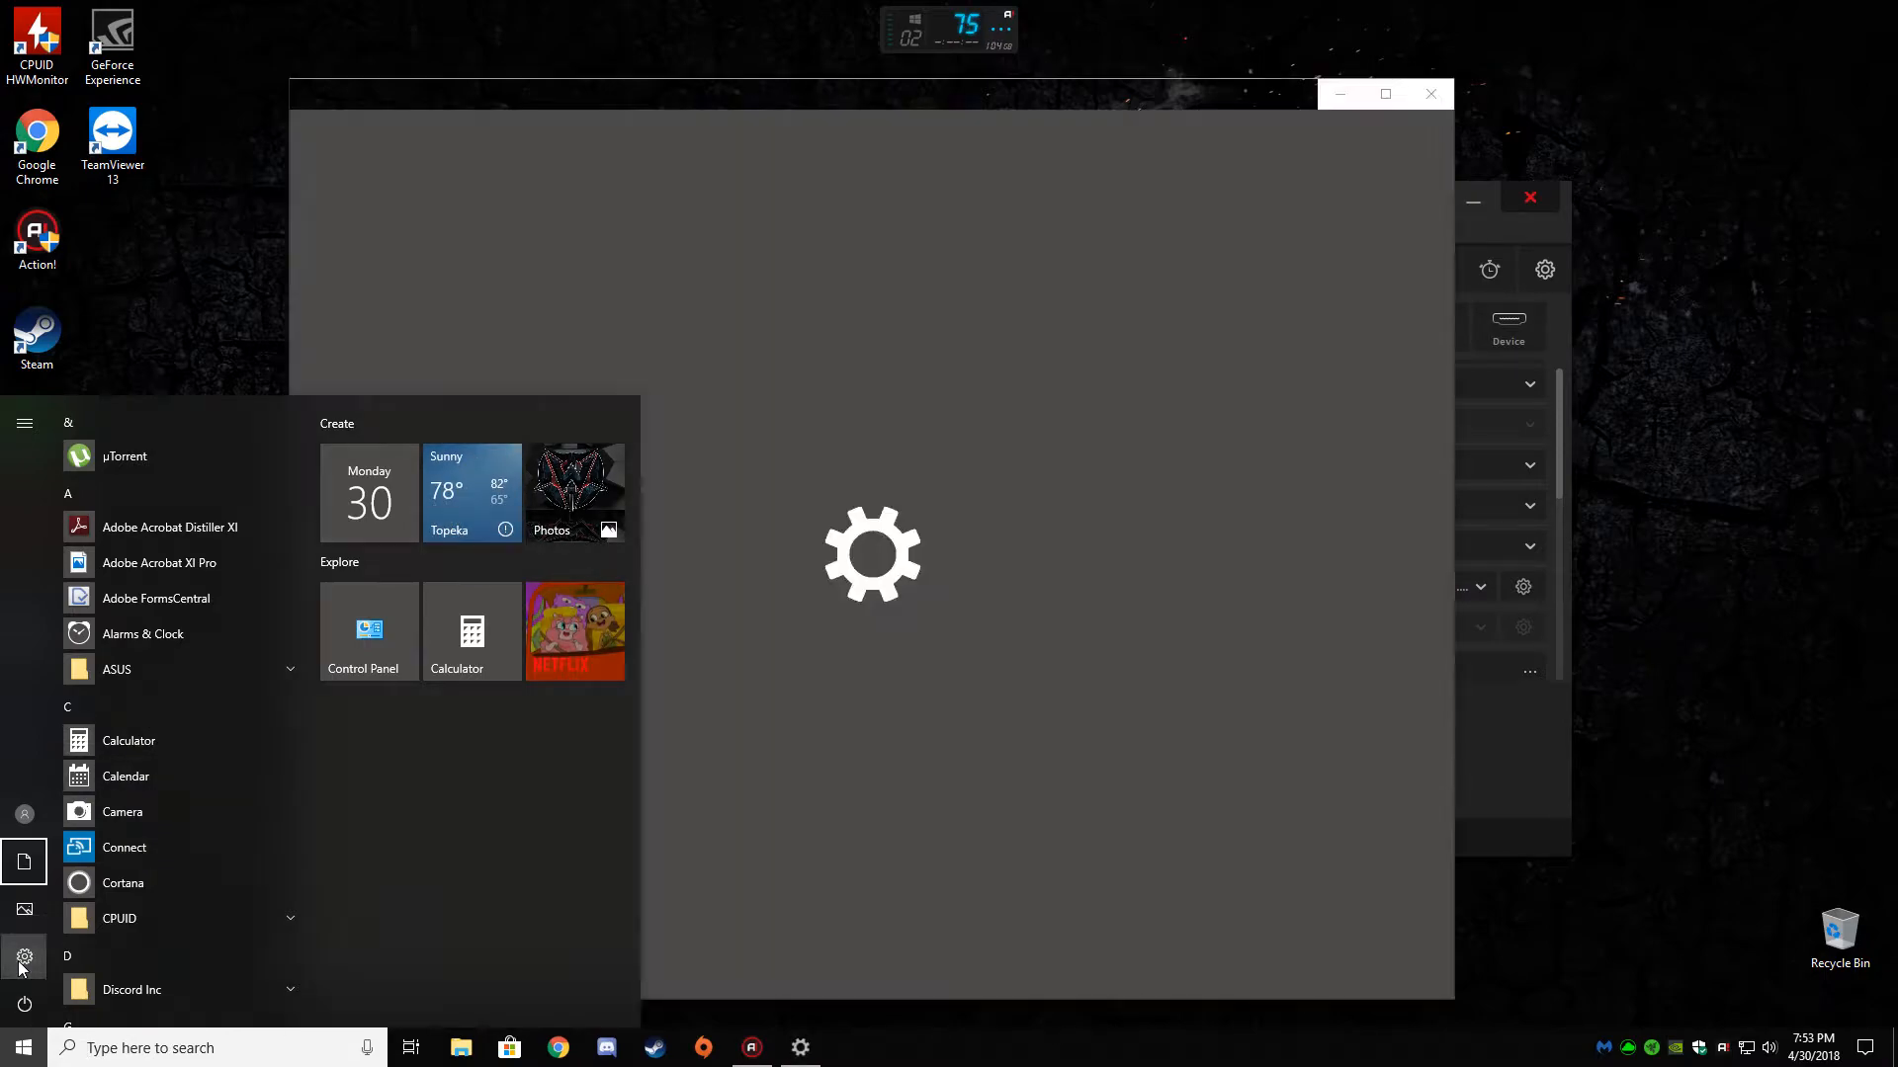
{"action": "left_click", "coordinate": [23, 958]}
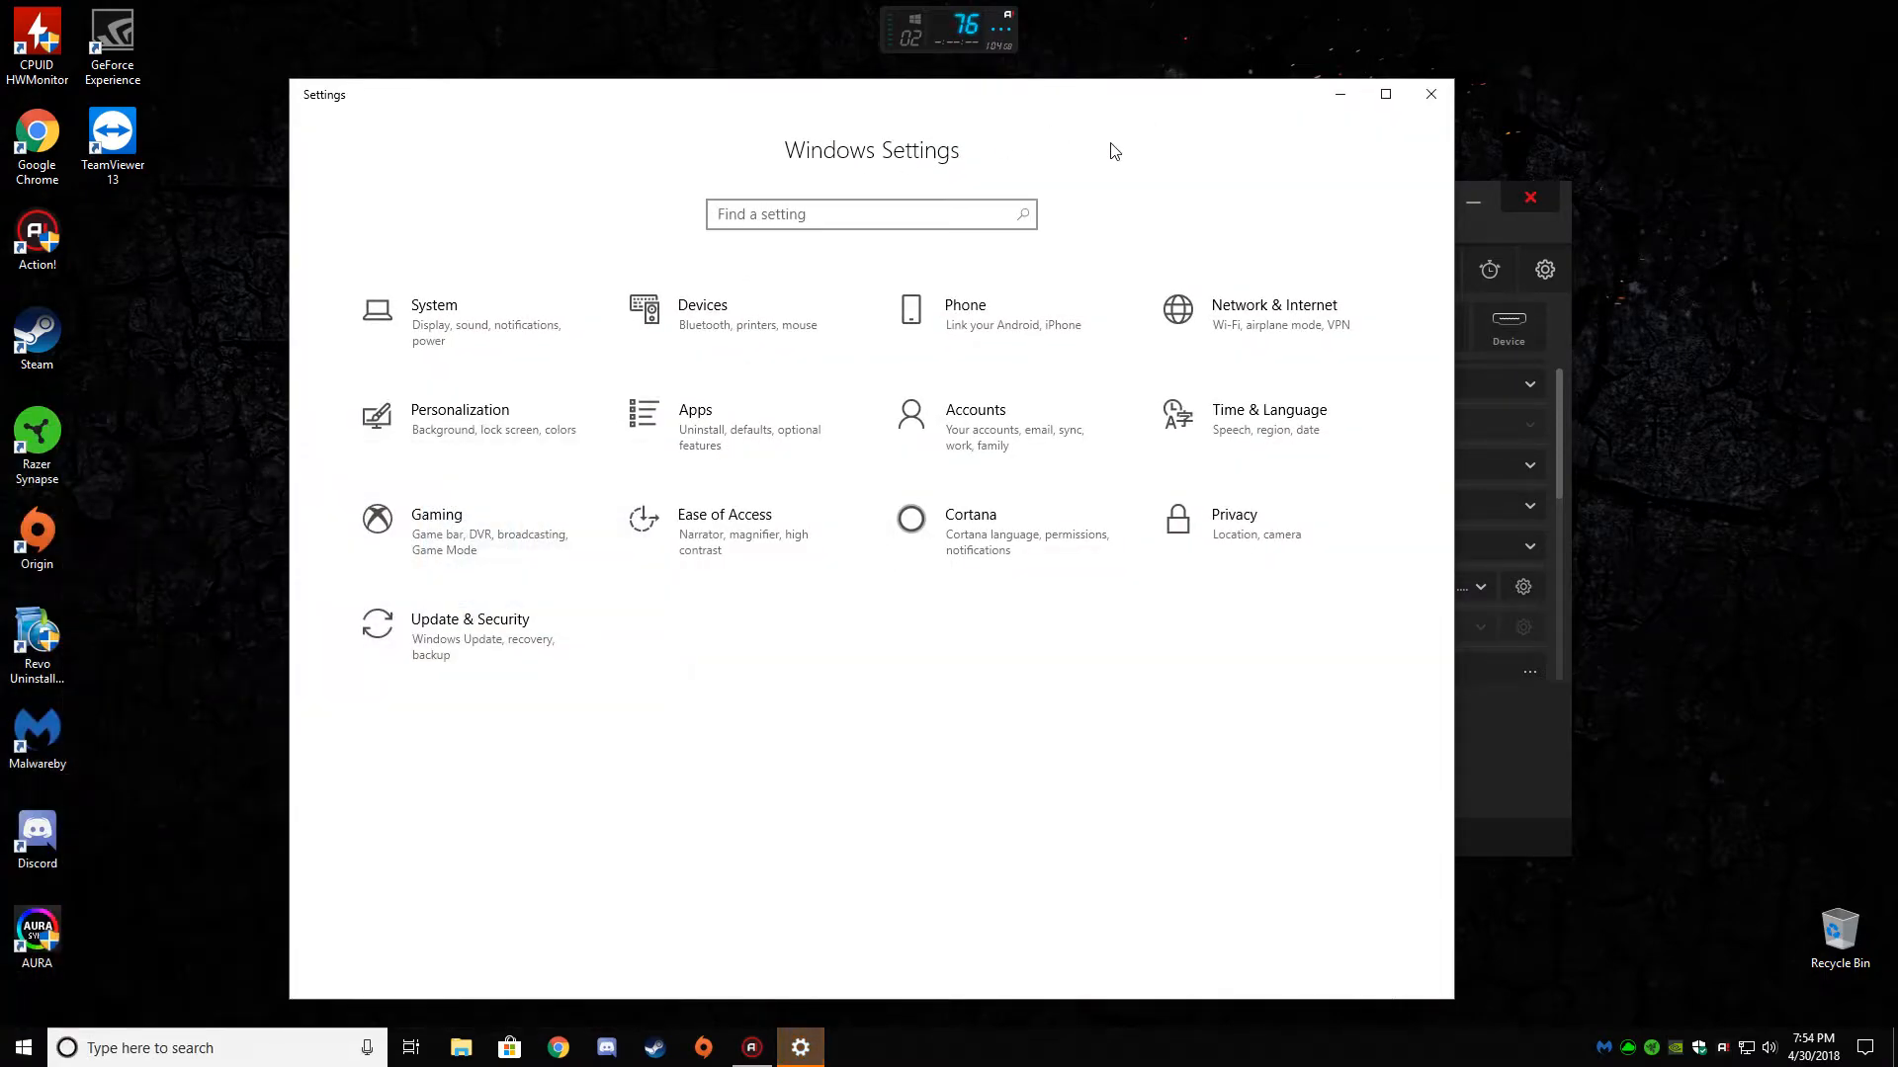
{"action": "left_click", "coordinate": [433, 305]}
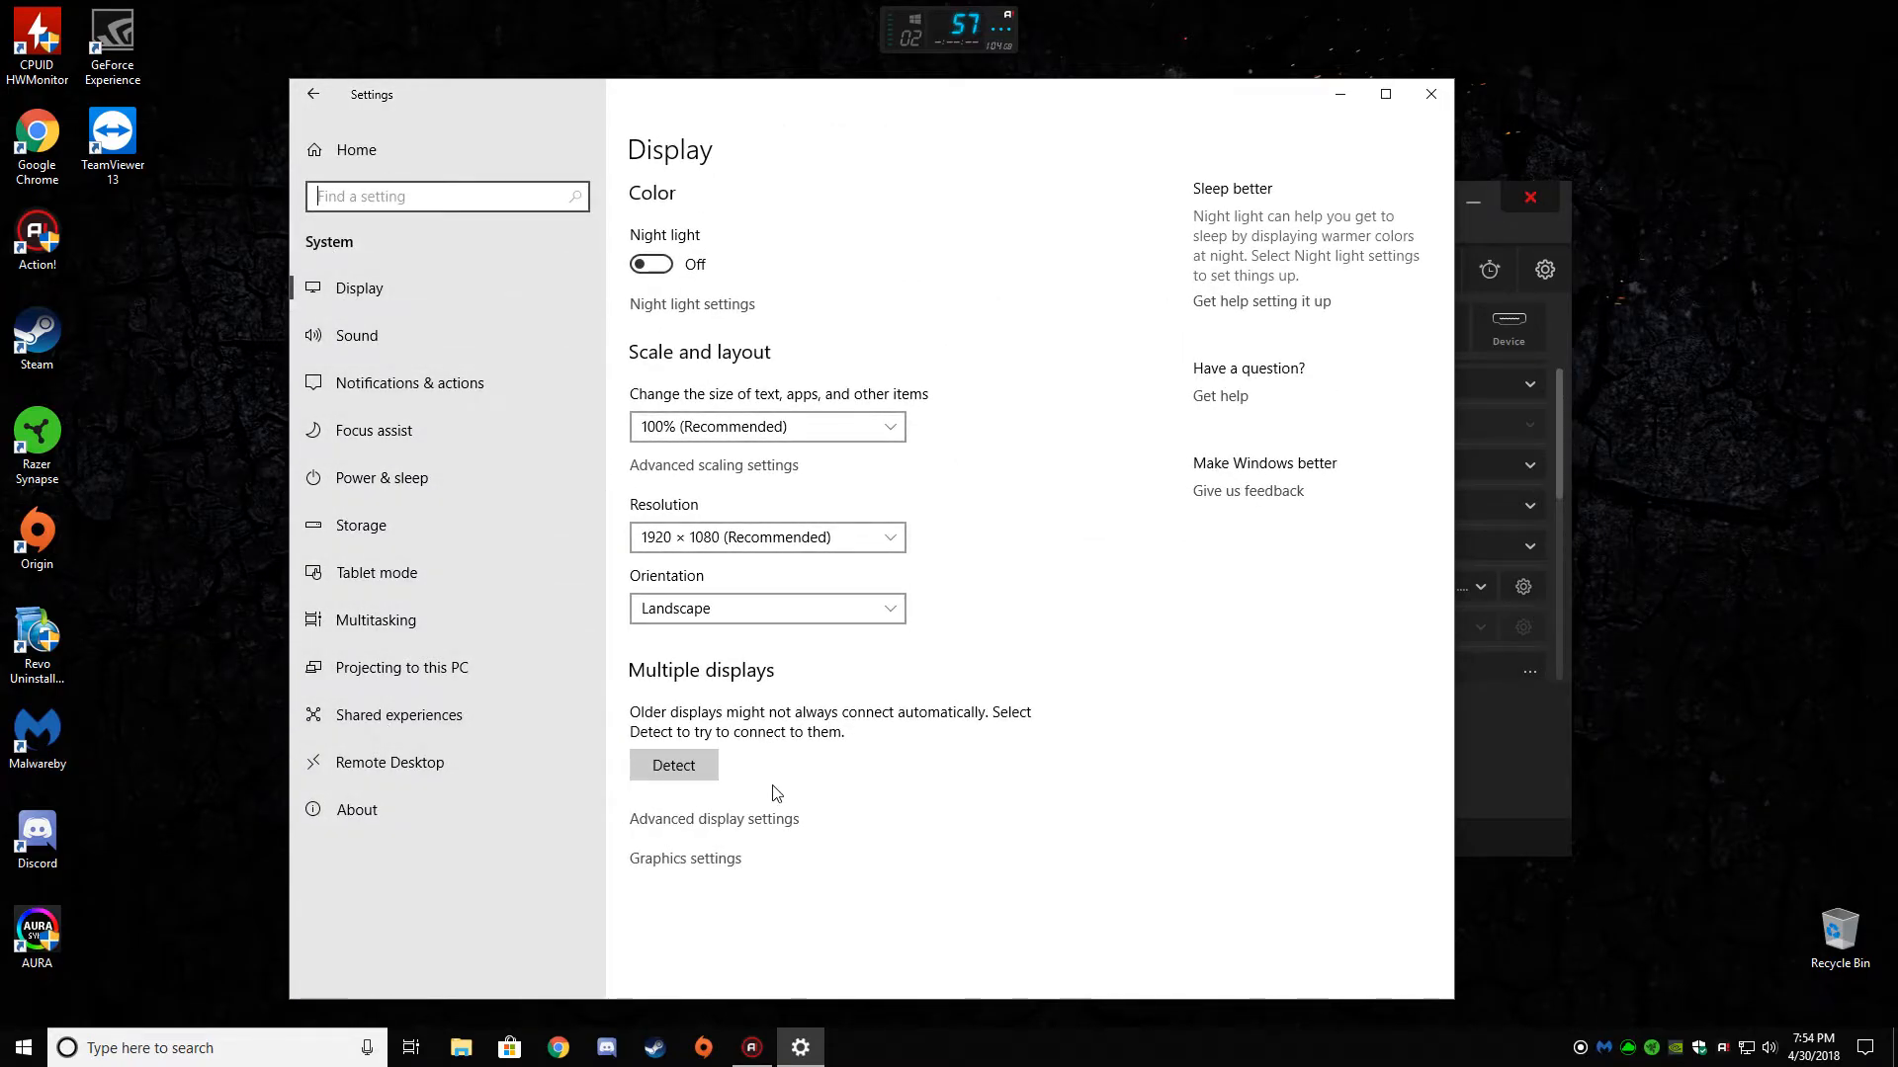
{"action": "mouse_move", "coordinate": [399, 525]}
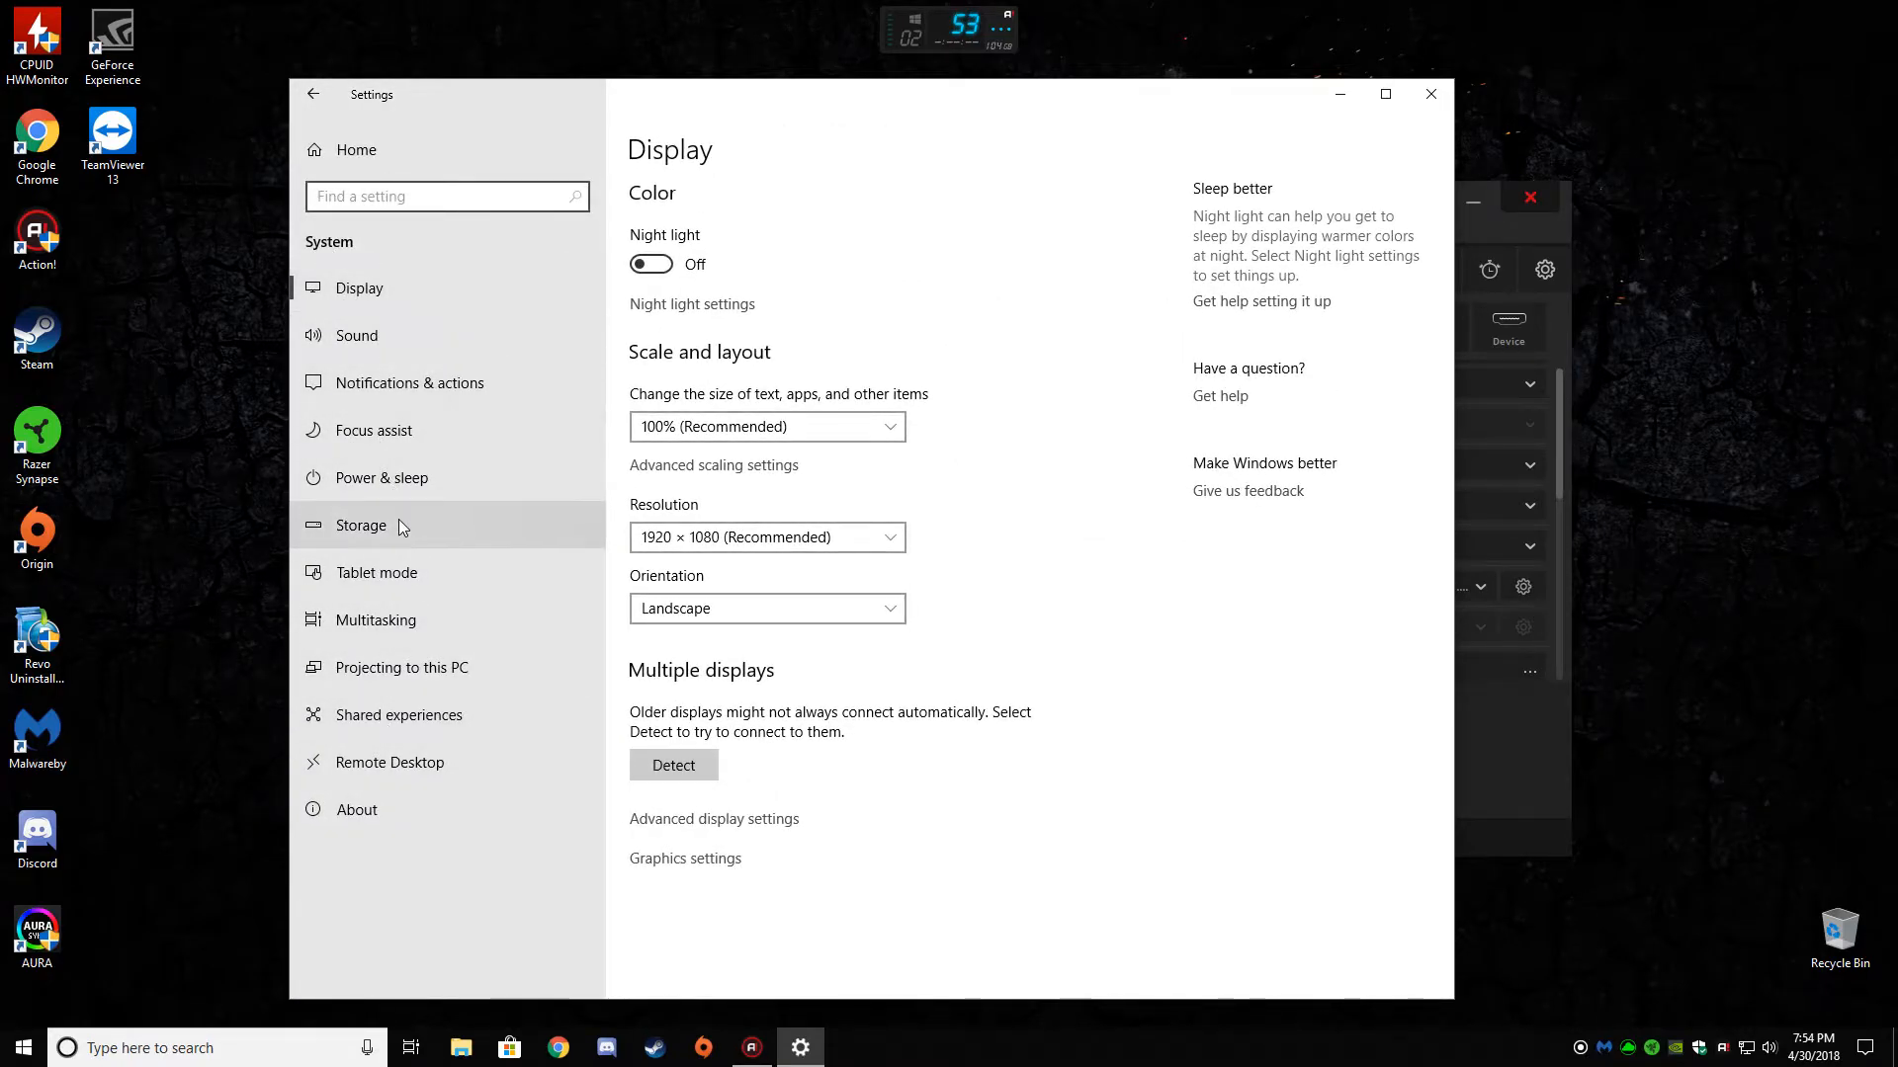
{"action": "left_click", "coordinate": [361, 525]}
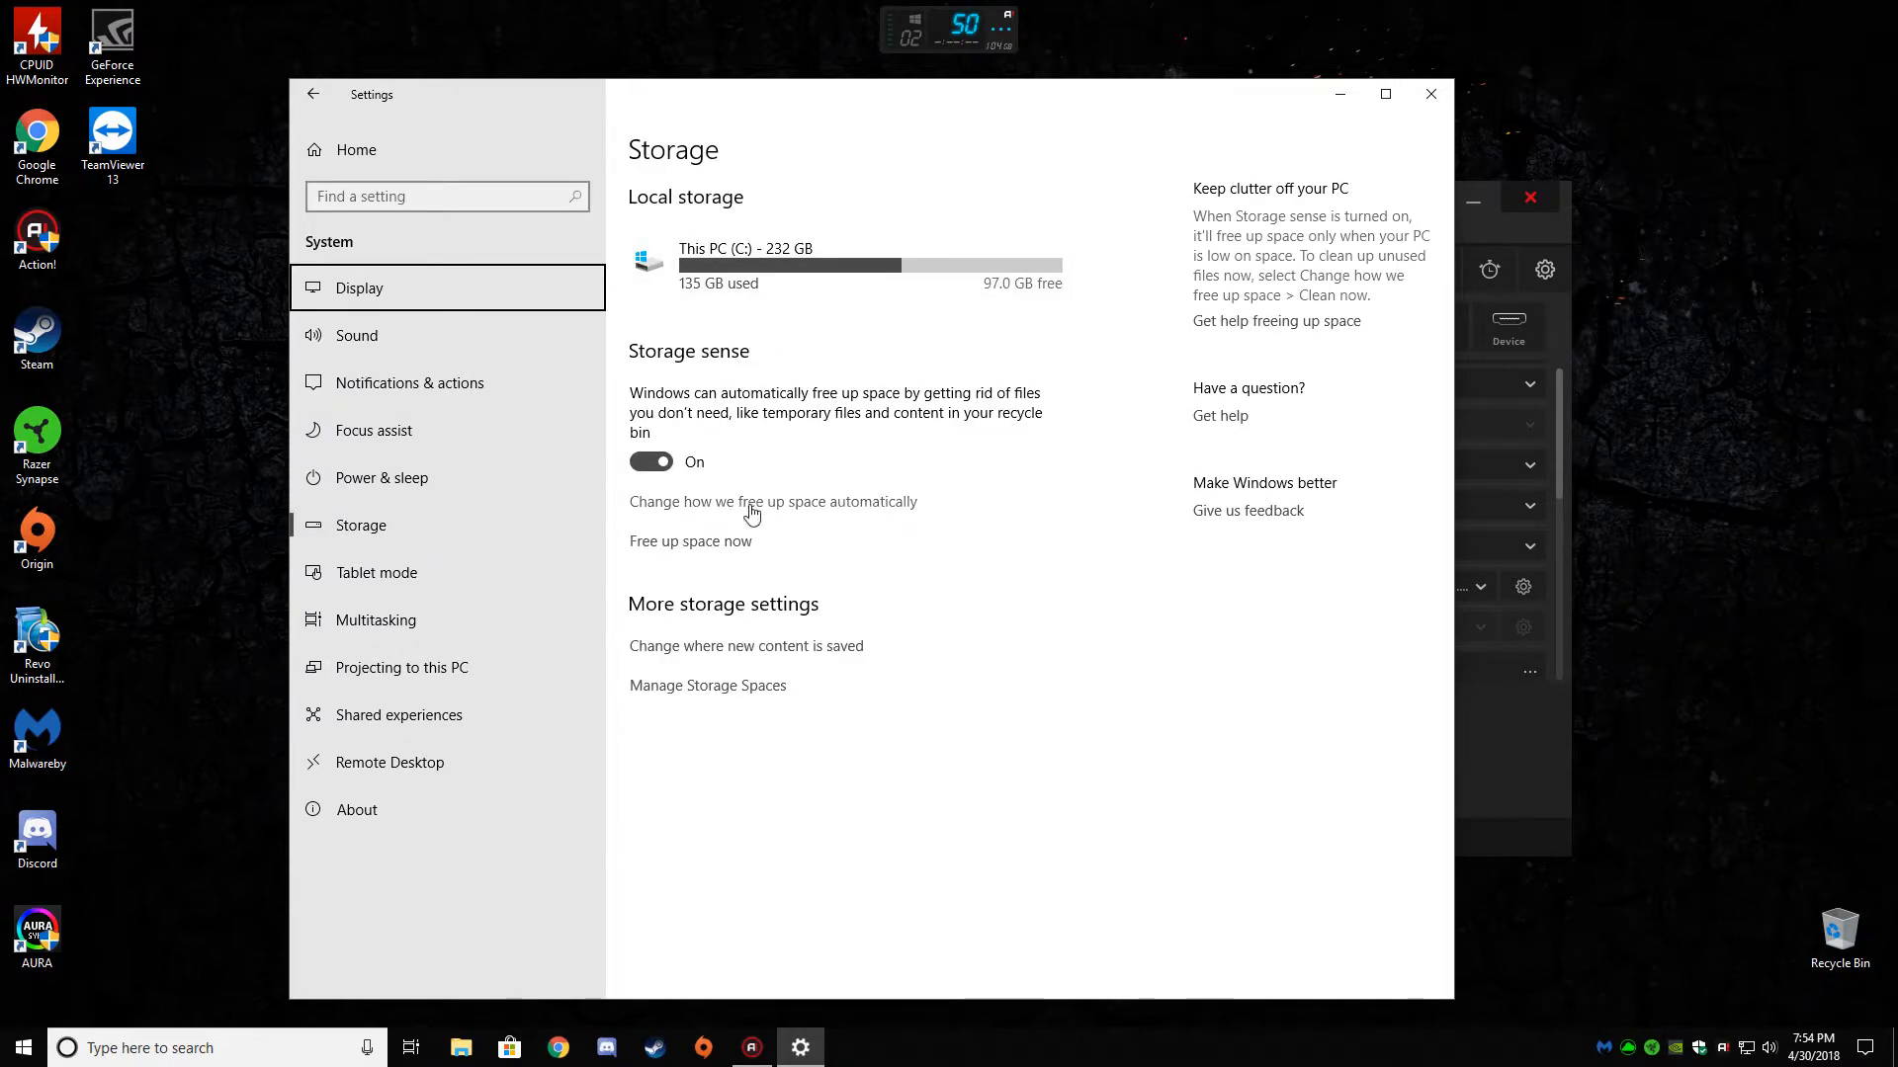
{"action": "mouse_move", "coordinate": [719, 547]}
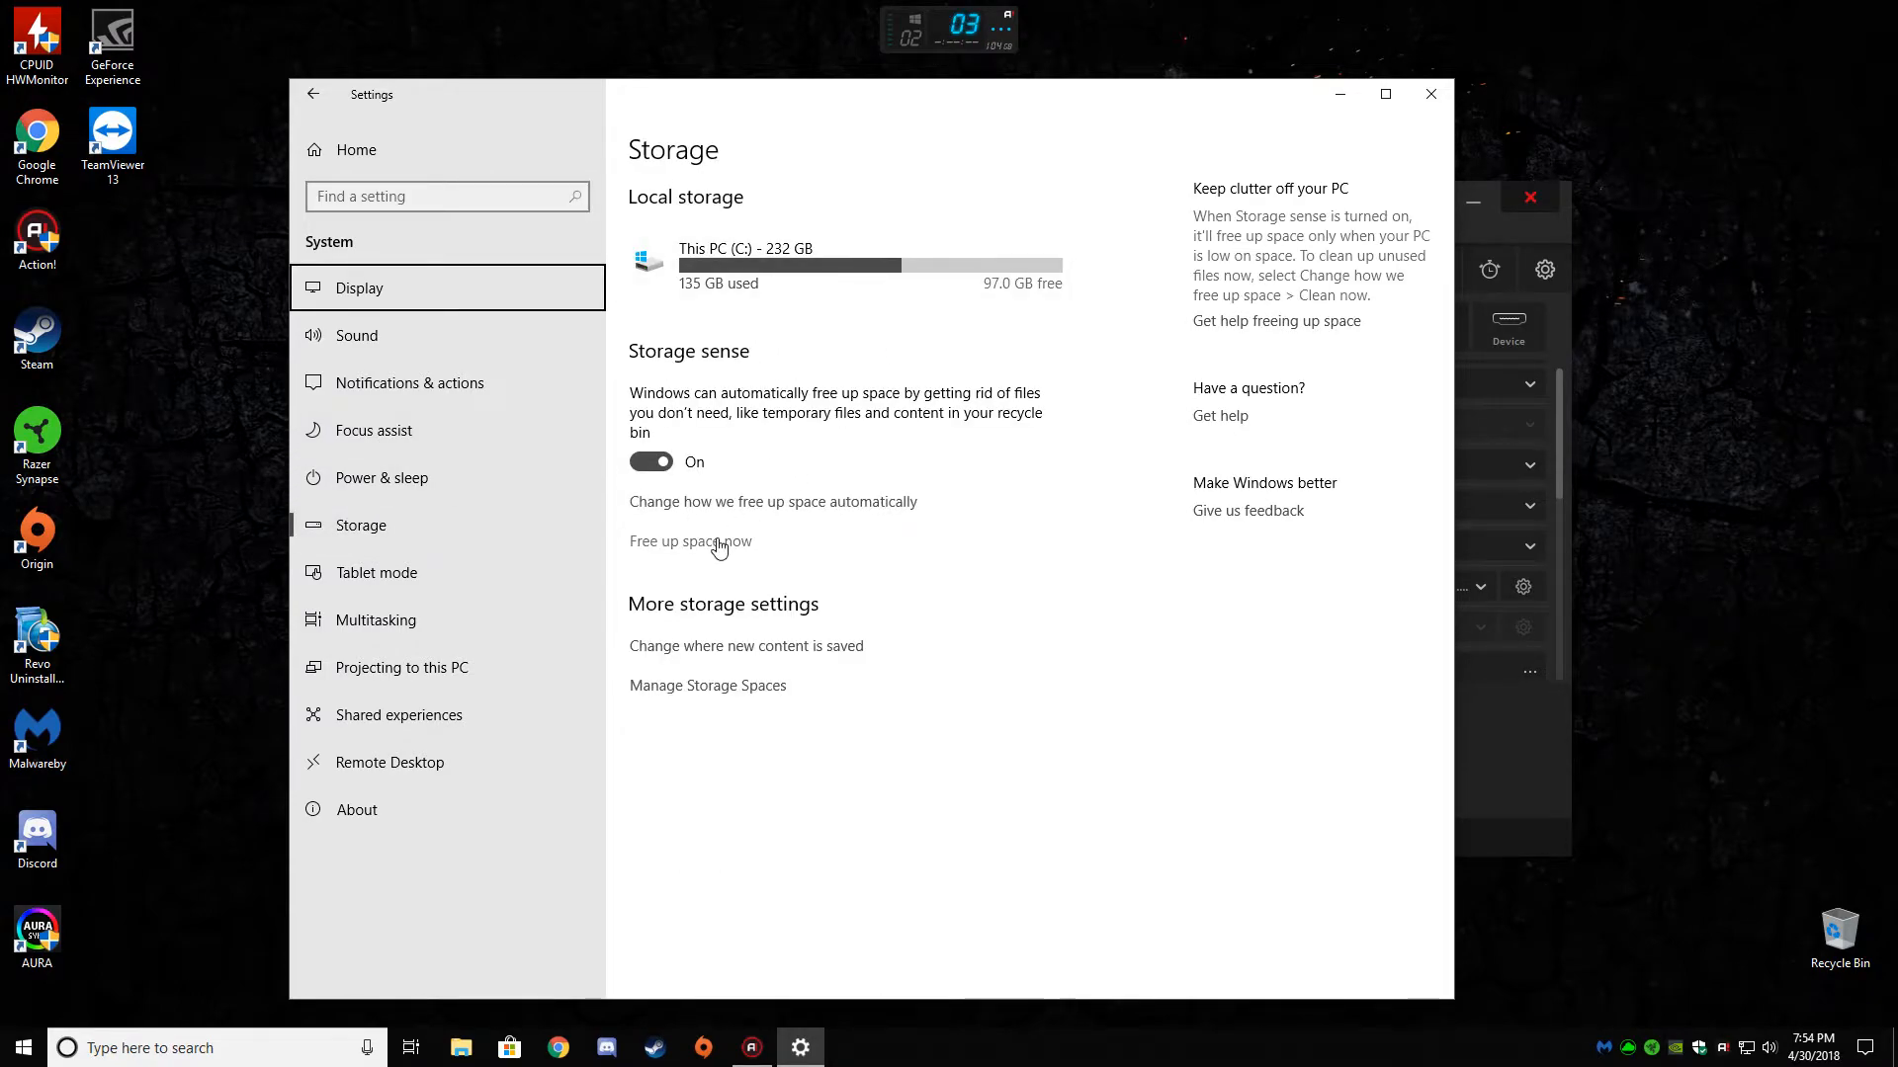
{"action": "left_click", "coordinate": [690, 541]}
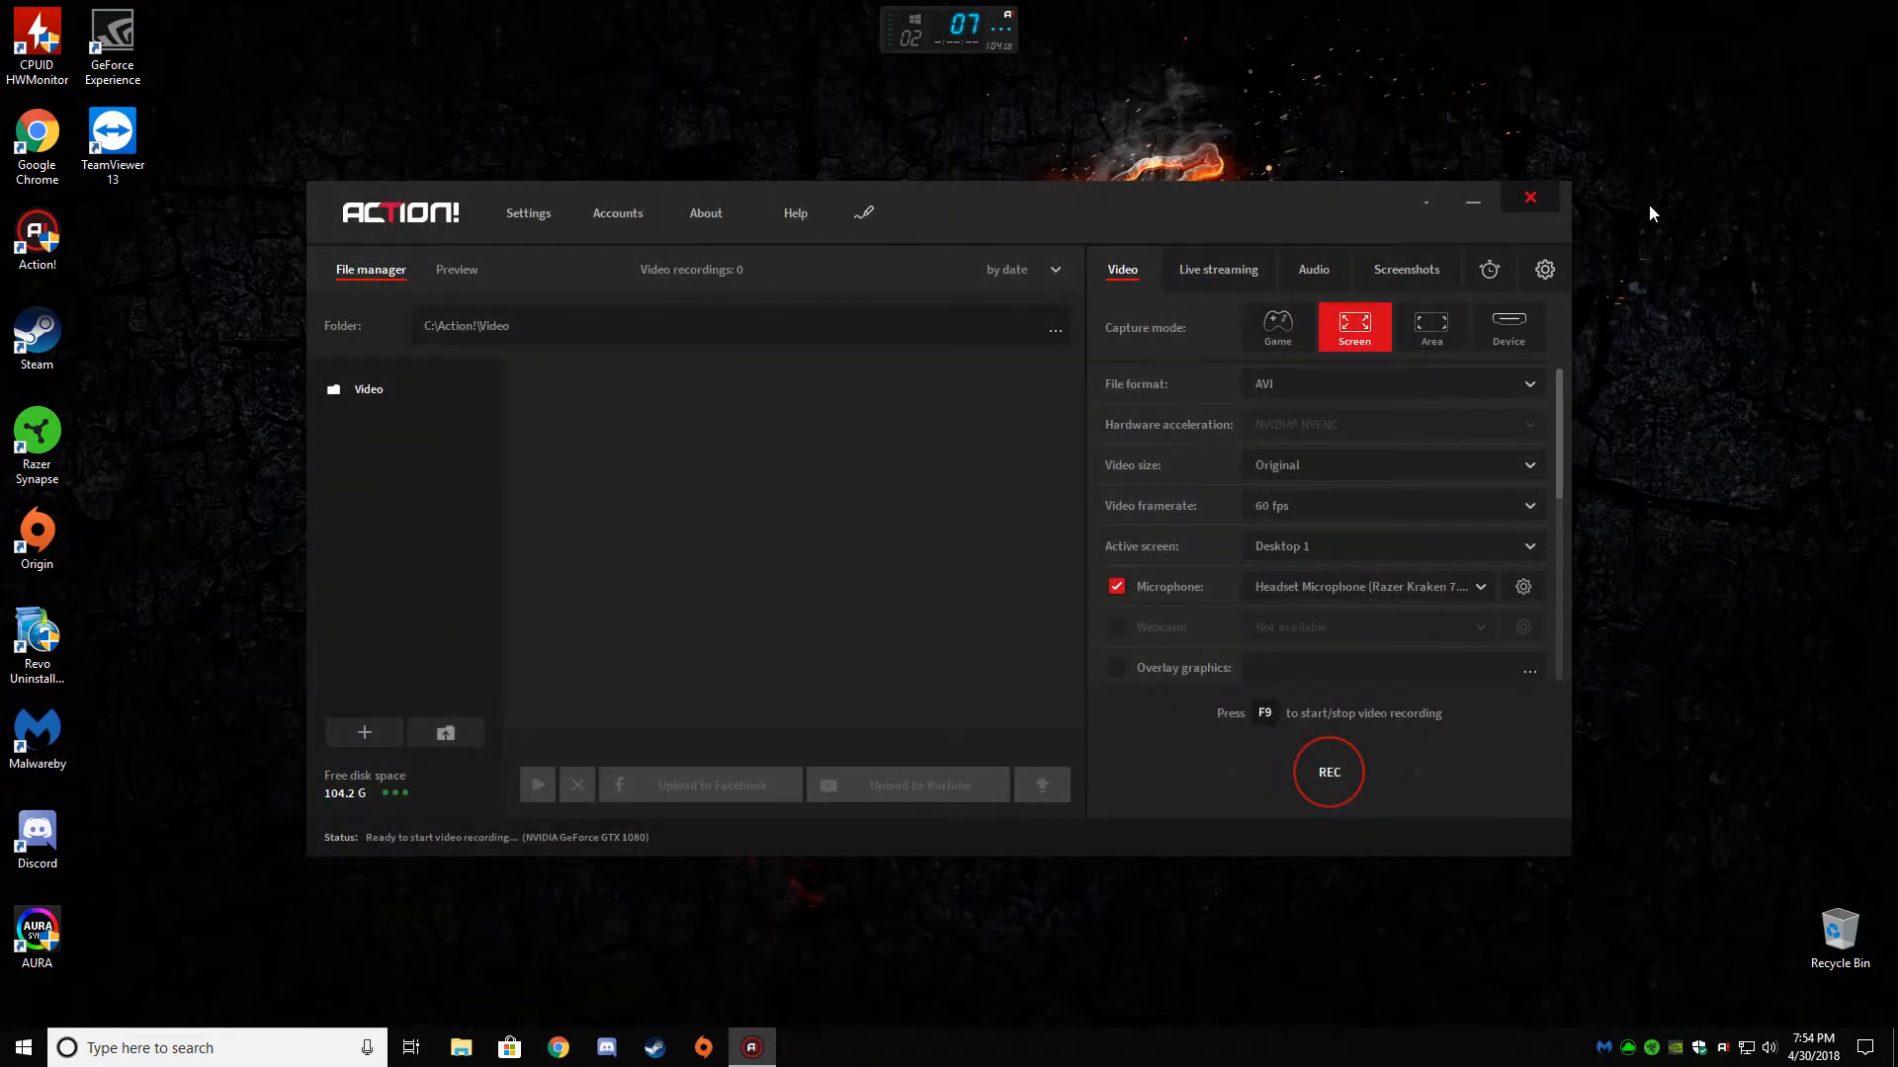
{"action": "mouse_move", "coordinate": [587, 536]}
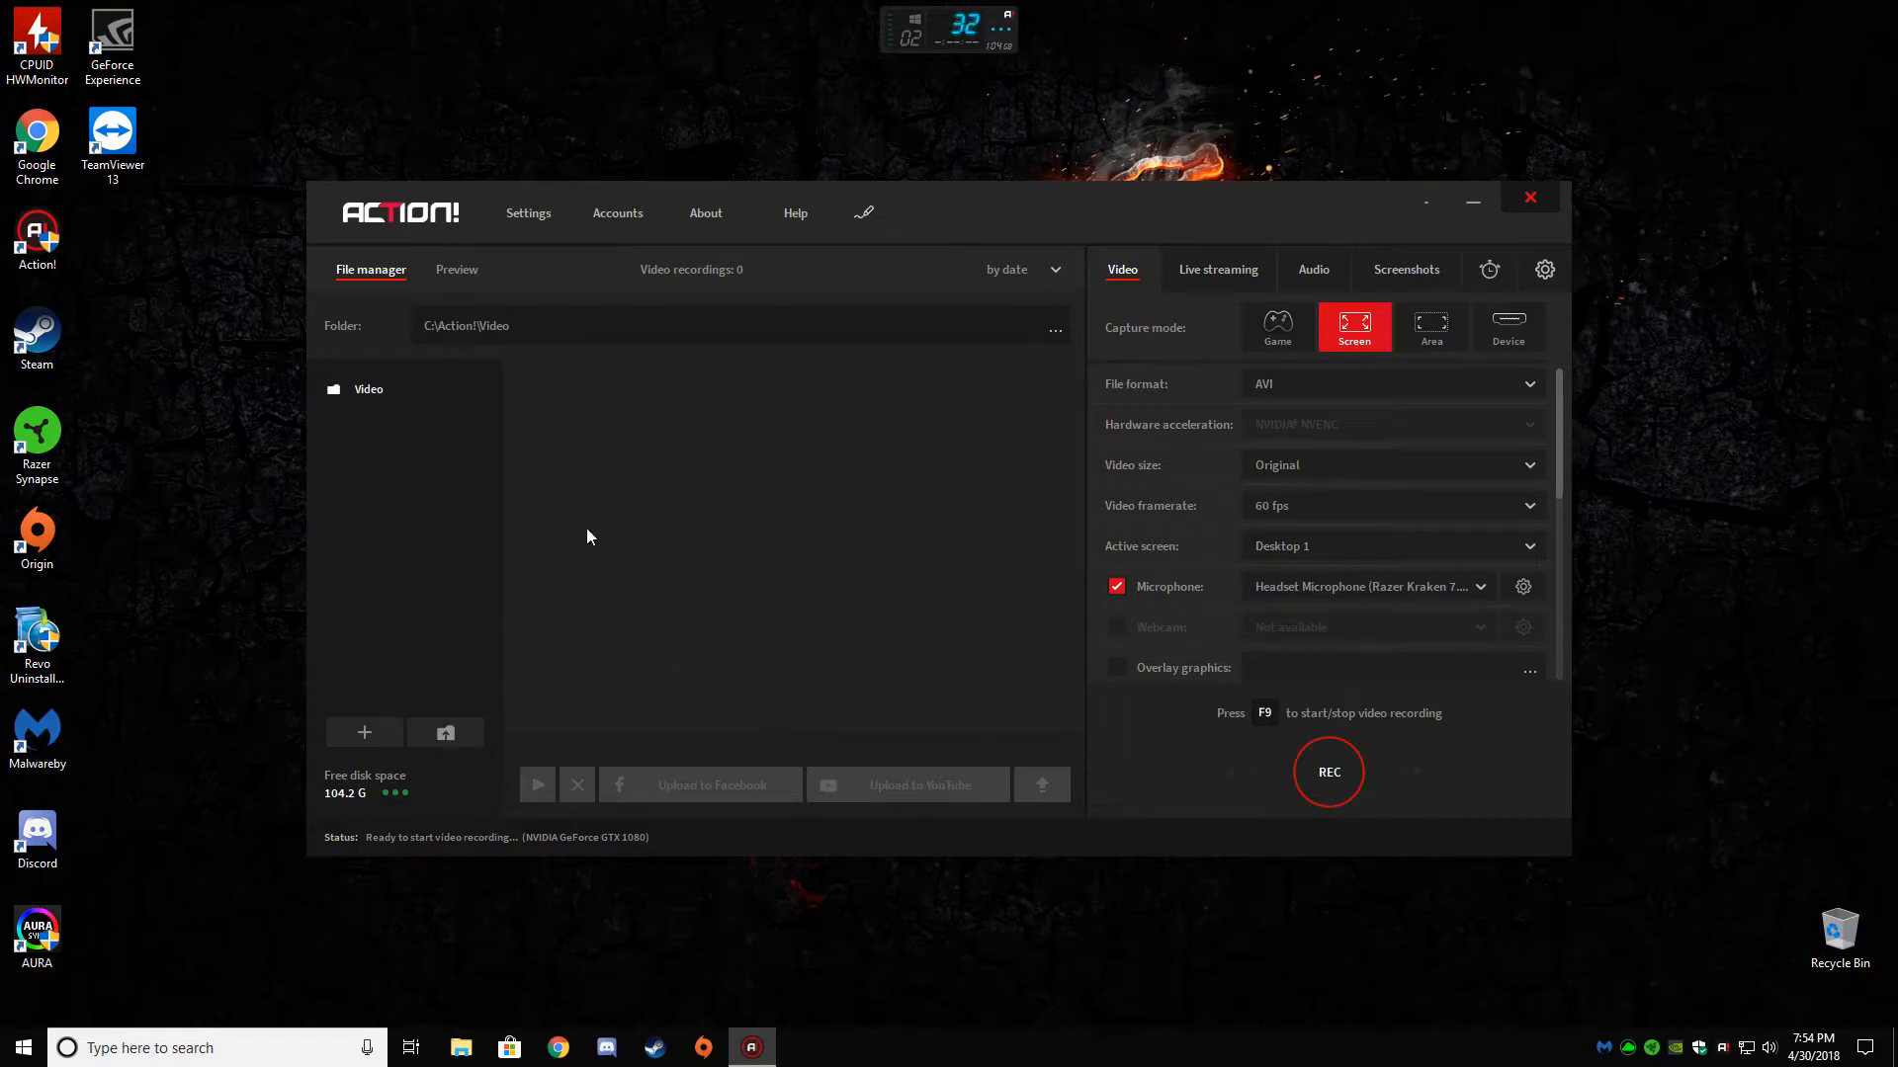
{"action": "mouse_move", "coordinate": [908, 669]}
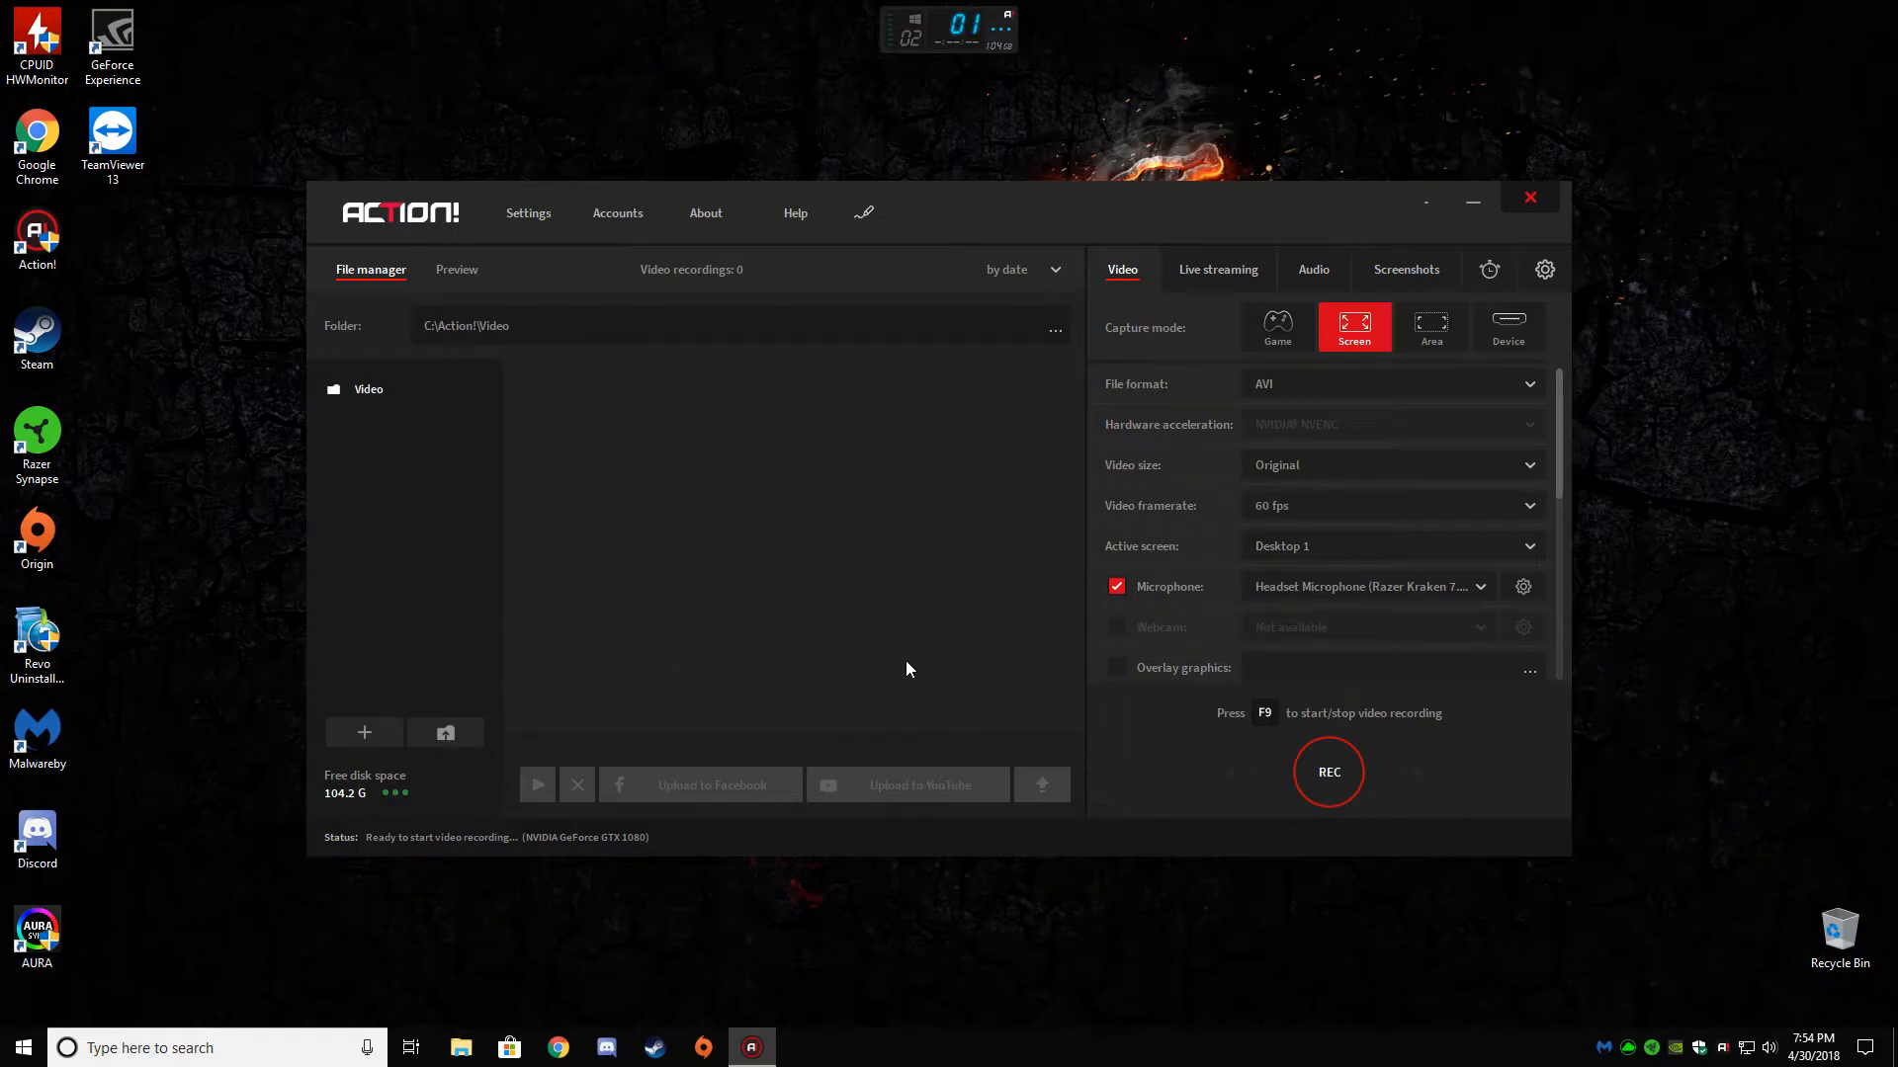
{"action": "mouse_move", "coordinate": [762, 538]}
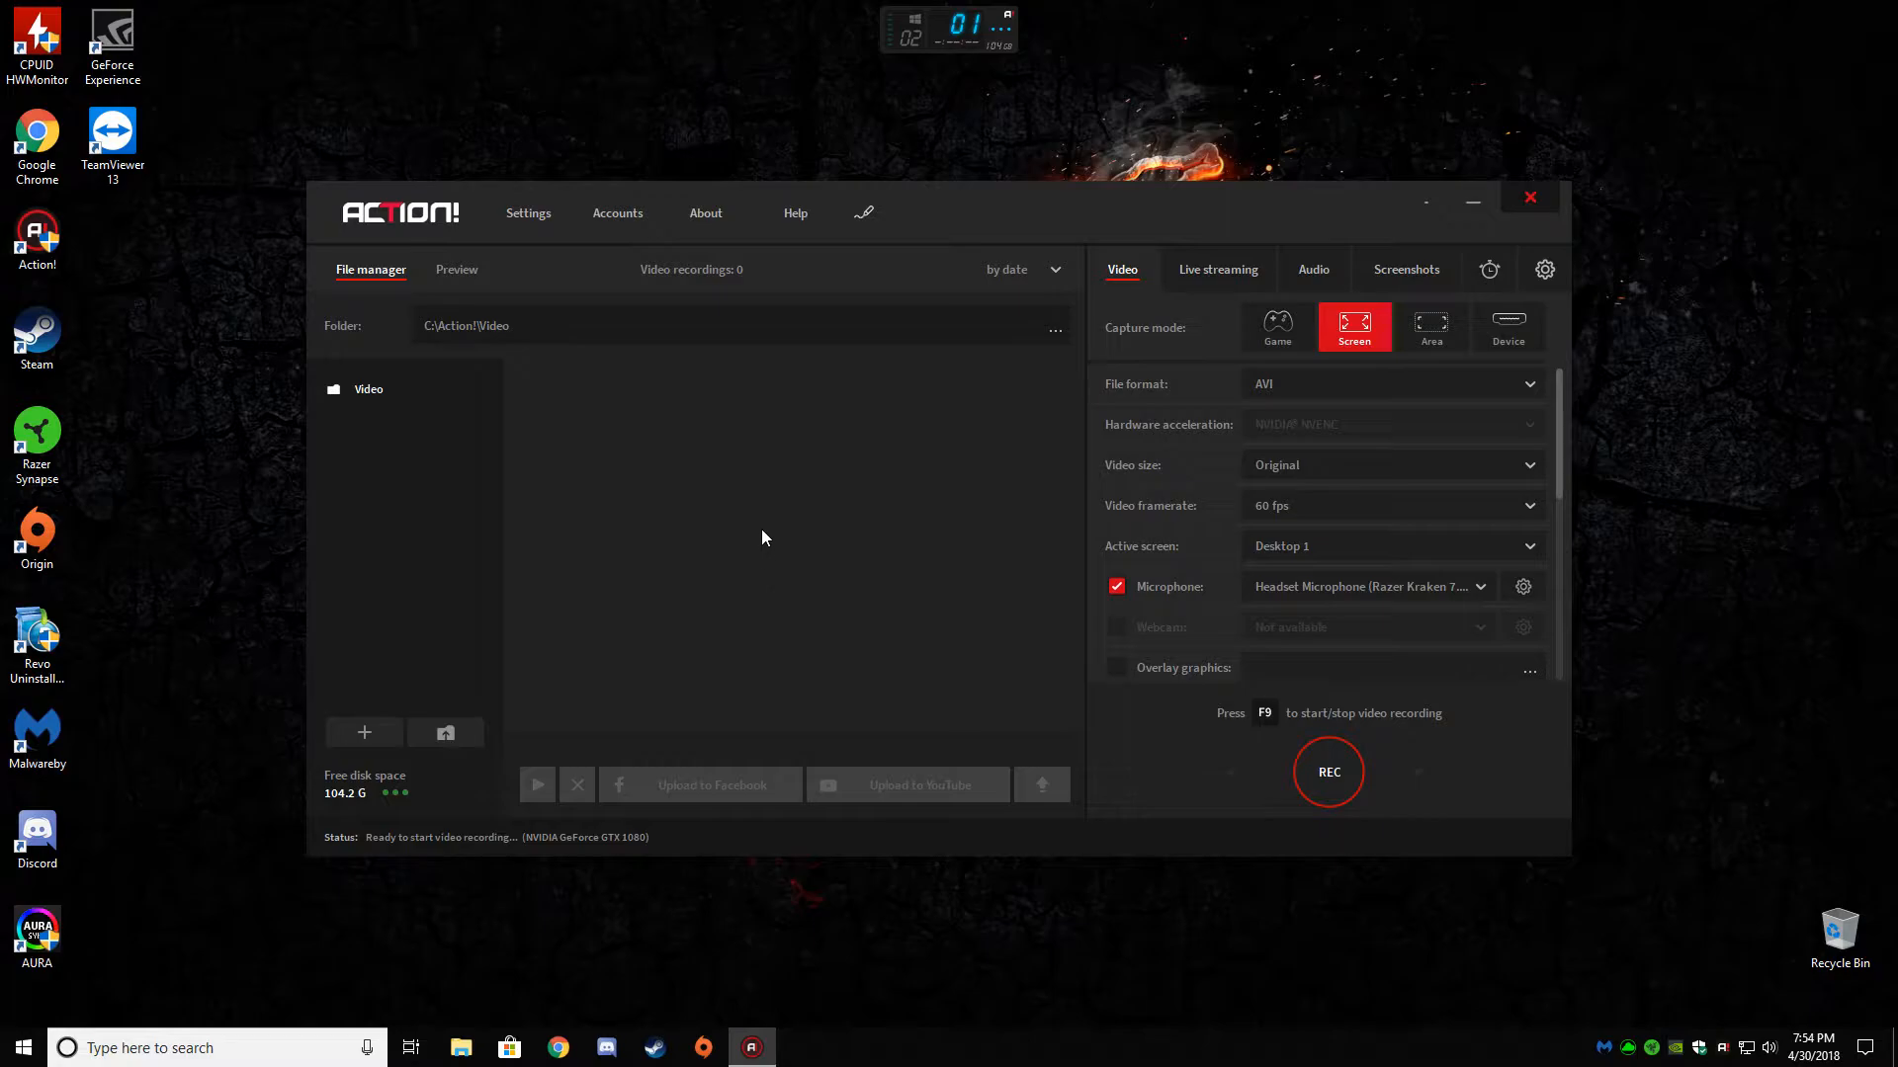
{"action": "mouse_move", "coordinate": [781, 610]}
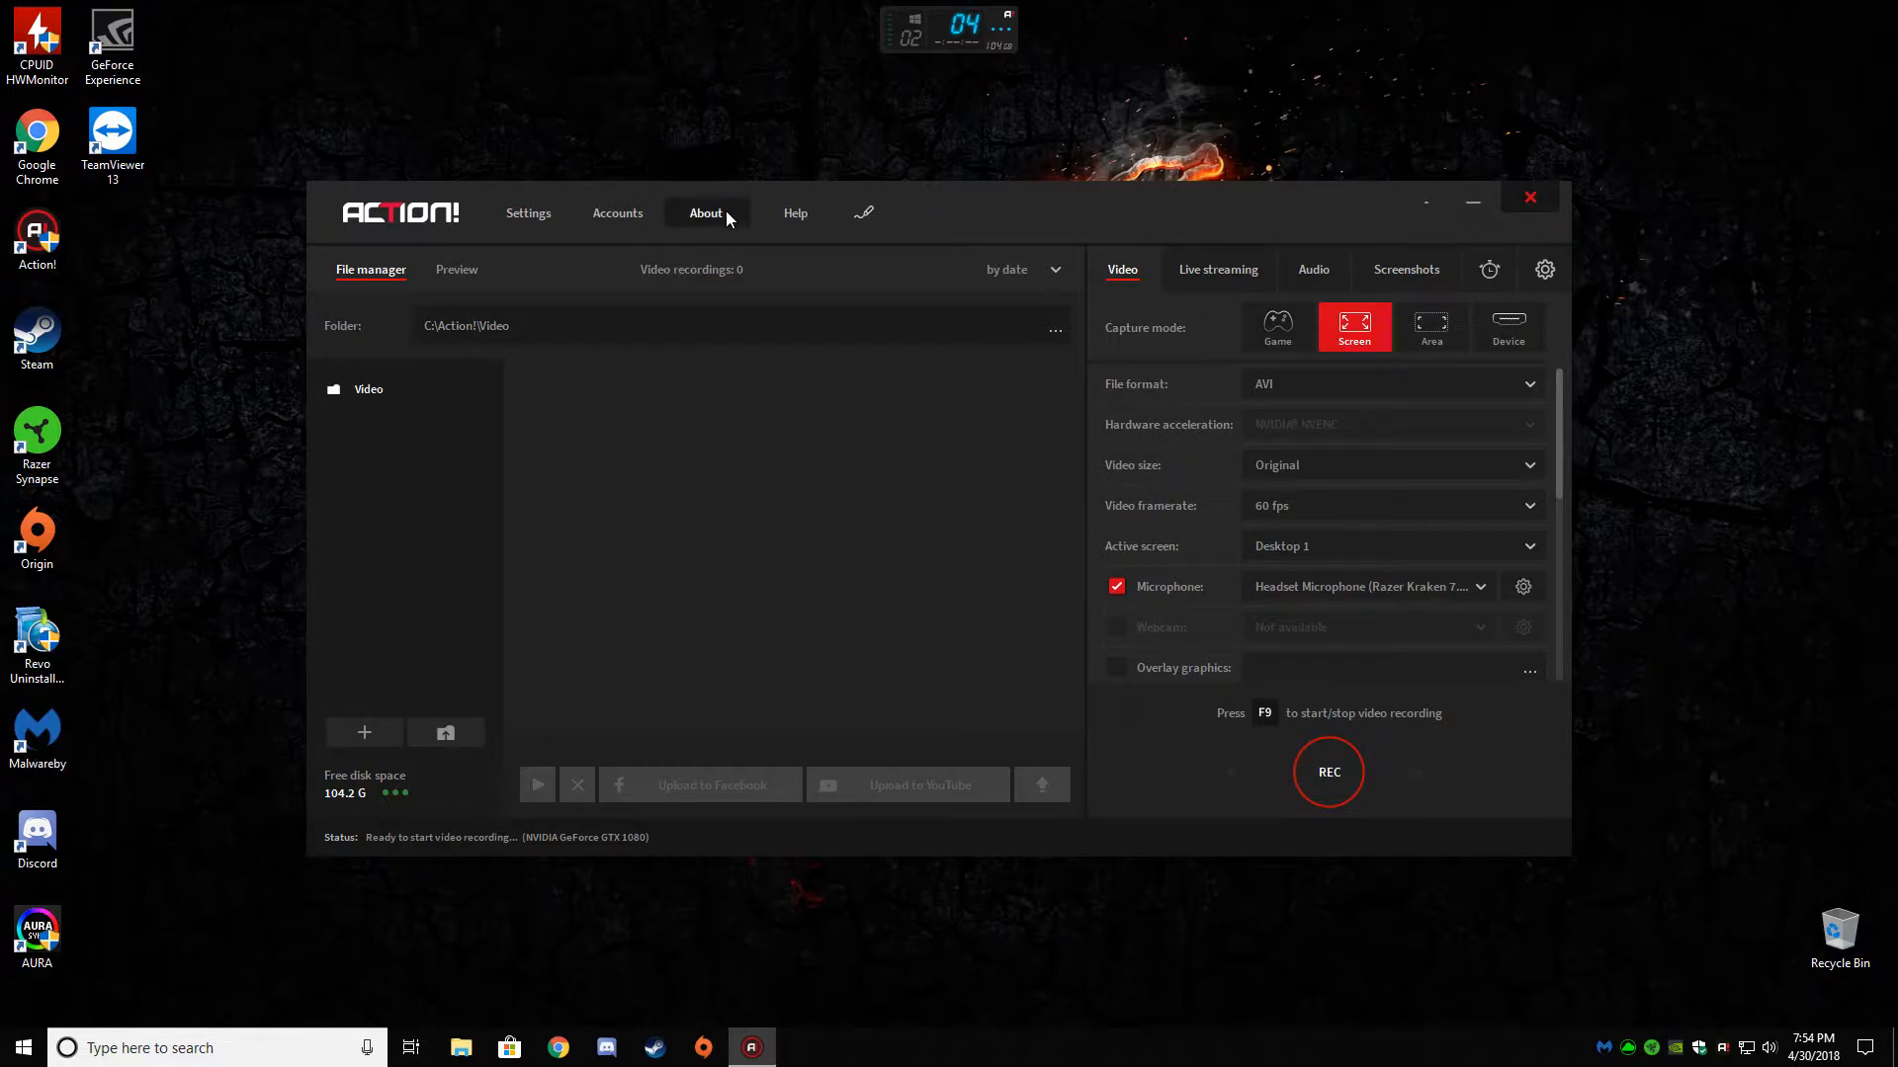
- View and dismiss Action!'s version information, keeping the overlay output mode as HUD
{"action": "left_click", "coordinate": [706, 214]}
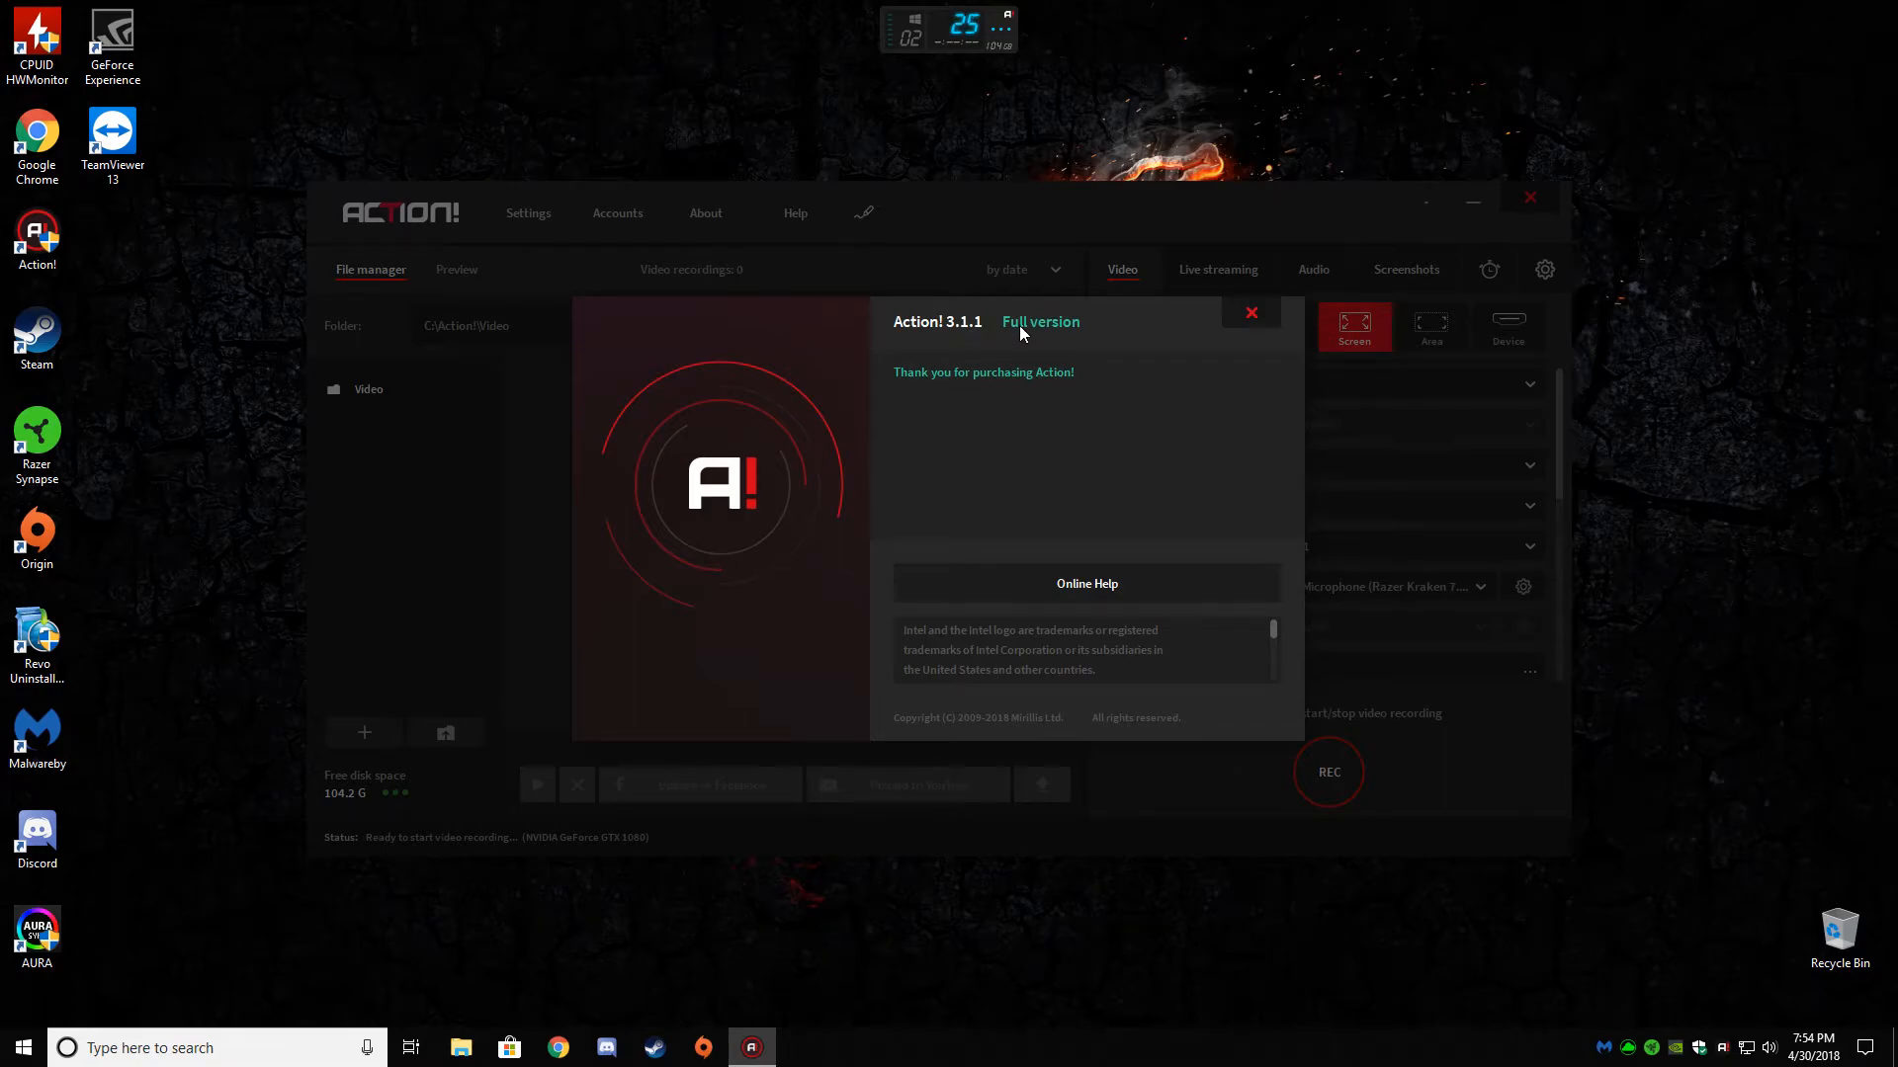
{"action": "left_click", "coordinate": [1251, 312]}
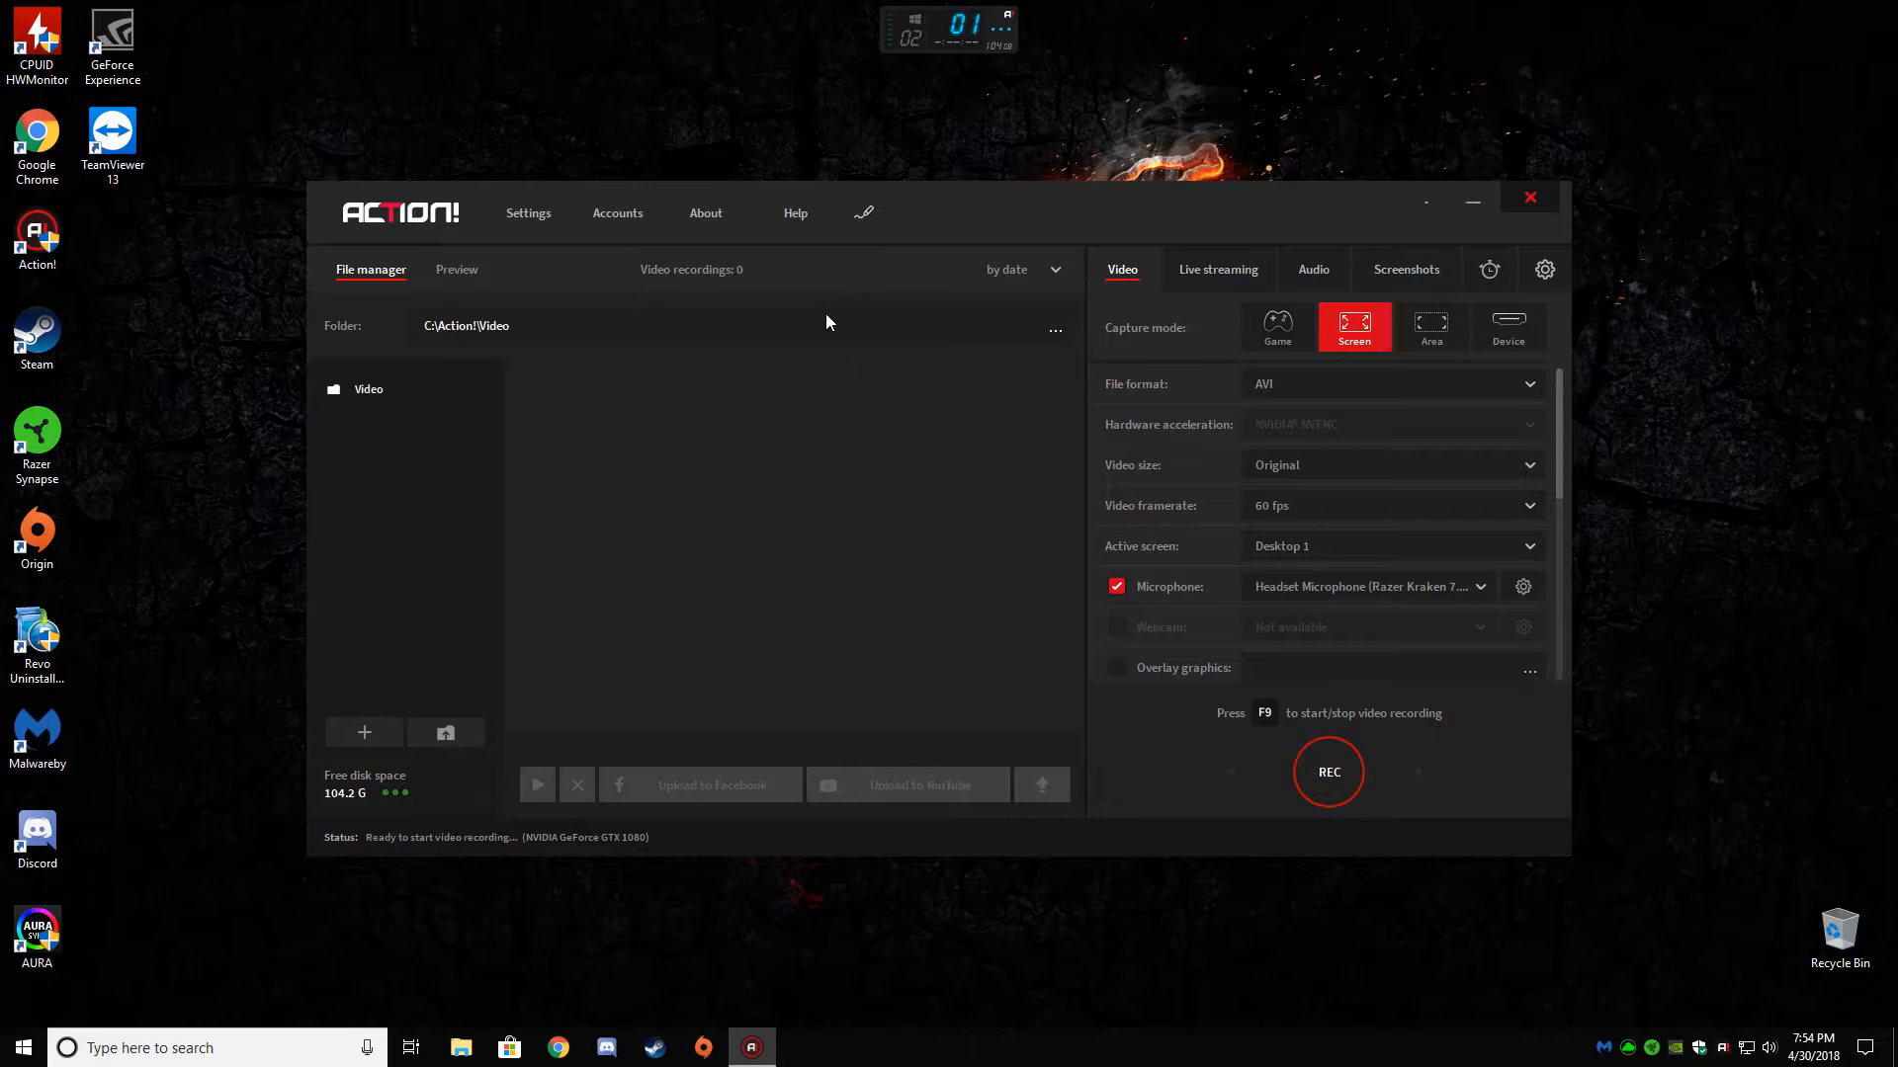
{"action": "mouse_move", "coordinate": [1195, 949]}
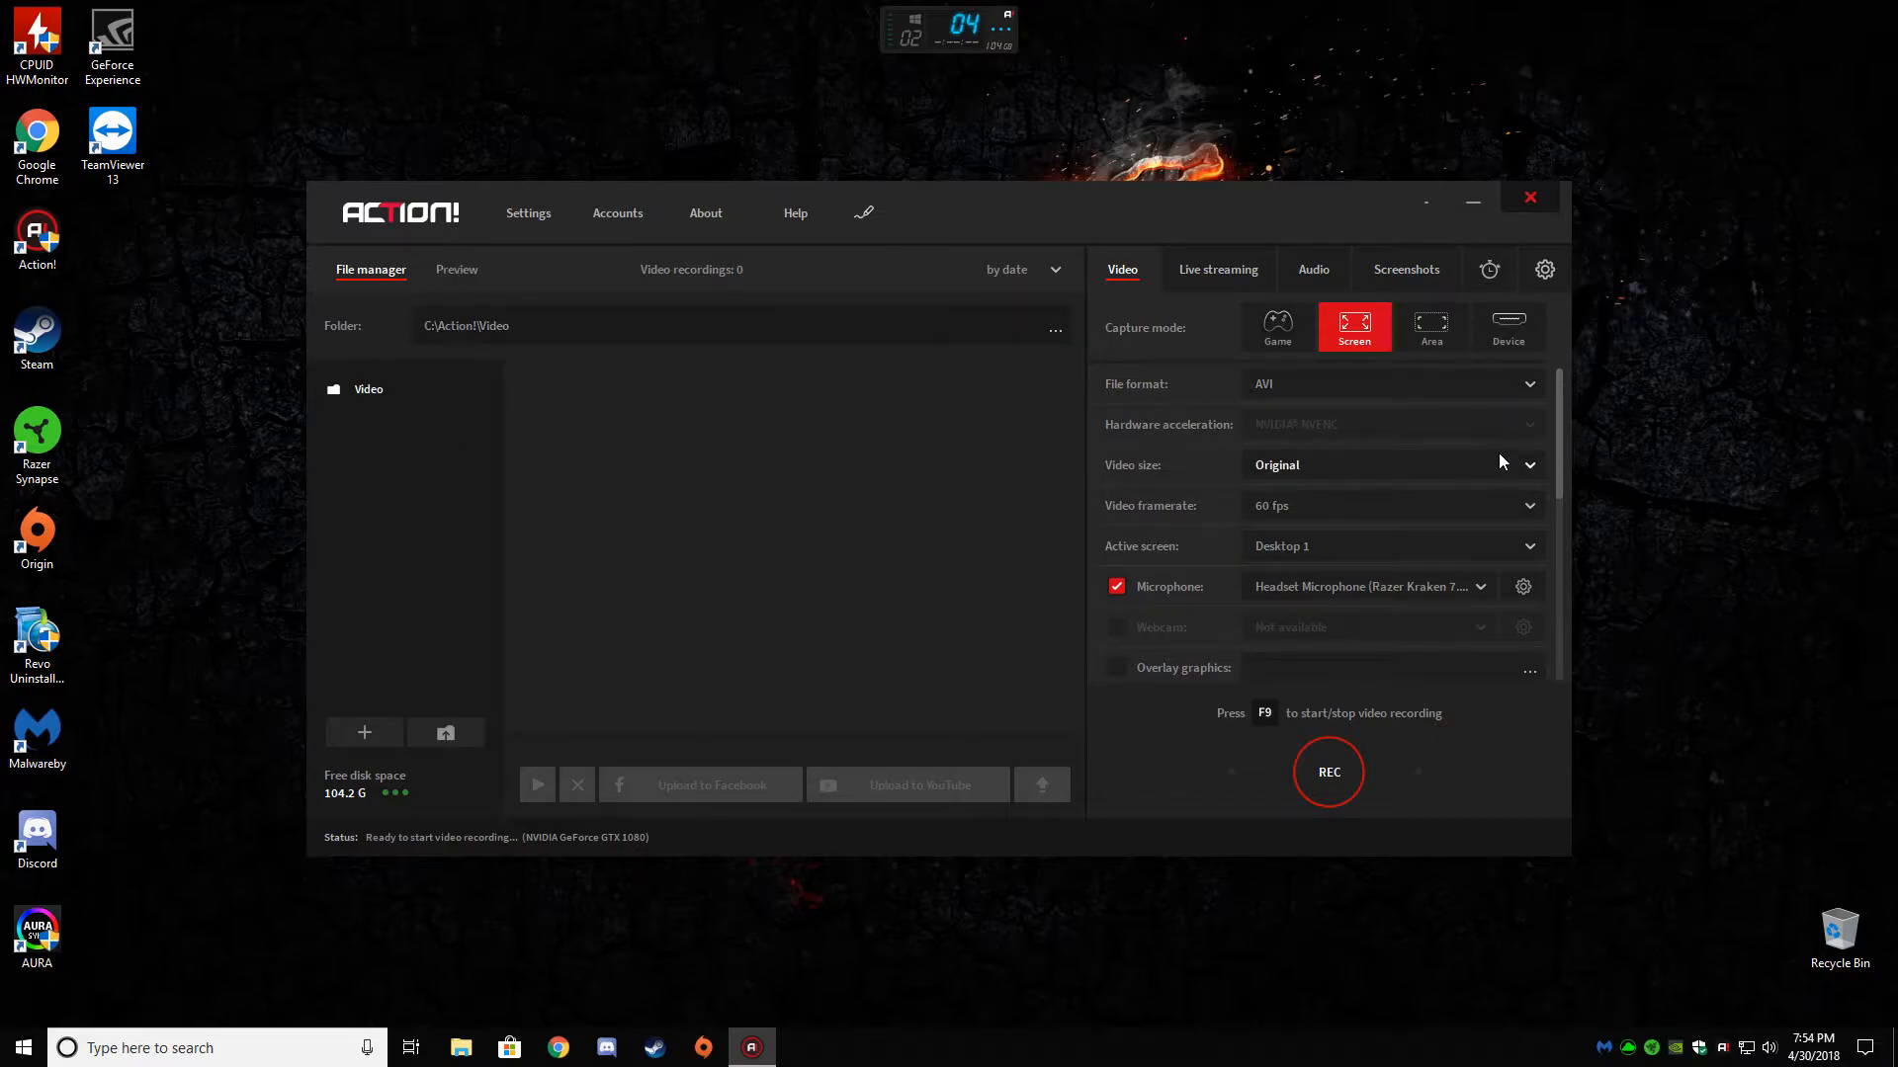
{"action": "mouse_move", "coordinate": [1565, 451]}
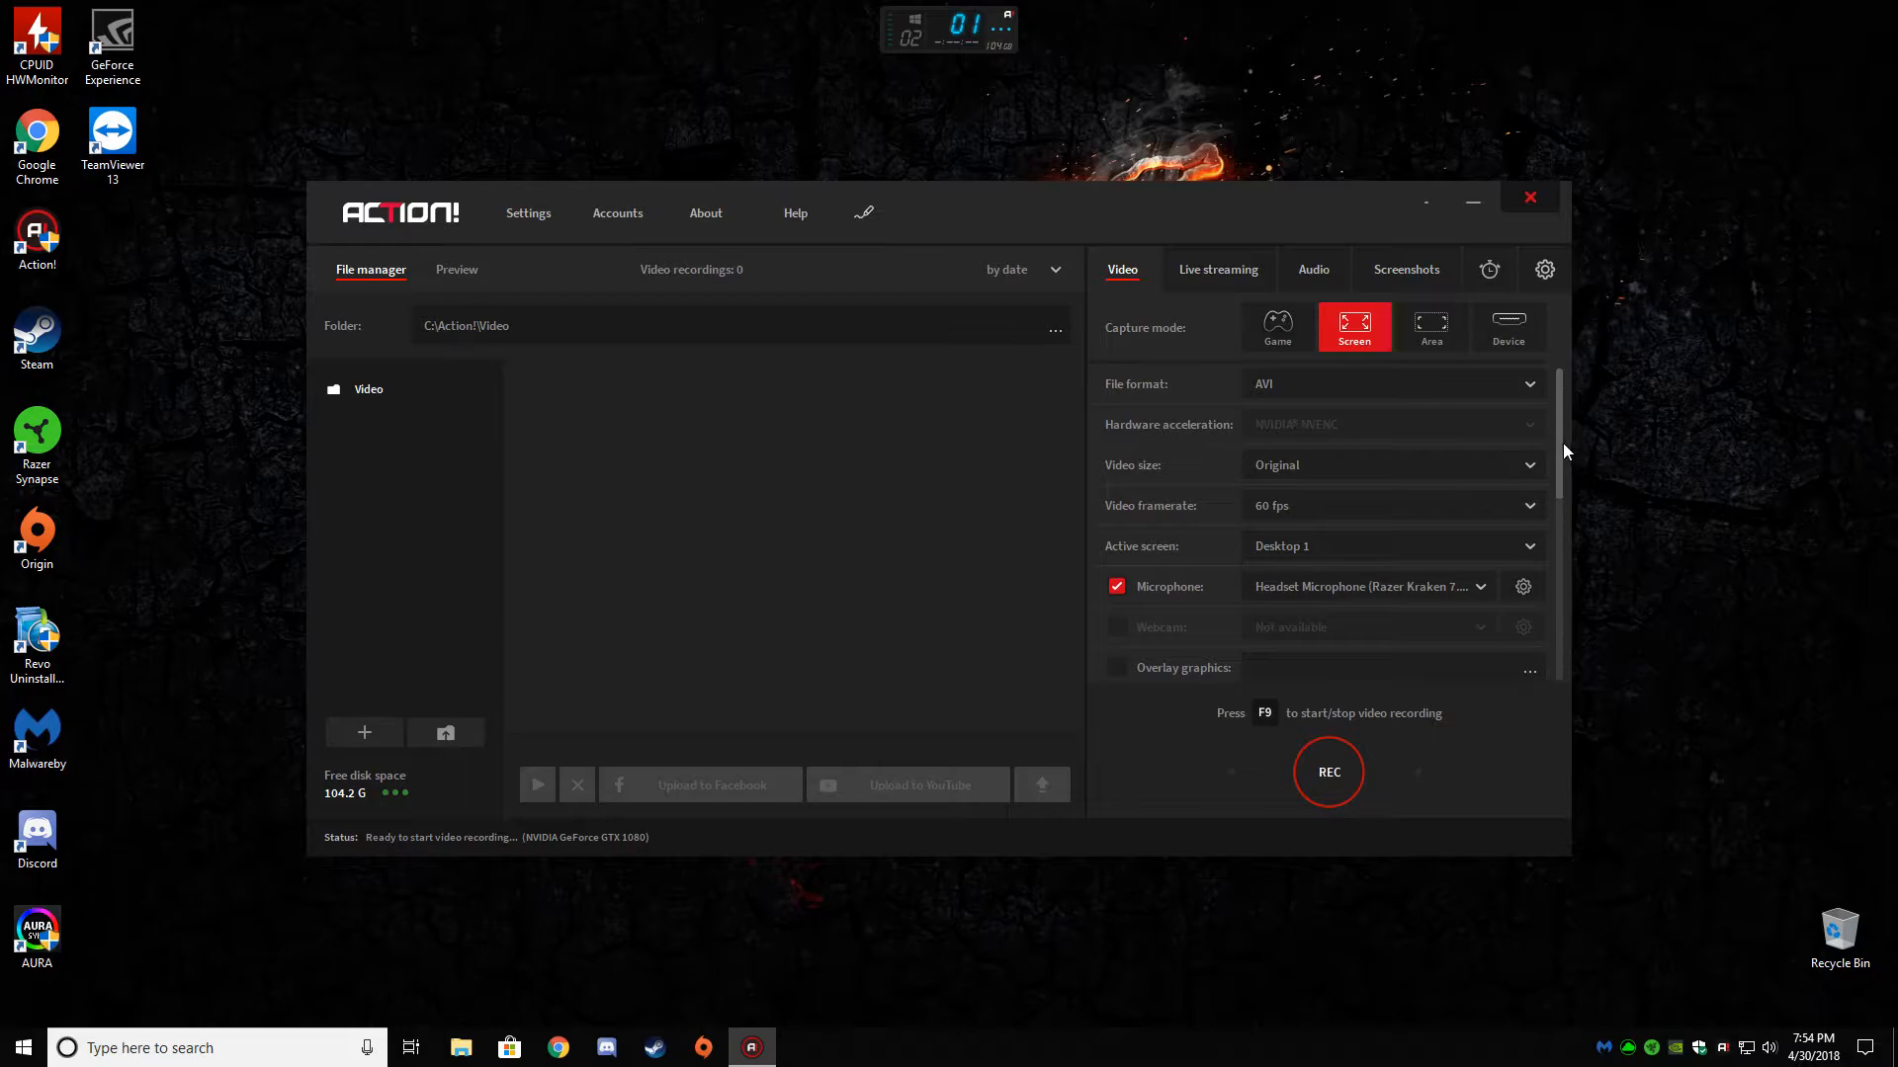
{"action": "mouse_move", "coordinate": [1560, 451]}
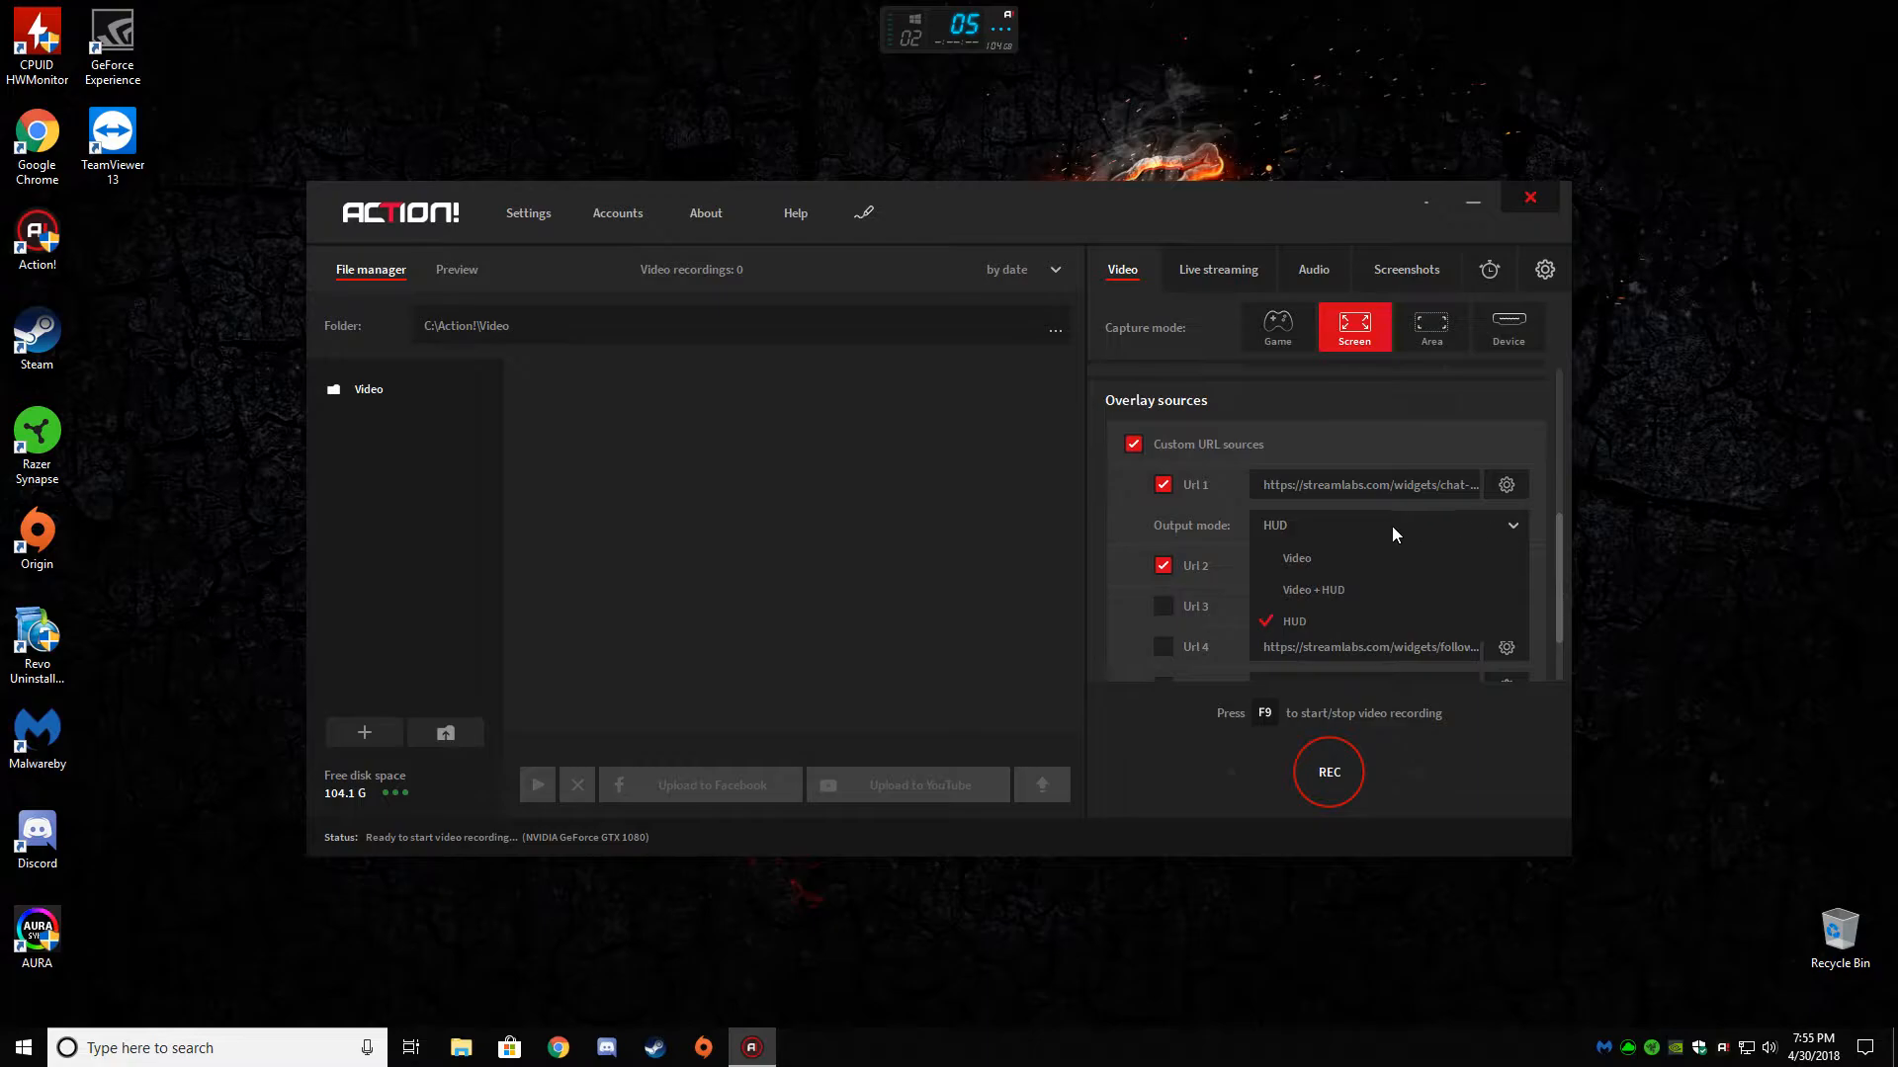
{"action": "left_click", "coordinate": [1293, 621]}
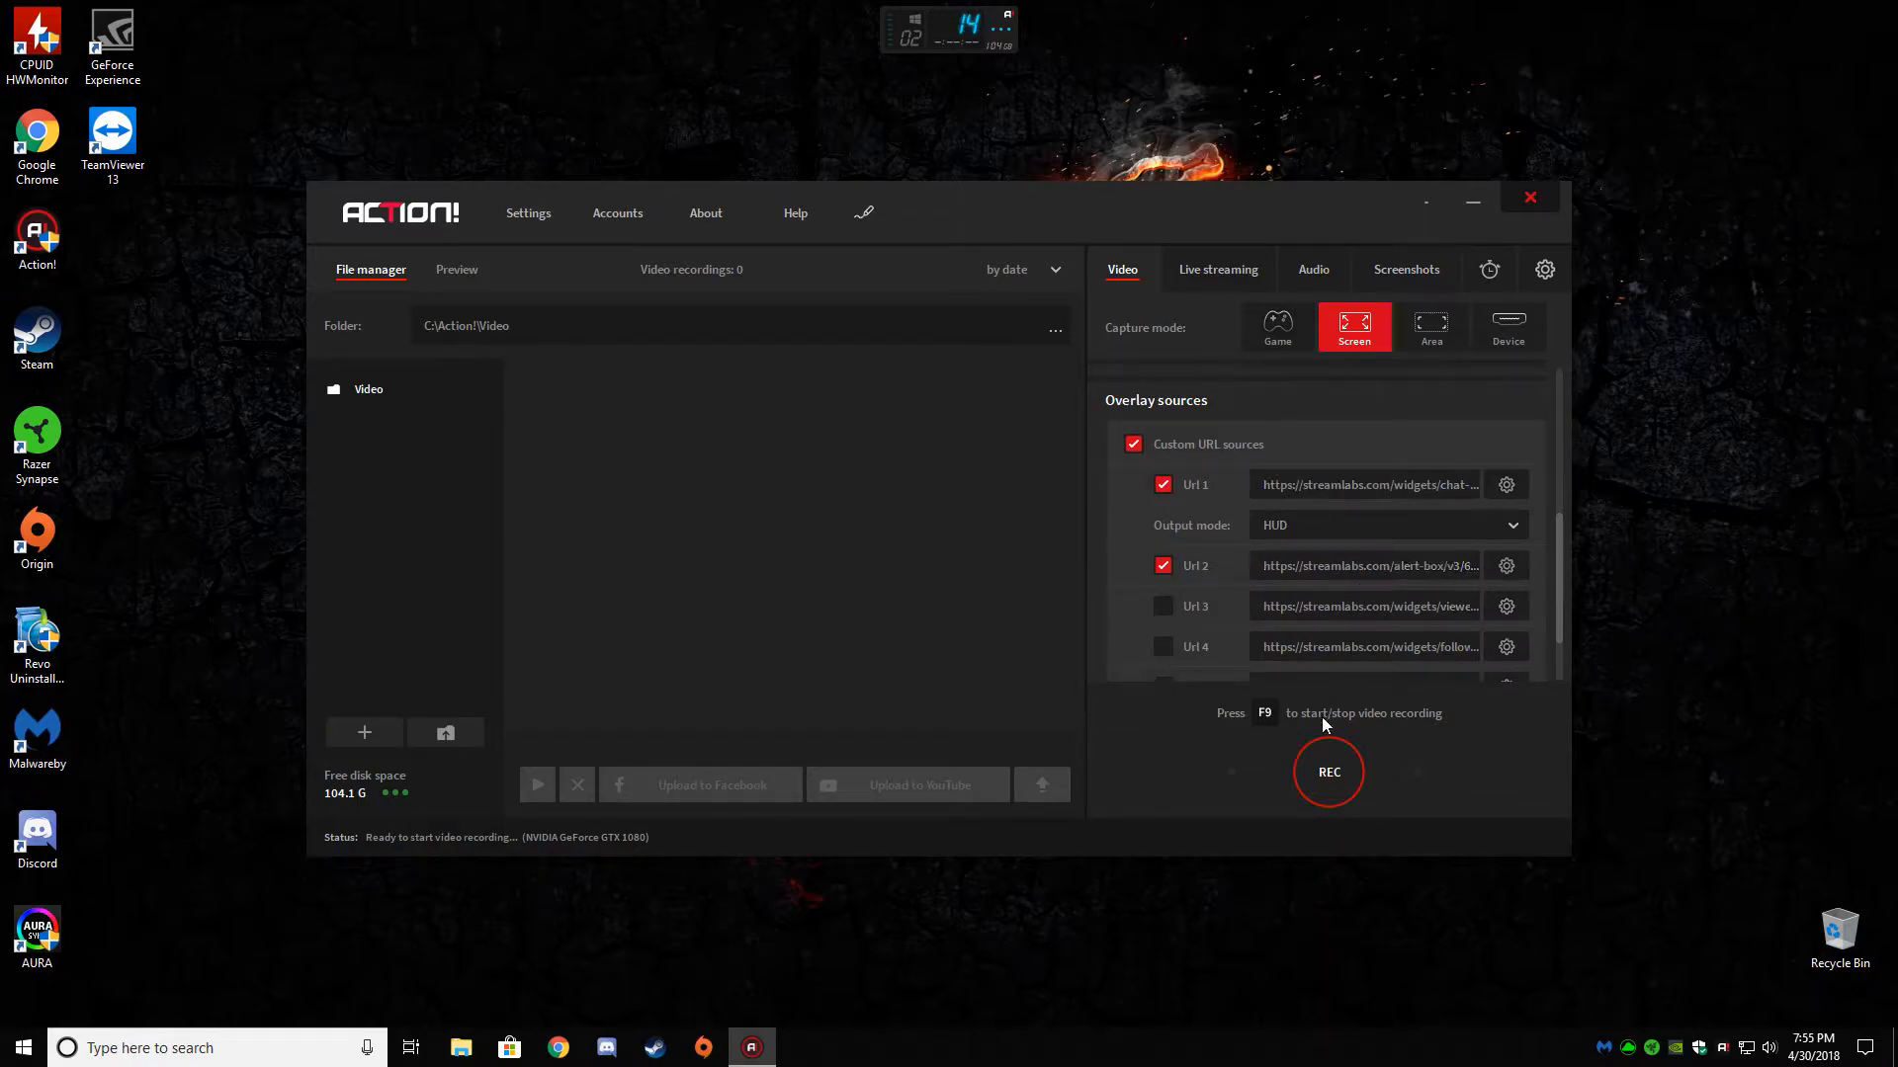
{"action": "mouse_move", "coordinate": [1449, 409]}
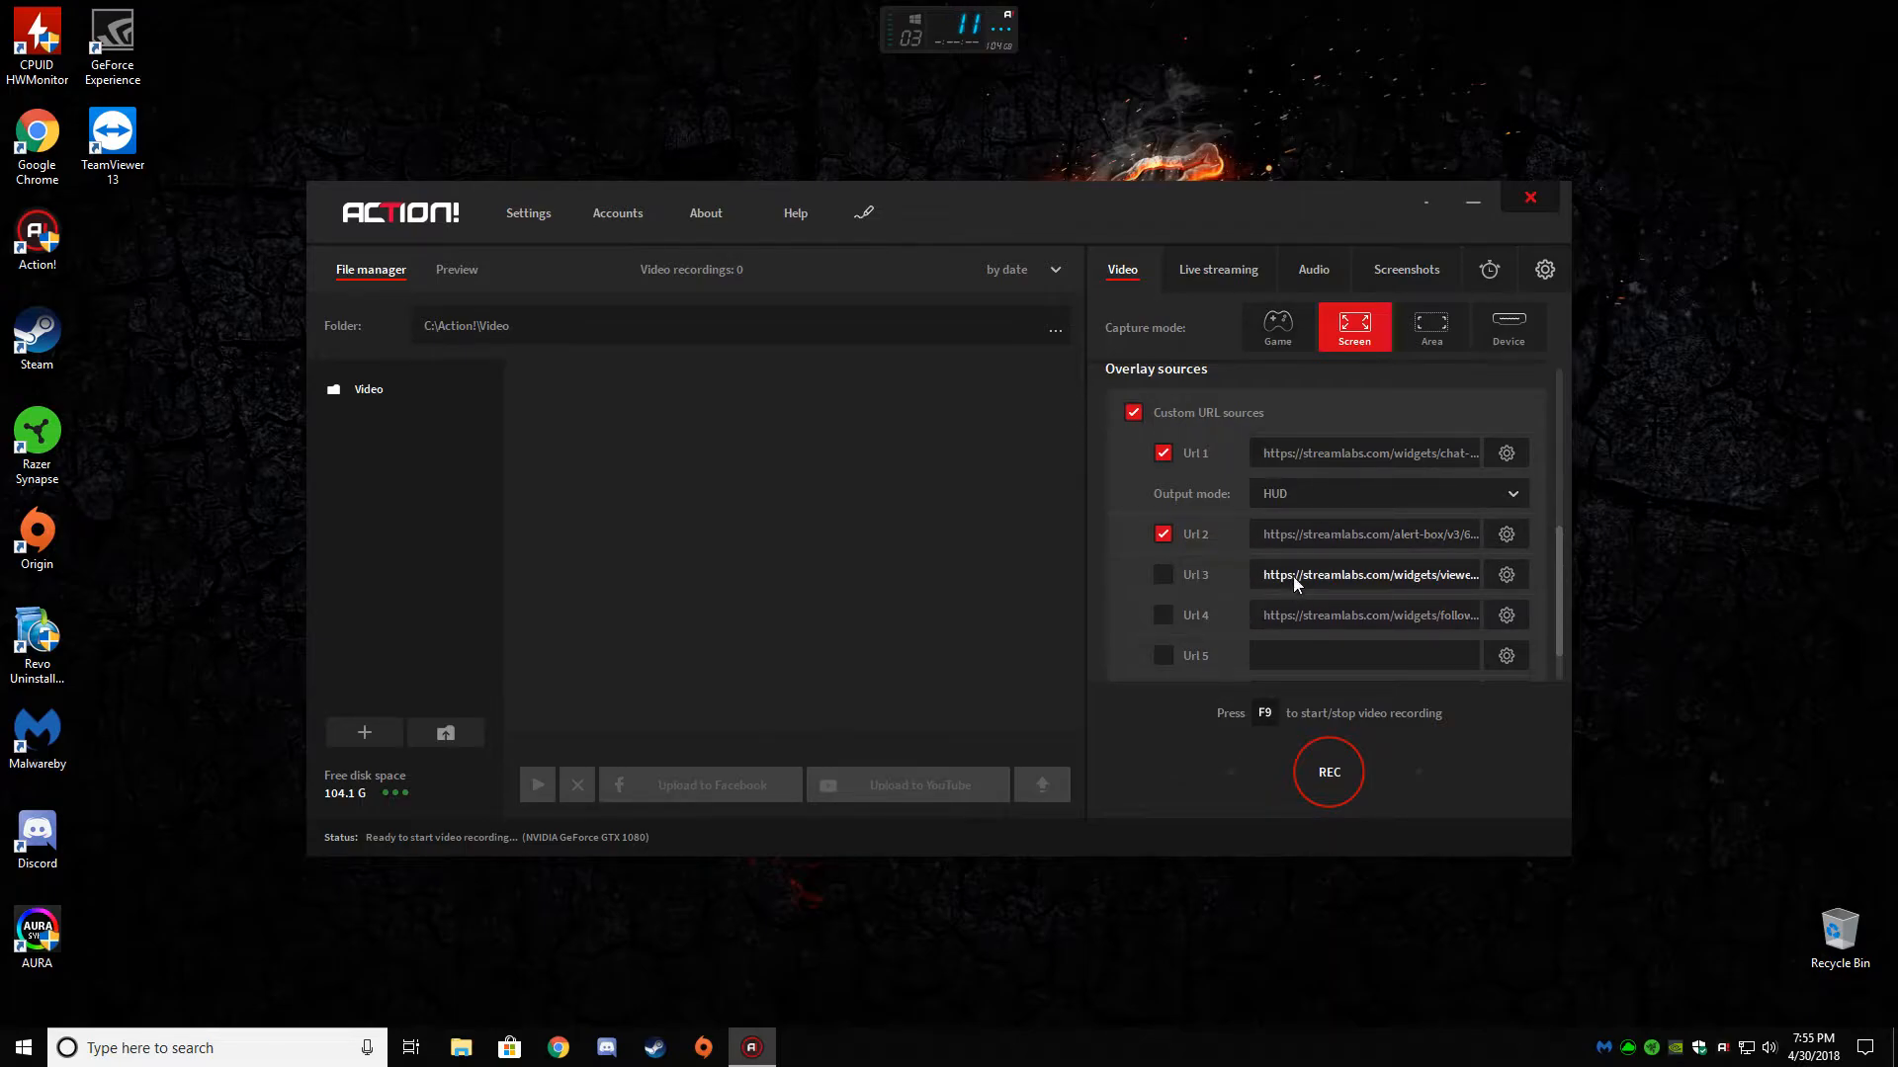
{"action": "left_click", "coordinate": [1385, 493]}
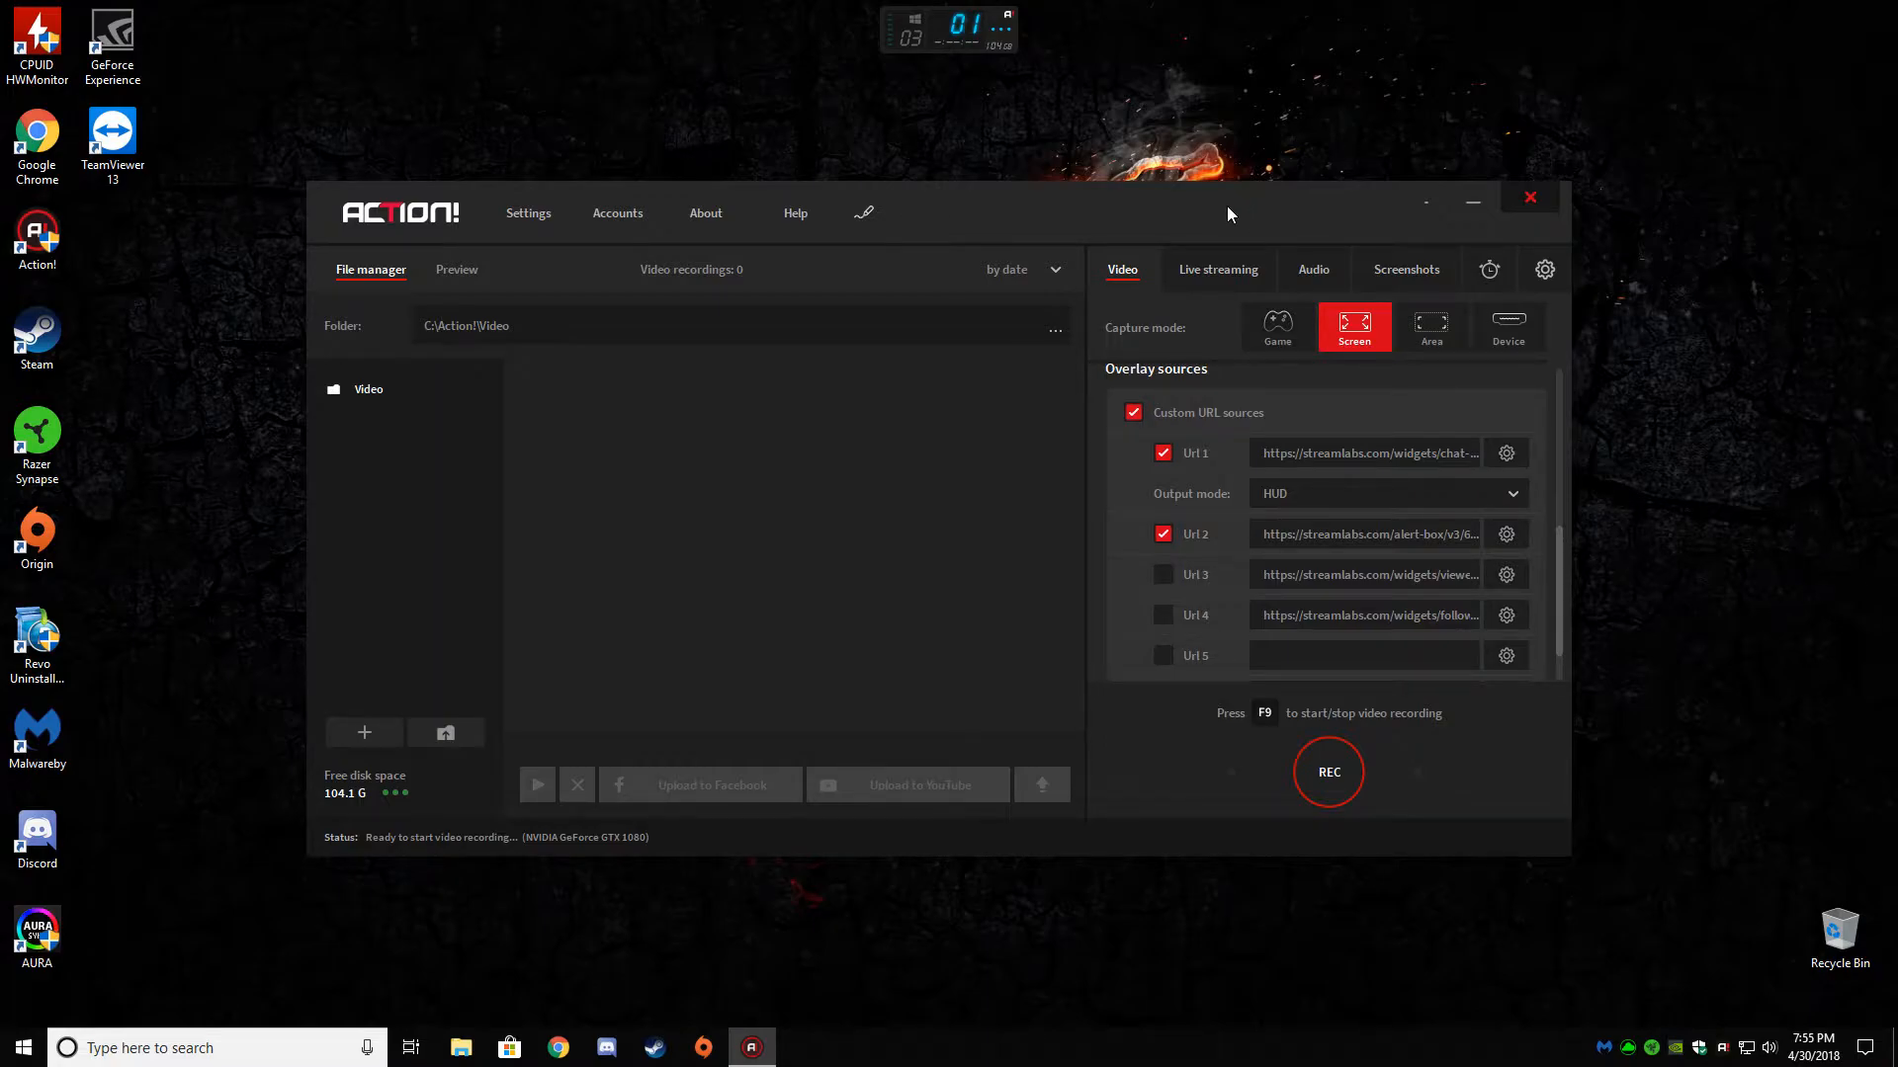
{"action": "mouse_move", "coordinate": [1365, 530]}
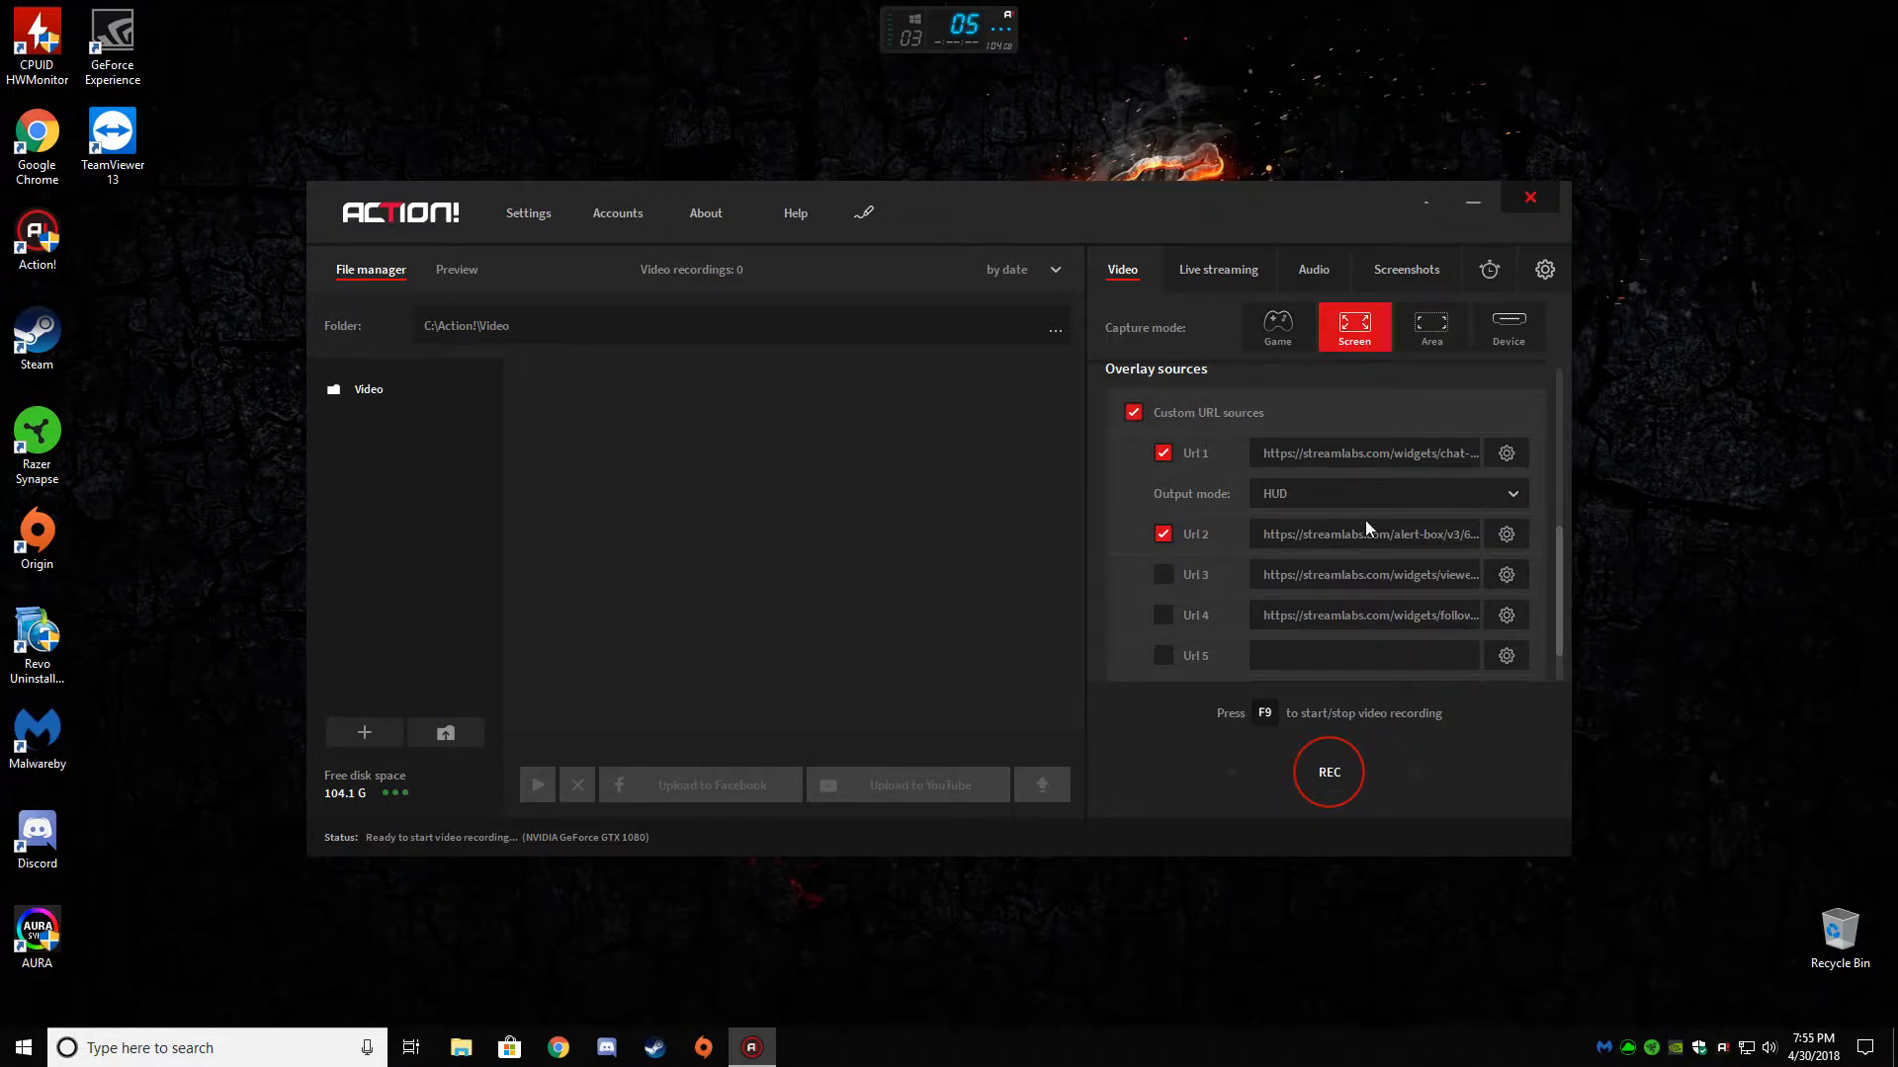
{"action": "mouse_move", "coordinate": [1452, 469]}
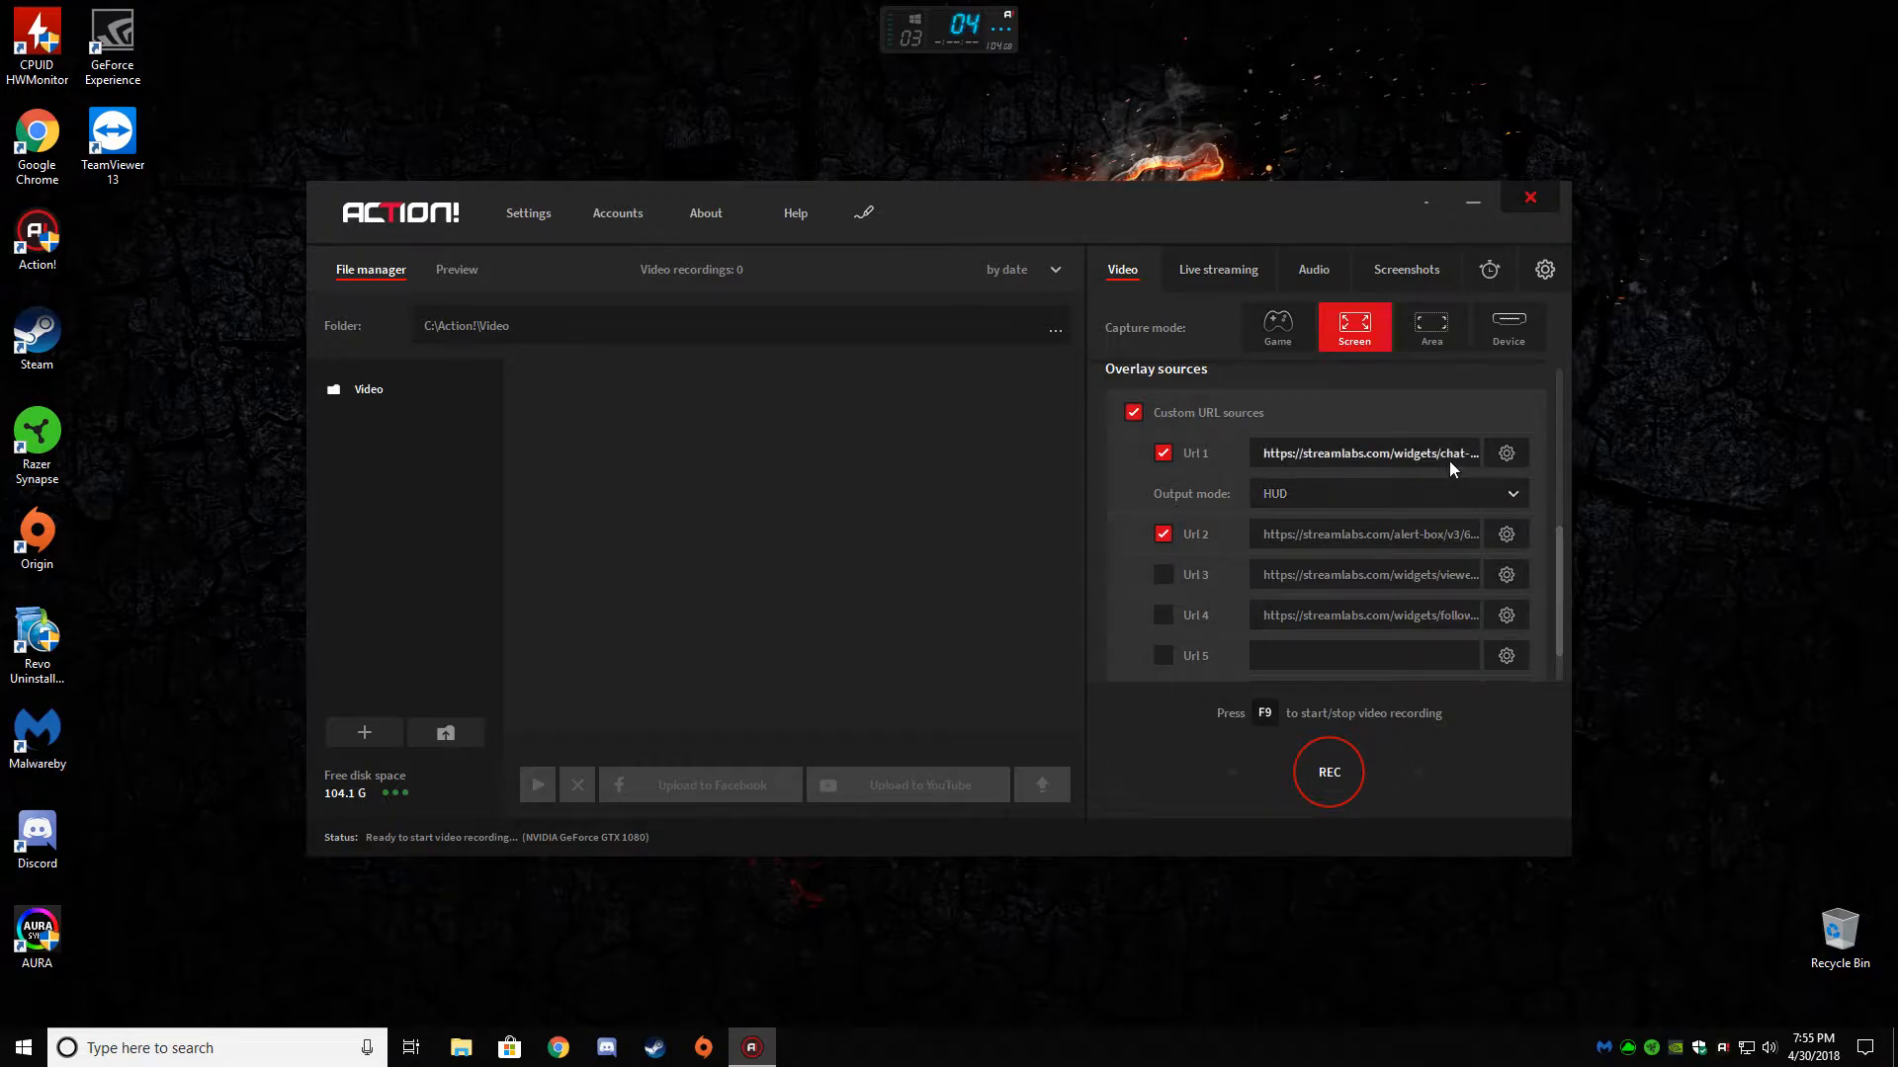
- Check the chat-box and alert-box overlay framerate settings, and glance at the live streaming settings
{"action": "left_click", "coordinate": [1505, 452]}
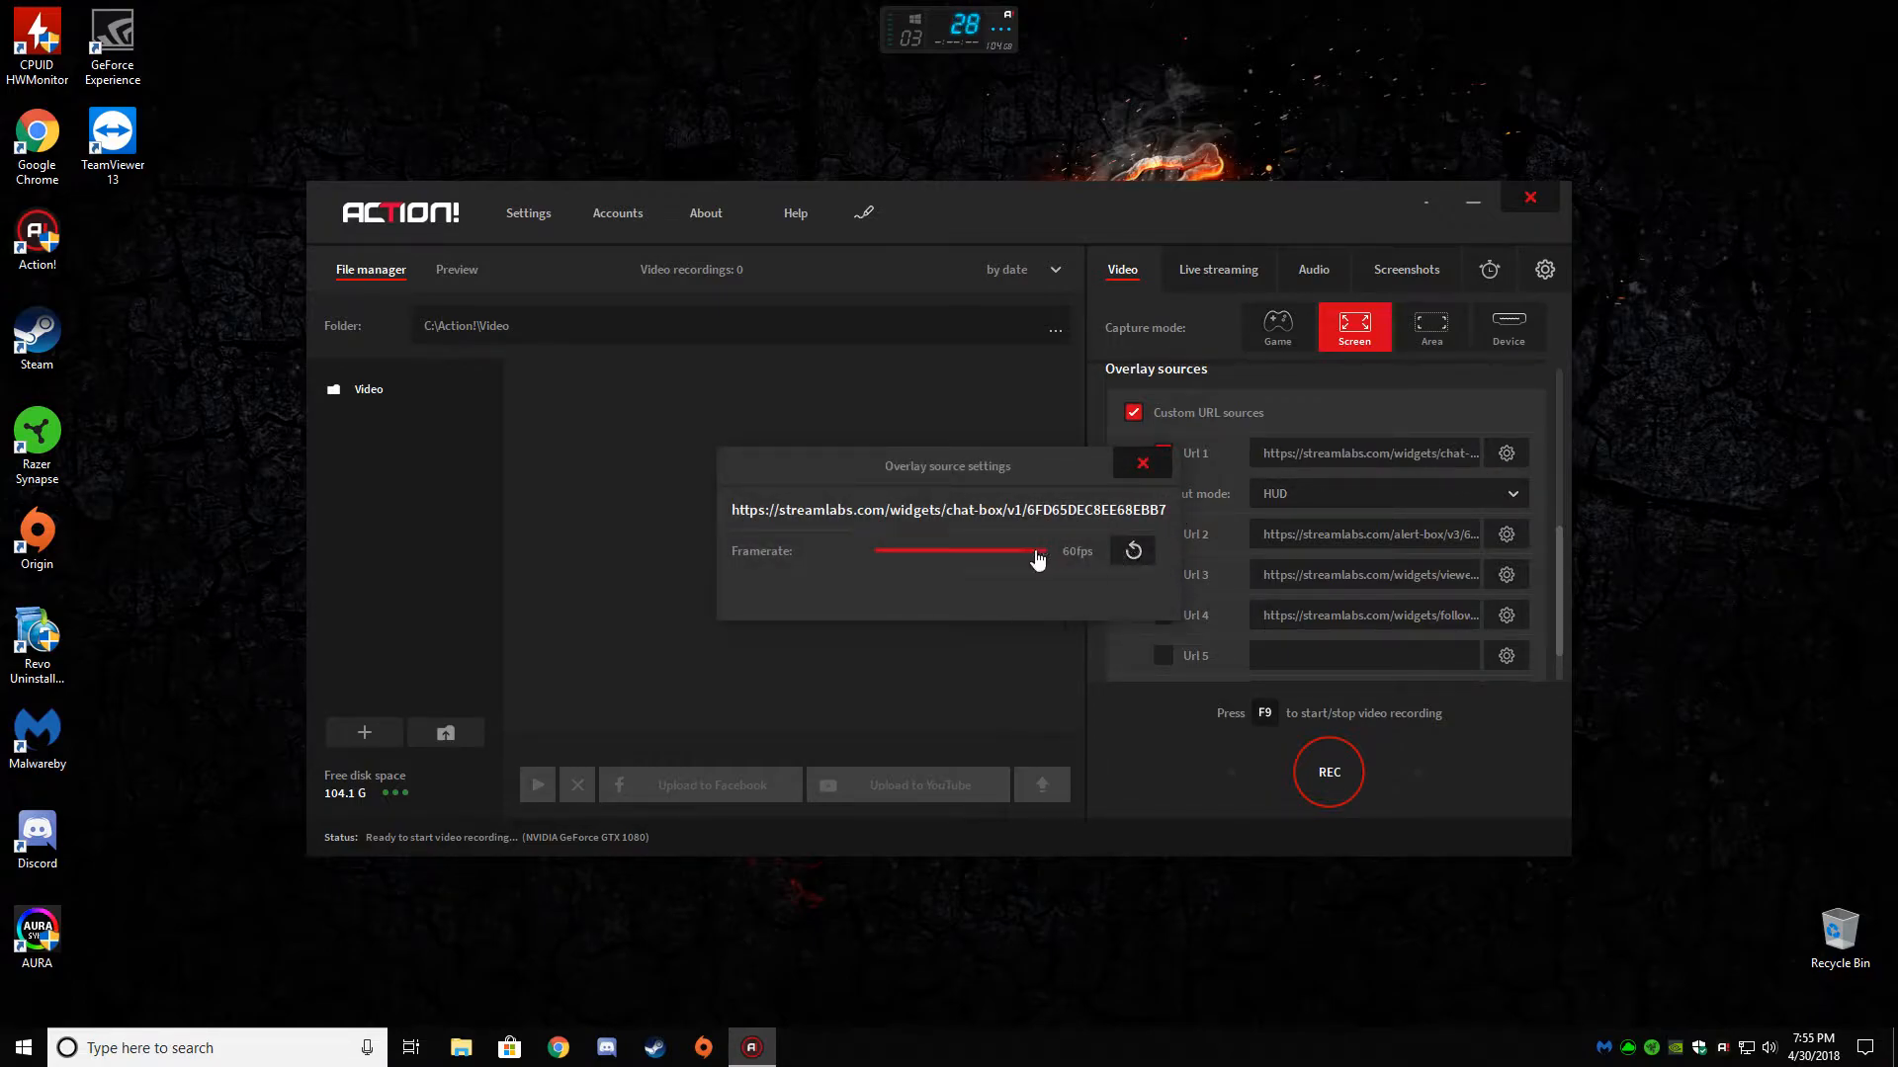
{"action": "left_click", "coordinate": [1506, 533]}
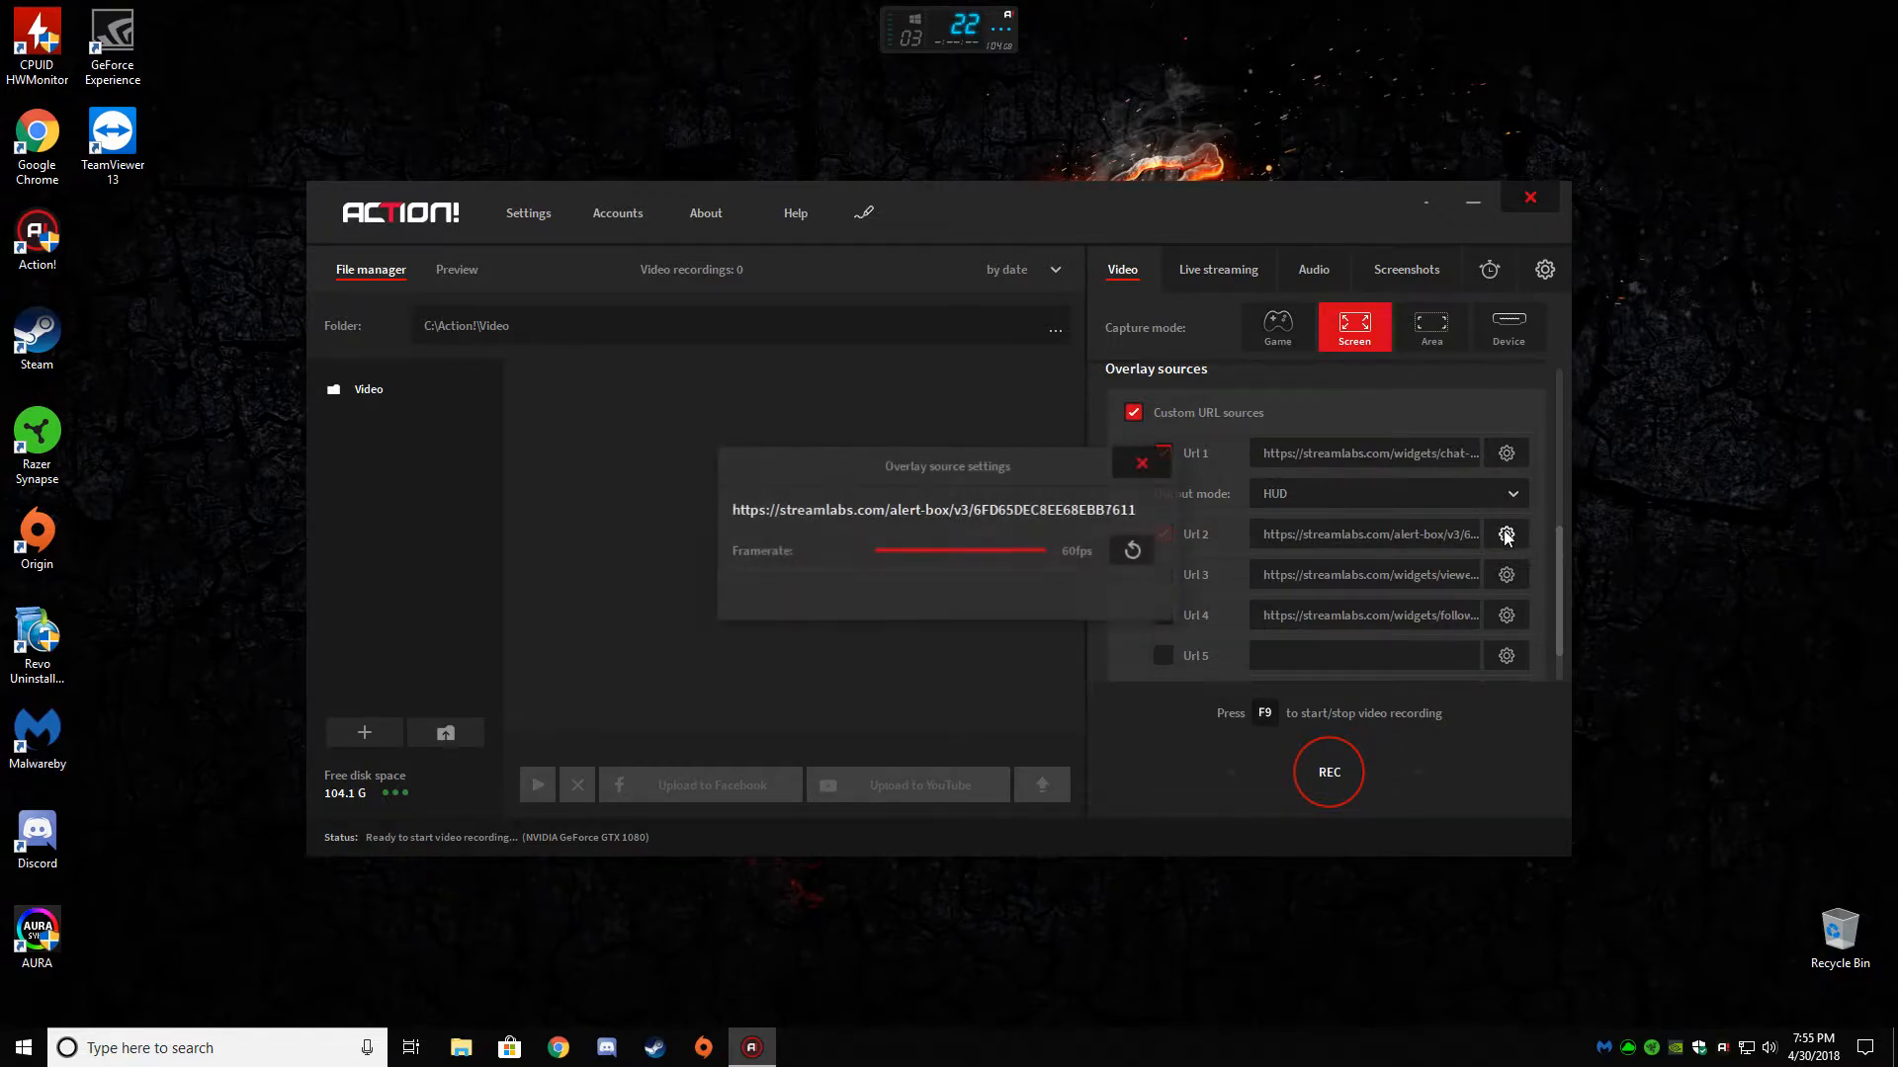
{"action": "left_click", "coordinate": [1139, 463]}
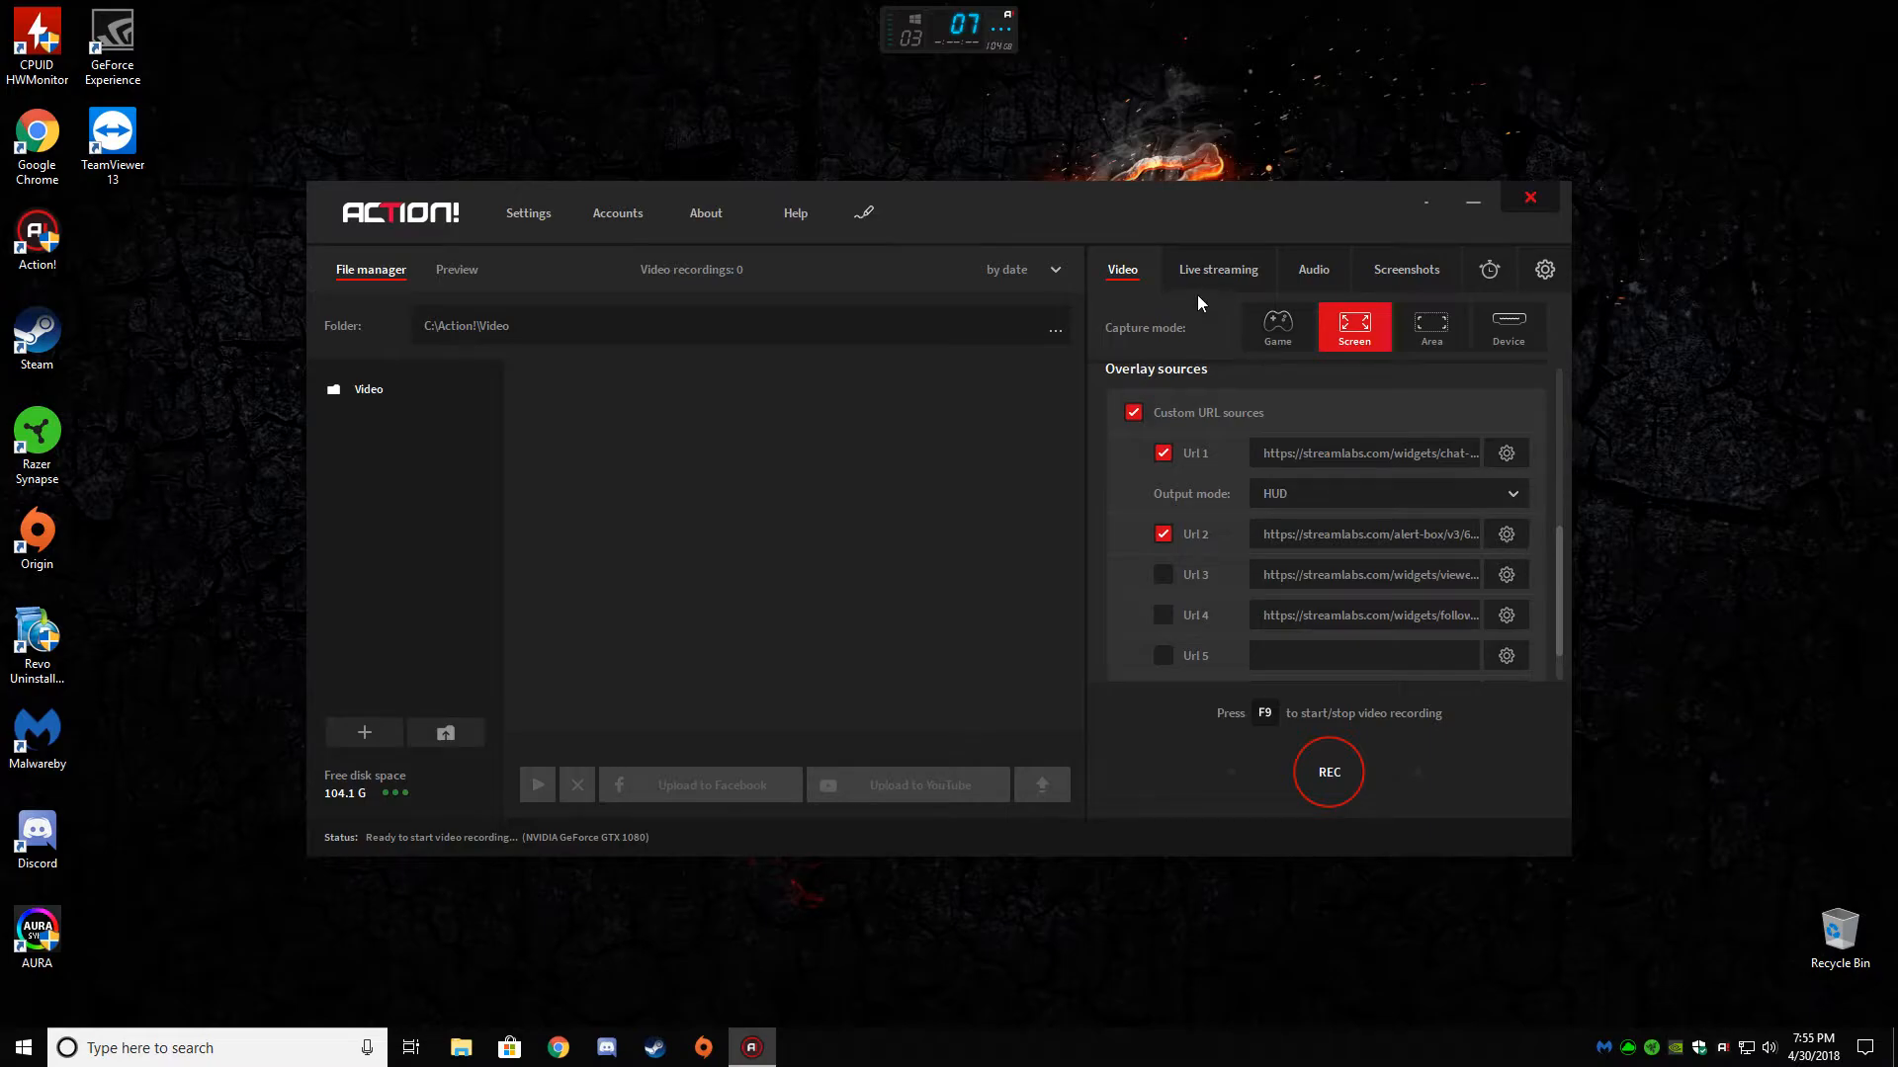
{"action": "left_click", "coordinate": [1218, 269]}
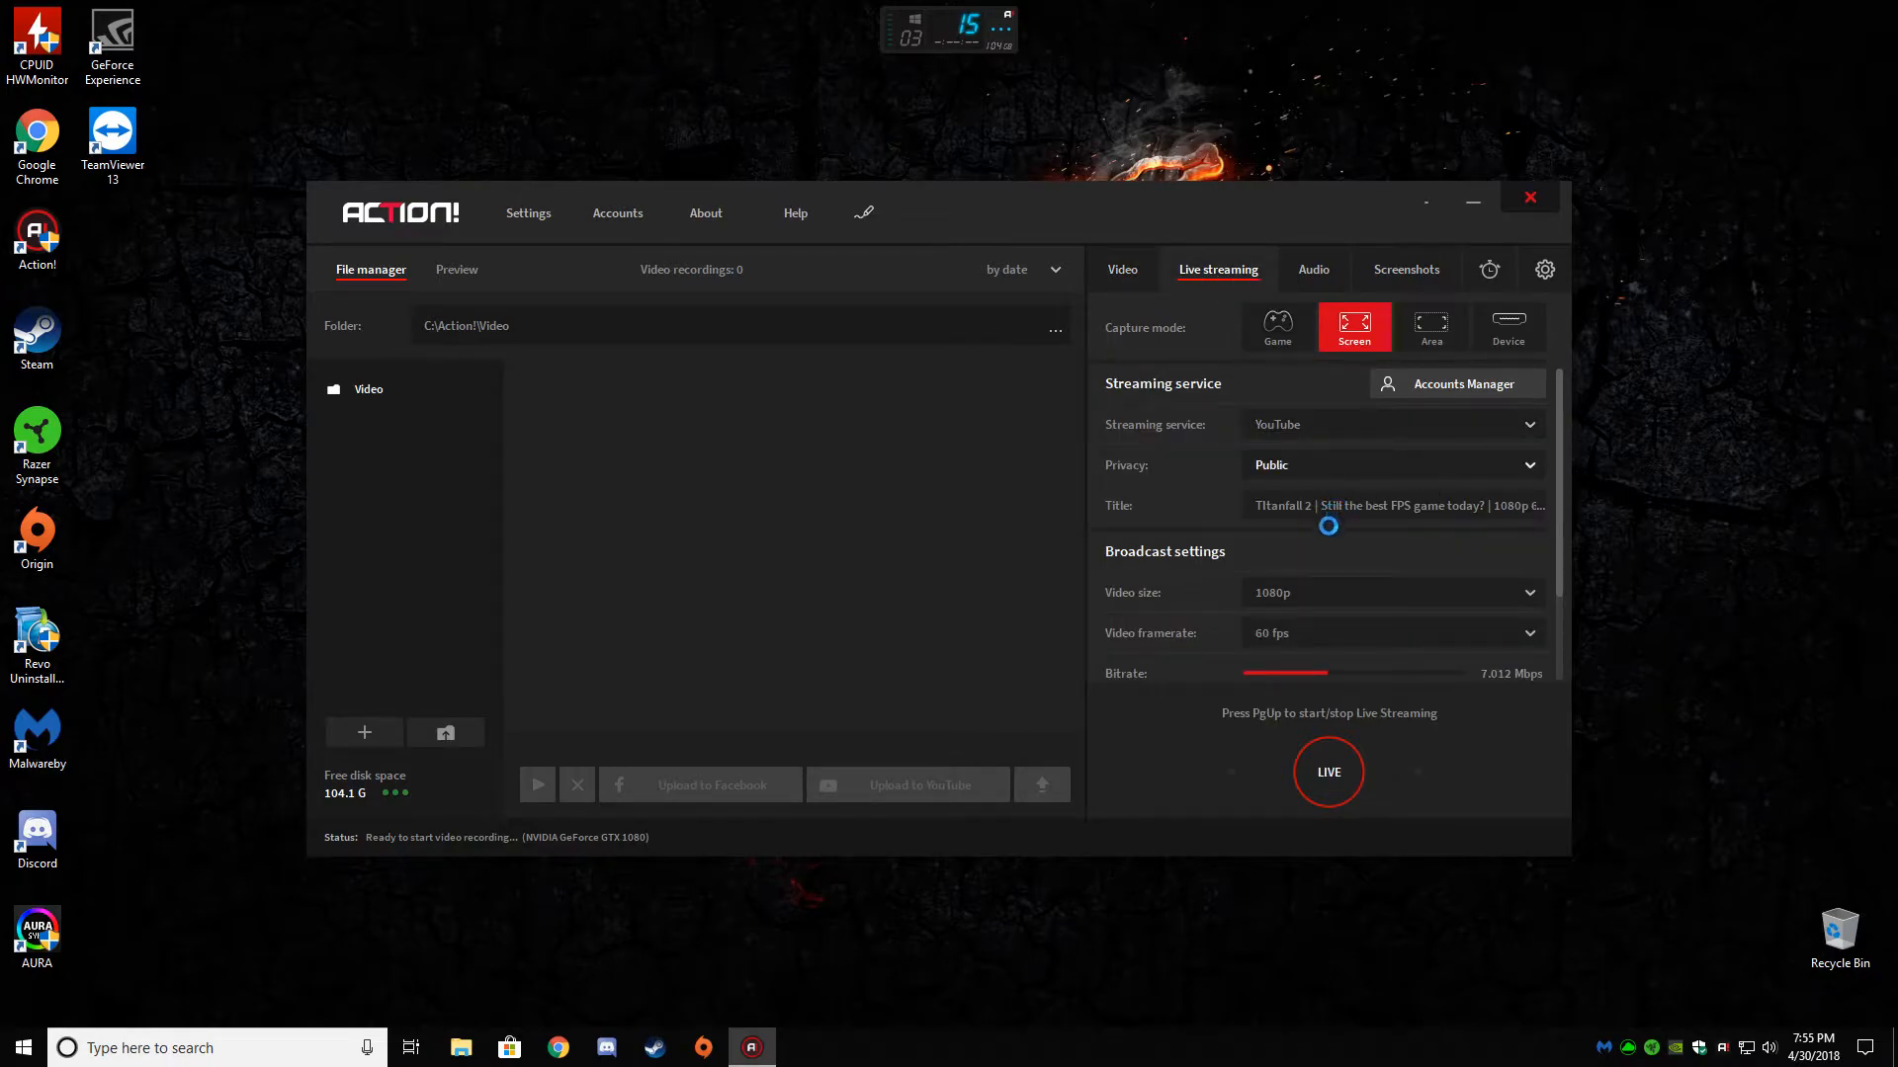
{"action": "left_click", "coordinate": [1121, 270]}
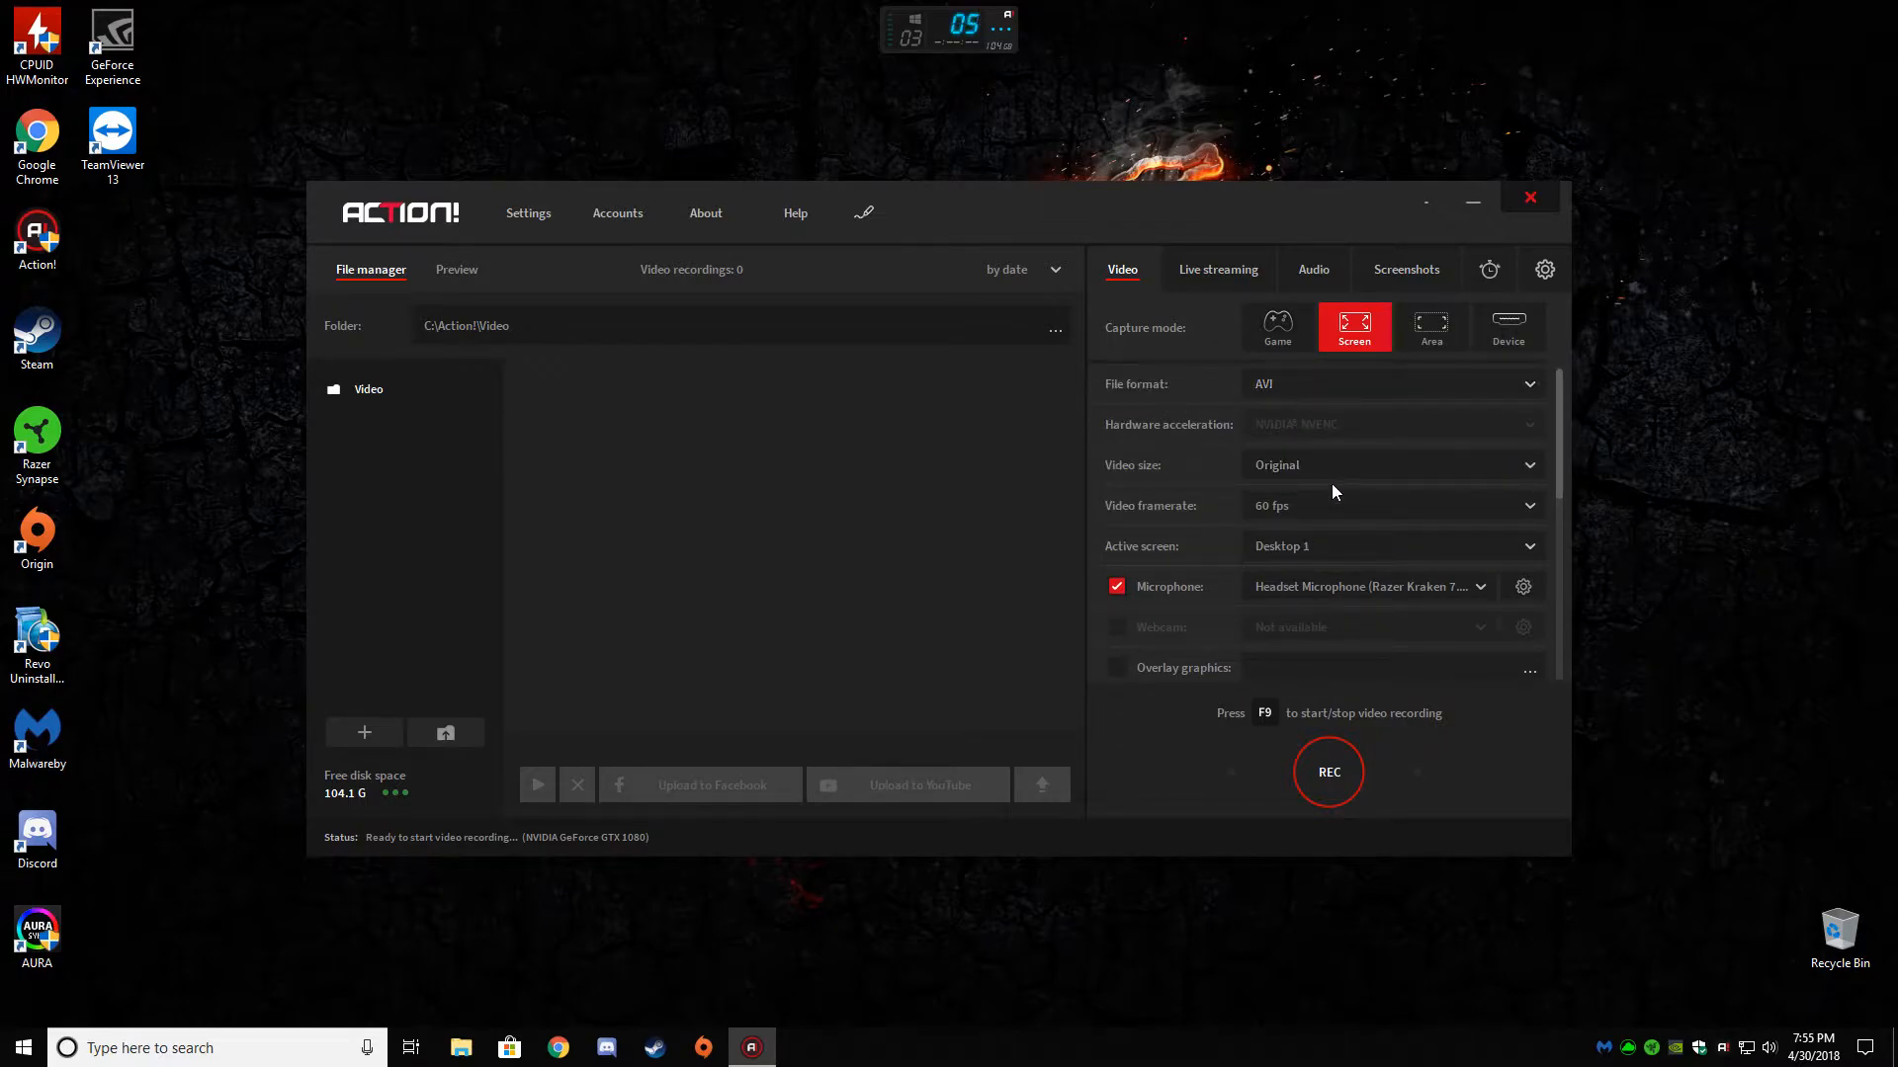
- Set video size to 1080p and browse Pictures for trip_png2, closing the picker unapplied
{"action": "left_click", "coordinate": [1392, 465]}
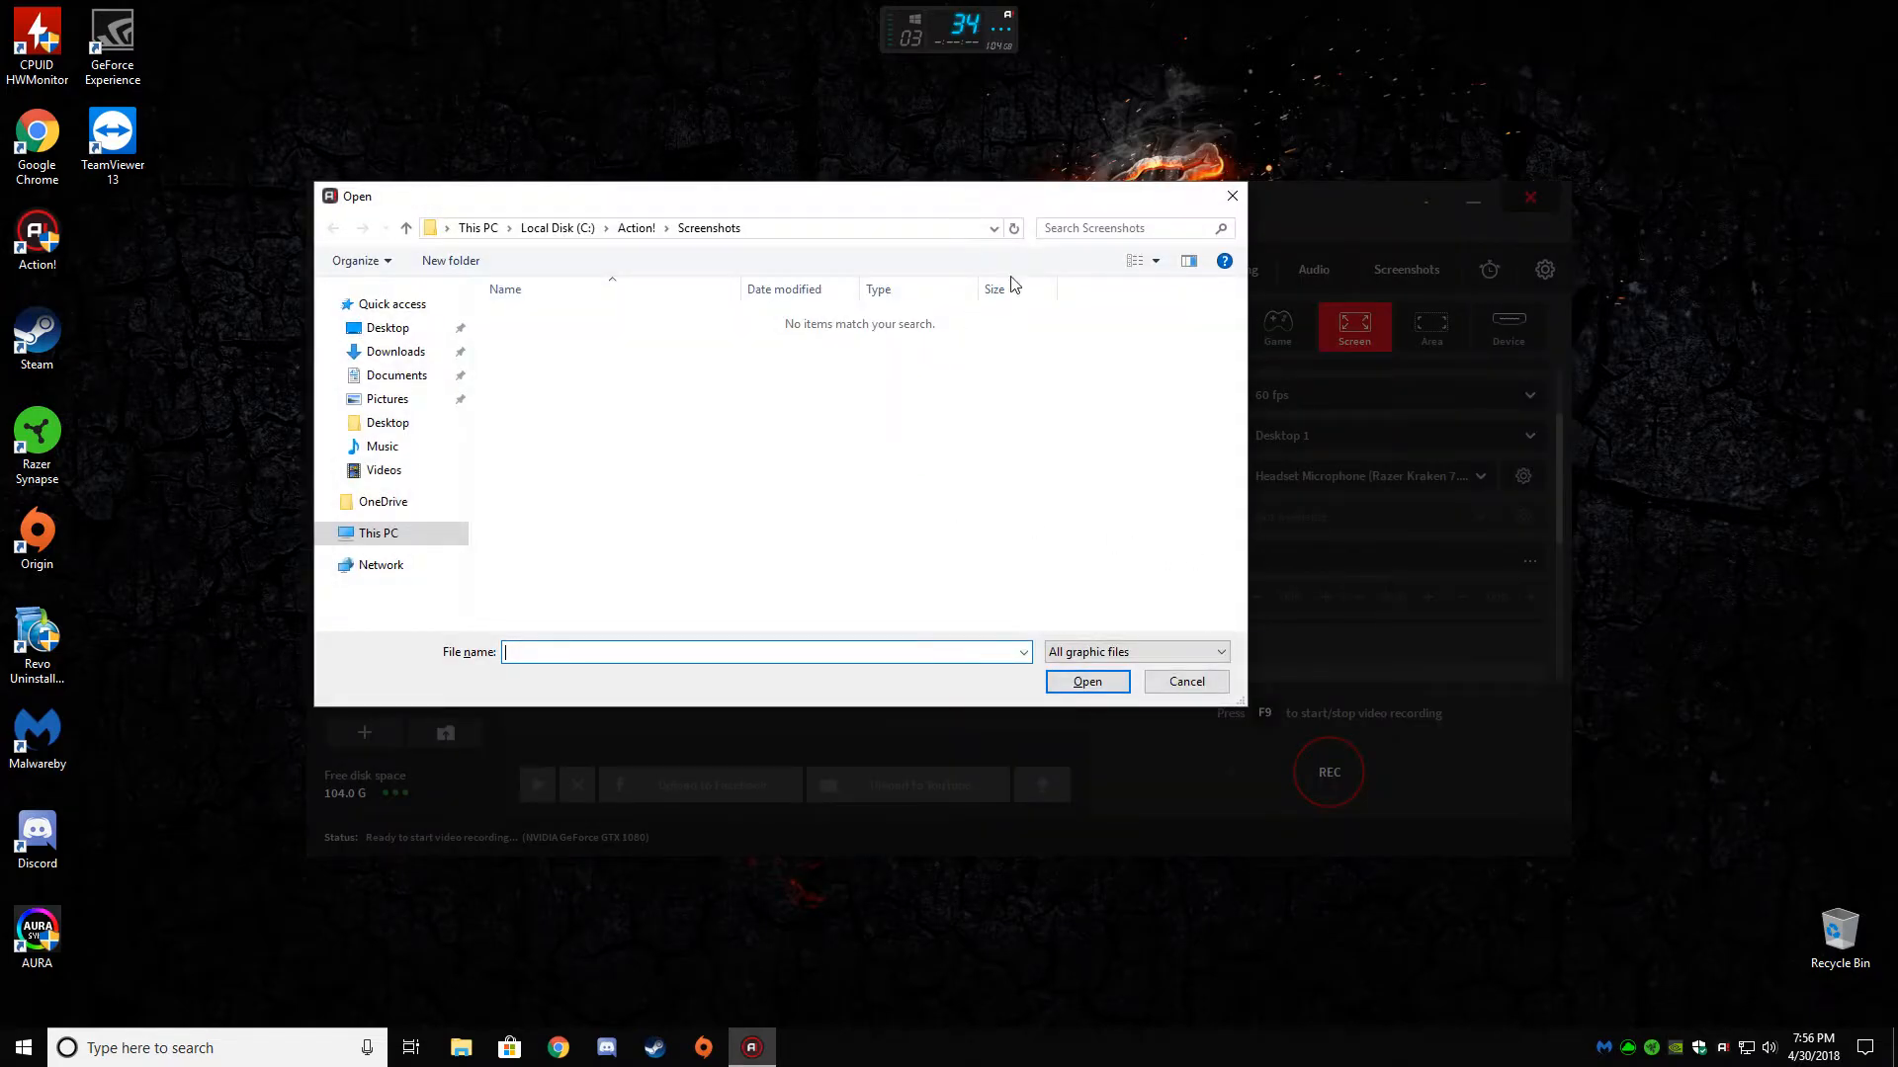
{"action": "left_click", "coordinate": [388, 398]}
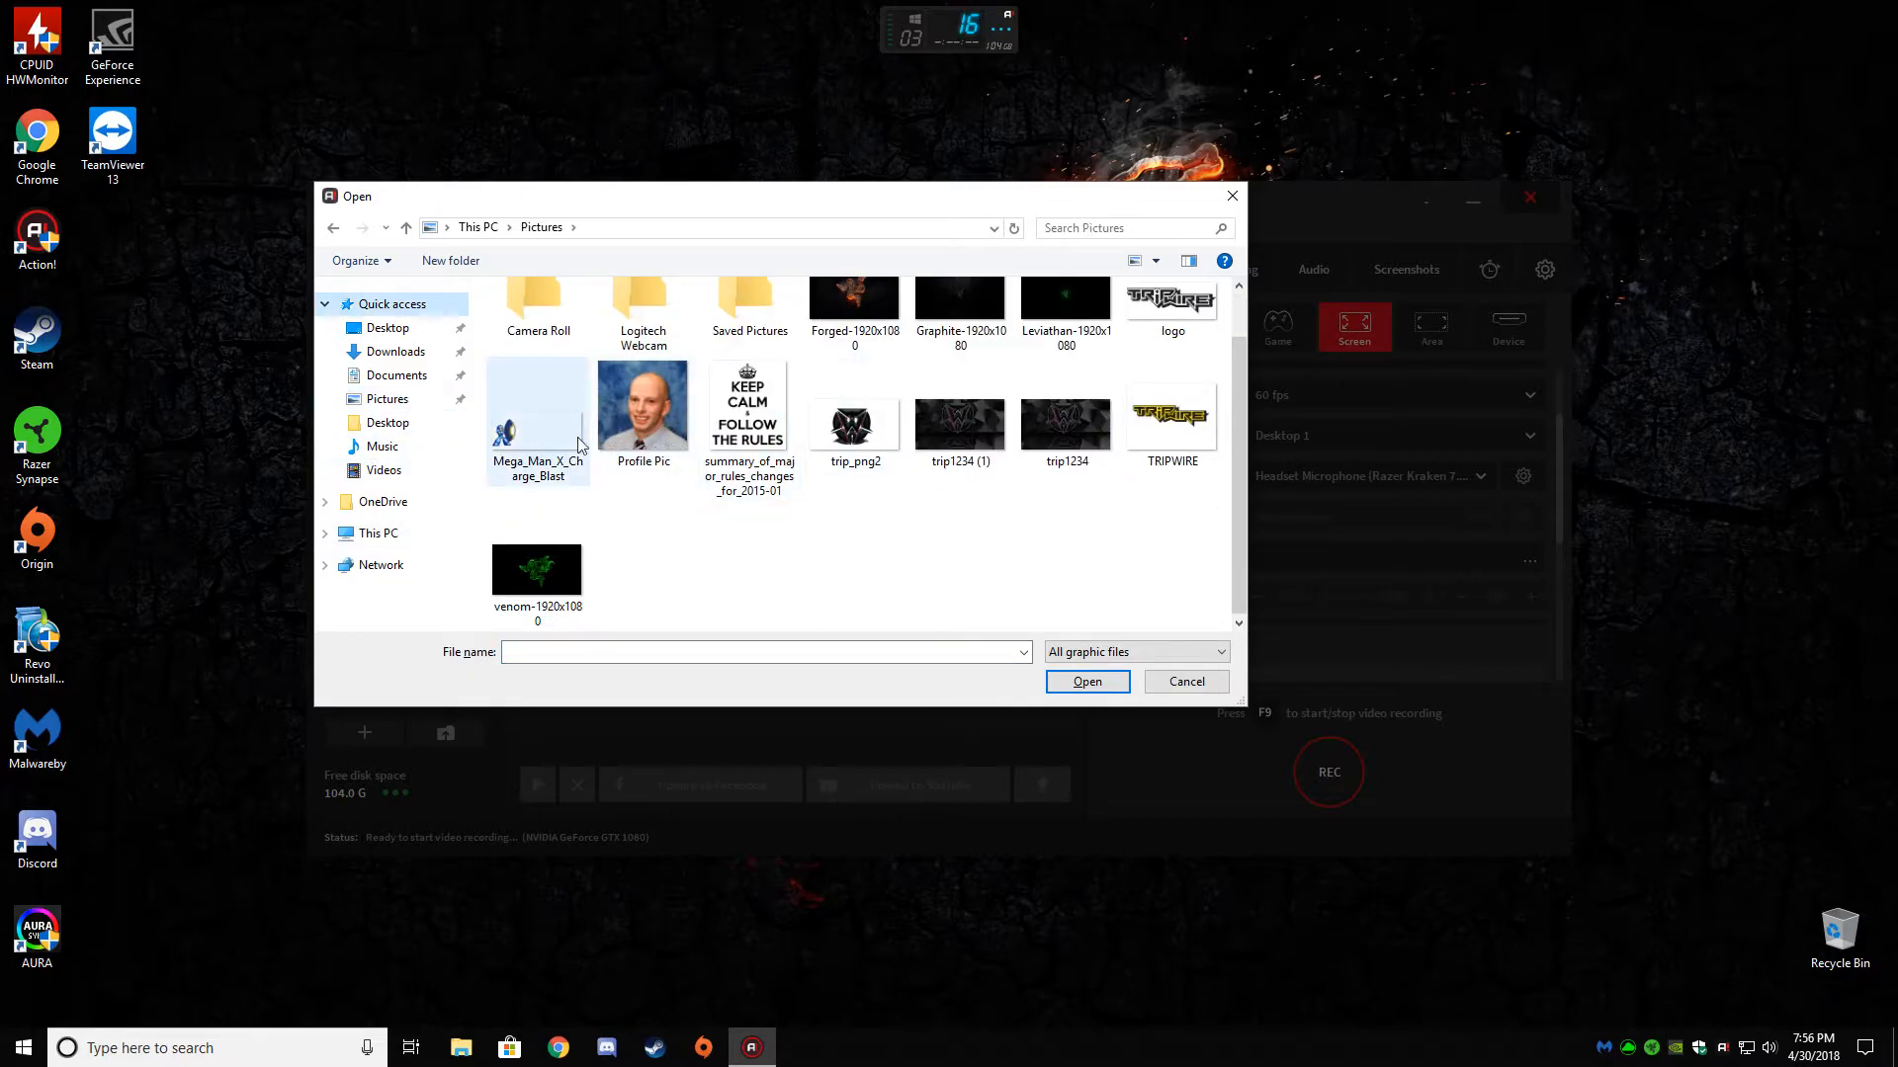
{"action": "left_click", "coordinate": [853, 466]}
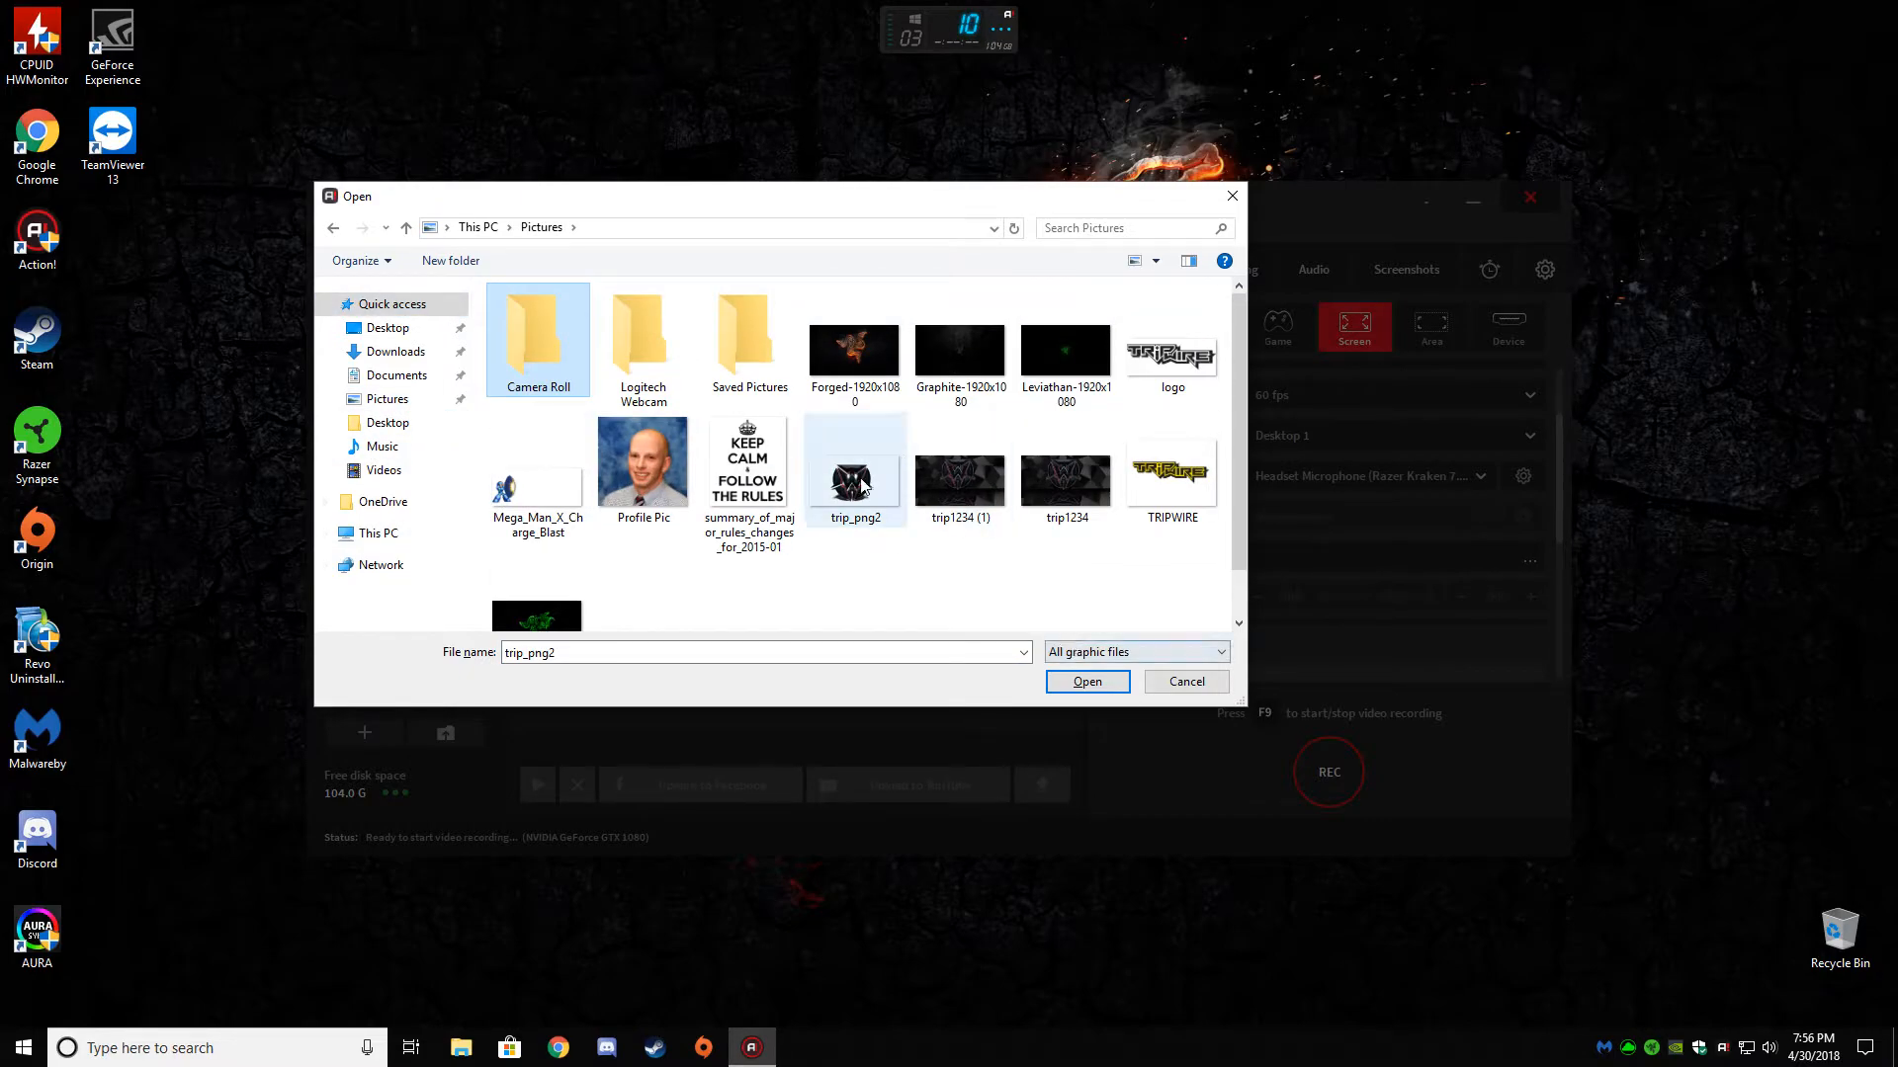
{"action": "left_click", "coordinate": [1182, 681]}
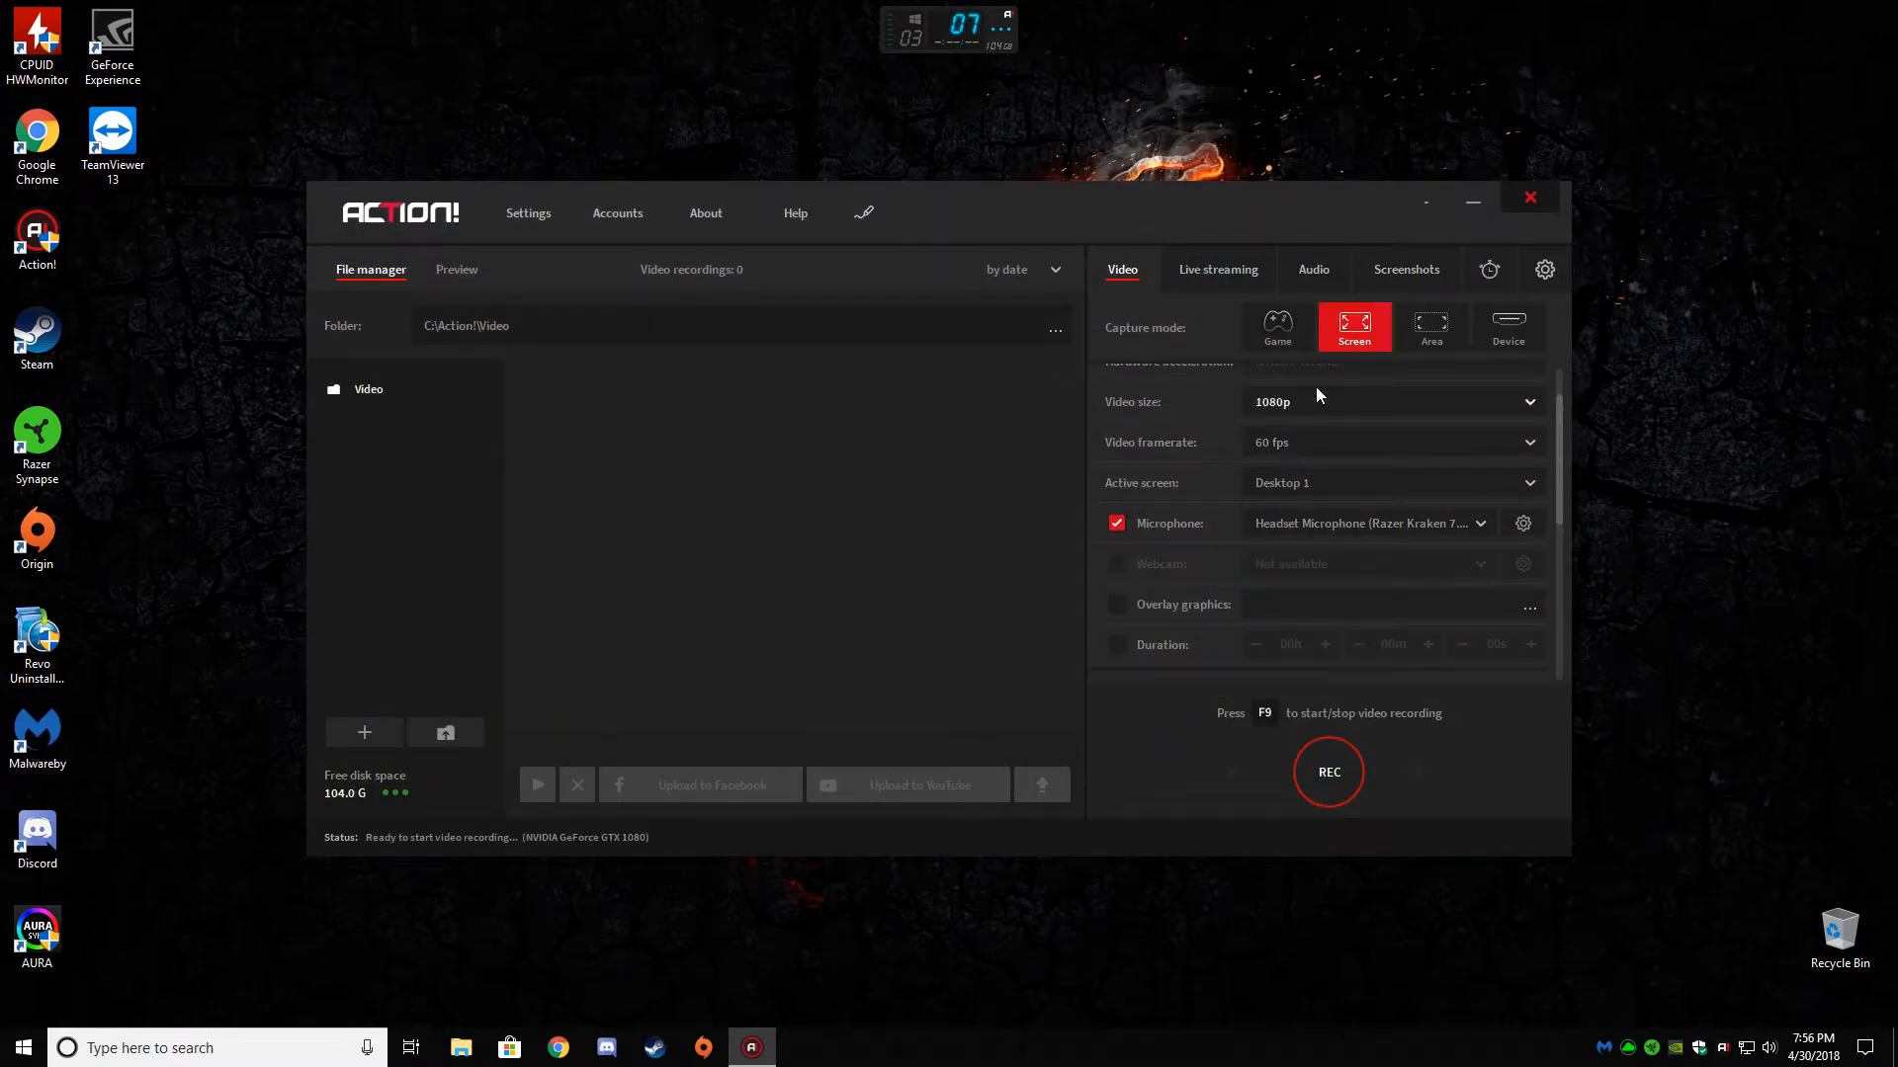
{"action": "scroll", "scroll_direction": "down", "scroll_amount": 3}
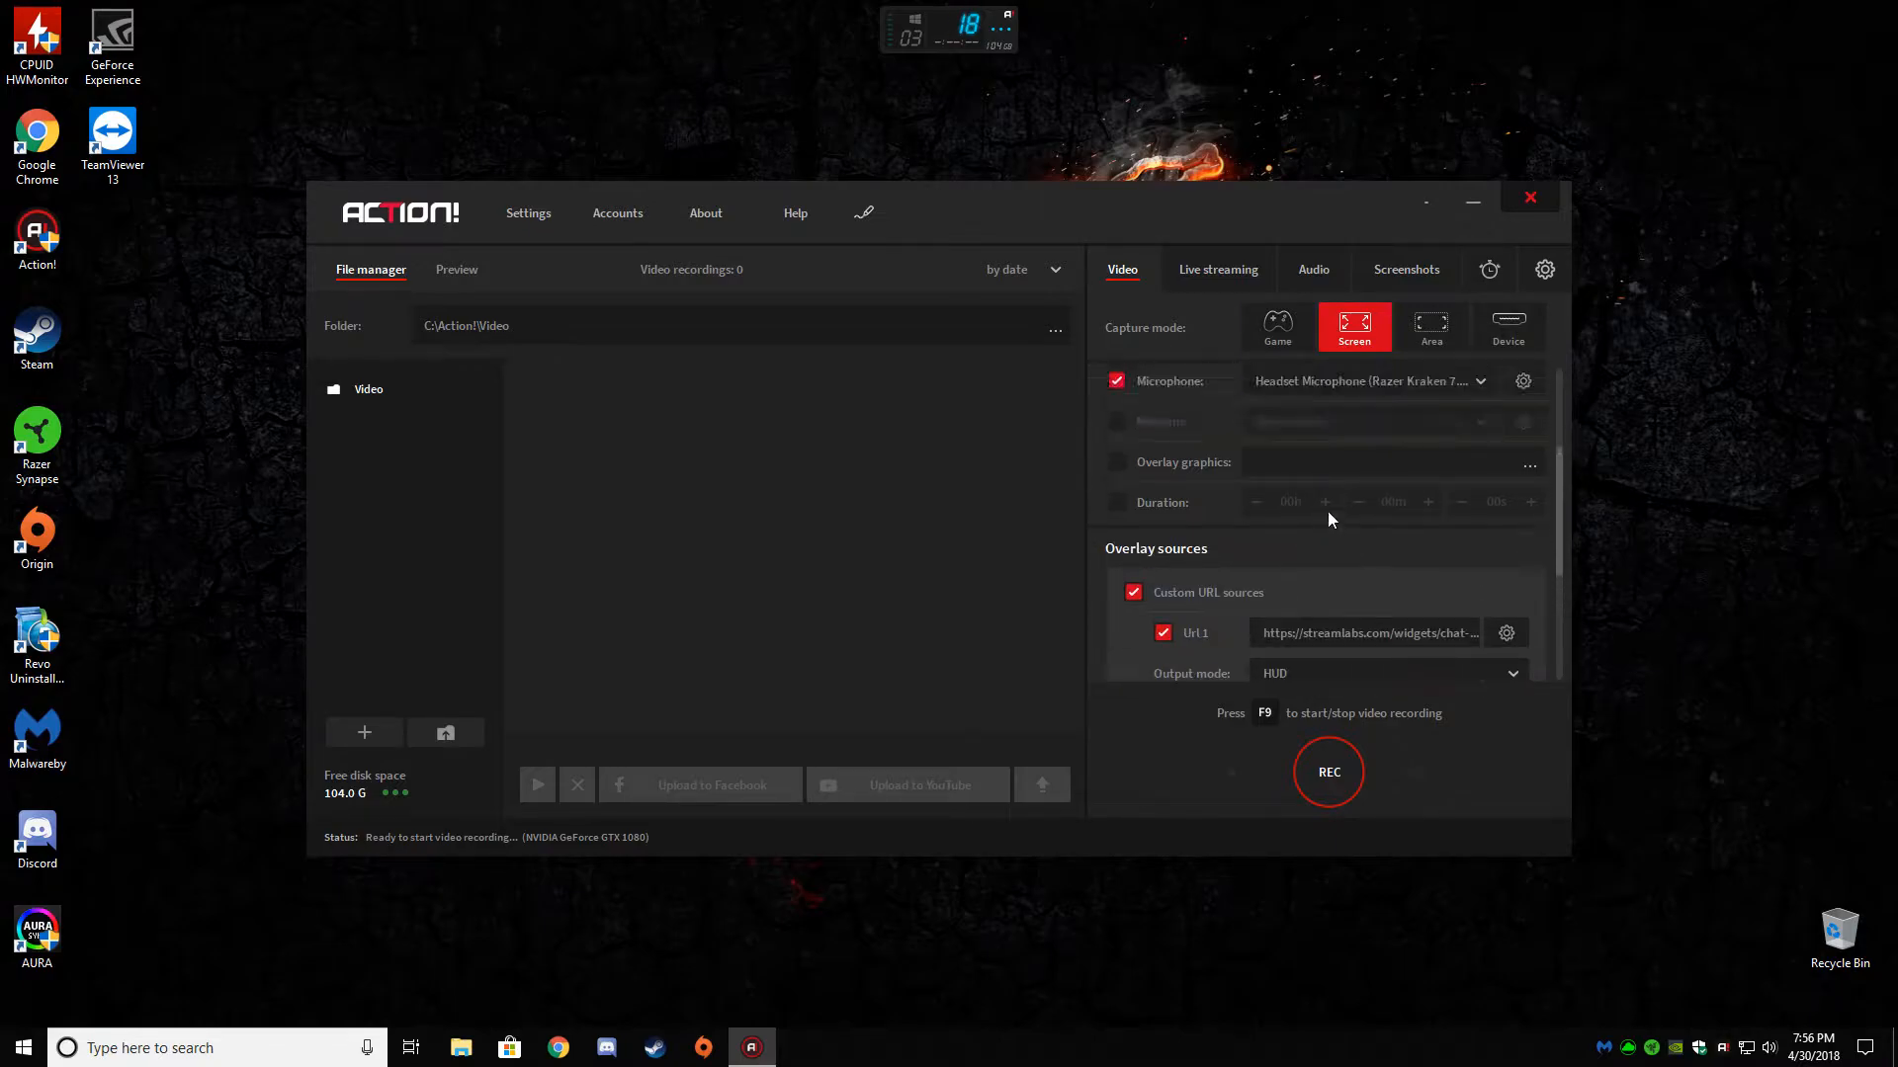
- Show the Live streaming tab, check the YouTube Accounts Manager, and view the Public privacy options
{"action": "left_click", "coordinate": [1218, 269]}
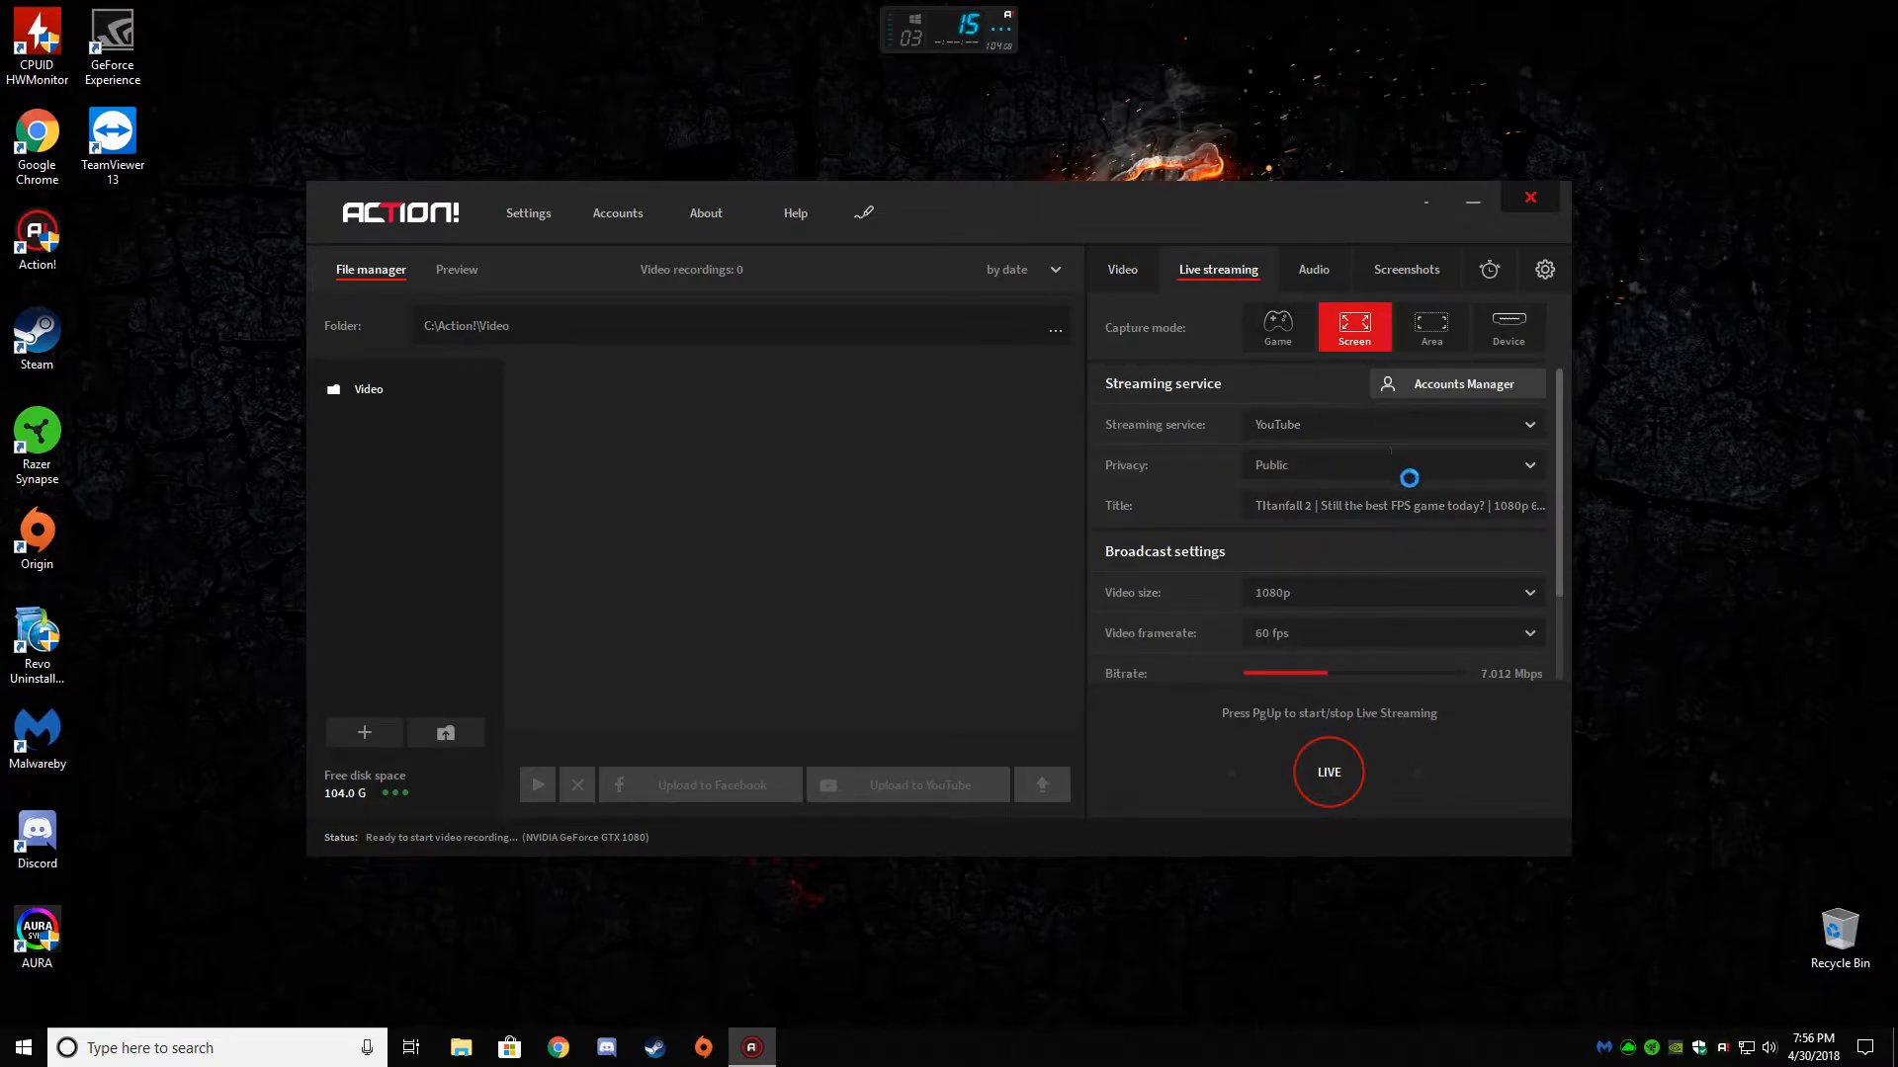
{"action": "left_click", "coordinate": [1456, 383]}
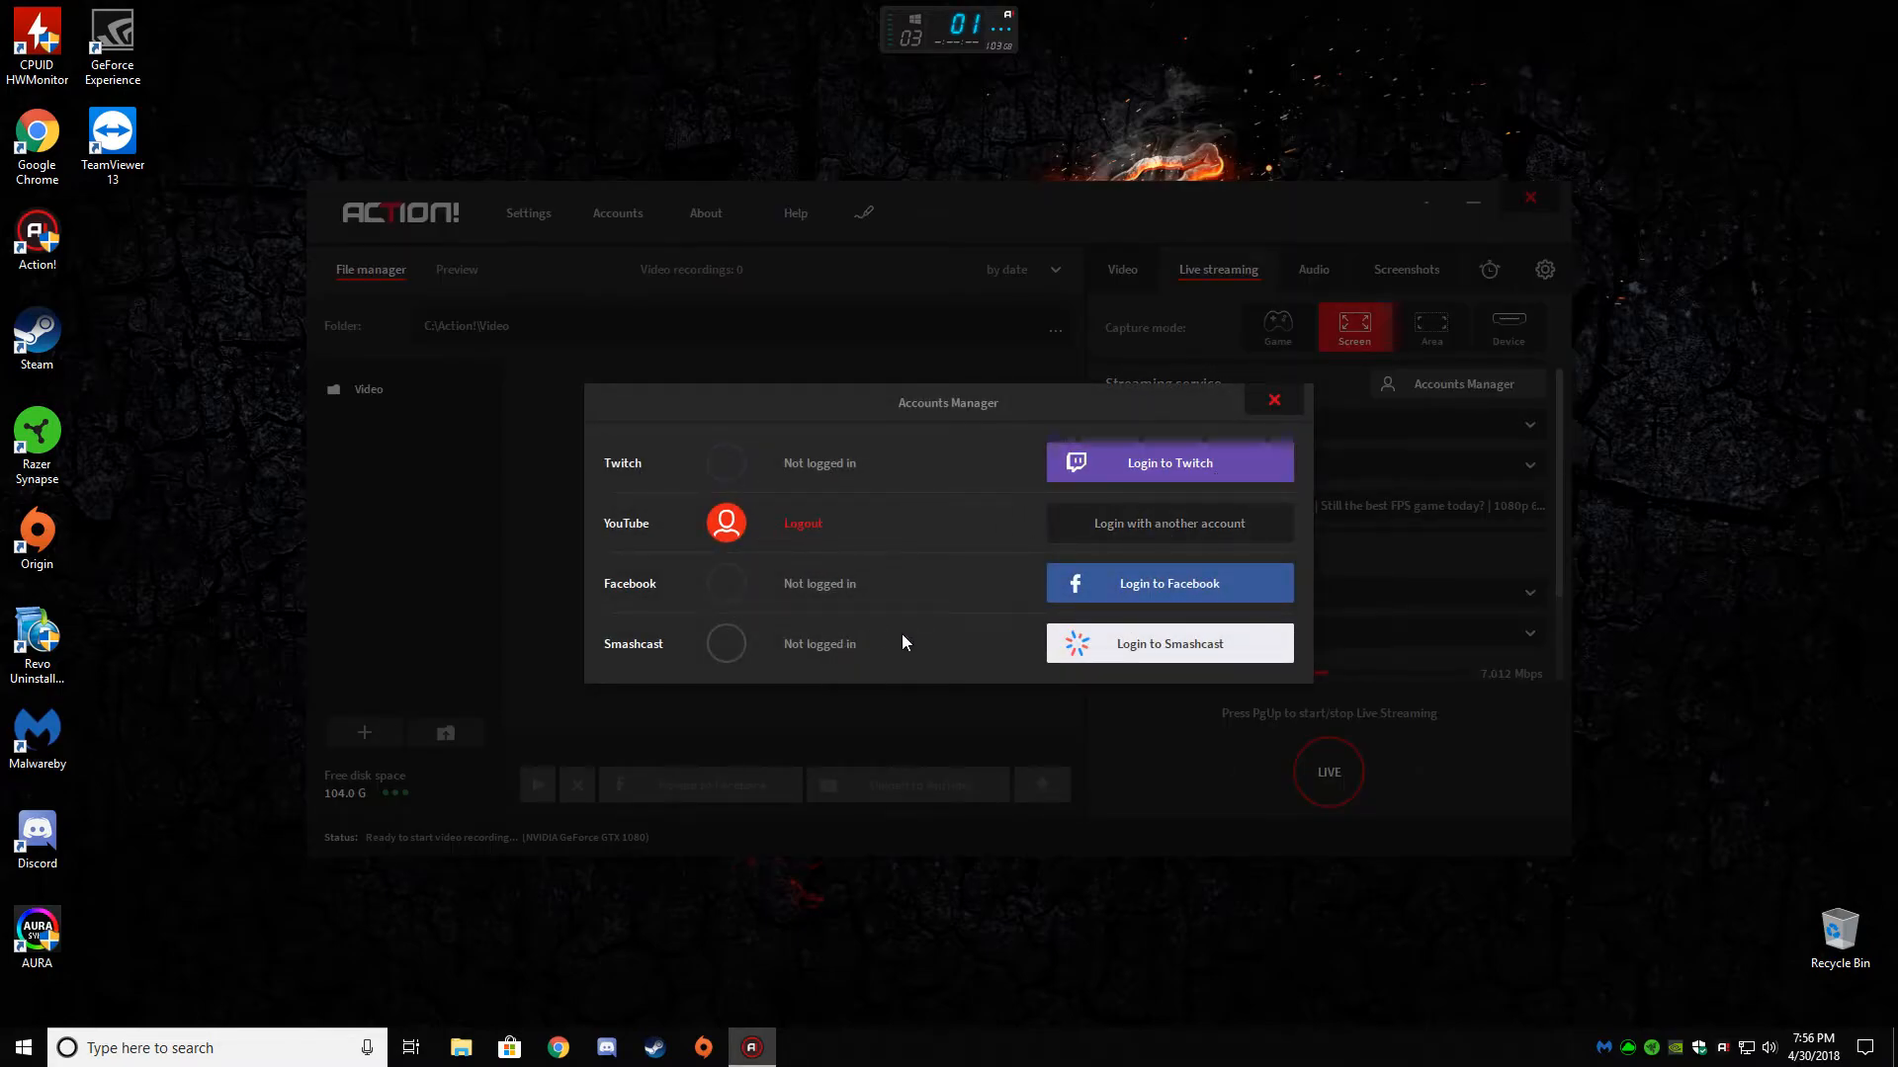
{"action": "left_click", "coordinate": [1272, 400]}
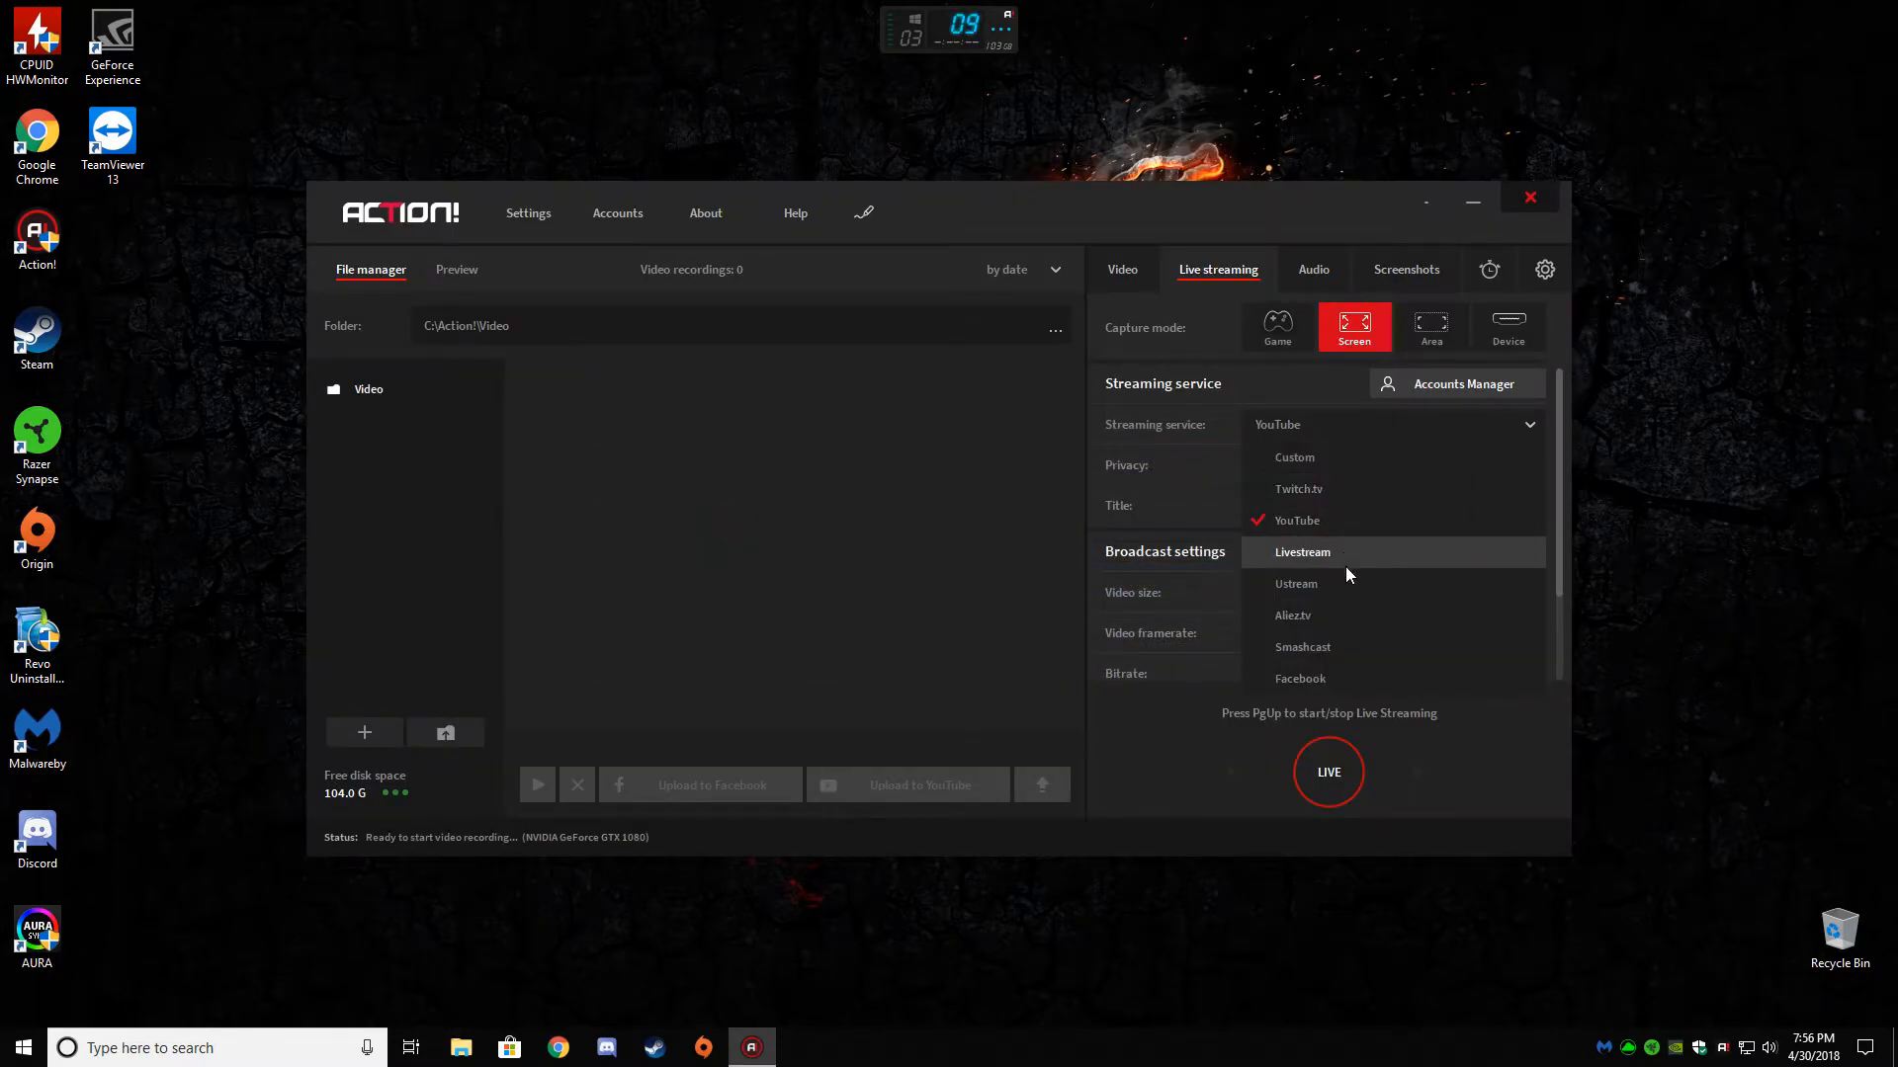
{"action": "mouse_move", "coordinate": [1316, 616]}
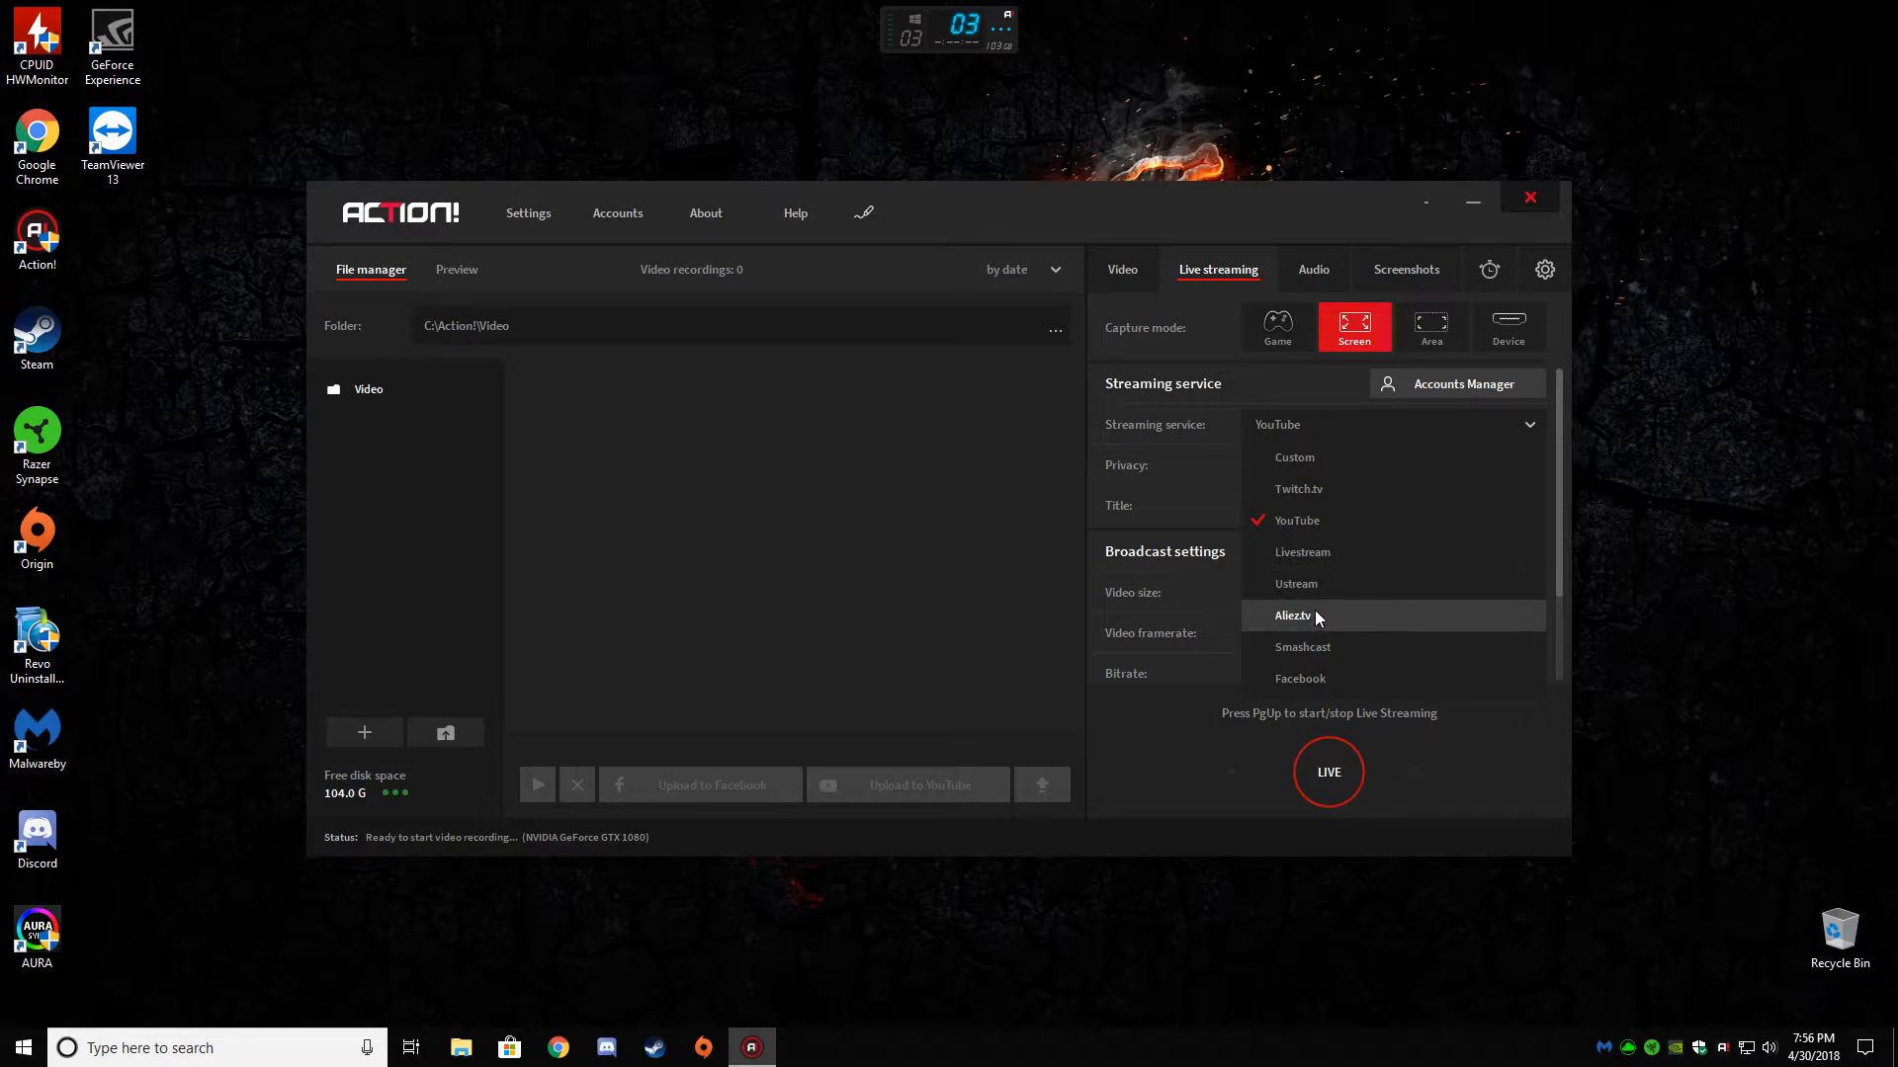
{"action": "mouse_move", "coordinate": [1310, 646]}
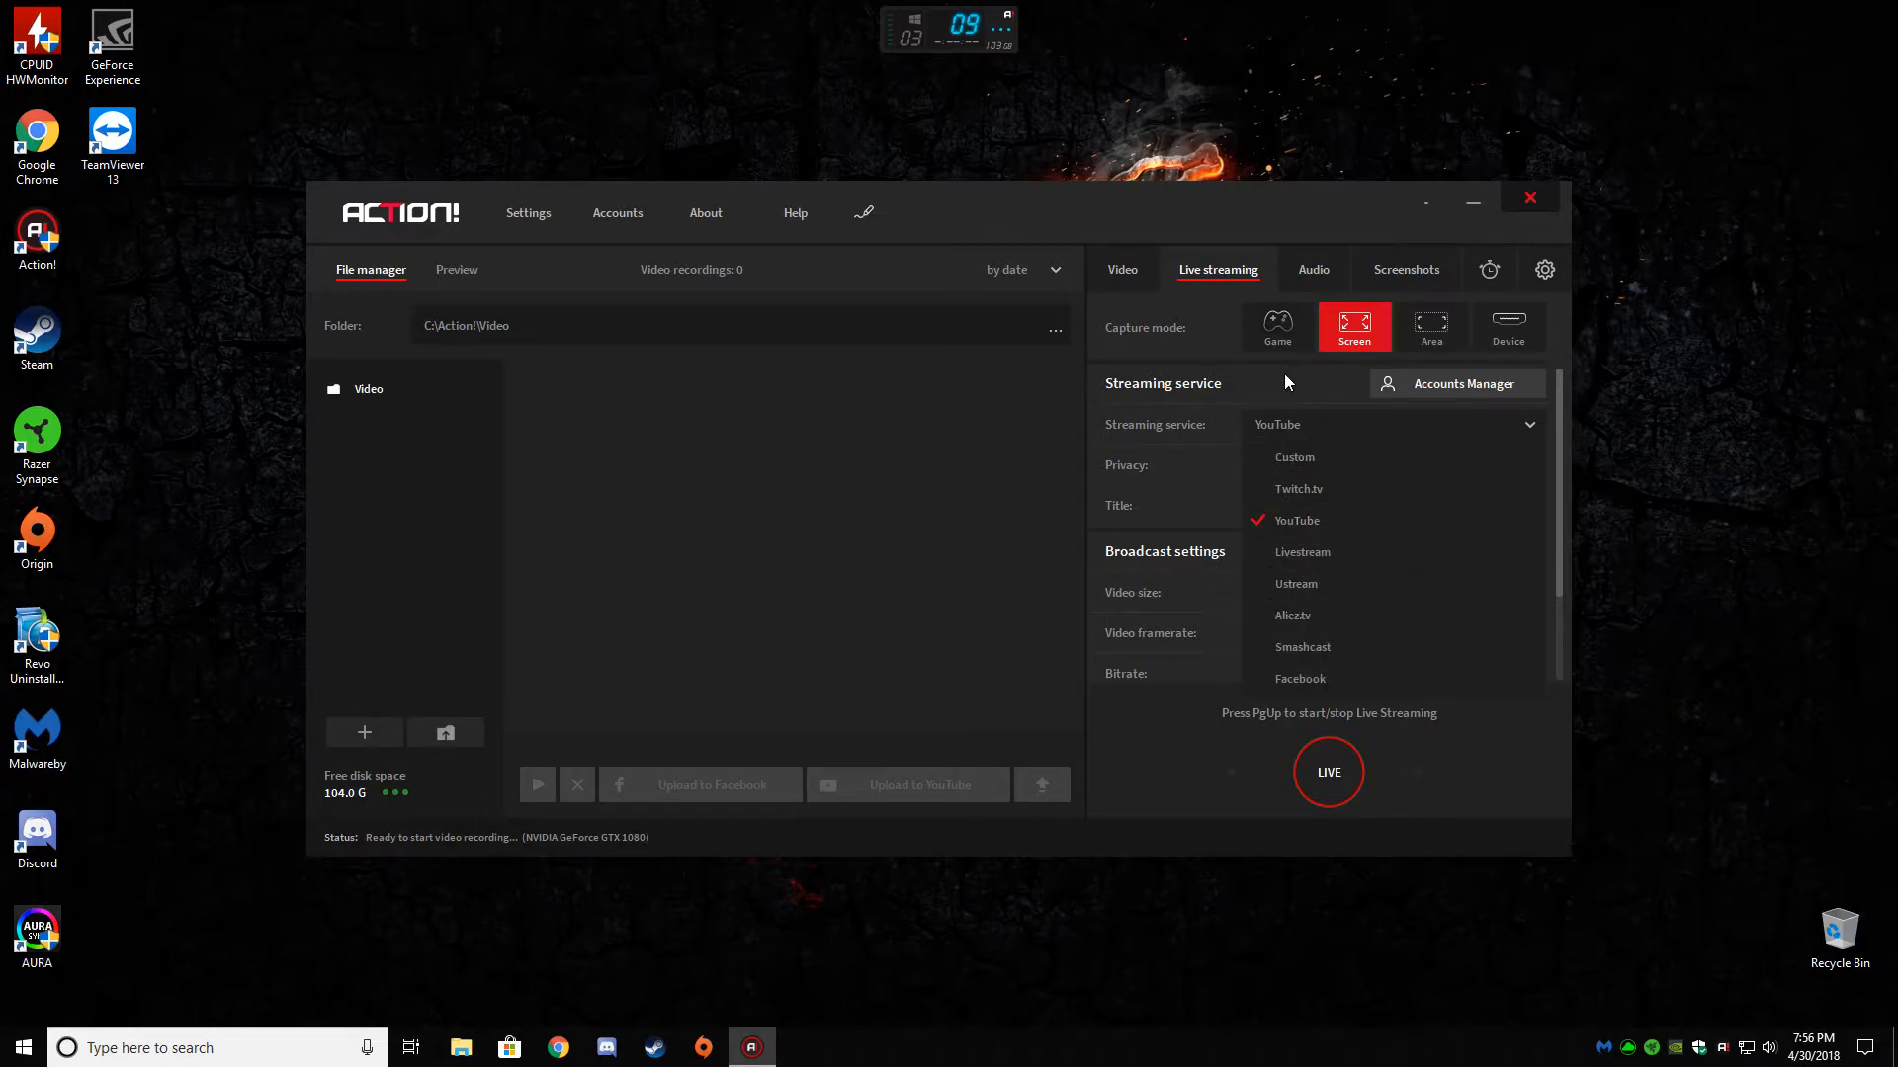
{"action": "left_click", "coordinate": [1295, 519]}
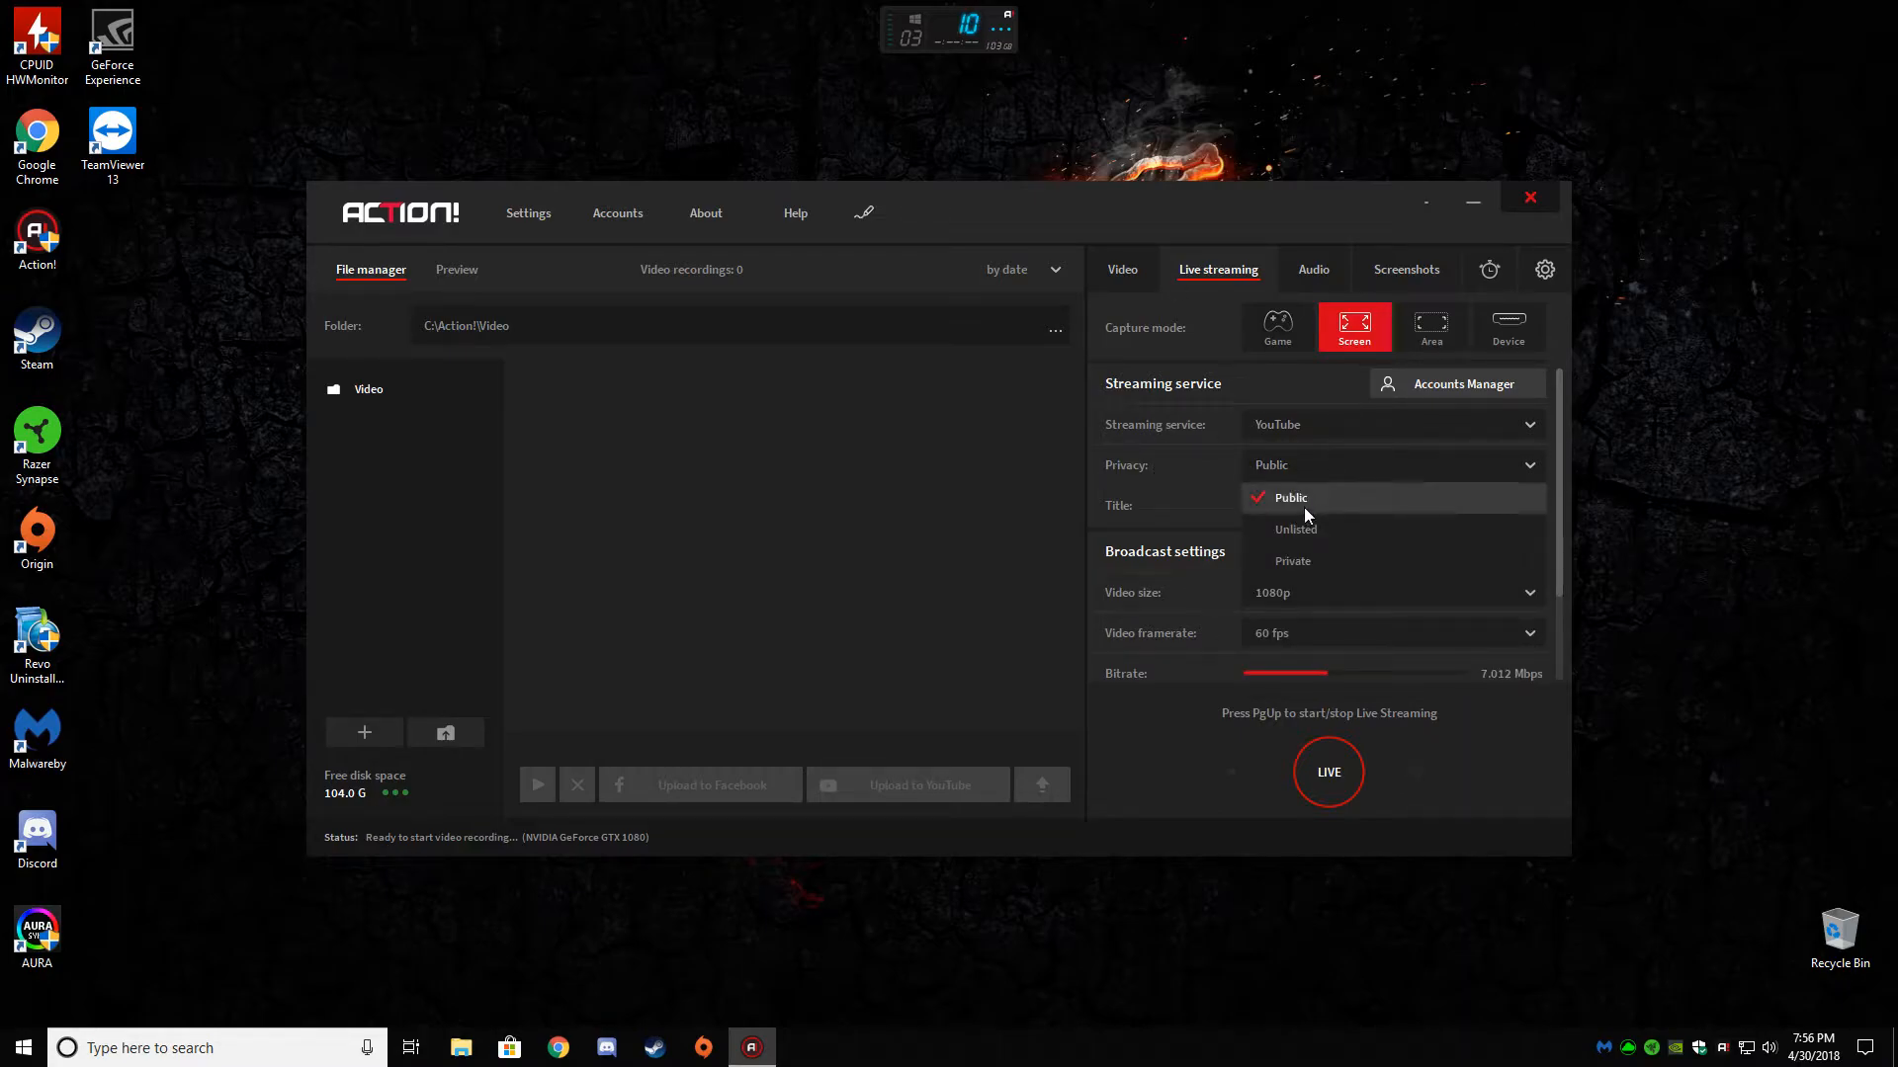
- Keep Public privacy and 1080p stream size while lowering the bitrate to about 7 Mbps
{"action": "left_click", "coordinate": [1292, 498]}
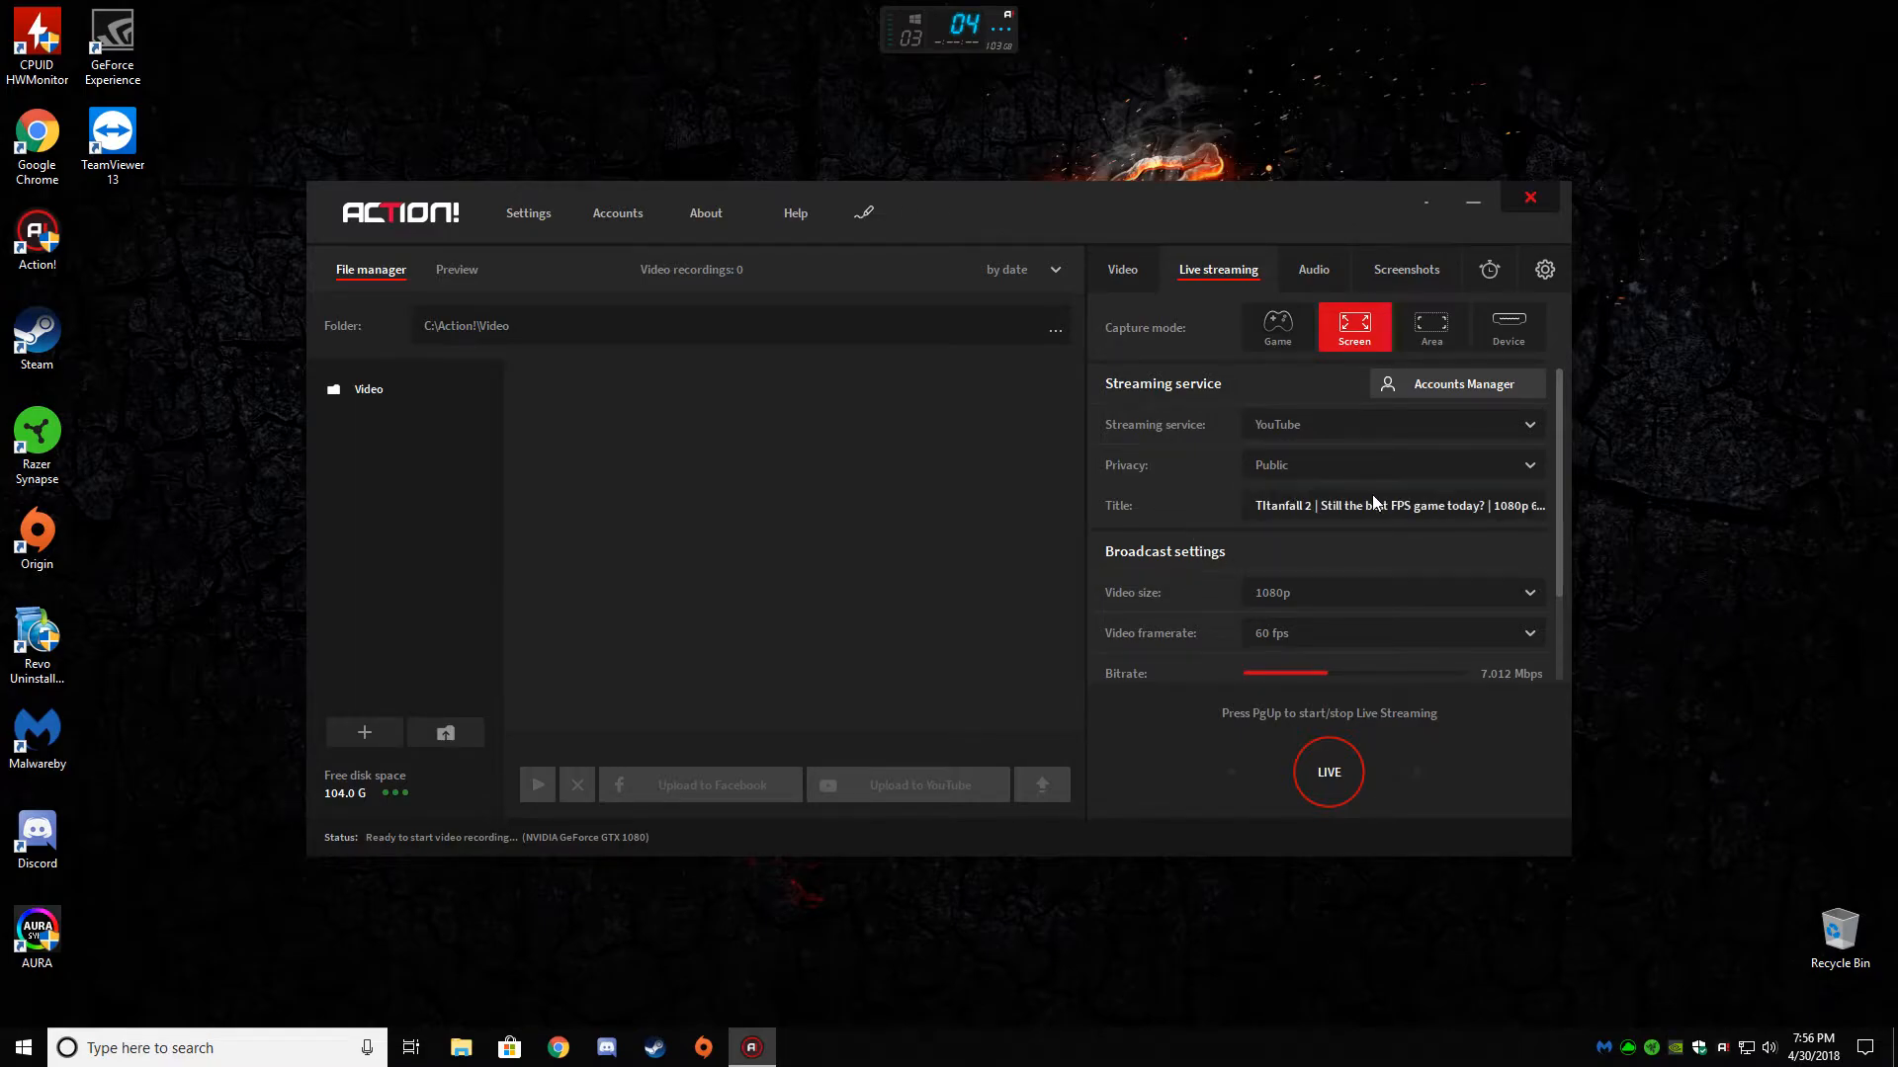
{"action": "scroll", "scroll_direction": "down", "scroll_amount": 3}
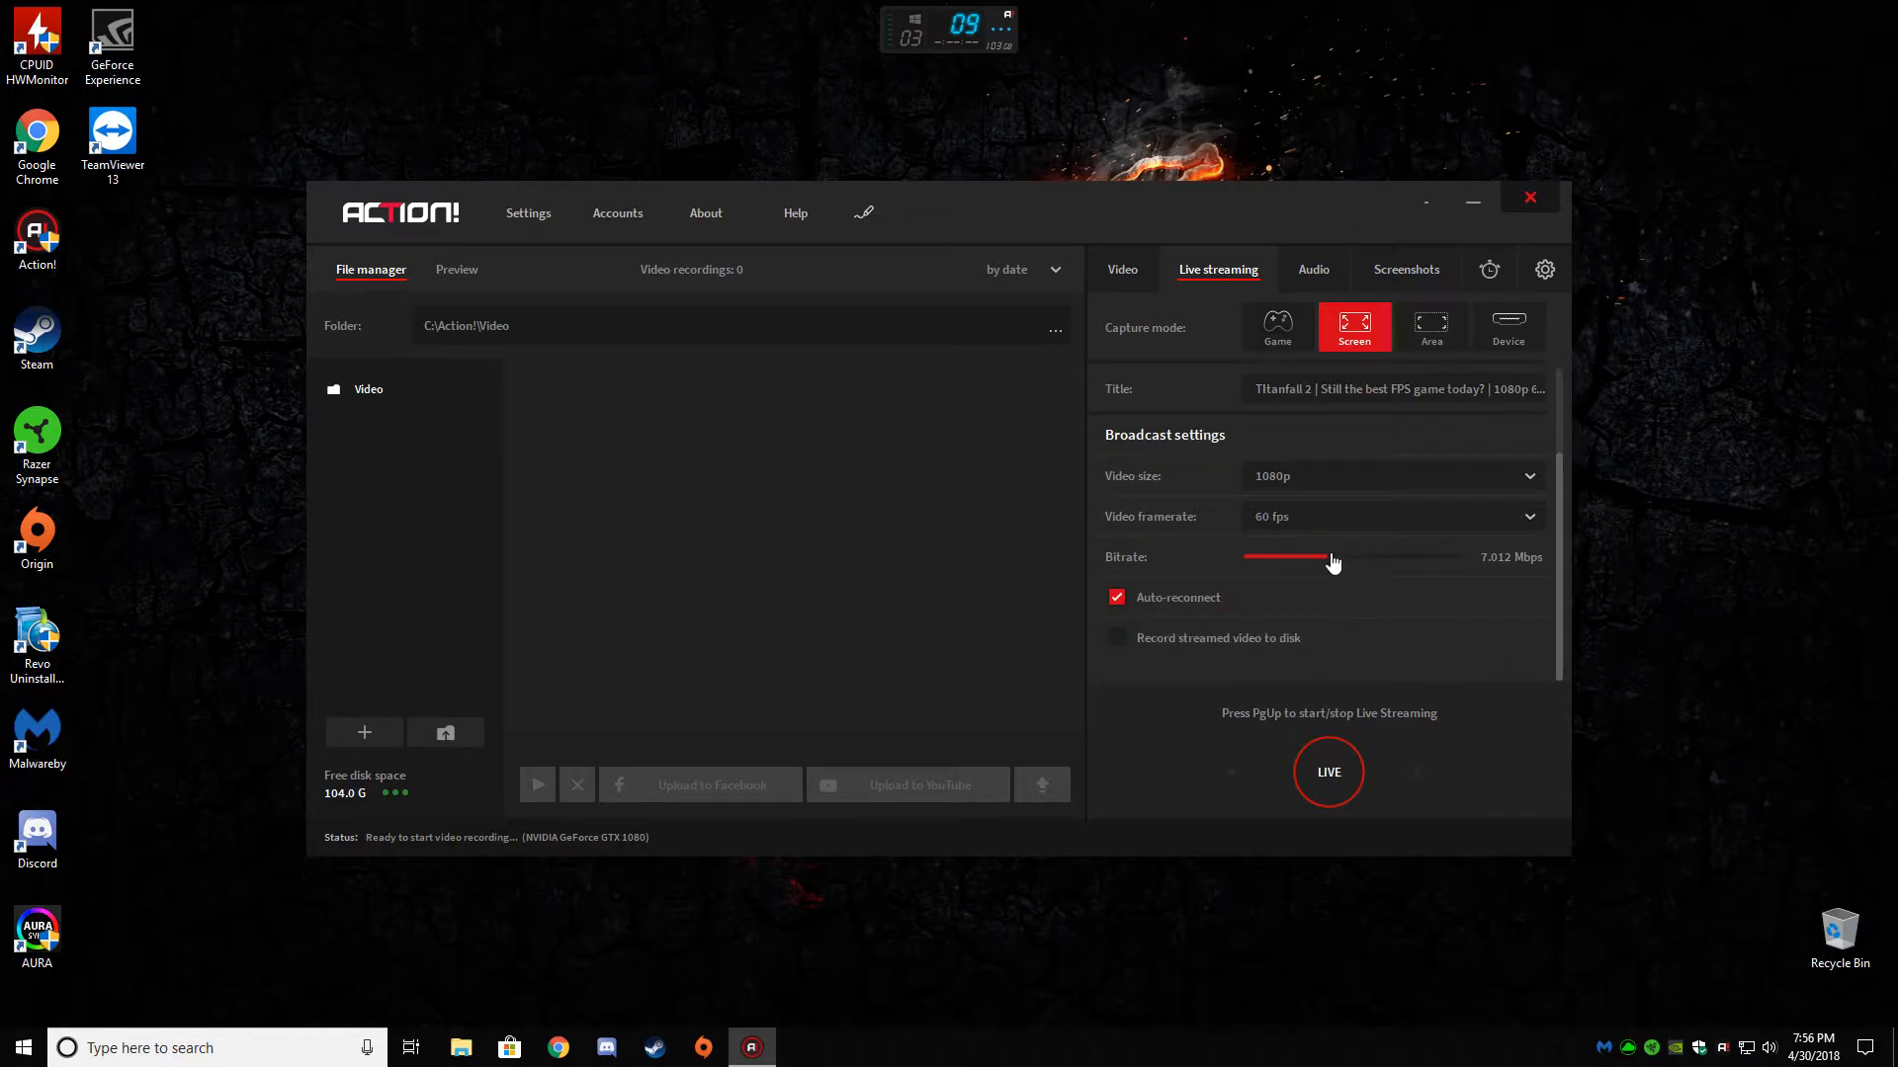
{"action": "left_click", "coordinate": [1392, 476]}
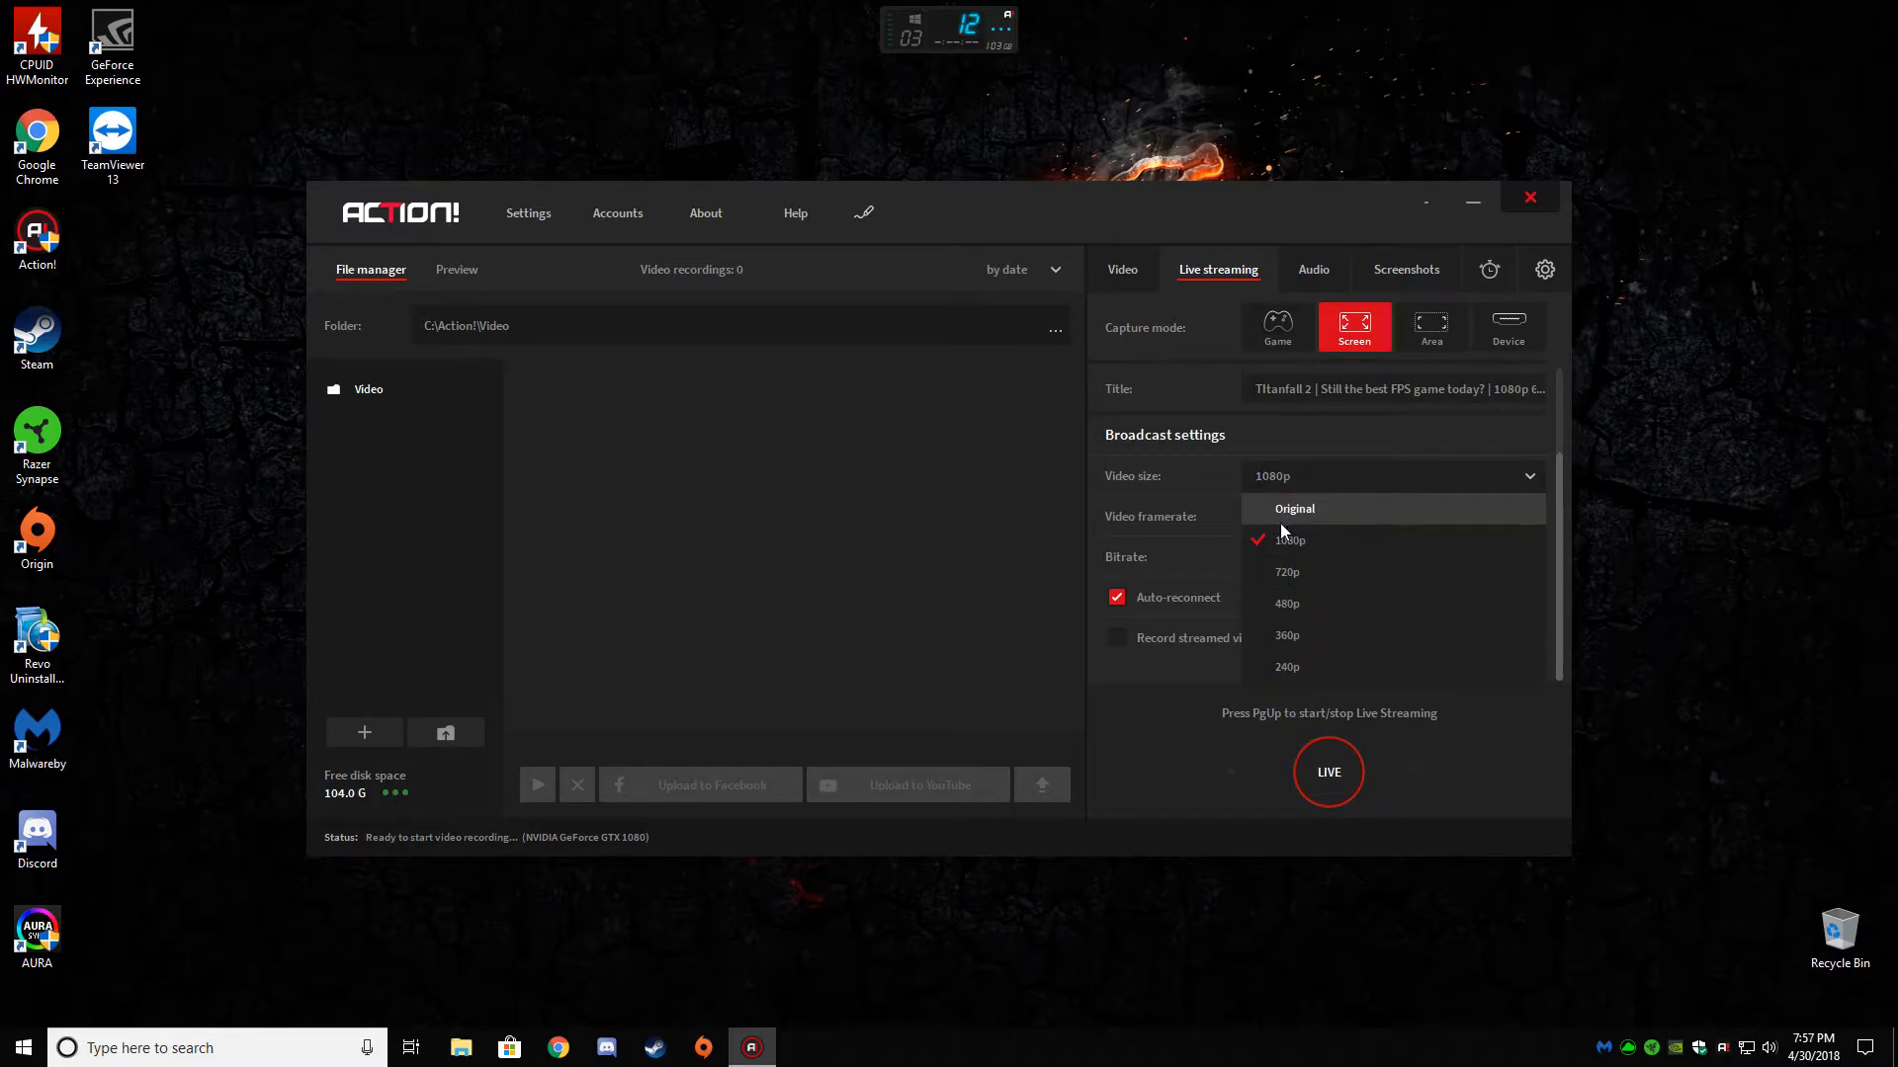
{"action": "left_click", "coordinate": [1289, 539]}
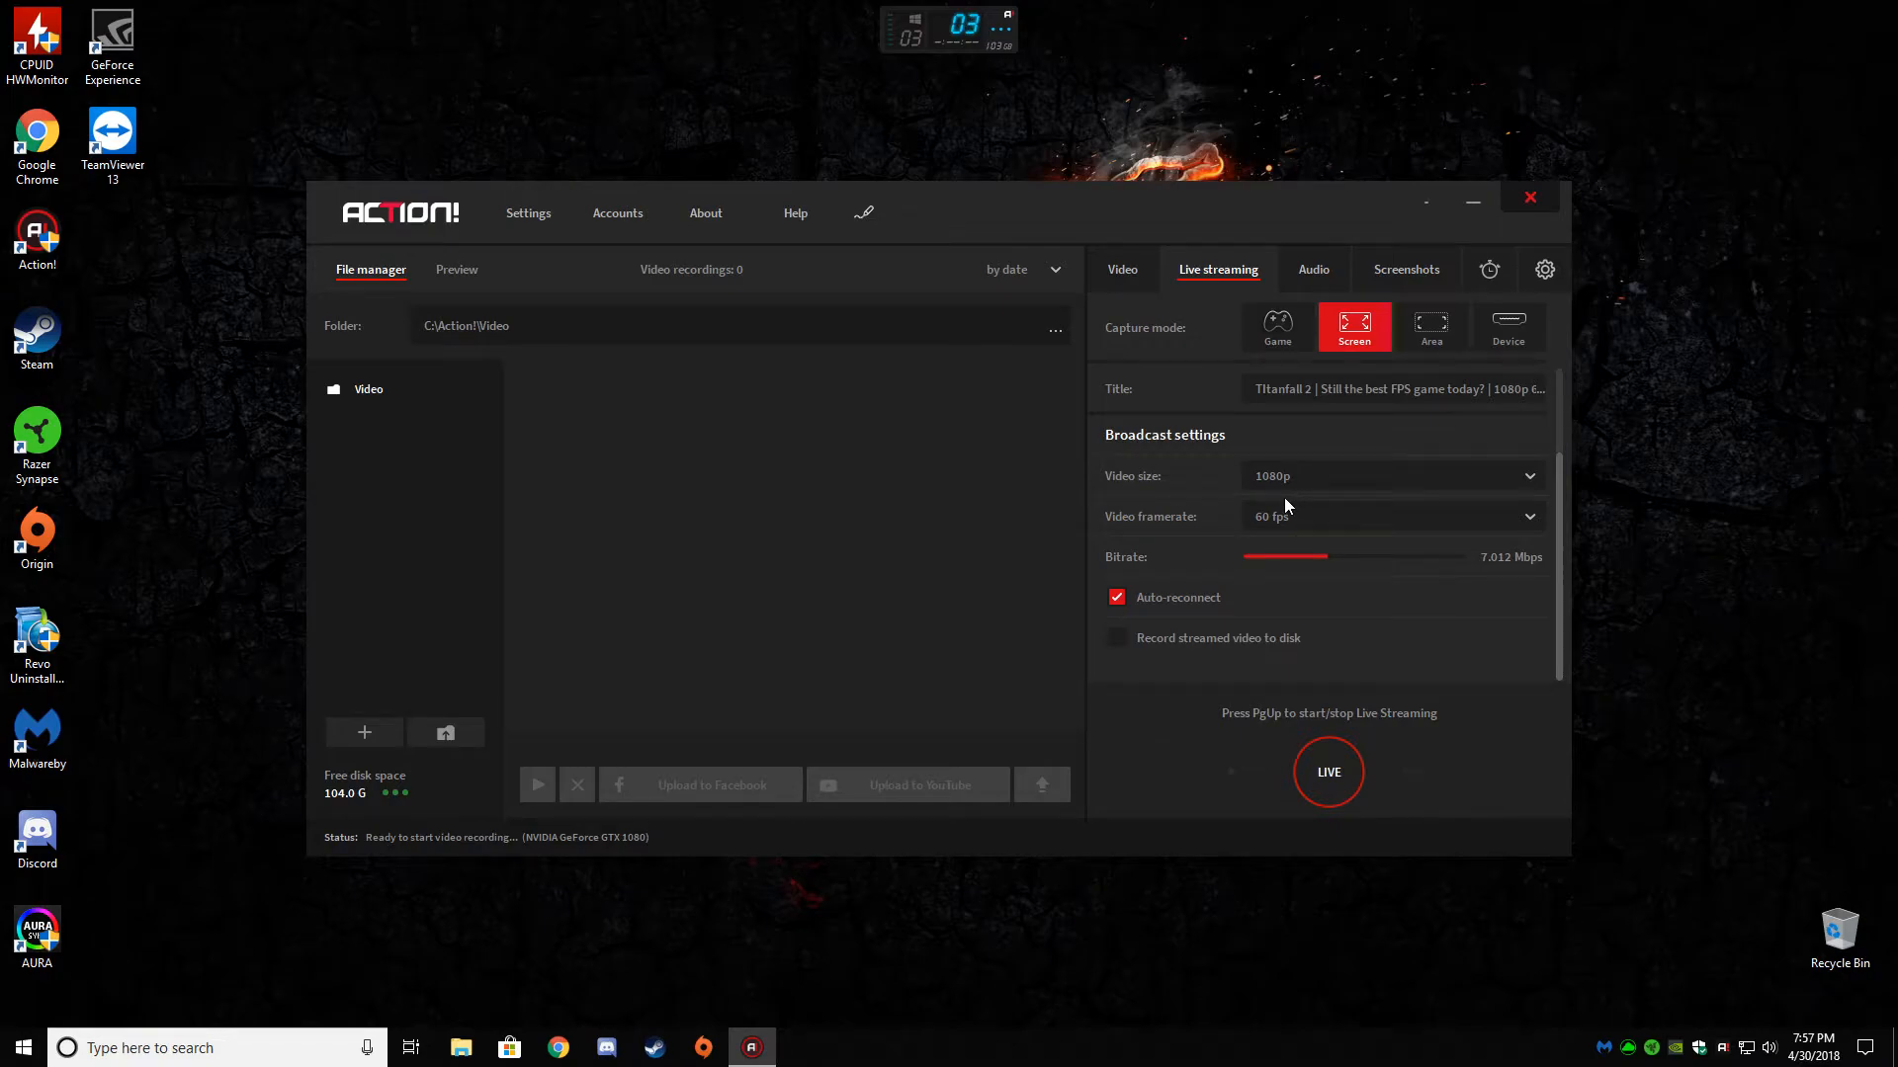
{"action": "mouse_move", "coordinate": [1391, 506]}
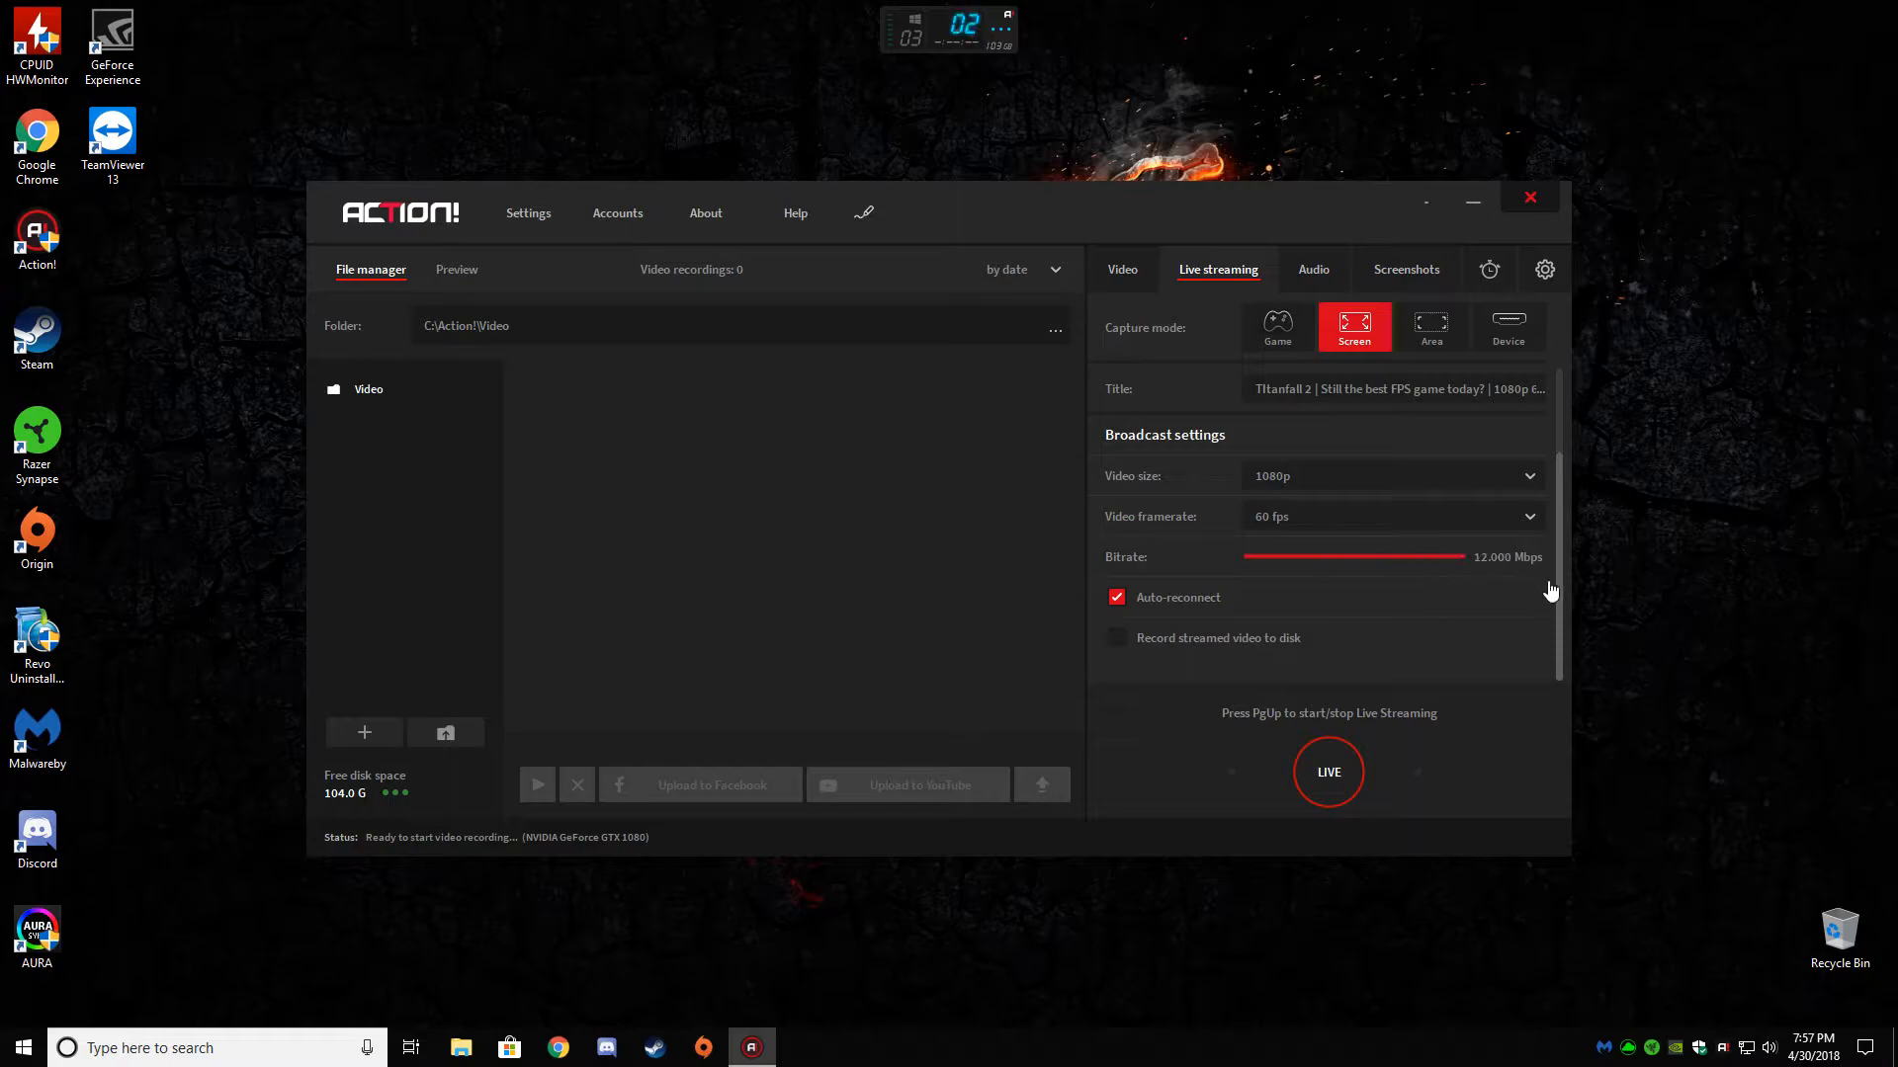
{"action": "left_click_drag", "start_coordinate": [1537, 557], "coordinate": [1373, 557]}
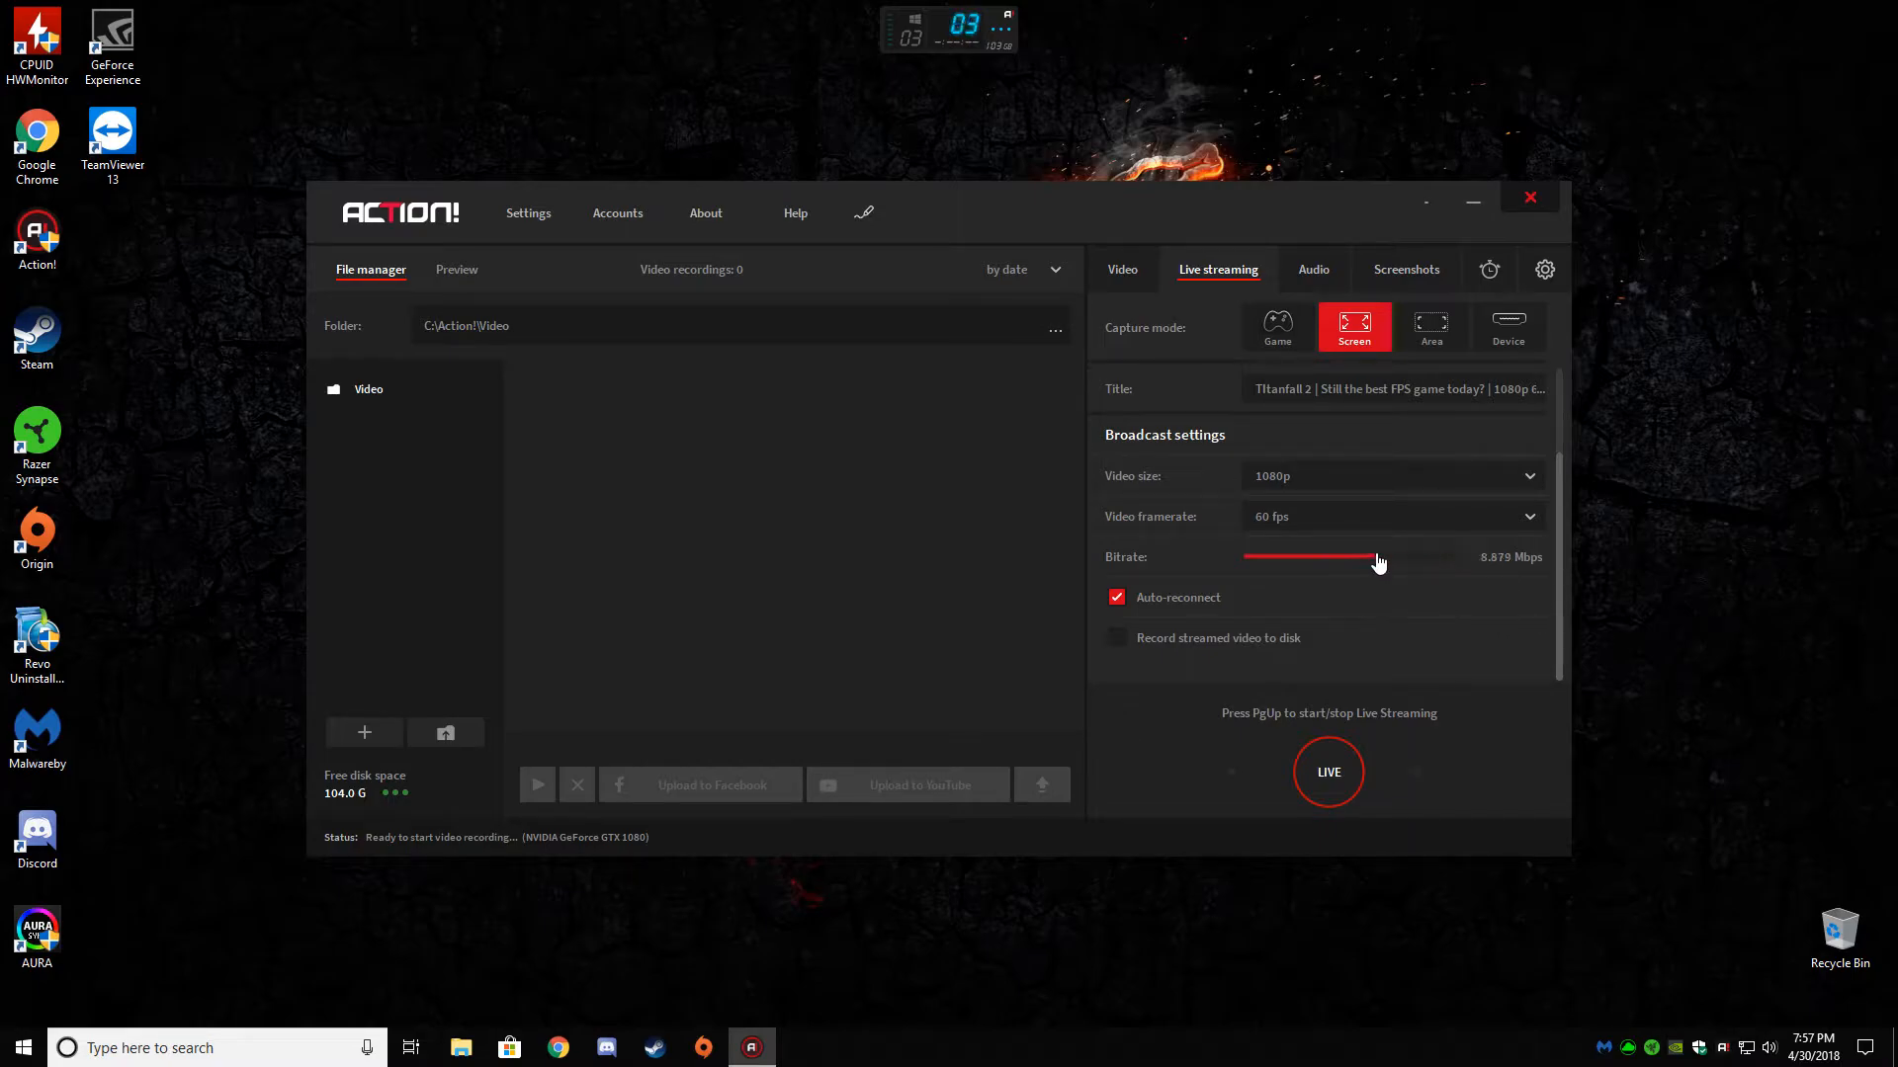
{"action": "left_click_drag", "start_coordinate": [1373, 556], "coordinate": [1304, 556]}
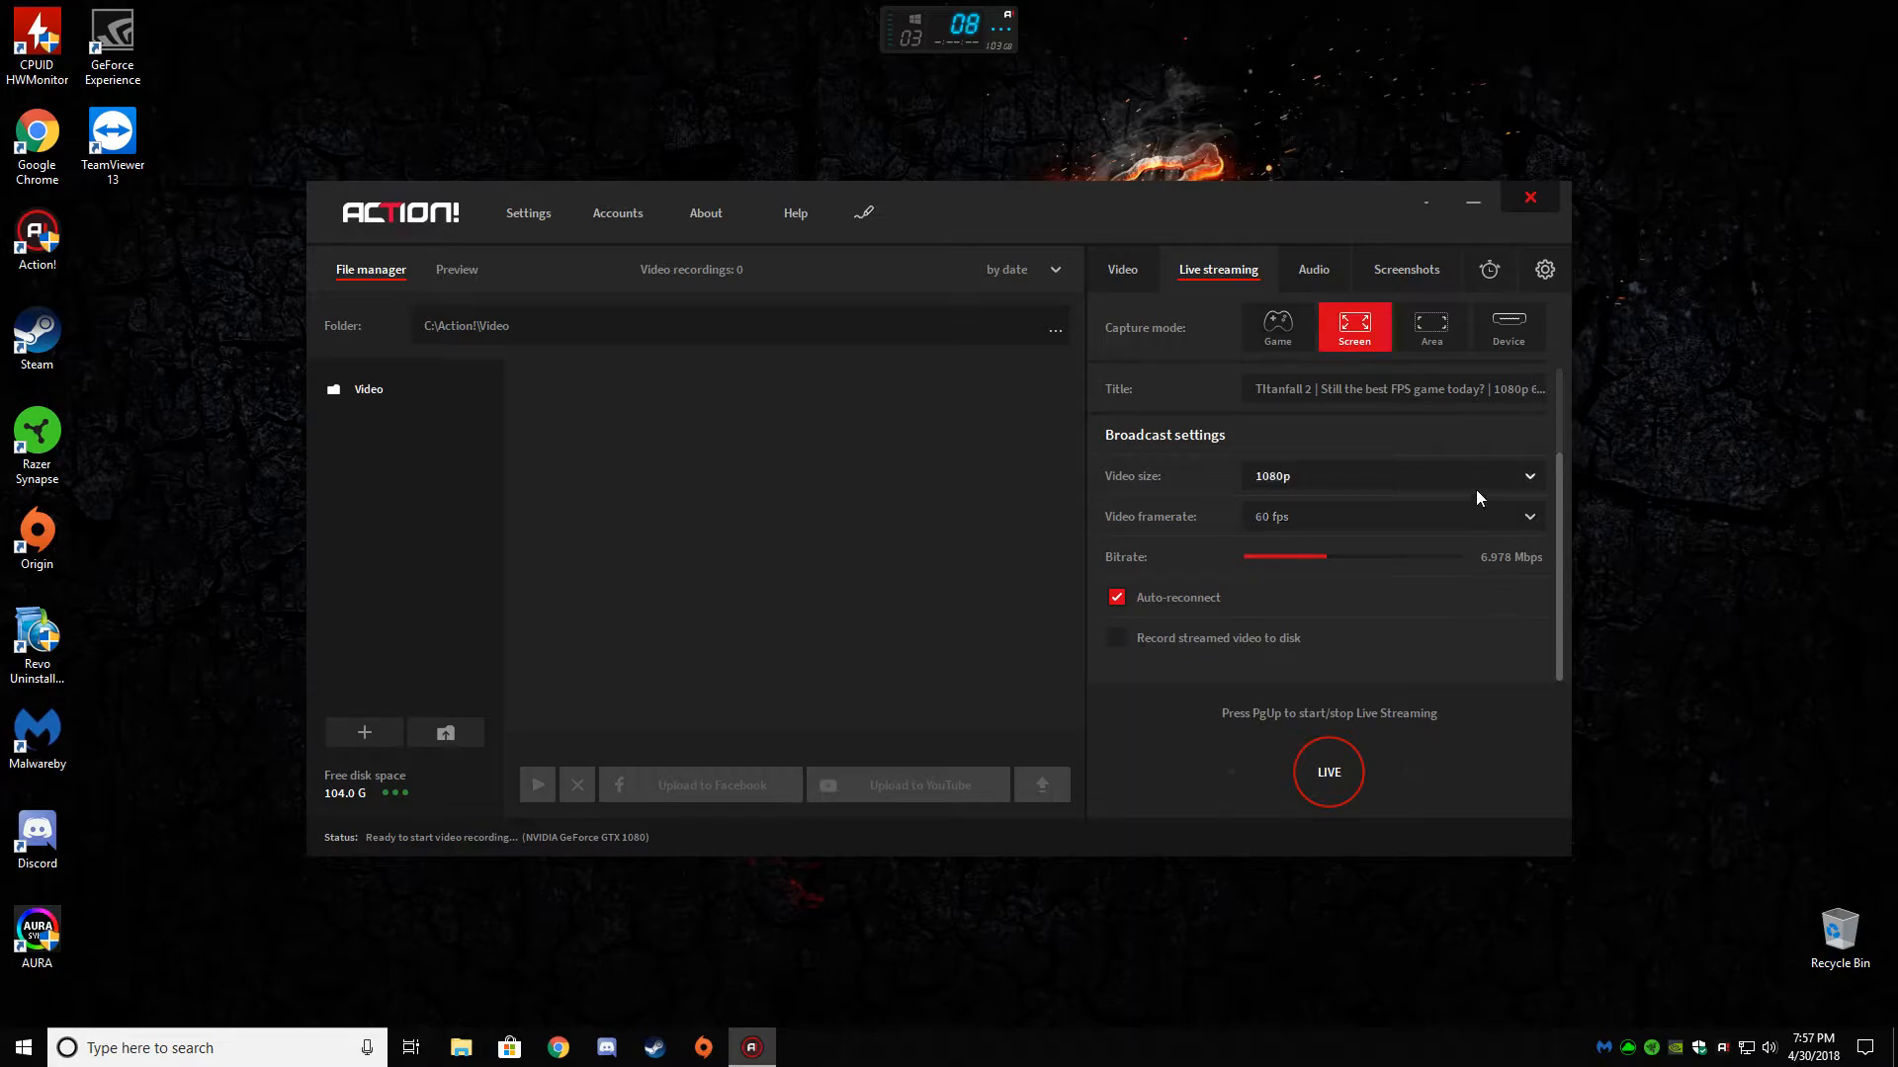
{"action": "mouse_move", "coordinate": [1422, 514]}
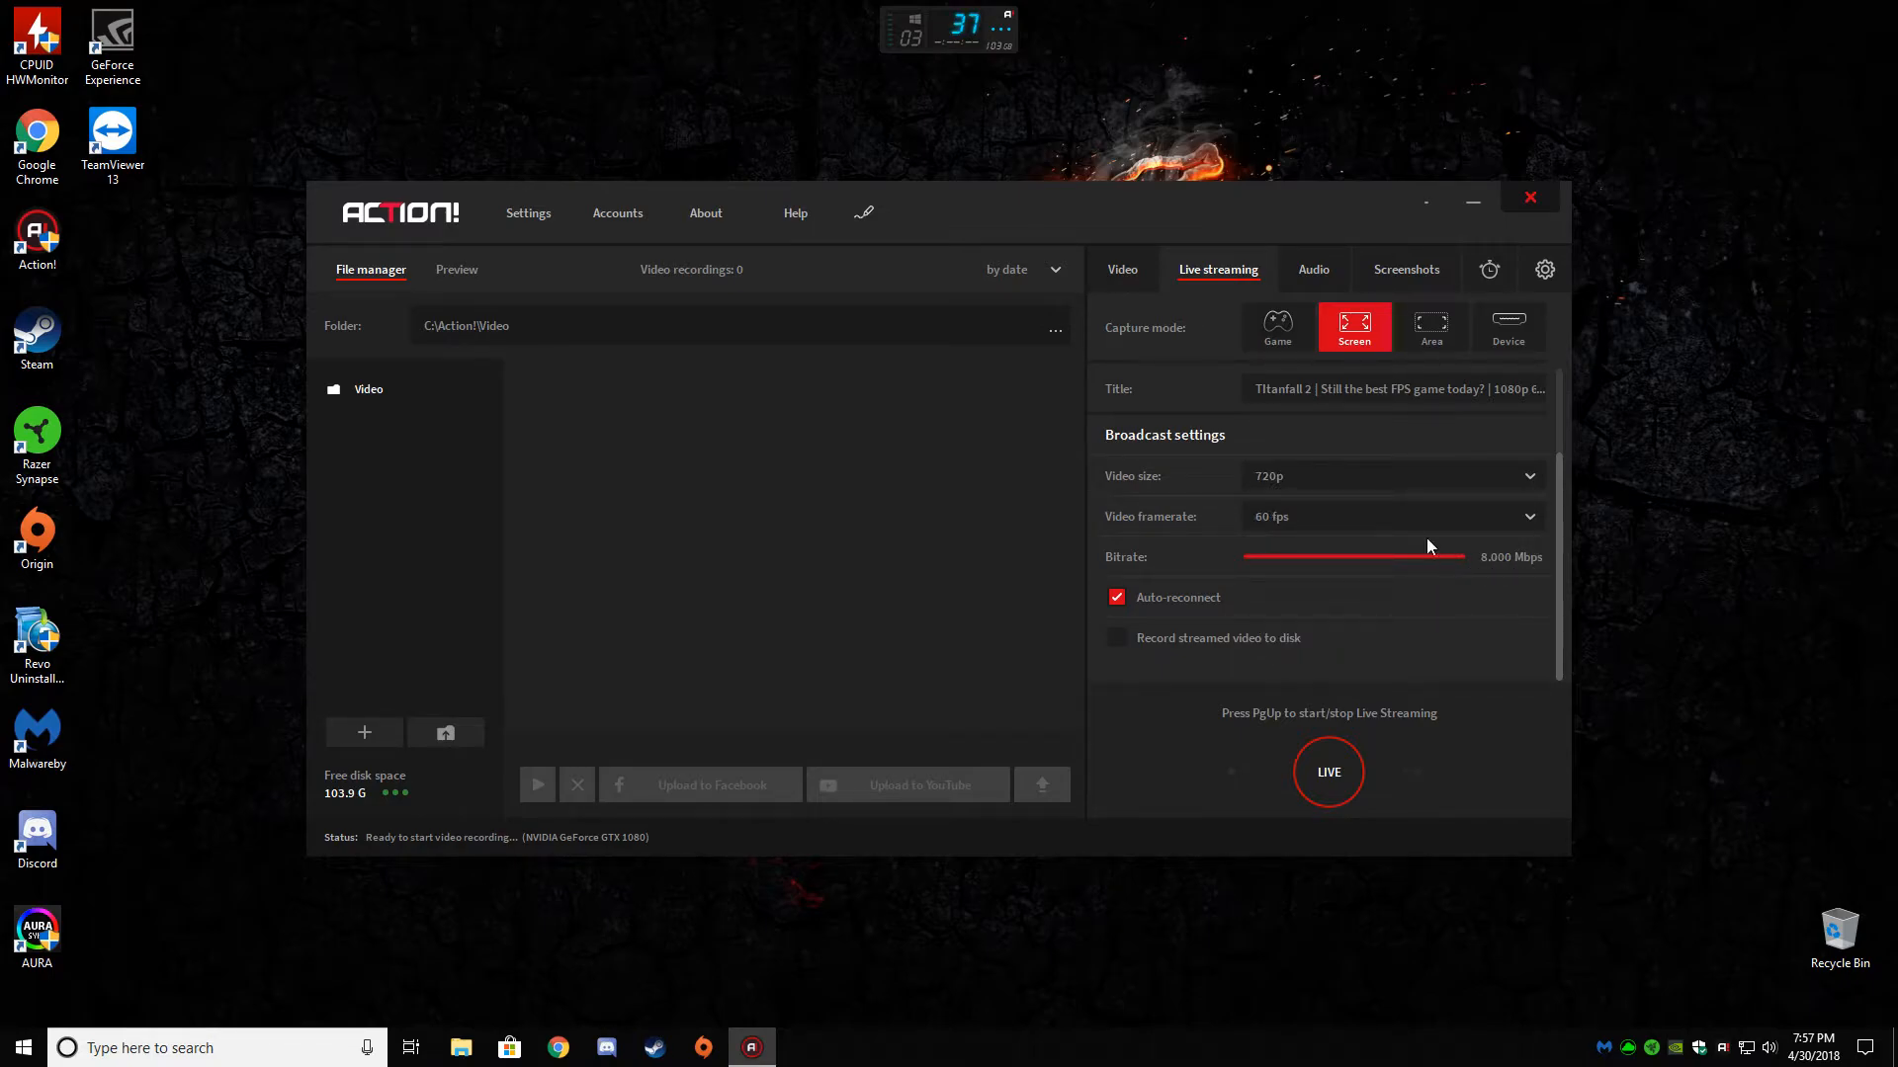
- Raise the bitrate to about 10.9 Mbps, try 480p, then restore 1080p
{"action": "left_click_drag", "start_coordinate": [1434, 556], "coordinate": [1465, 556]}
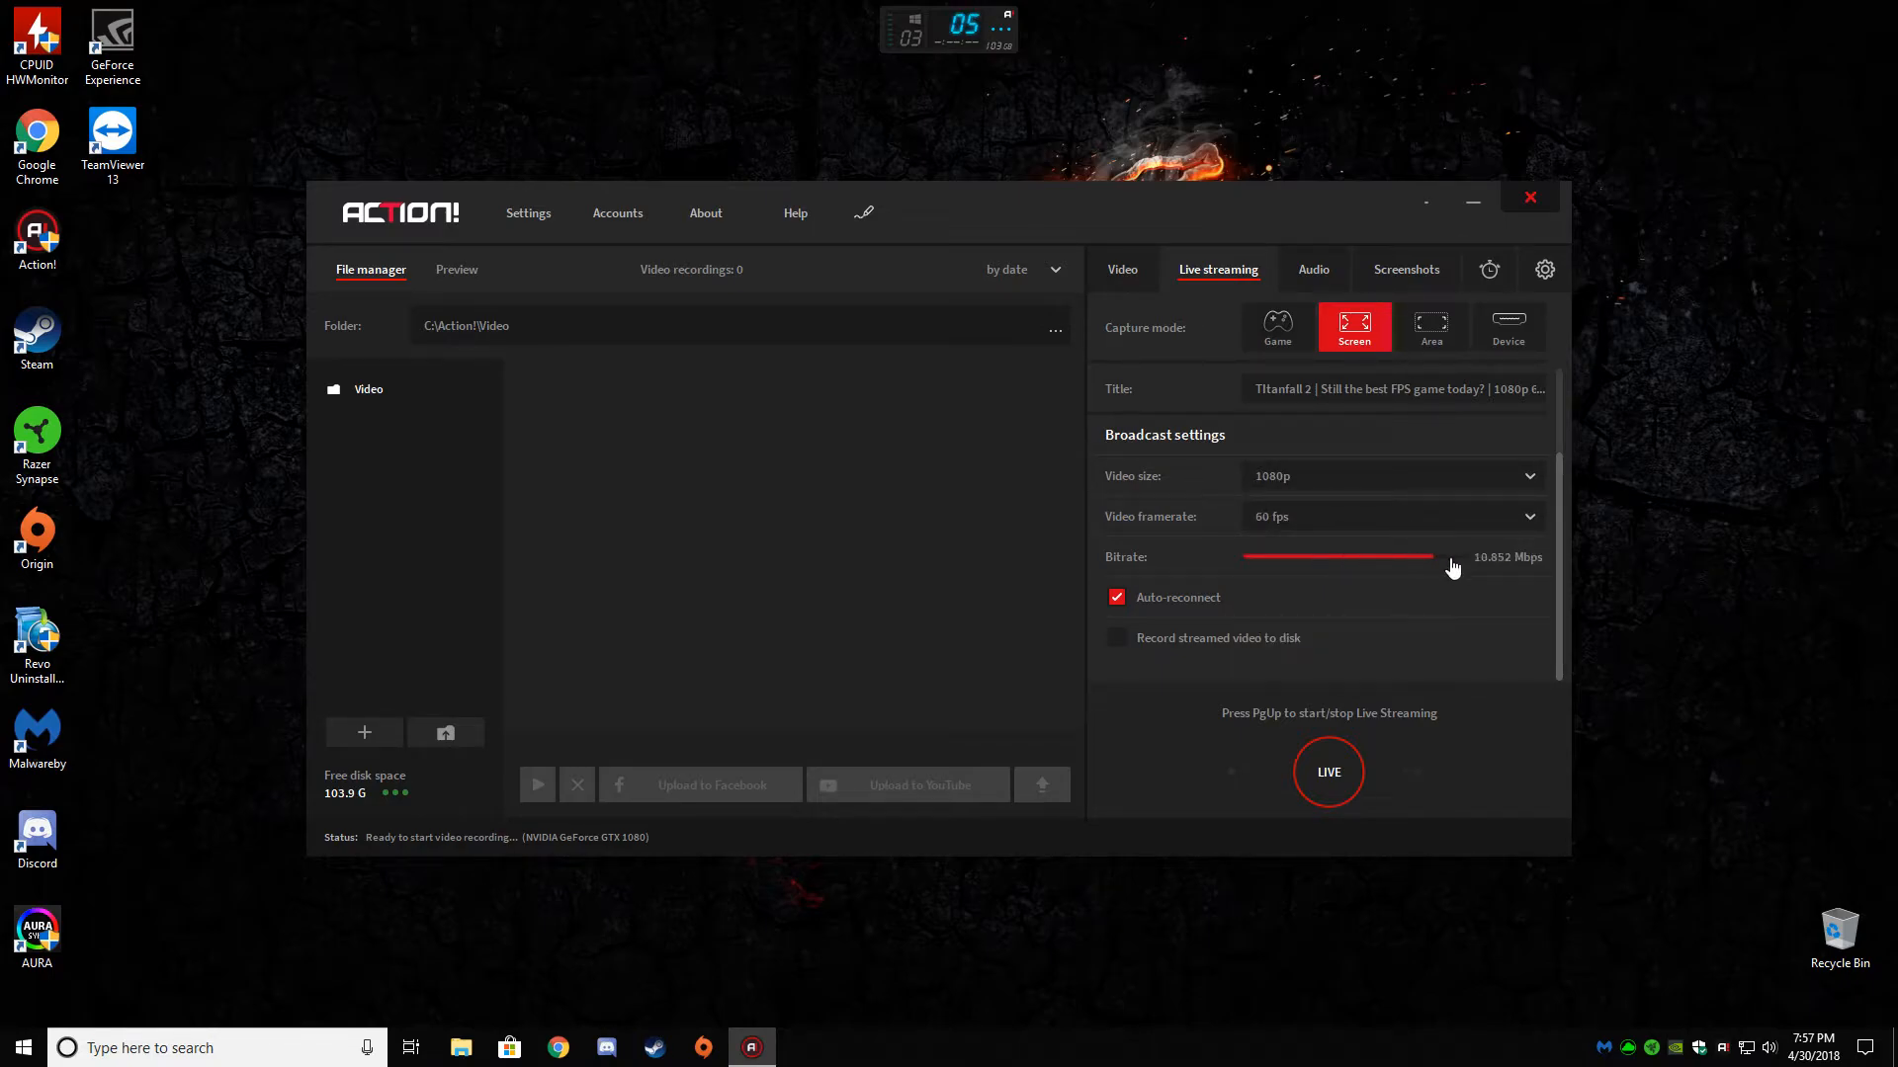
{"action": "left_click", "coordinate": [1392, 475]}
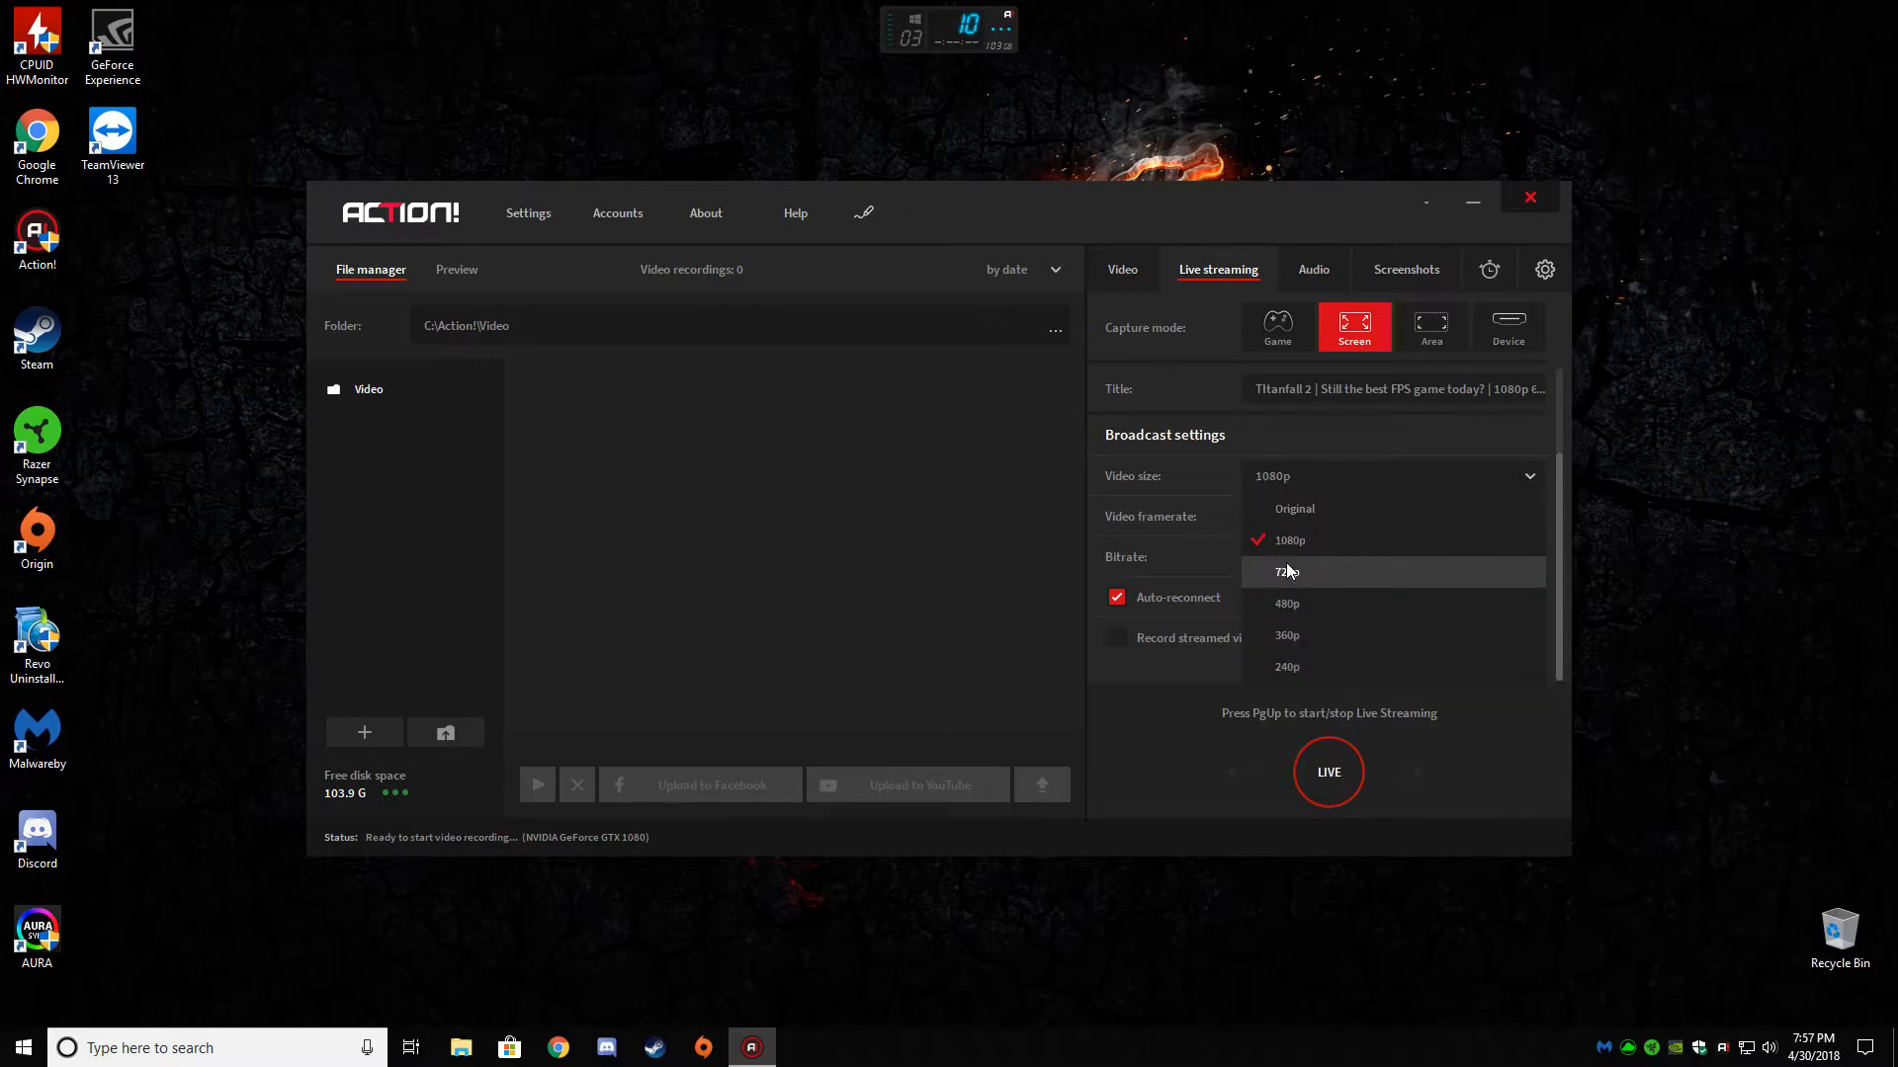
{"action": "left_click", "coordinate": [1287, 603]}
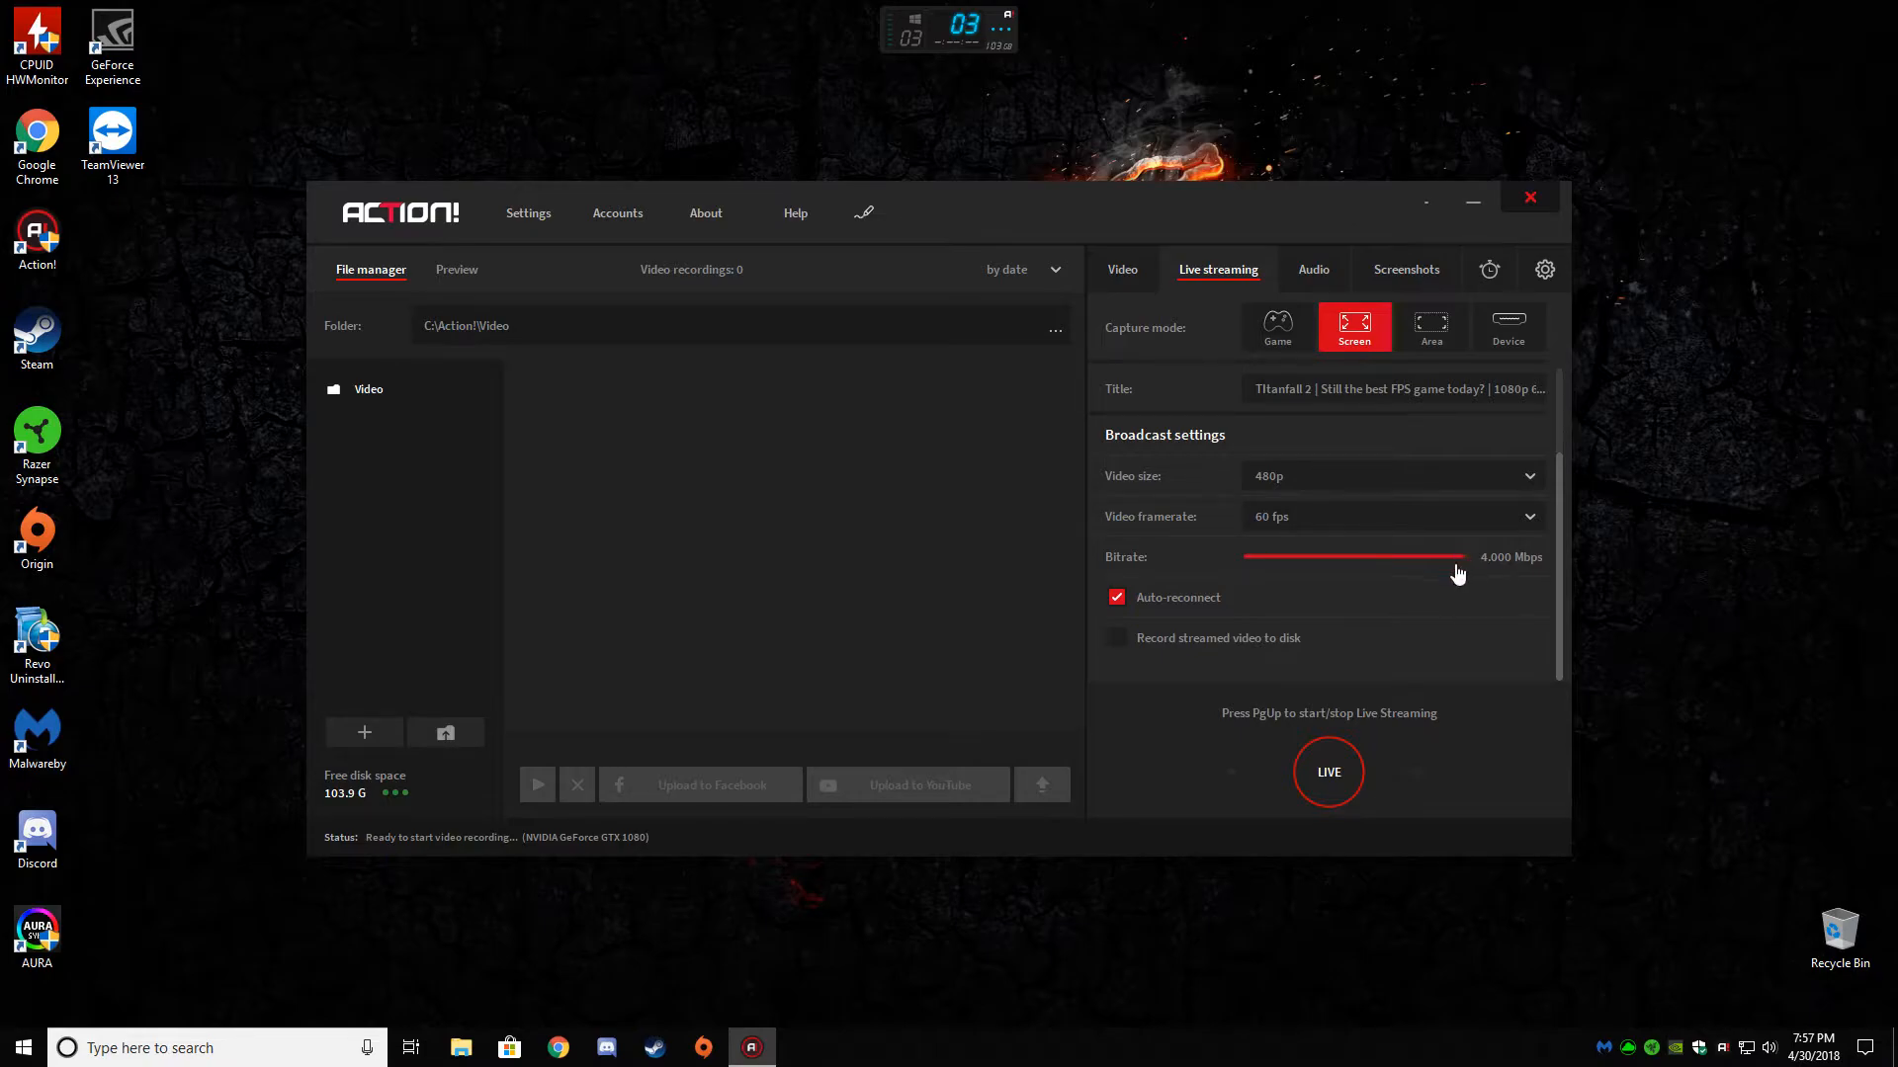
{"action": "left_click", "coordinate": [1391, 475]}
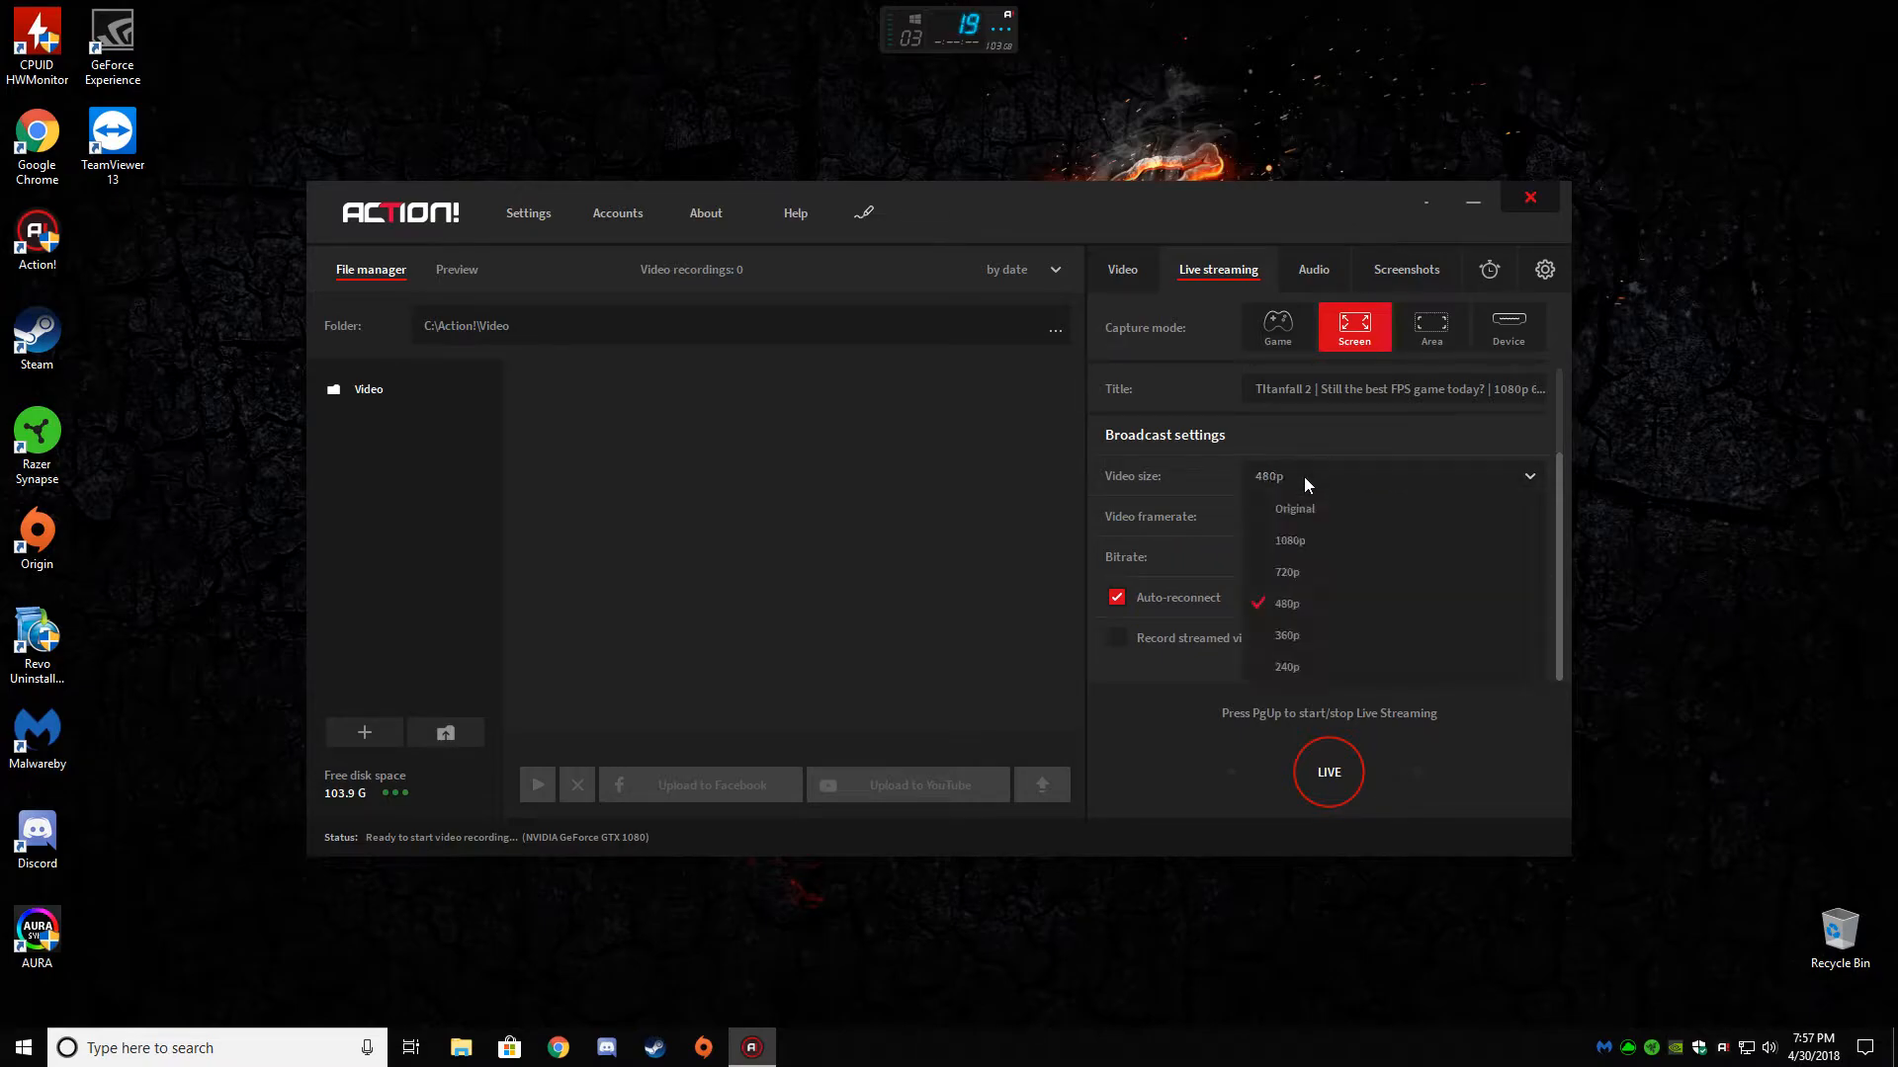
{"action": "left_click", "coordinate": [1289, 540]}
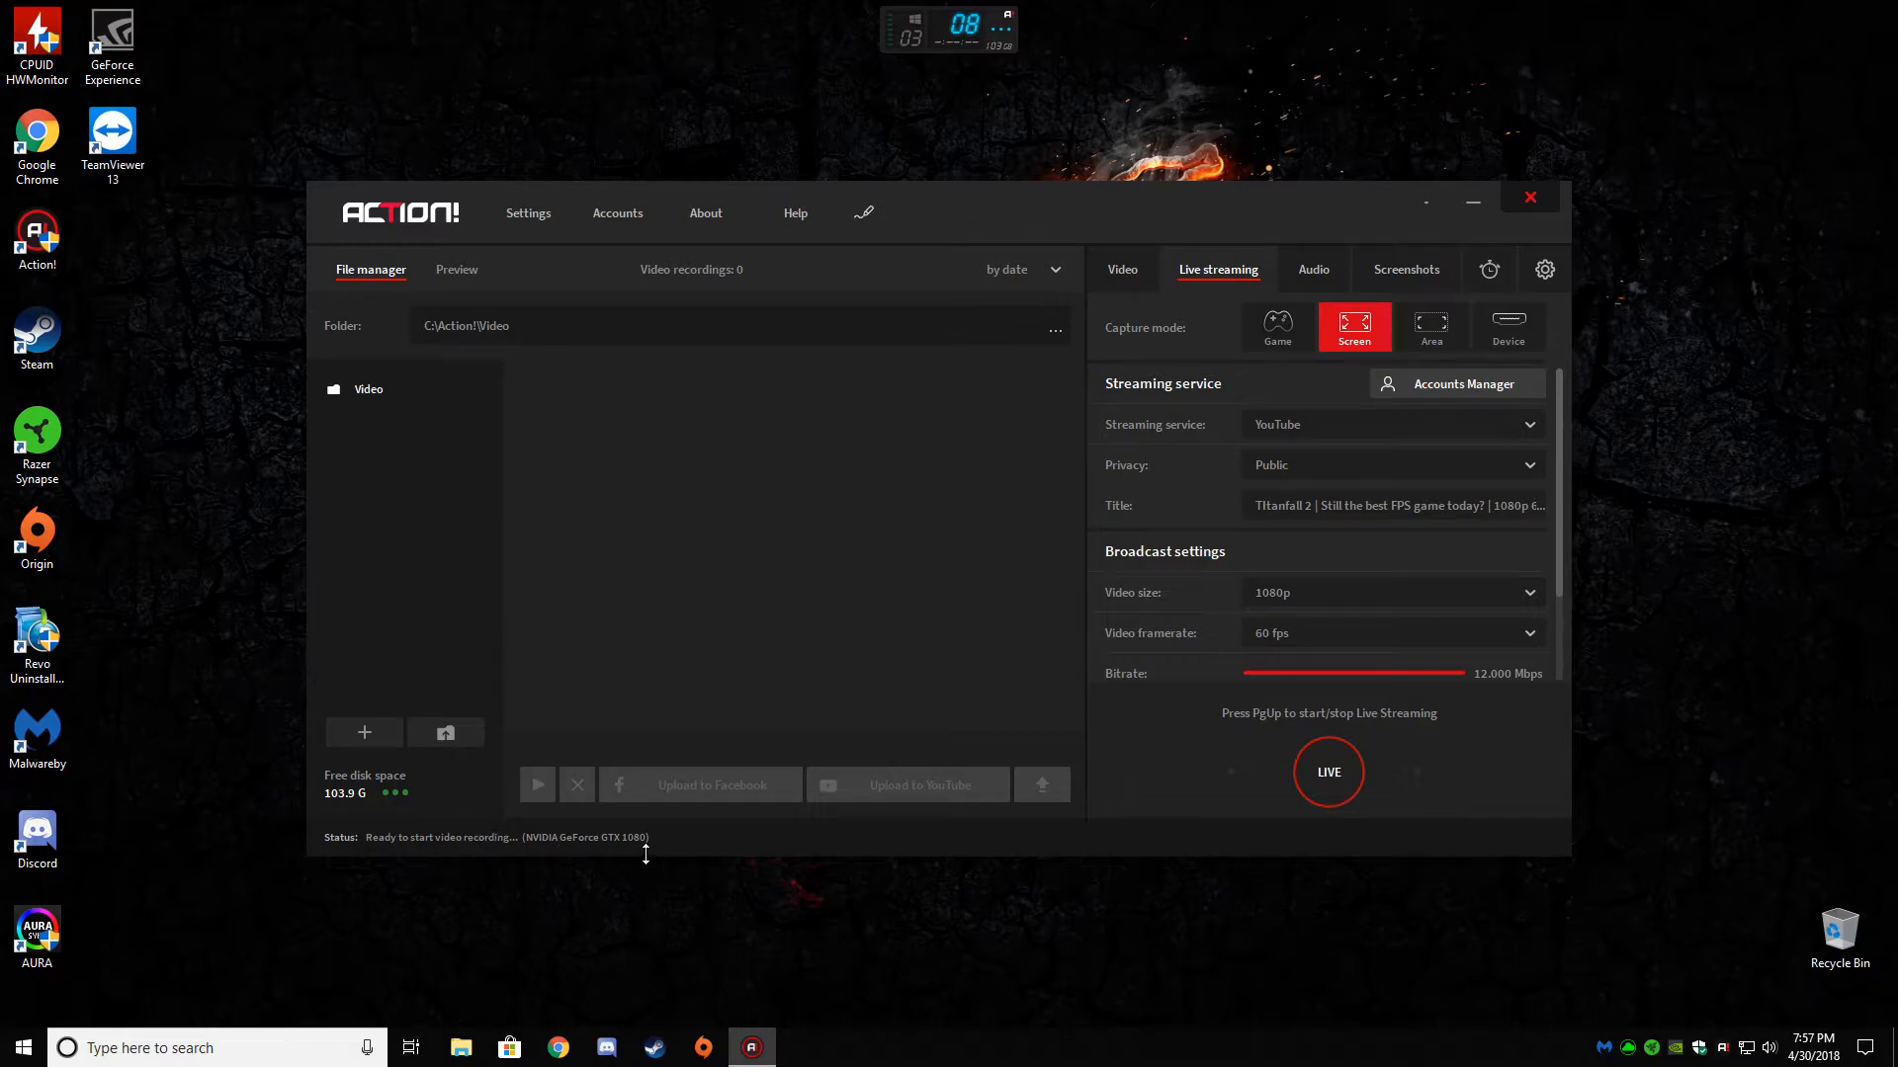
{"action": "mouse_move", "coordinate": [1276, 327]}
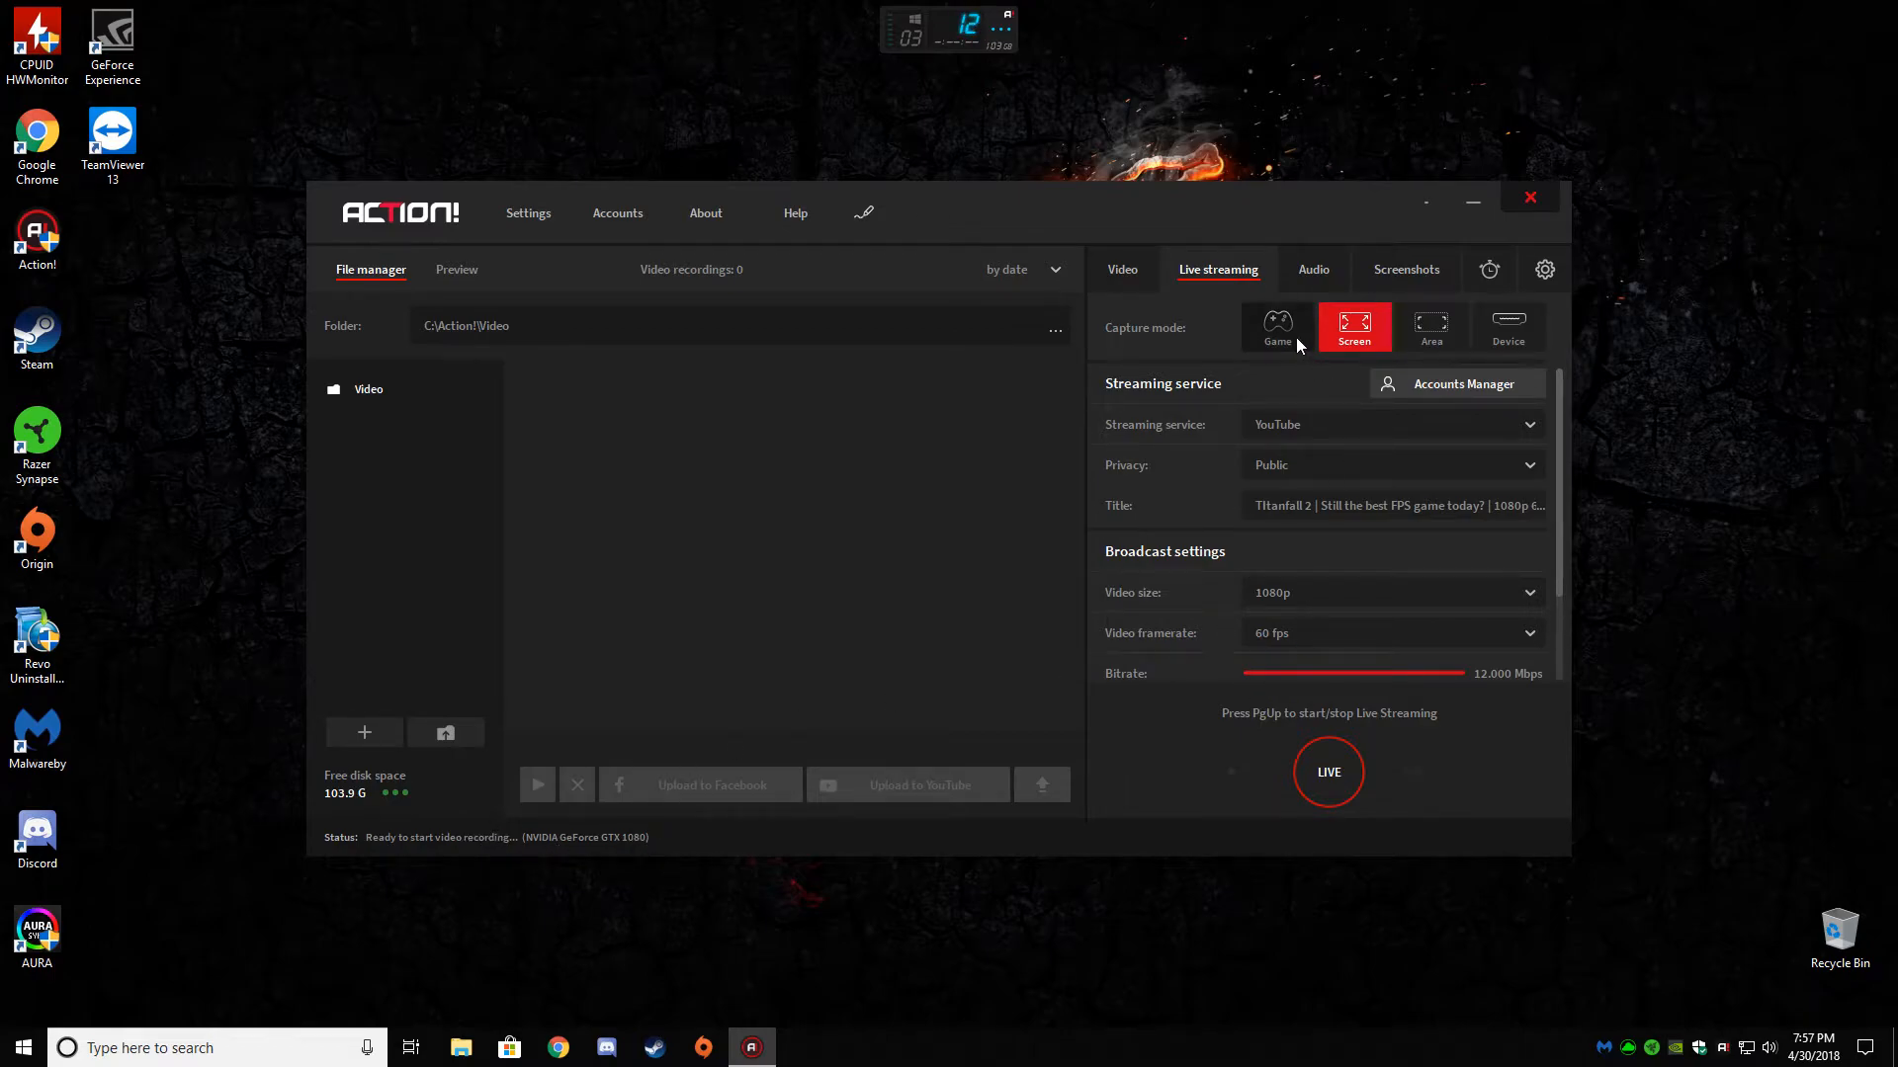
{"action": "left_click", "coordinate": [1276, 327]}
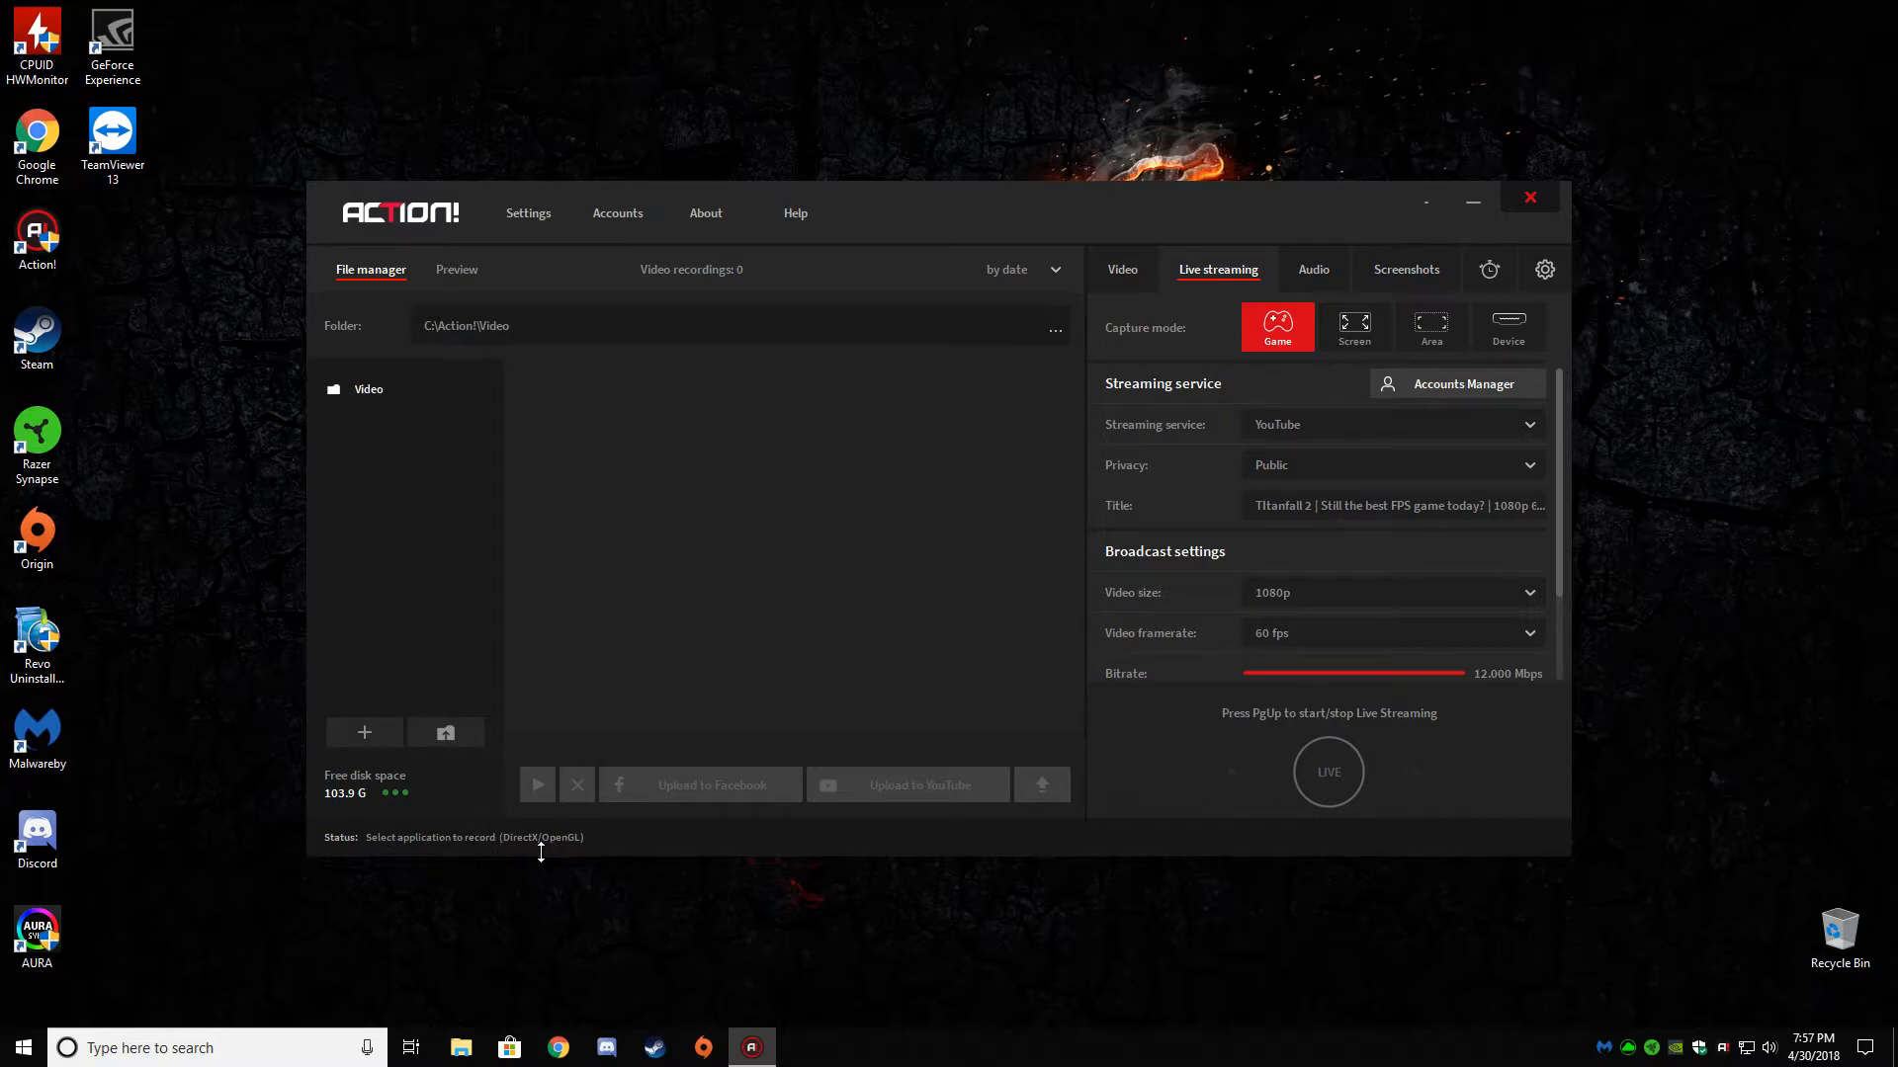
{"action": "mouse_move", "coordinate": [1154, 607]}
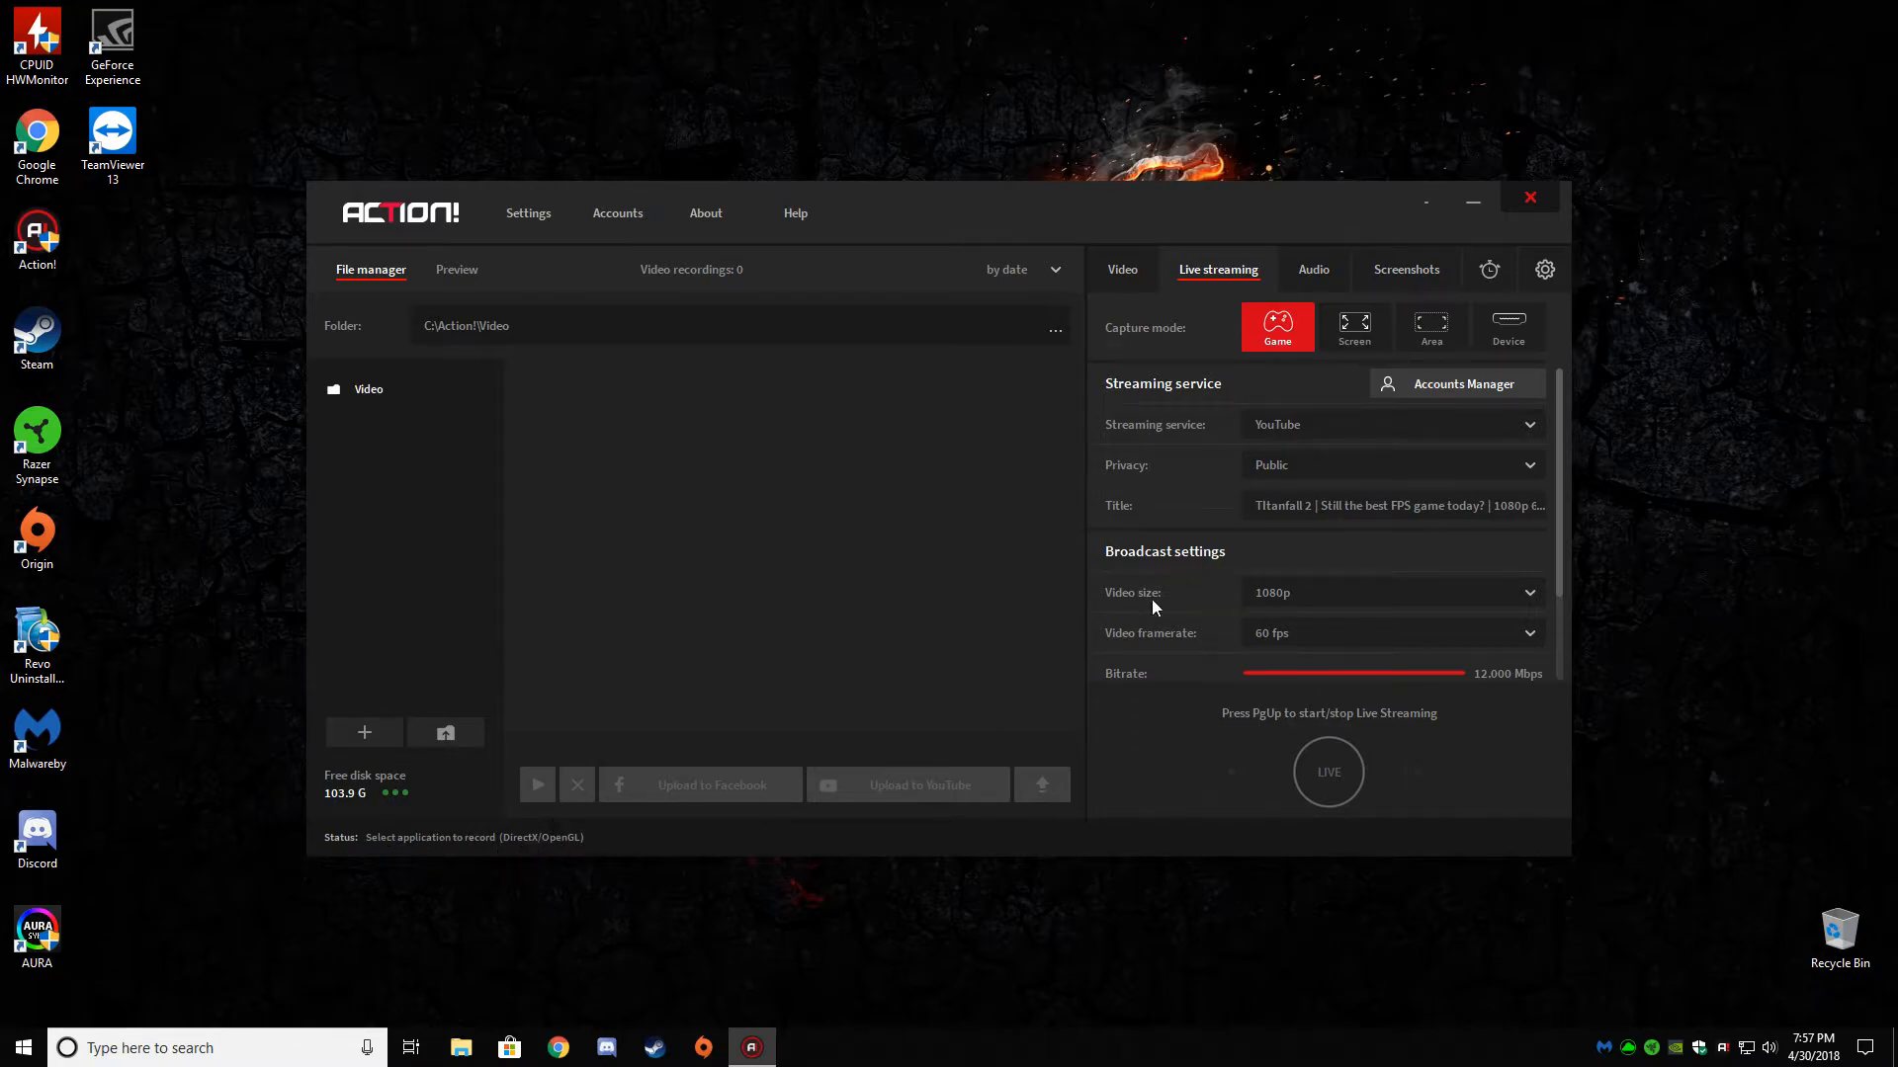
{"action": "mouse_move", "coordinate": [1429, 328]}
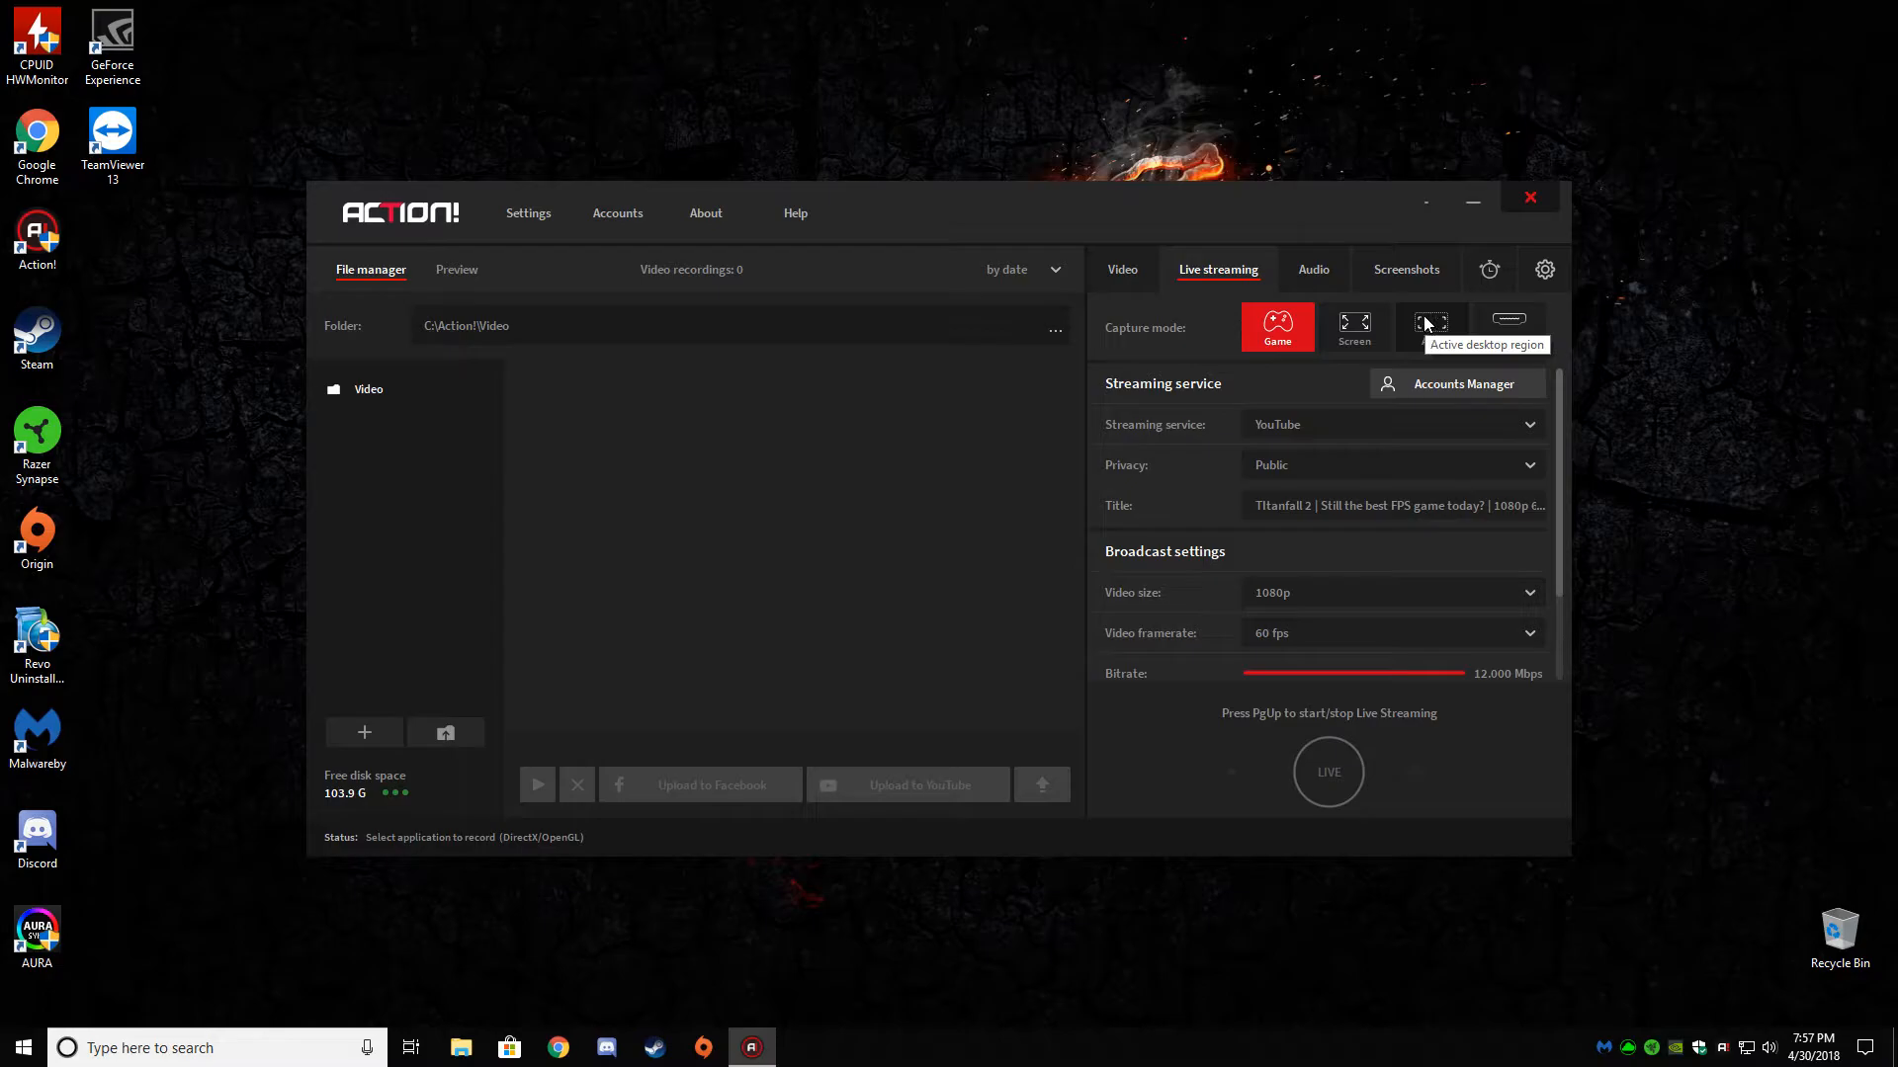
{"action": "left_click", "coordinate": [1431, 327]}
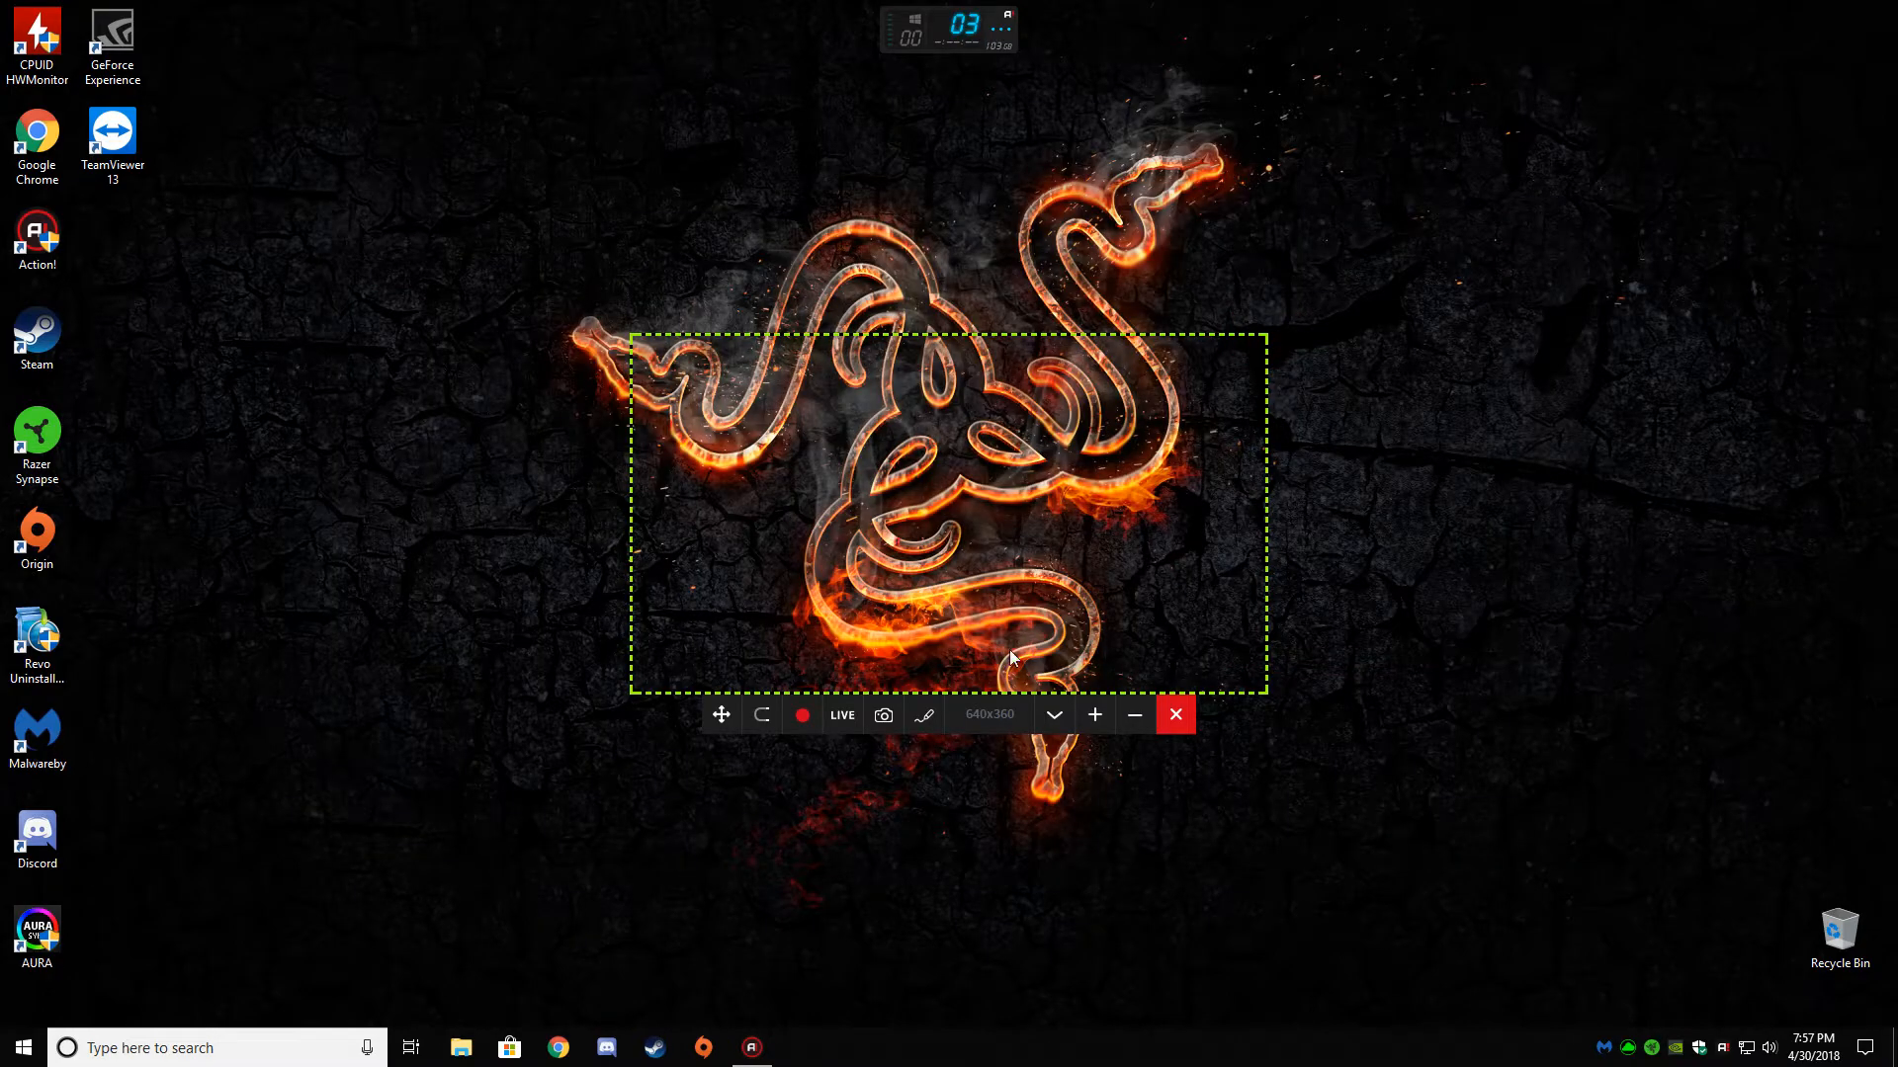
{"action": "mouse_move", "coordinate": [1195, 694]}
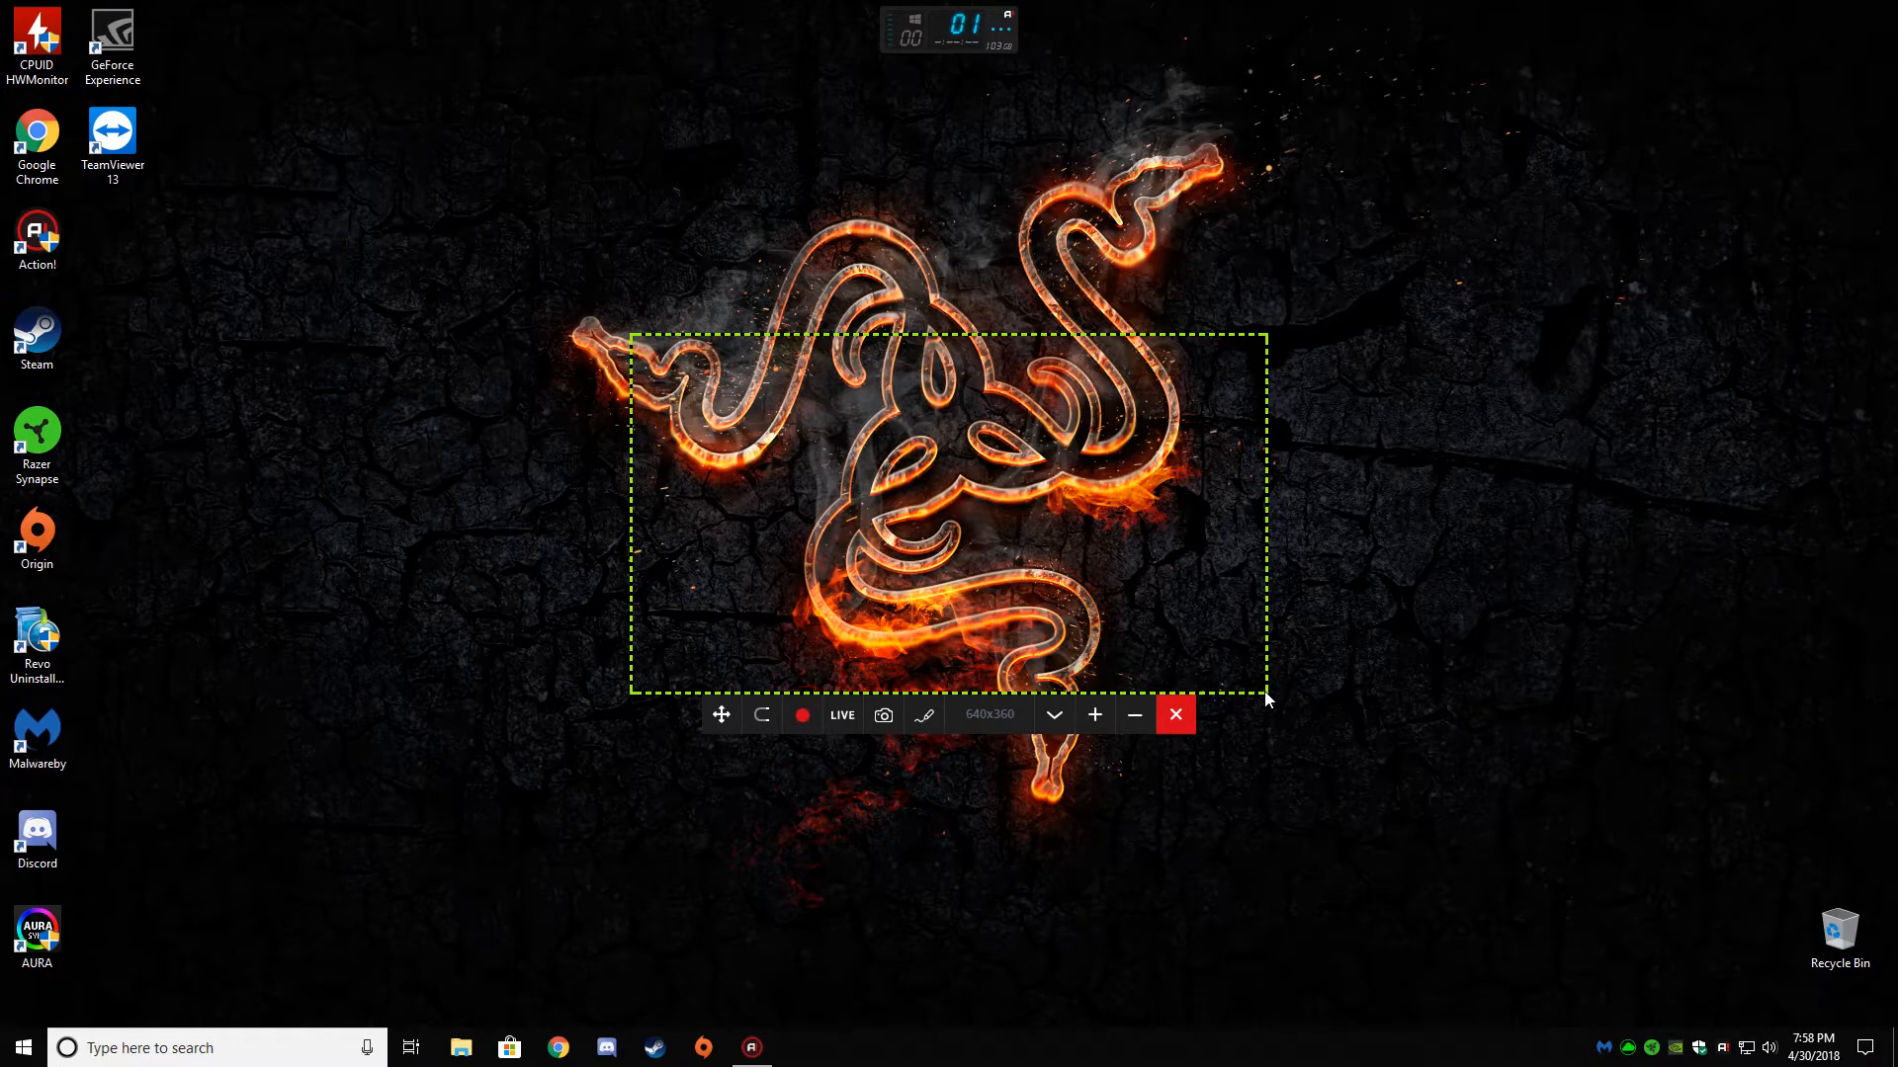
{"action": "left_click_drag", "start_coordinate": [1265, 696], "coordinate": [1828, 943]}
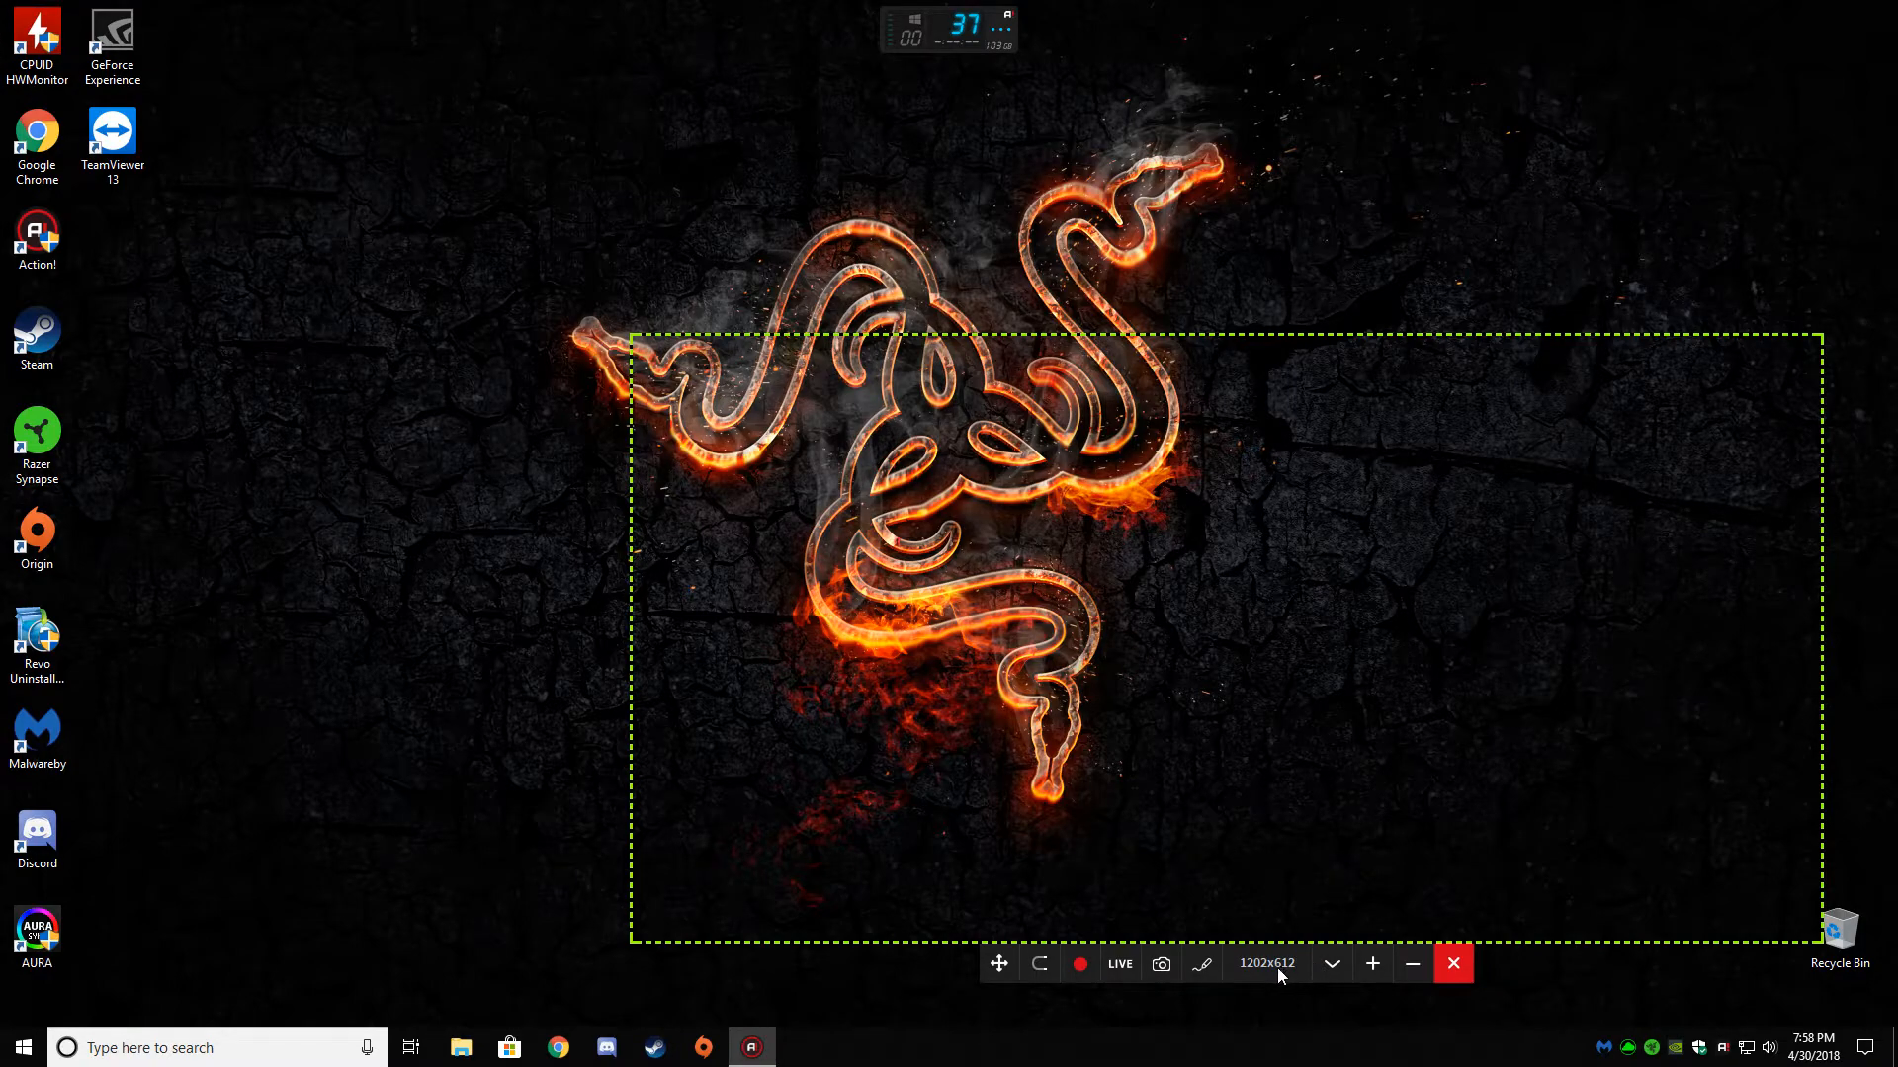
{"action": "left_click", "coordinate": [1331, 964]}
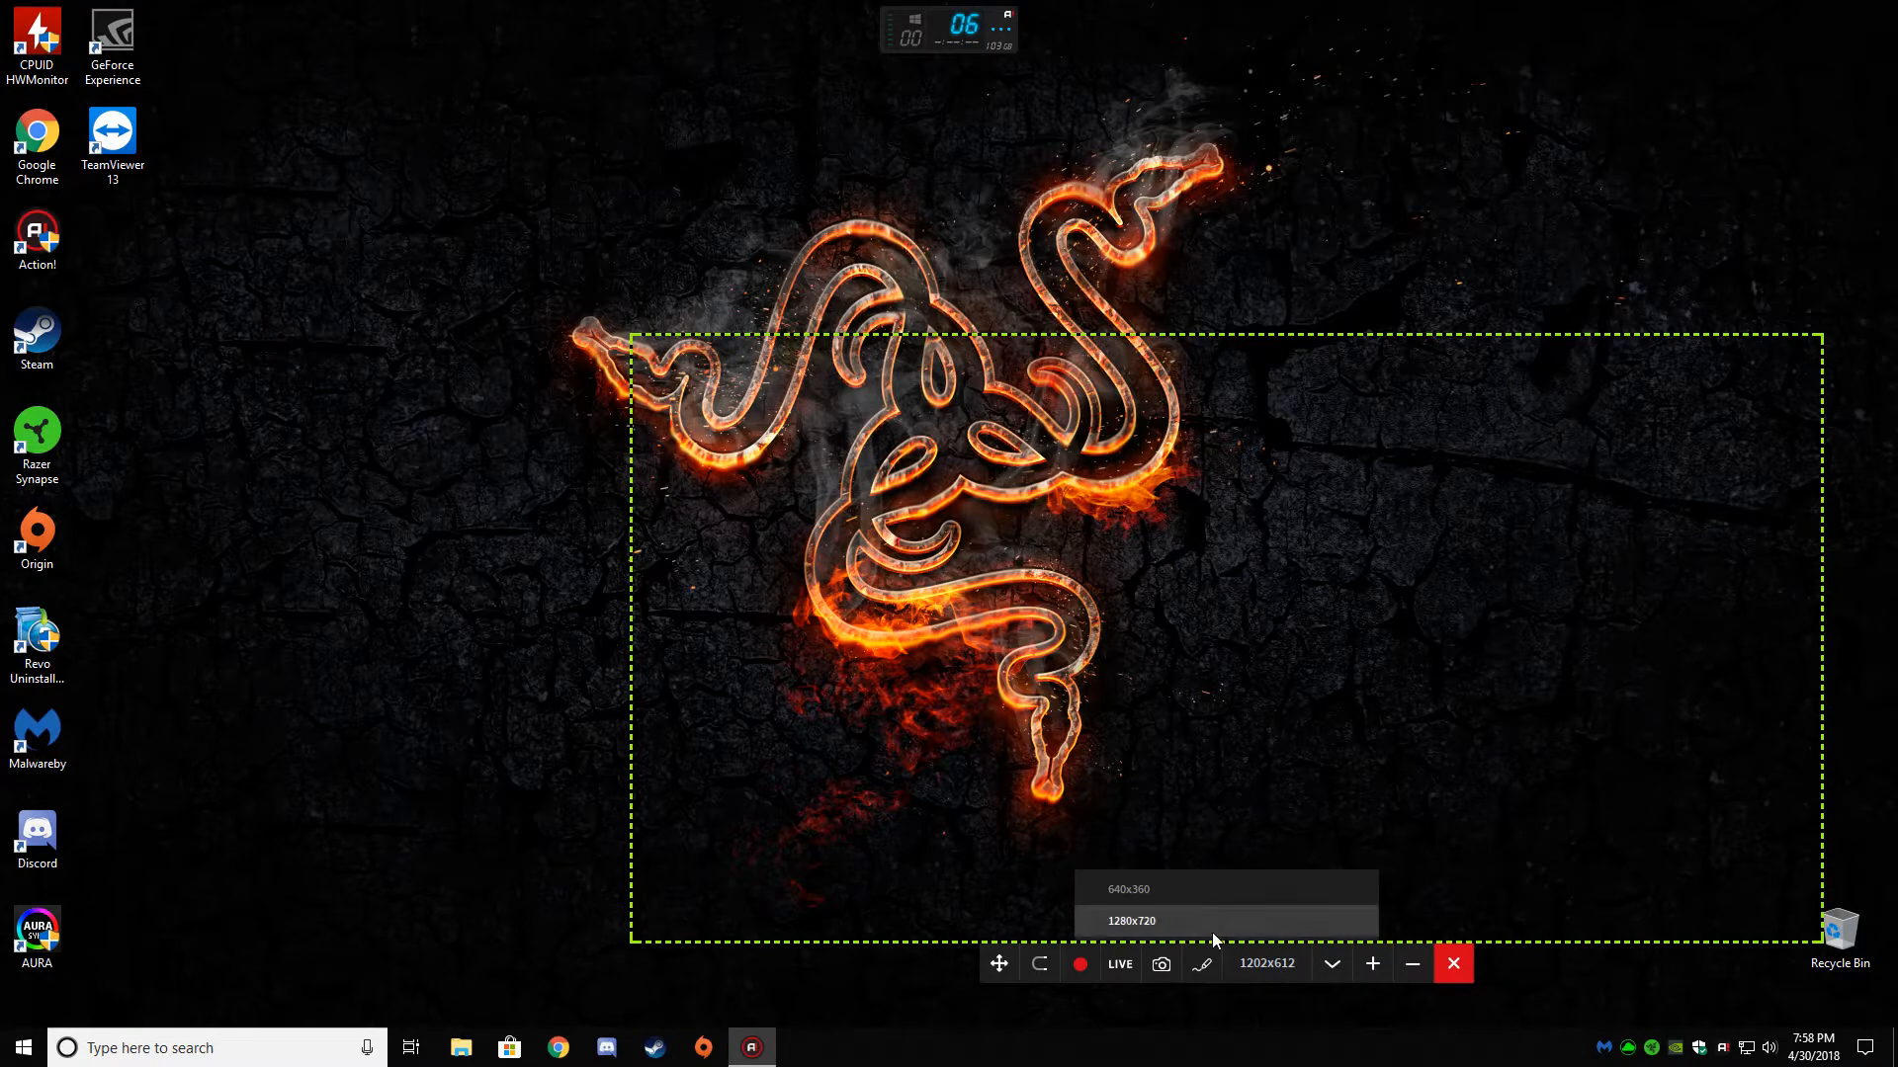
{"action": "left_click", "coordinate": [1129, 921]}
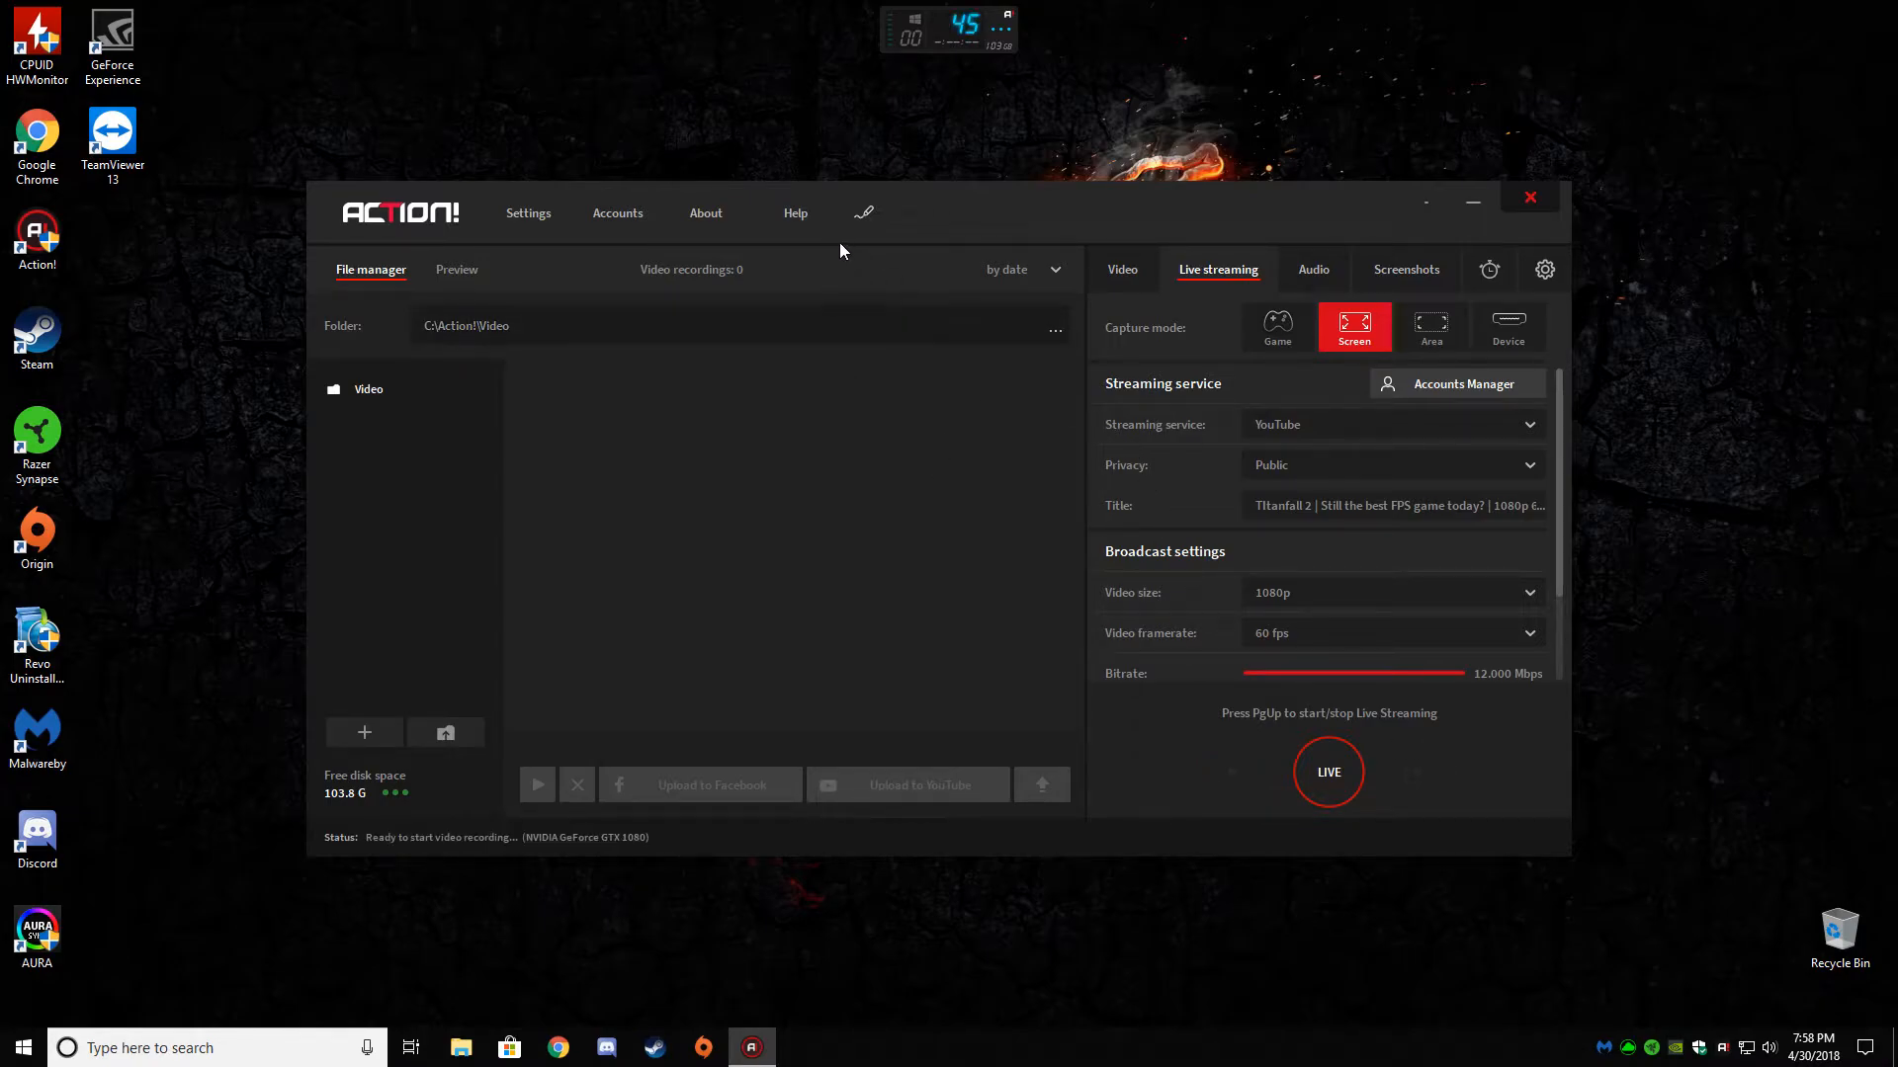
{"action": "mouse_move", "coordinate": [1364, 869]}
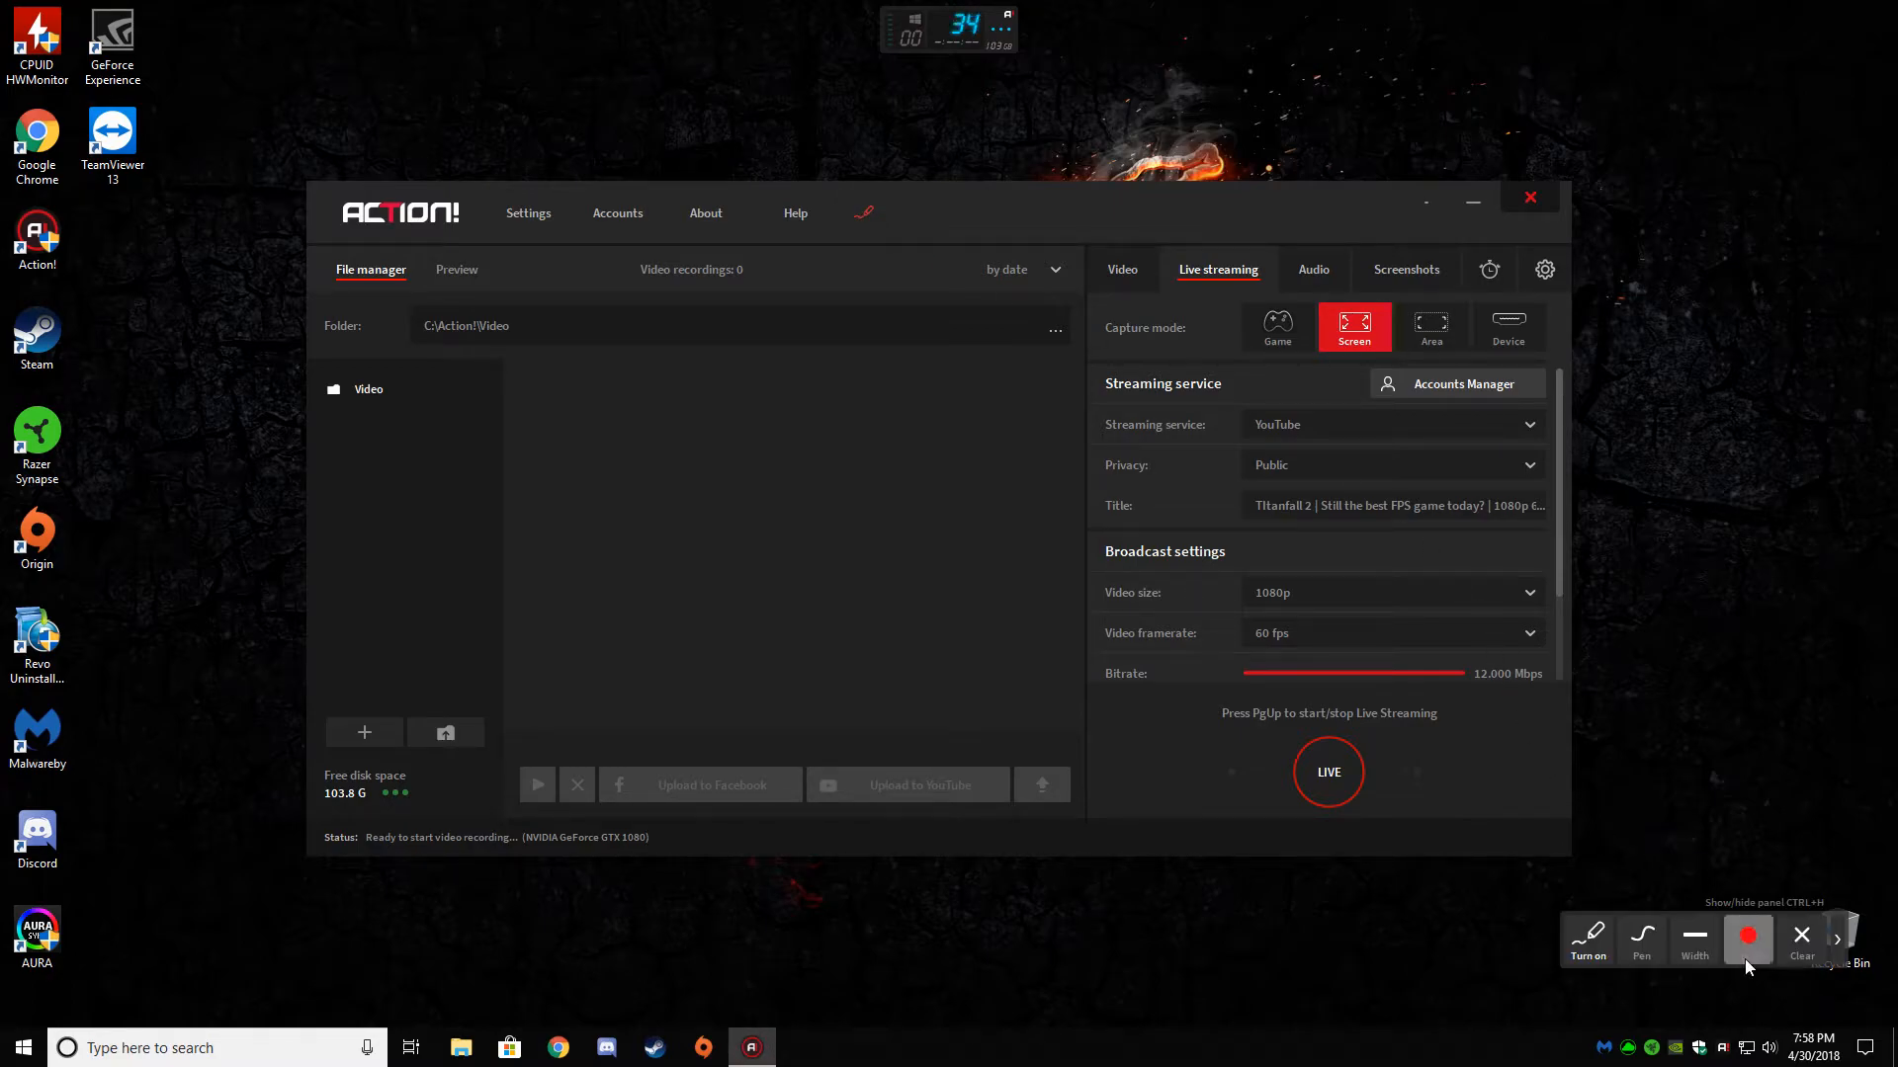
{"action": "left_click", "coordinate": [1586, 938]}
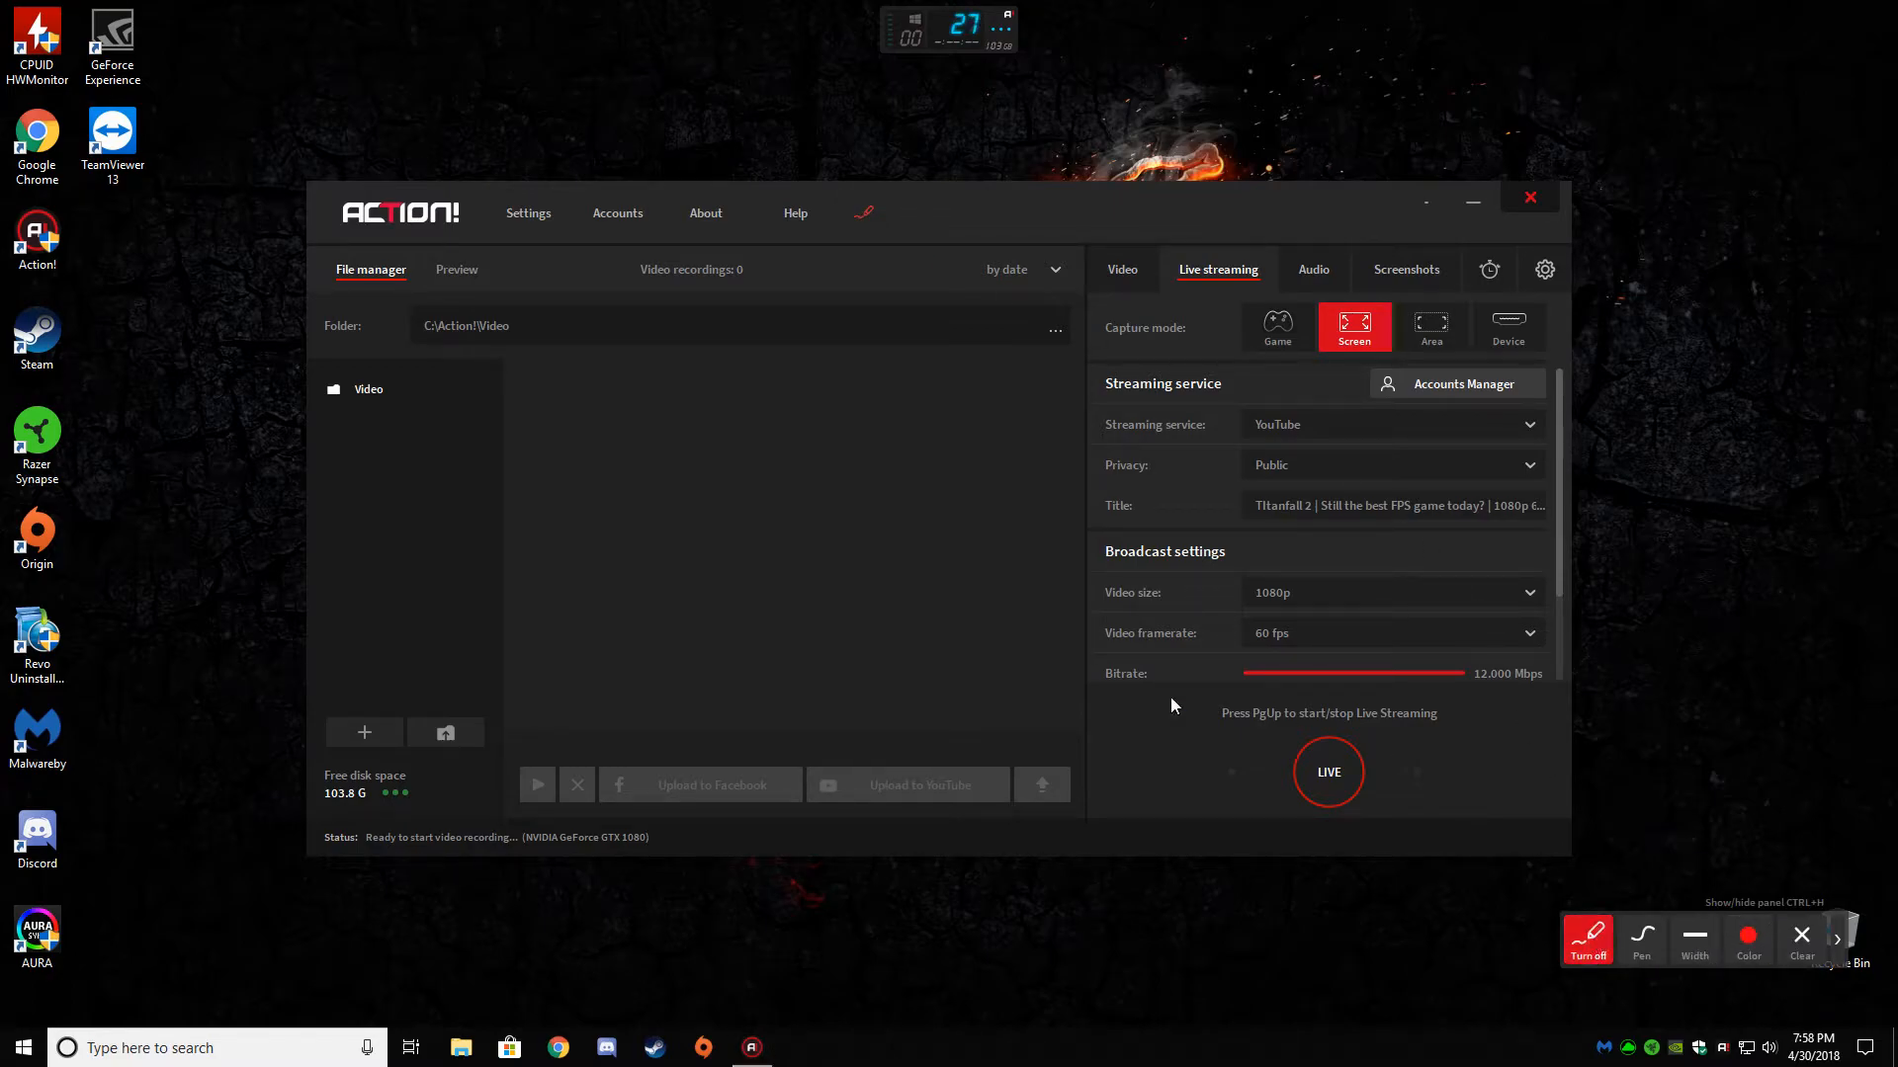
{"action": "mouse_move", "coordinate": [690, 405]}
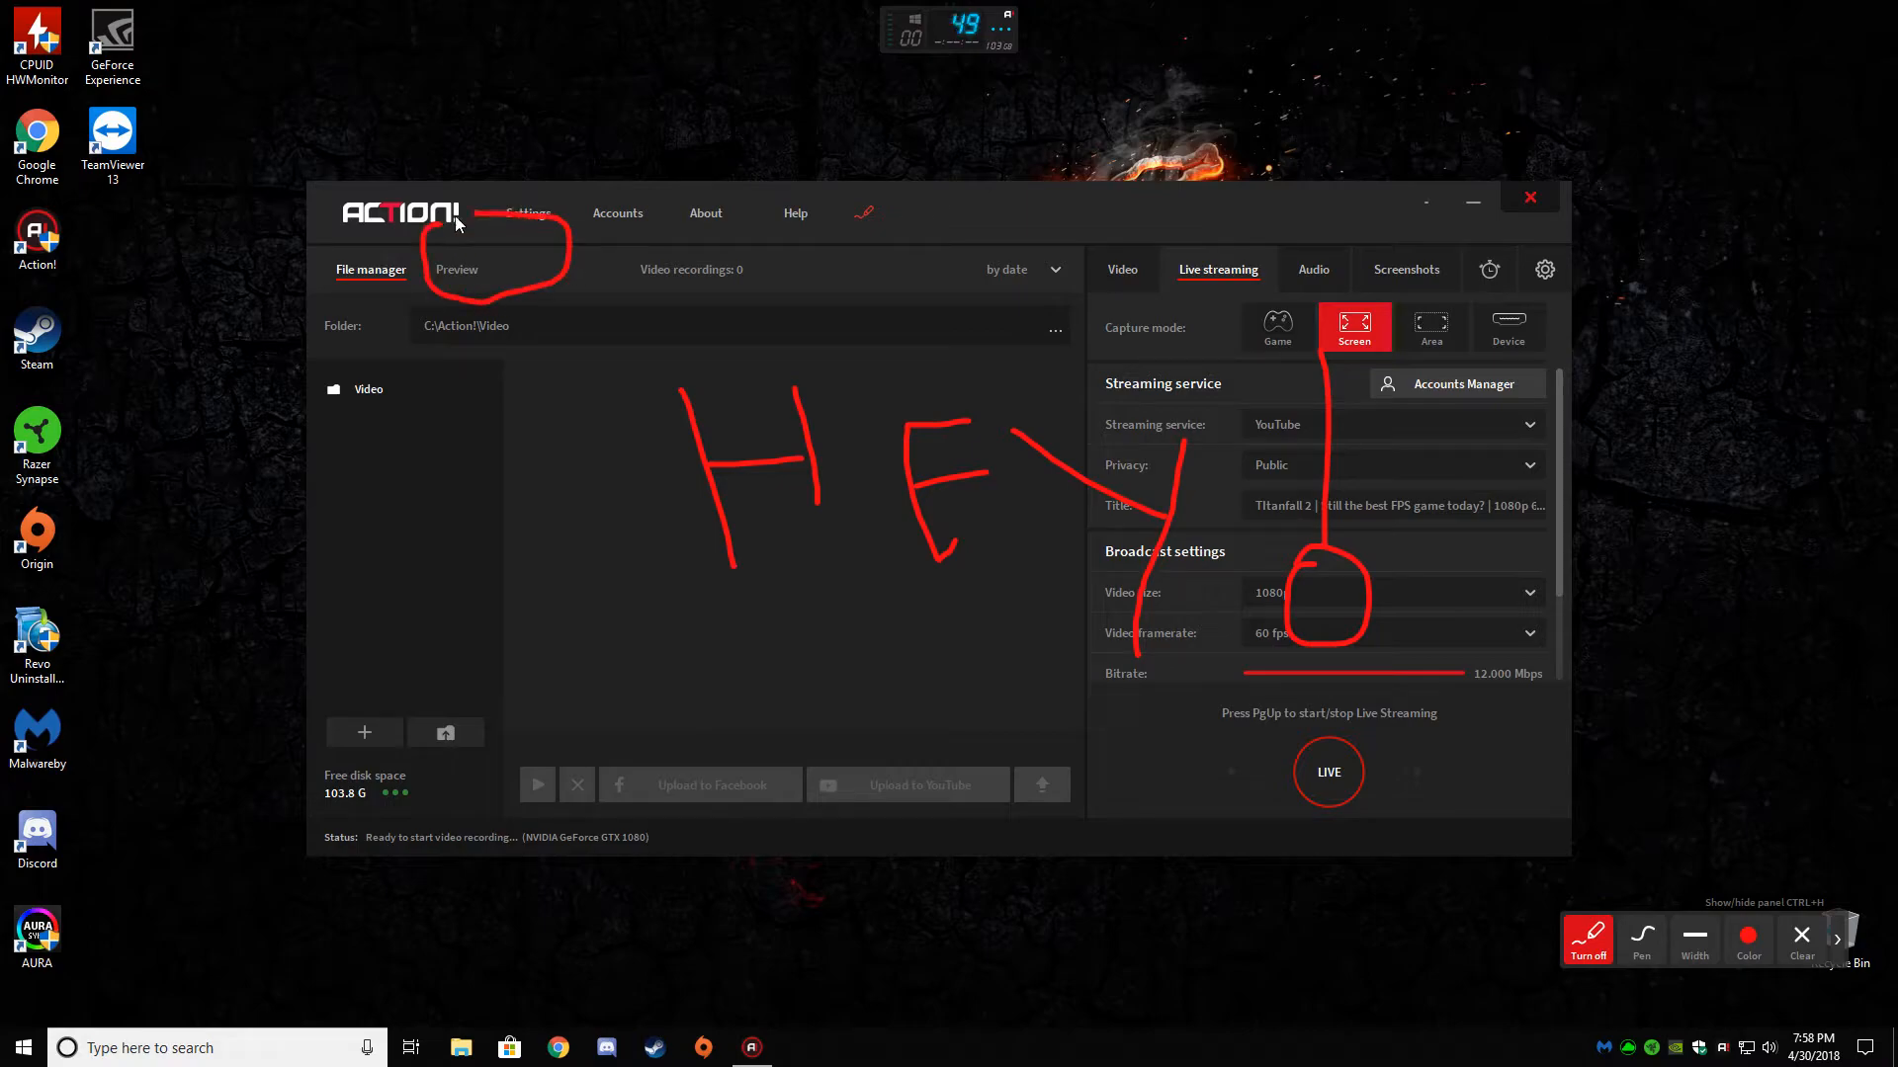
{"action": "left_click_drag", "start_coordinate": [456, 221], "coordinate": [674, 259]}
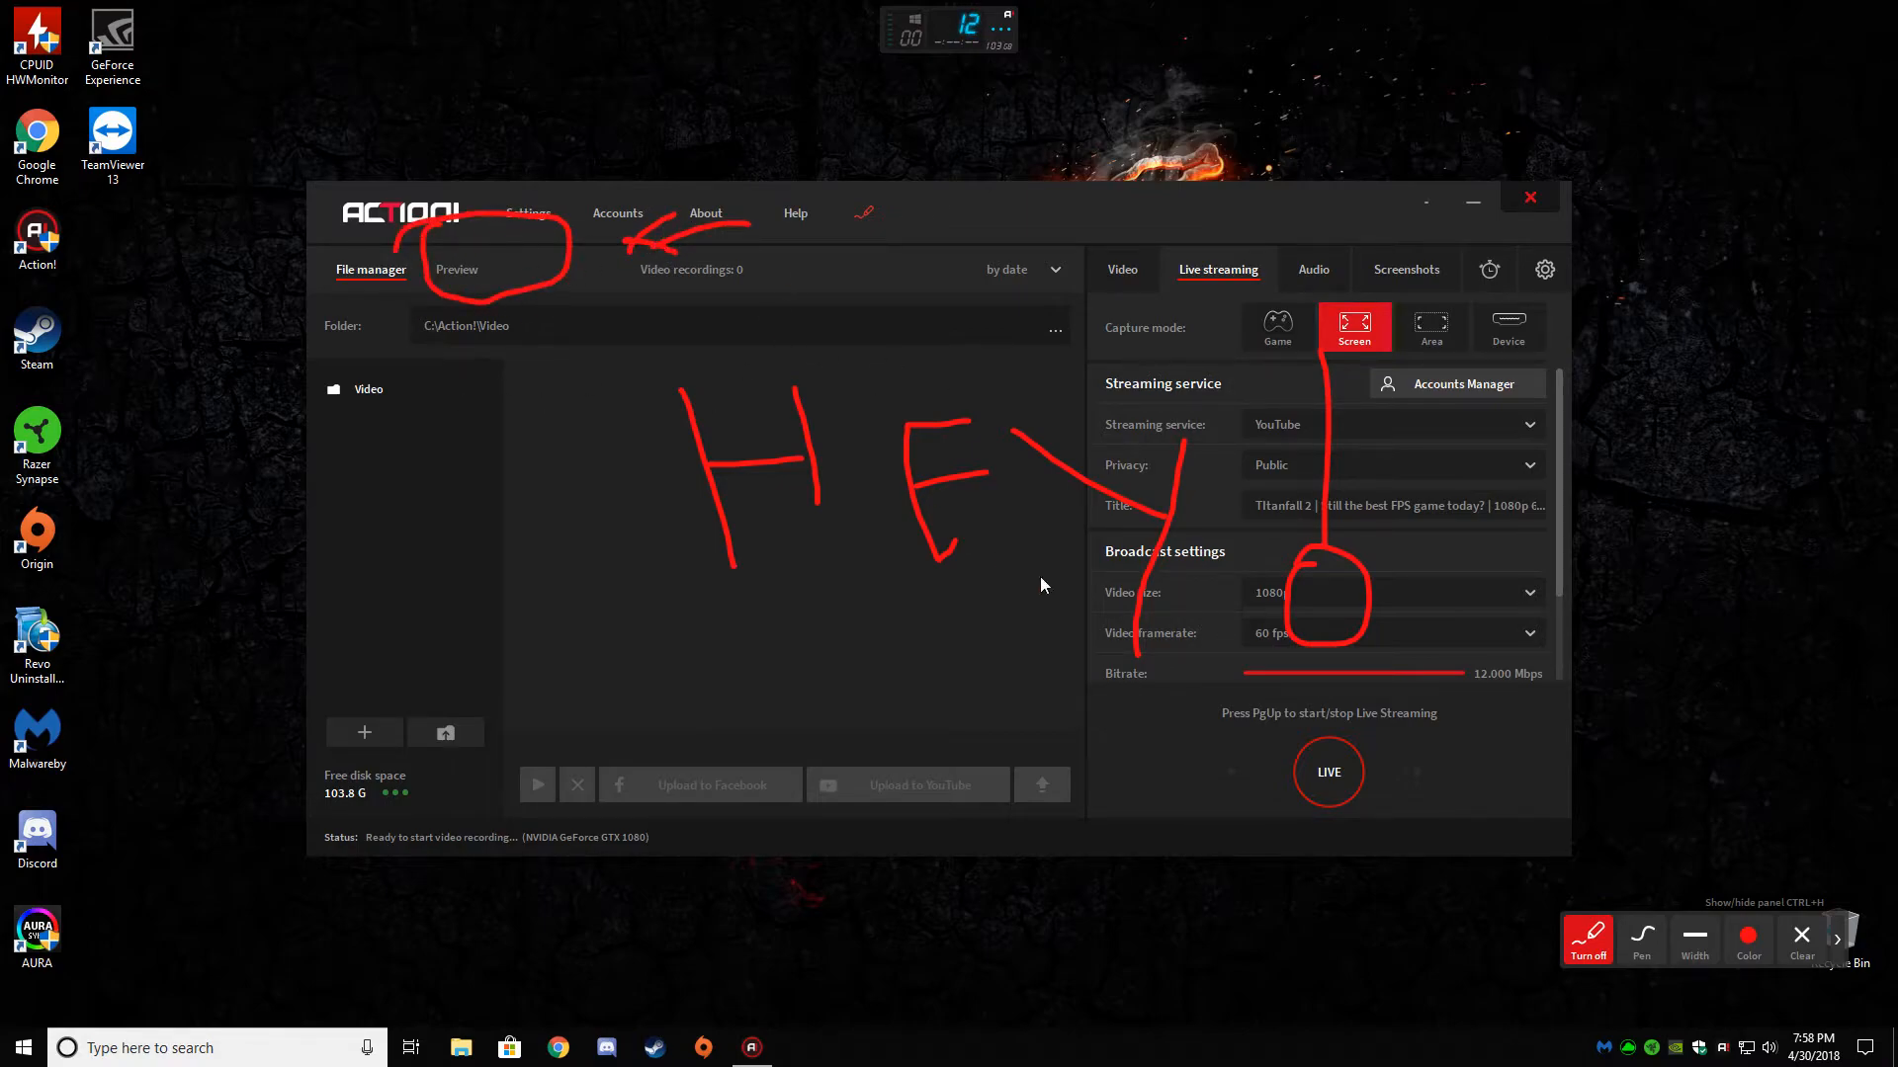
{"action": "left_click", "coordinate": [1801, 936]}
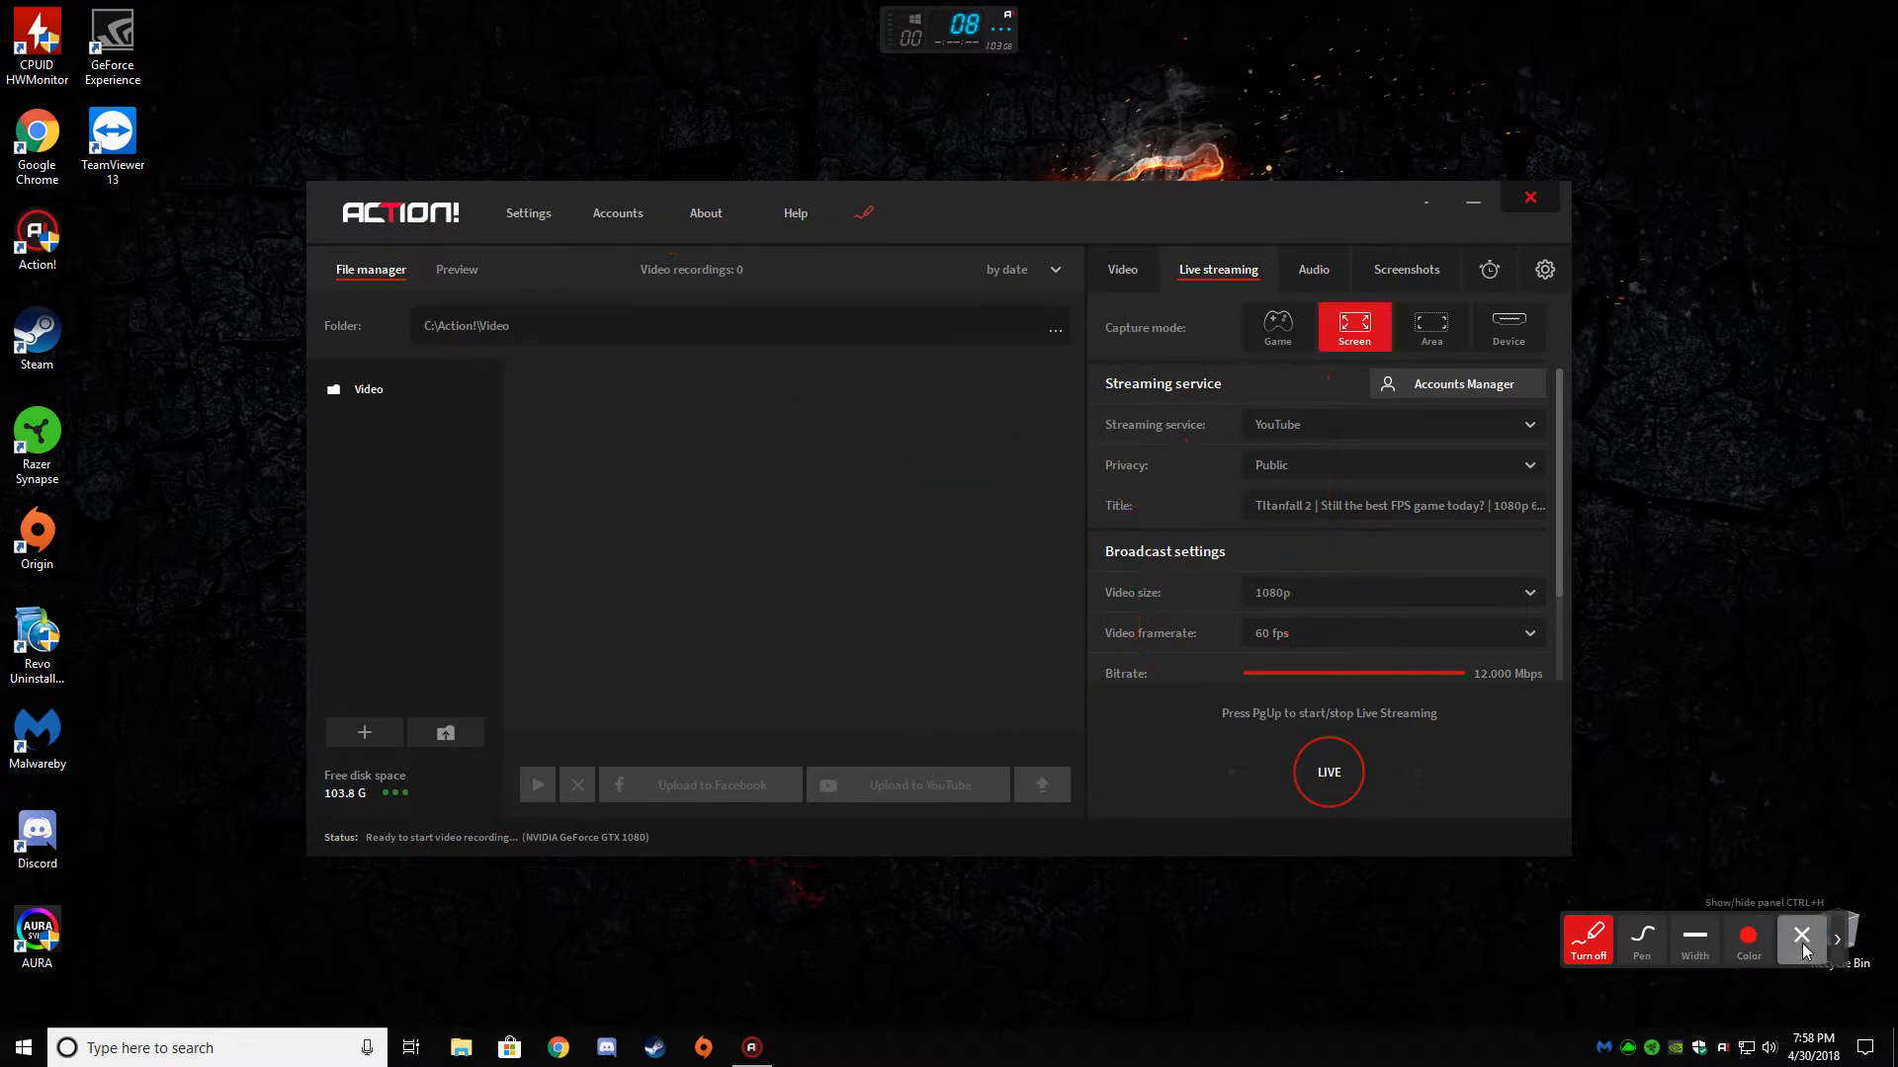
{"action": "left_click", "coordinate": [1586, 938]}
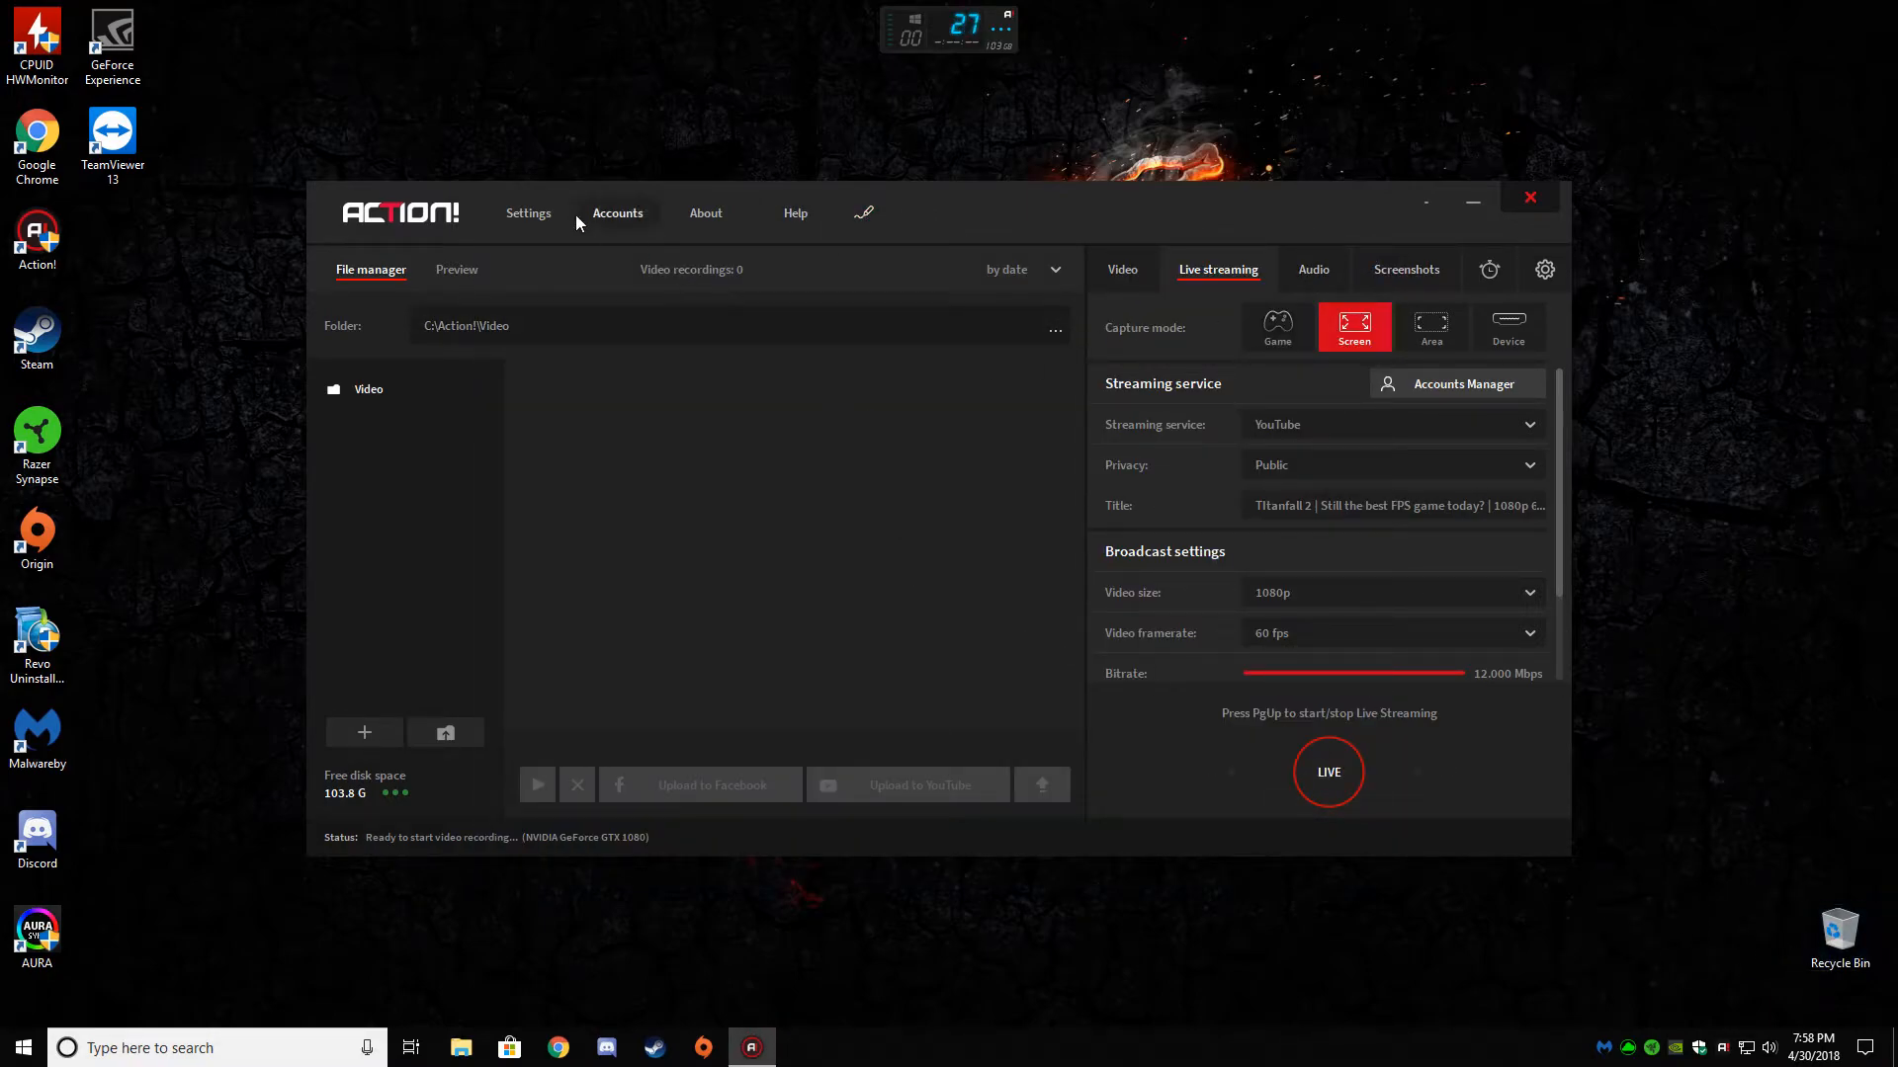
- Show the Video preview, toggle Draggable mode and Url 1 off and on, and reposition an overlay
{"action": "left_click", "coordinate": [457, 269]}
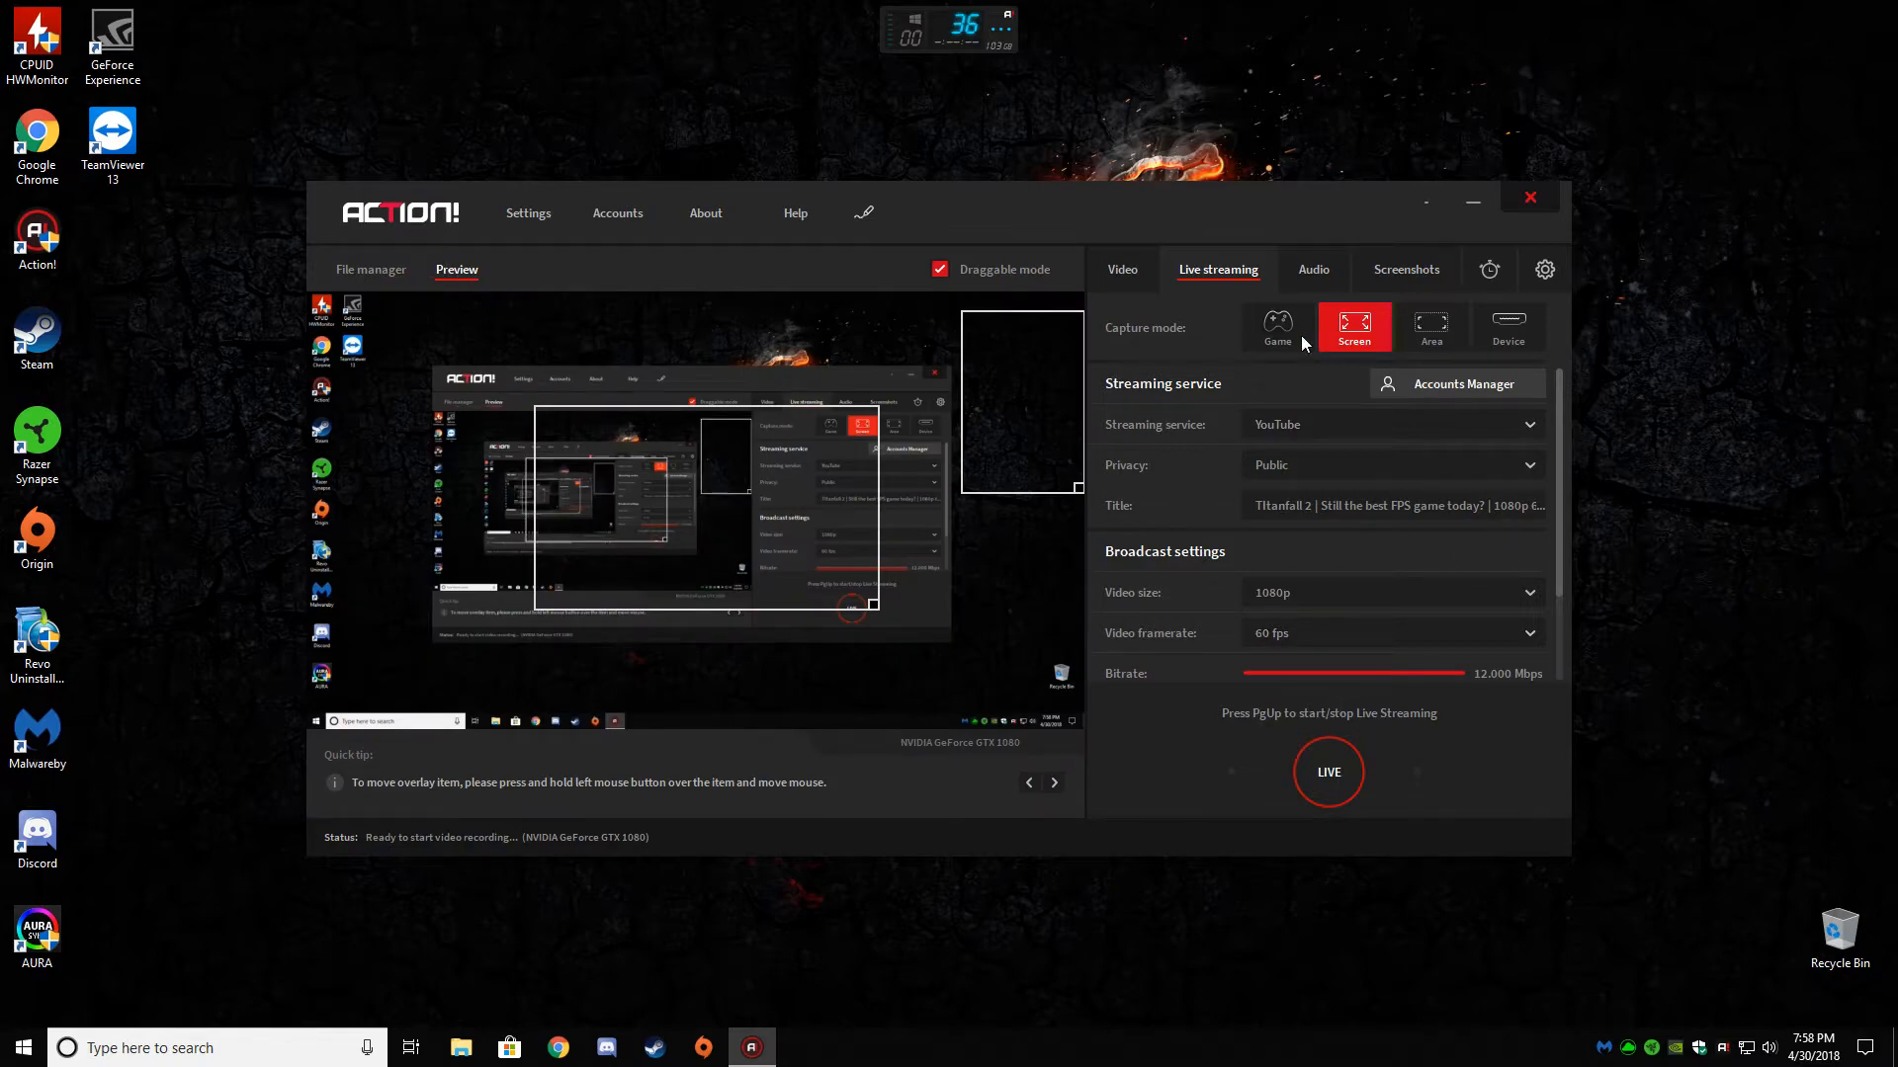
{"action": "left_click", "coordinate": [1121, 268]}
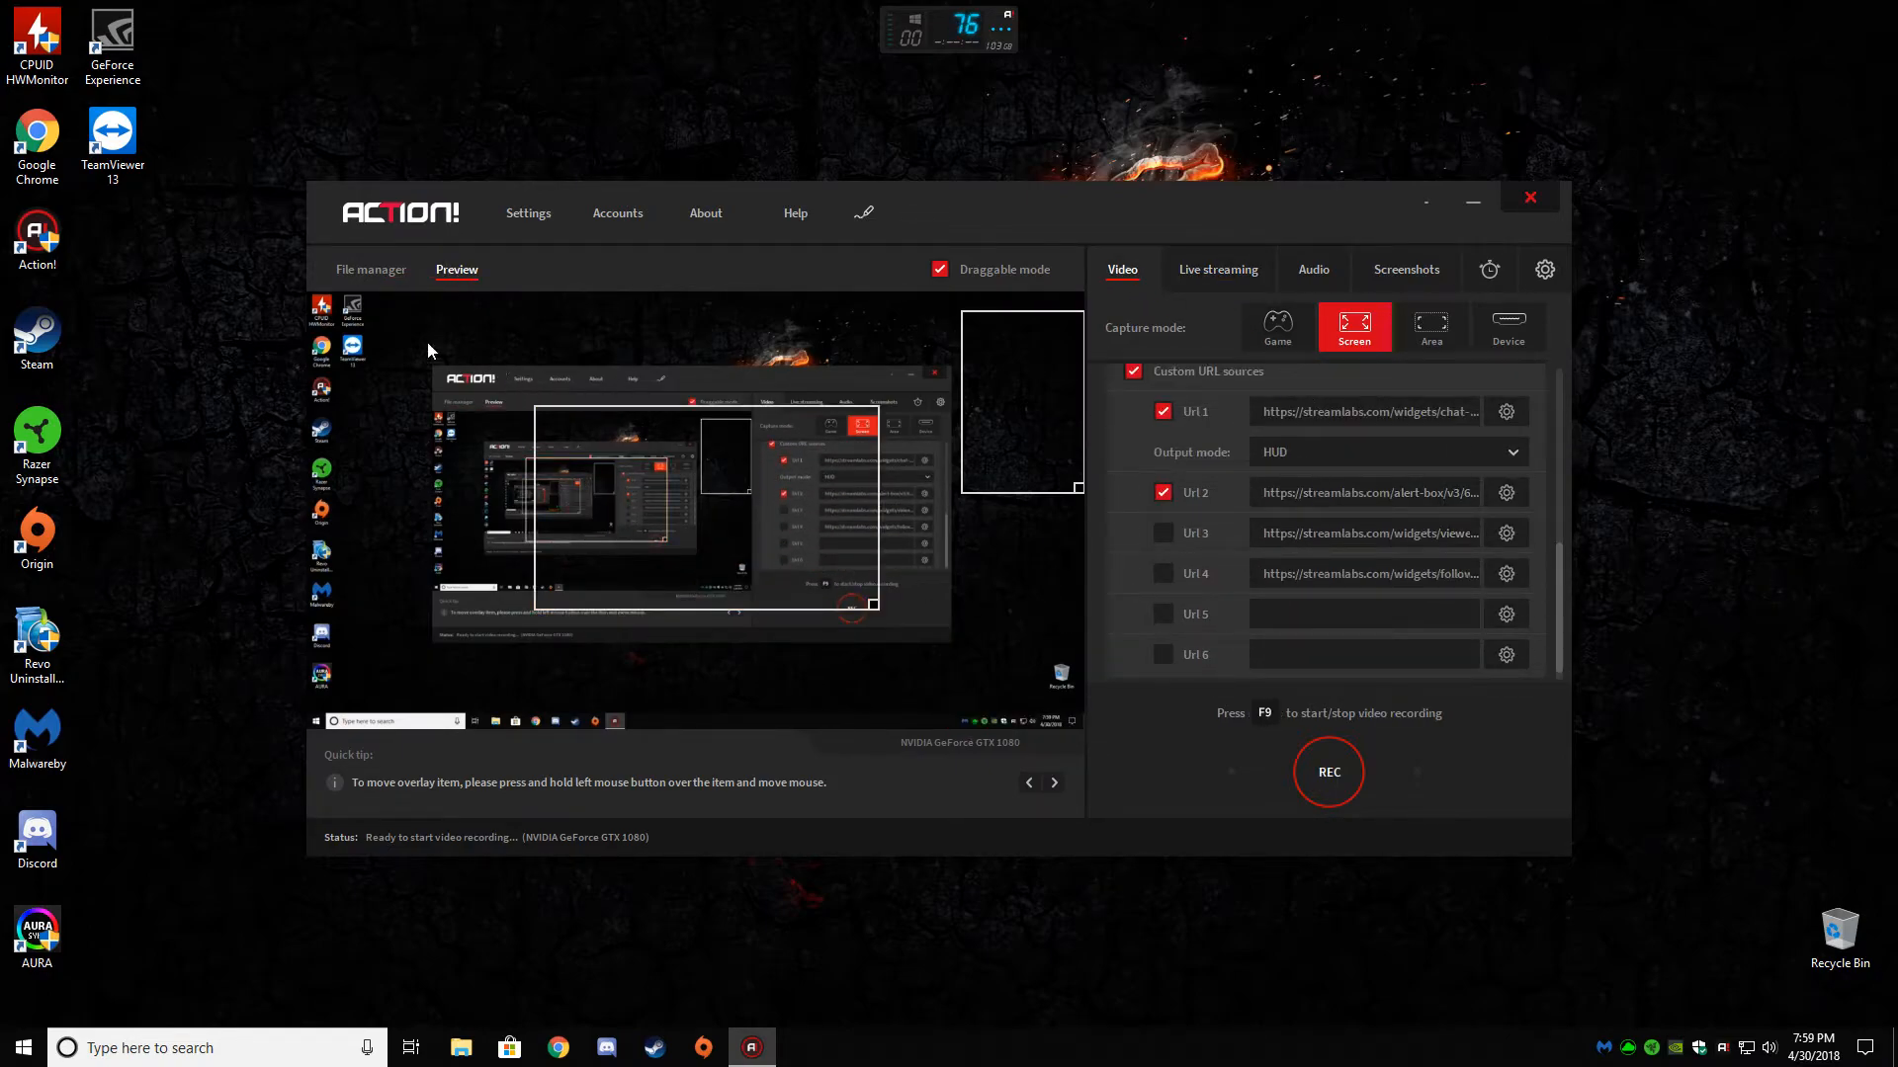
{"action": "left_click", "coordinate": [939, 269]}
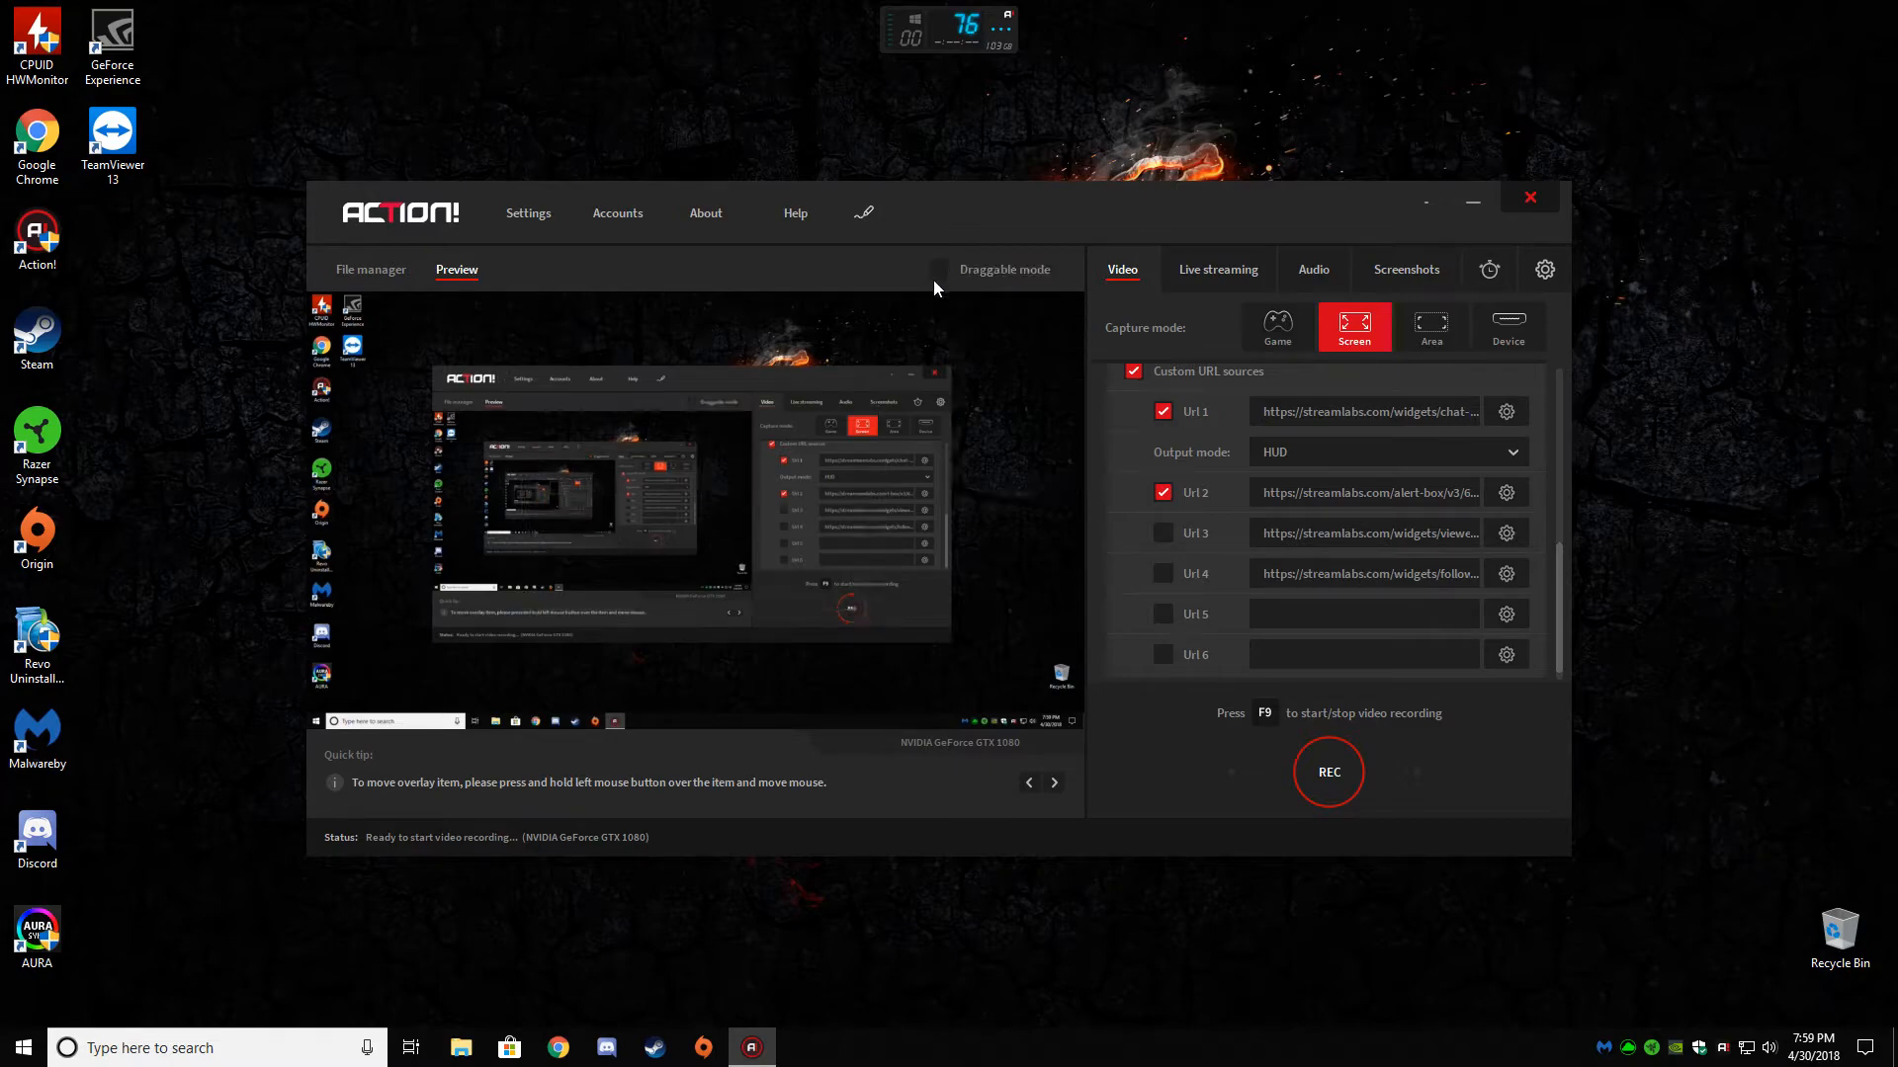
{"action": "left_click", "coordinate": [939, 268]}
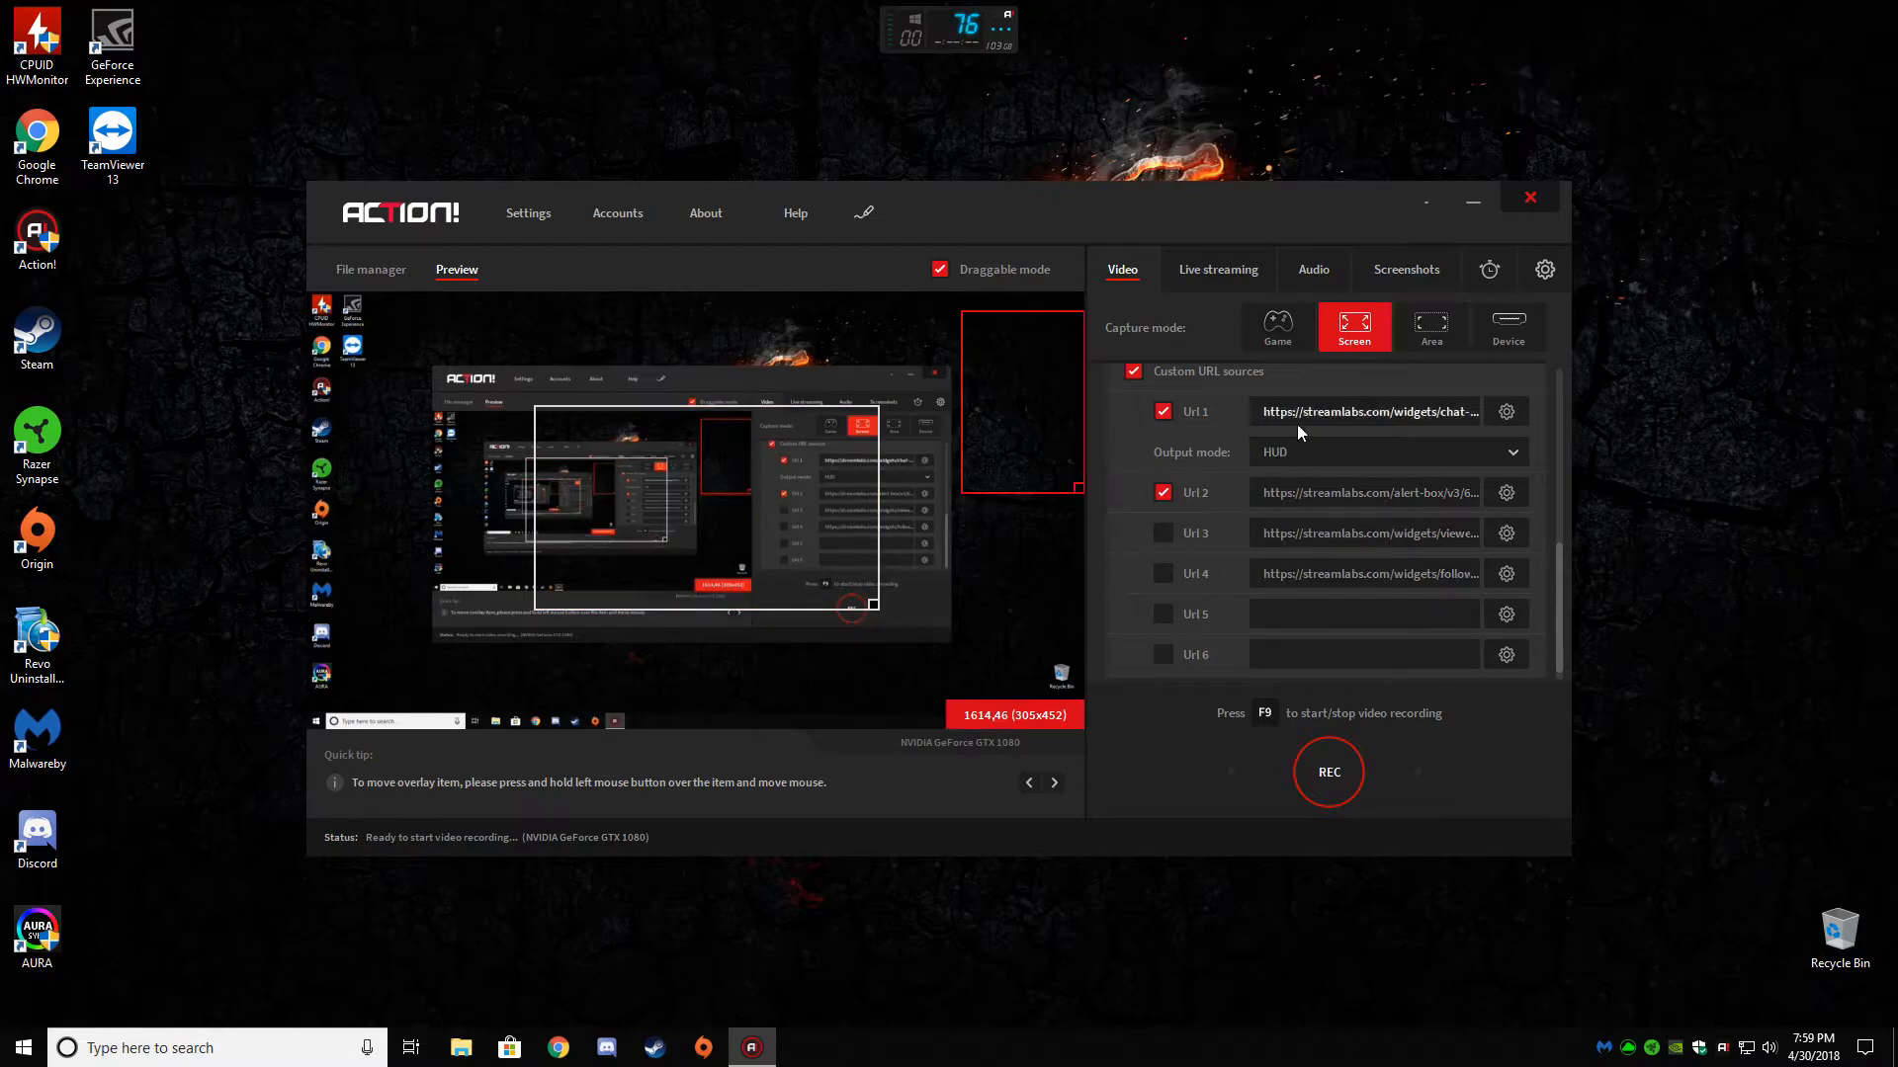
{"action": "left_click", "coordinate": [1163, 410]}
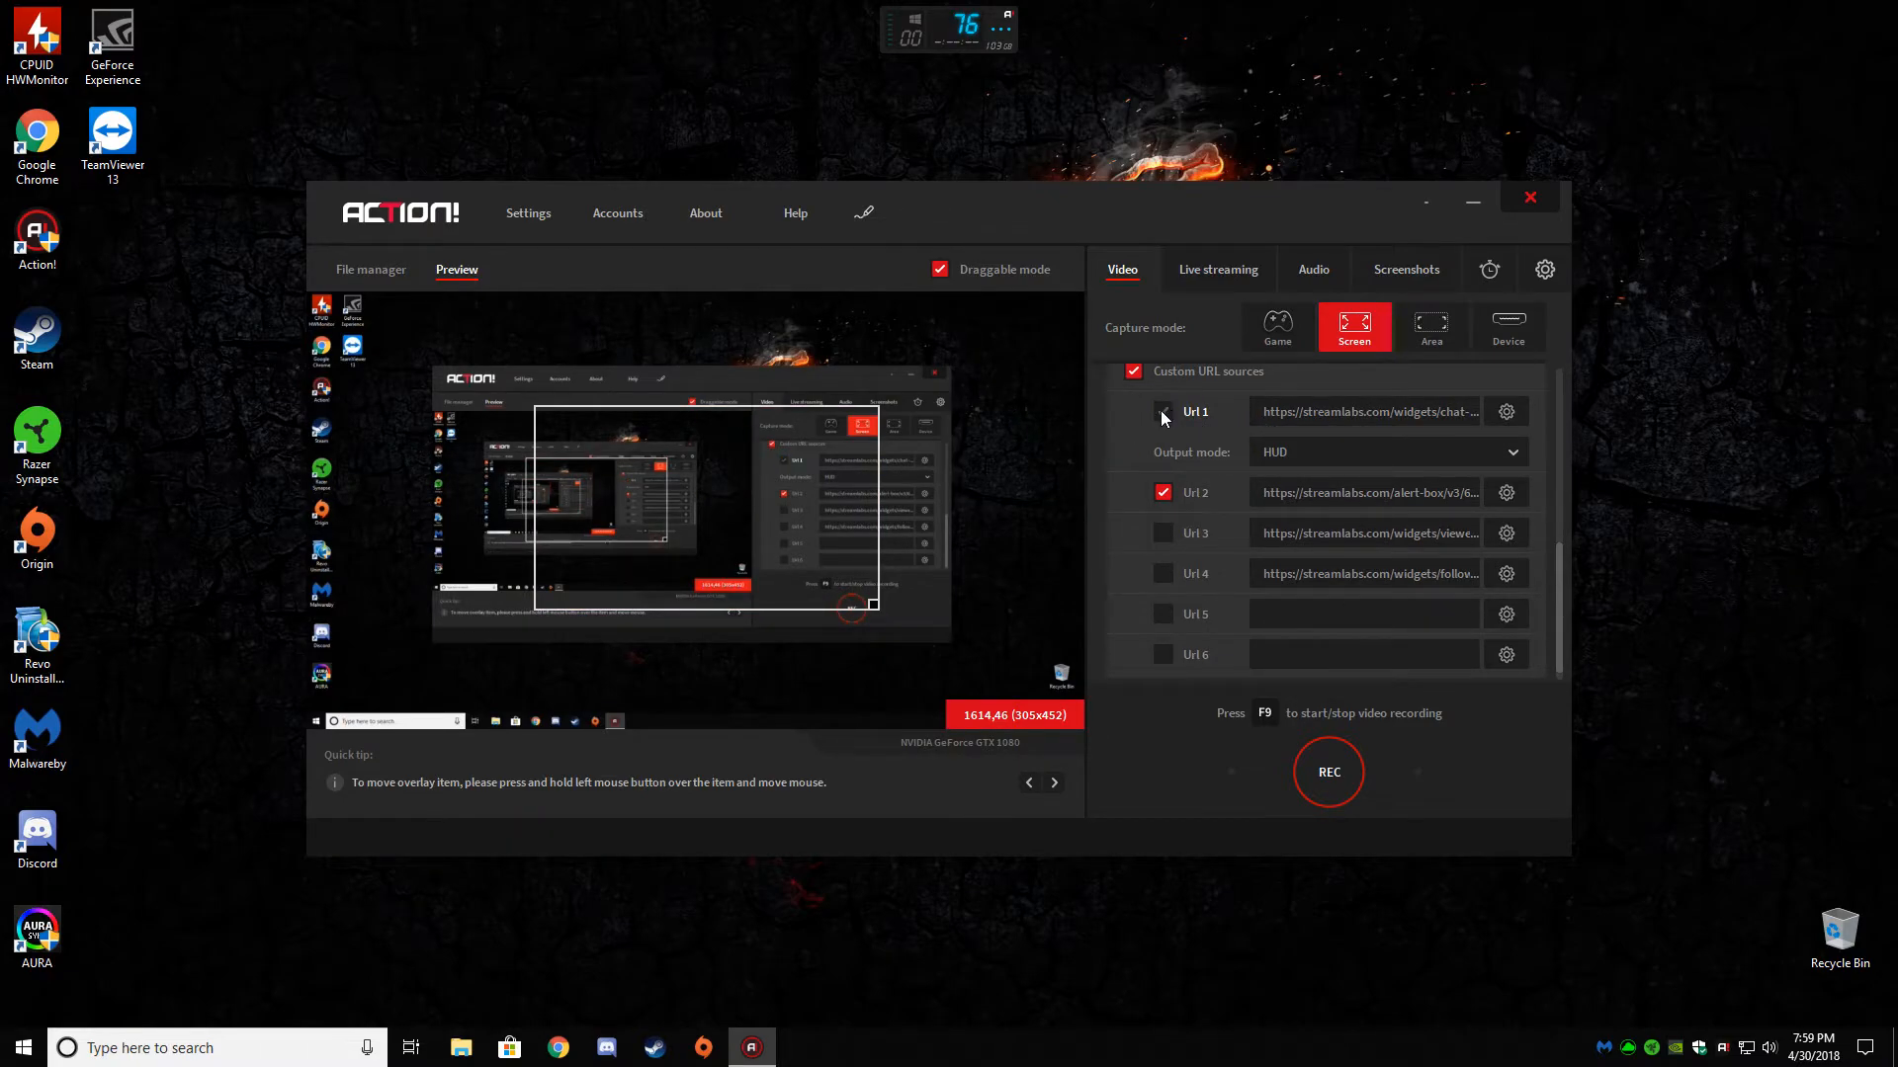
{"action": "left_click", "coordinate": [1162, 410]}
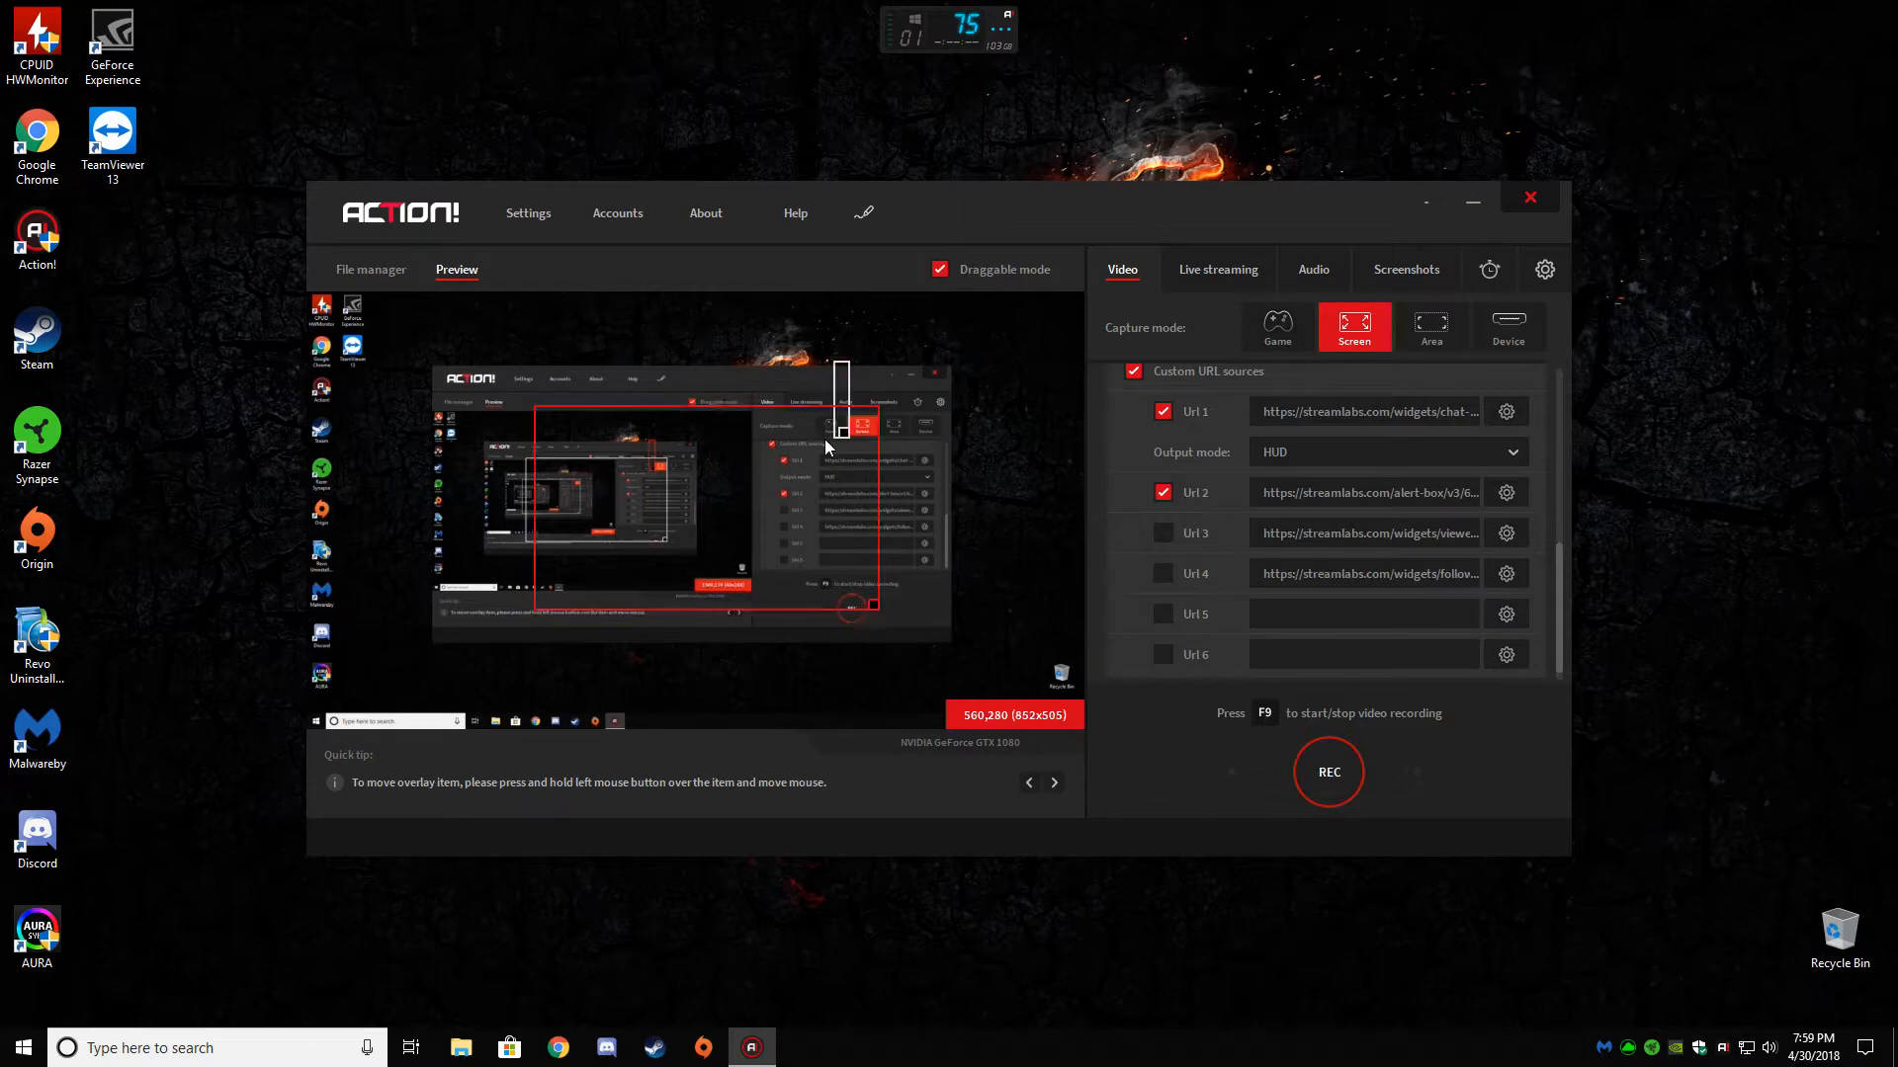
{"action": "left_click_drag", "start_coordinate": [841, 436], "coordinate": [974, 544]}
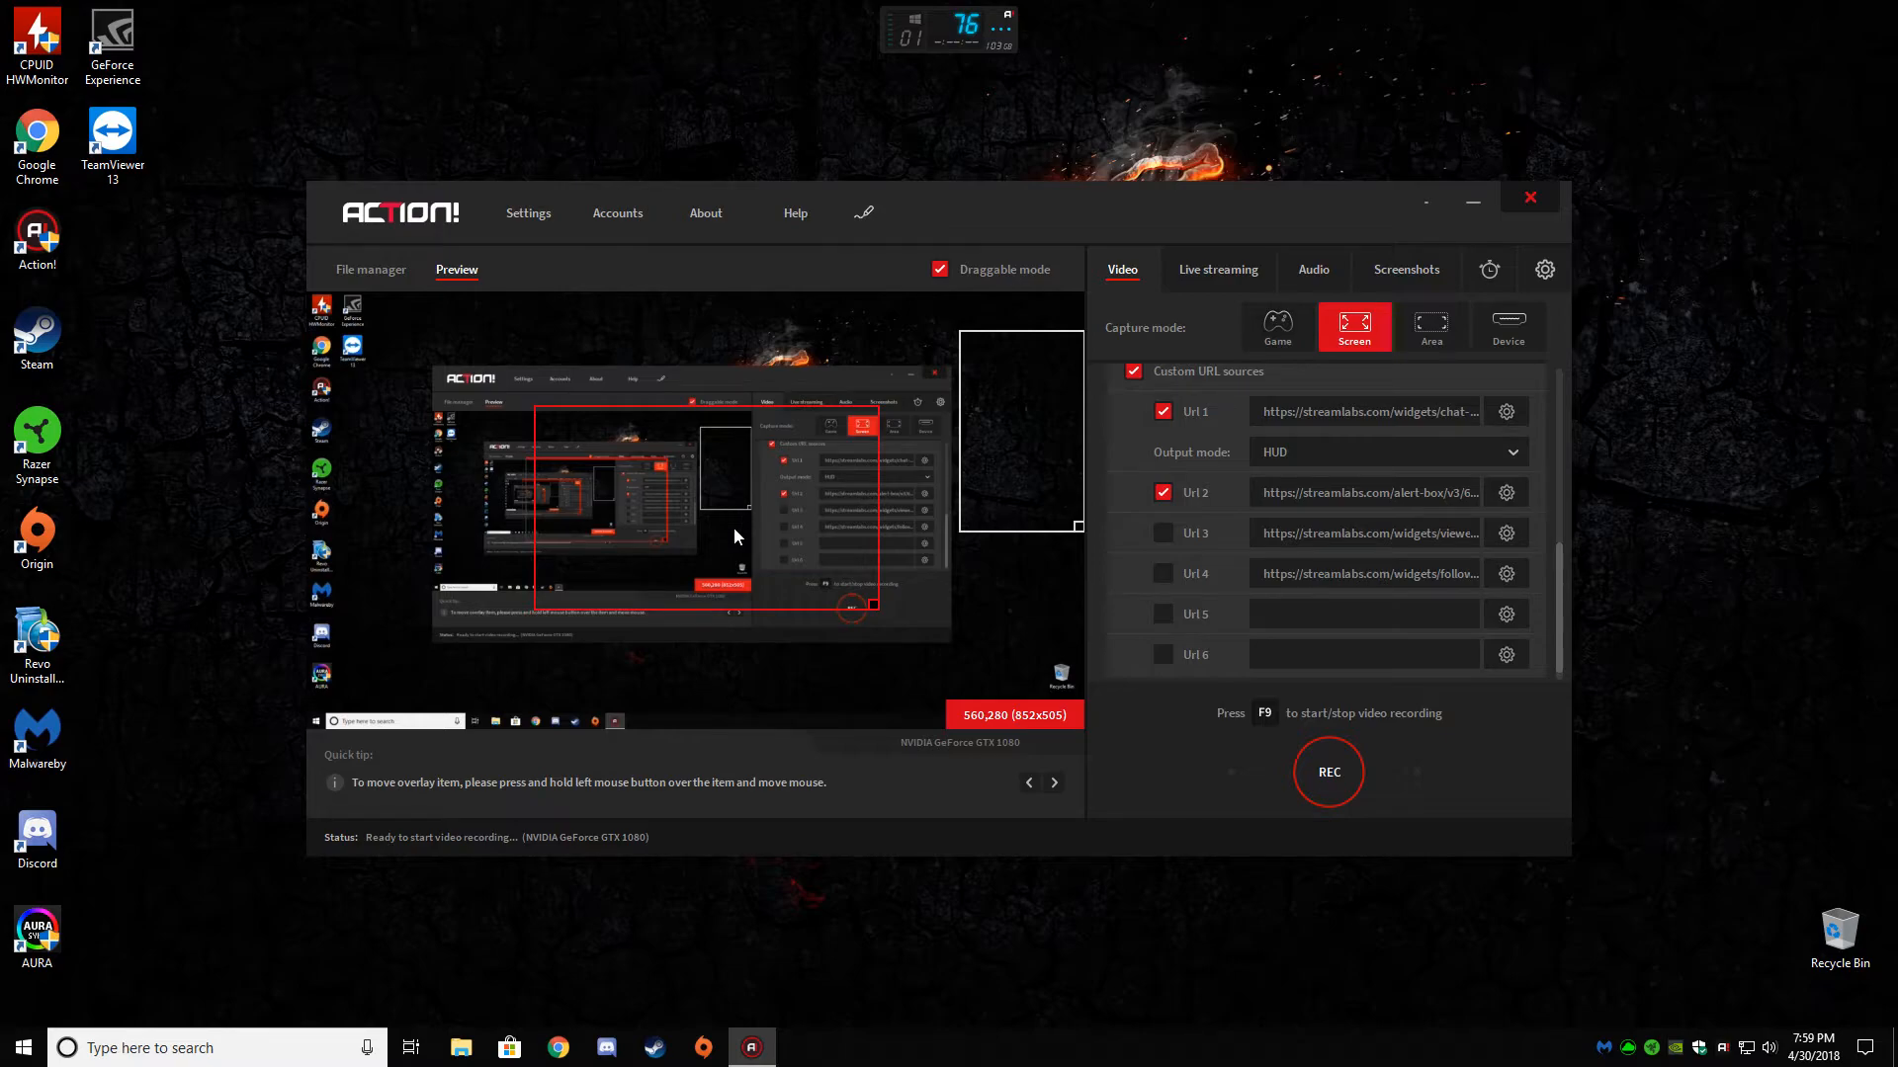
{"action": "mouse_move", "coordinate": [765, 576]}
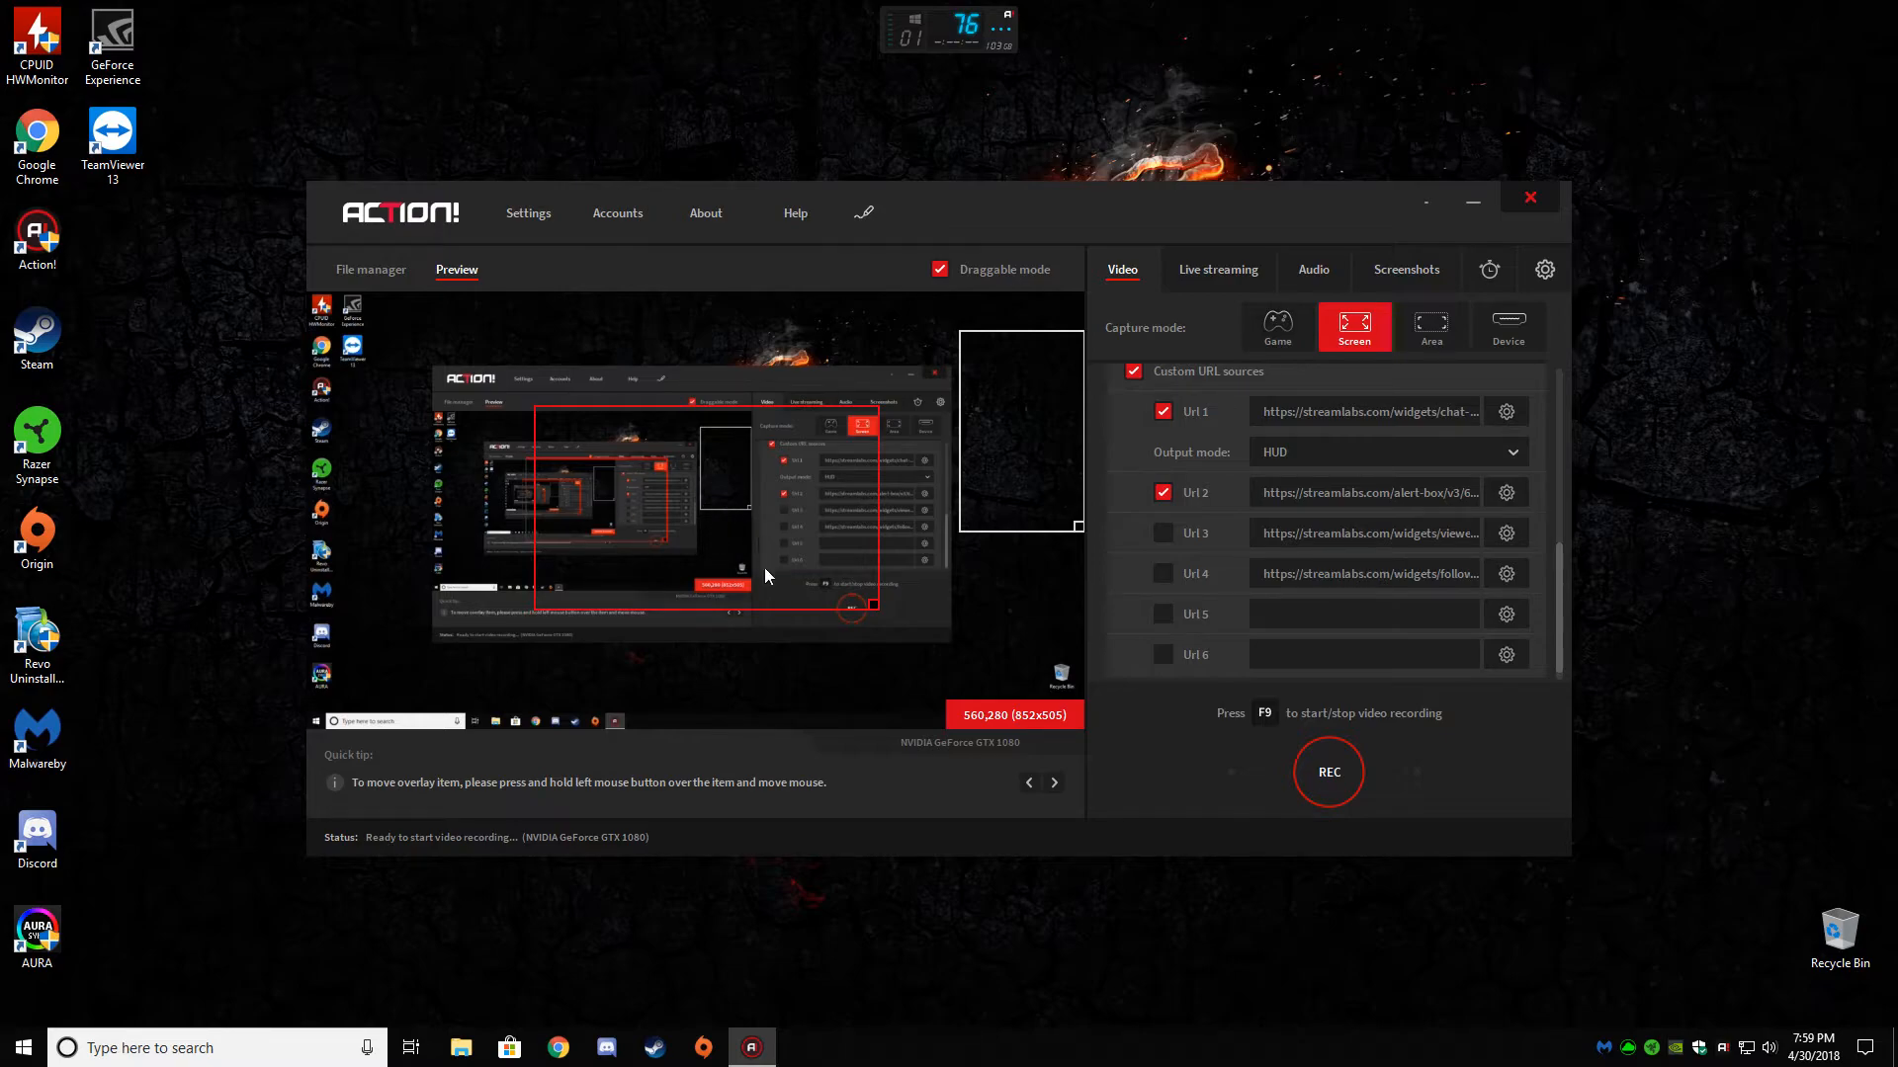
{"action": "mouse_move", "coordinate": [685, 581]}
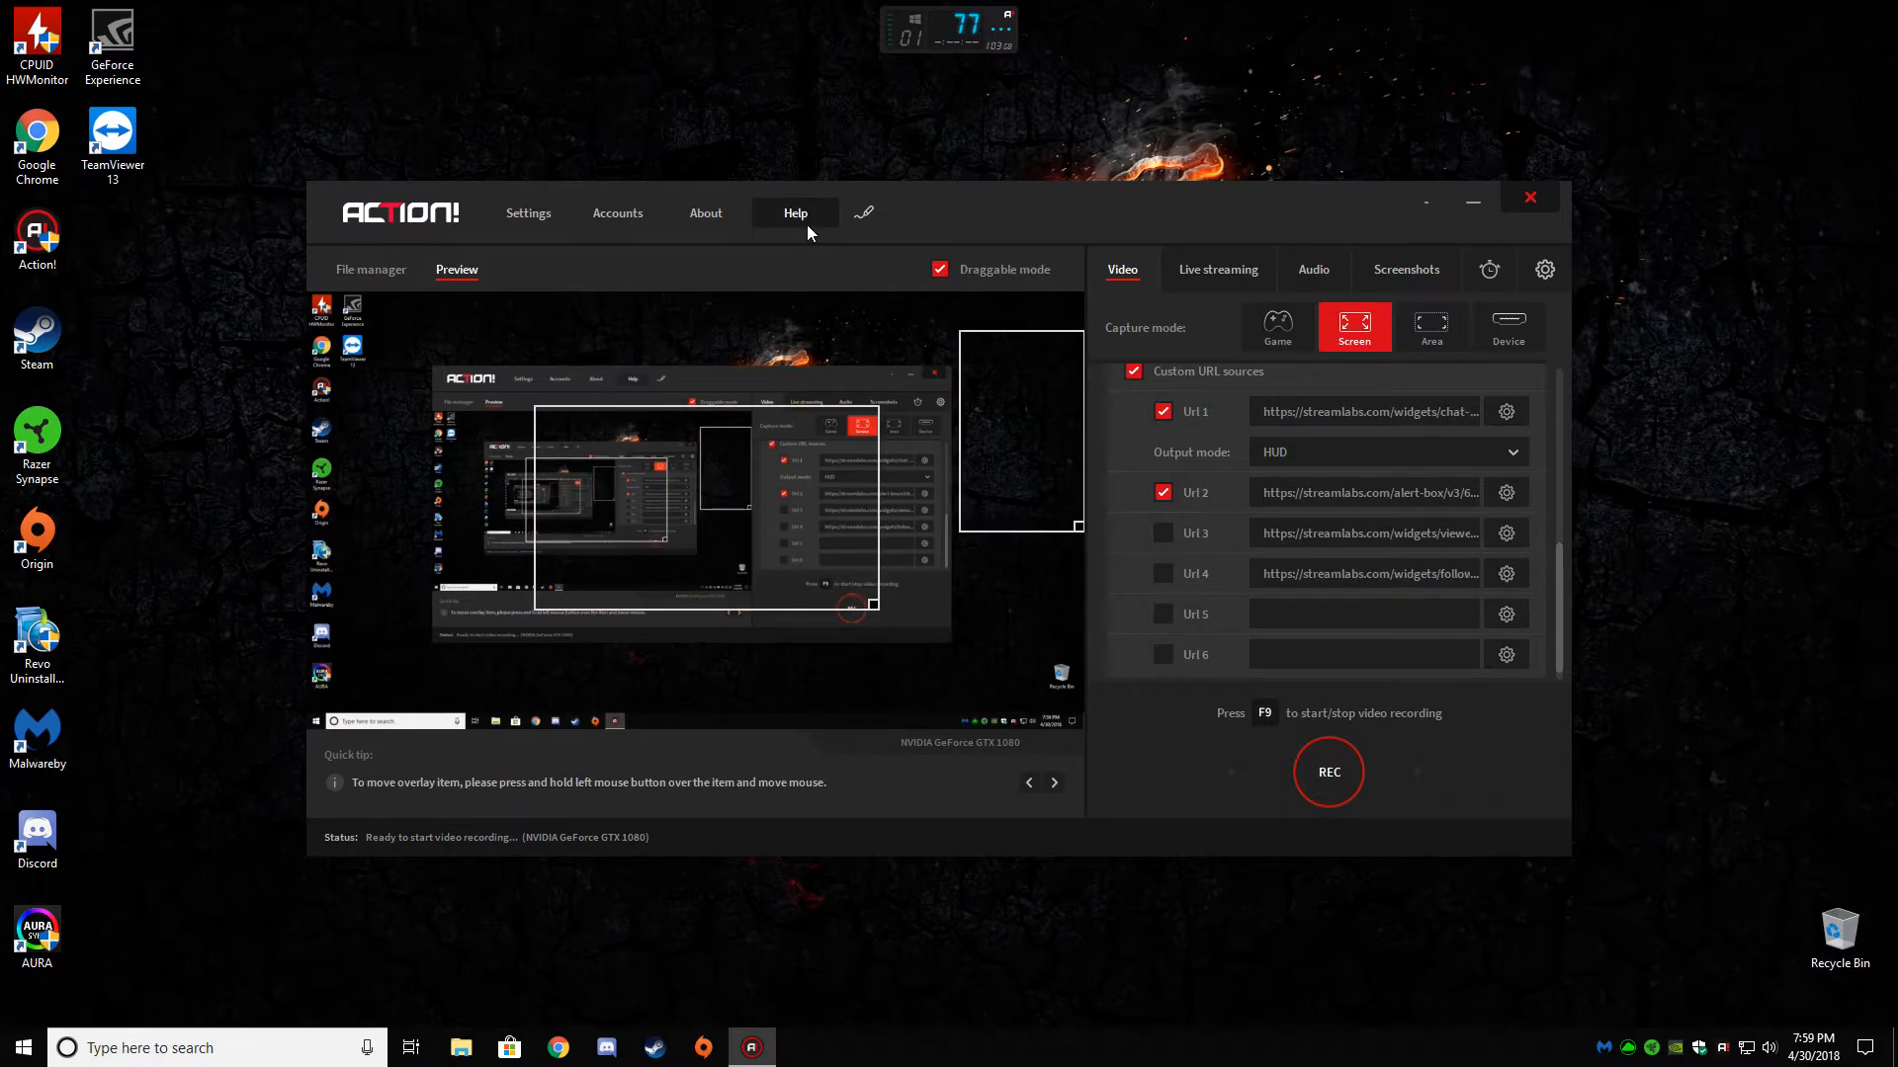
- Open the tutorial and advance from Time-Shift through hotkeys, YouTube, bookmarks and favorites to page 09
{"action": "left_click", "coordinate": [794, 214]}
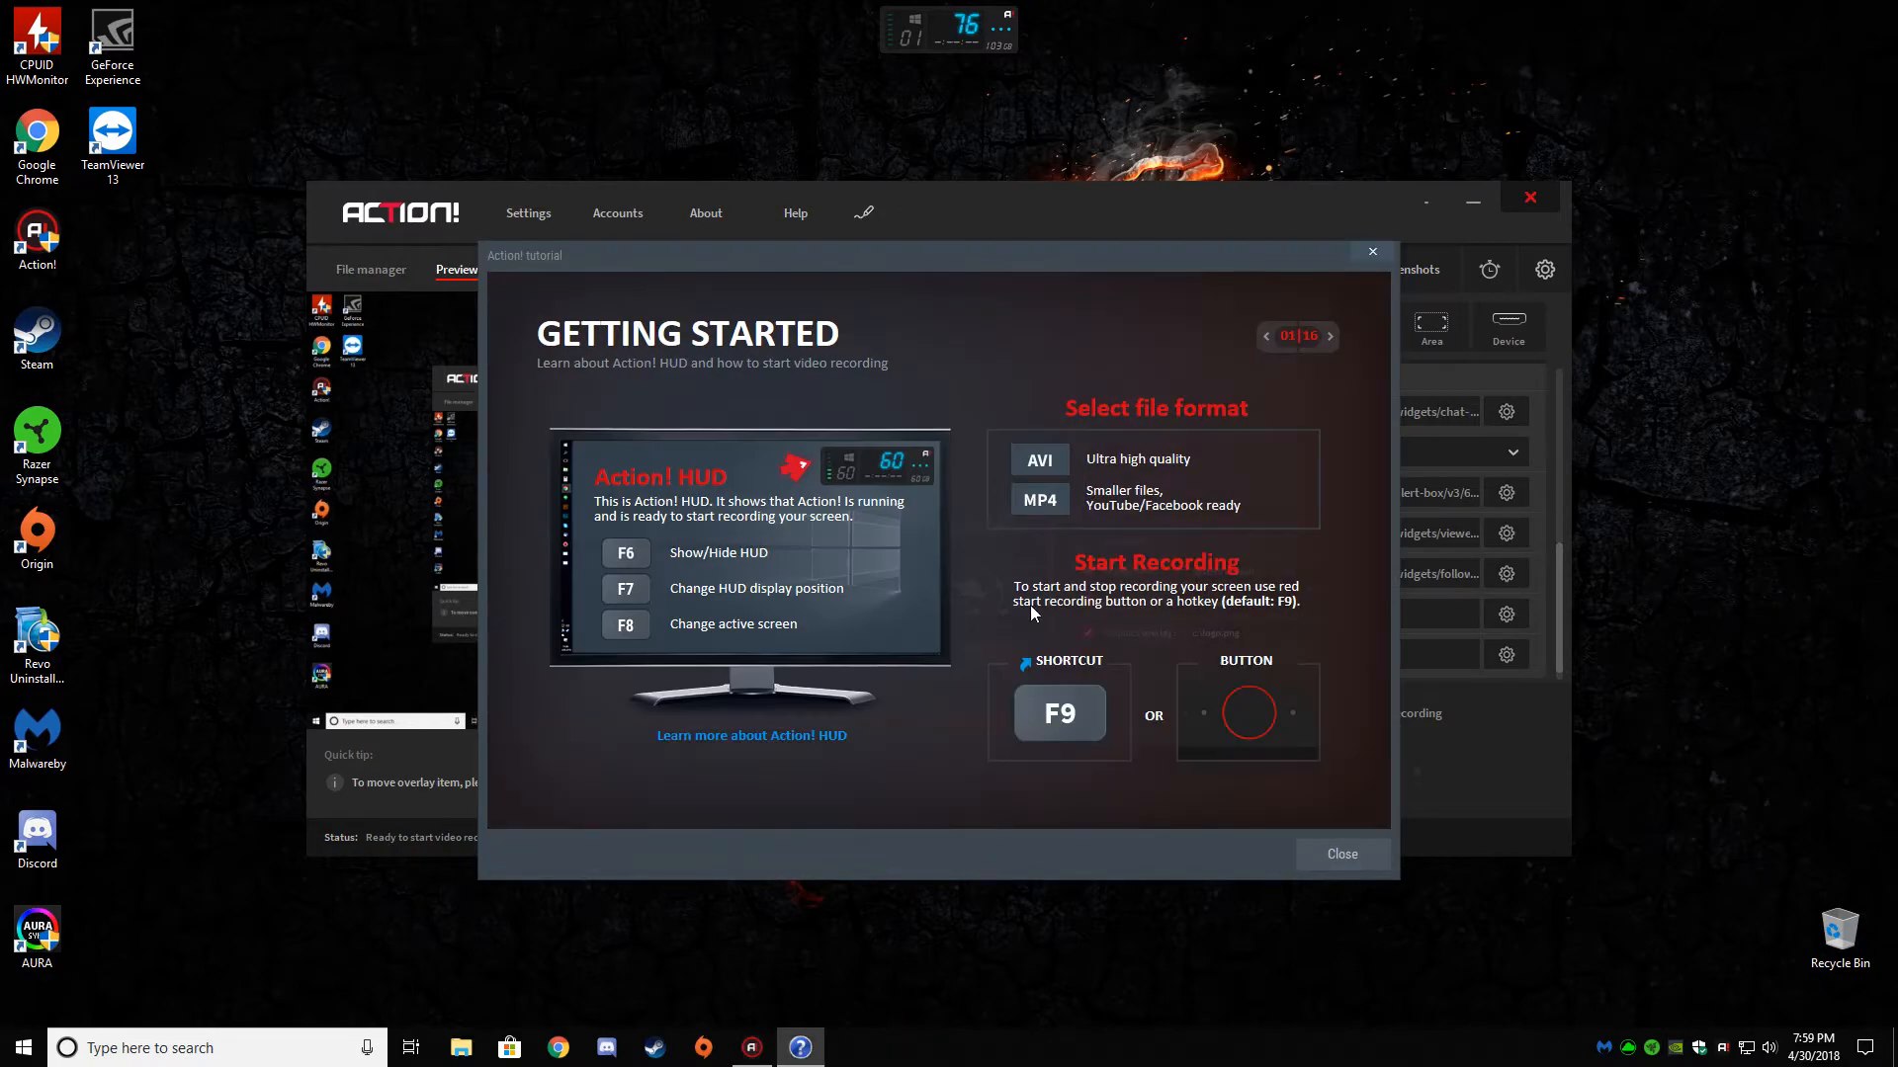
{"action": "mouse_move", "coordinate": [1188, 551]}
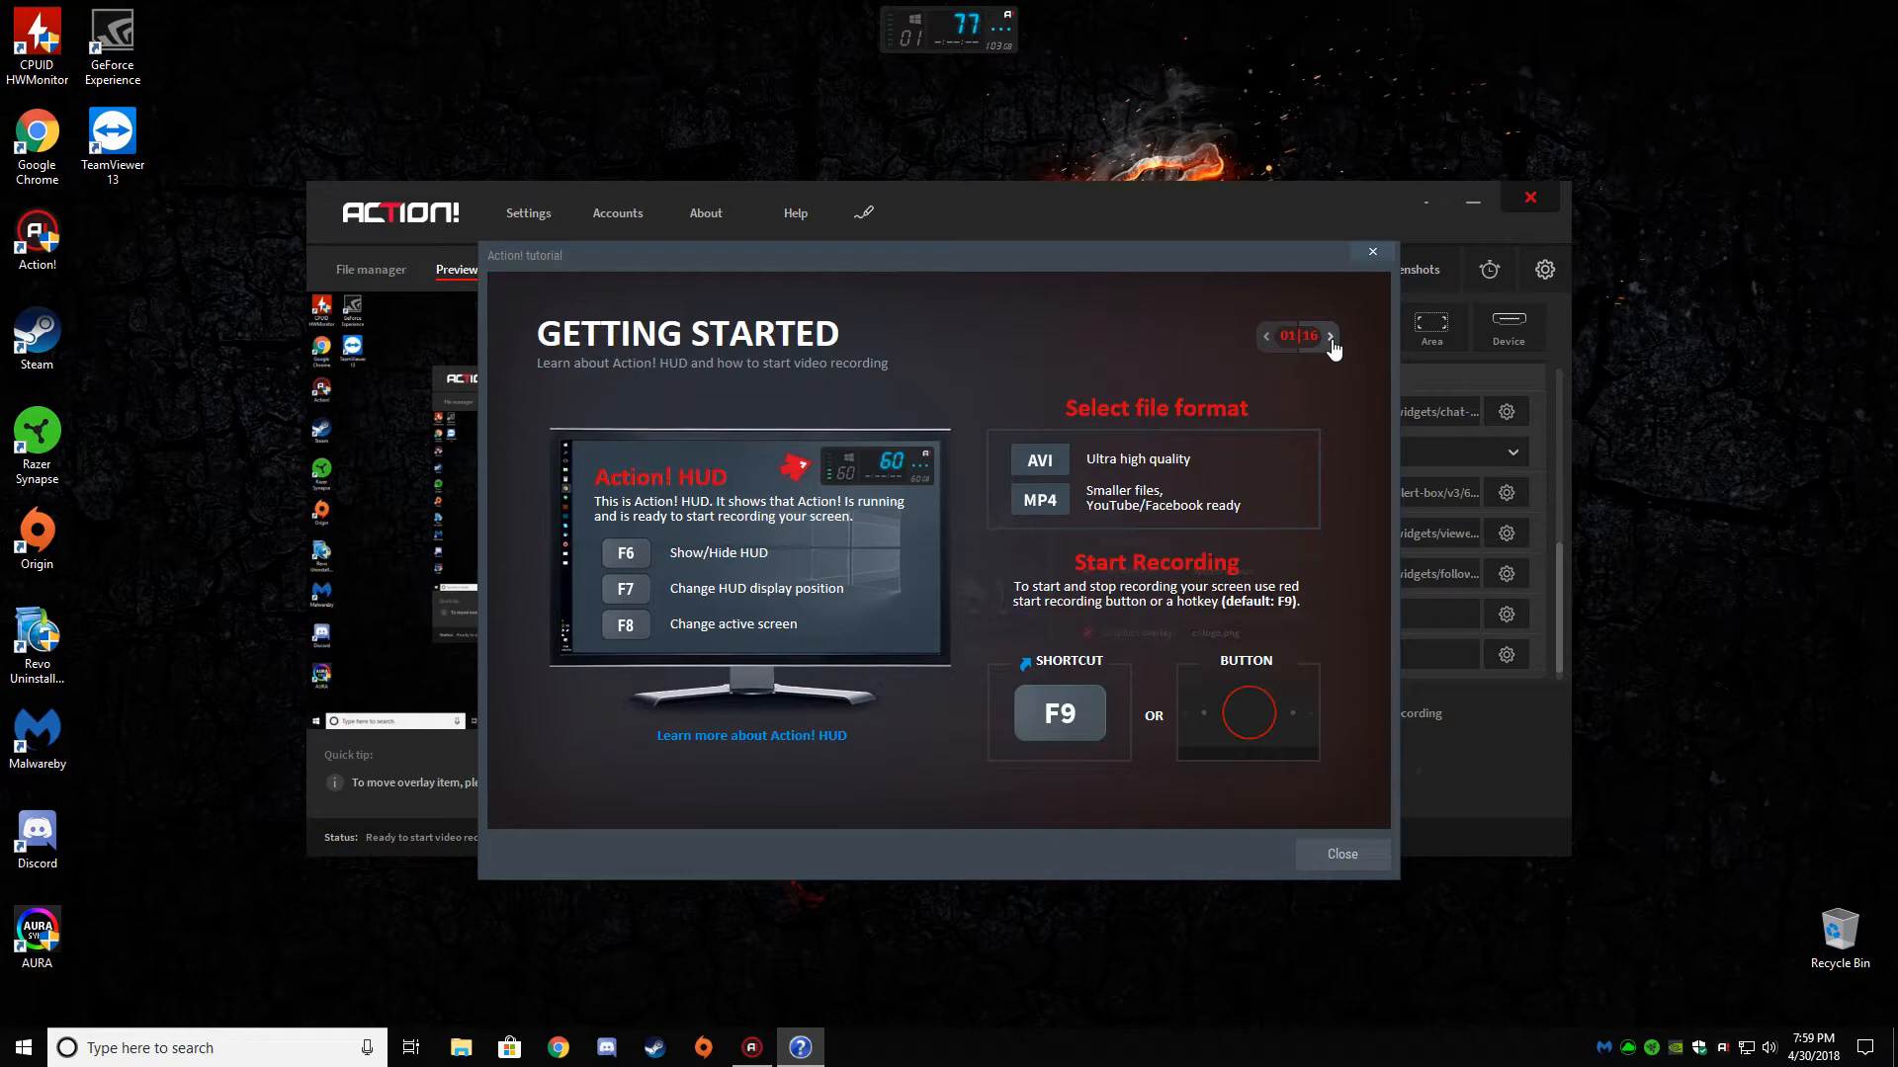
{"action": "left_click", "coordinate": [1328, 336]}
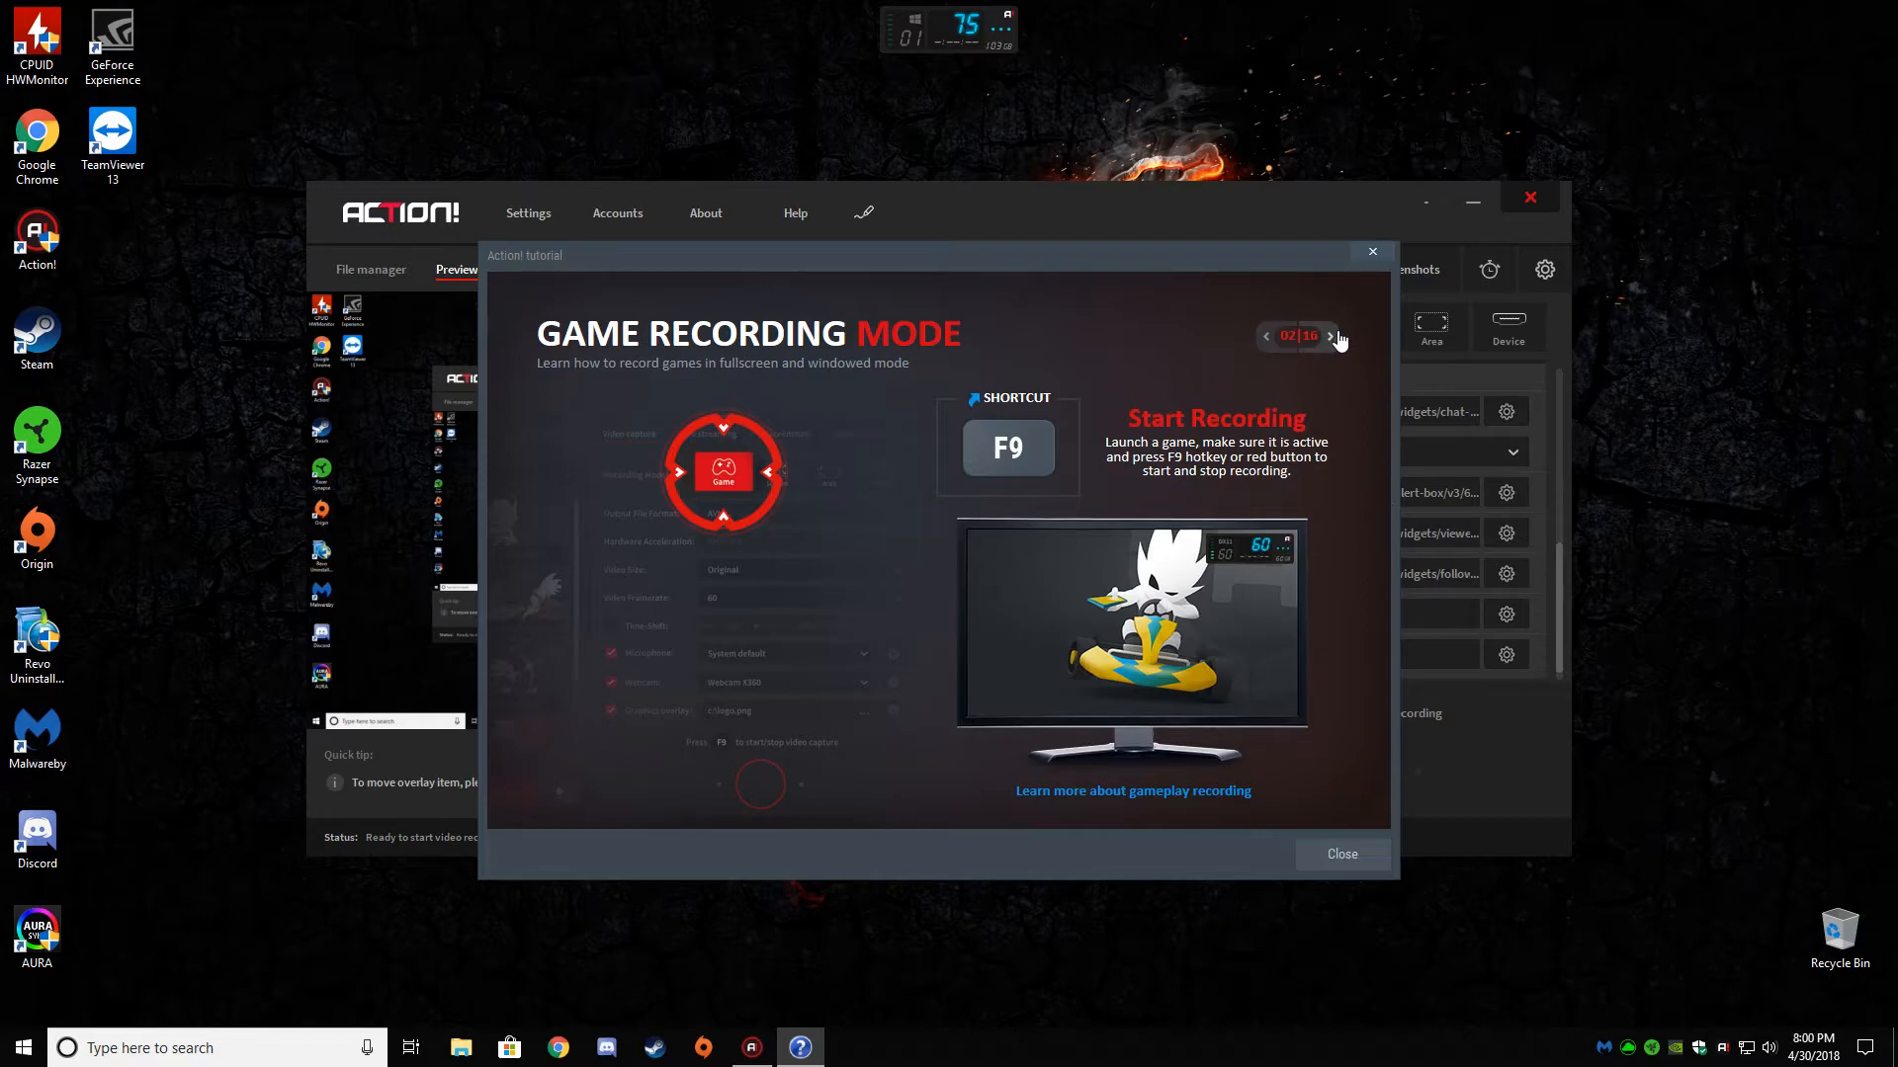
{"action": "left_click", "coordinate": [1330, 336]}
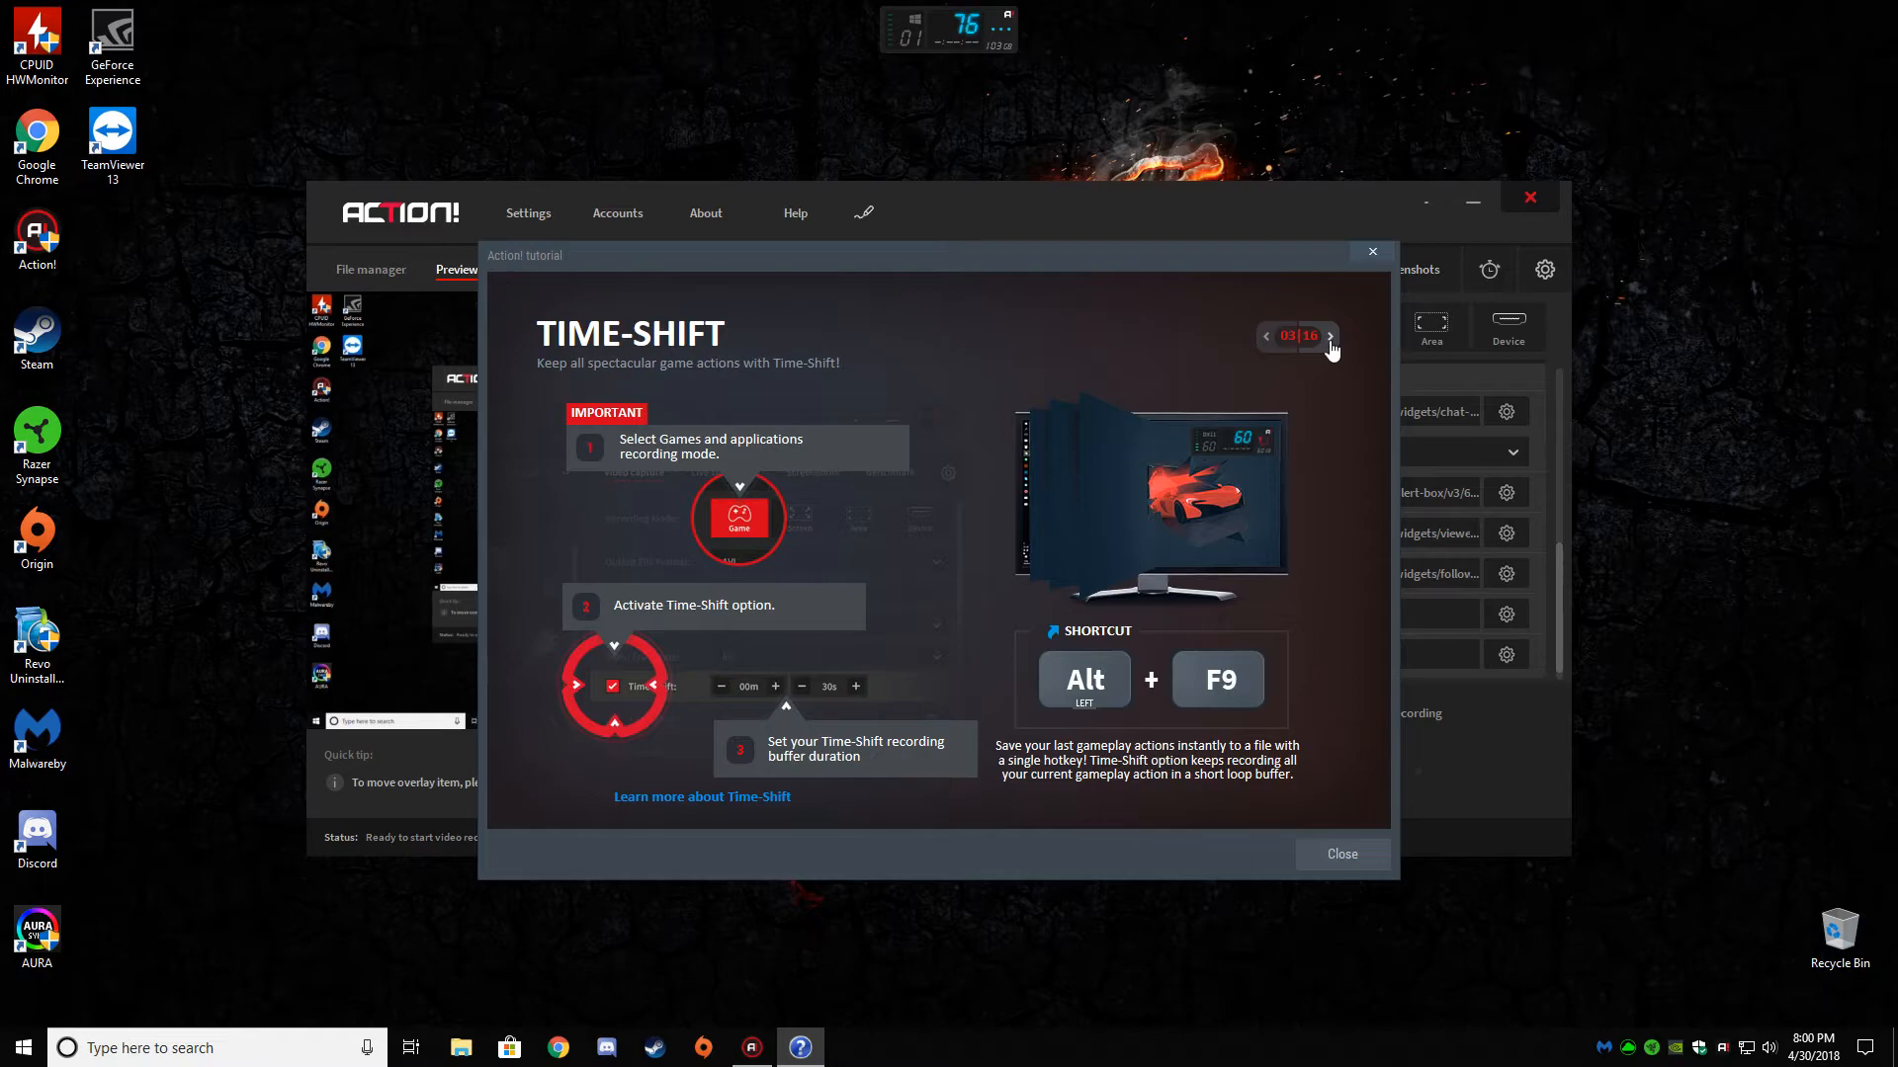
{"action": "left_click", "coordinate": [1329, 337]}
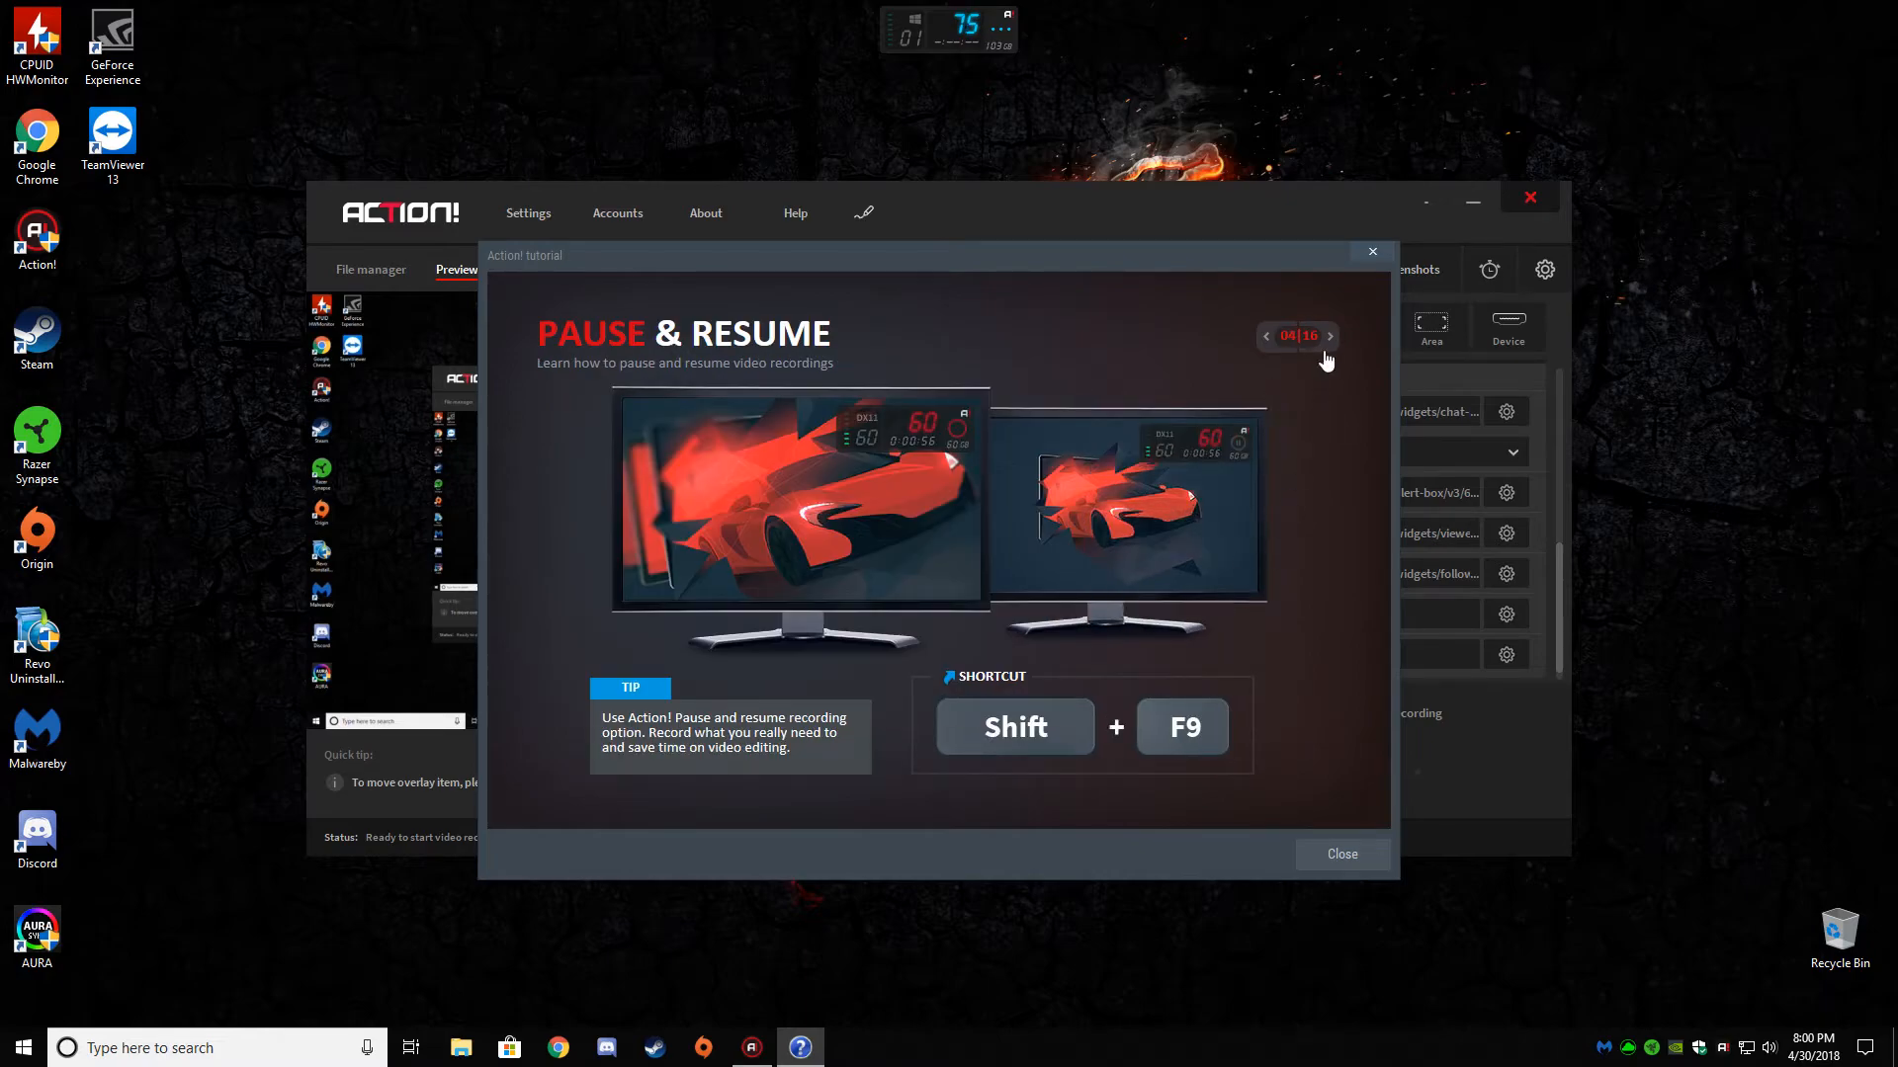
{"action": "left_click", "coordinate": [1328, 335]}
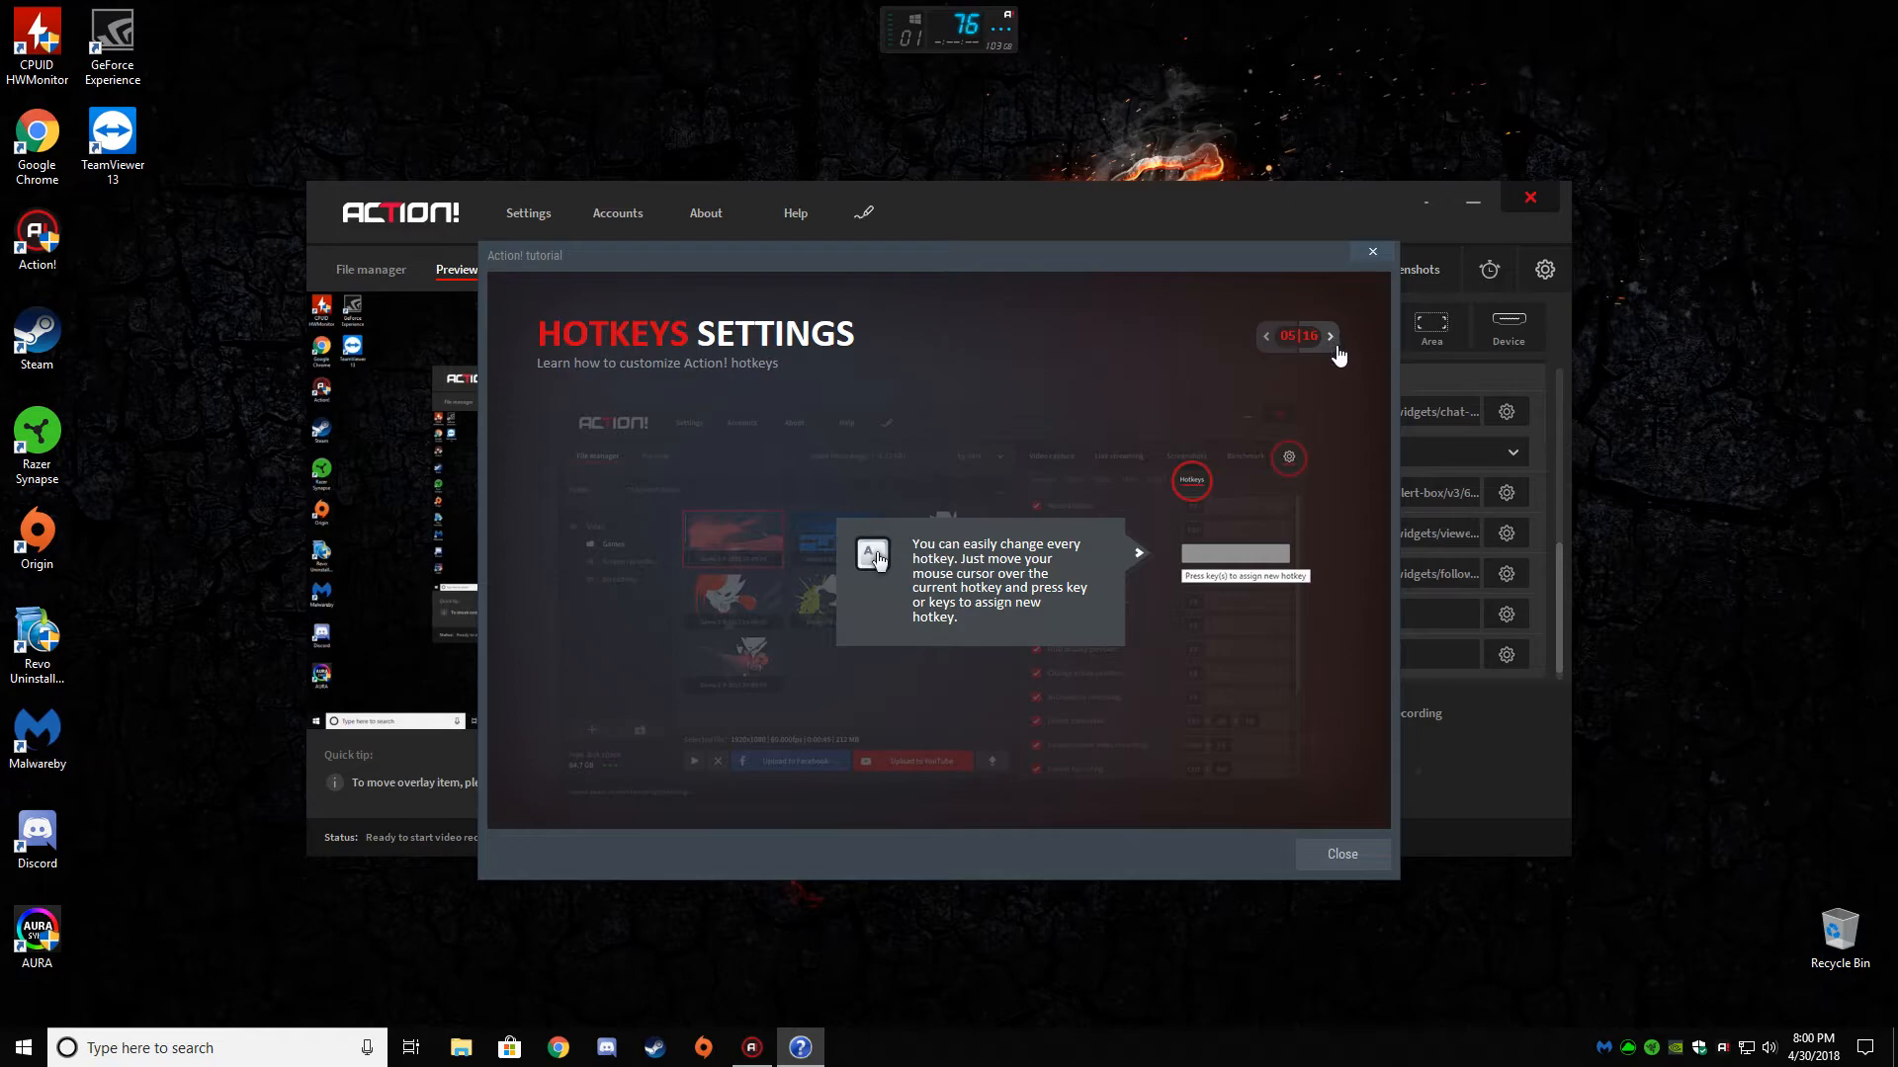
{"action": "mouse_move", "coordinate": [1336, 355]}
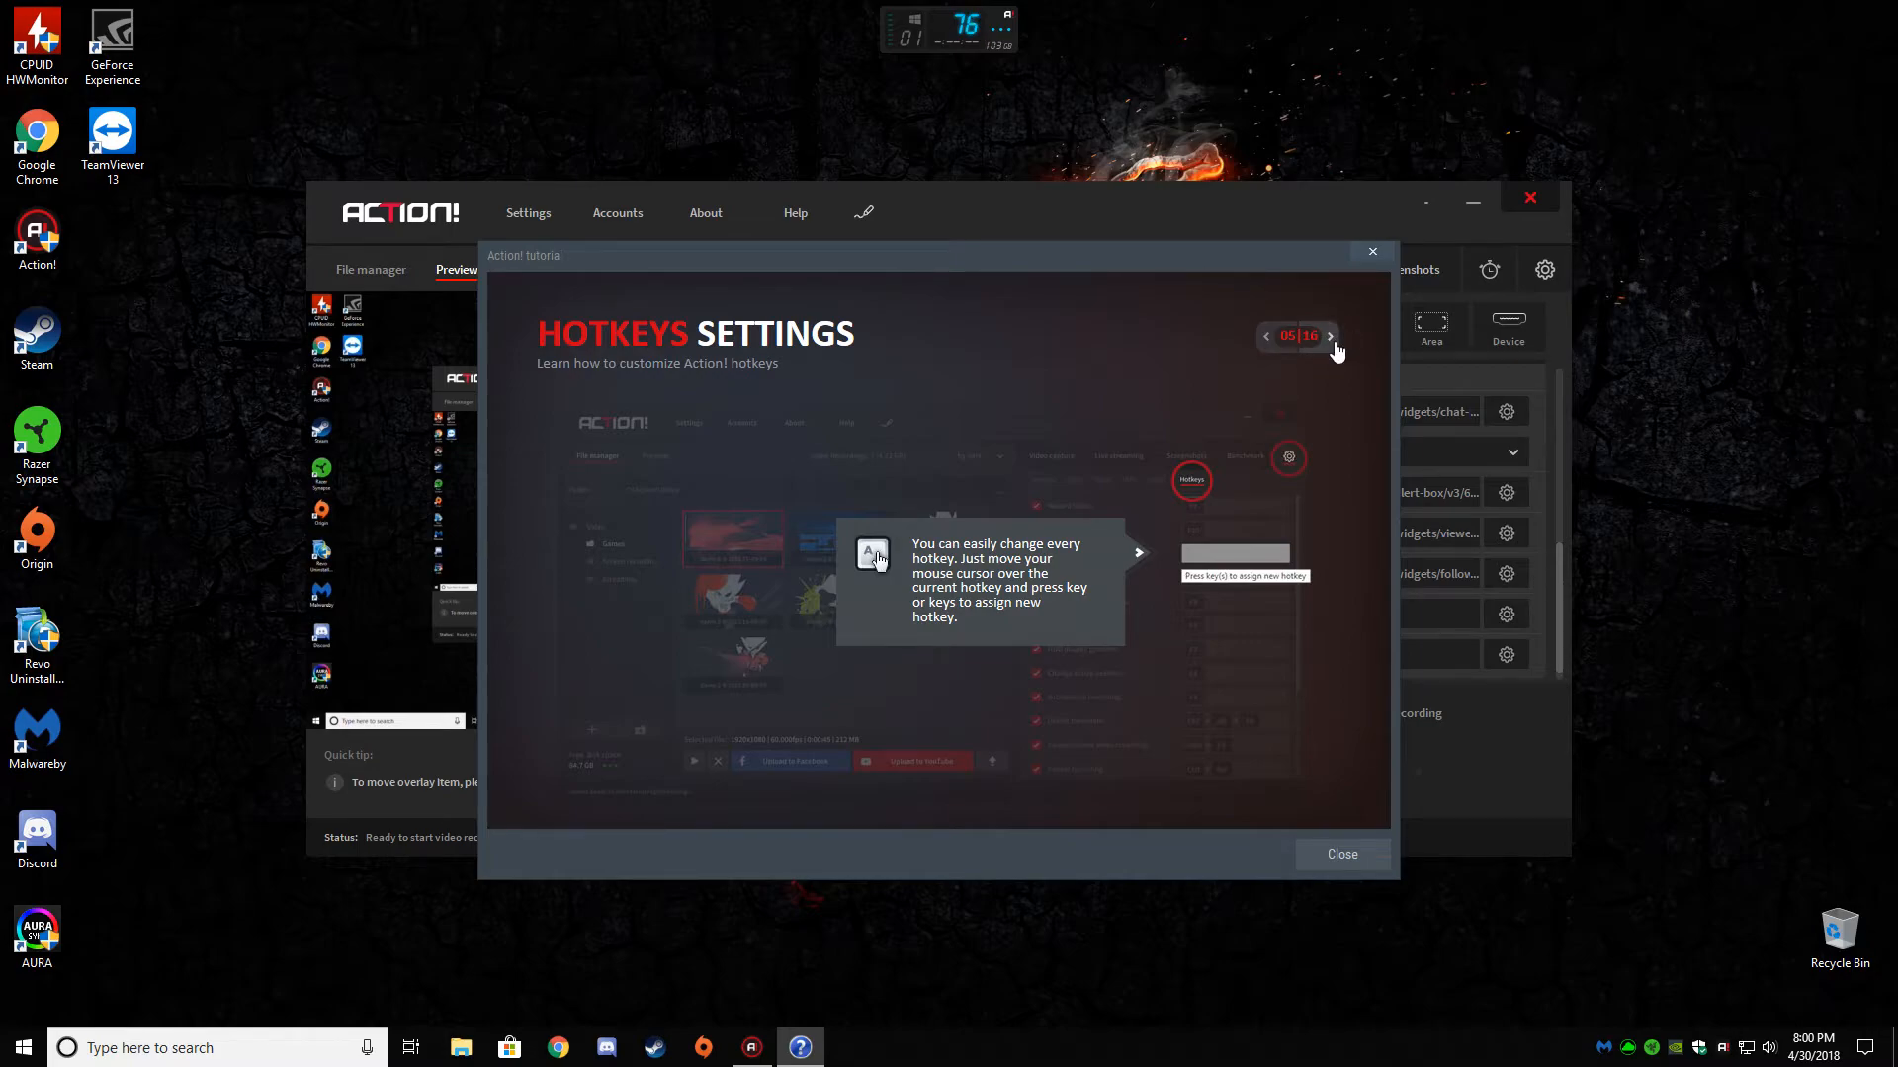
{"action": "left_click", "coordinate": [1329, 336]}
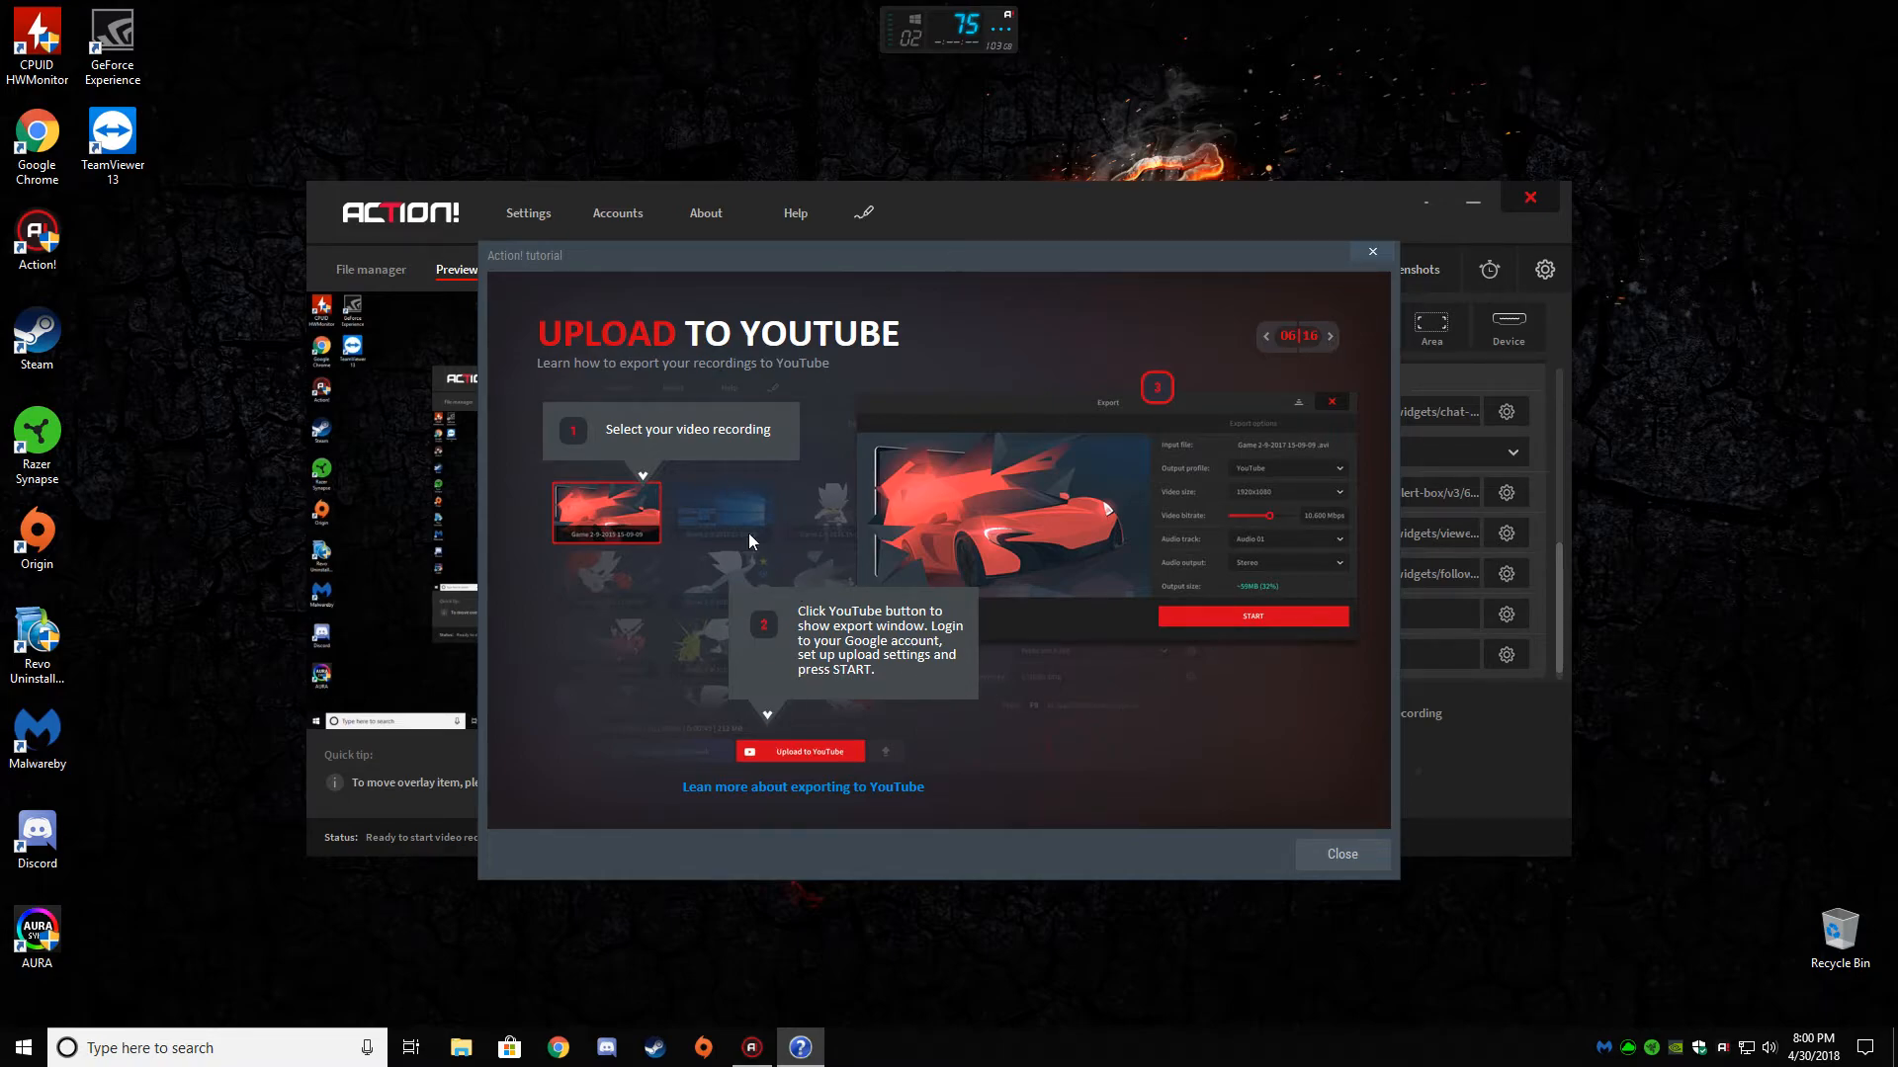
{"action": "mouse_move", "coordinate": [712, 757]}
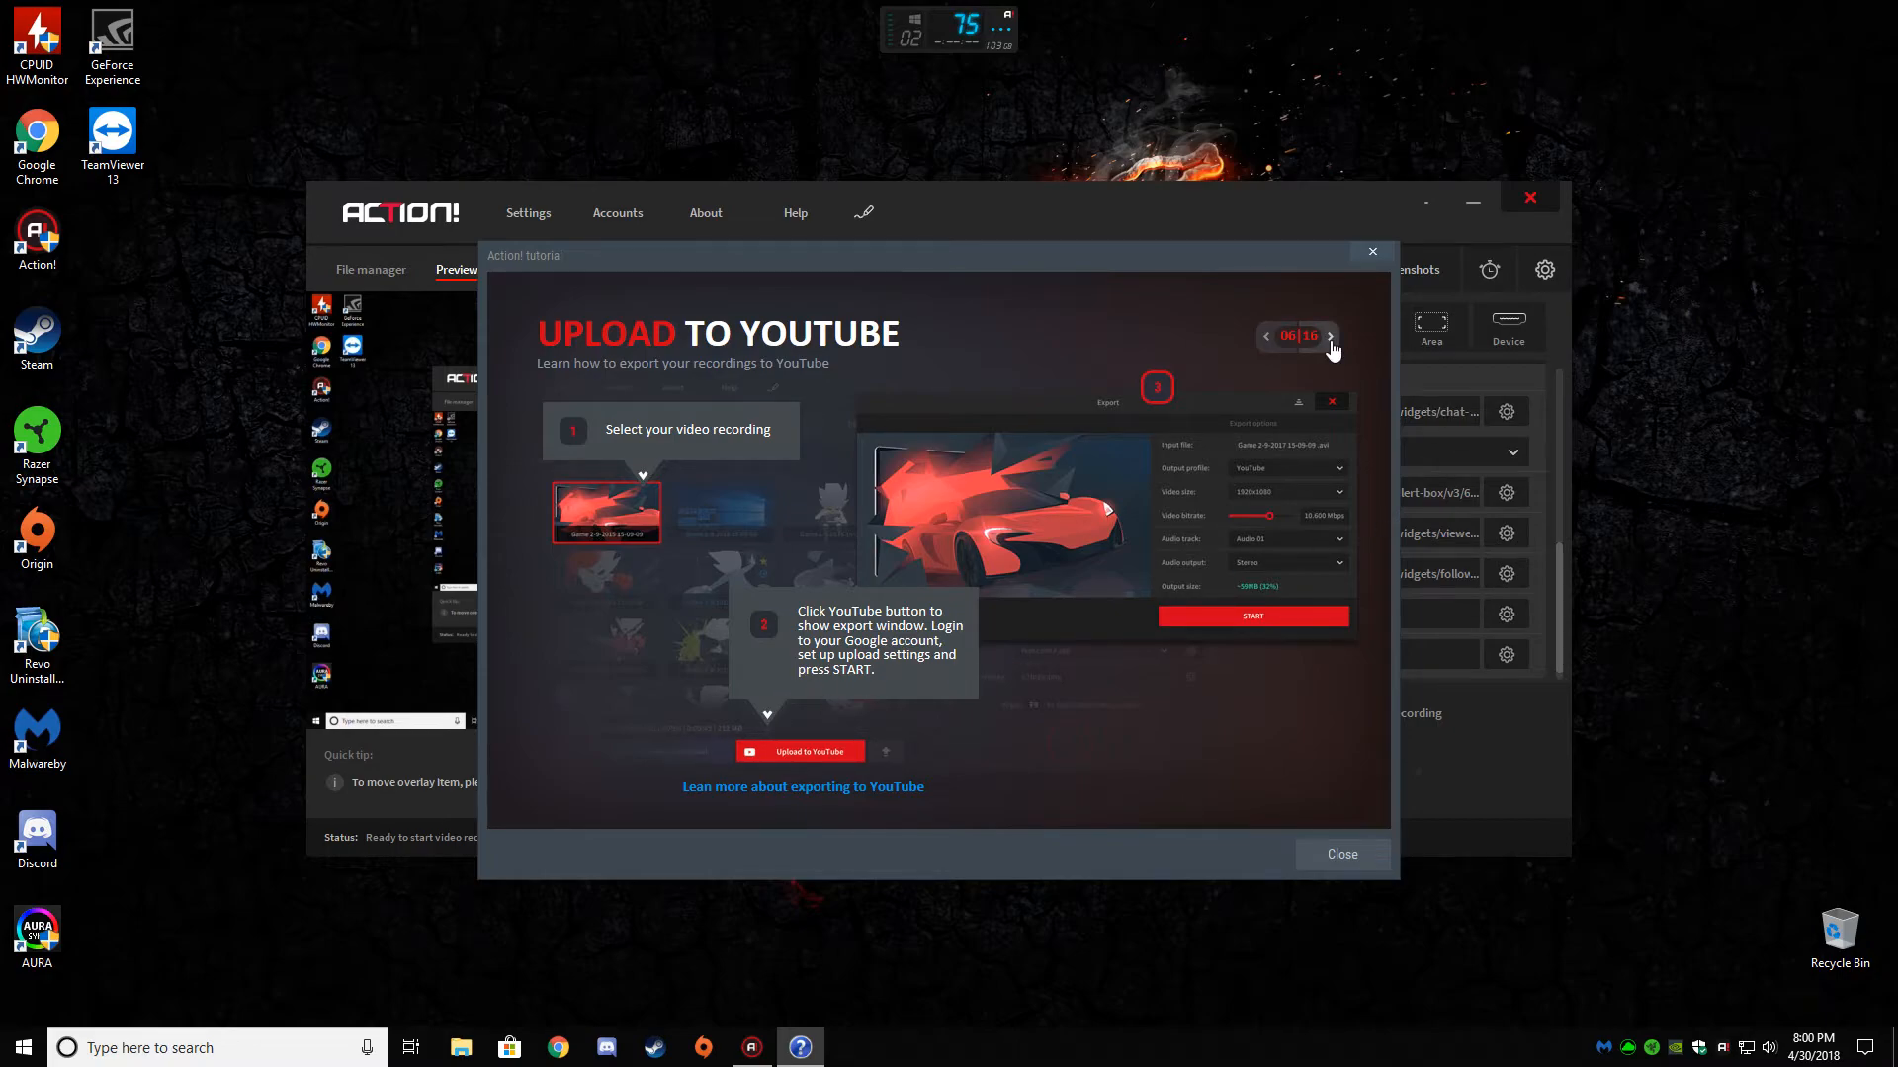
{"action": "left_click", "coordinate": [1328, 336]}
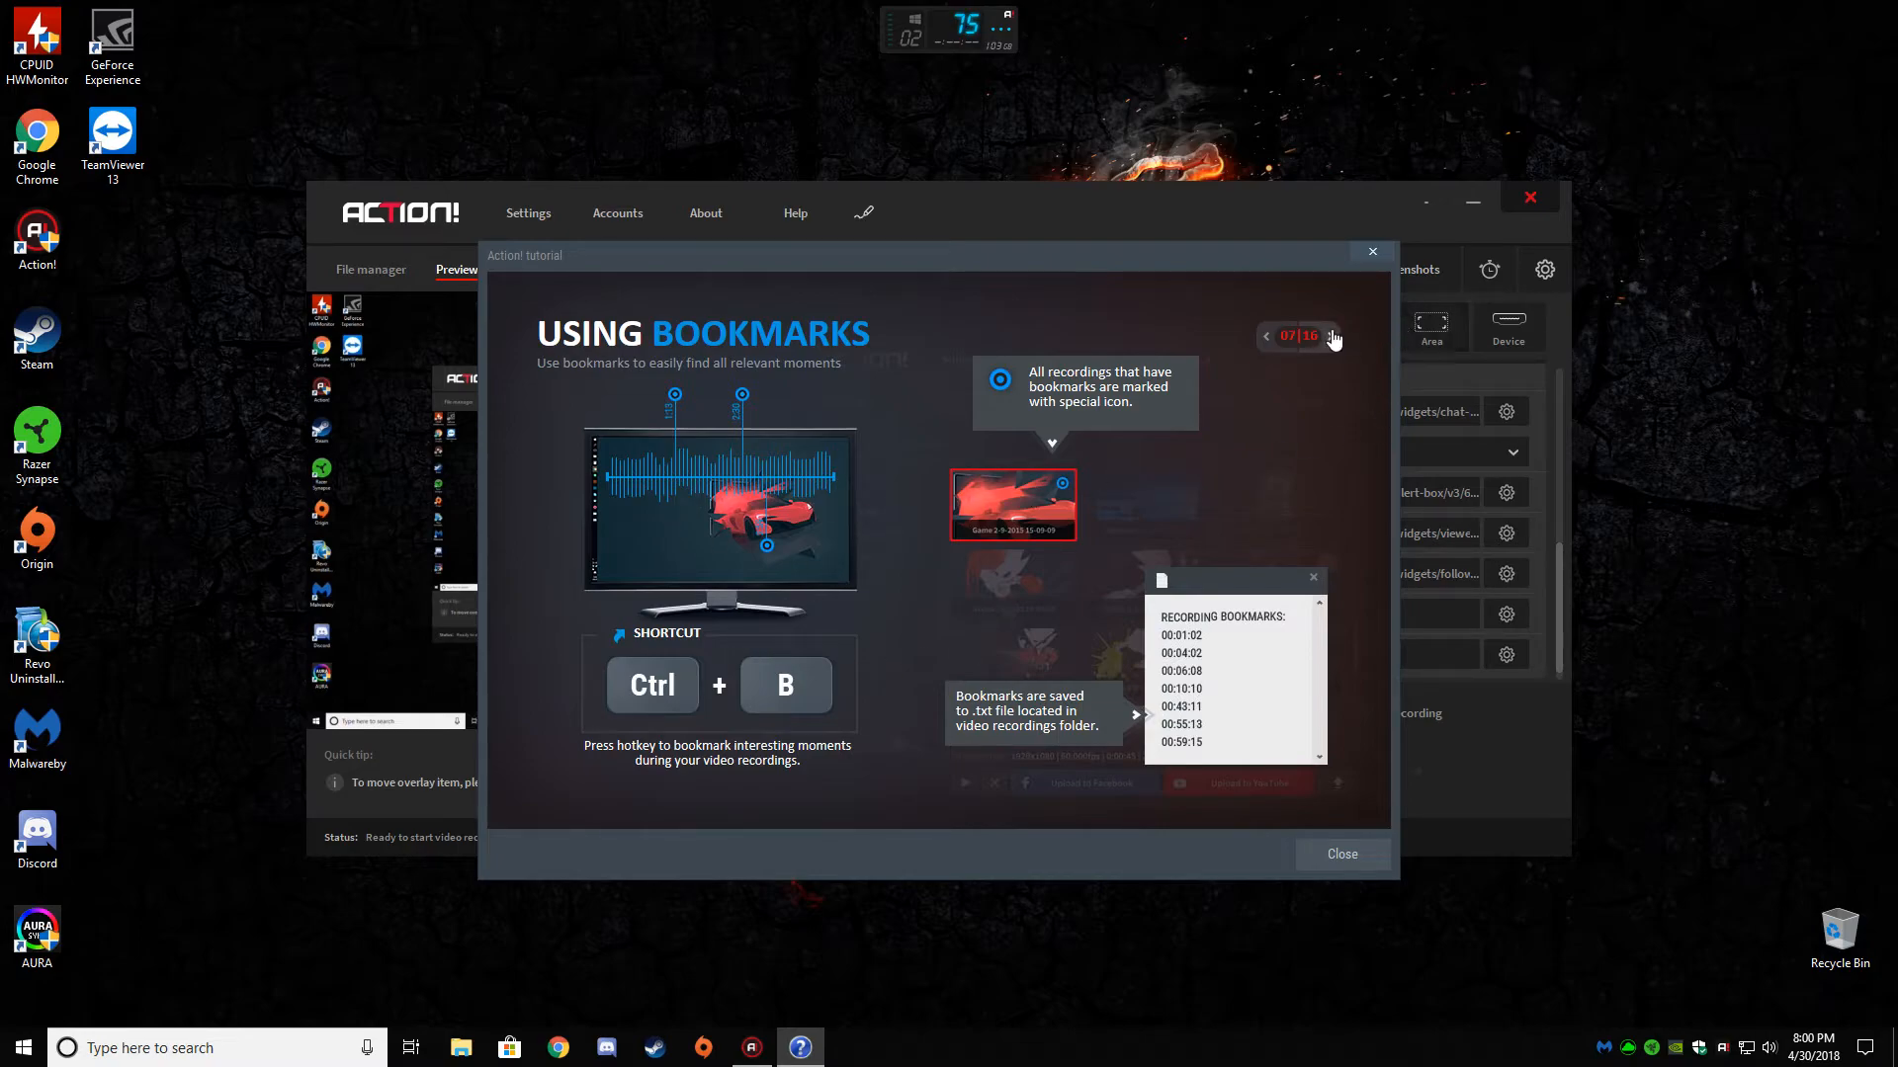
{"action": "left_click", "coordinate": [1330, 336]}
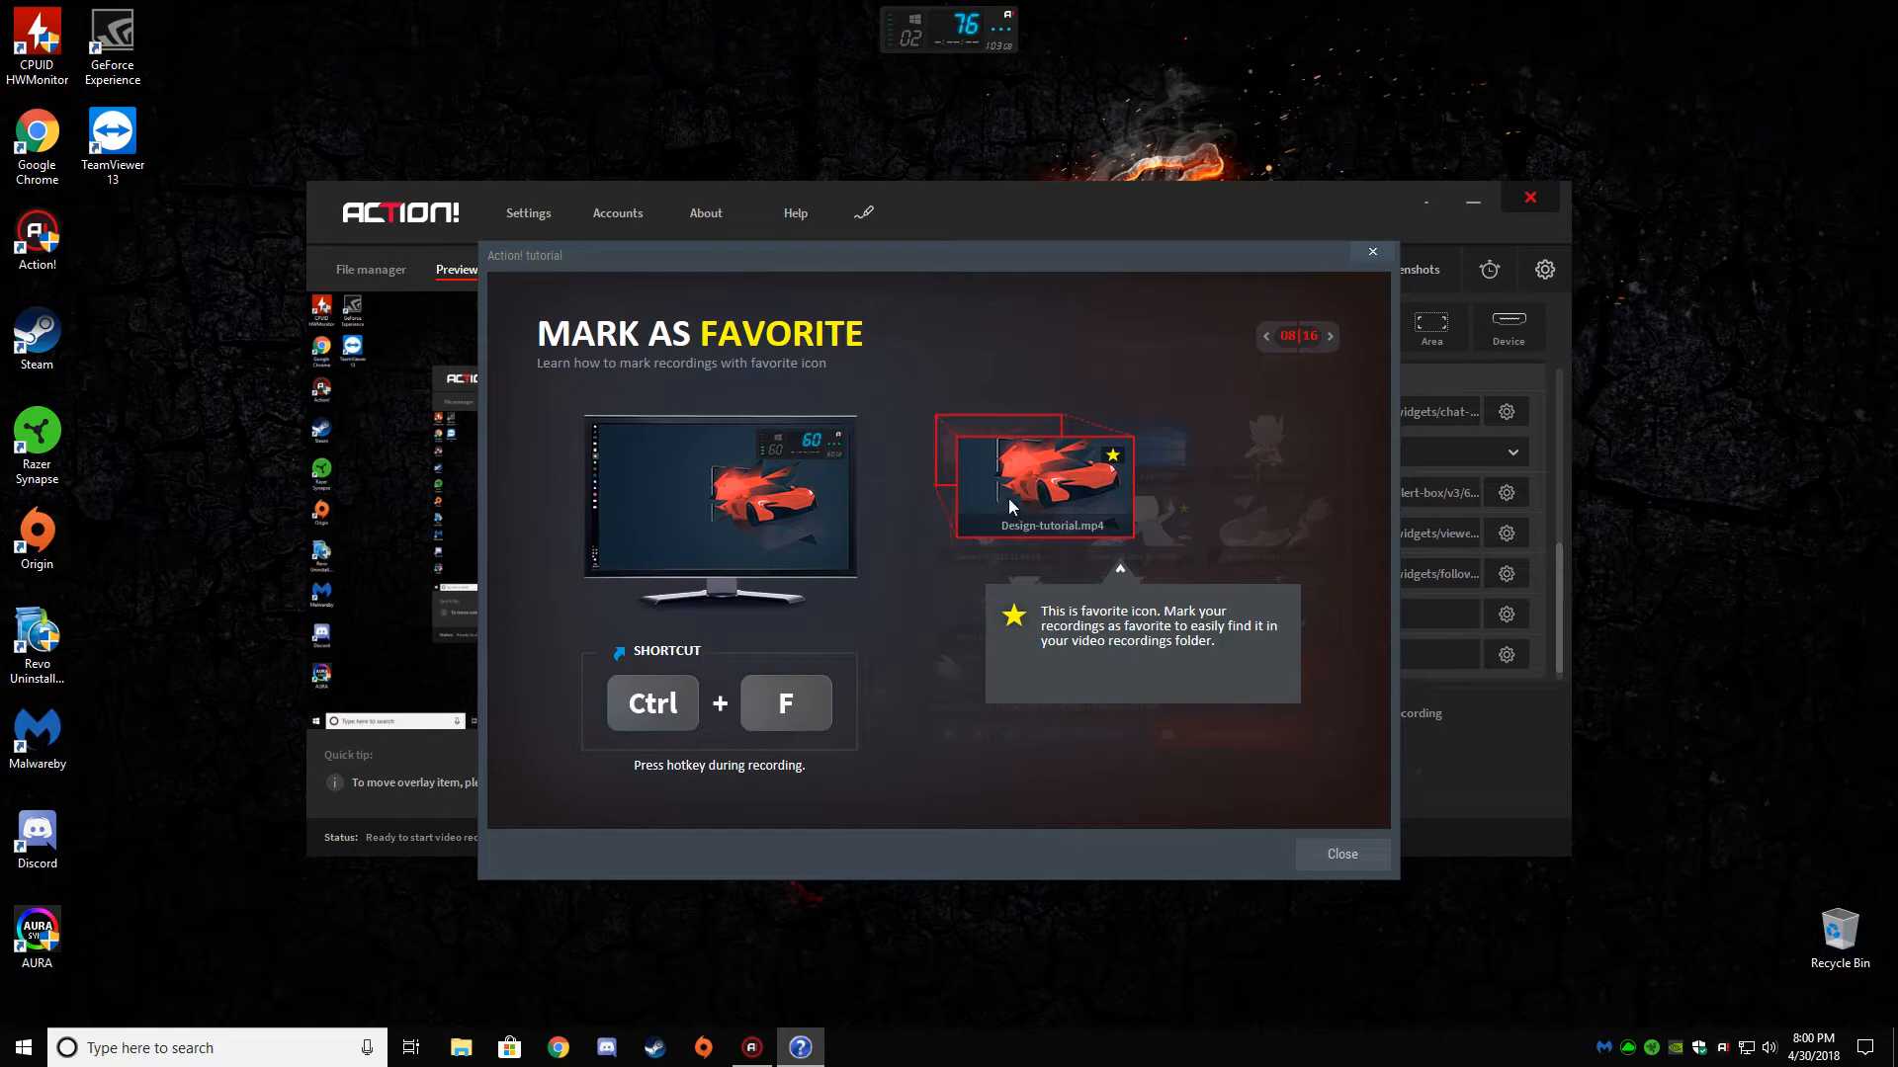
{"action": "mouse_move", "coordinate": [1010, 489]}
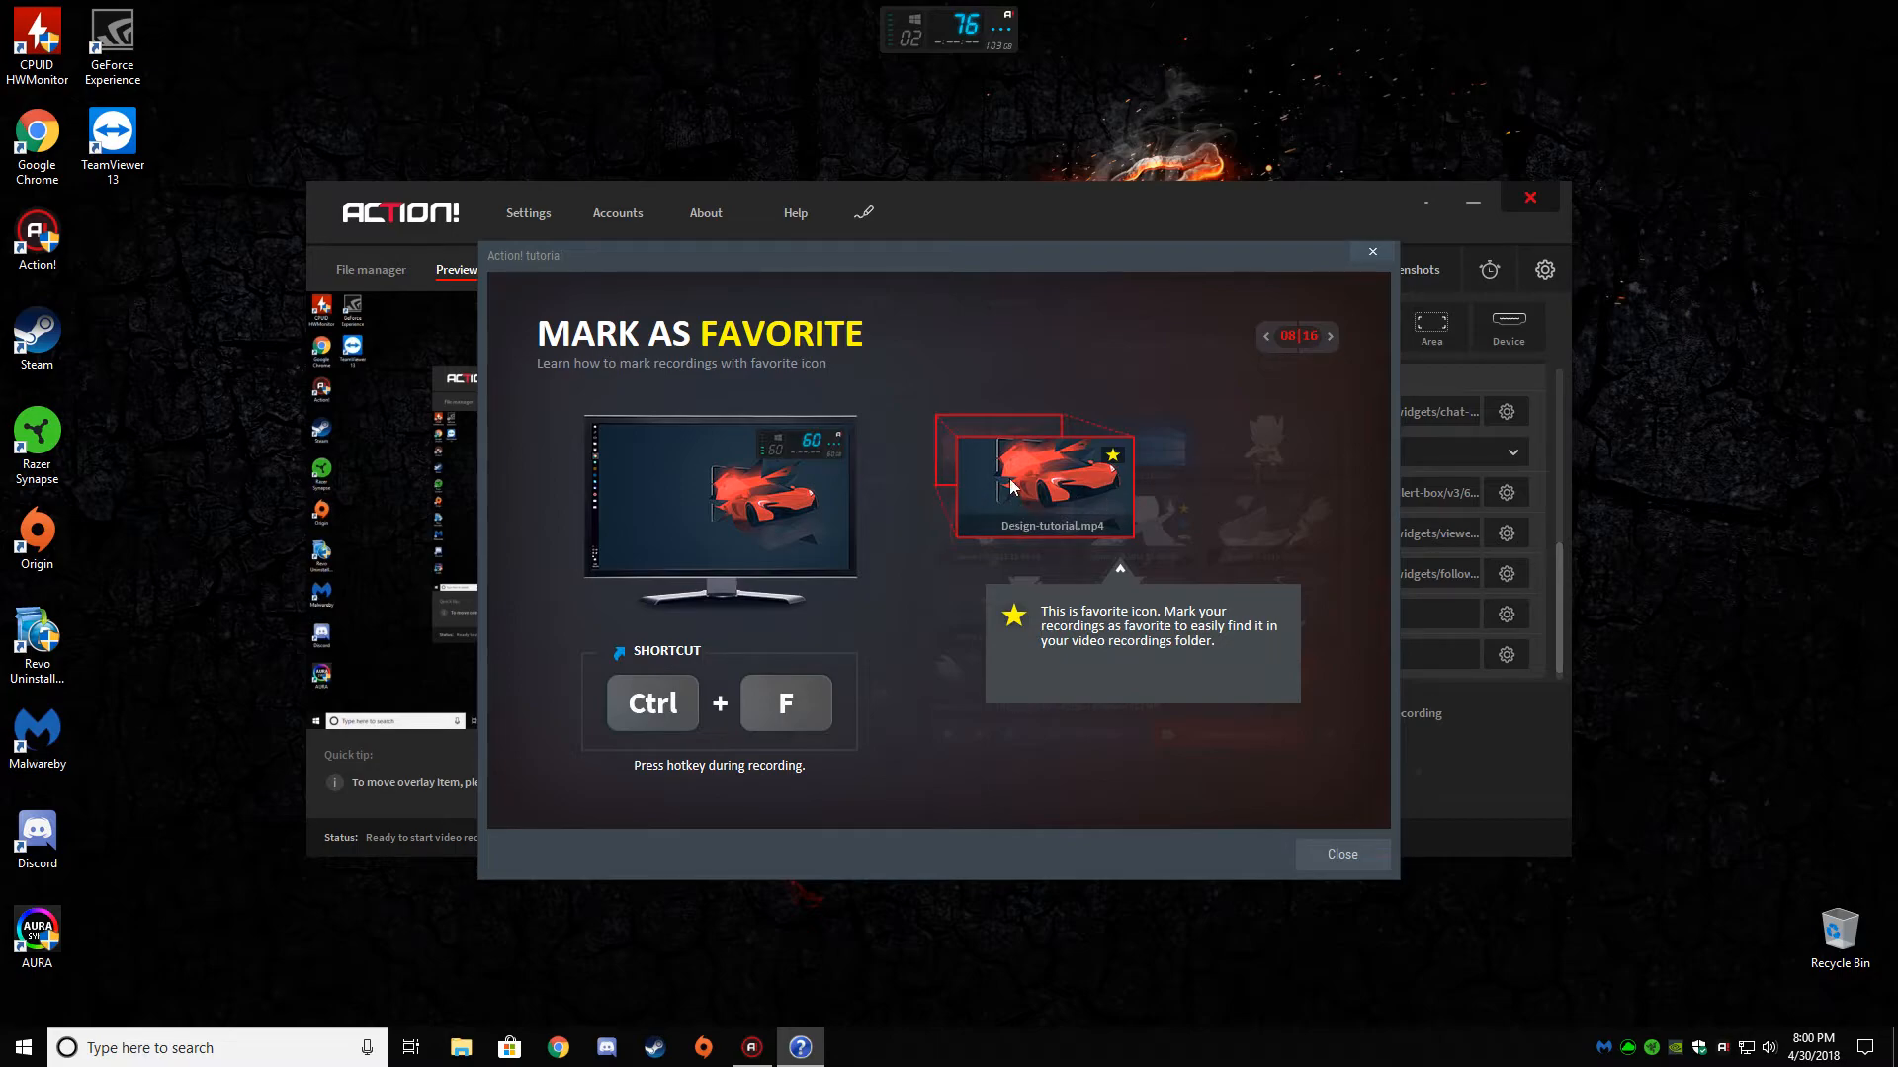
{"action": "mouse_move", "coordinate": [1147, 505]}
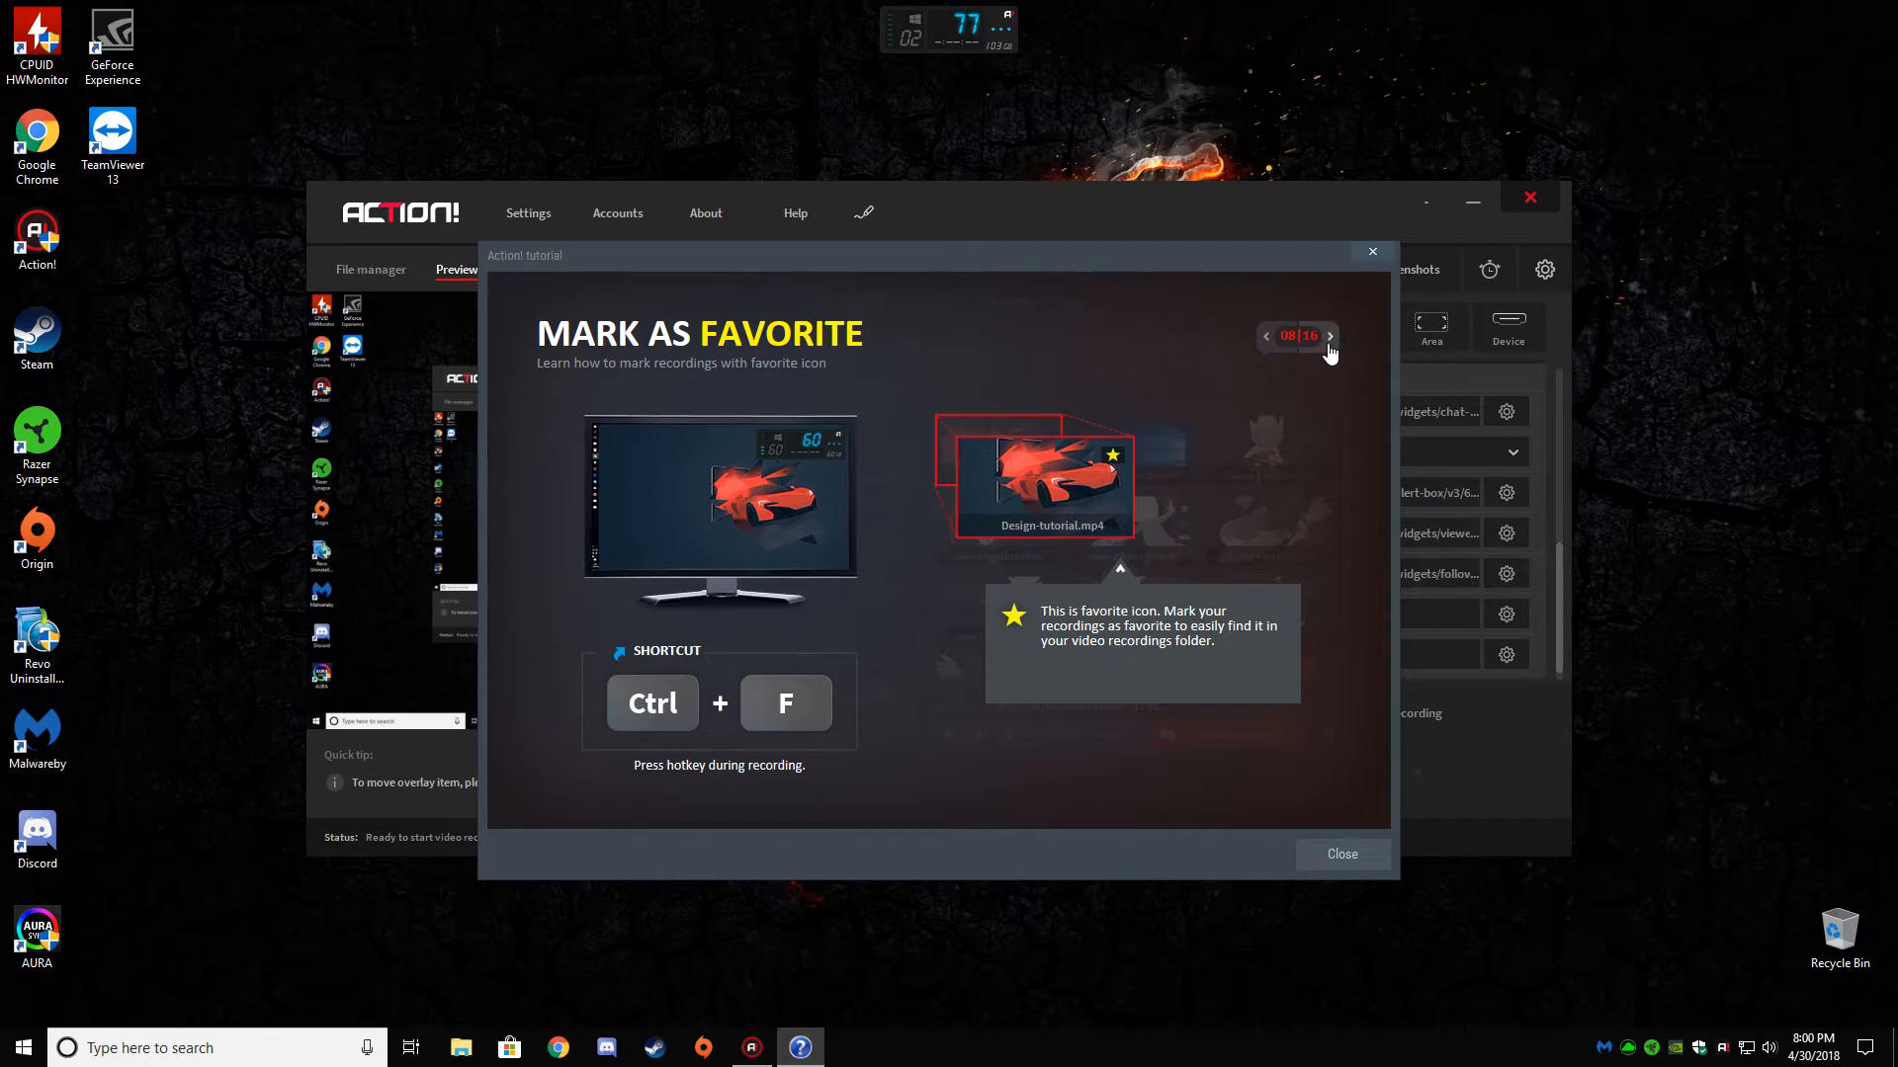
{"action": "left_click", "coordinate": [1328, 336]}
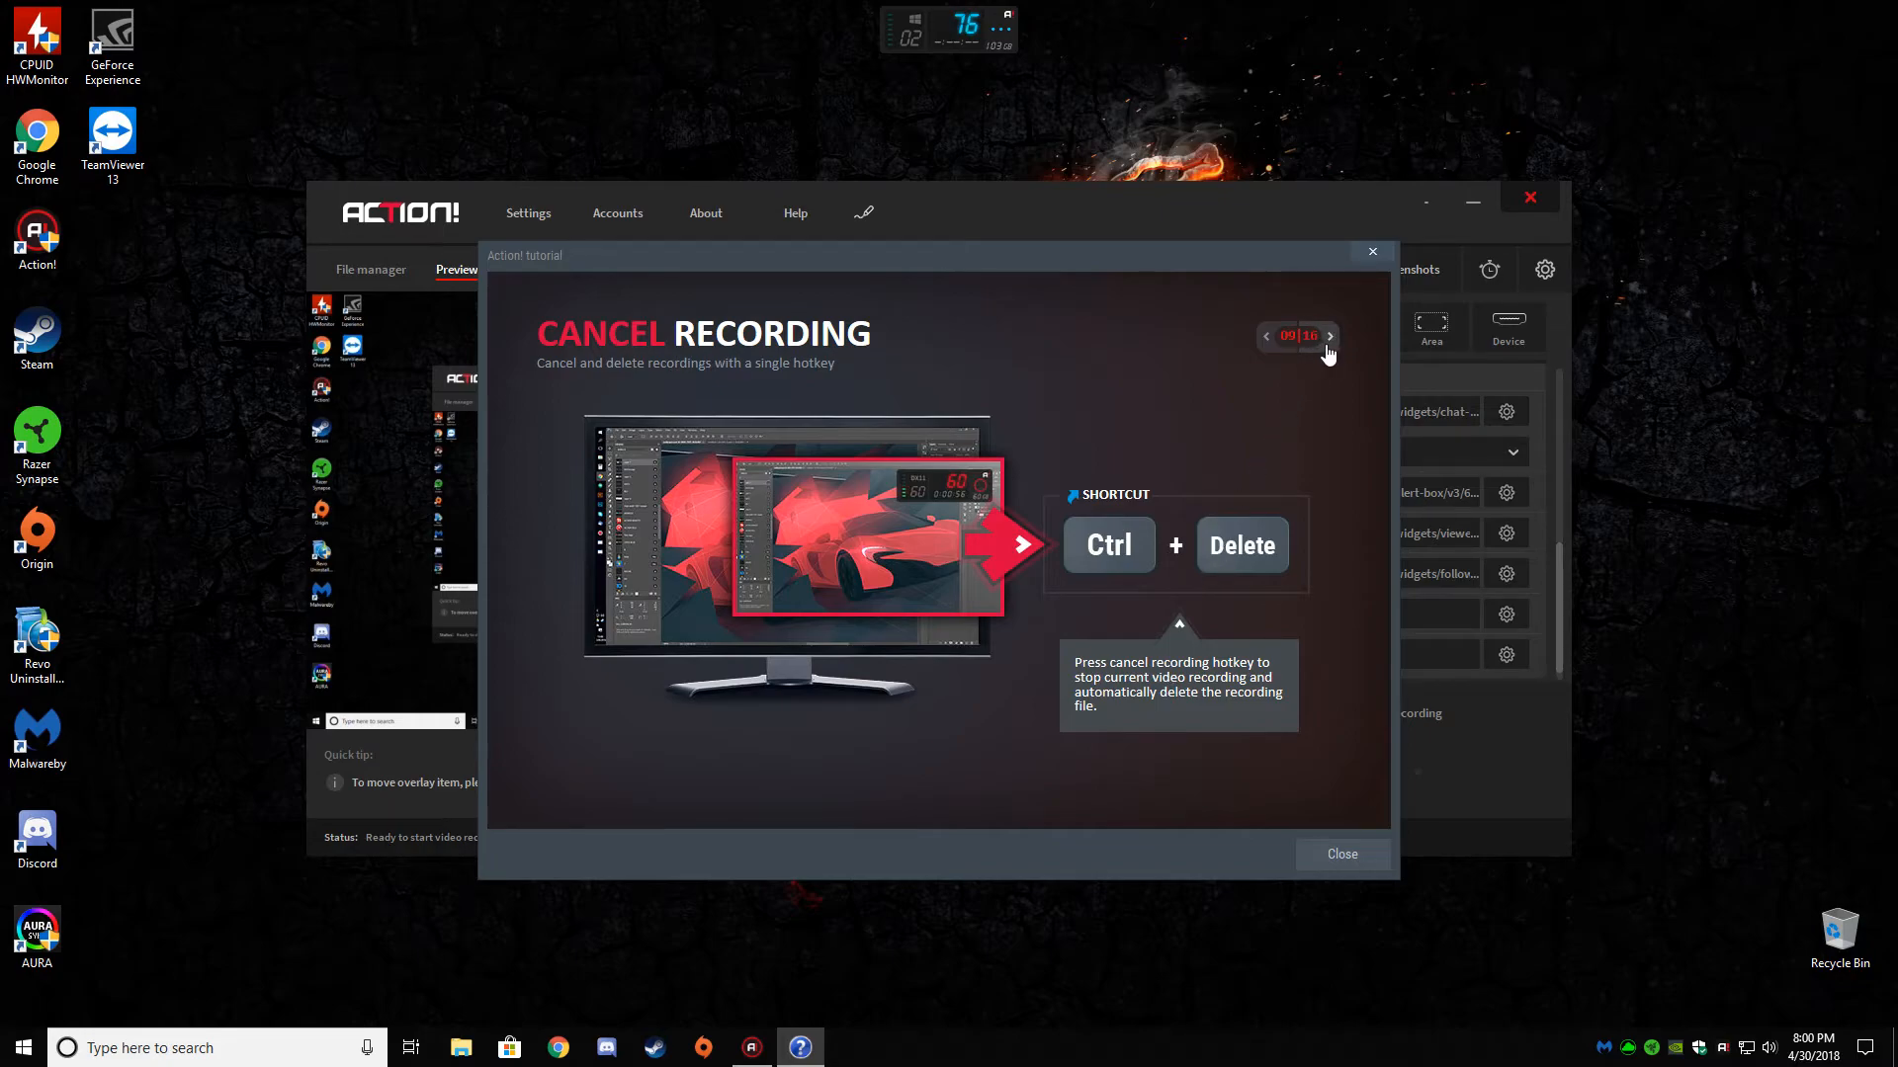
- Advance the tutorial through Chroma Key to page 11, Add Your Own Logo
{"action": "left_click", "coordinate": [1328, 336]}
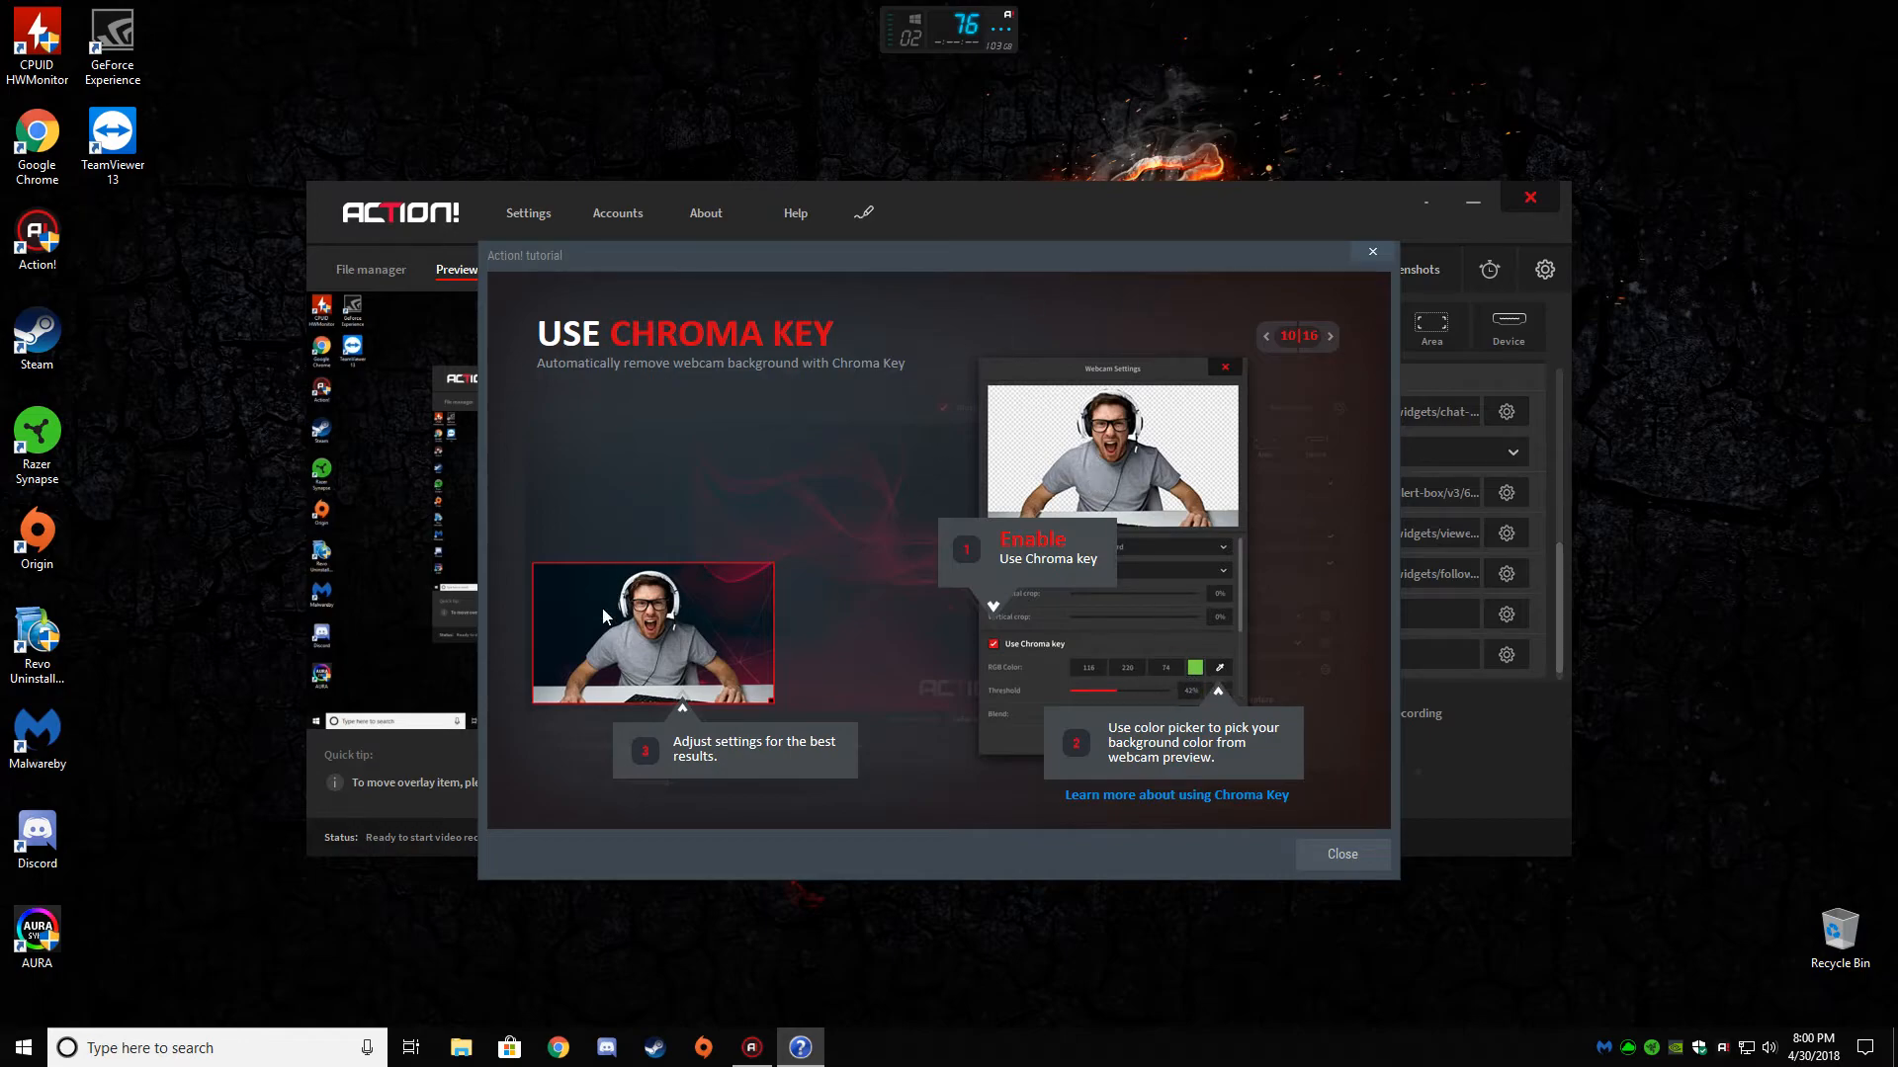
{"action": "mouse_move", "coordinate": [1120, 396]}
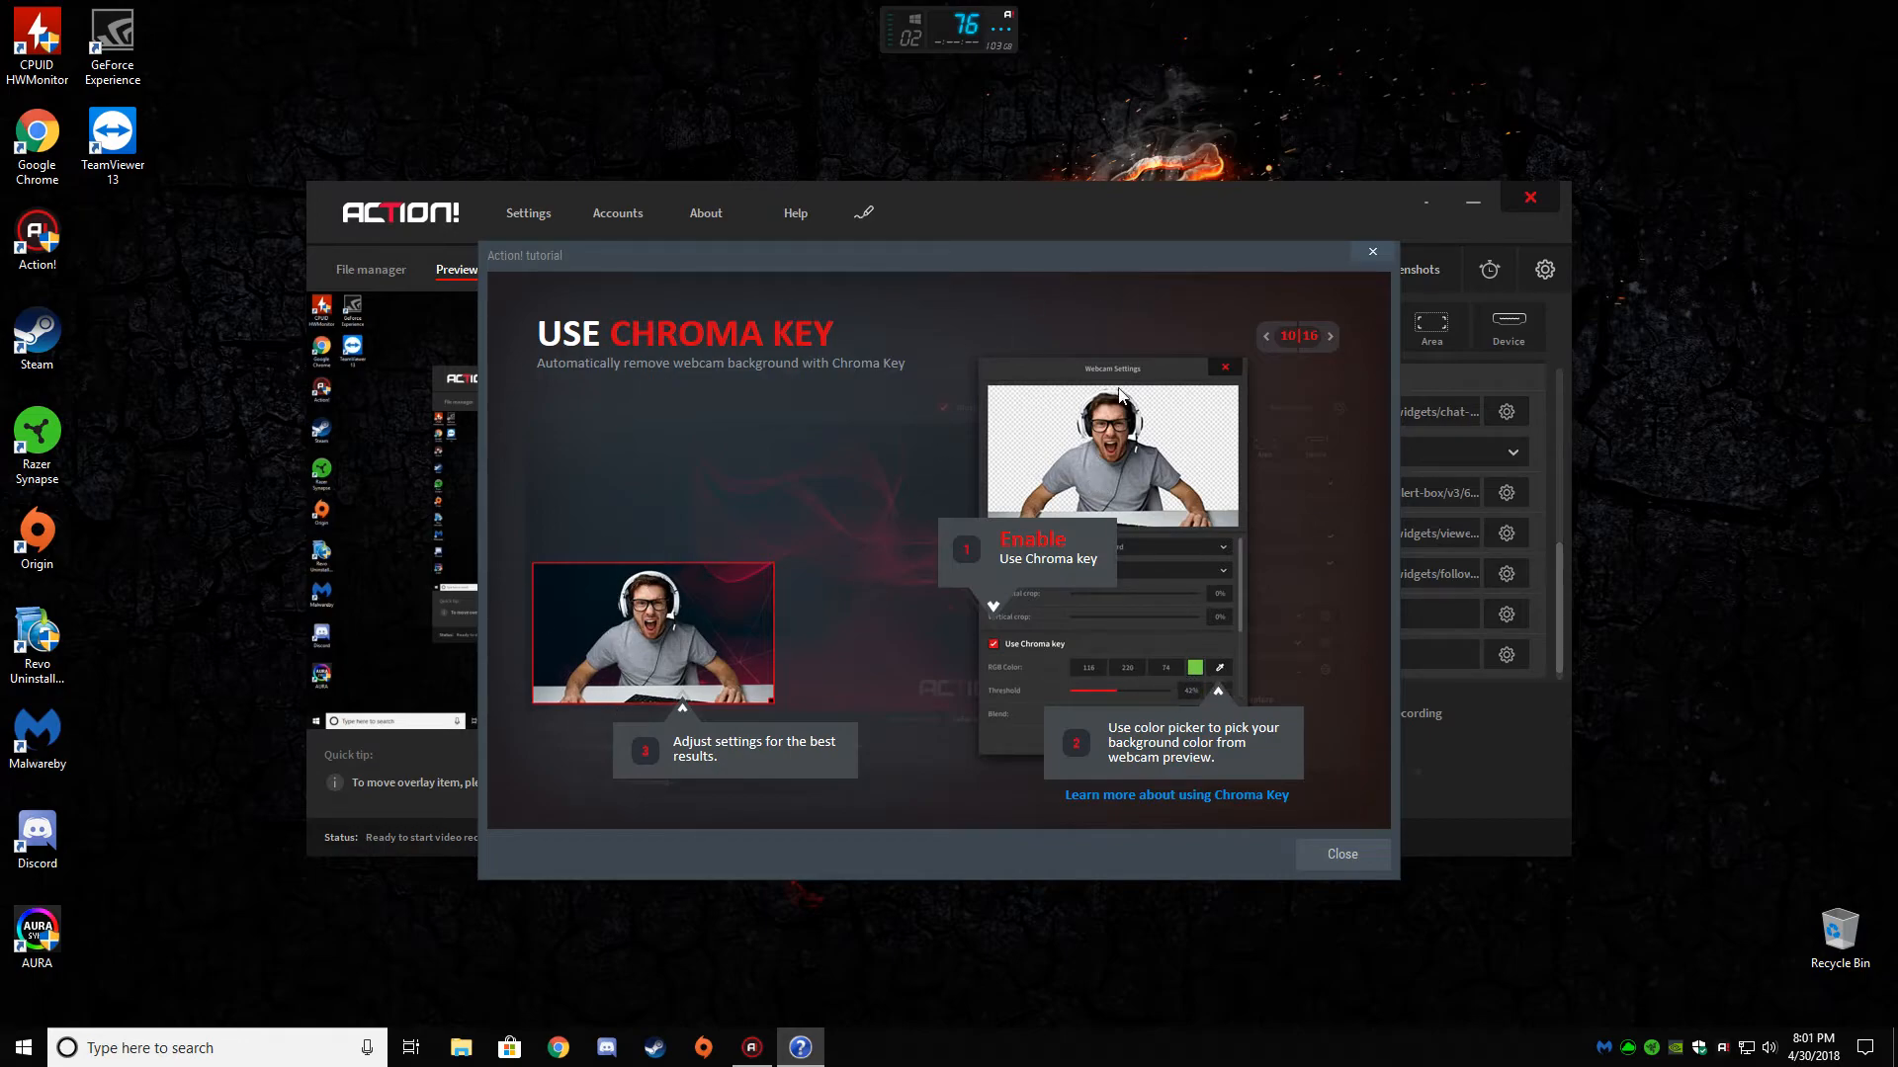
{"action": "left_click", "coordinate": [1328, 336]}
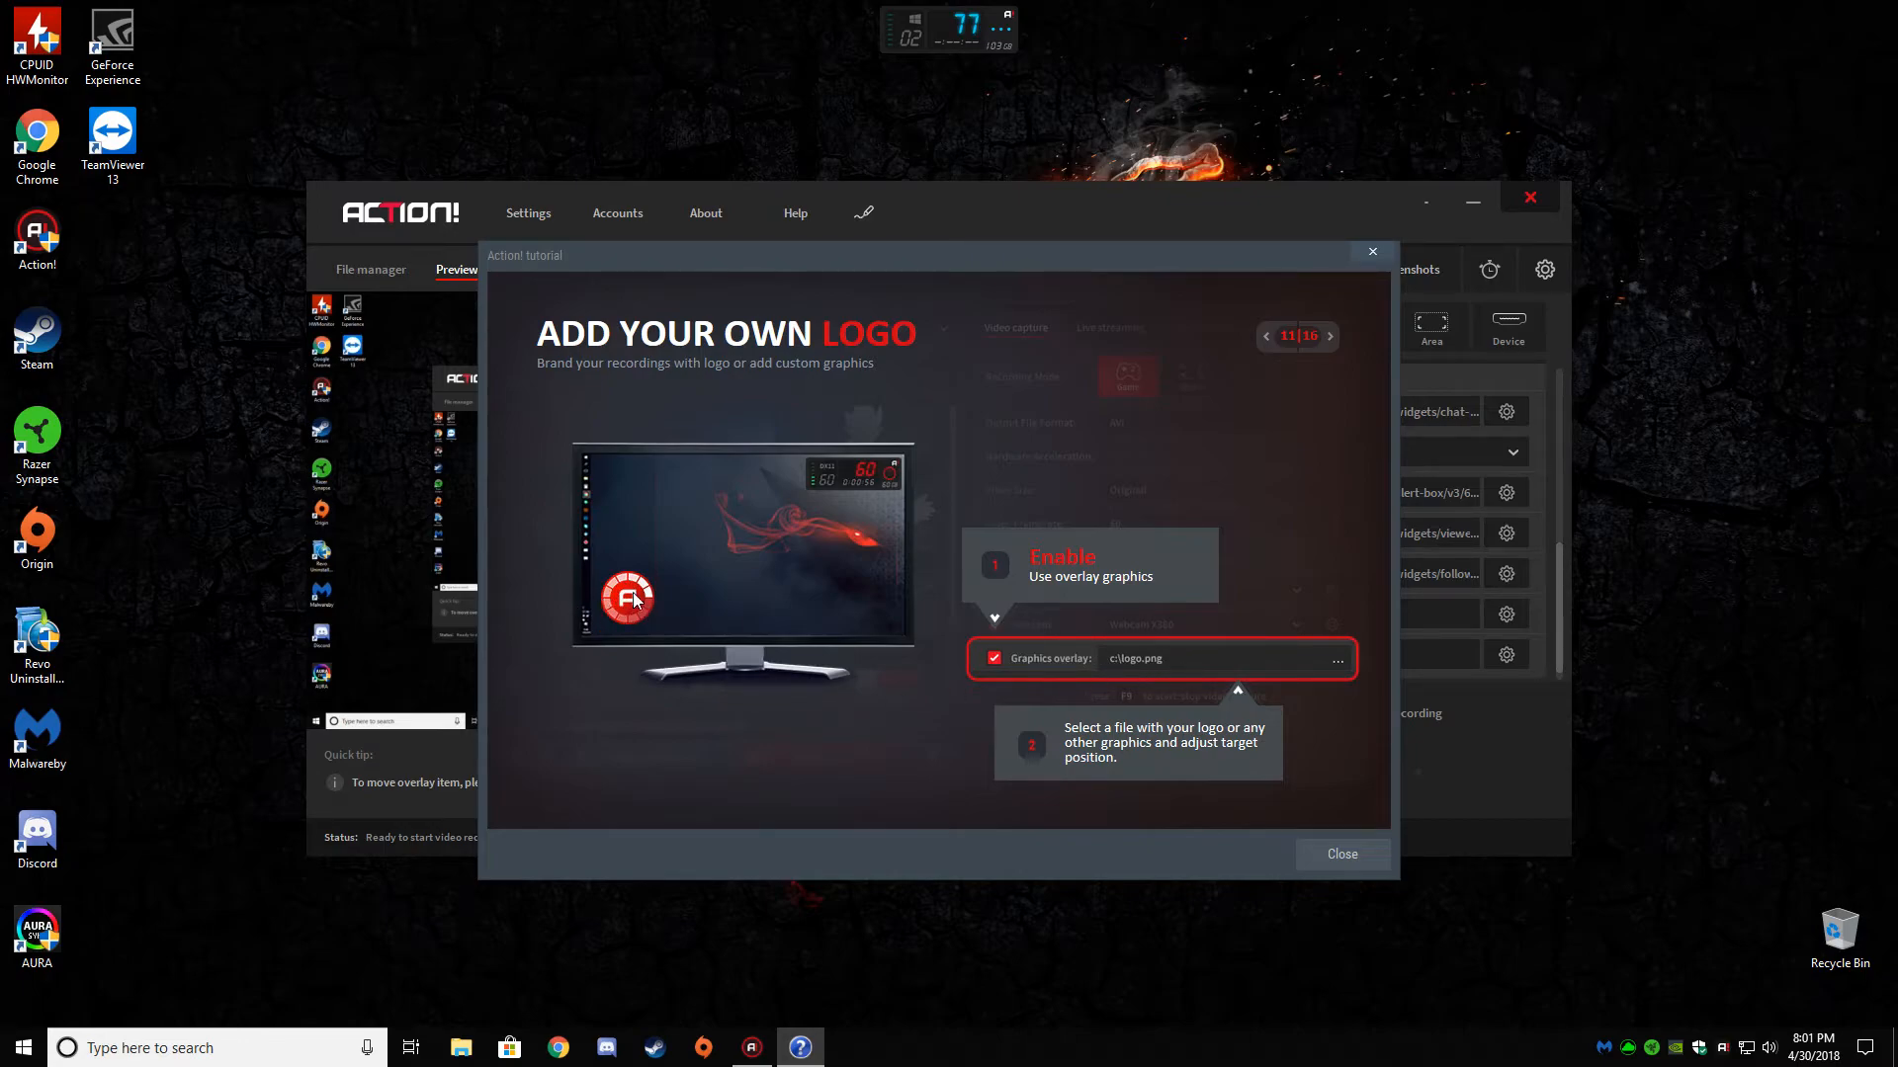
{"action": "mouse_move", "coordinate": [762, 592]}
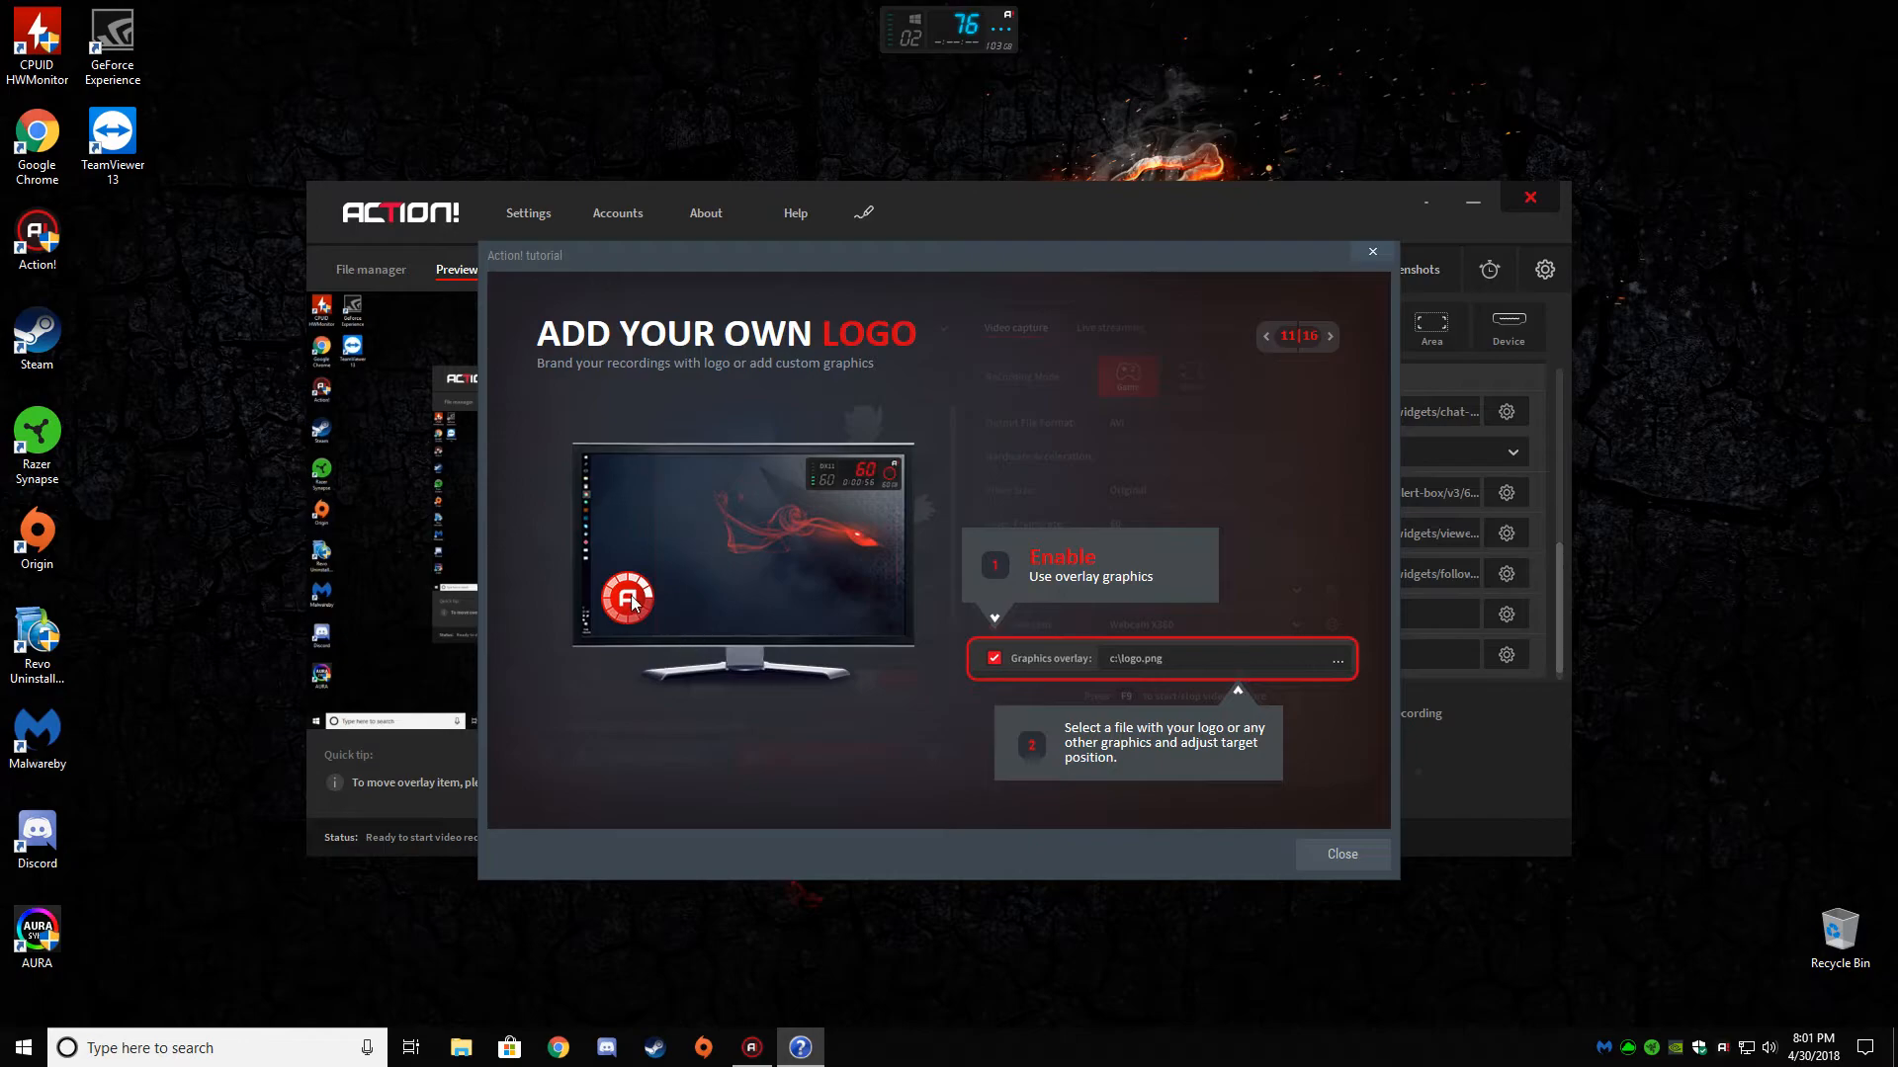
{"action": "mouse_move", "coordinate": [1291, 398]}
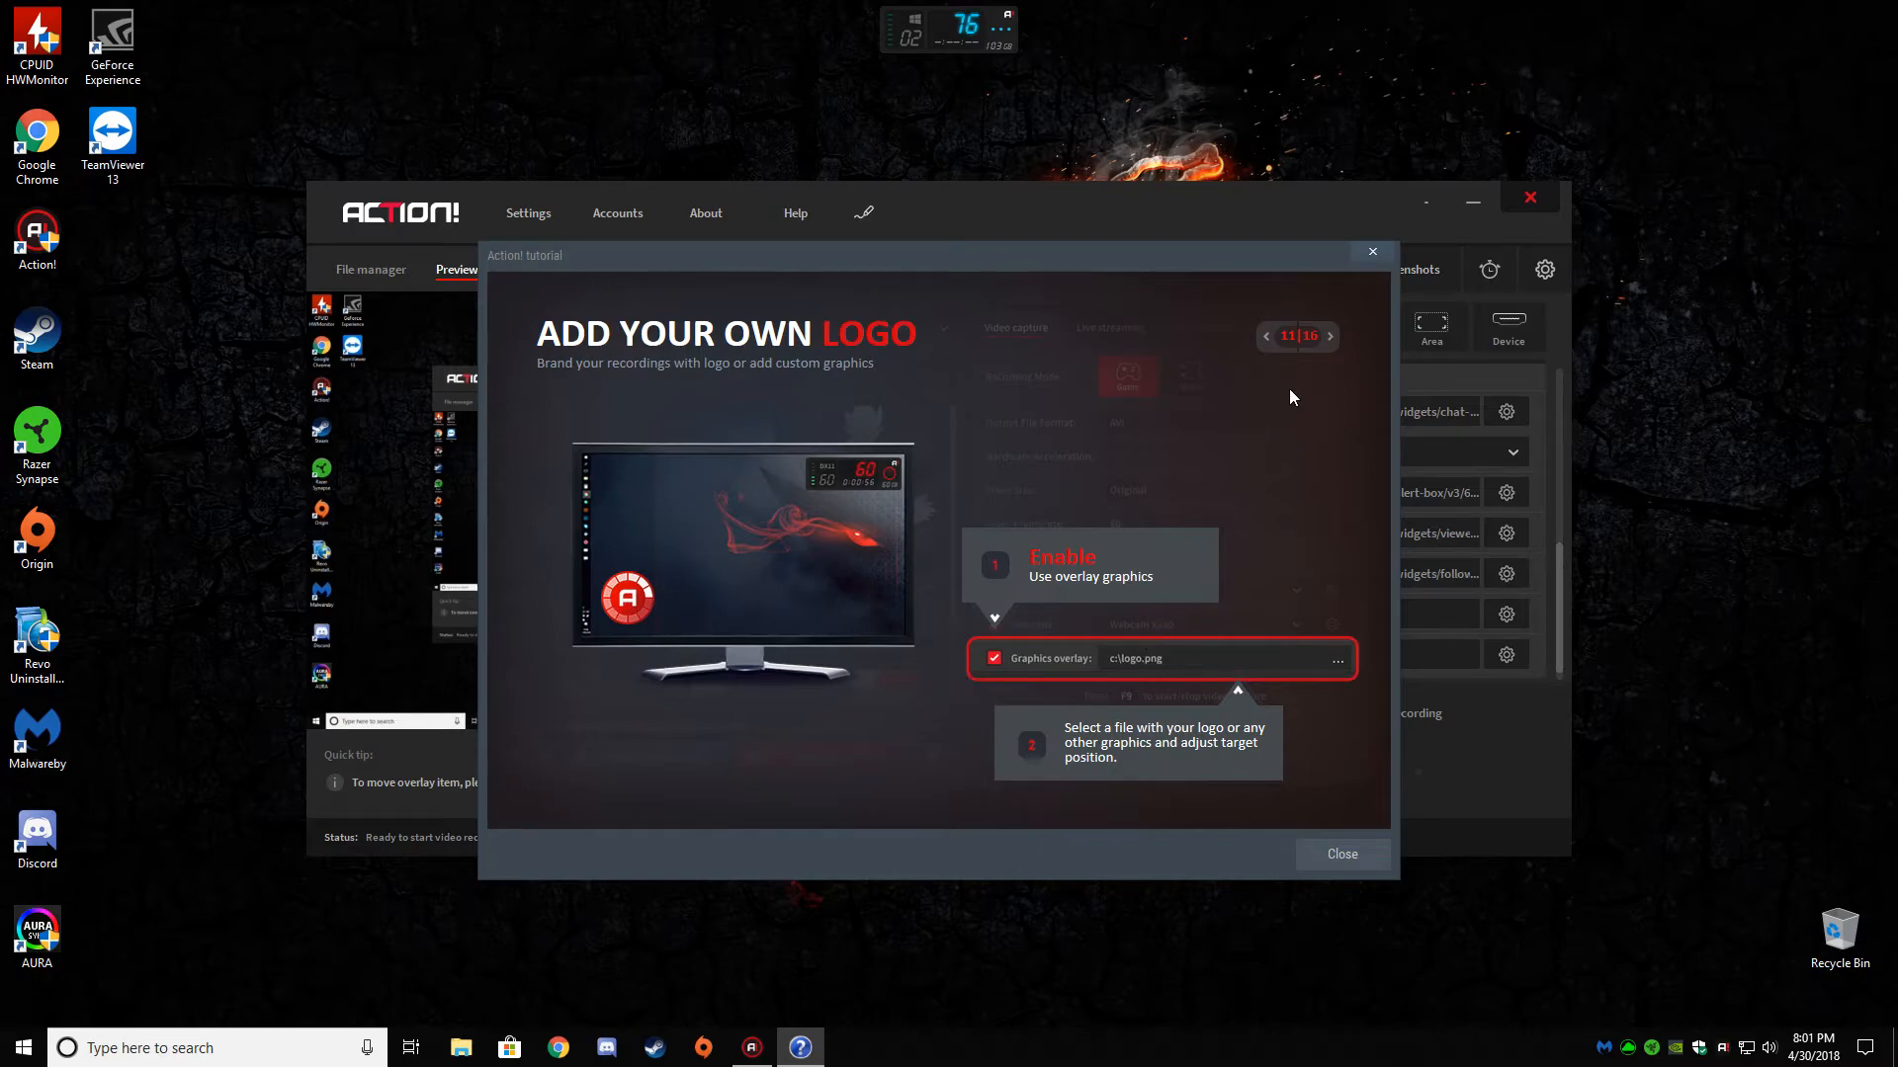
- Advance the tutorial to page 12, Free Action! RCU App
{"action": "left_click", "coordinate": [1329, 336]}
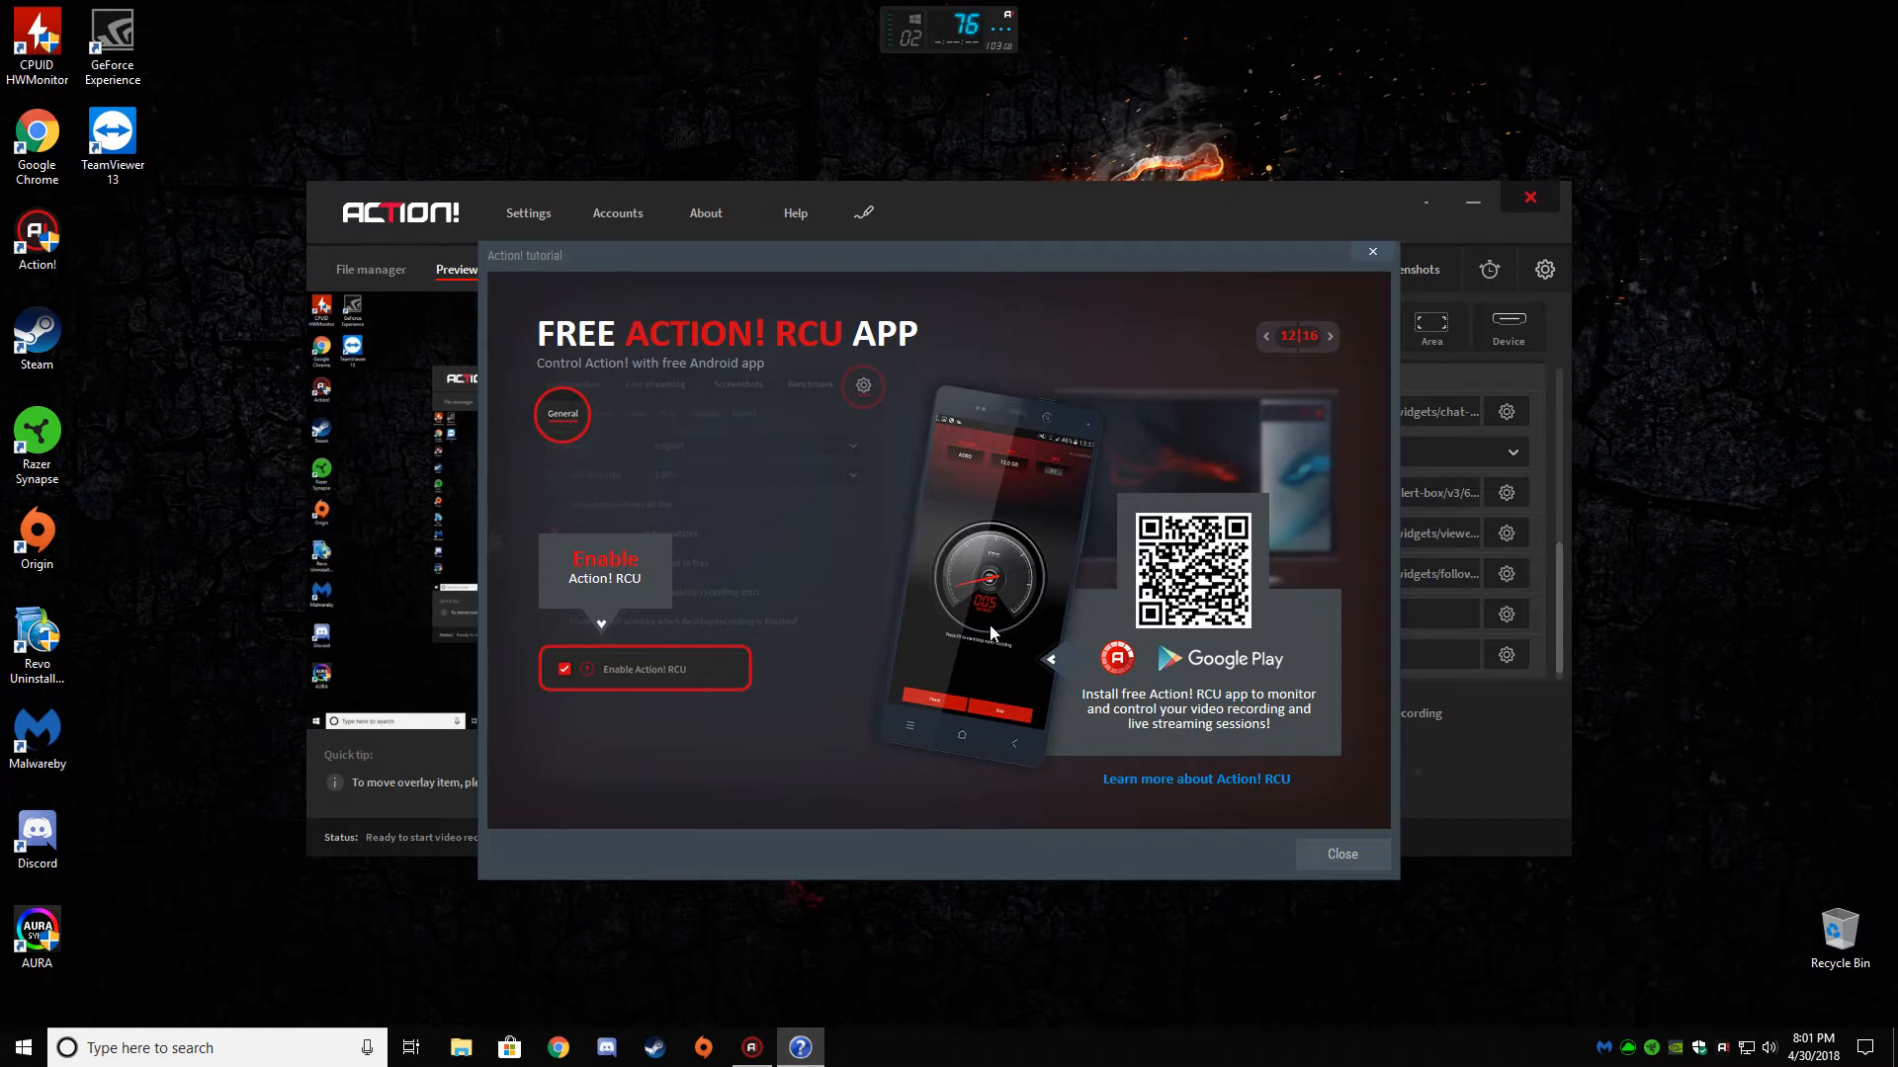
{"action": "mouse_move", "coordinate": [911, 472]}
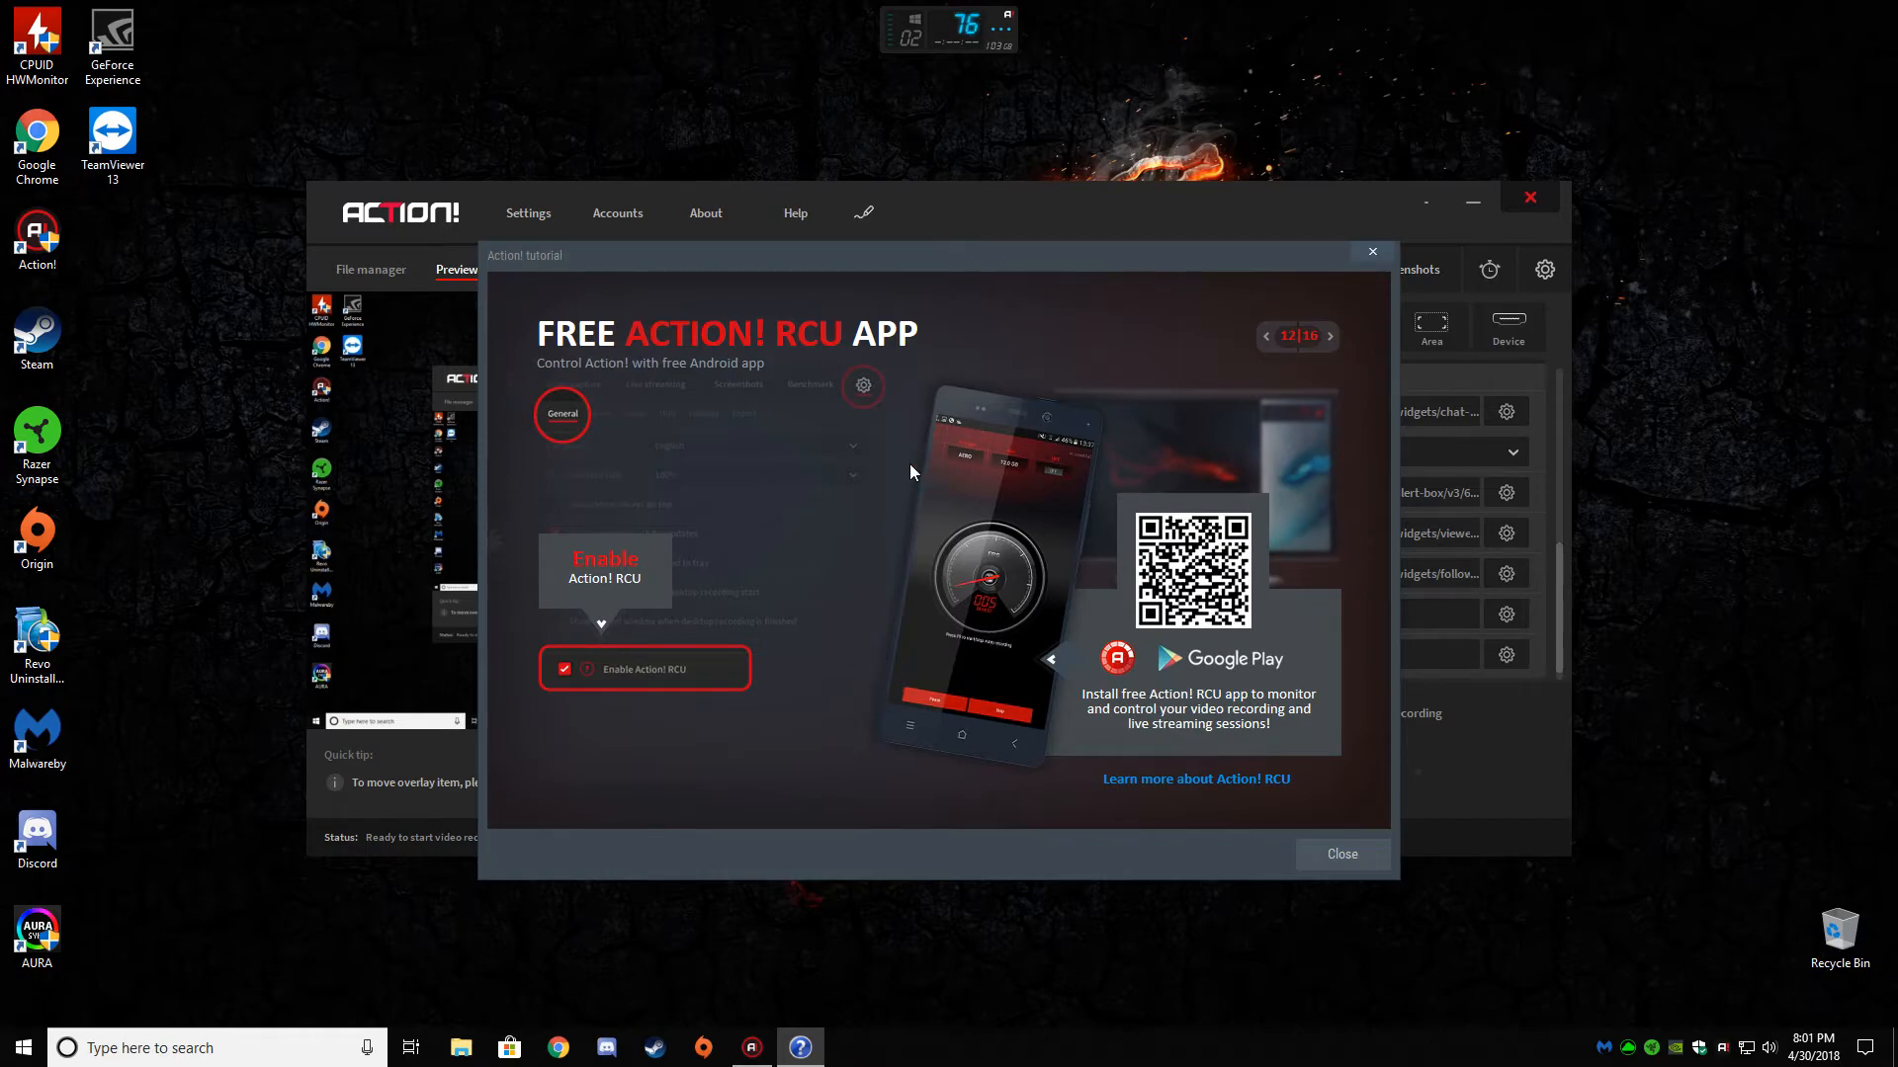
{"action": "mouse_move", "coordinate": [889, 619]}
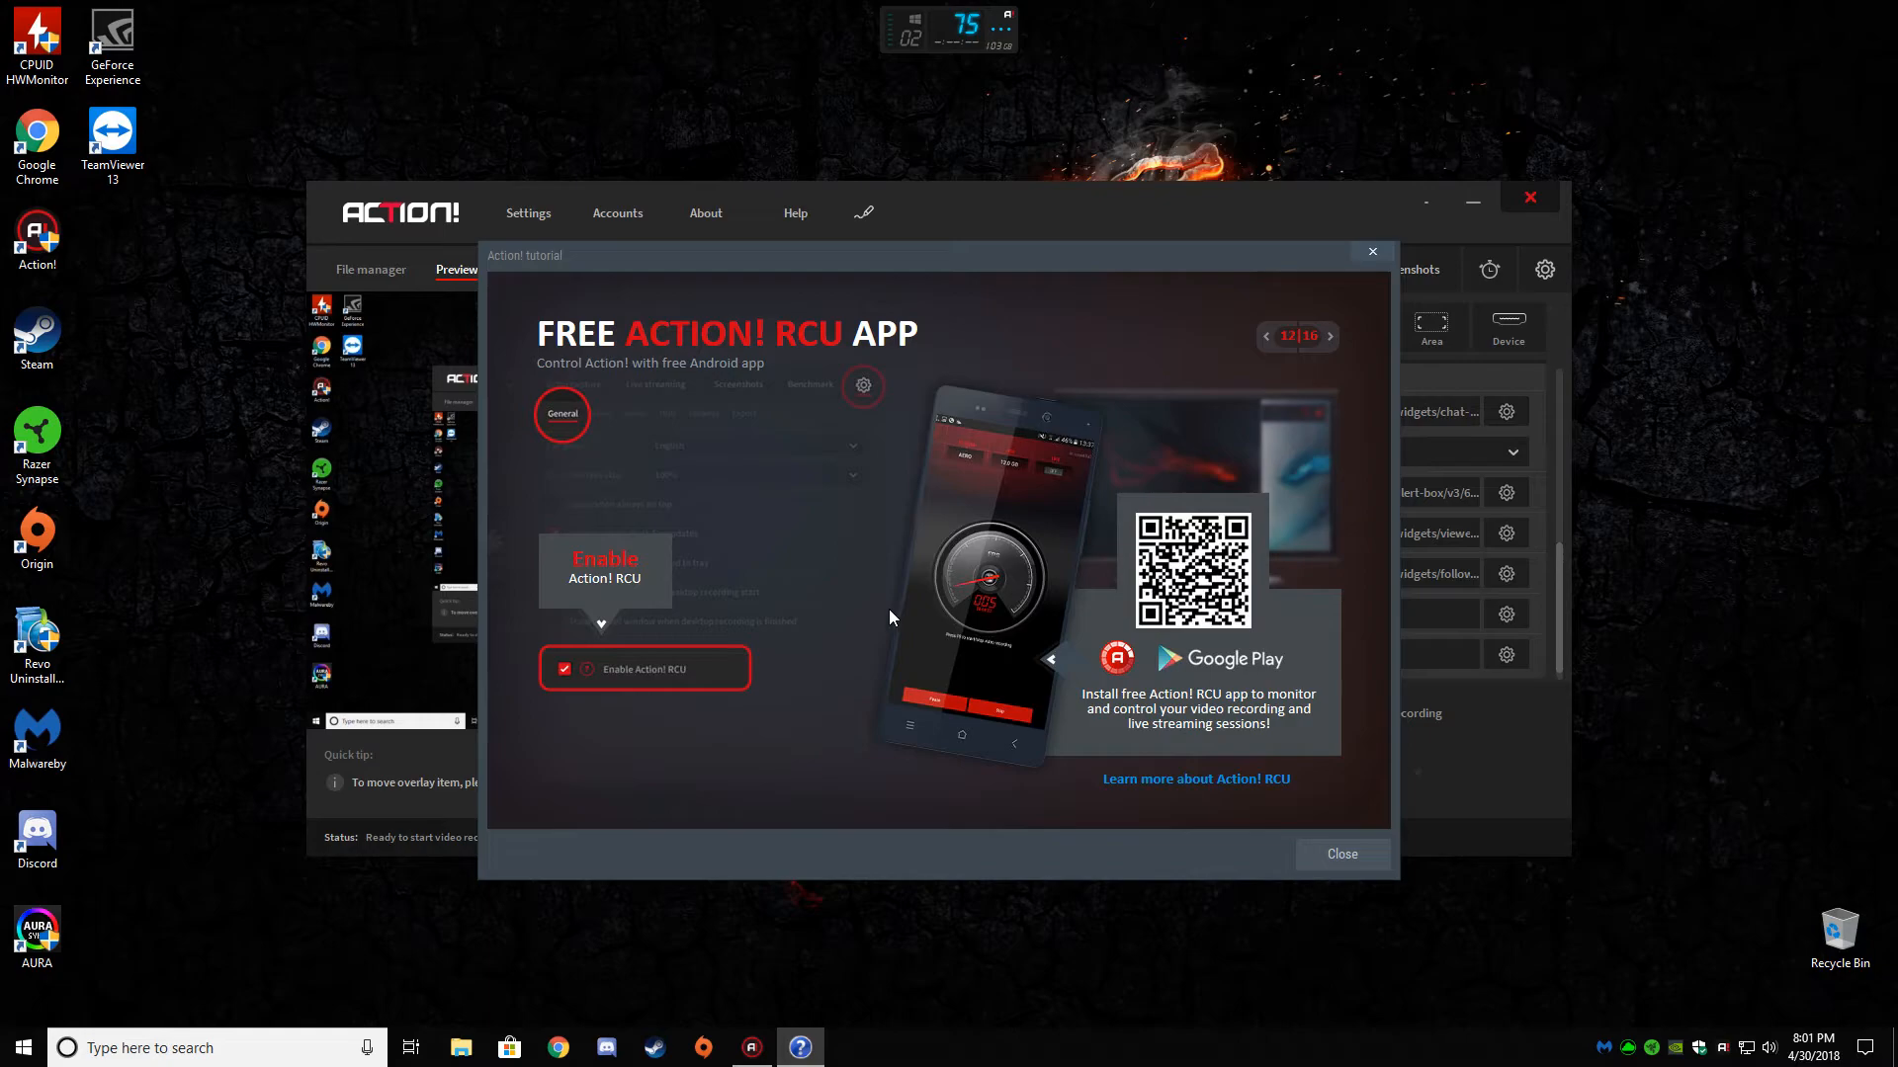
{"action": "mouse_move", "coordinate": [867, 555]}
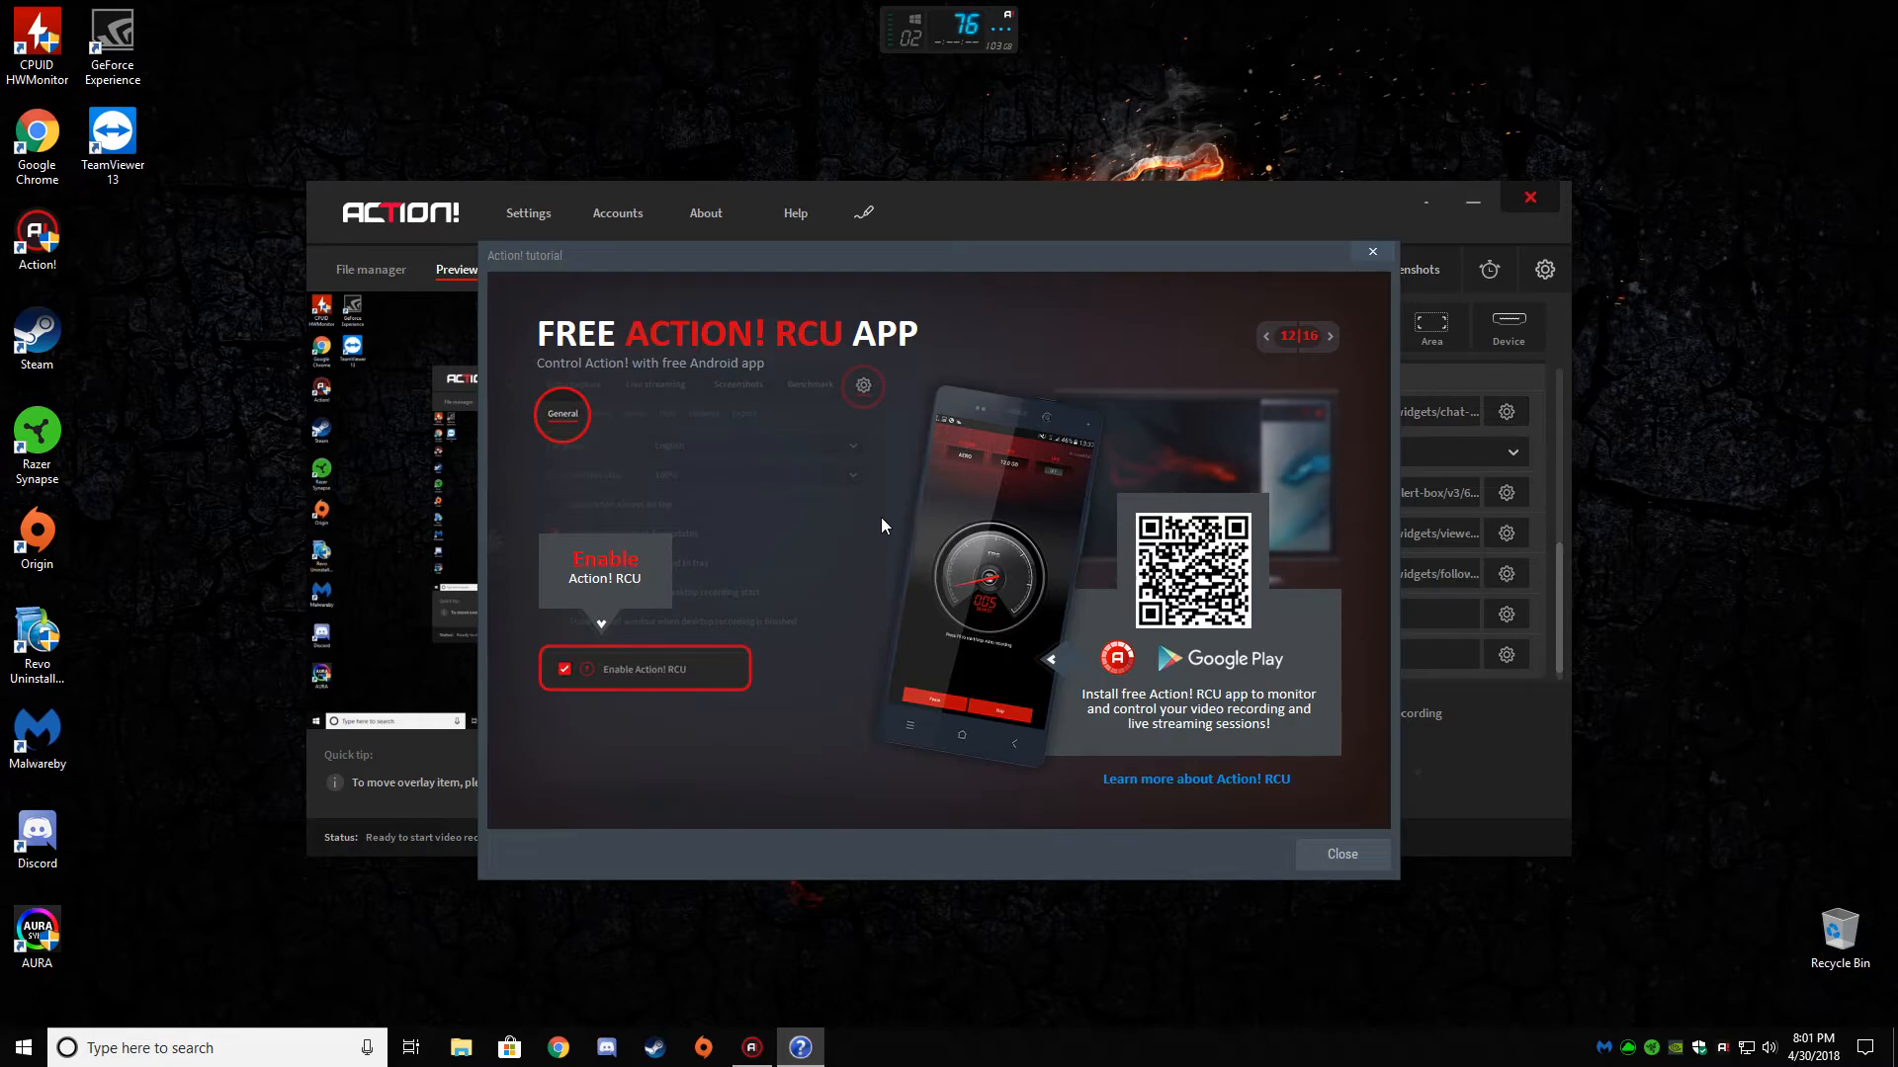
{"action": "mouse_move", "coordinate": [880, 567]}
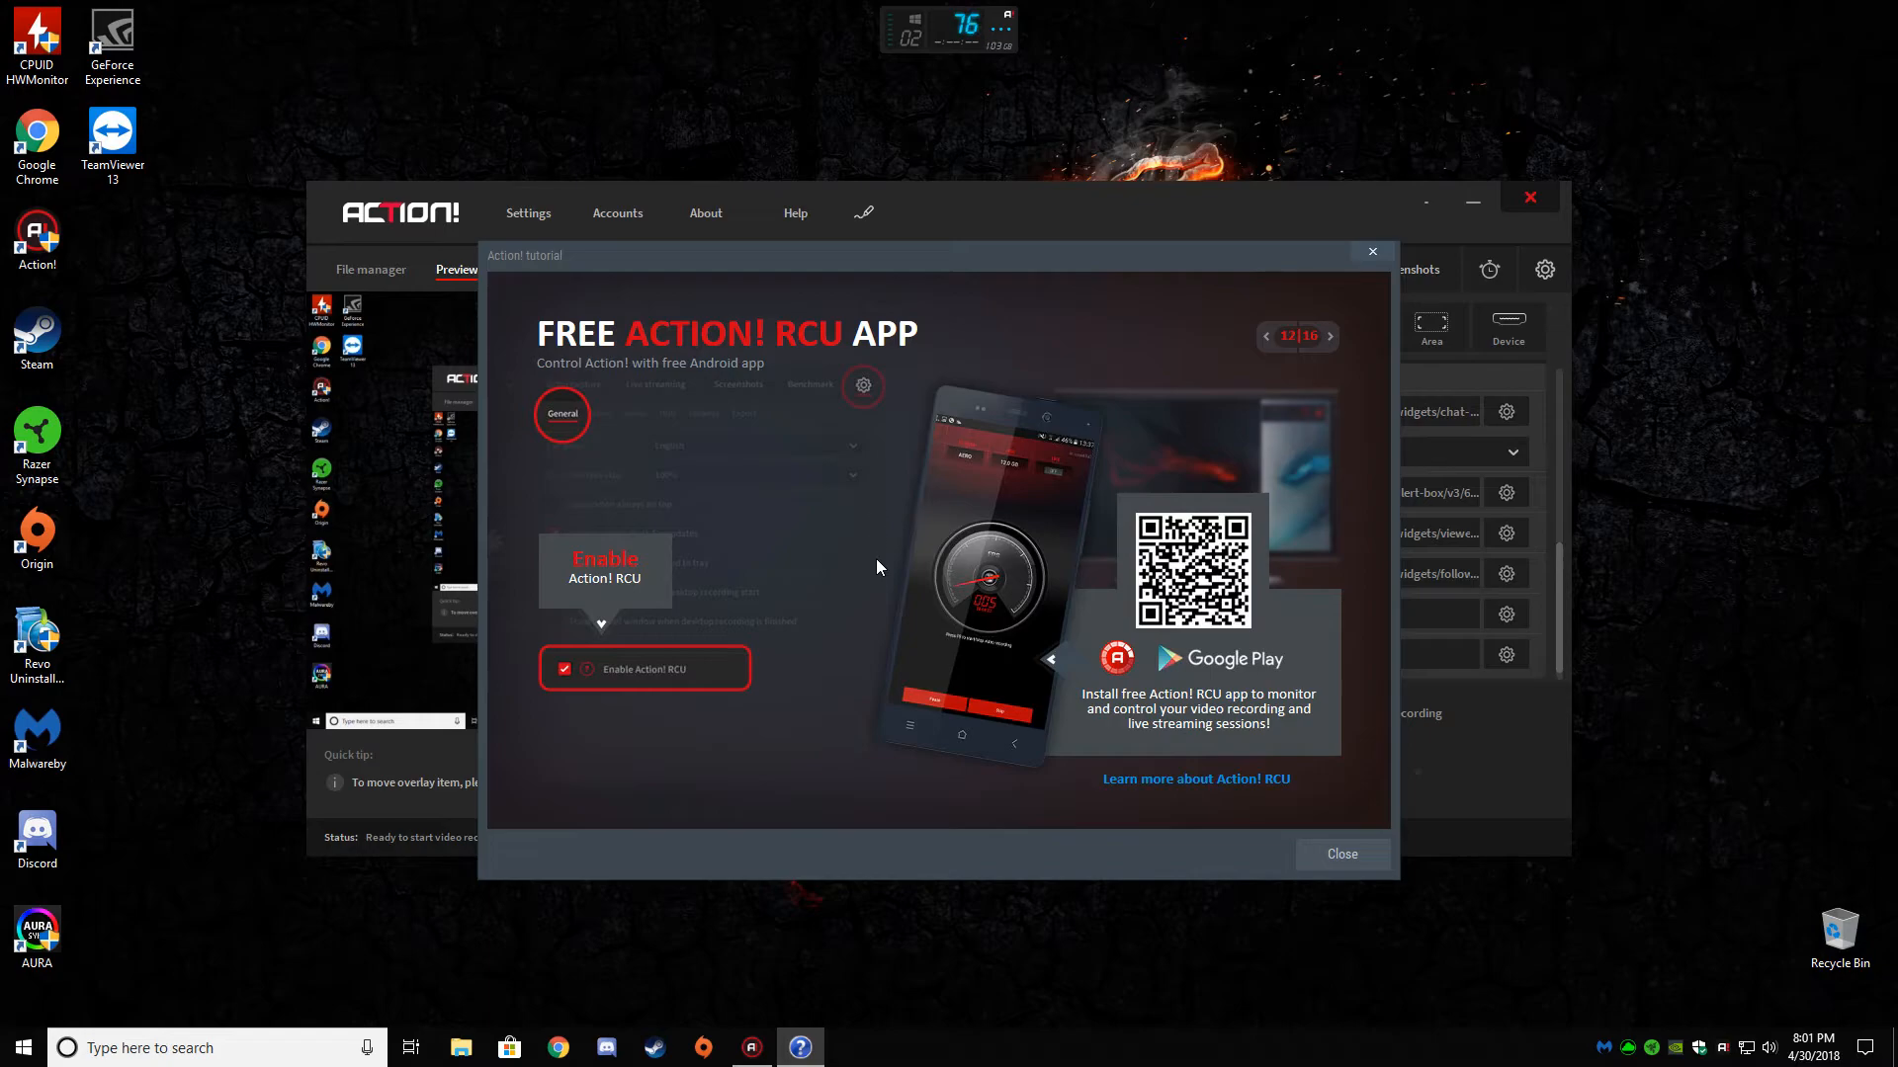
{"action": "mouse_move", "coordinate": [902, 524]}
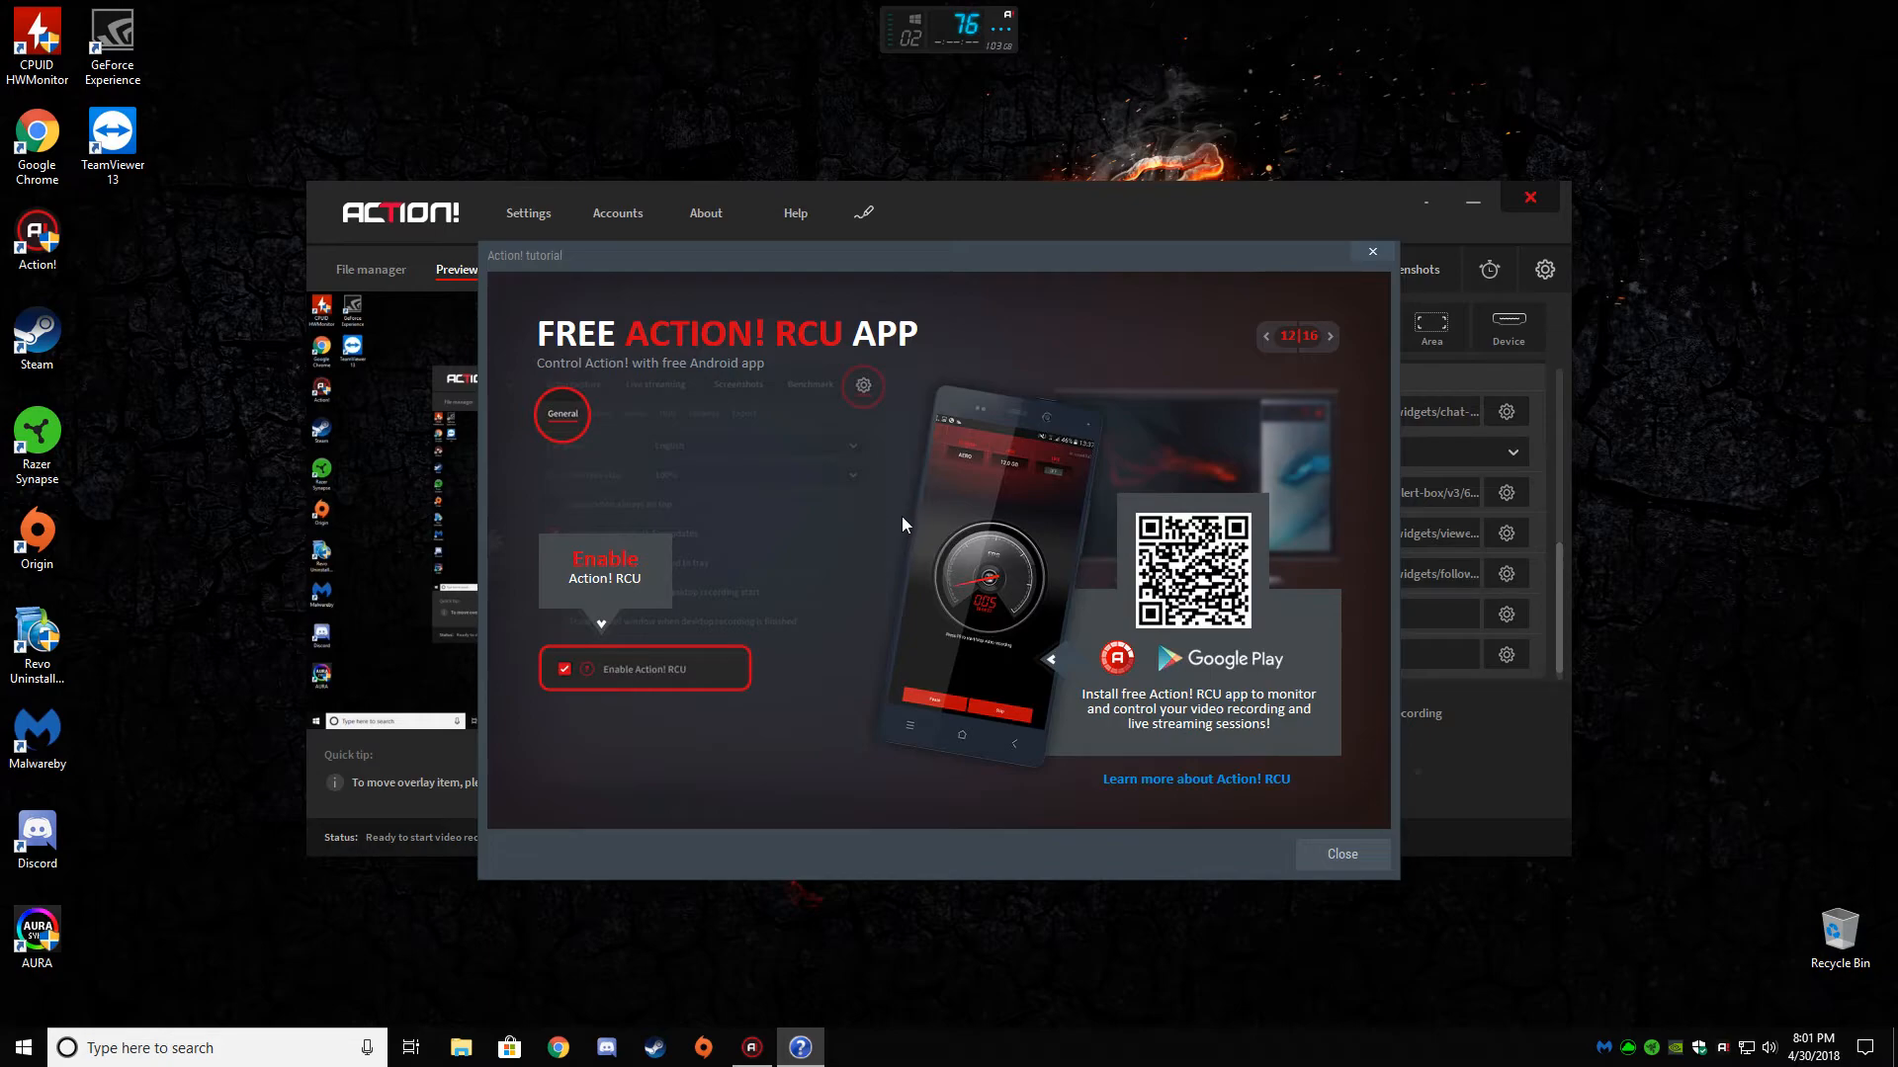
{"action": "mouse_move", "coordinate": [908, 498]}
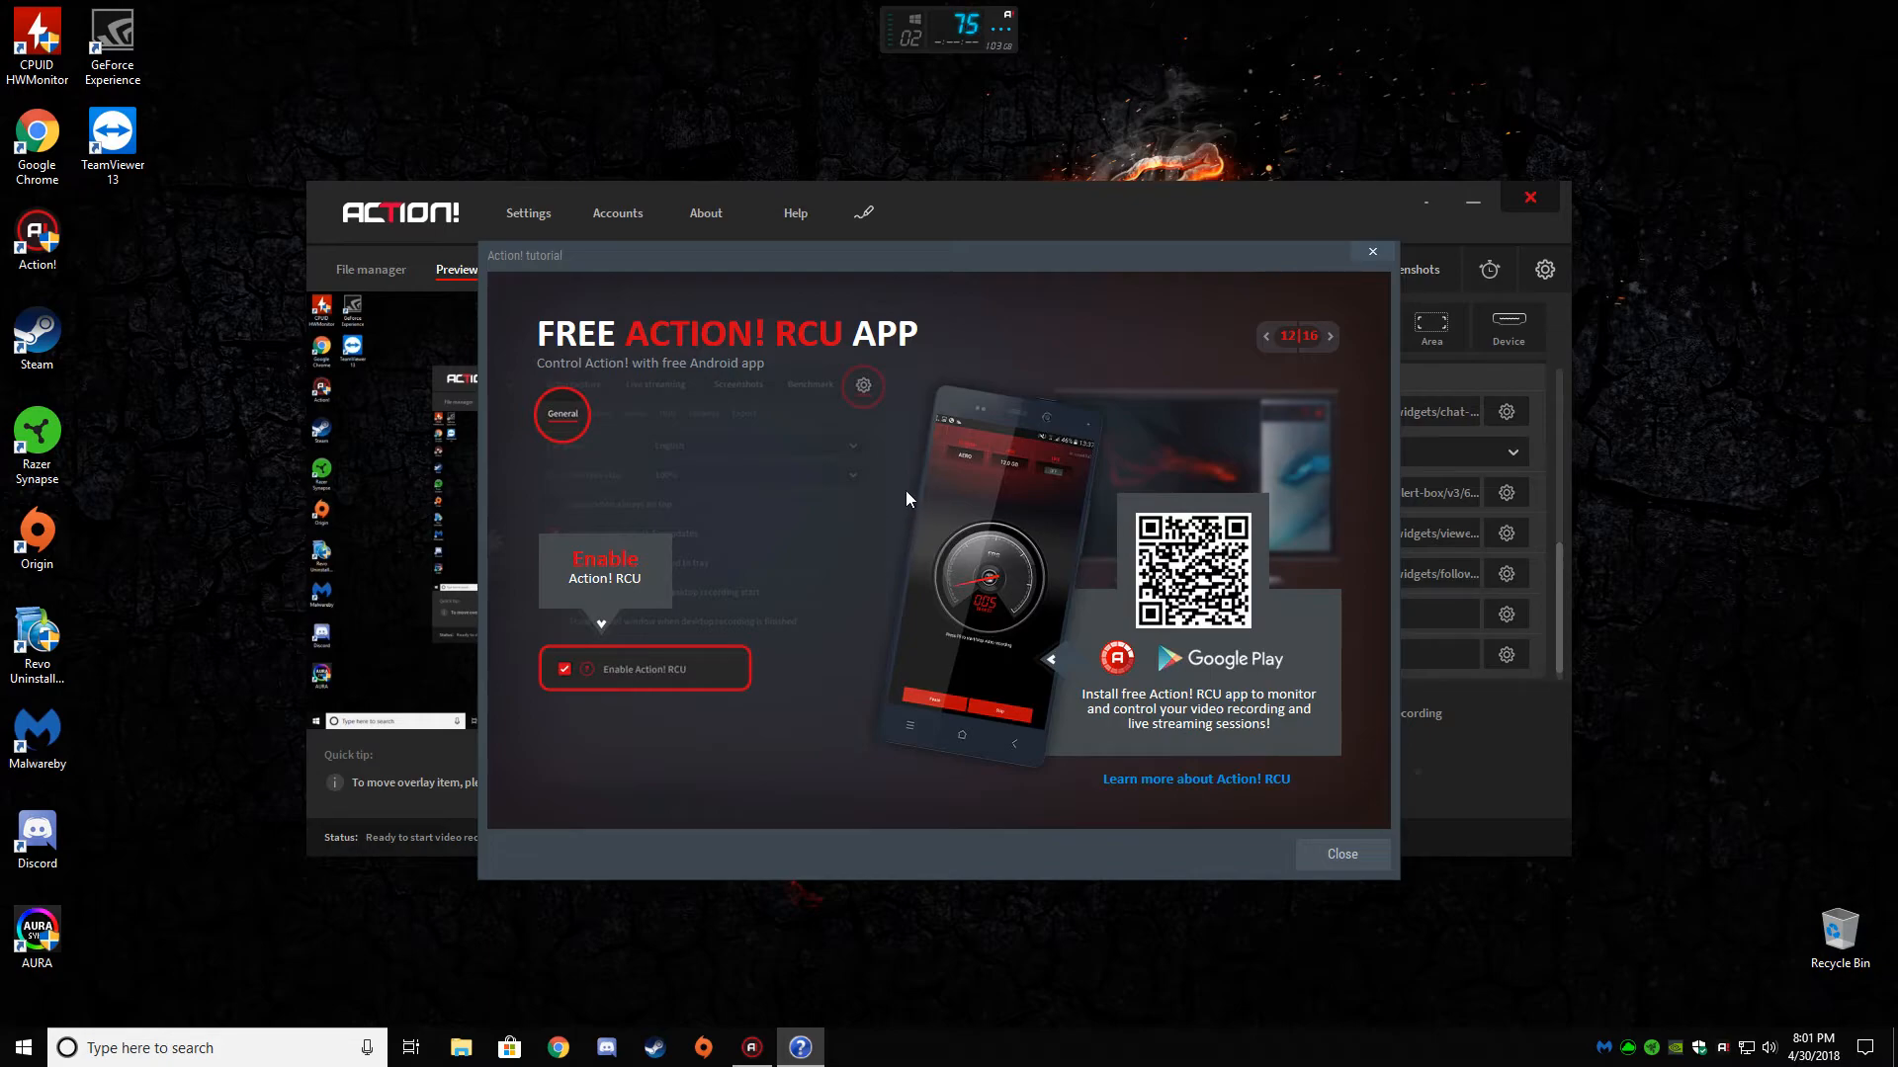
{"action": "mouse_move", "coordinate": [932, 494]}
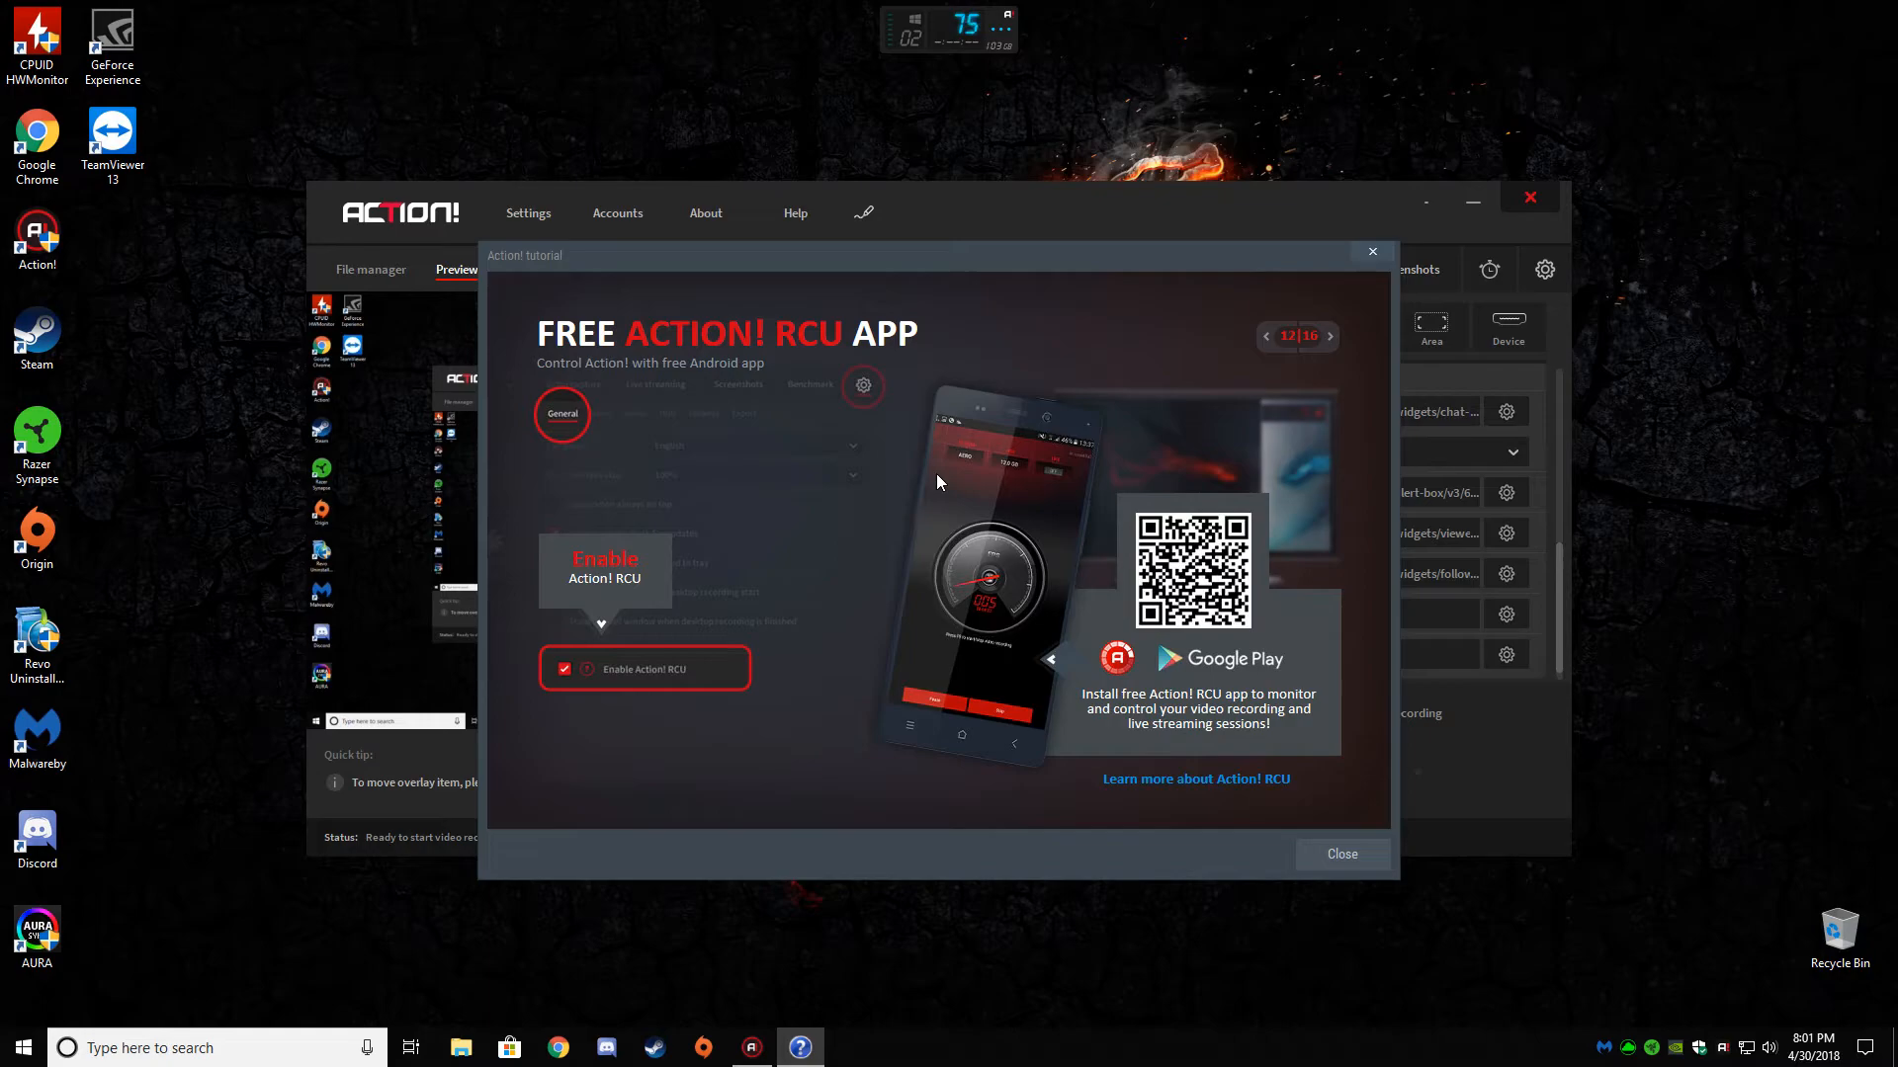
{"action": "mouse_move", "coordinate": [796, 438]}
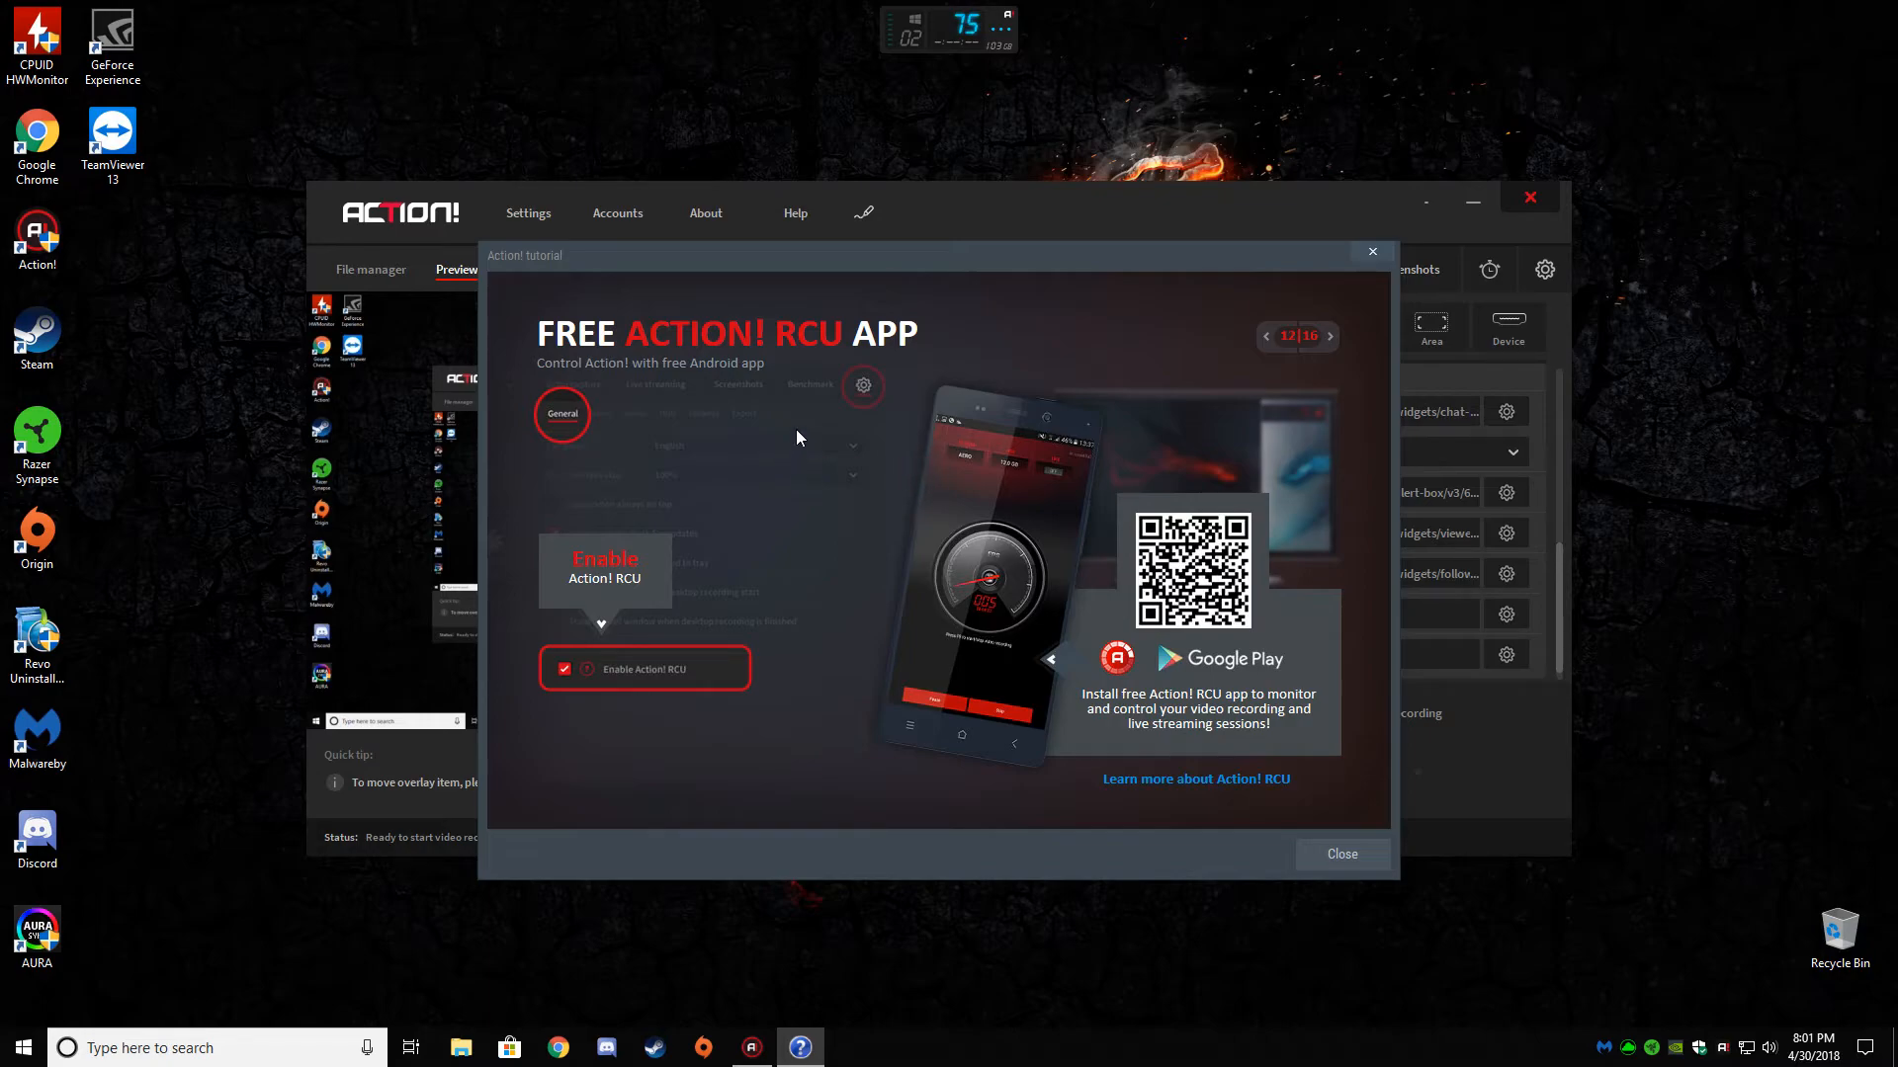
{"action": "mouse_move", "coordinate": [788, 567]}
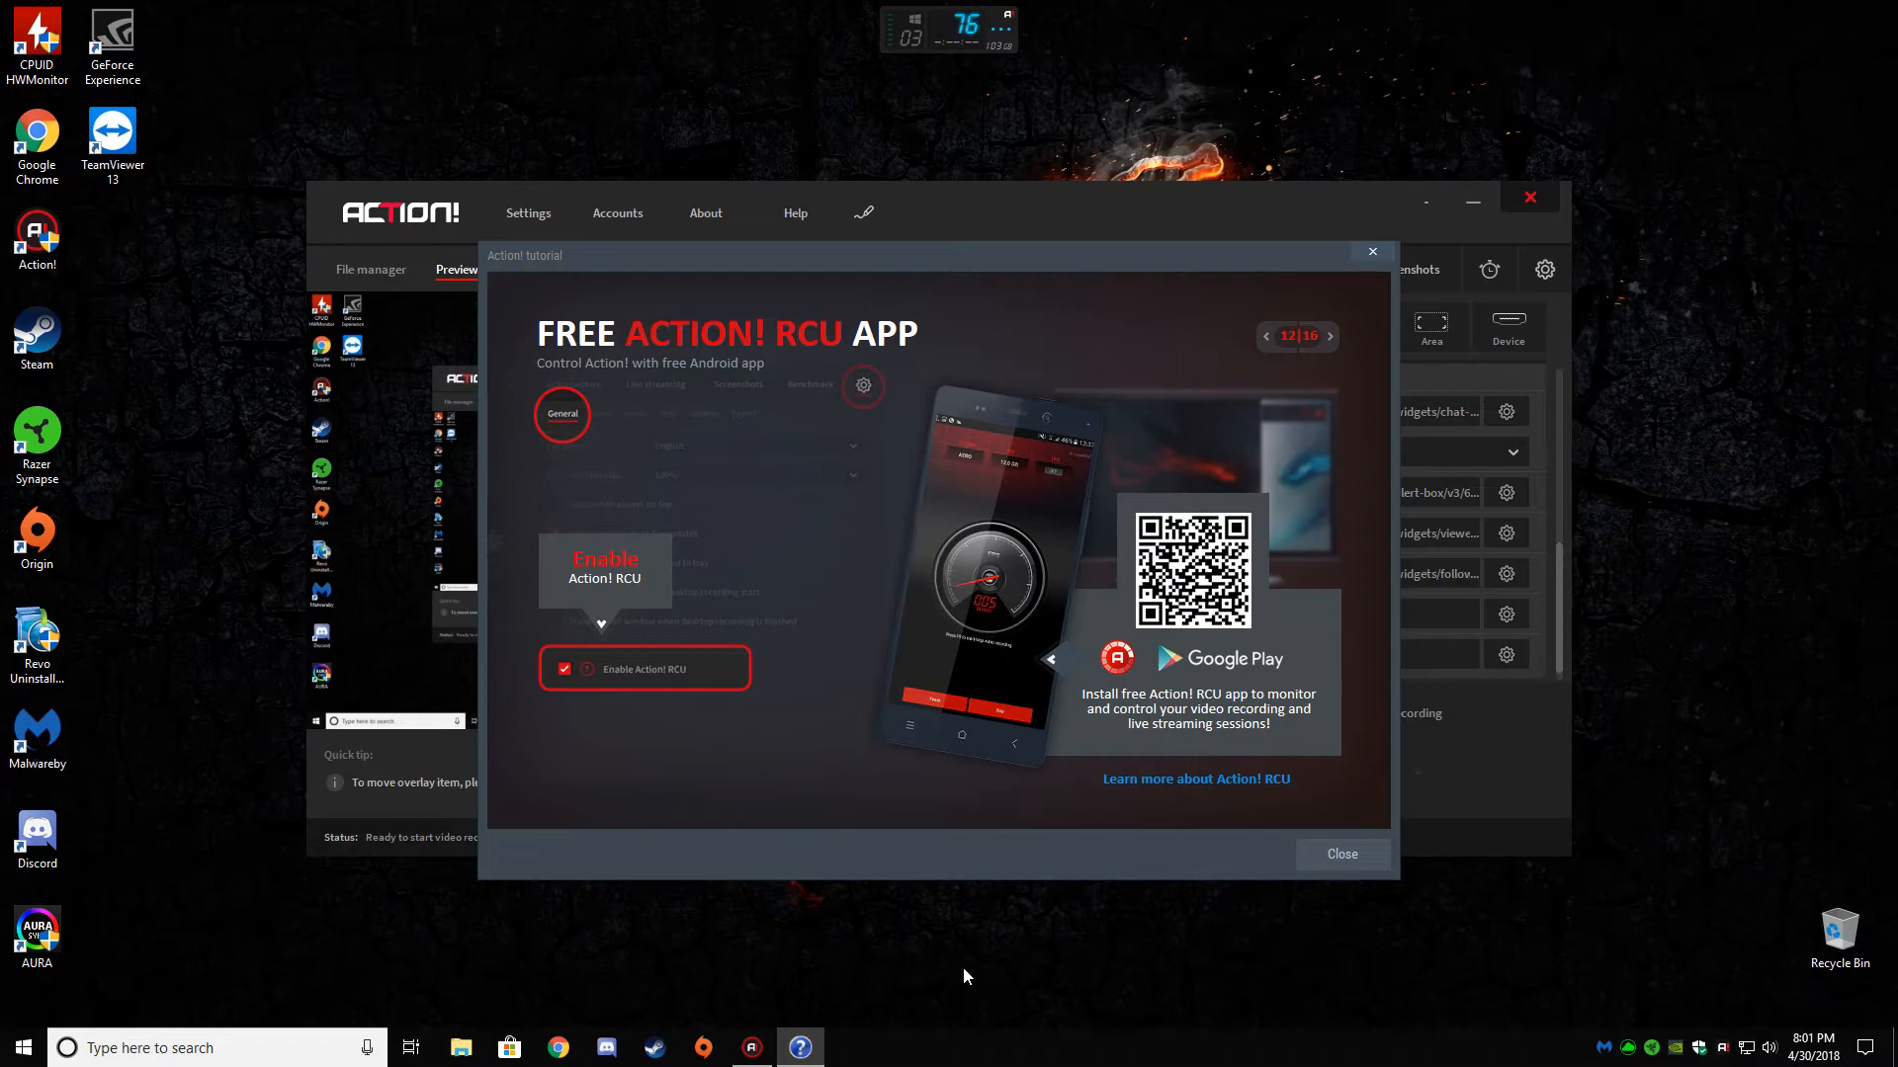
{"action": "mouse_move", "coordinate": [831, 591]}
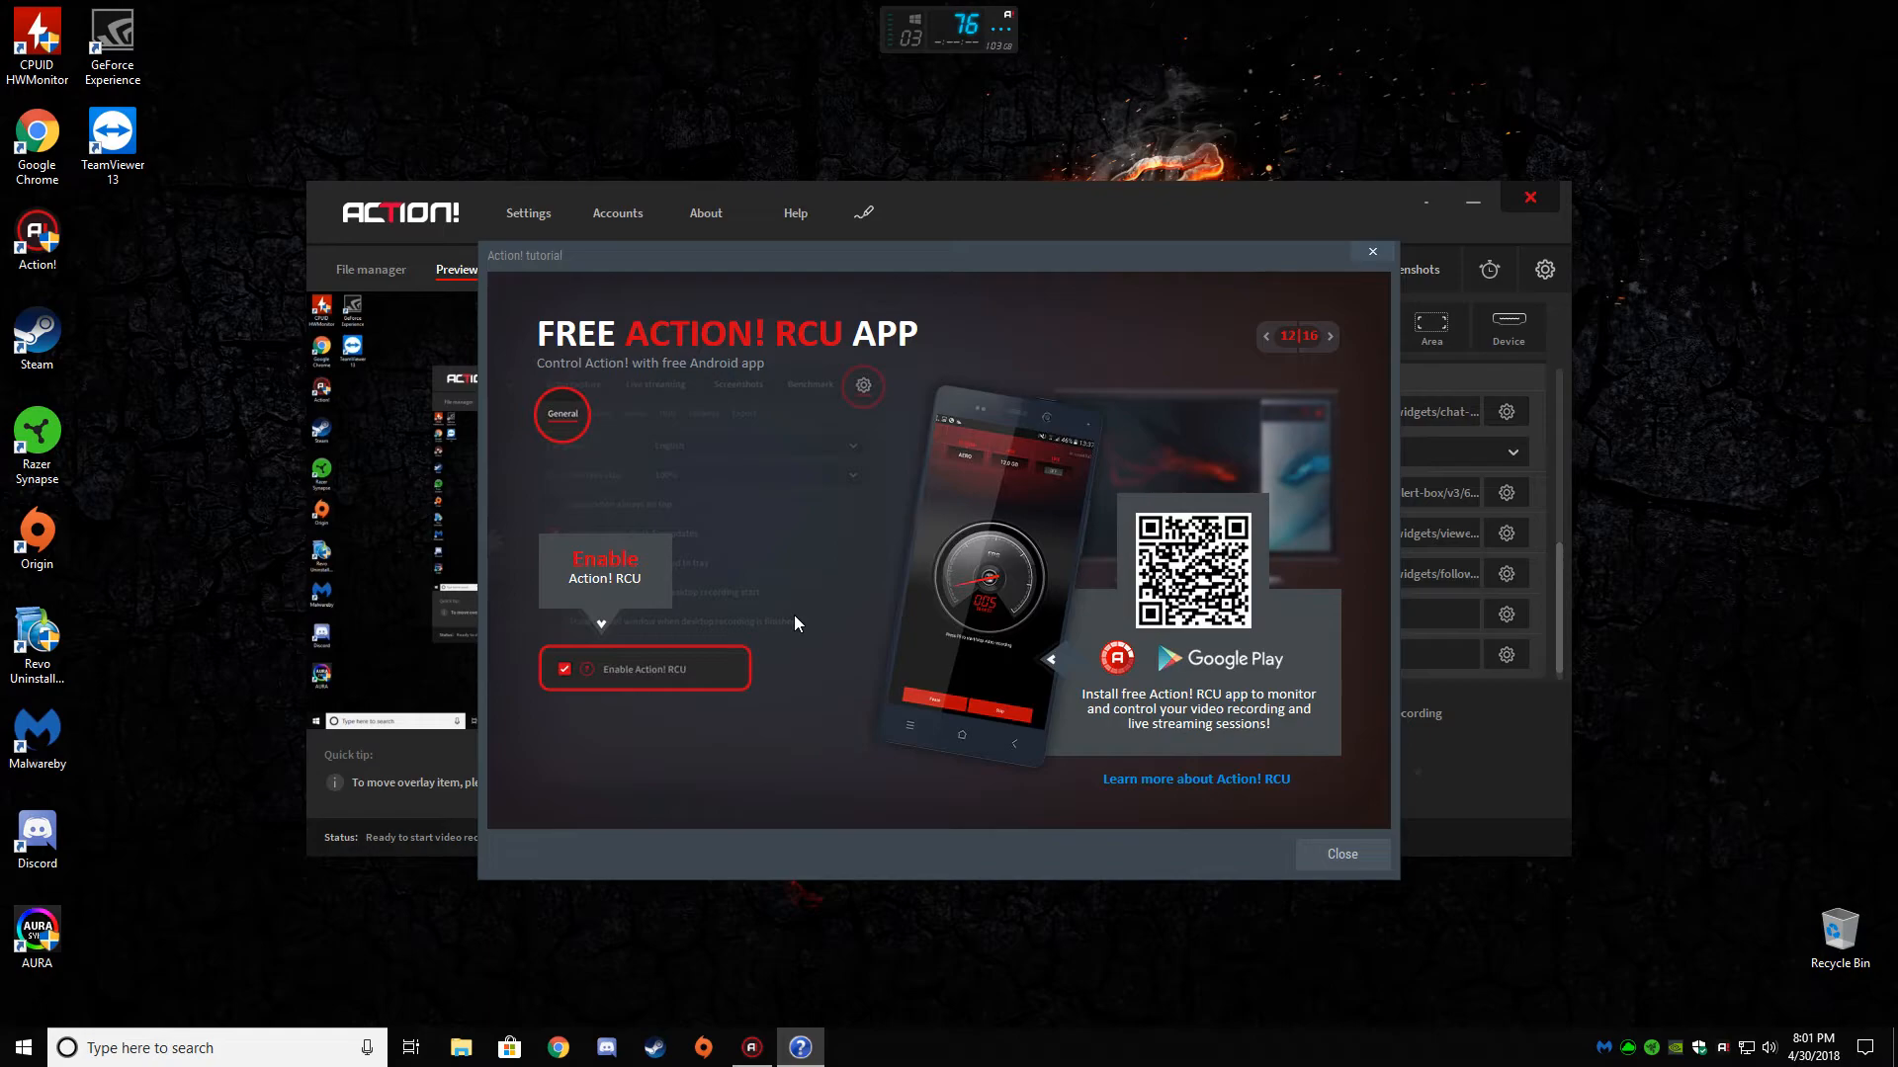
{"action": "mouse_move", "coordinate": [814, 633]}
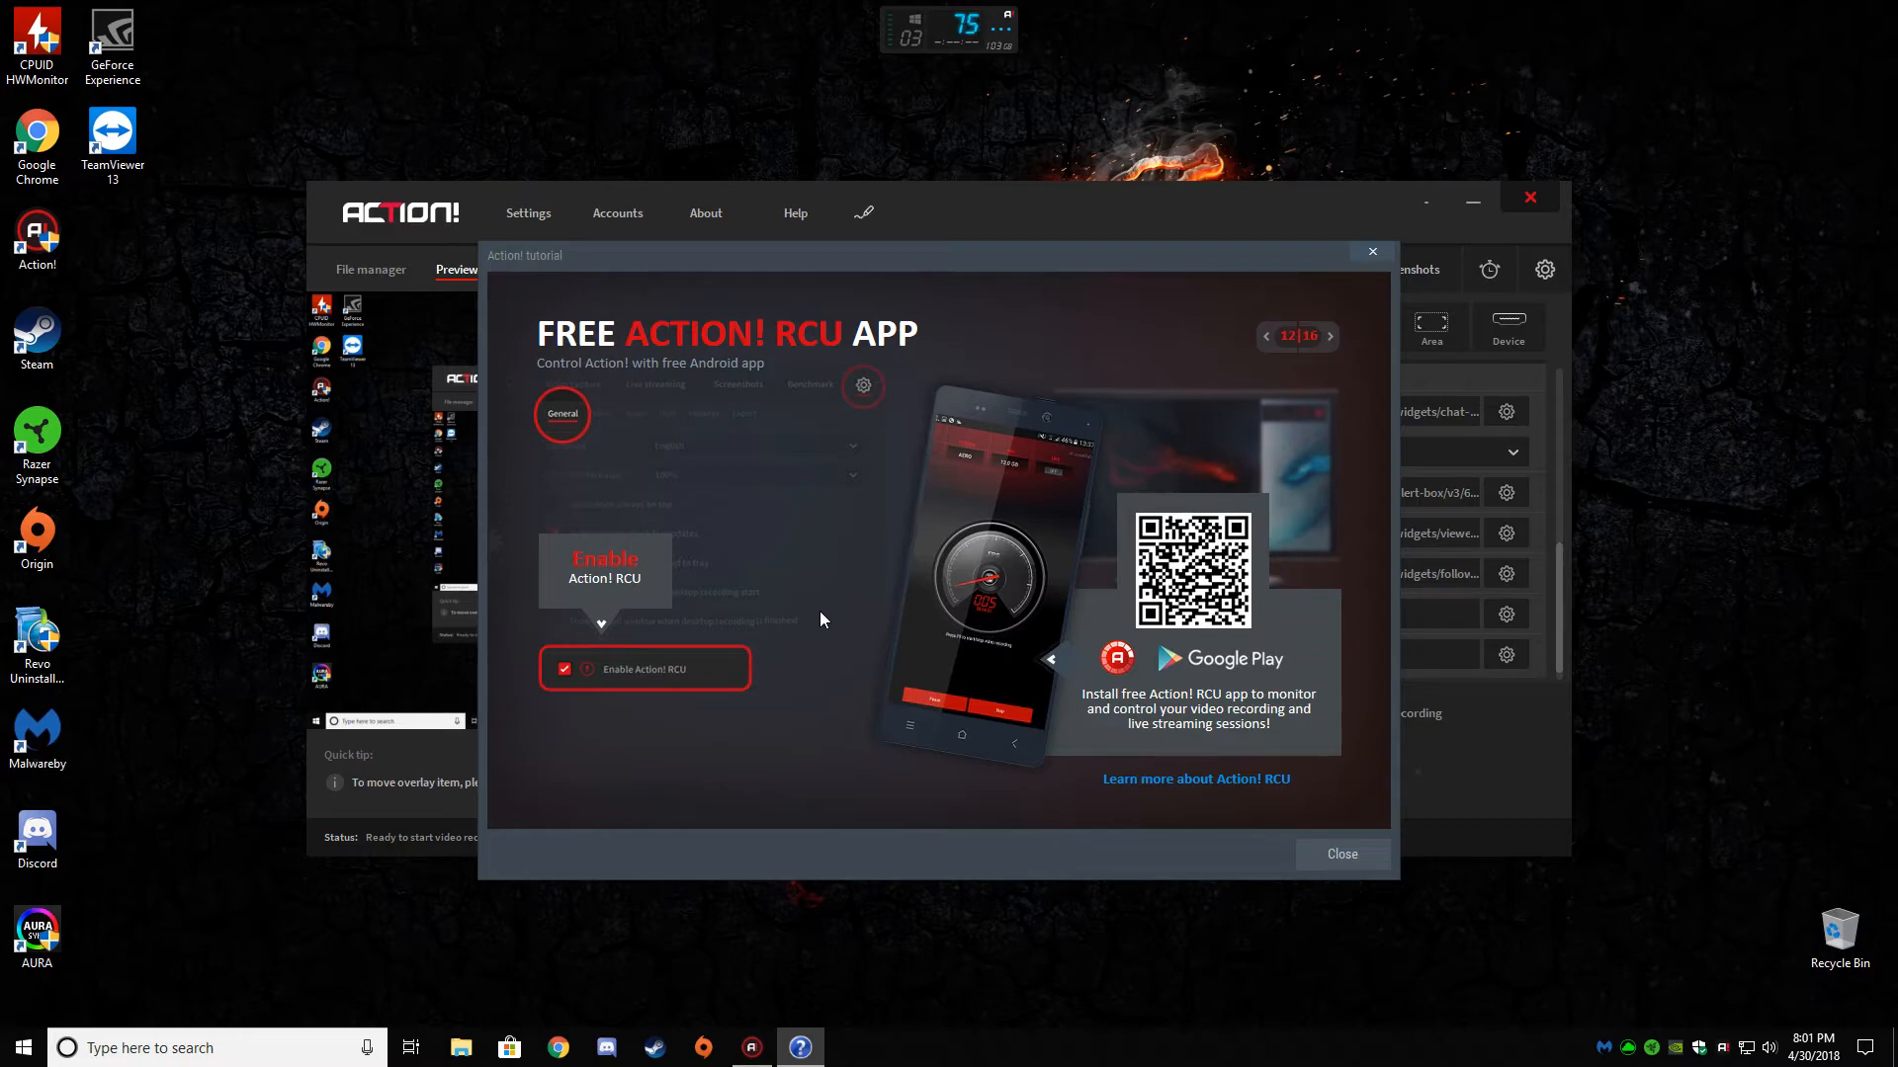
{"action": "mouse_move", "coordinate": [836, 587]}
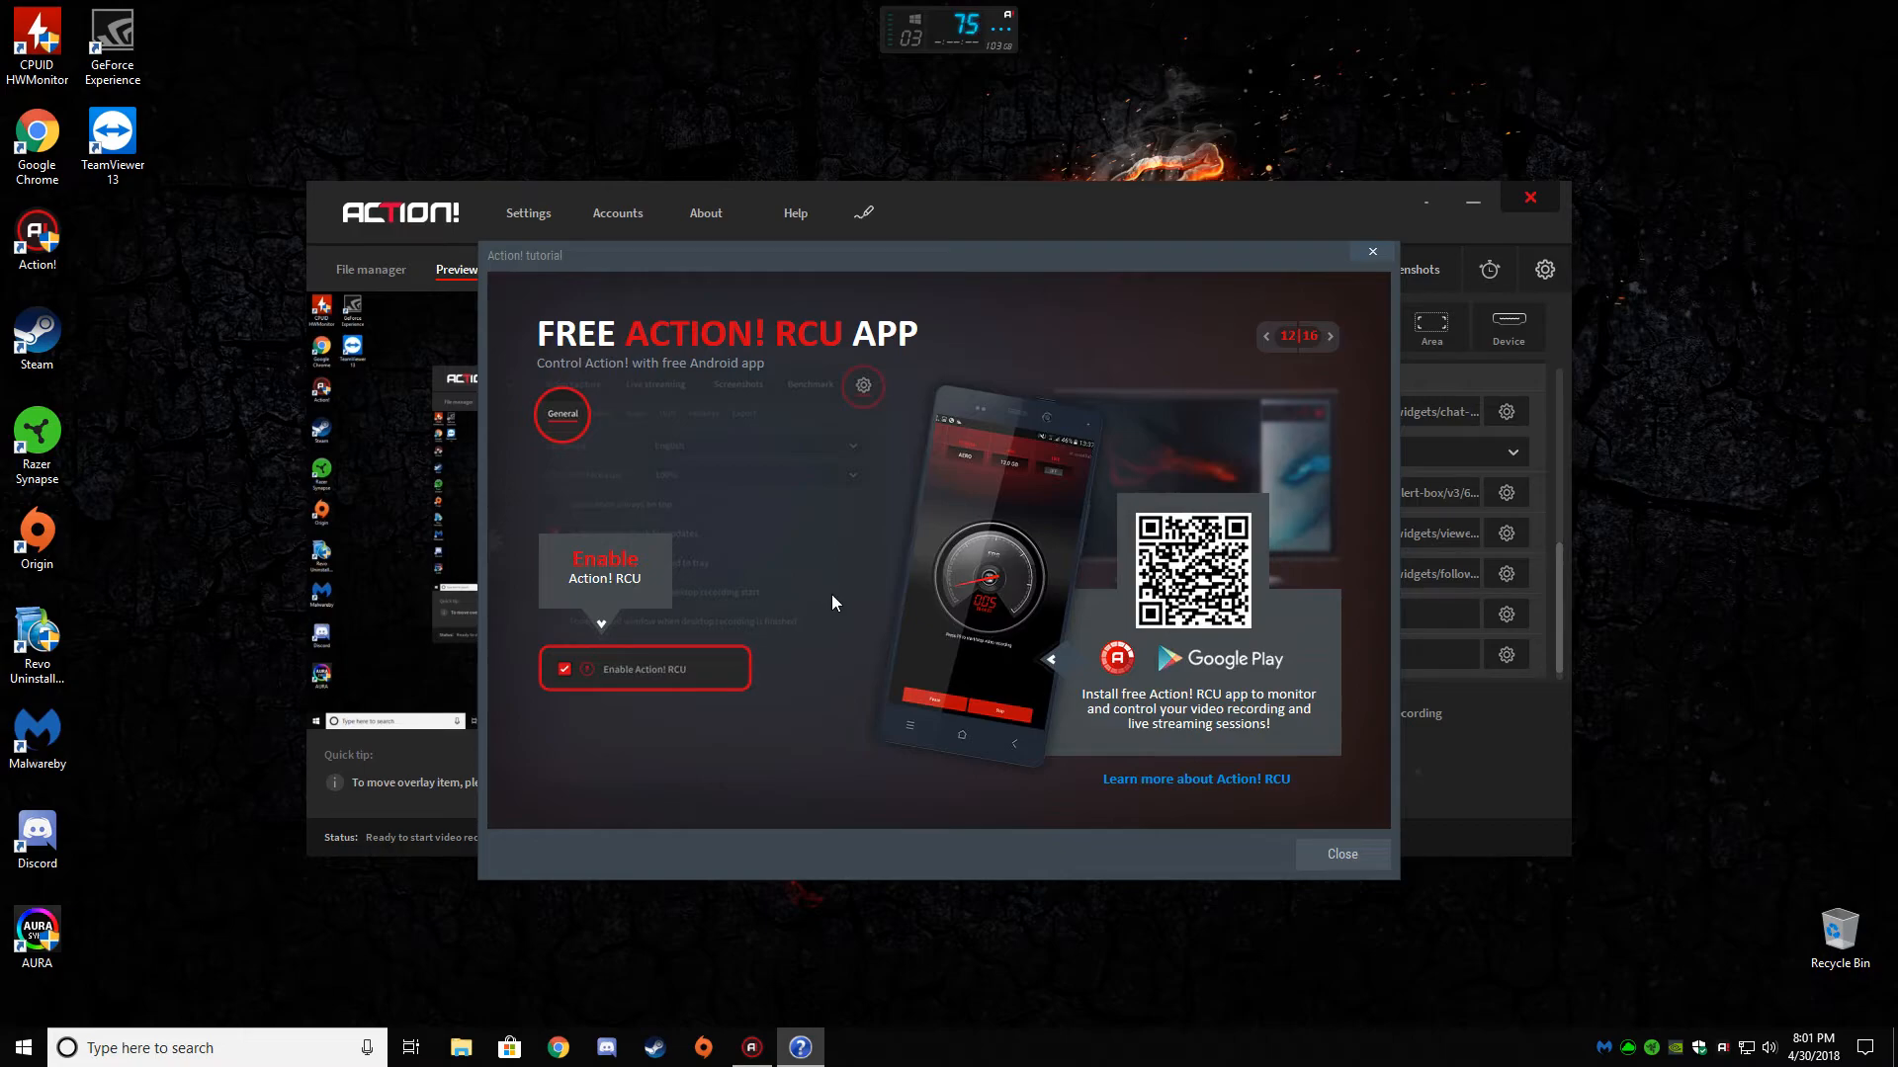
{"action": "mouse_move", "coordinate": [843, 637]}
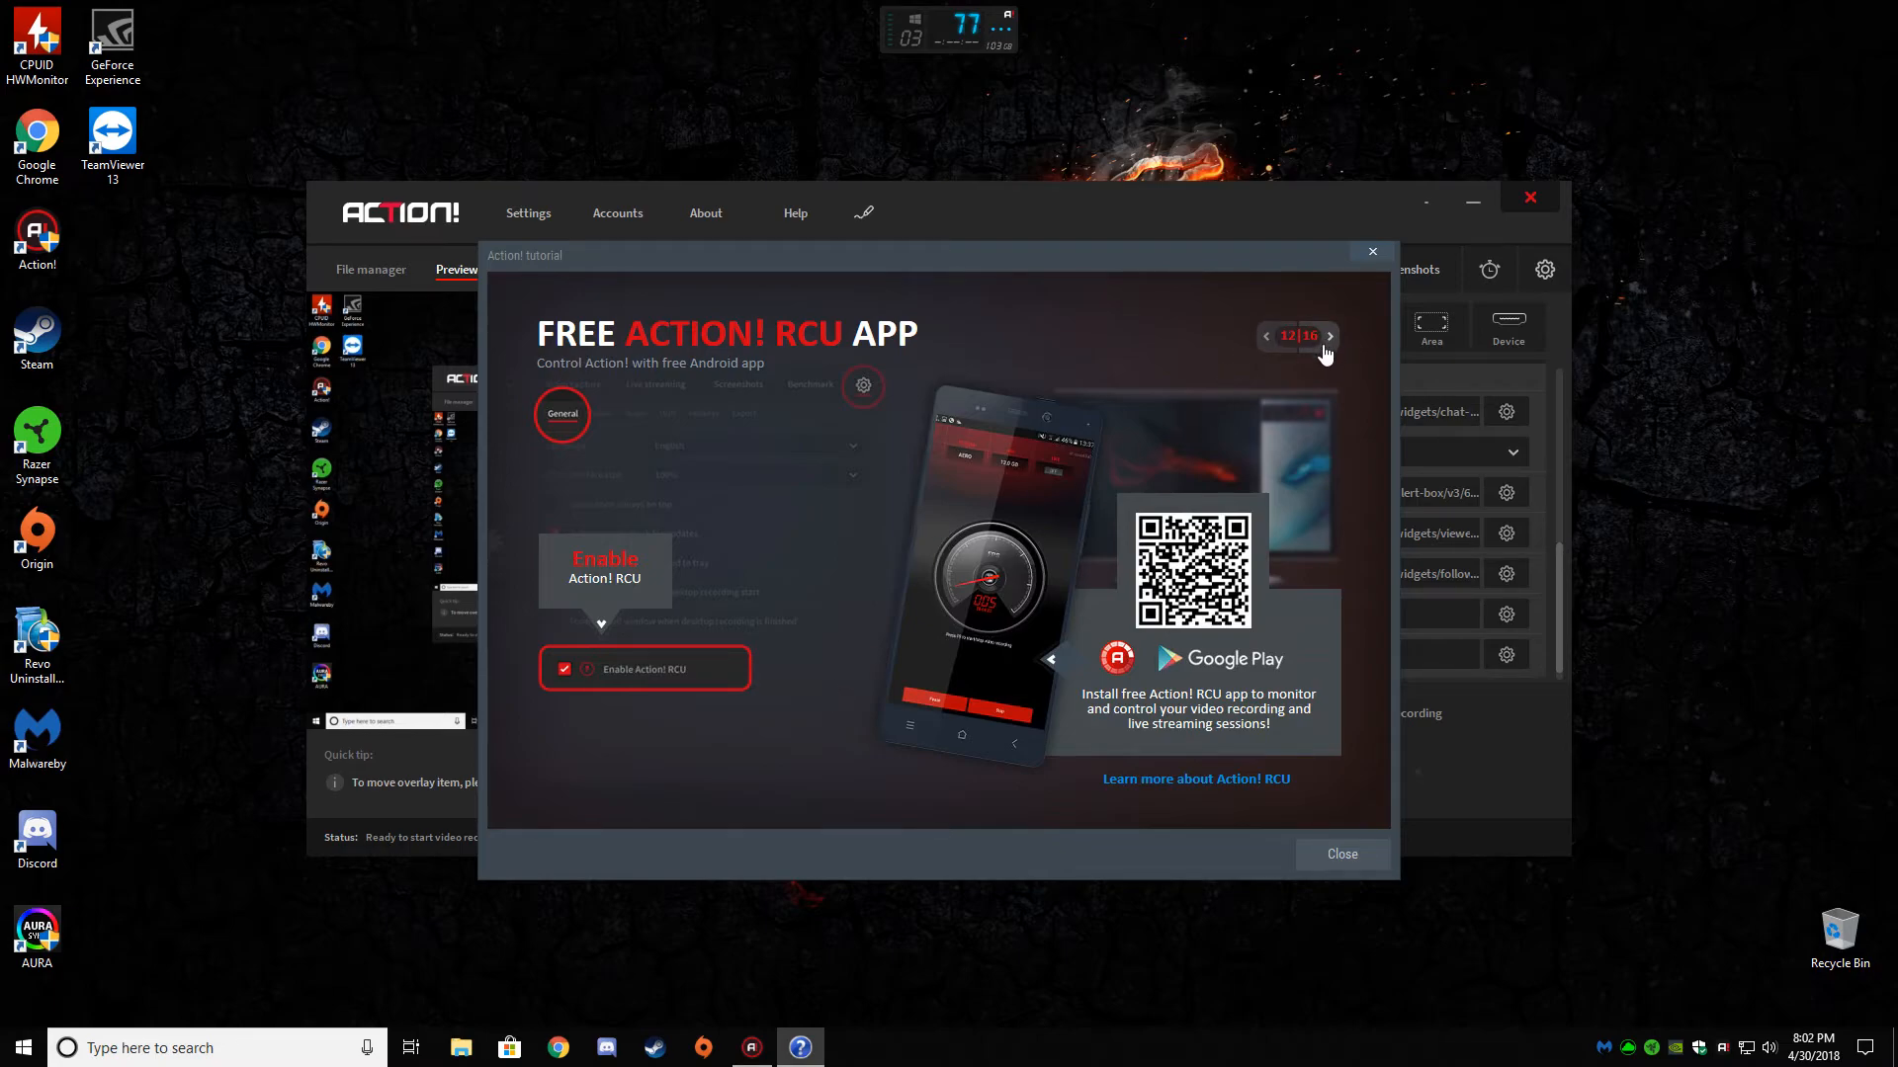
- Advance the tutorial through Live Streaming and Live Preview to slide 16, Drawing Panel
{"action": "left_click", "coordinate": [1329, 336]}
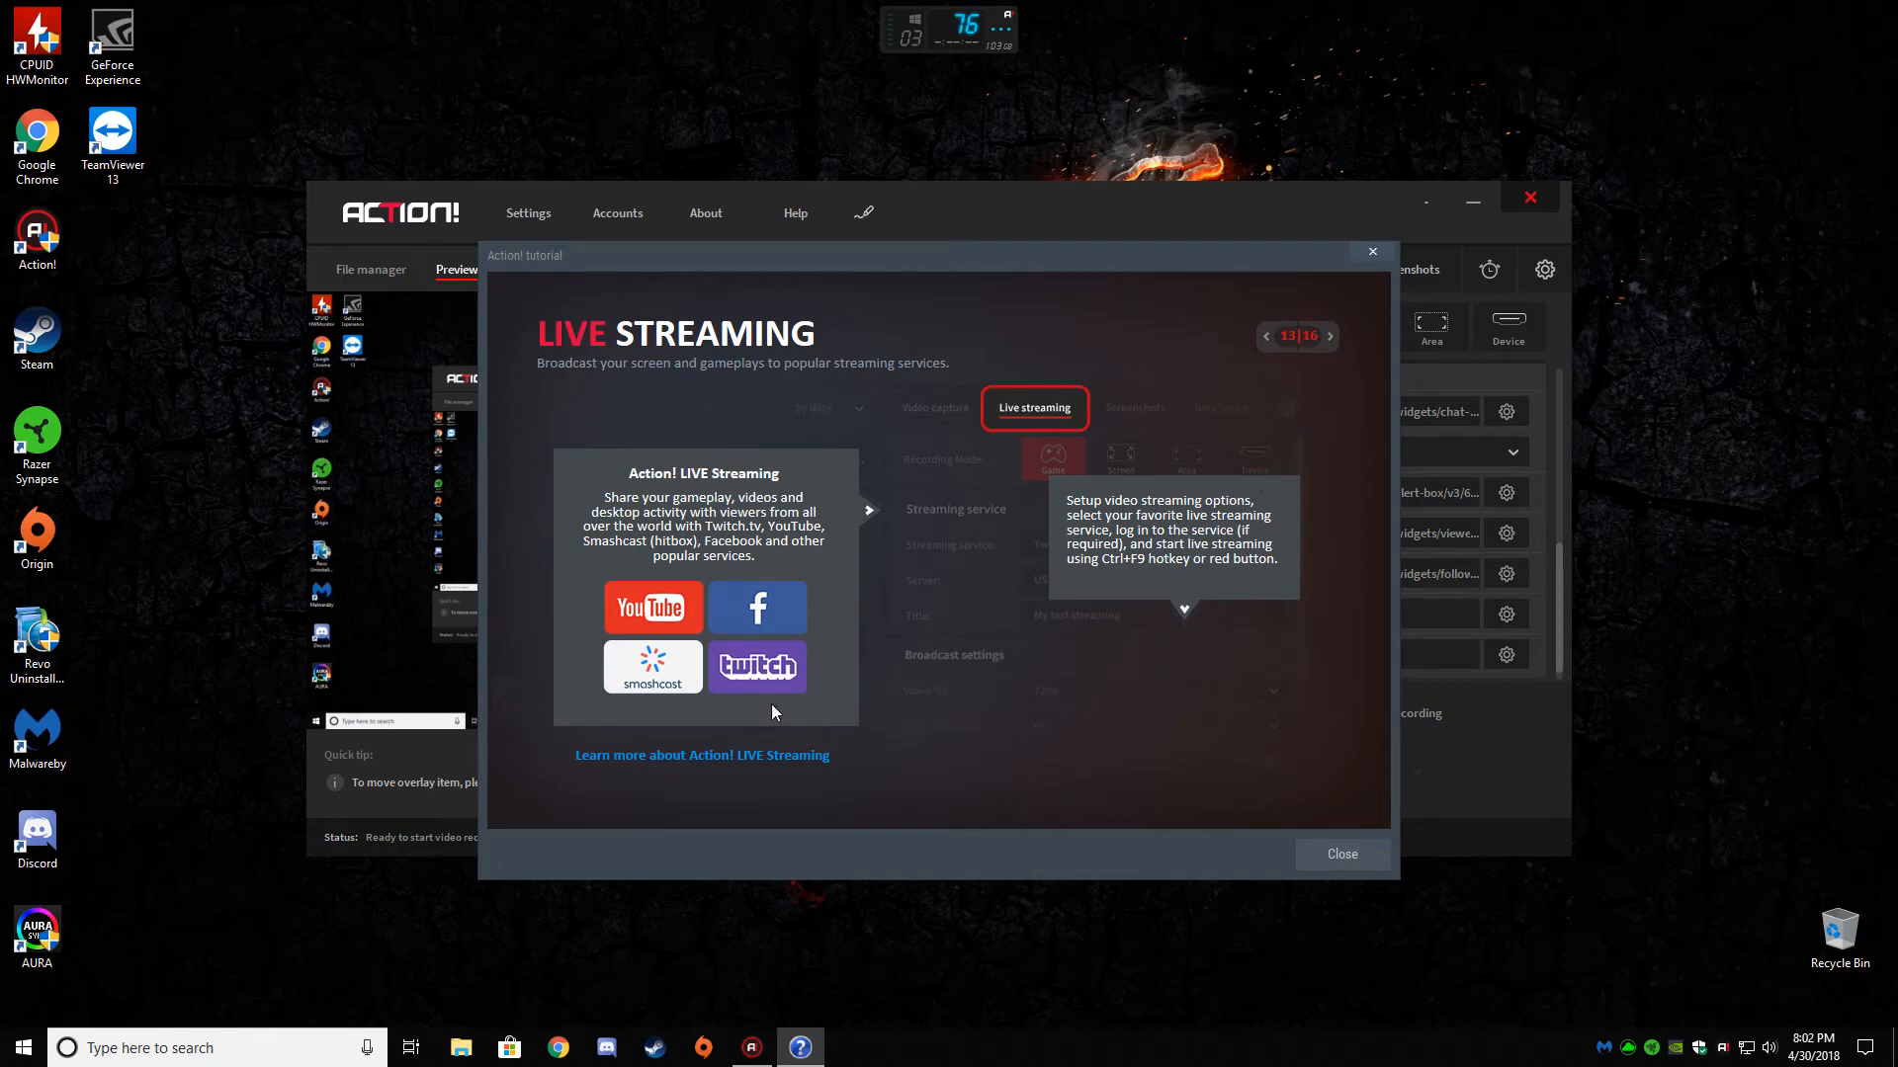
{"action": "mouse_move", "coordinate": [1272, 759]}
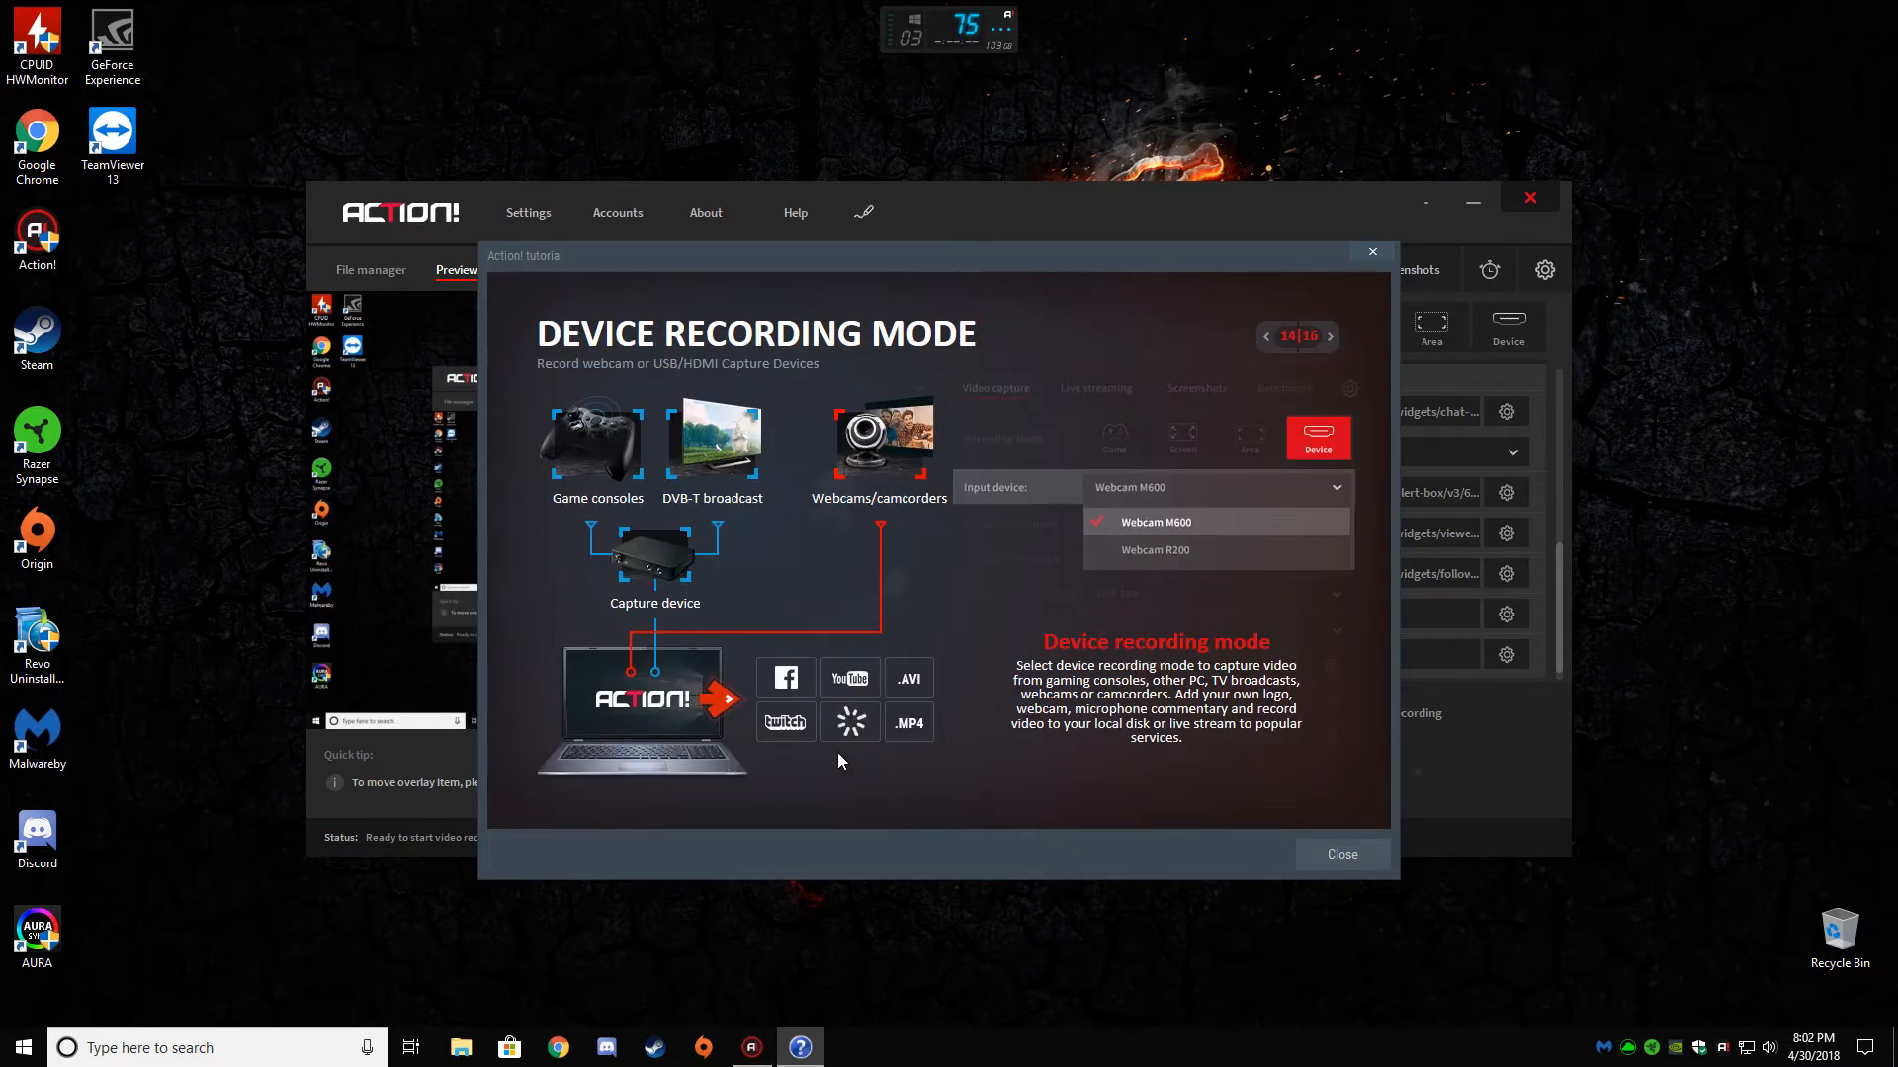
{"action": "mouse_move", "coordinate": [675, 560]}
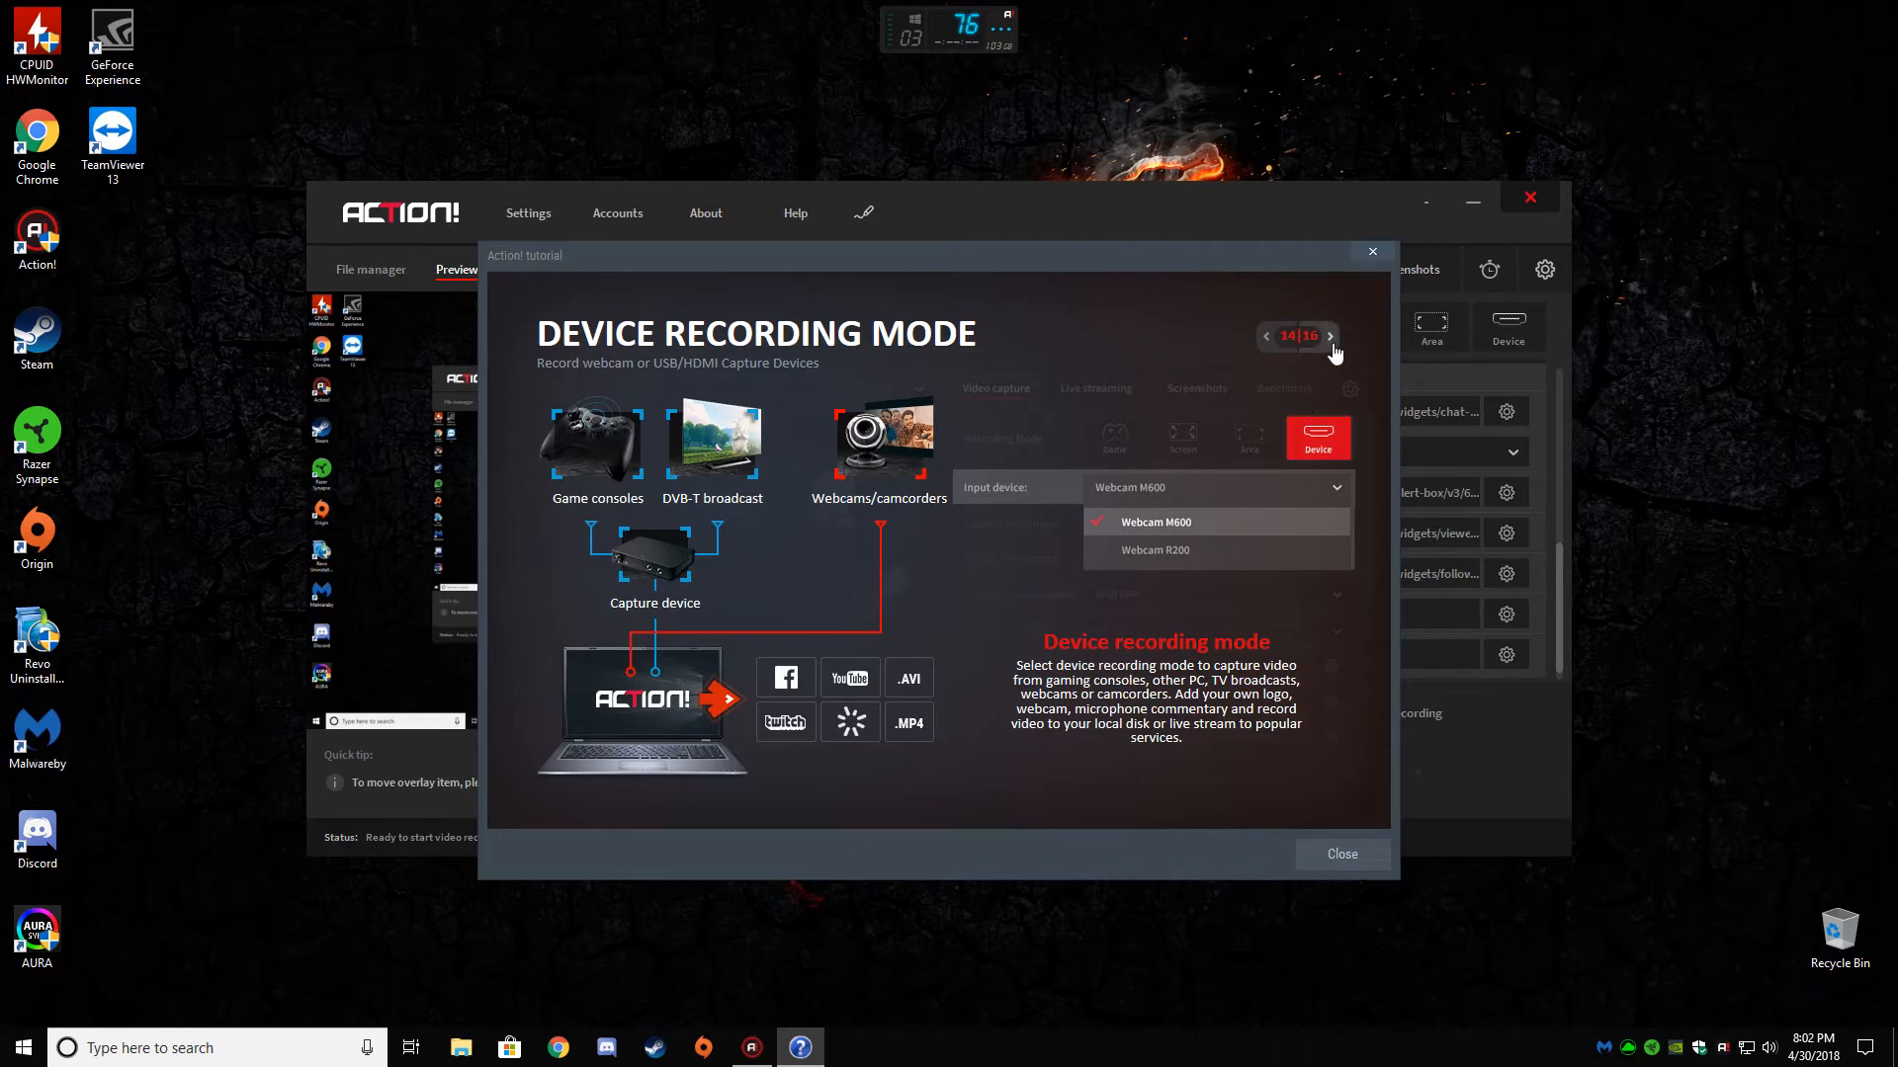
{"action": "left_click", "coordinate": [1330, 337]}
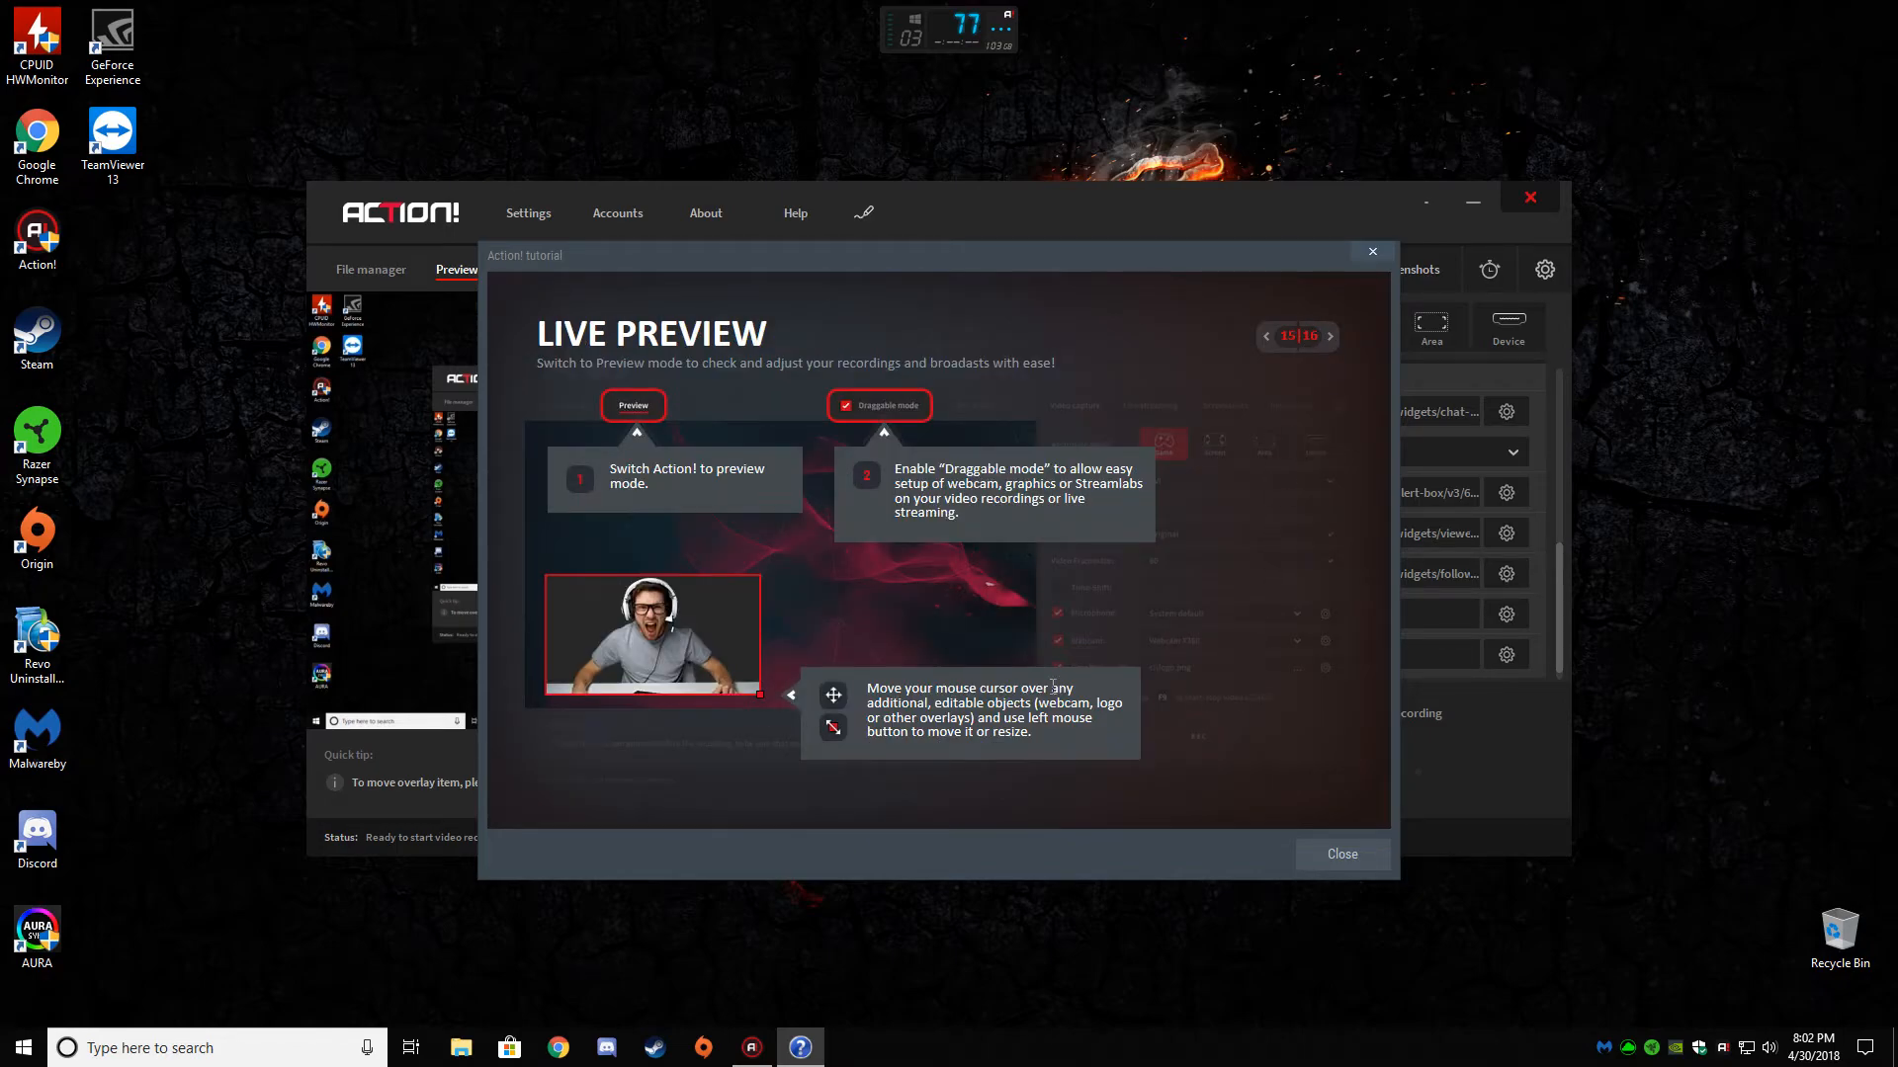
{"action": "mouse_move", "coordinate": [523, 533]}
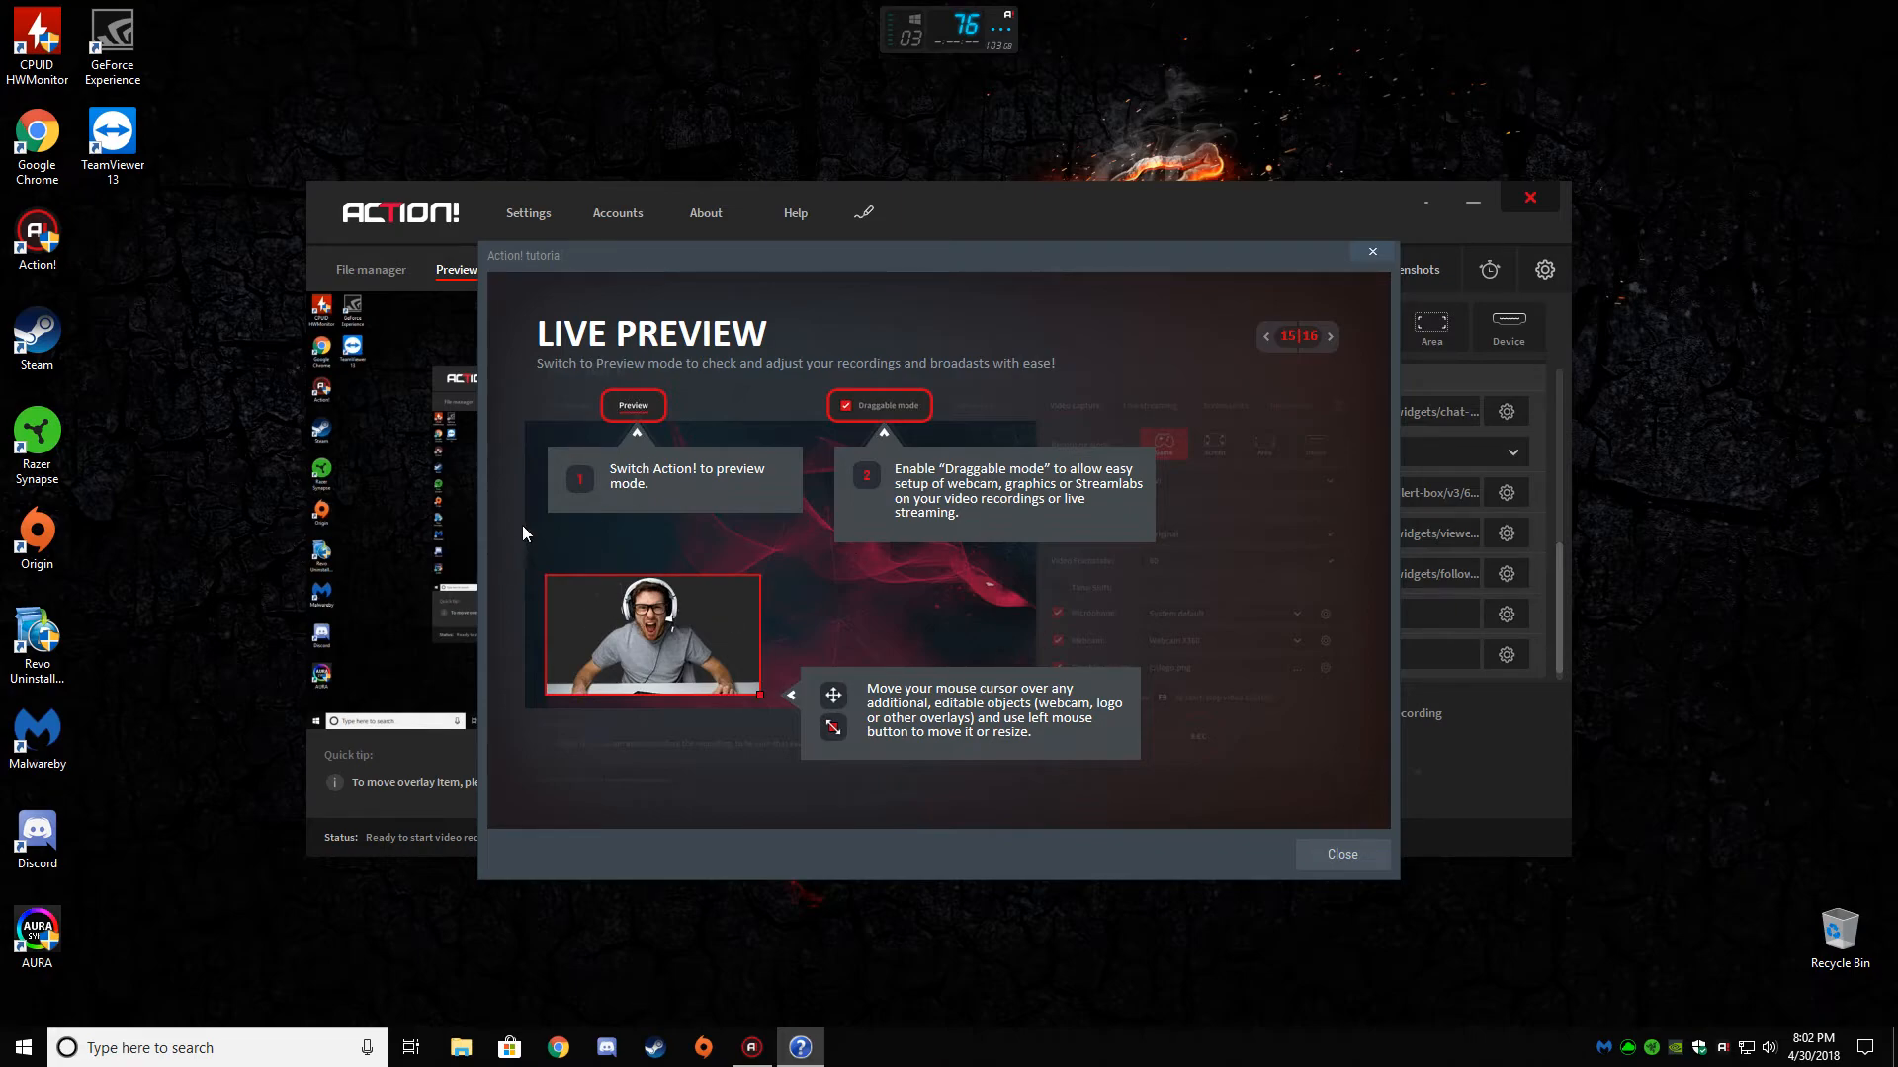
{"action": "mouse_move", "coordinate": [782, 573]}
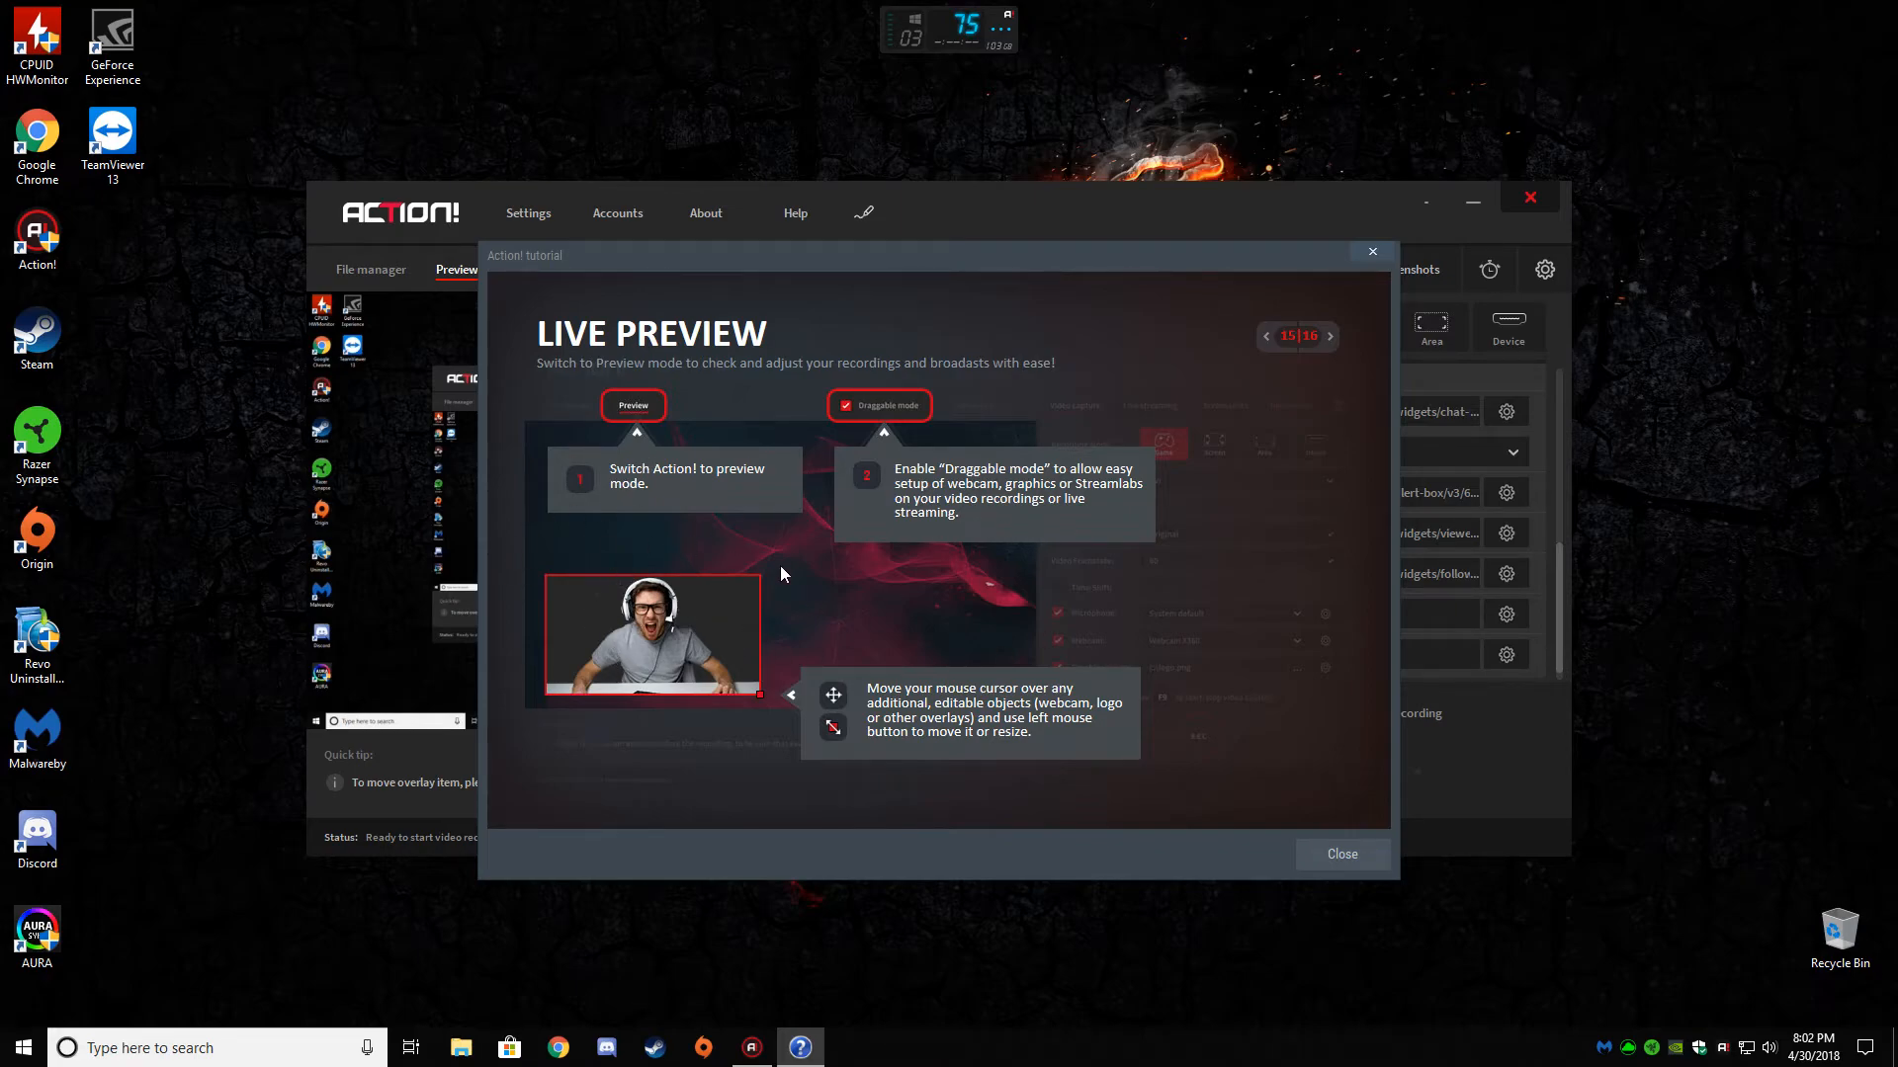
{"action": "mouse_move", "coordinate": [845, 653]}
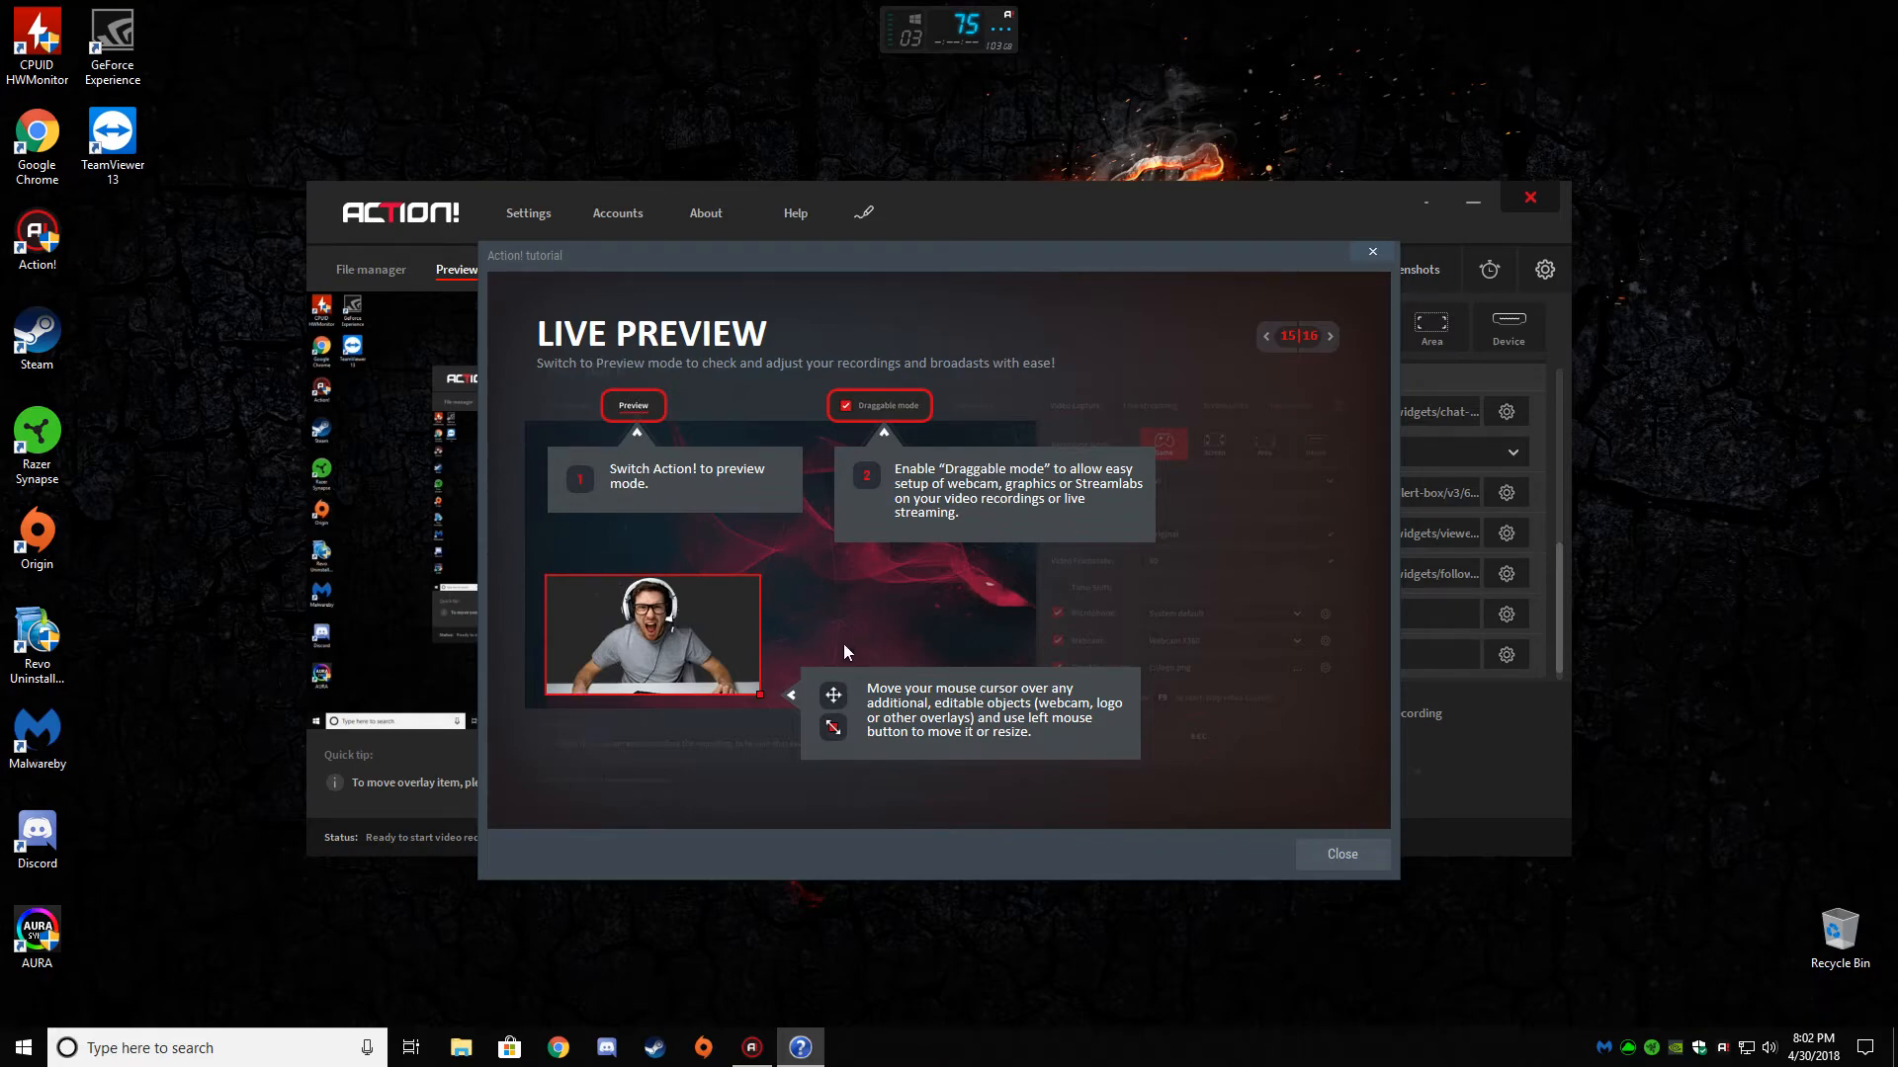
{"action": "mouse_move", "coordinate": [890, 615]}
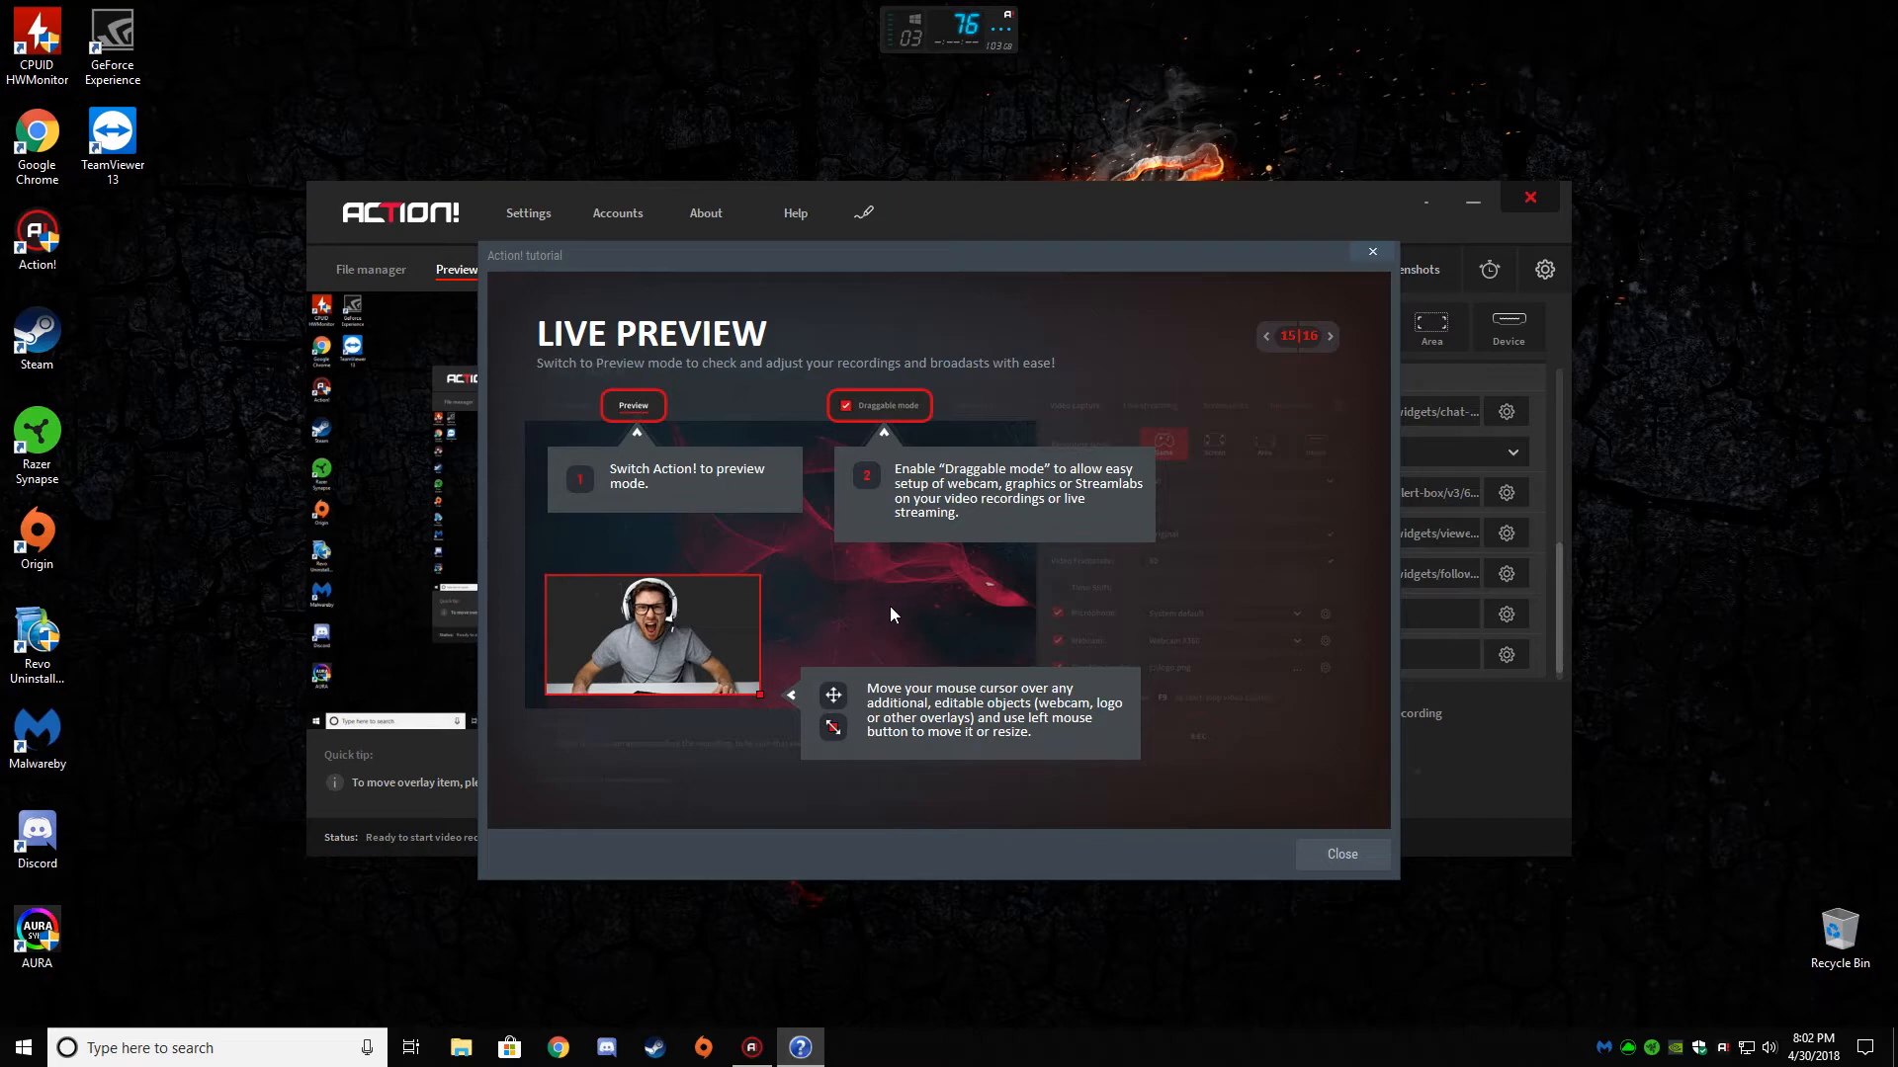
{"action": "mouse_move", "coordinate": [825, 637]}
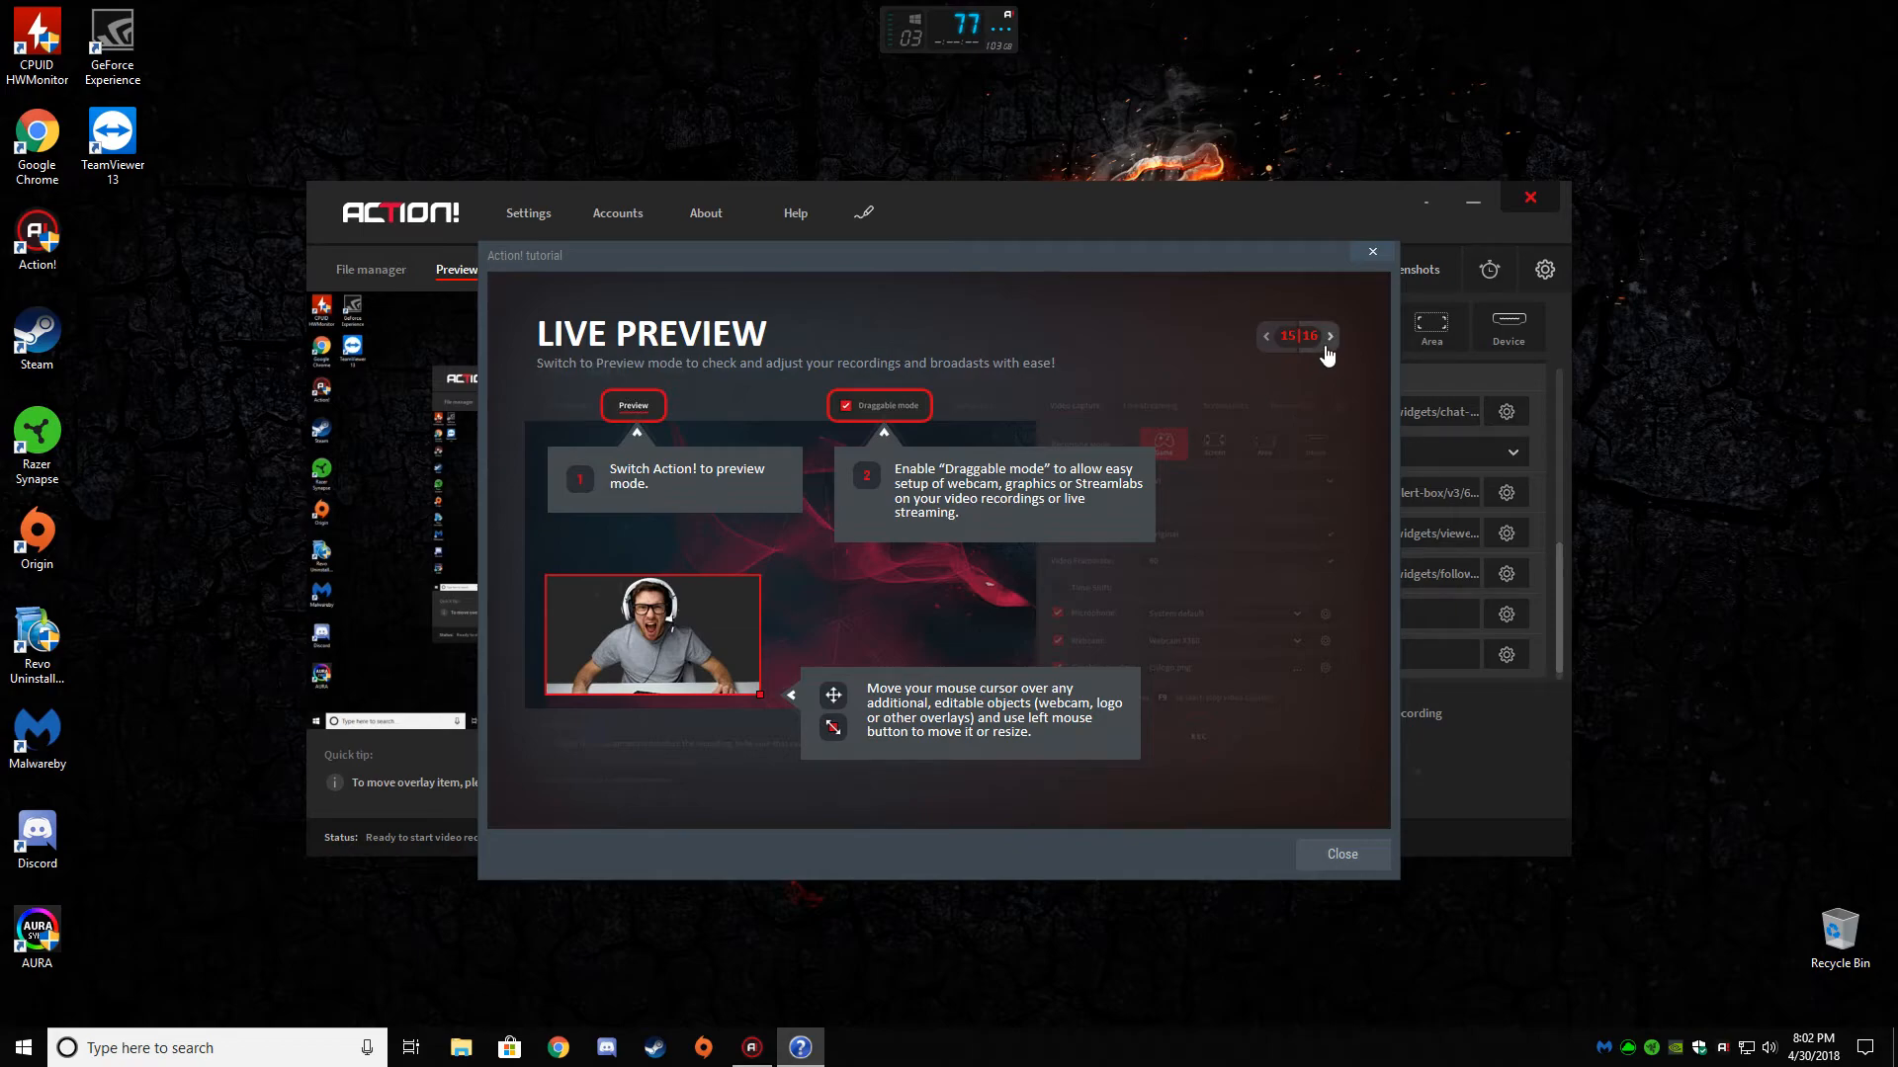
{"action": "left_click", "coordinate": [1329, 335]}
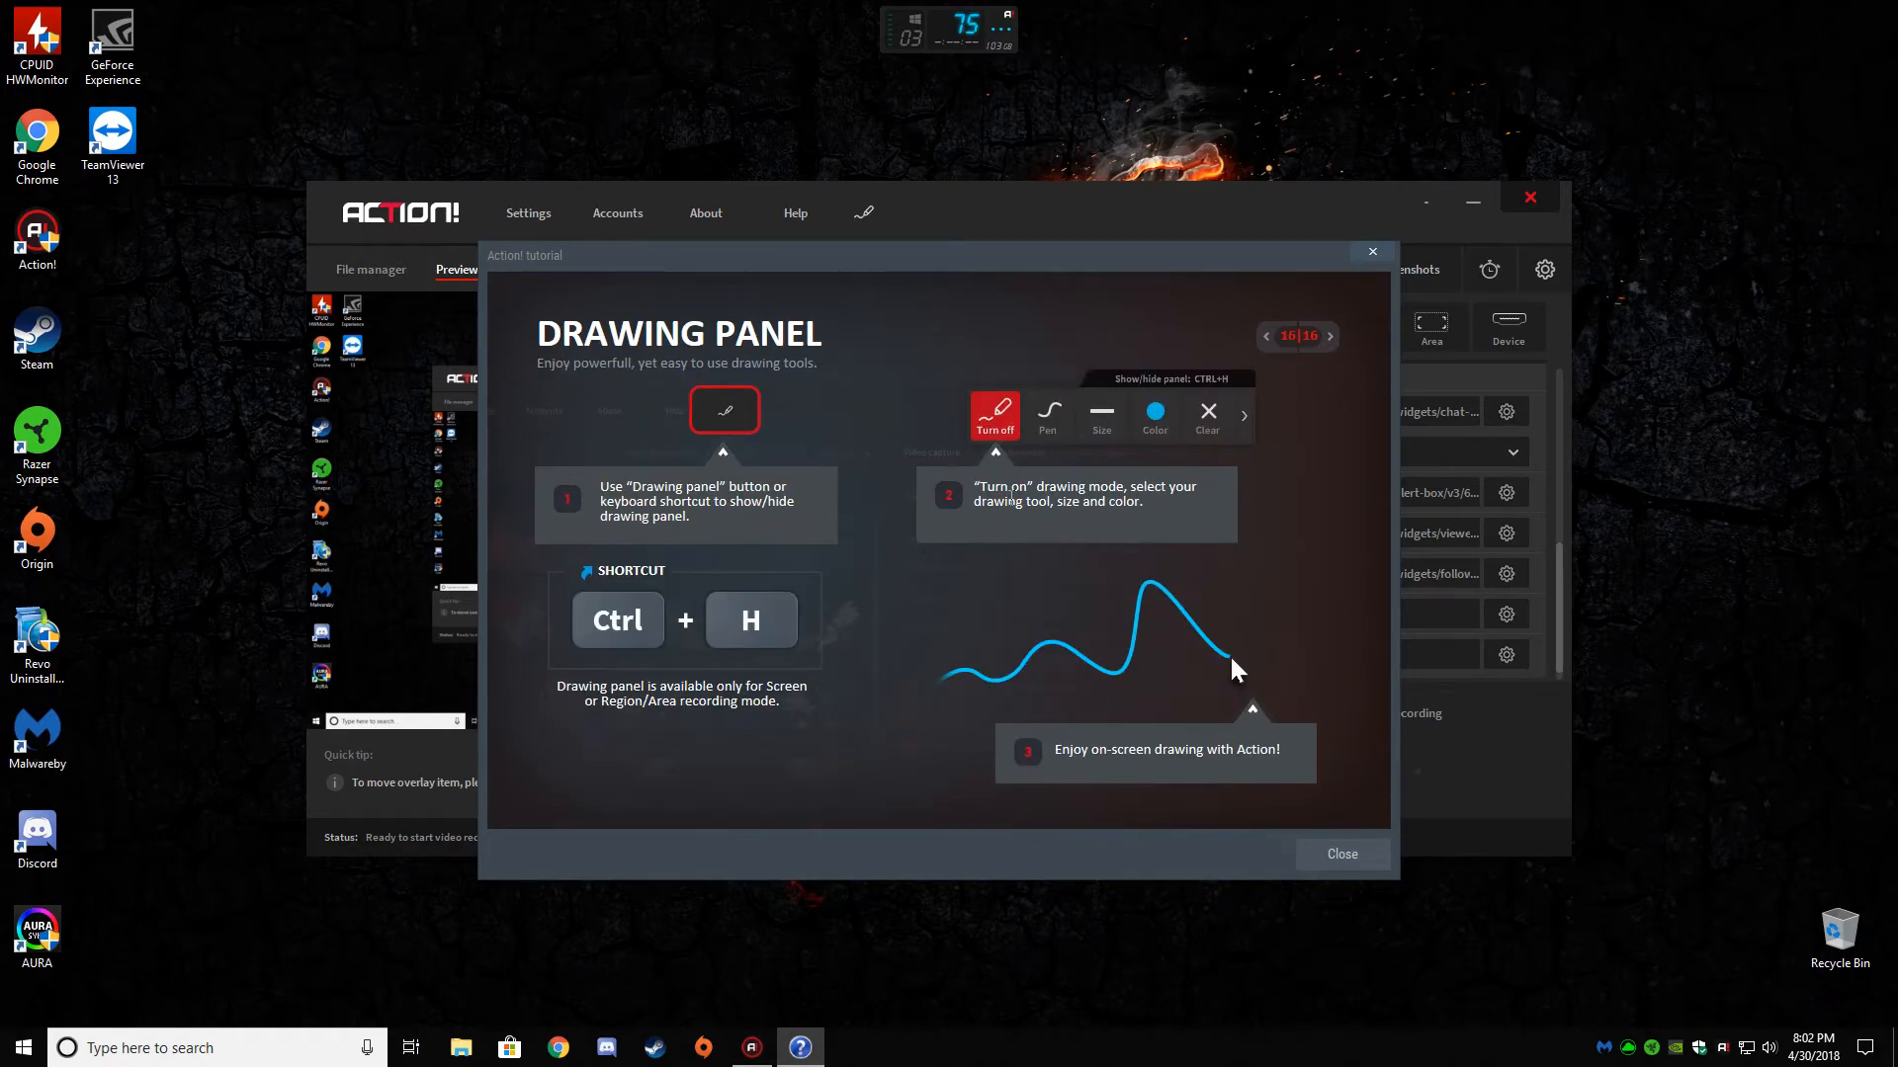
{"action": "mouse_move", "coordinate": [953, 663]}
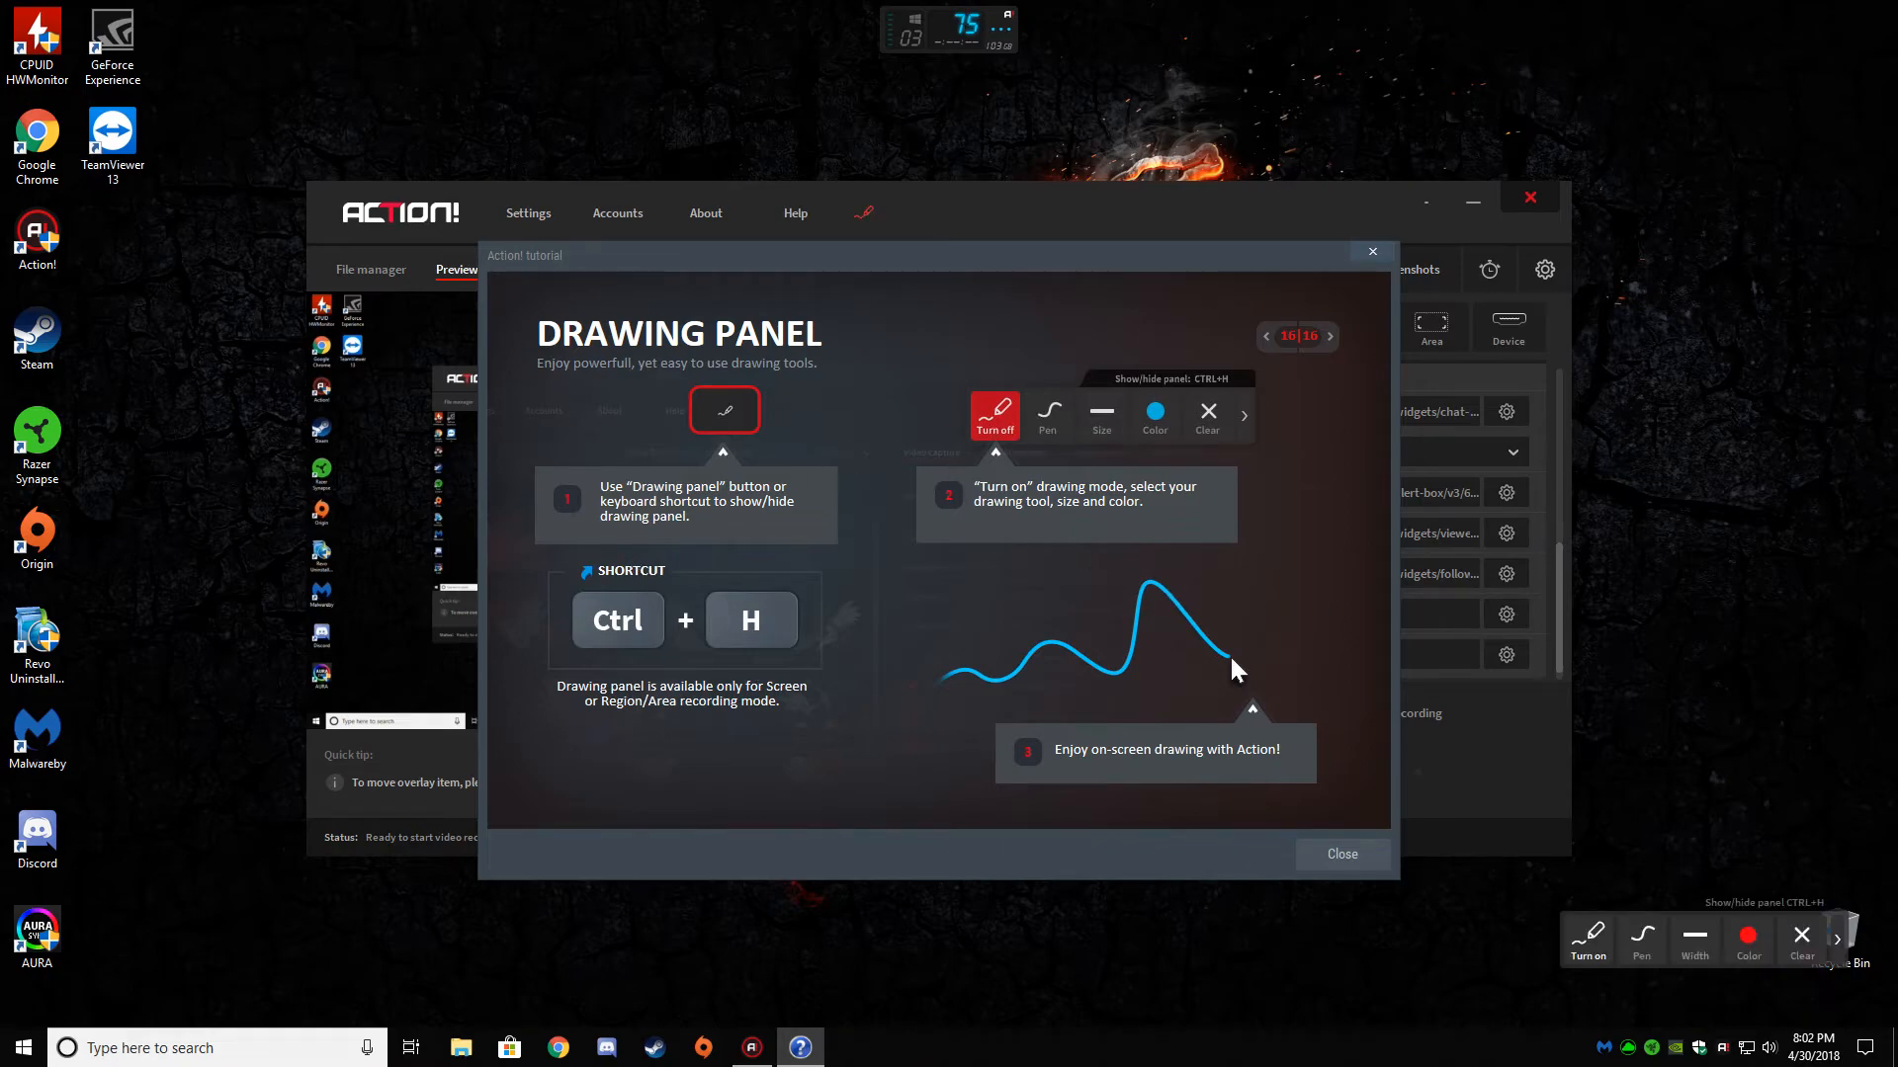
{"action": "mouse_move", "coordinate": [1289, 781]}
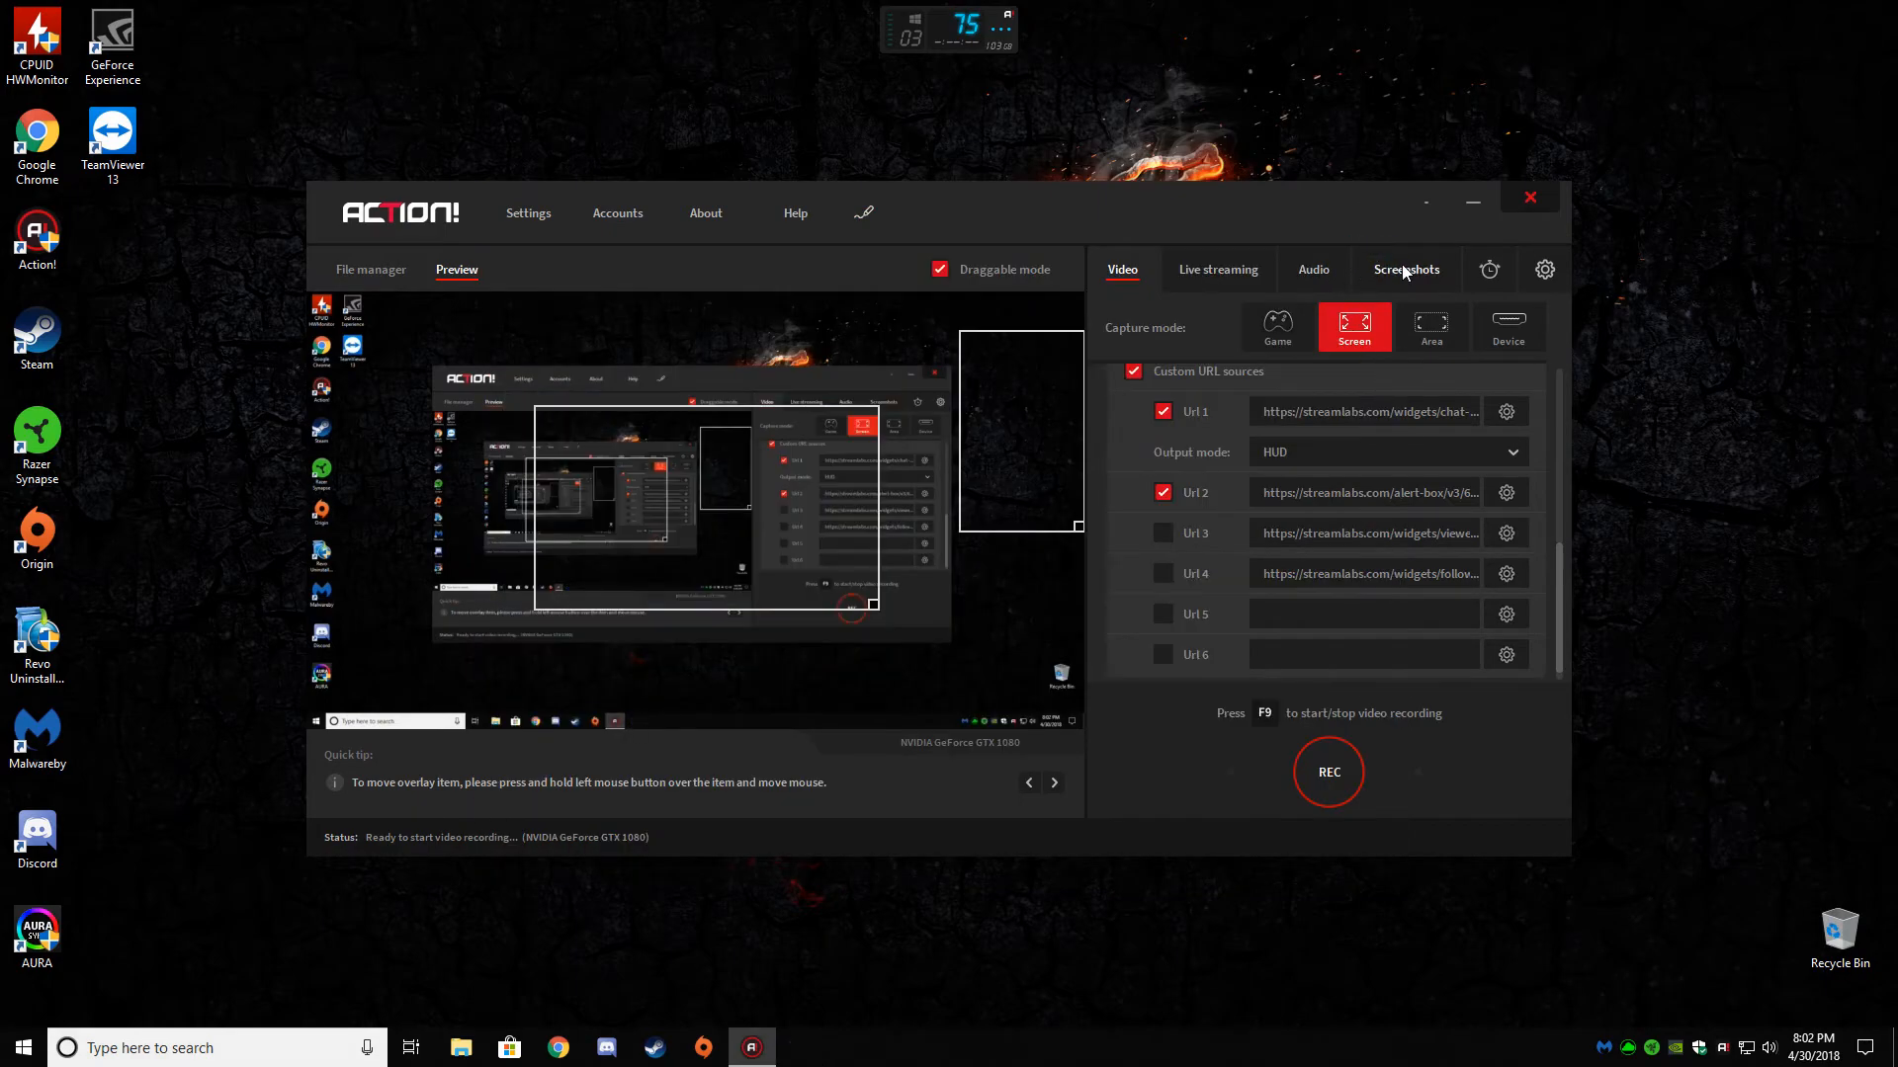
- Switch to the Audio tab and enable 'Allow multi-channel audio recording'
{"action": "left_click", "coordinate": [1311, 268]}
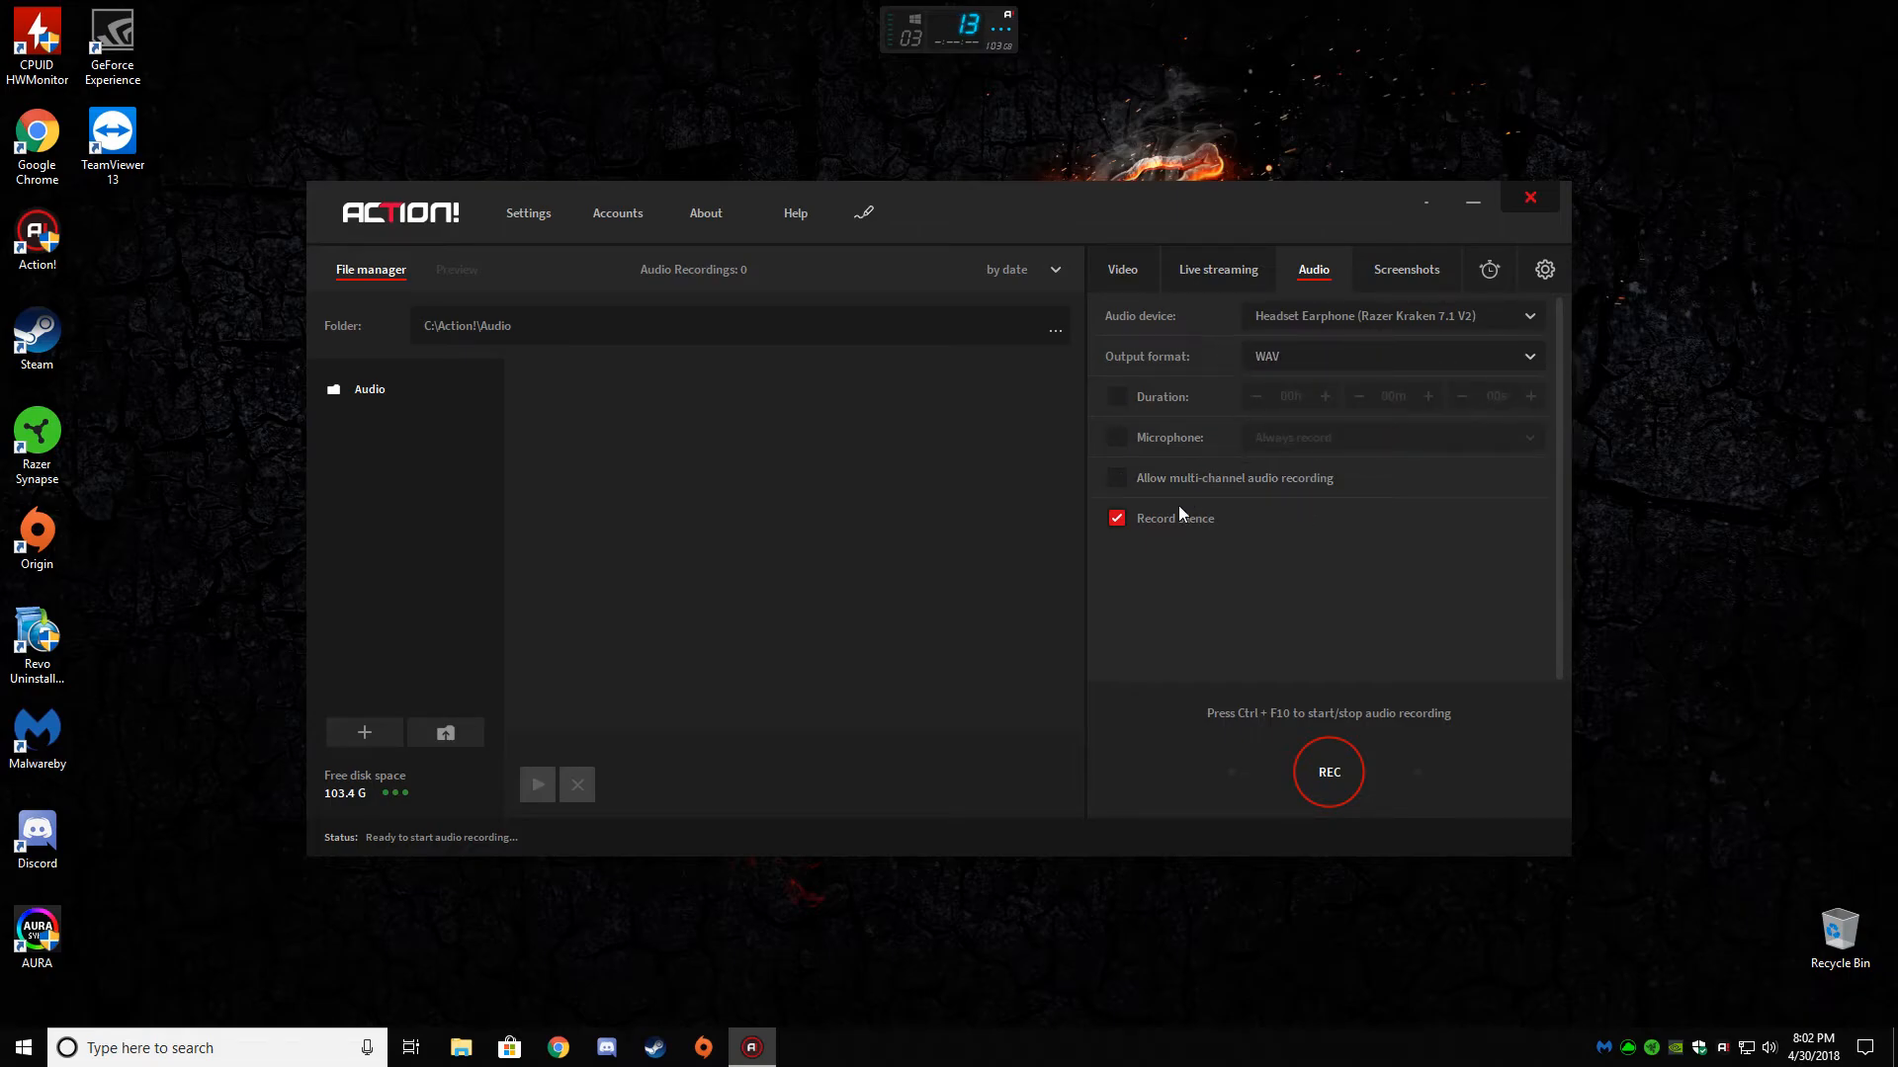
{"action": "left_click", "coordinate": [1116, 476]}
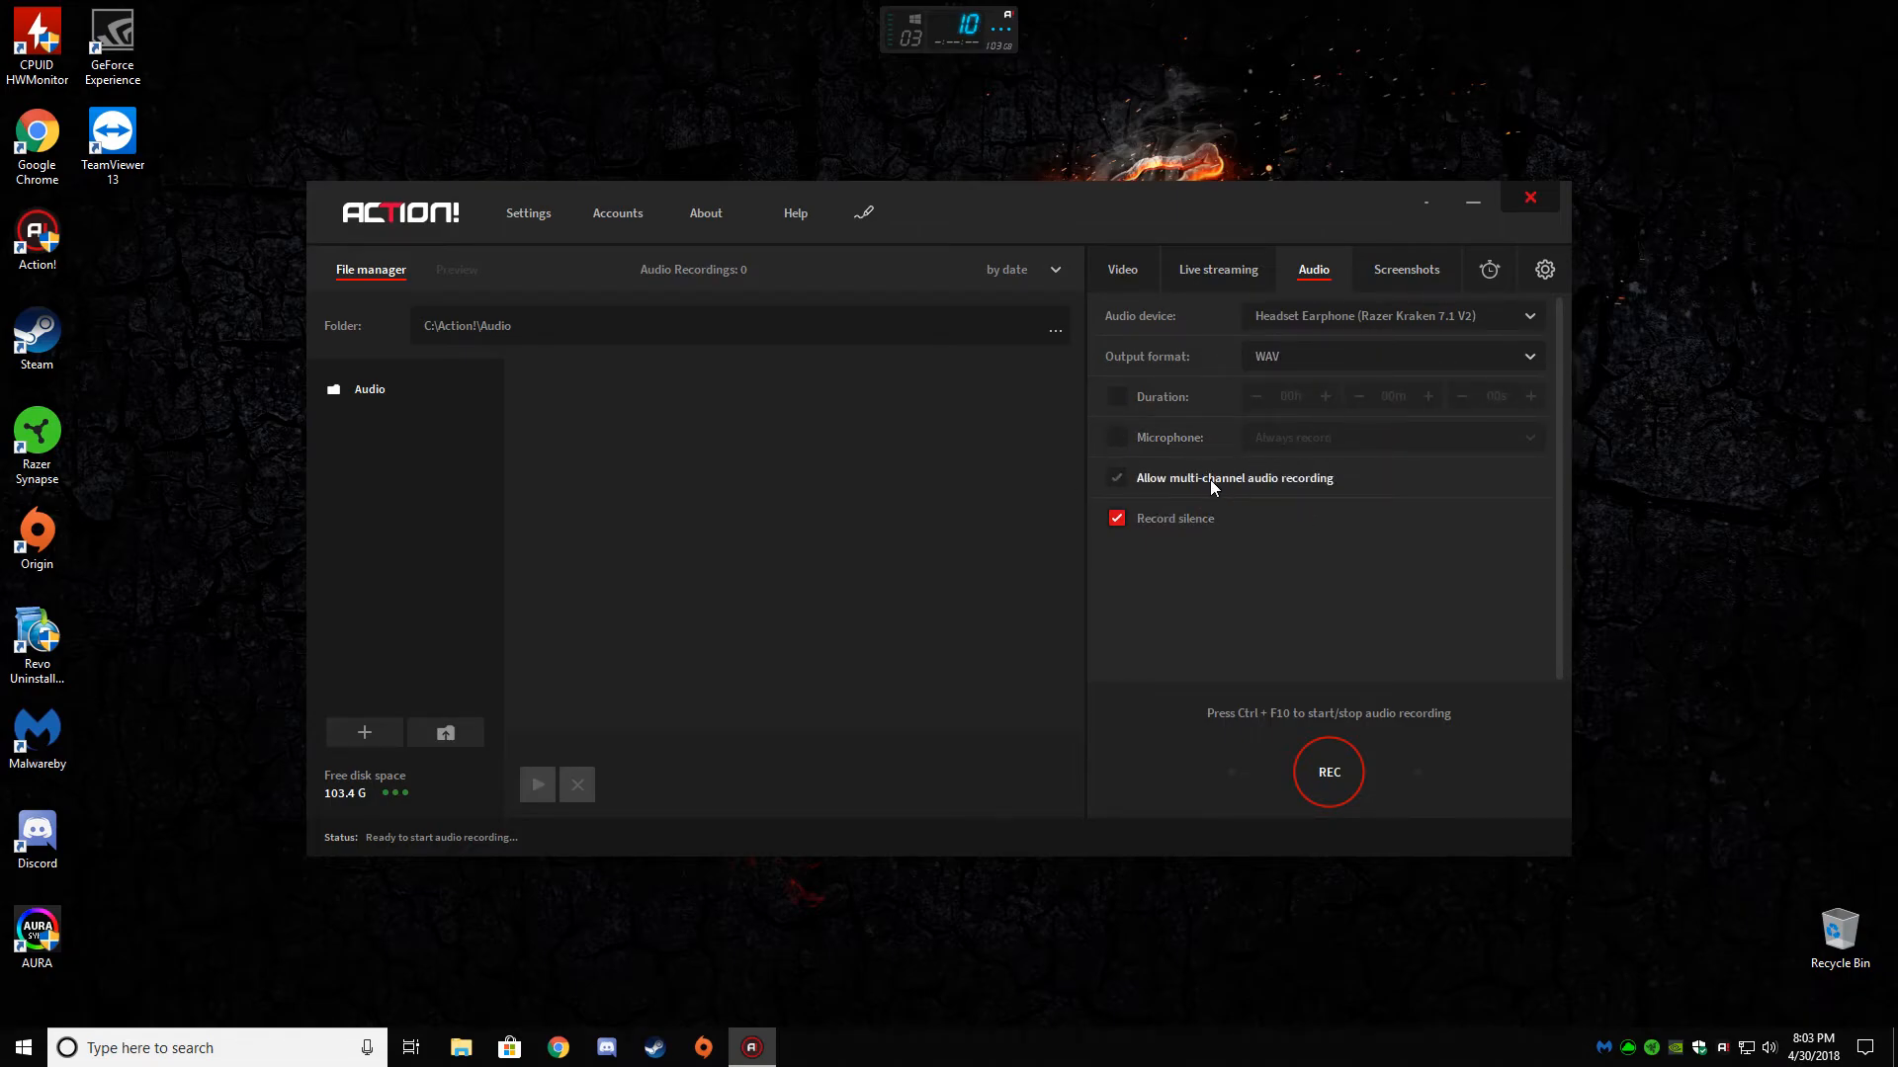
{"action": "left_click", "coordinate": [1115, 476]}
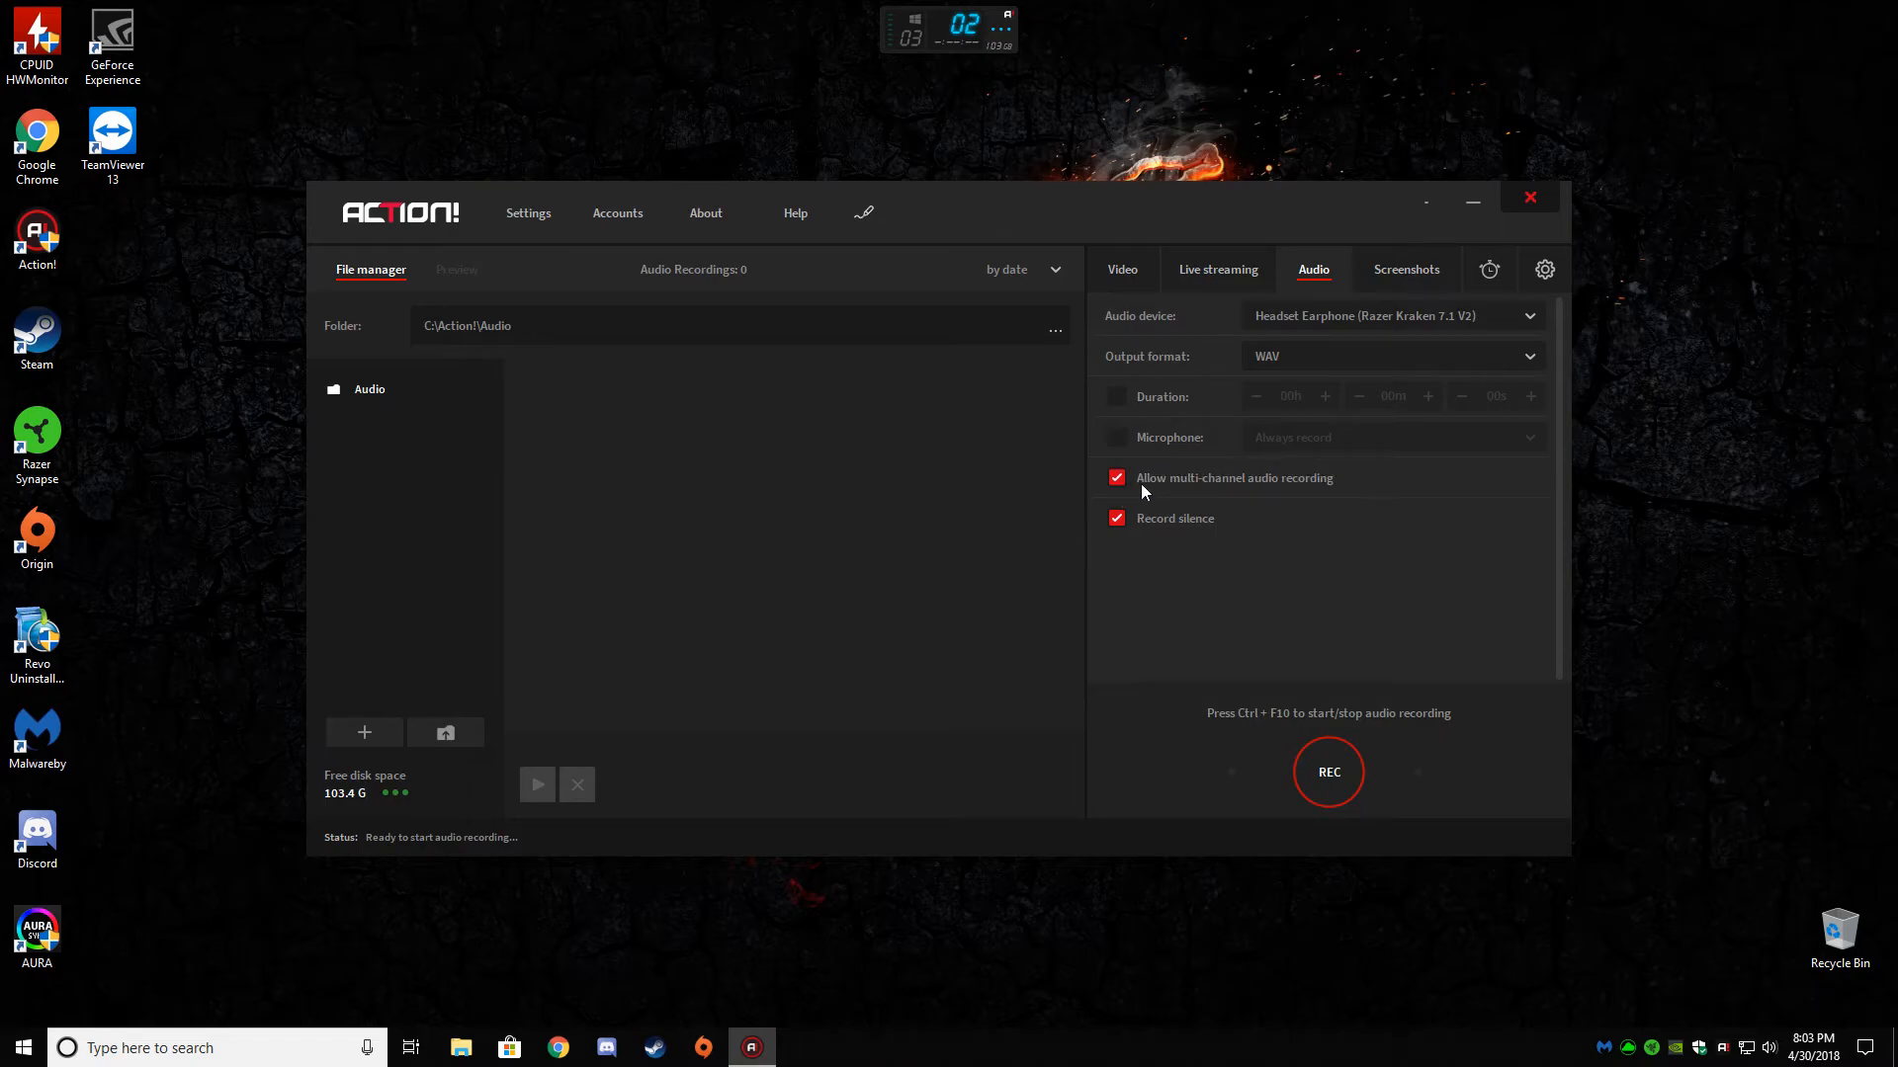
- Disable multi-channel audio, review PNG screenshot settings, then show the benchmark tab
{"action": "left_click", "coordinate": [1115, 476]}
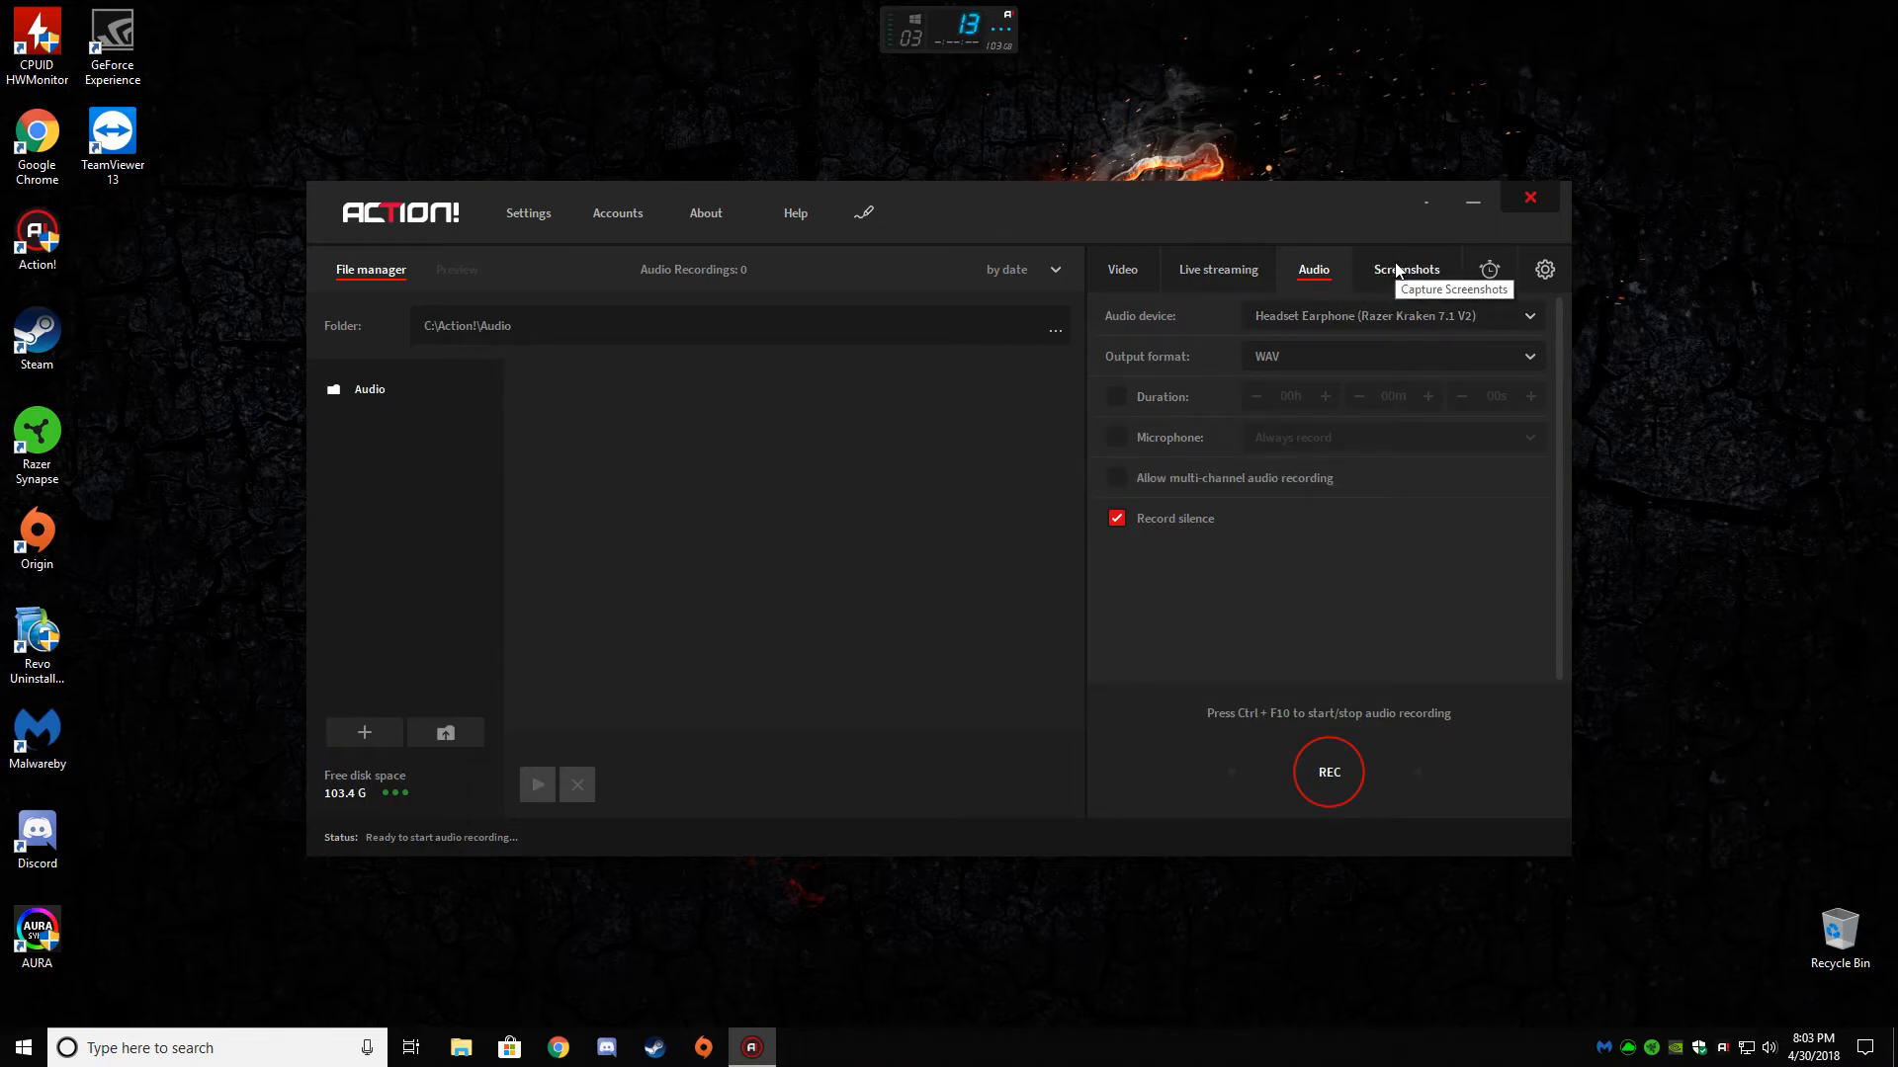
{"action": "left_click", "coordinate": [1407, 269]}
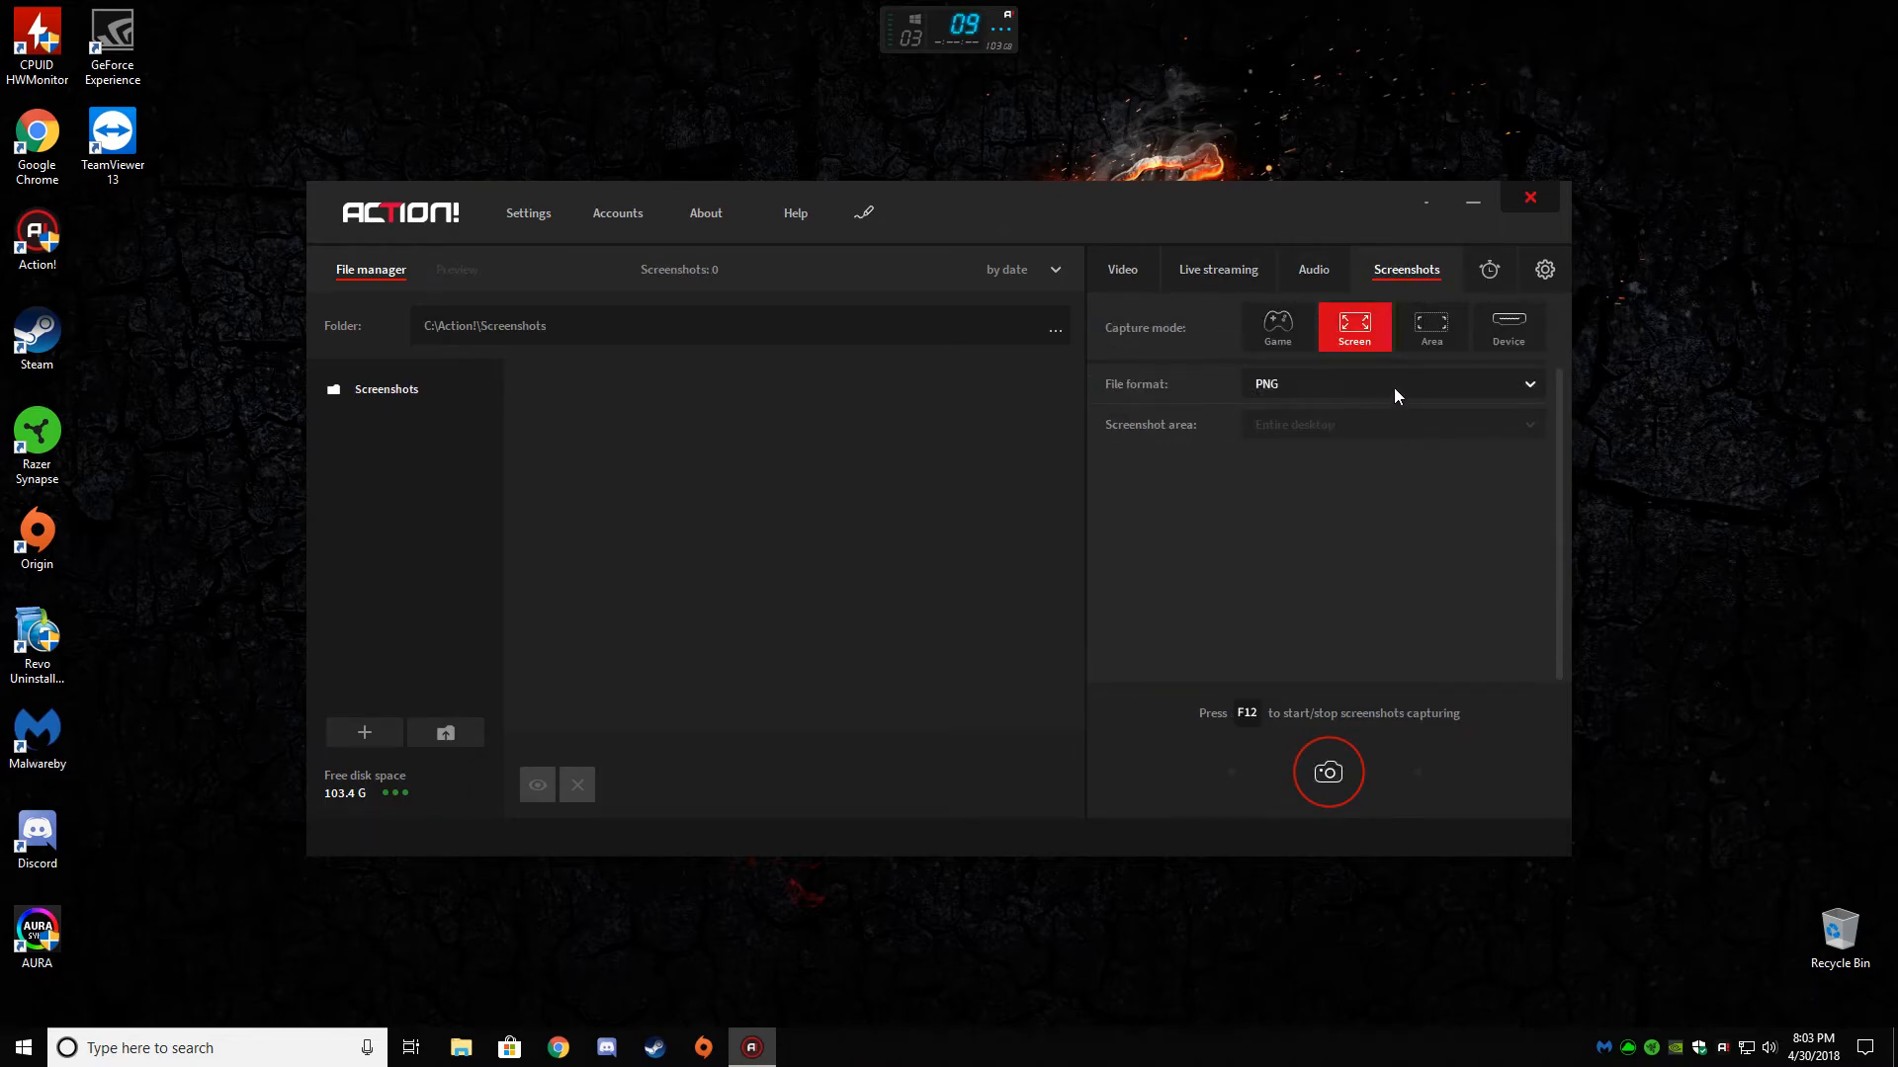
{"action": "left_click", "coordinate": [1392, 384]}
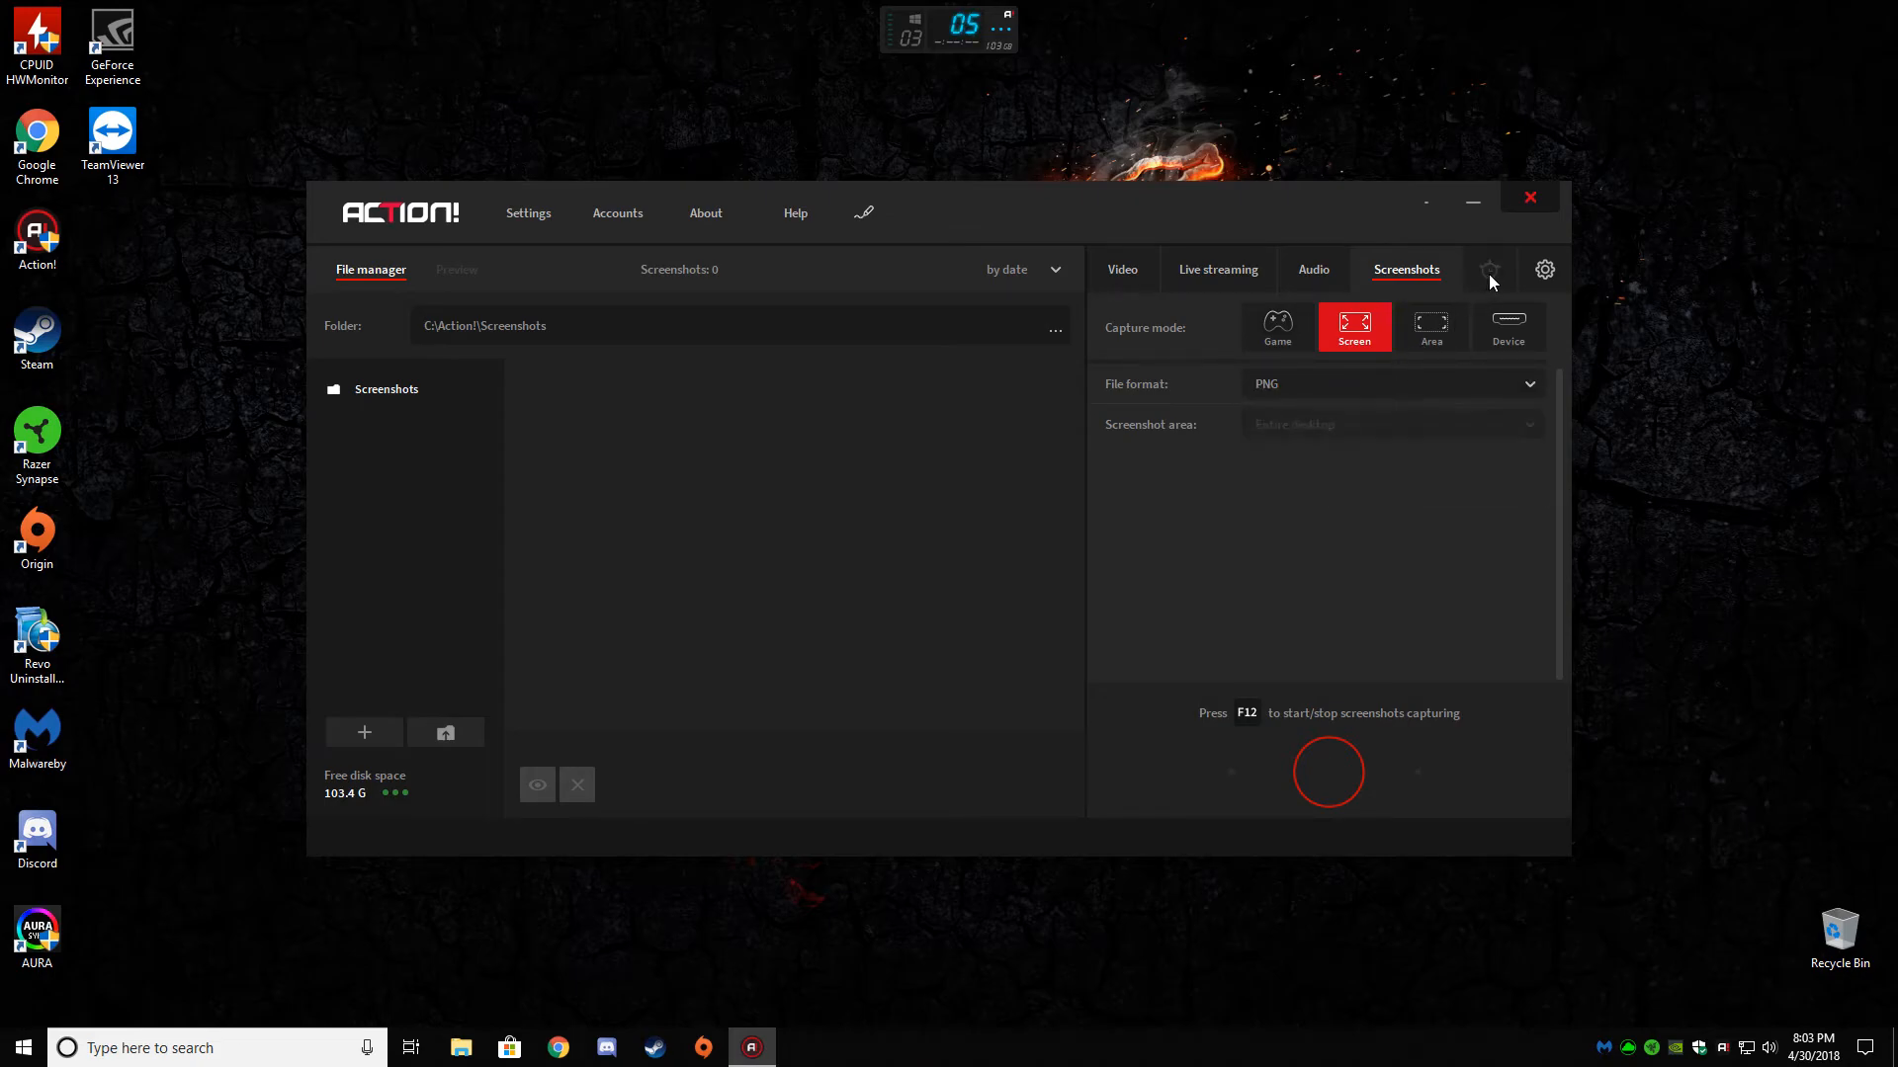
{"action": "left_click", "coordinate": [1489, 269]}
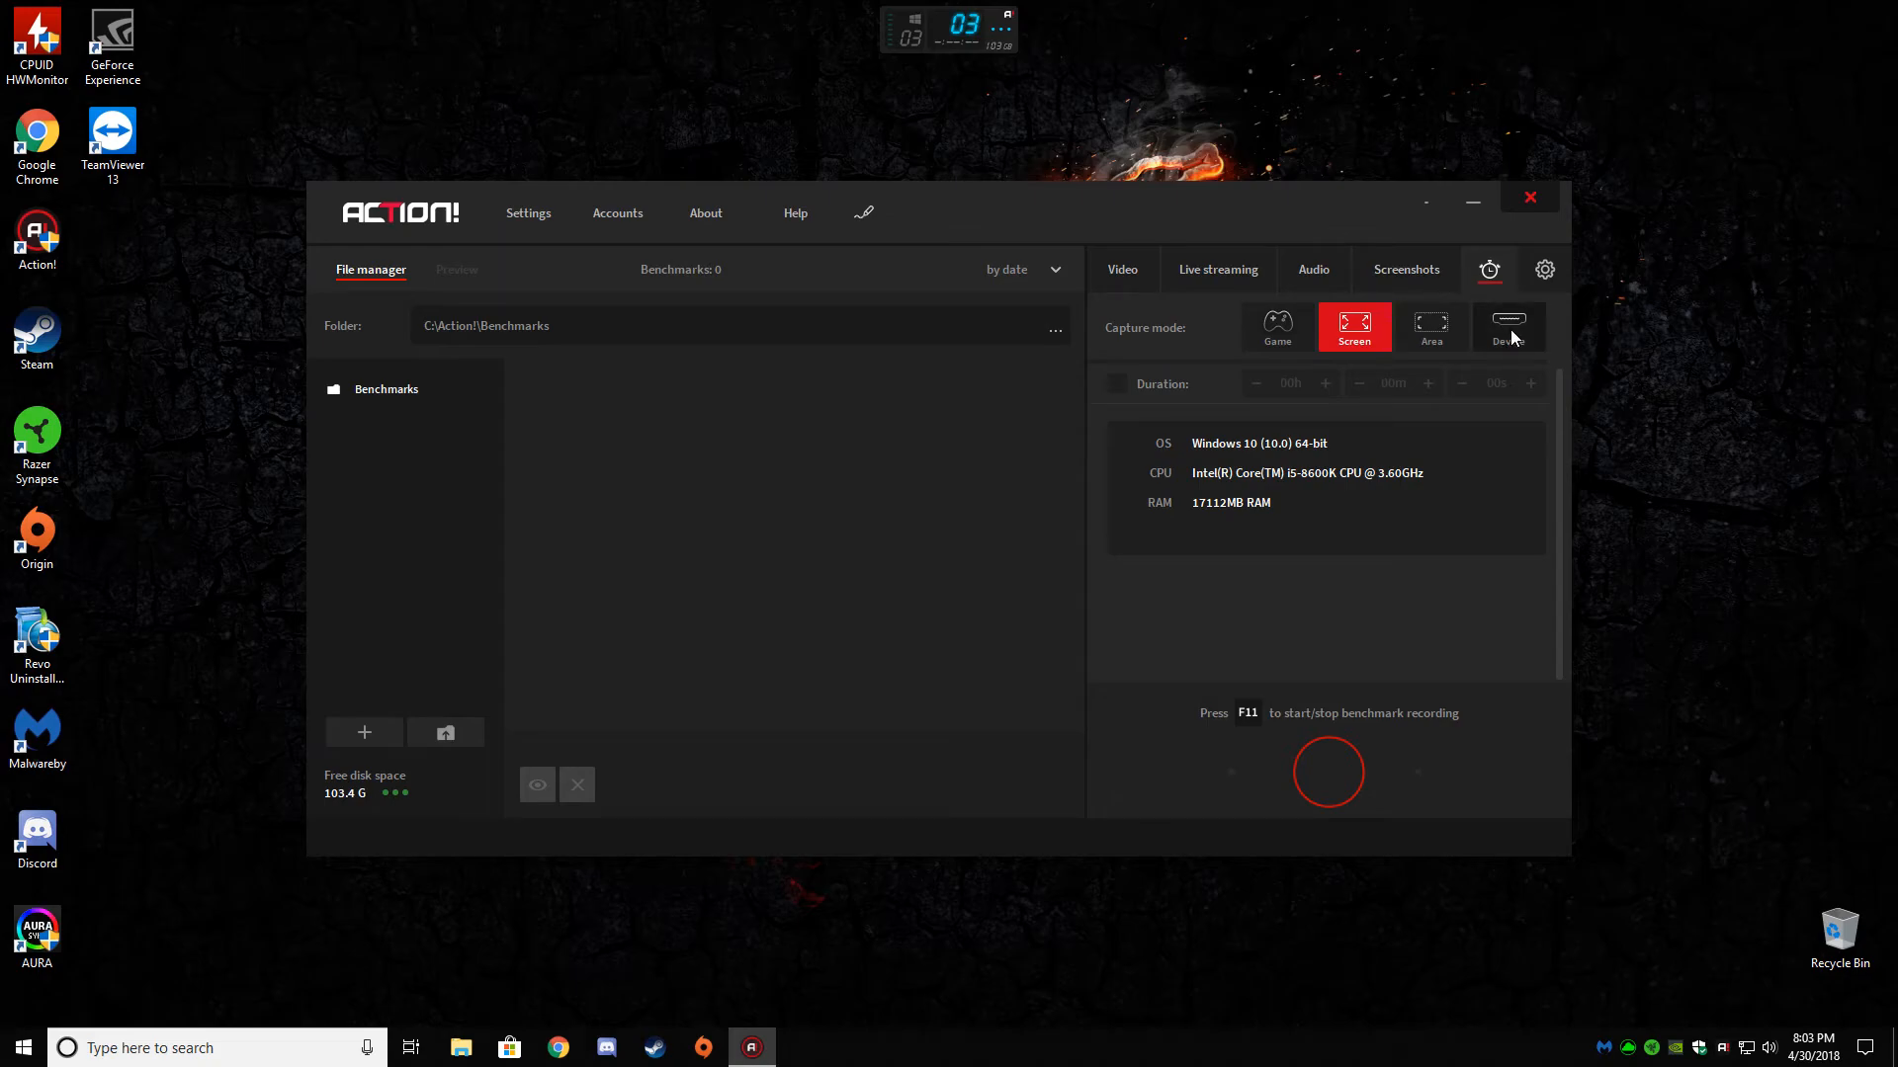
- Switch to Live streaming and choose Device capture mode for a webcam or capture device
{"action": "left_click", "coordinate": [1217, 269]}
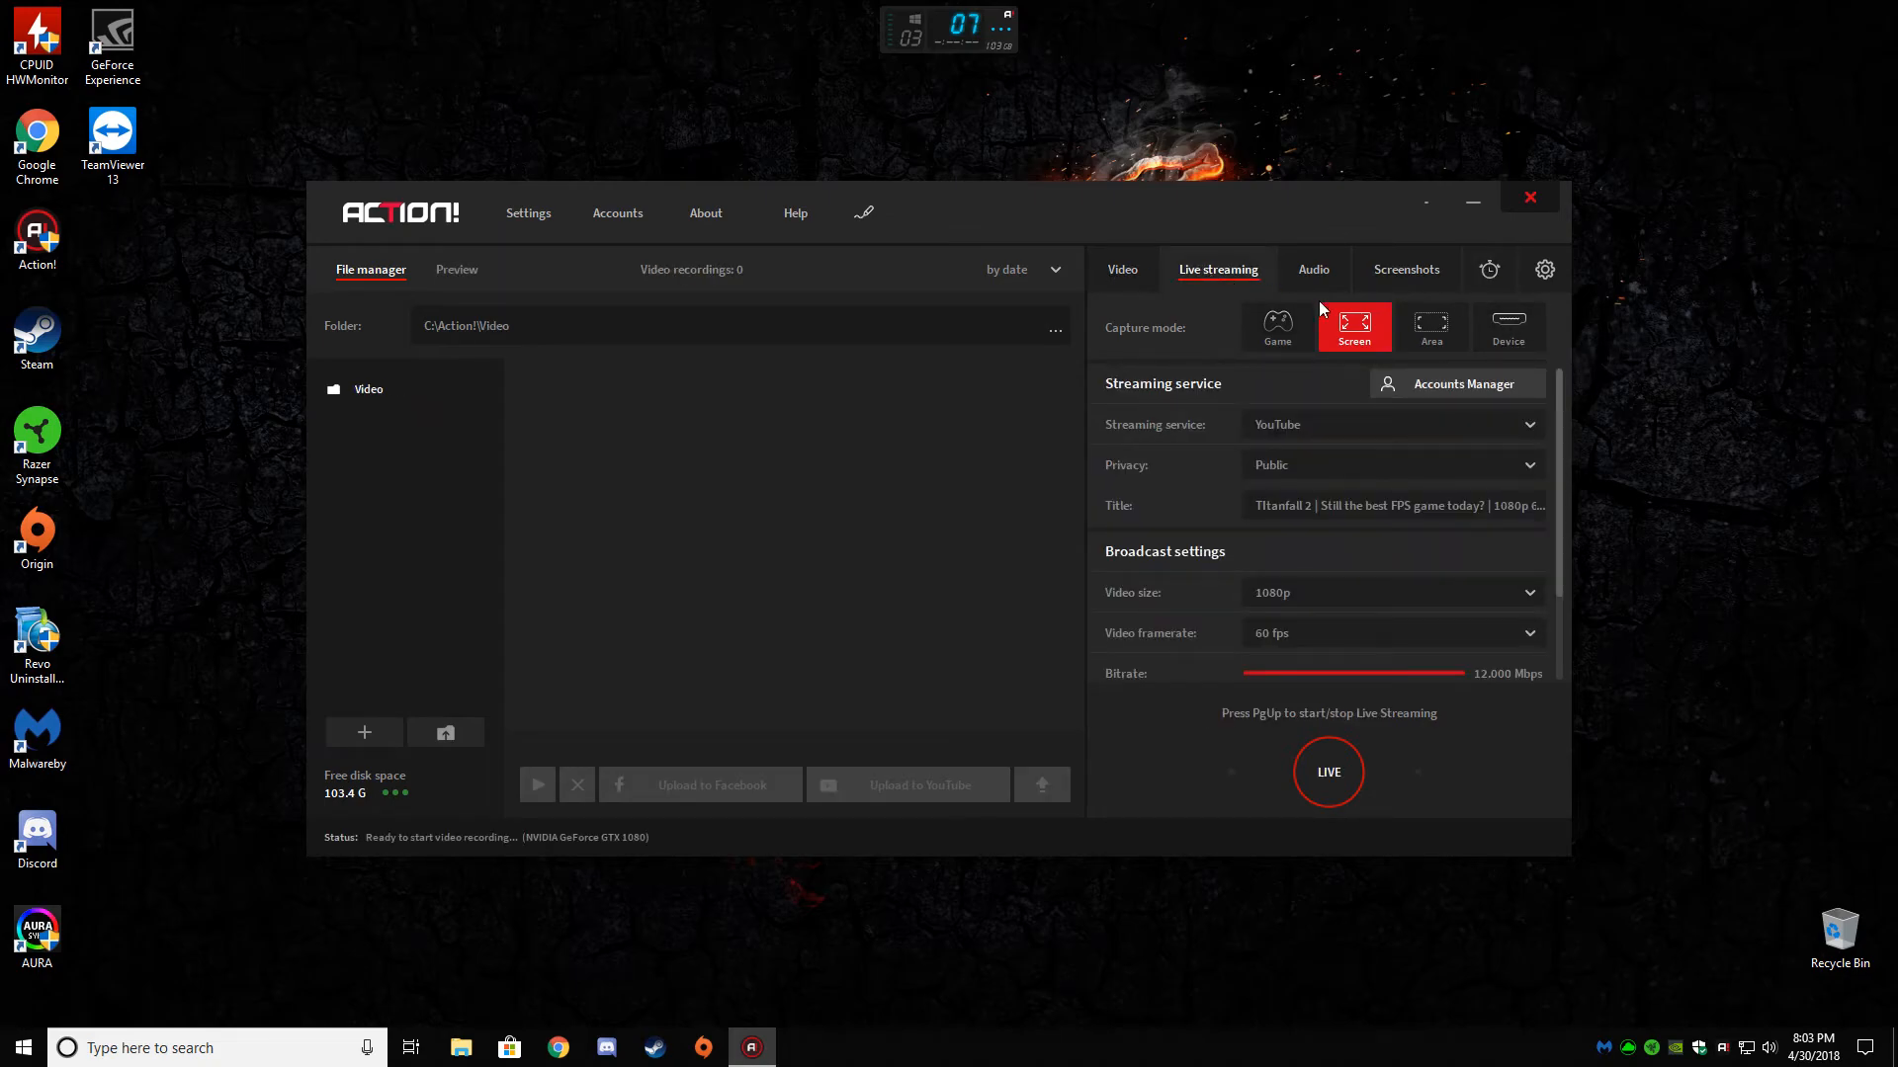
{"action": "left_click", "coordinate": [1509, 327]}
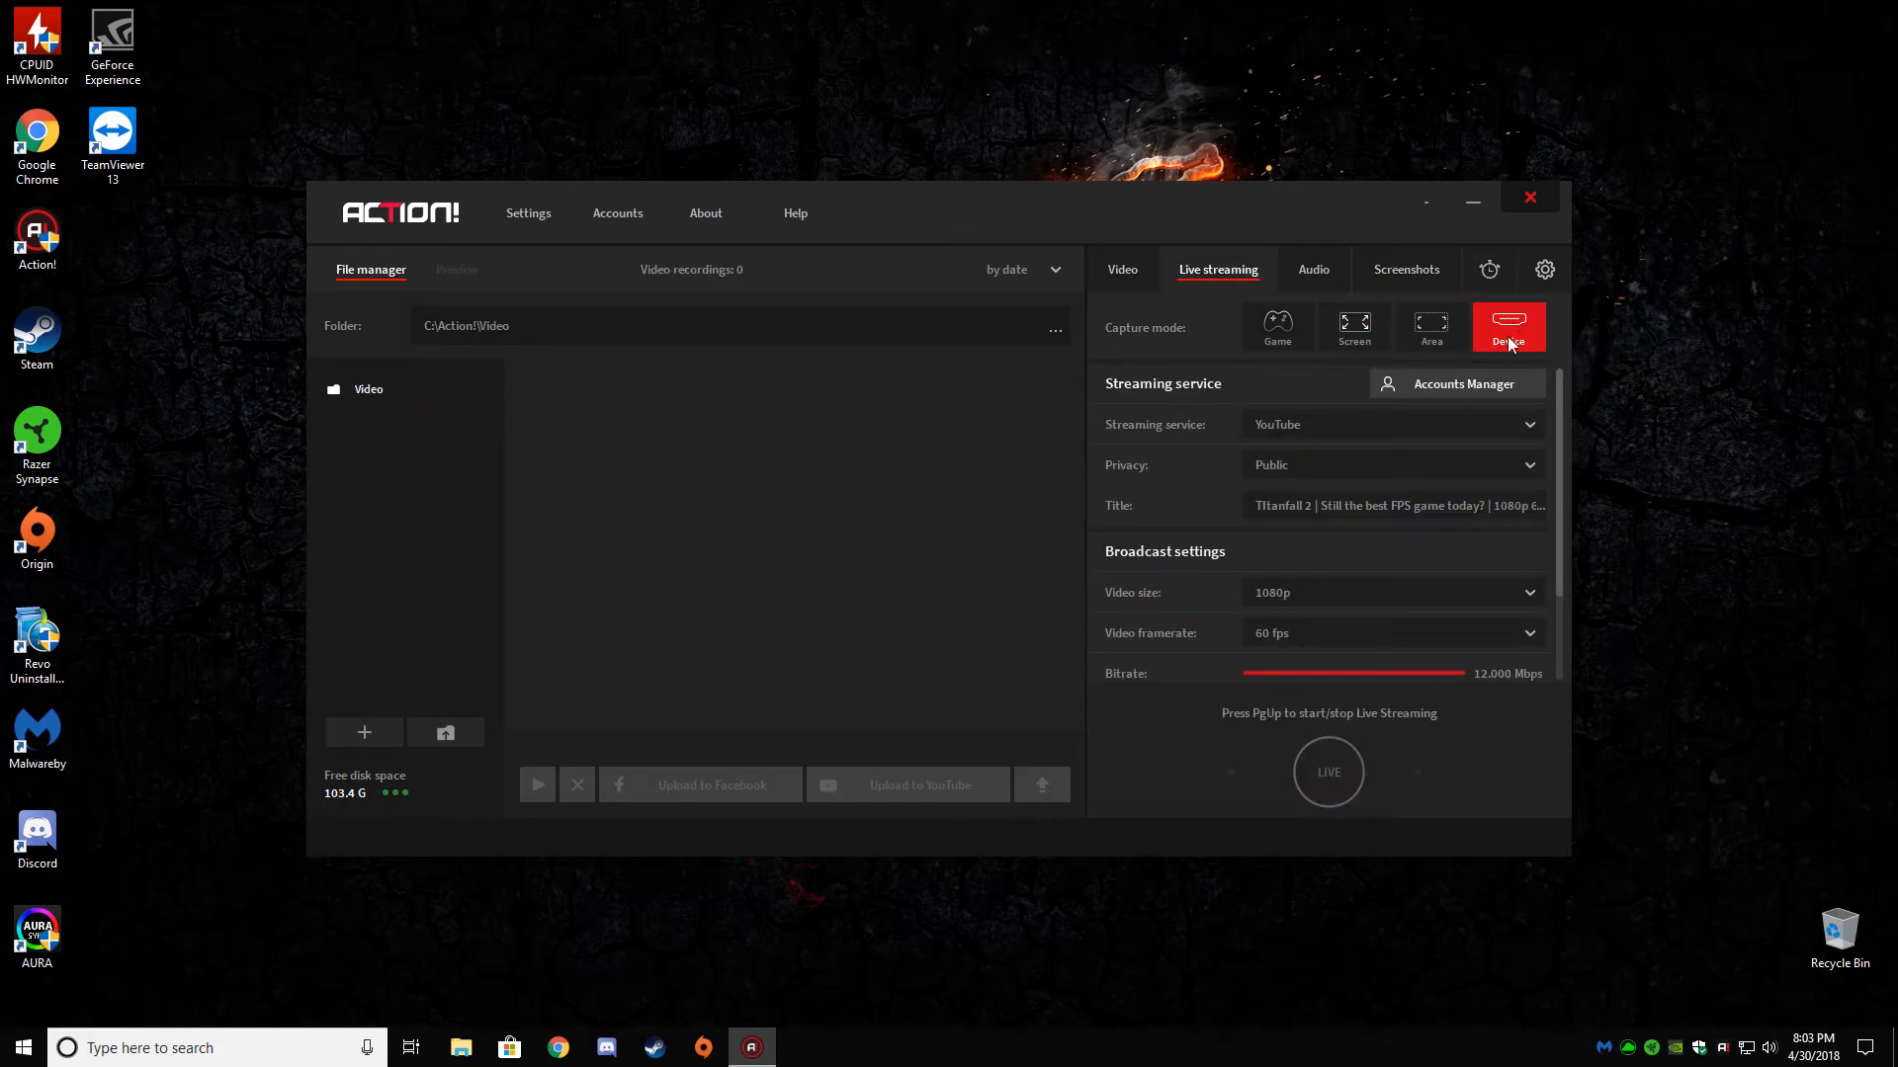
{"action": "left_click", "coordinate": [1507, 327]}
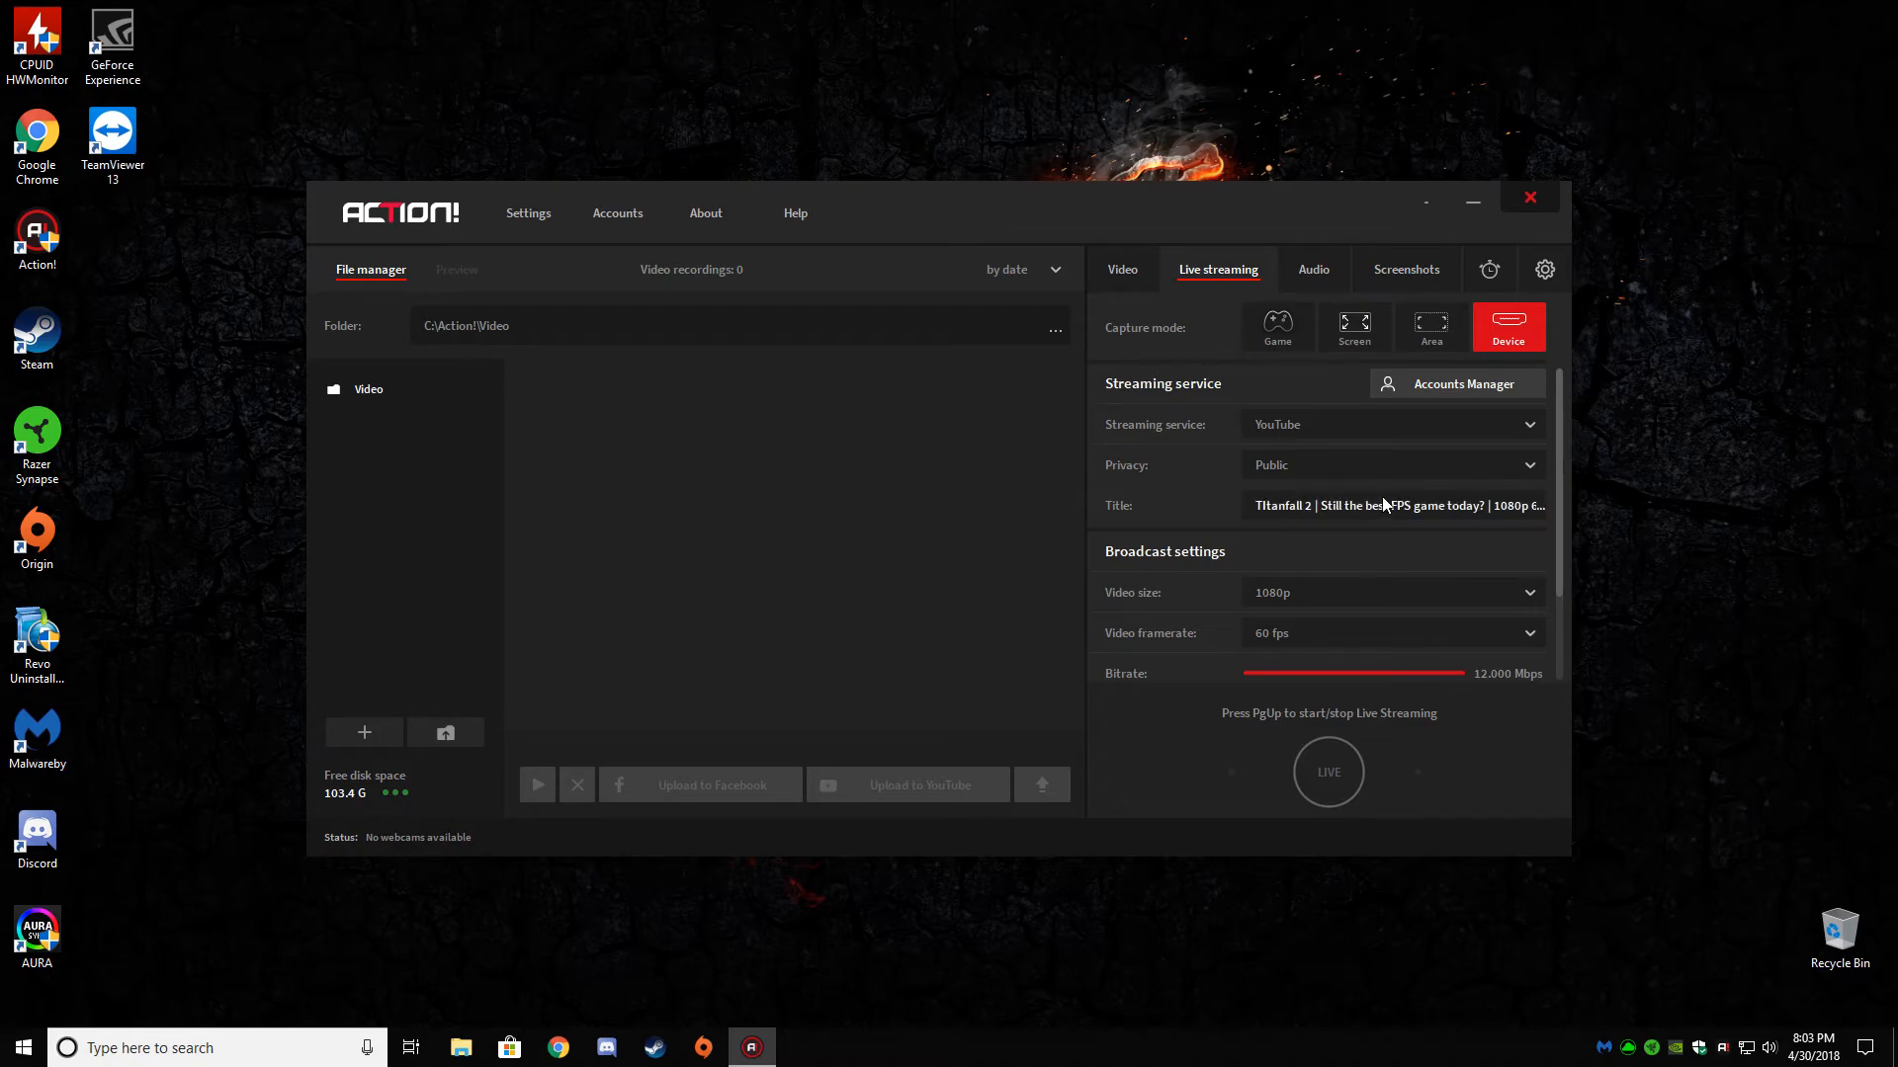
{"action": "mouse_move", "coordinate": [1508, 327]}
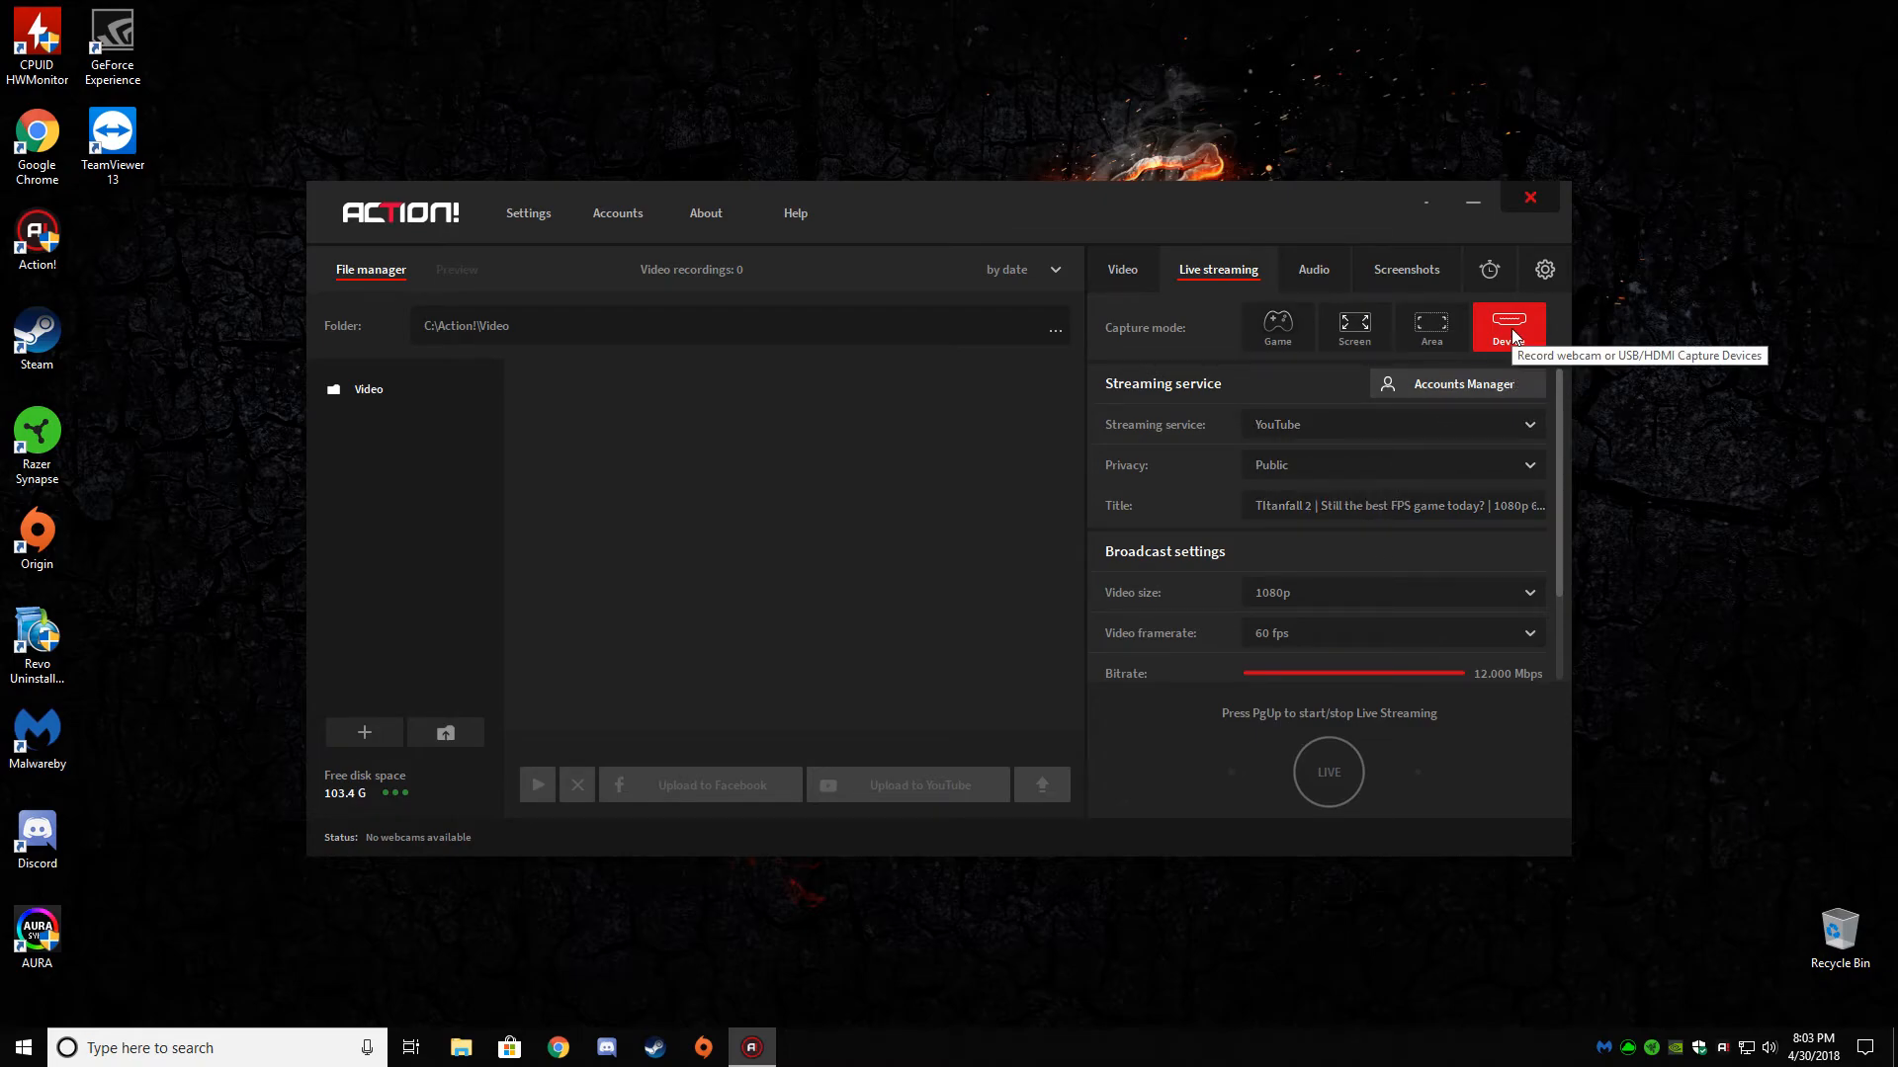
{"action": "mouse_move", "coordinate": [1477, 328]}
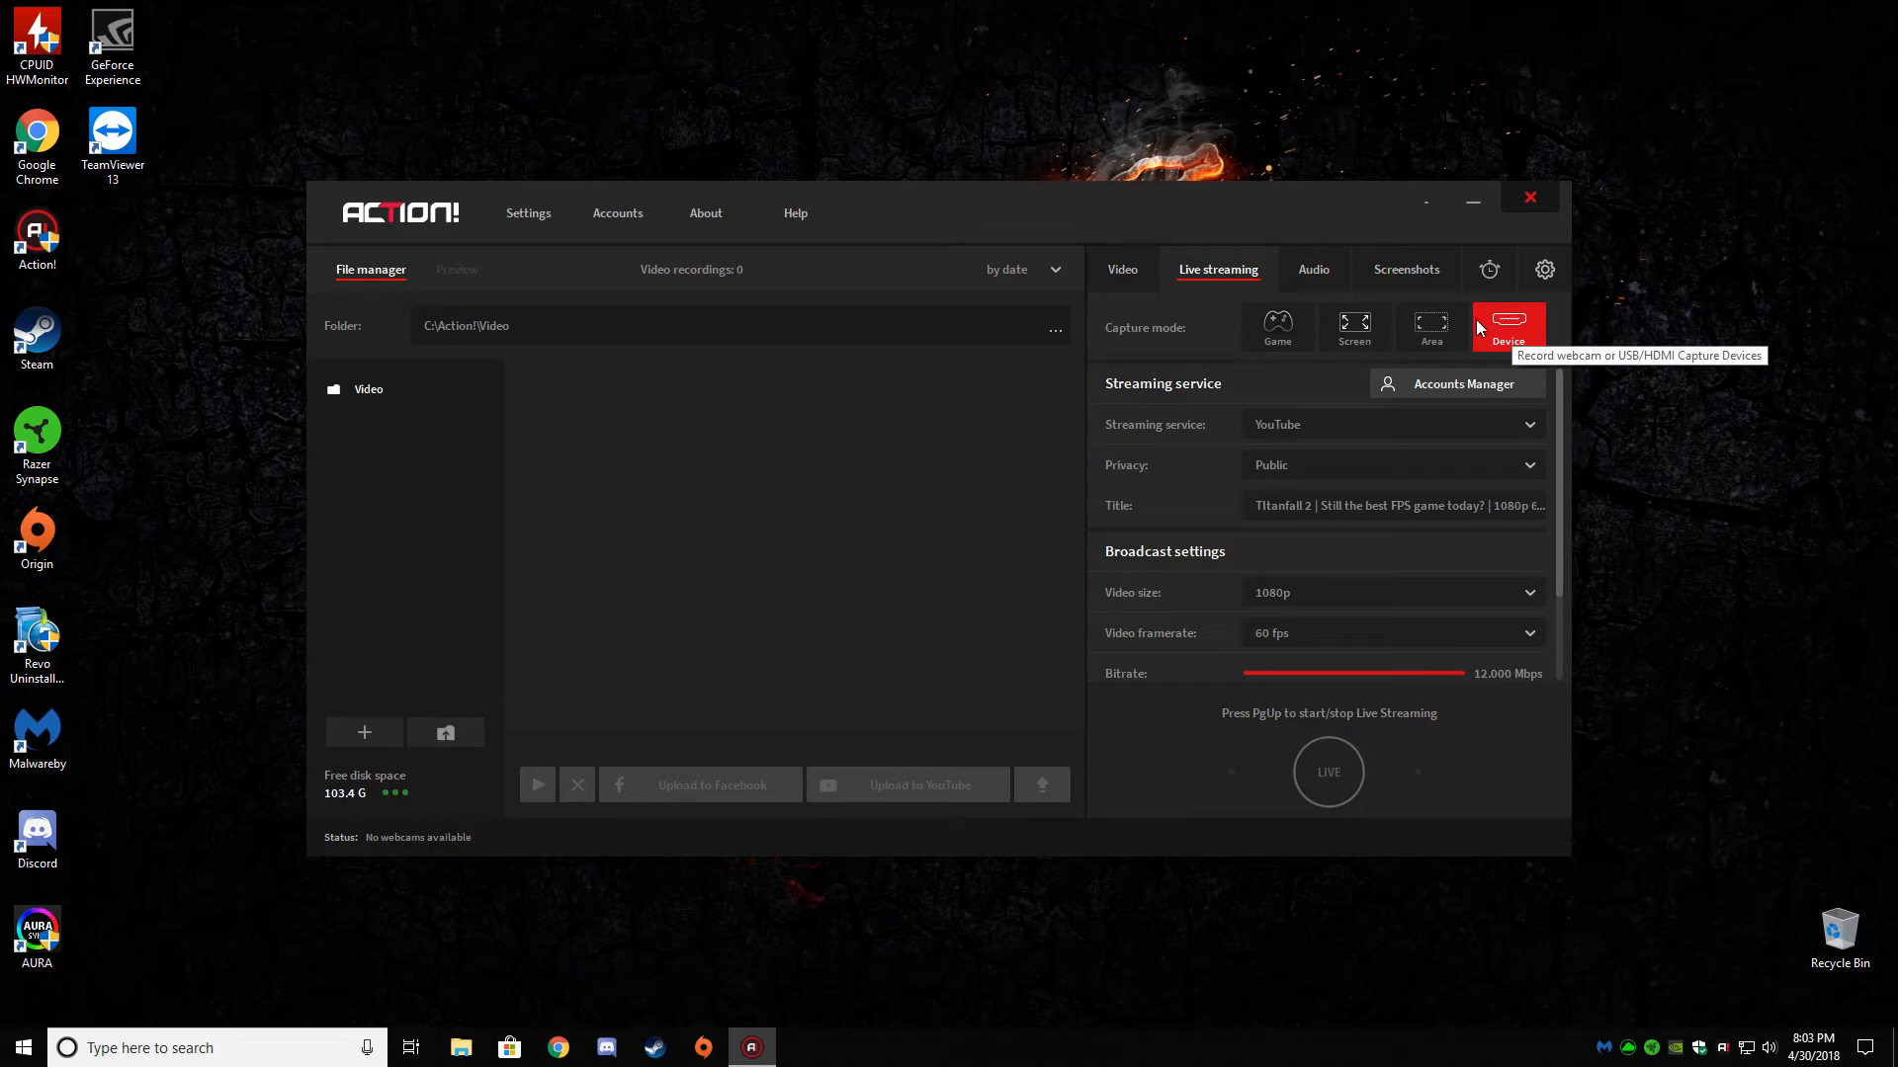
{"action": "mouse_move", "coordinate": [1507, 352]}
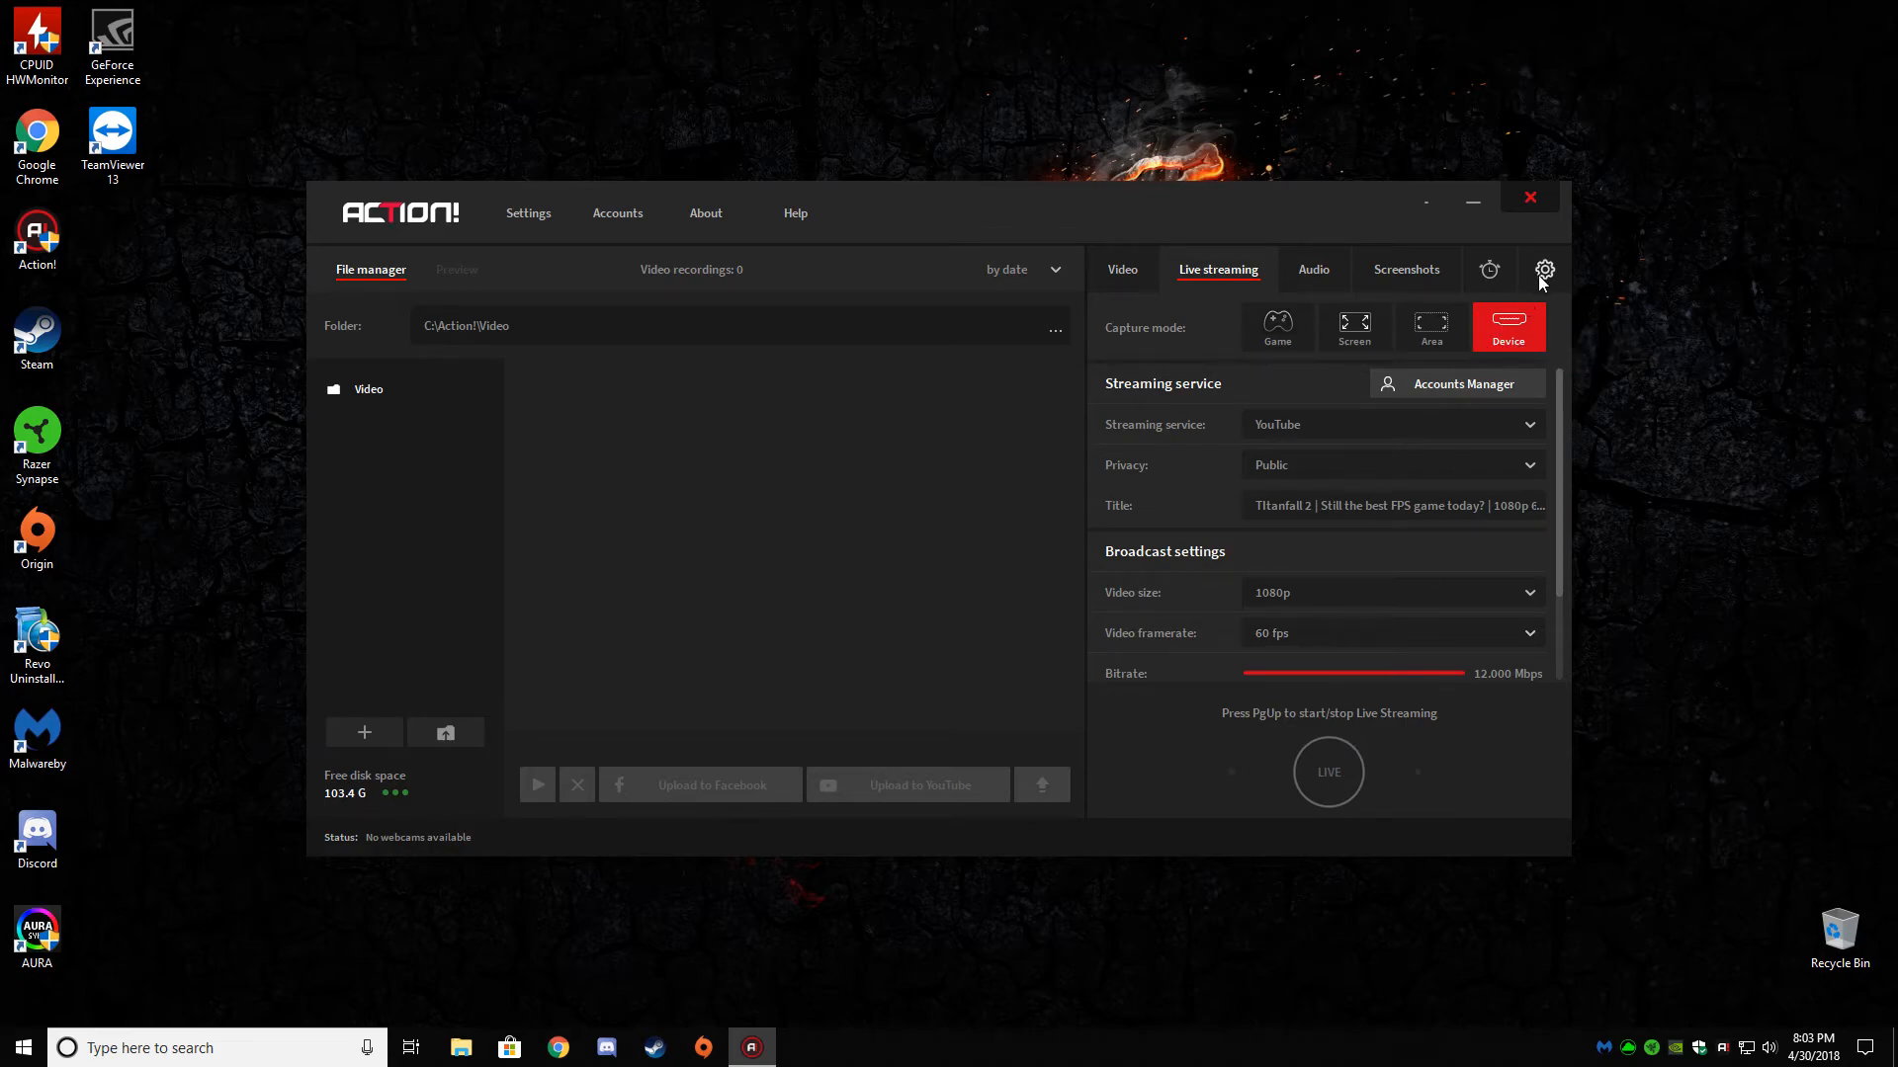
- Review General, Video (Ultra quality, 100% bitrate, full 0-255 input range) and Audio settings
{"action": "left_click", "coordinate": [1543, 270]}
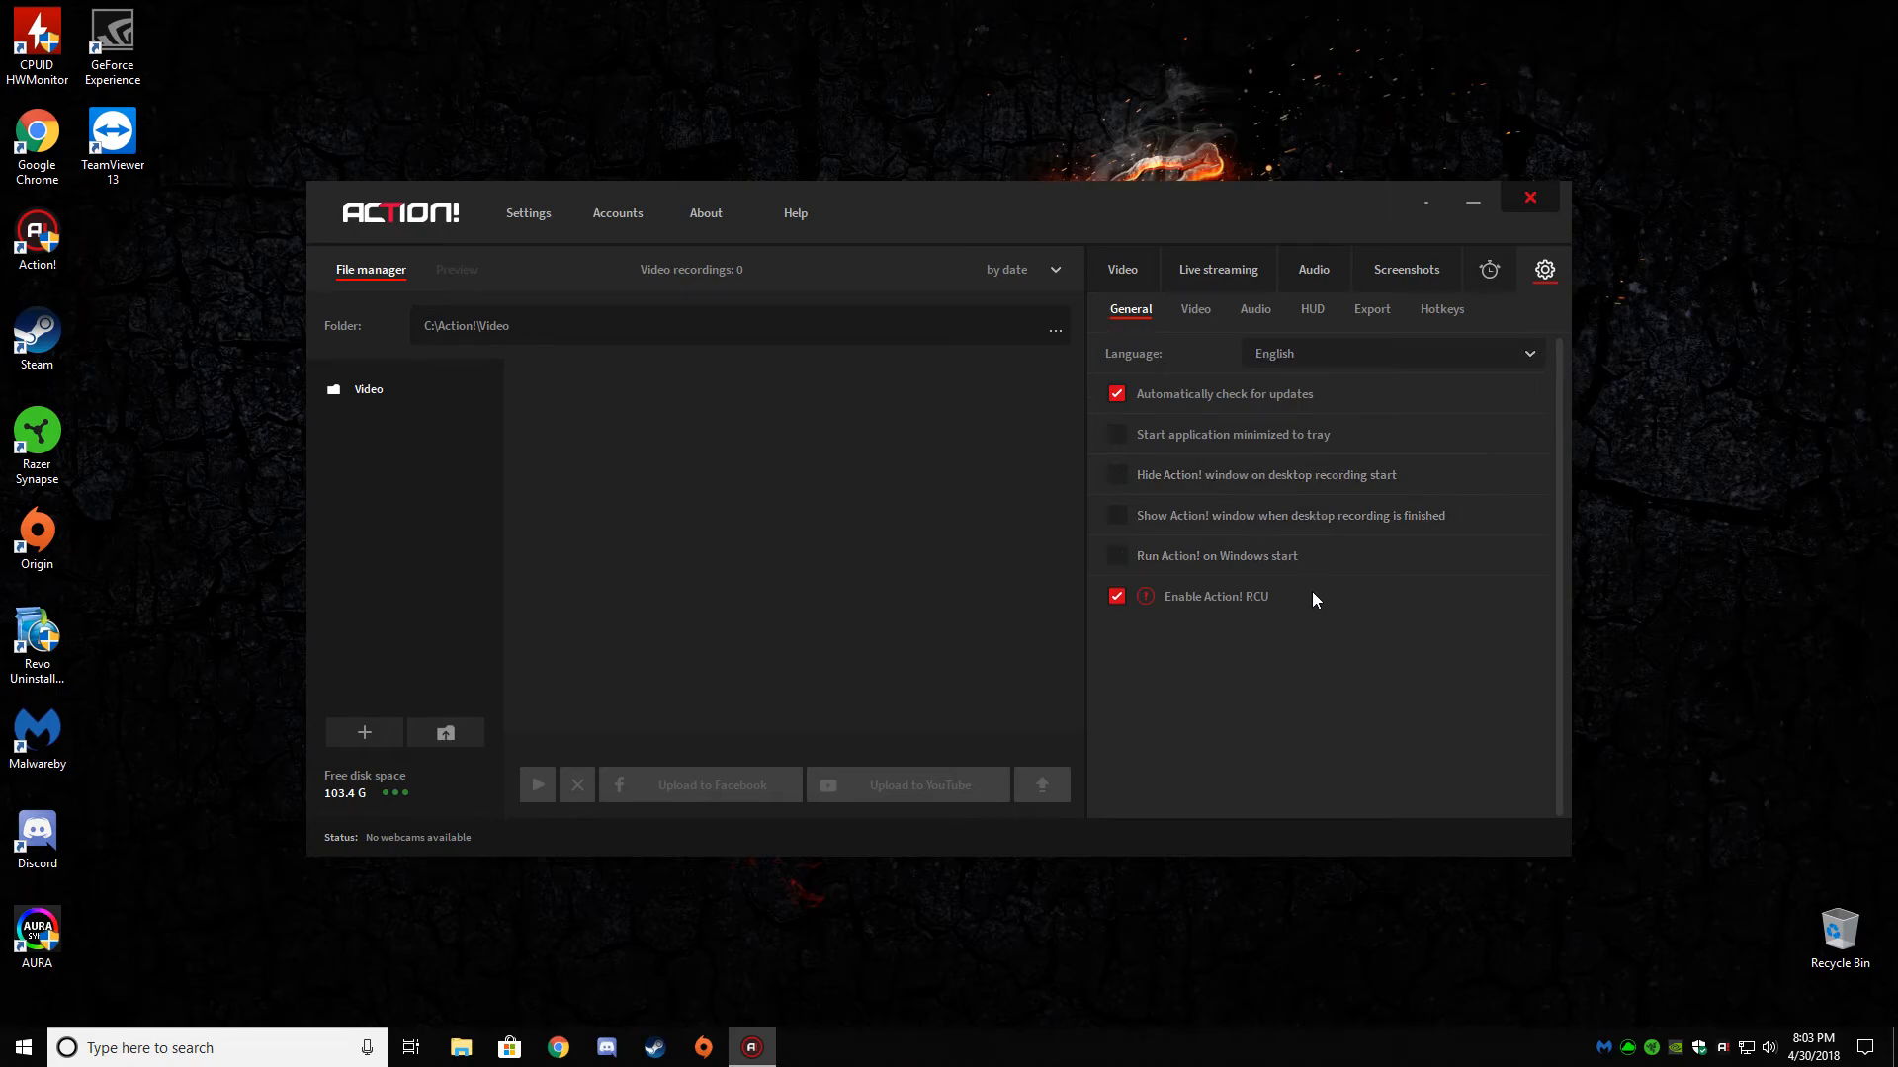
{"action": "left_click", "coordinate": [1390, 352]}
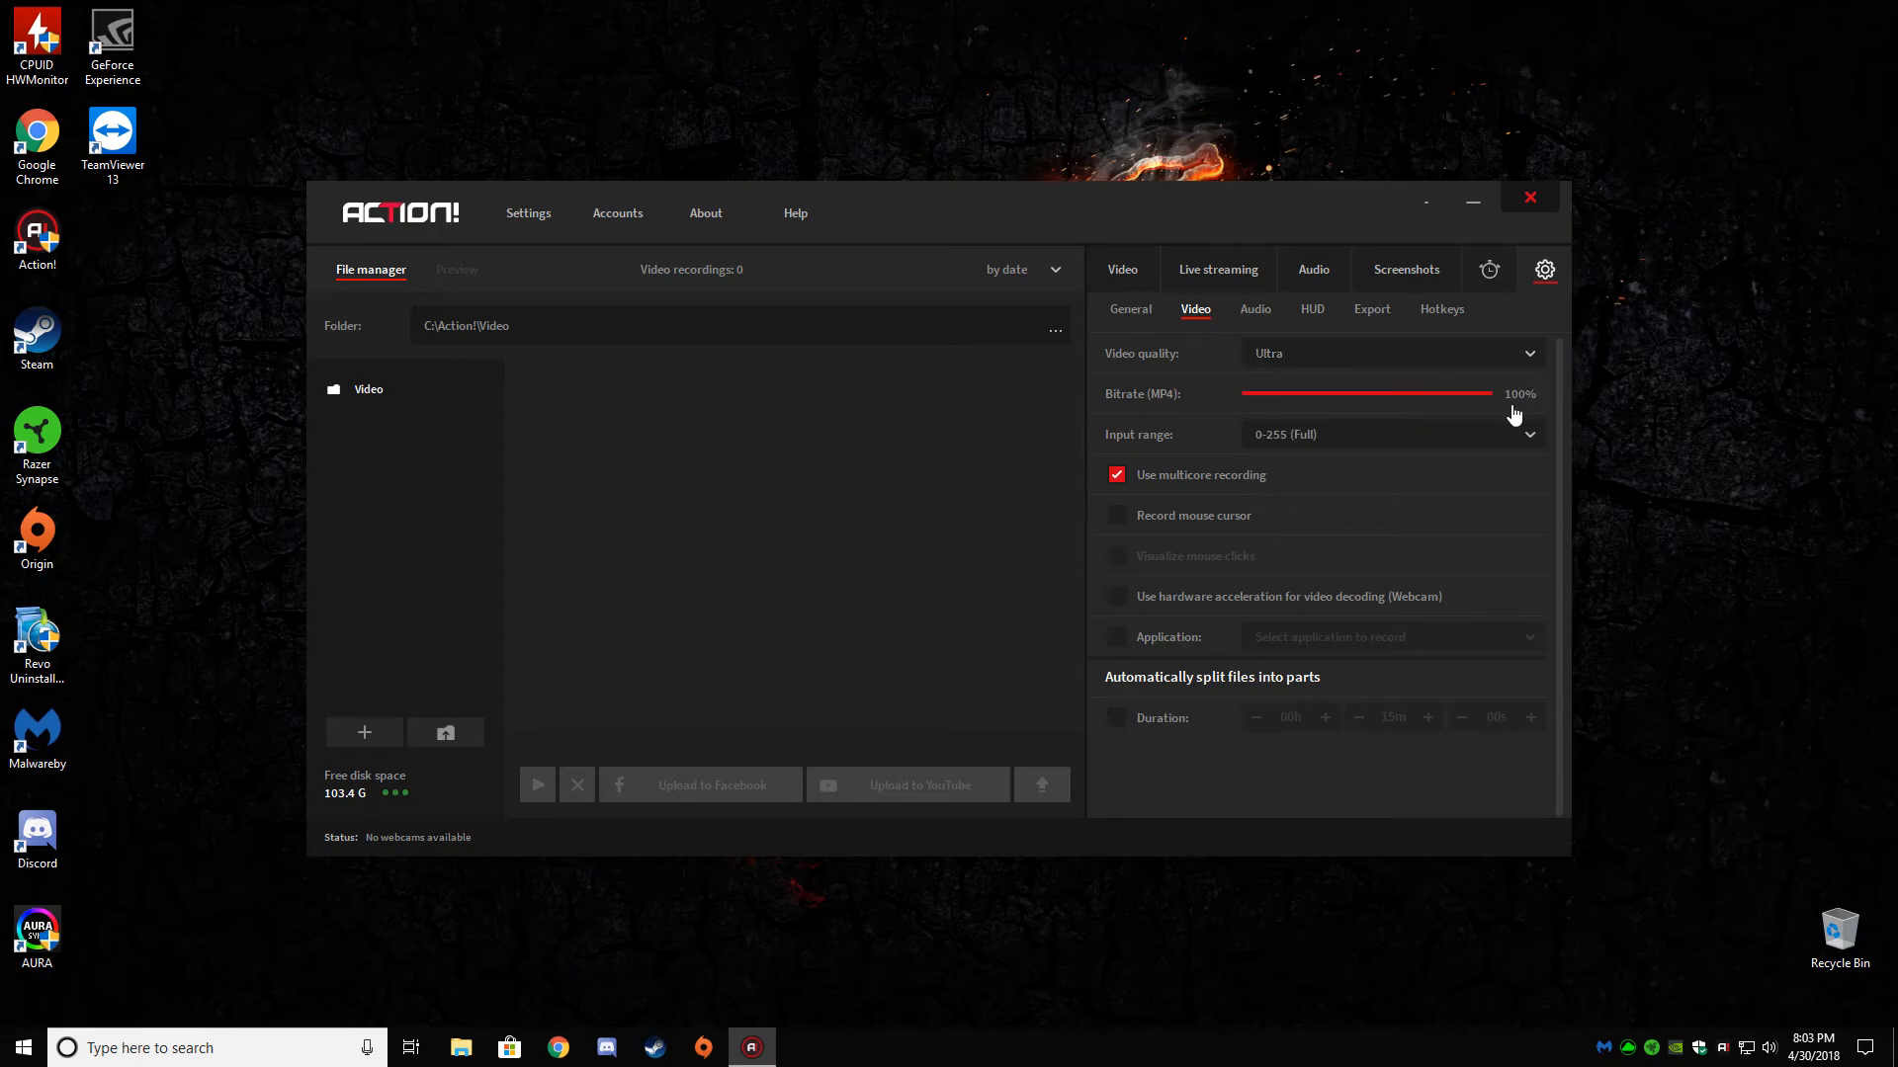
{"action": "left_click", "coordinate": [1392, 433]}
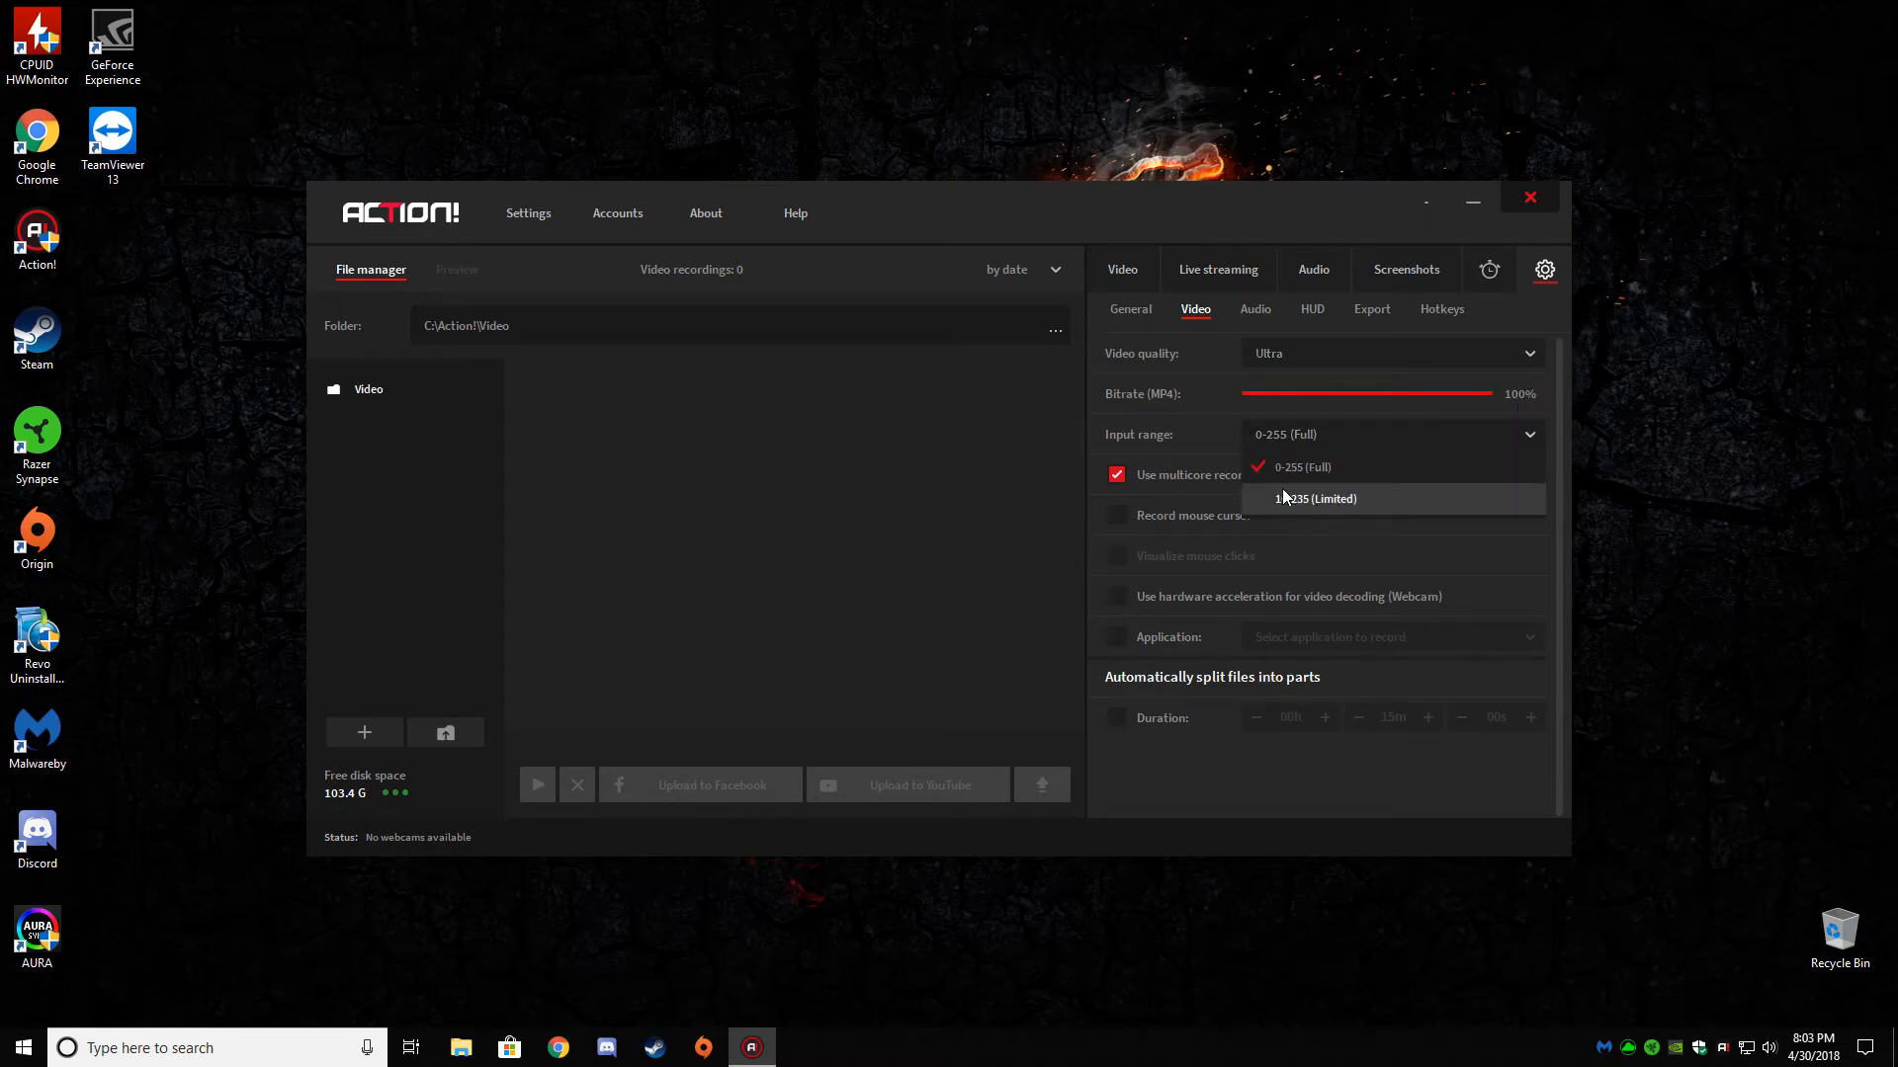
{"action": "left_click", "coordinate": [1301, 468]}
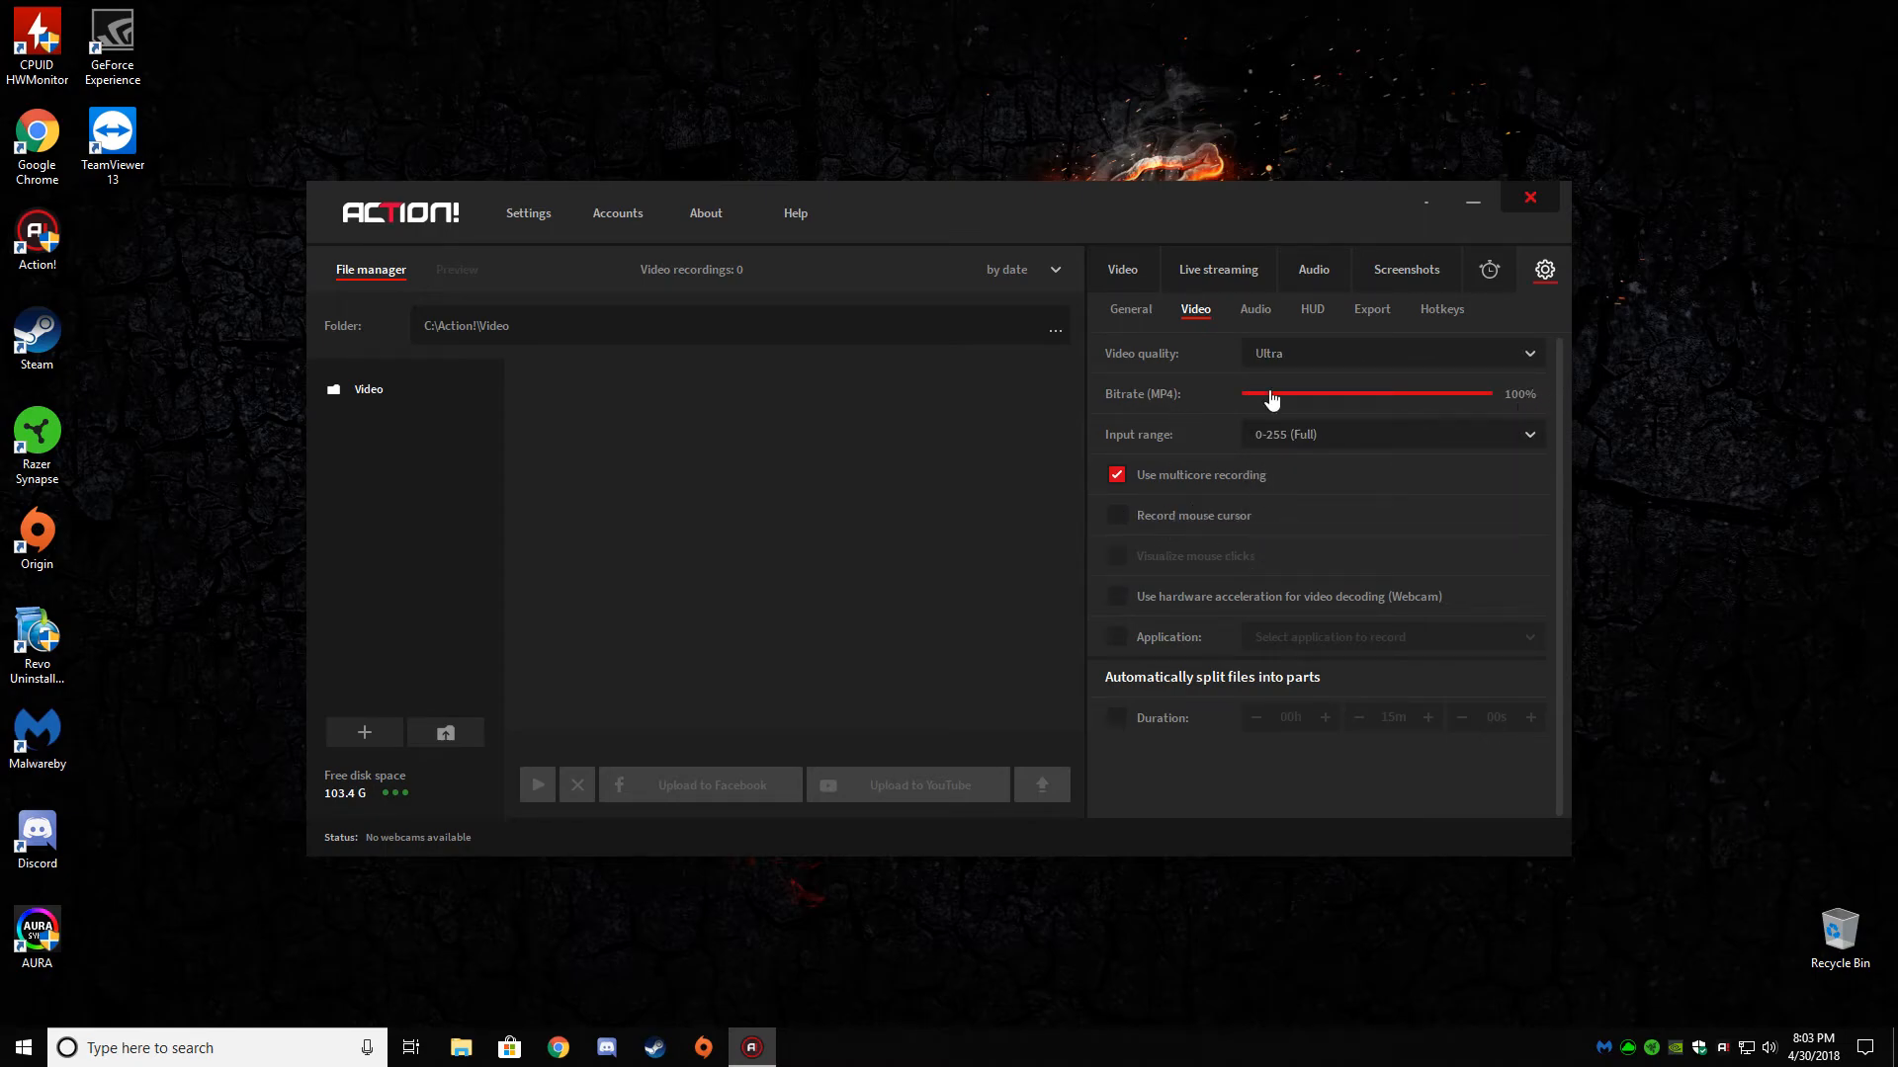
{"action": "left_click", "coordinate": [1256, 309]}
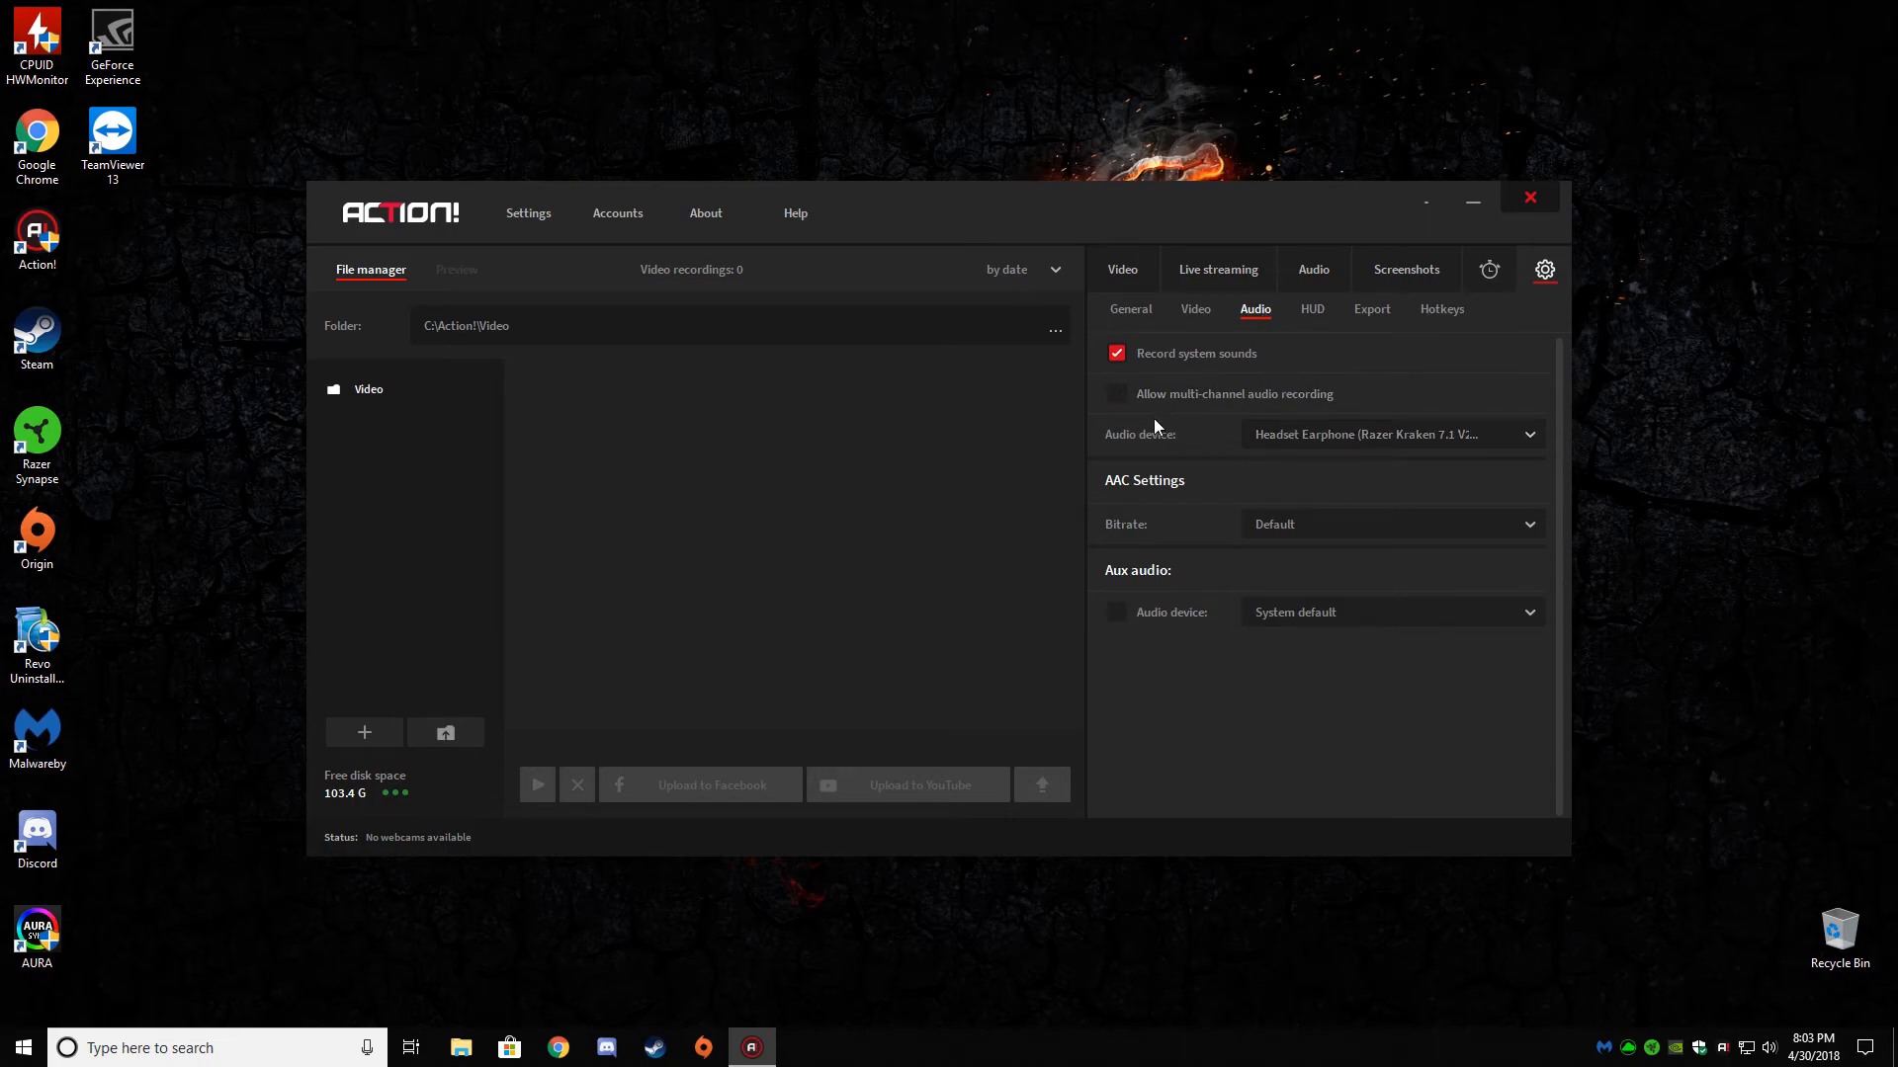
{"action": "left_click", "coordinate": [1392, 522]}
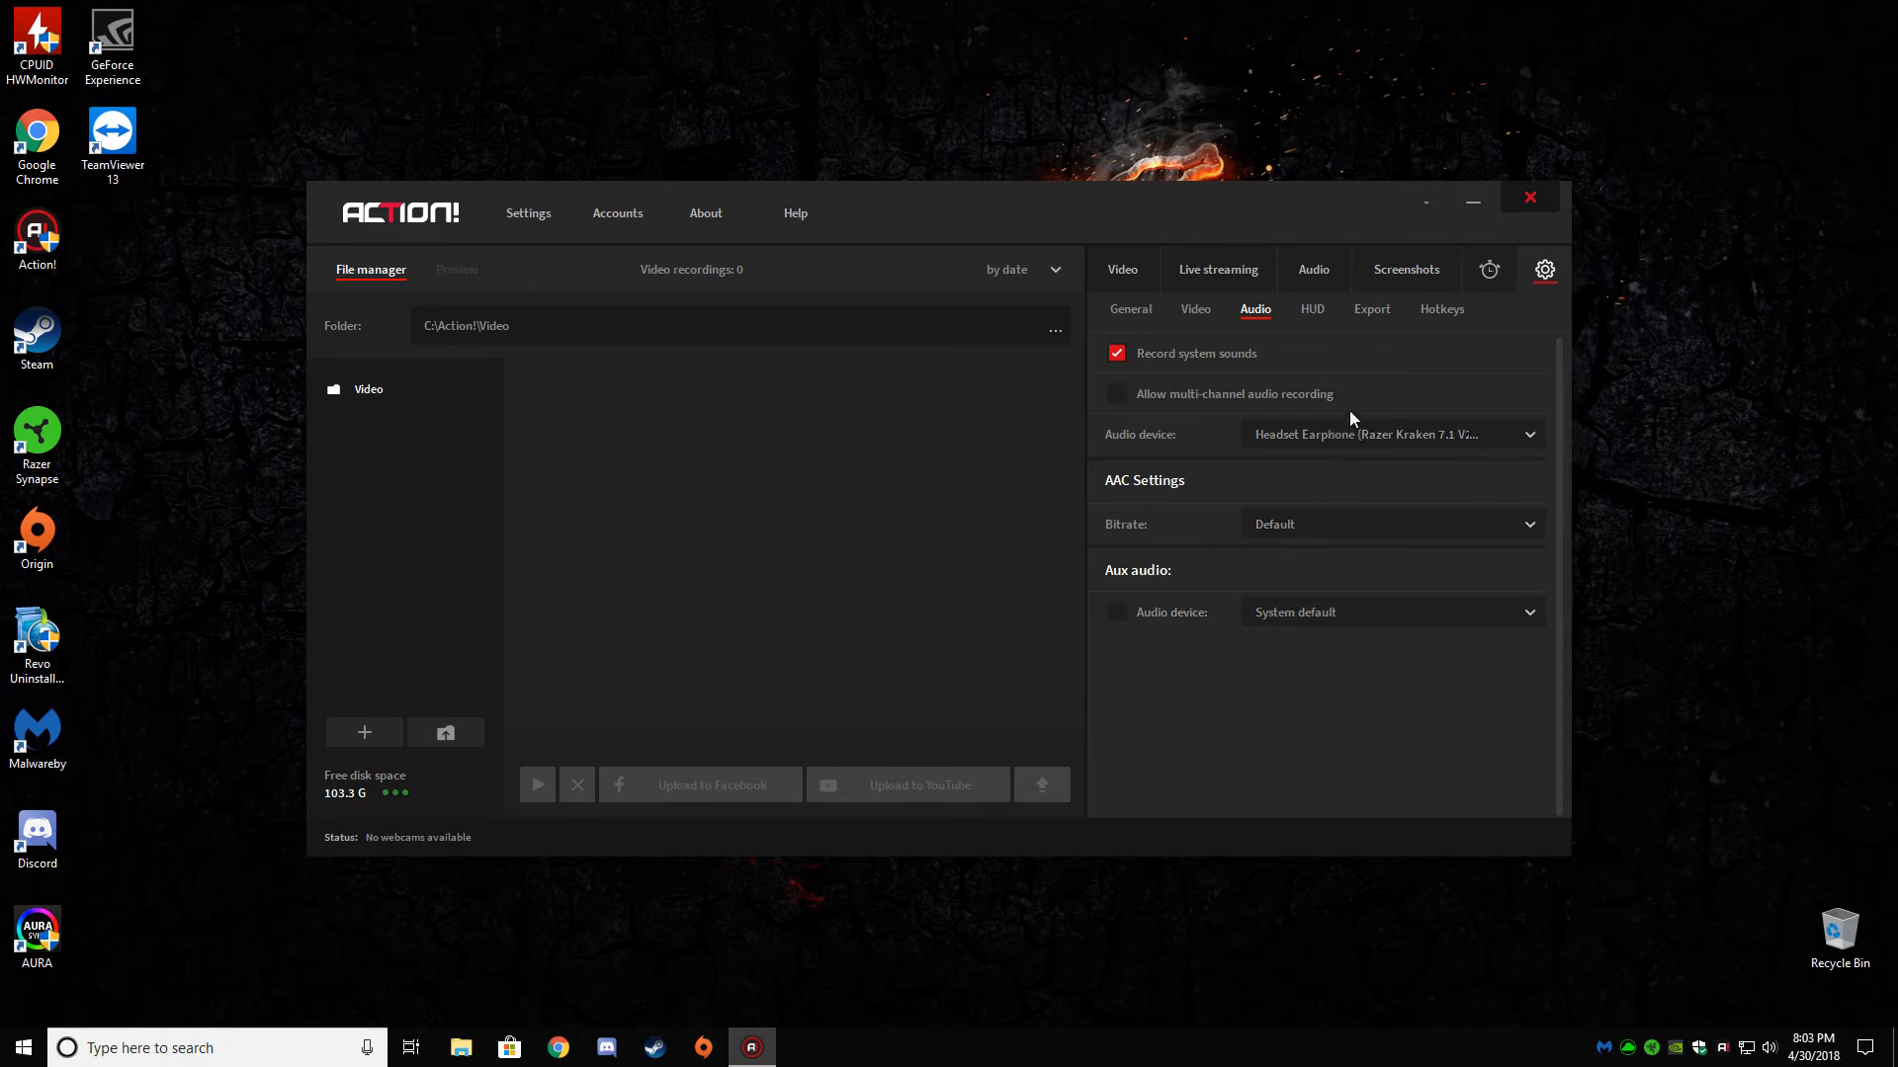
- In HUD settings, drag opacity down to 50% and back up to 92%
{"action": "left_click", "coordinate": [1311, 308]}
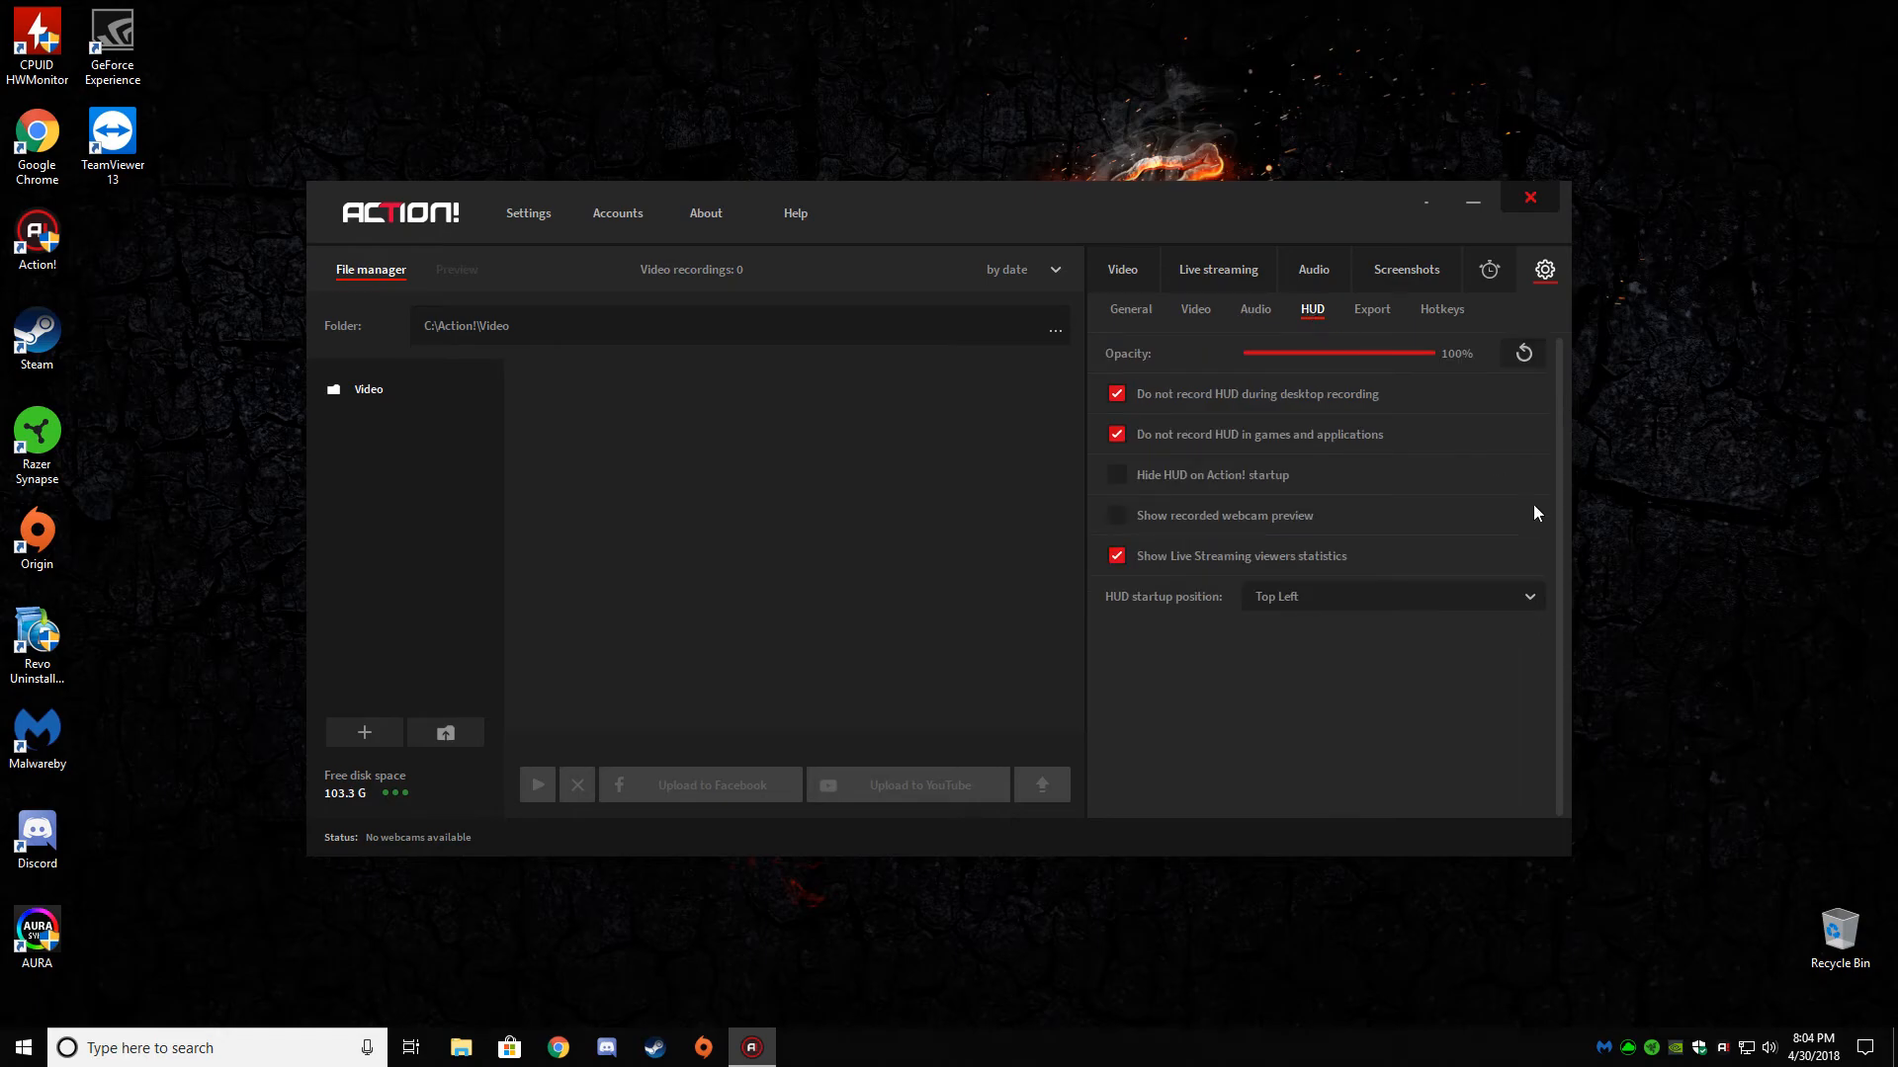
{"action": "mouse_move", "coordinate": [1501, 477]}
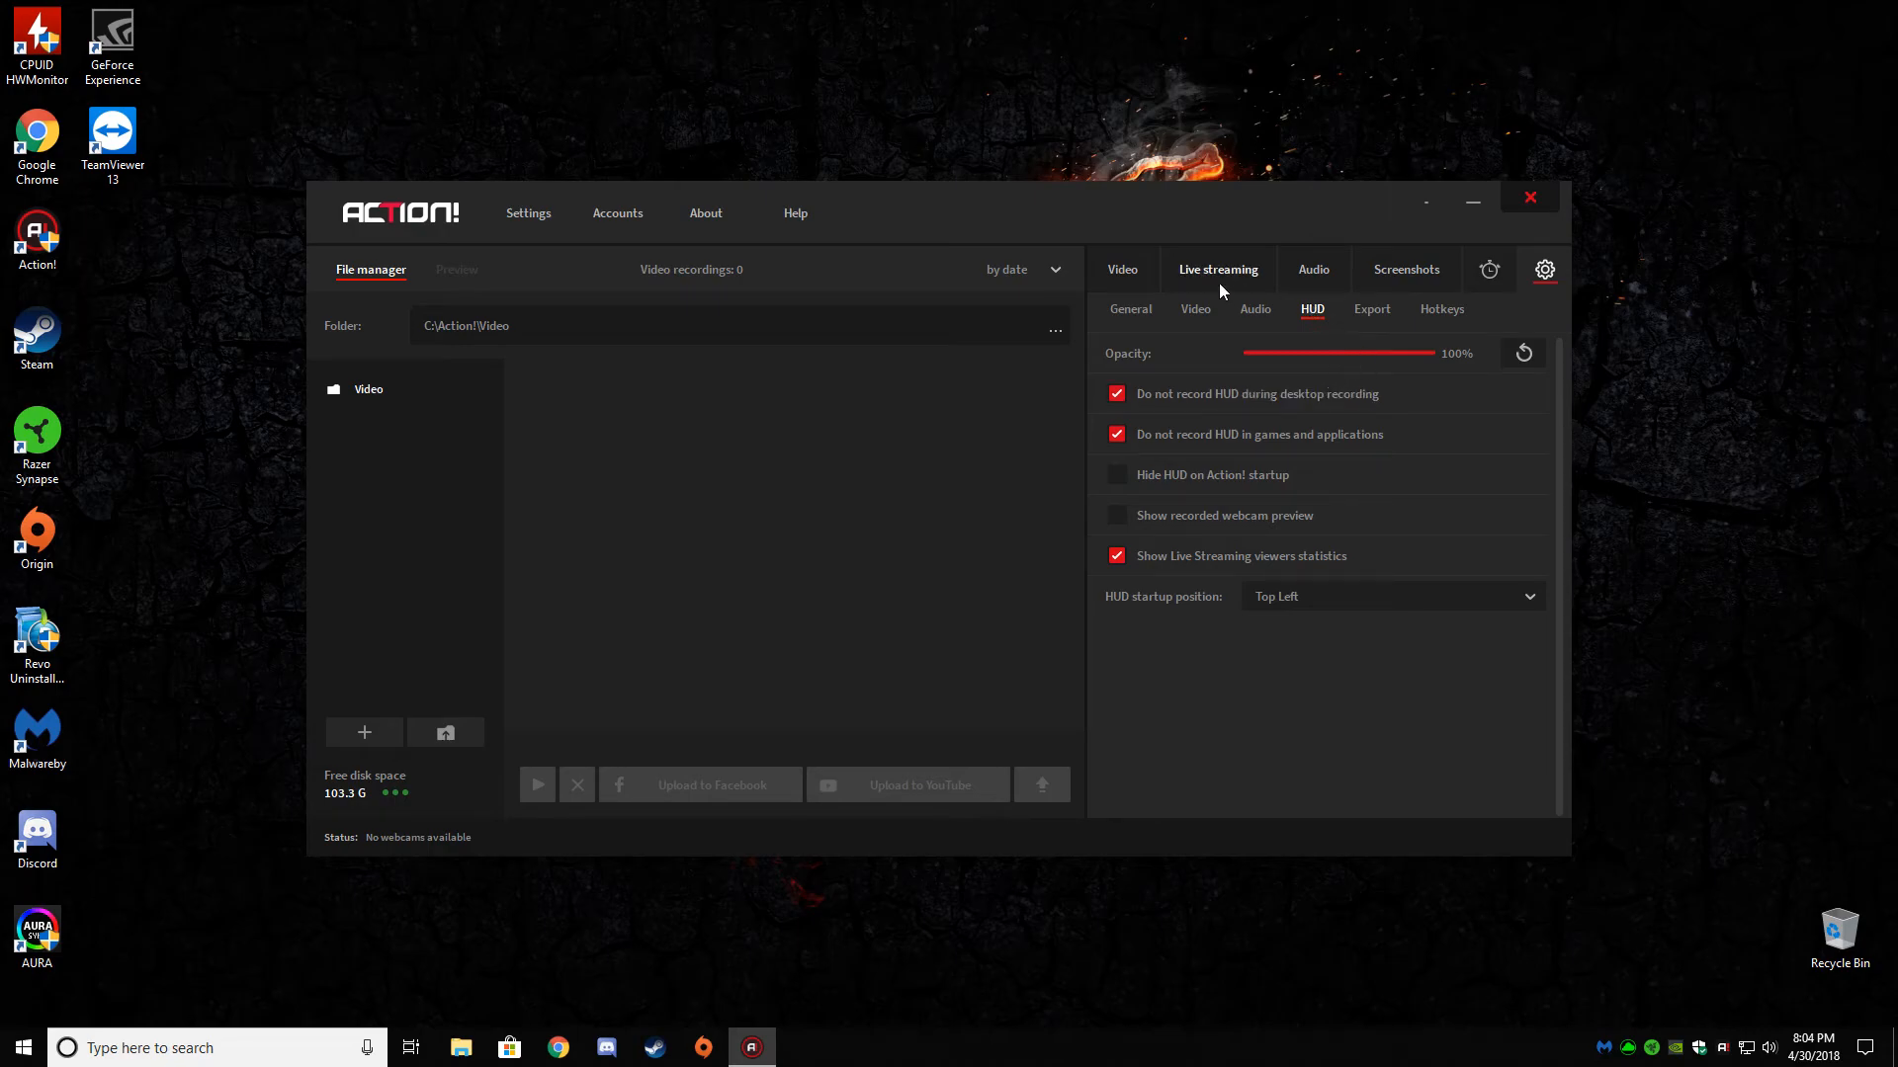
{"action": "left_click", "coordinate": [1217, 269]}
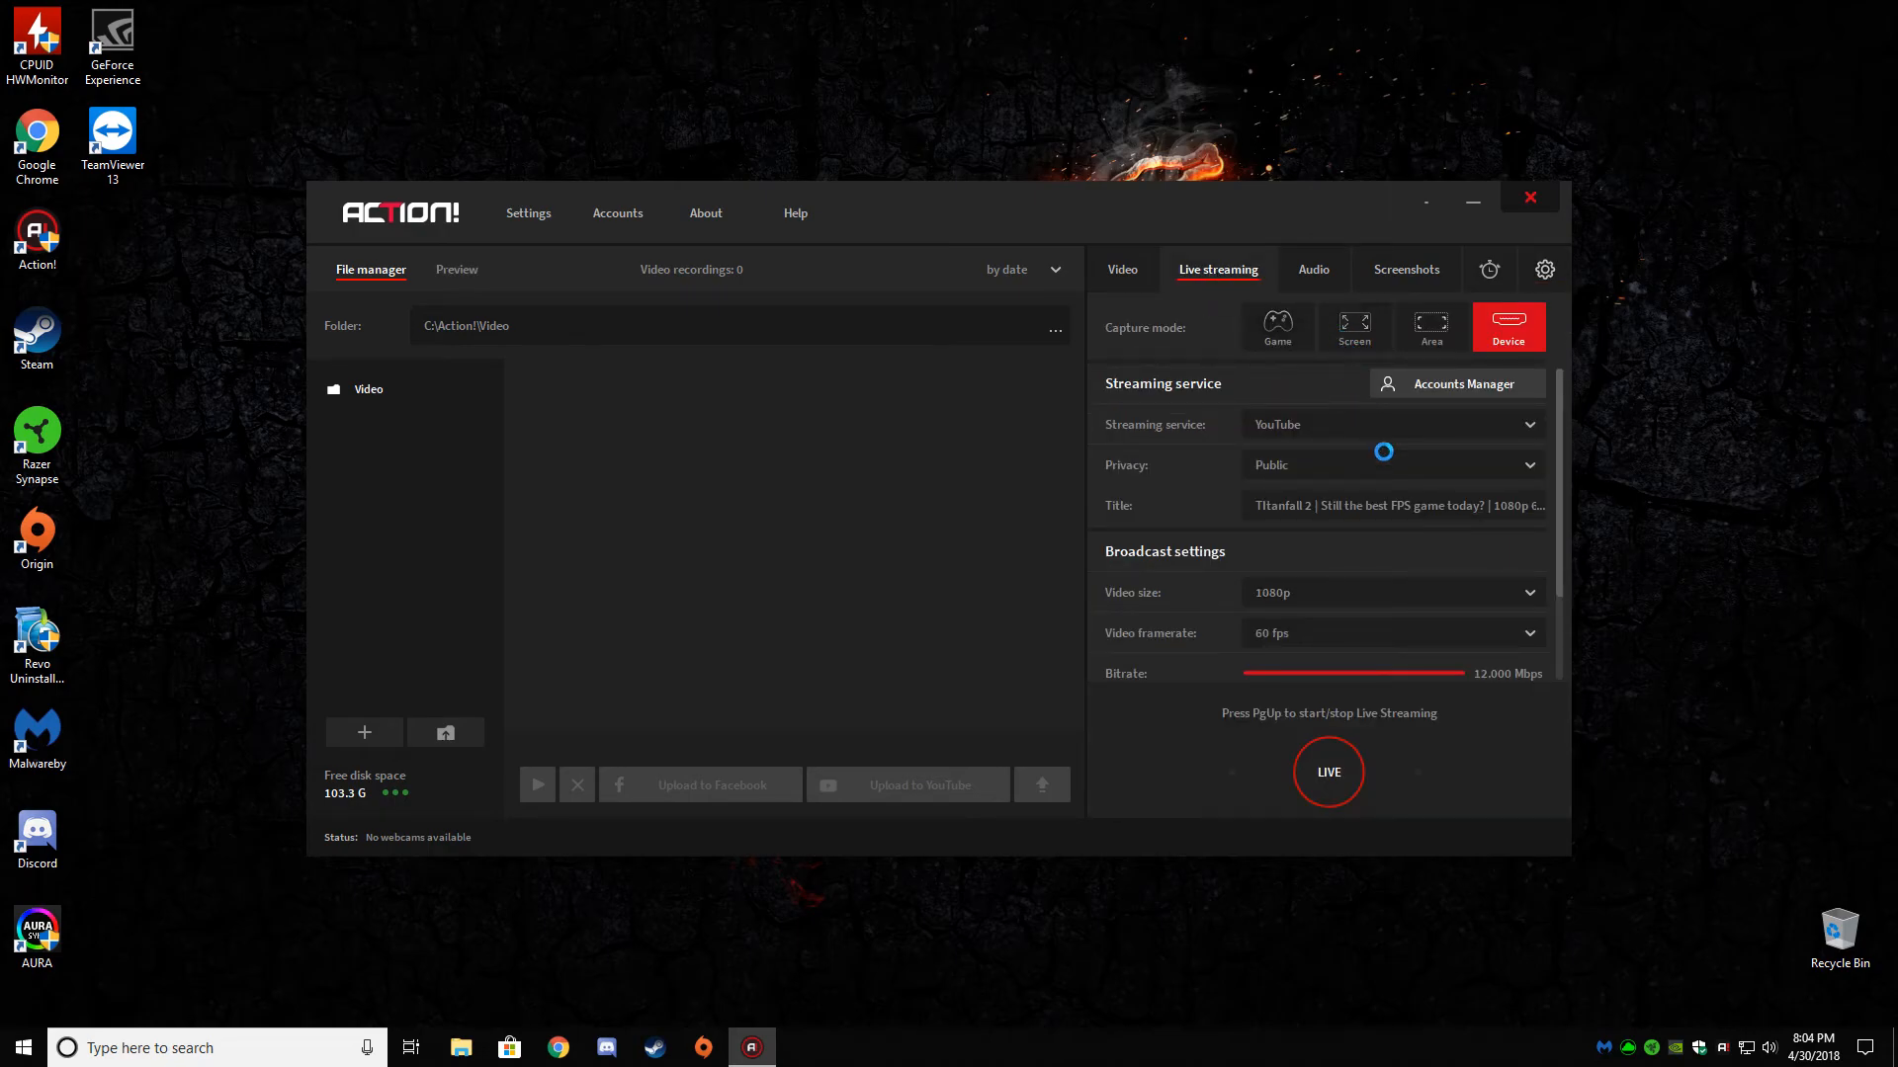
{"action": "left_click", "coordinate": [1542, 269]}
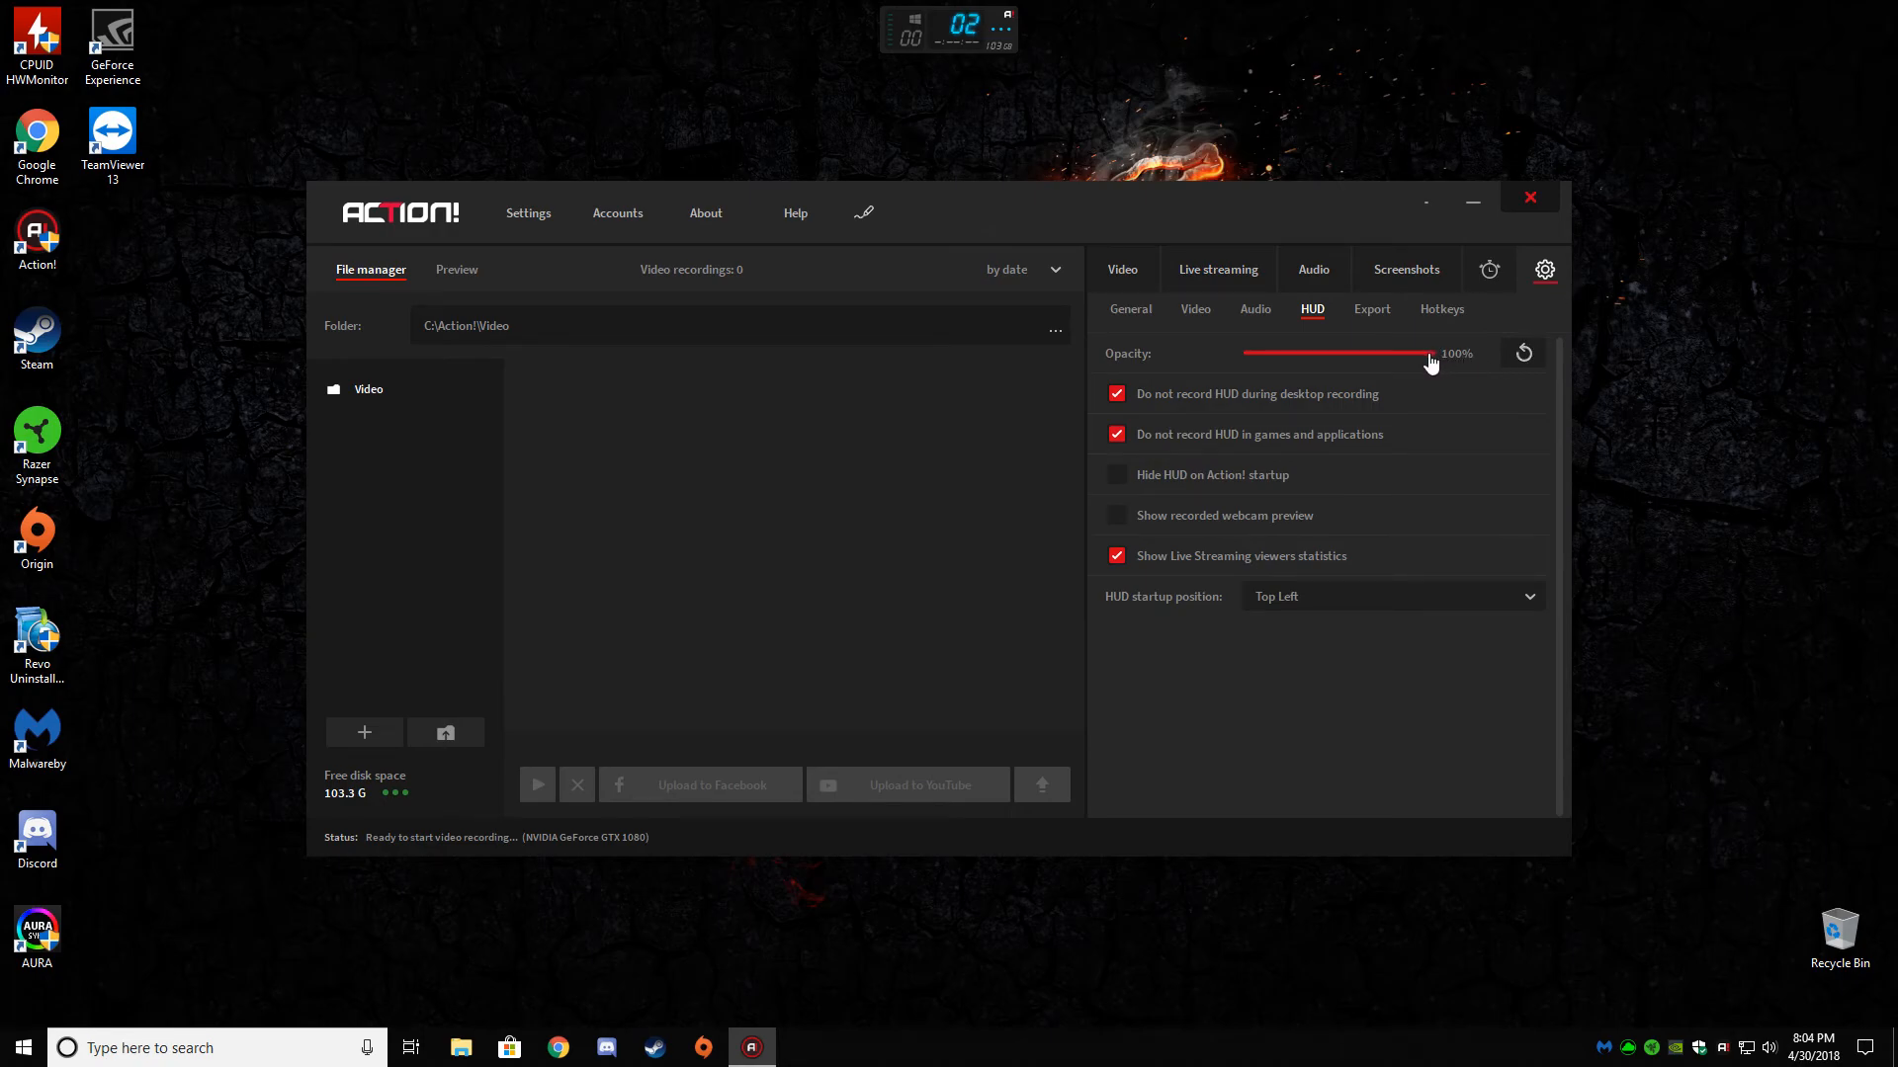
{"action": "left_click_drag", "start_coordinate": [1433, 352], "coordinate": [1251, 352]}
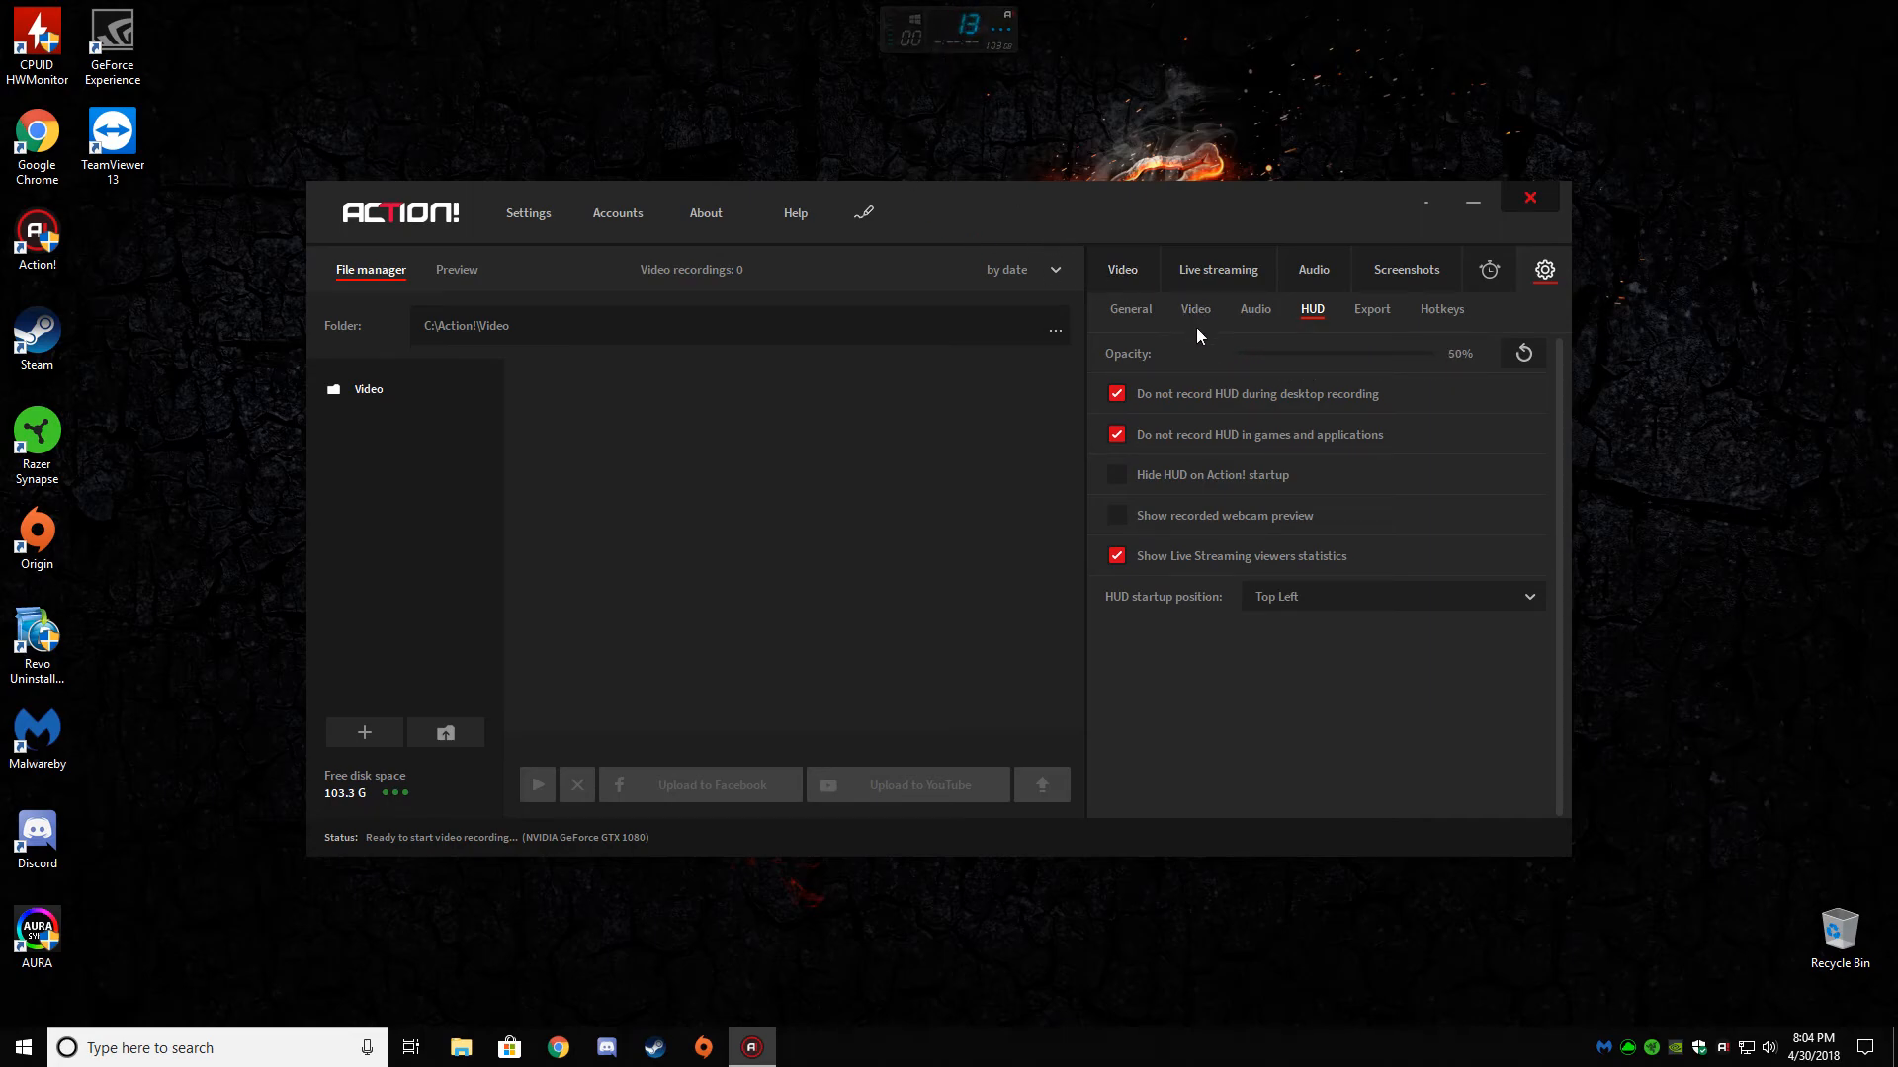
{"action": "left_click_drag", "start_coordinate": [1337, 352], "coordinate": [1452, 352]}
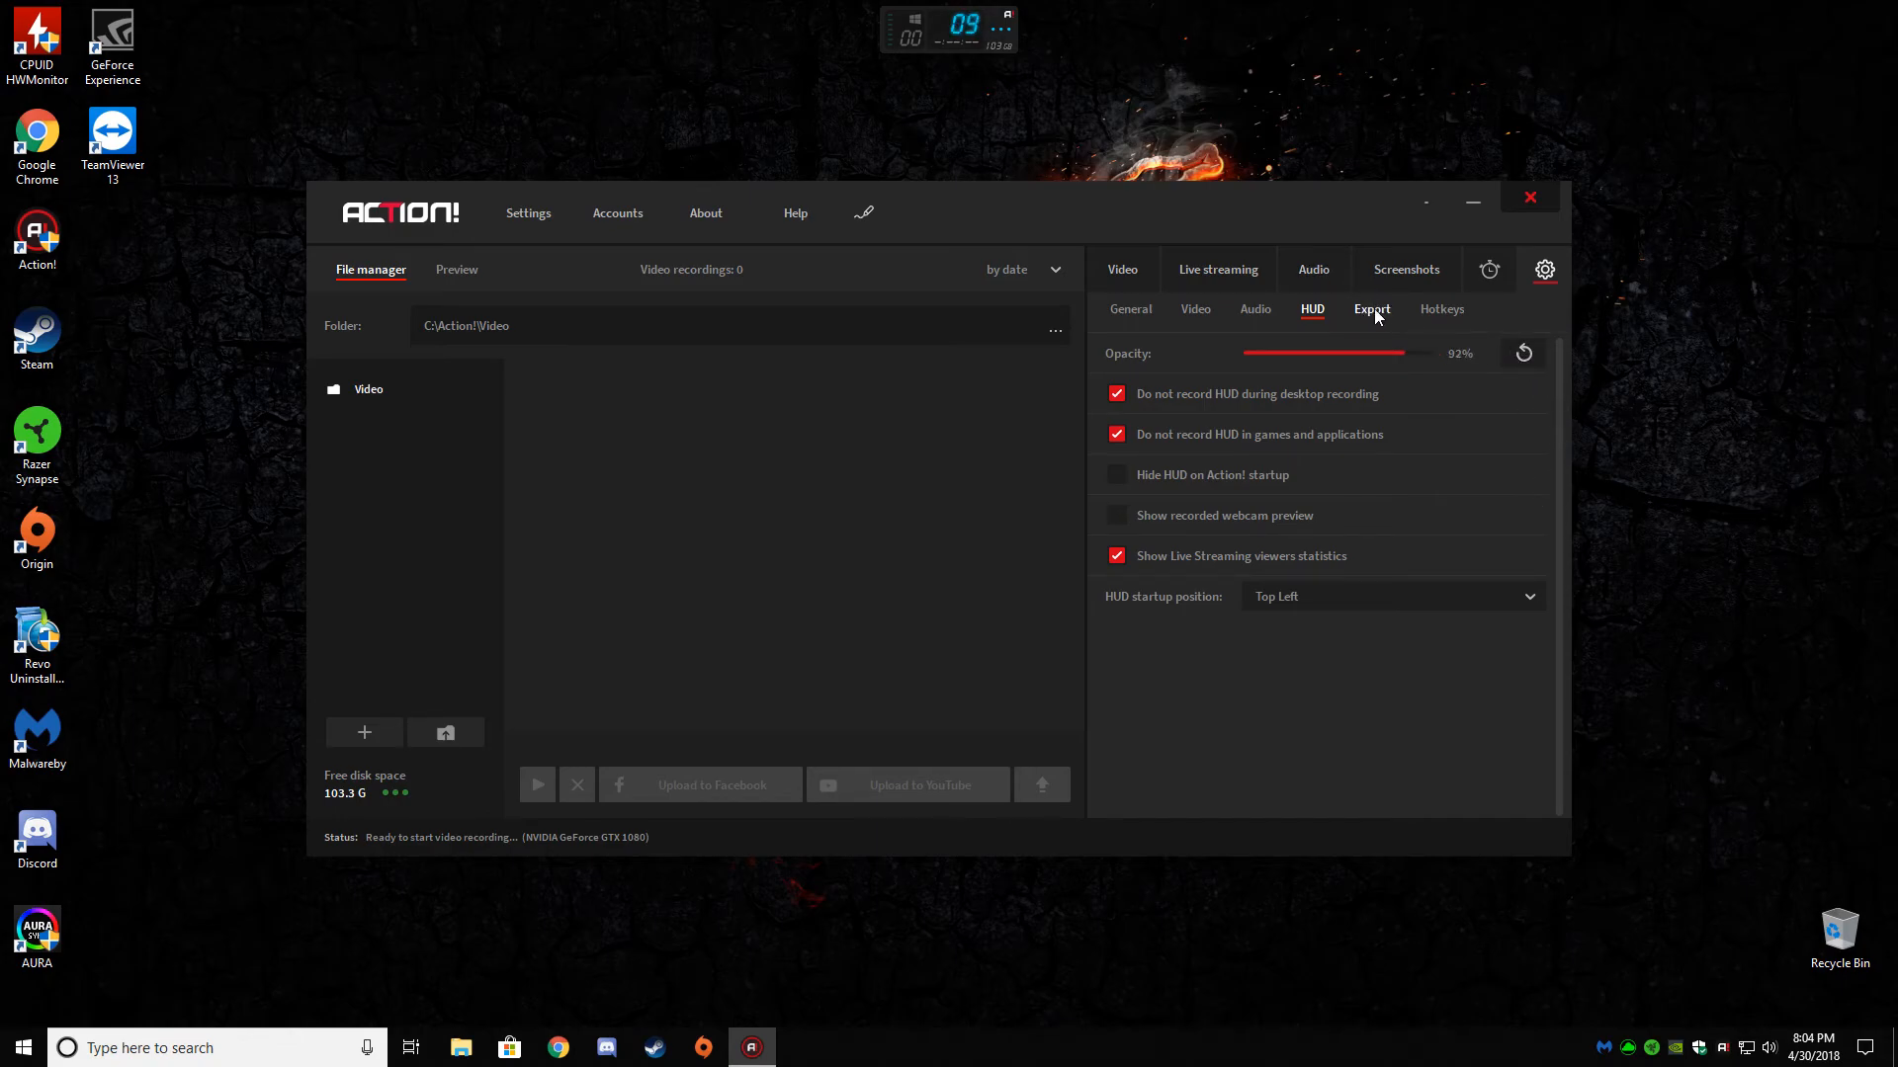
- Keep NVIDIA NVENC HEVC as the hardware acceleration encoder in Export settings
{"action": "left_click", "coordinate": [1371, 308]}
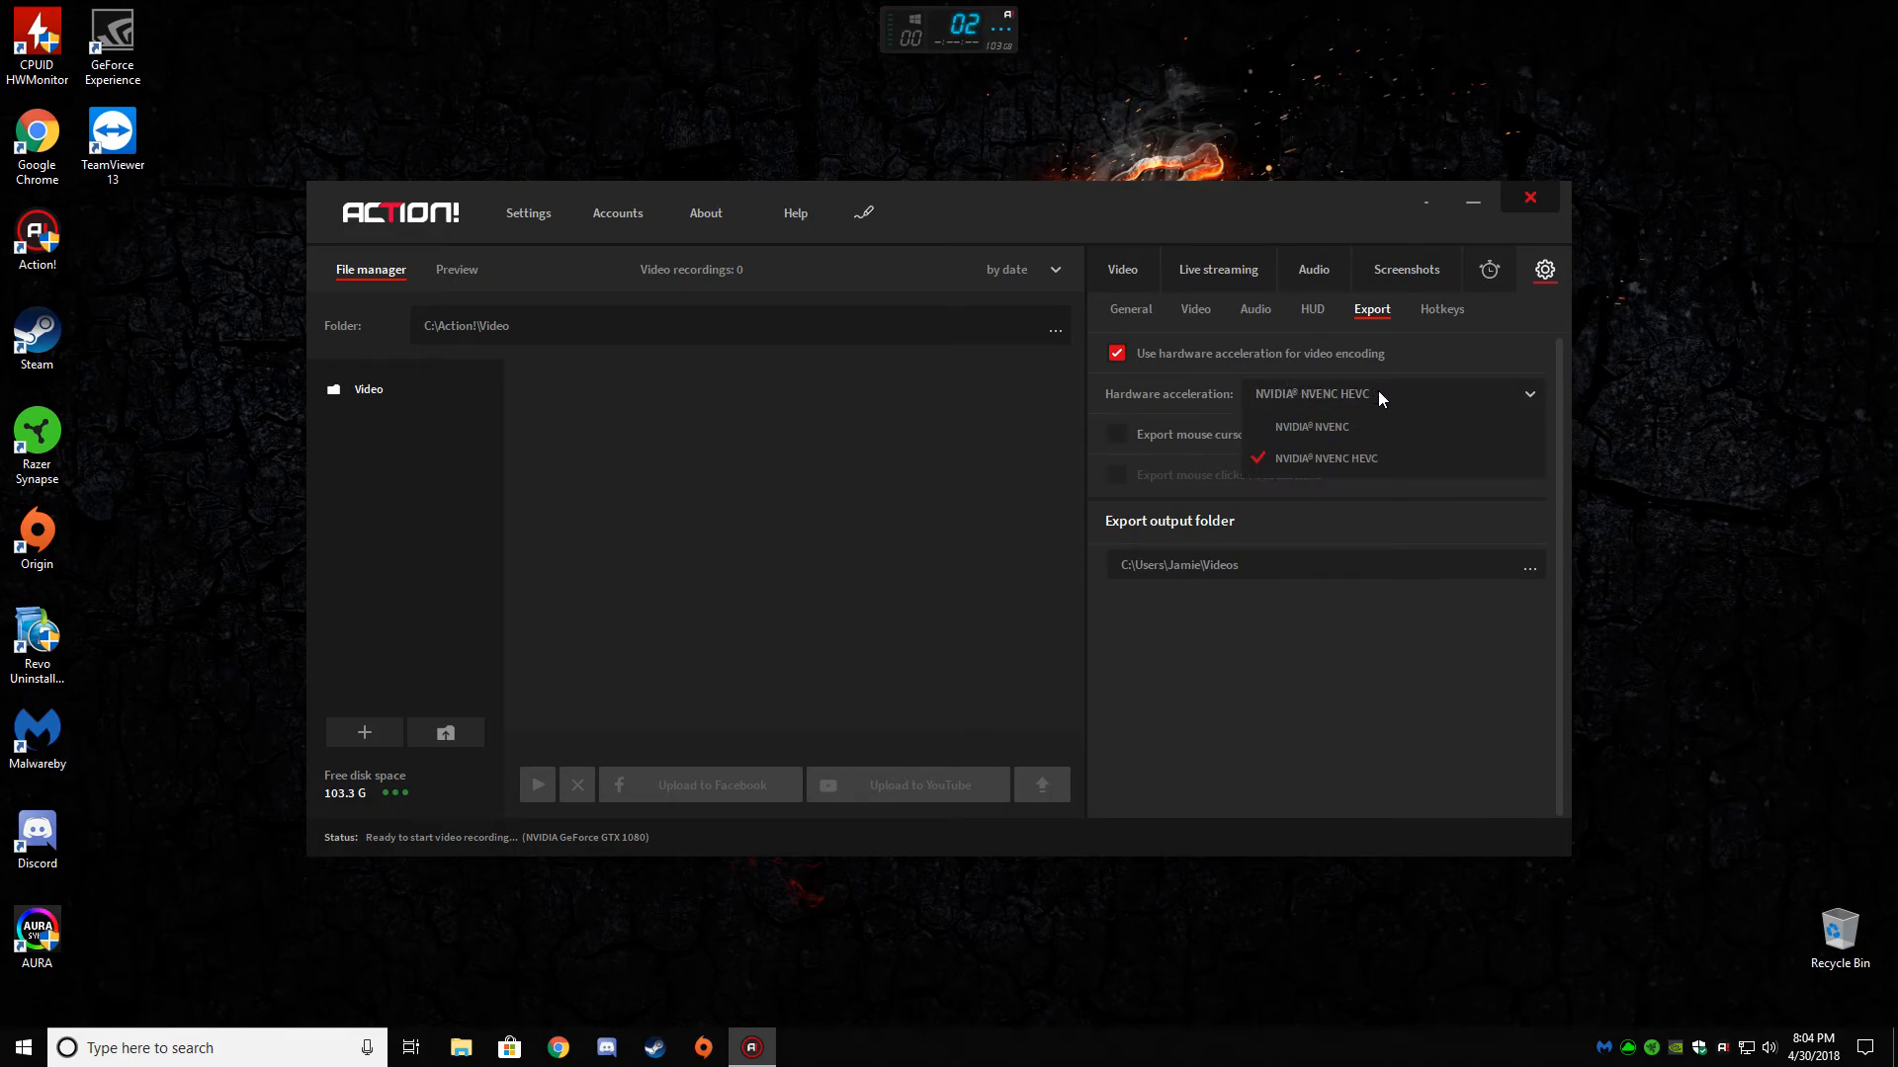
{"action": "mouse_move", "coordinate": [1311, 426]}
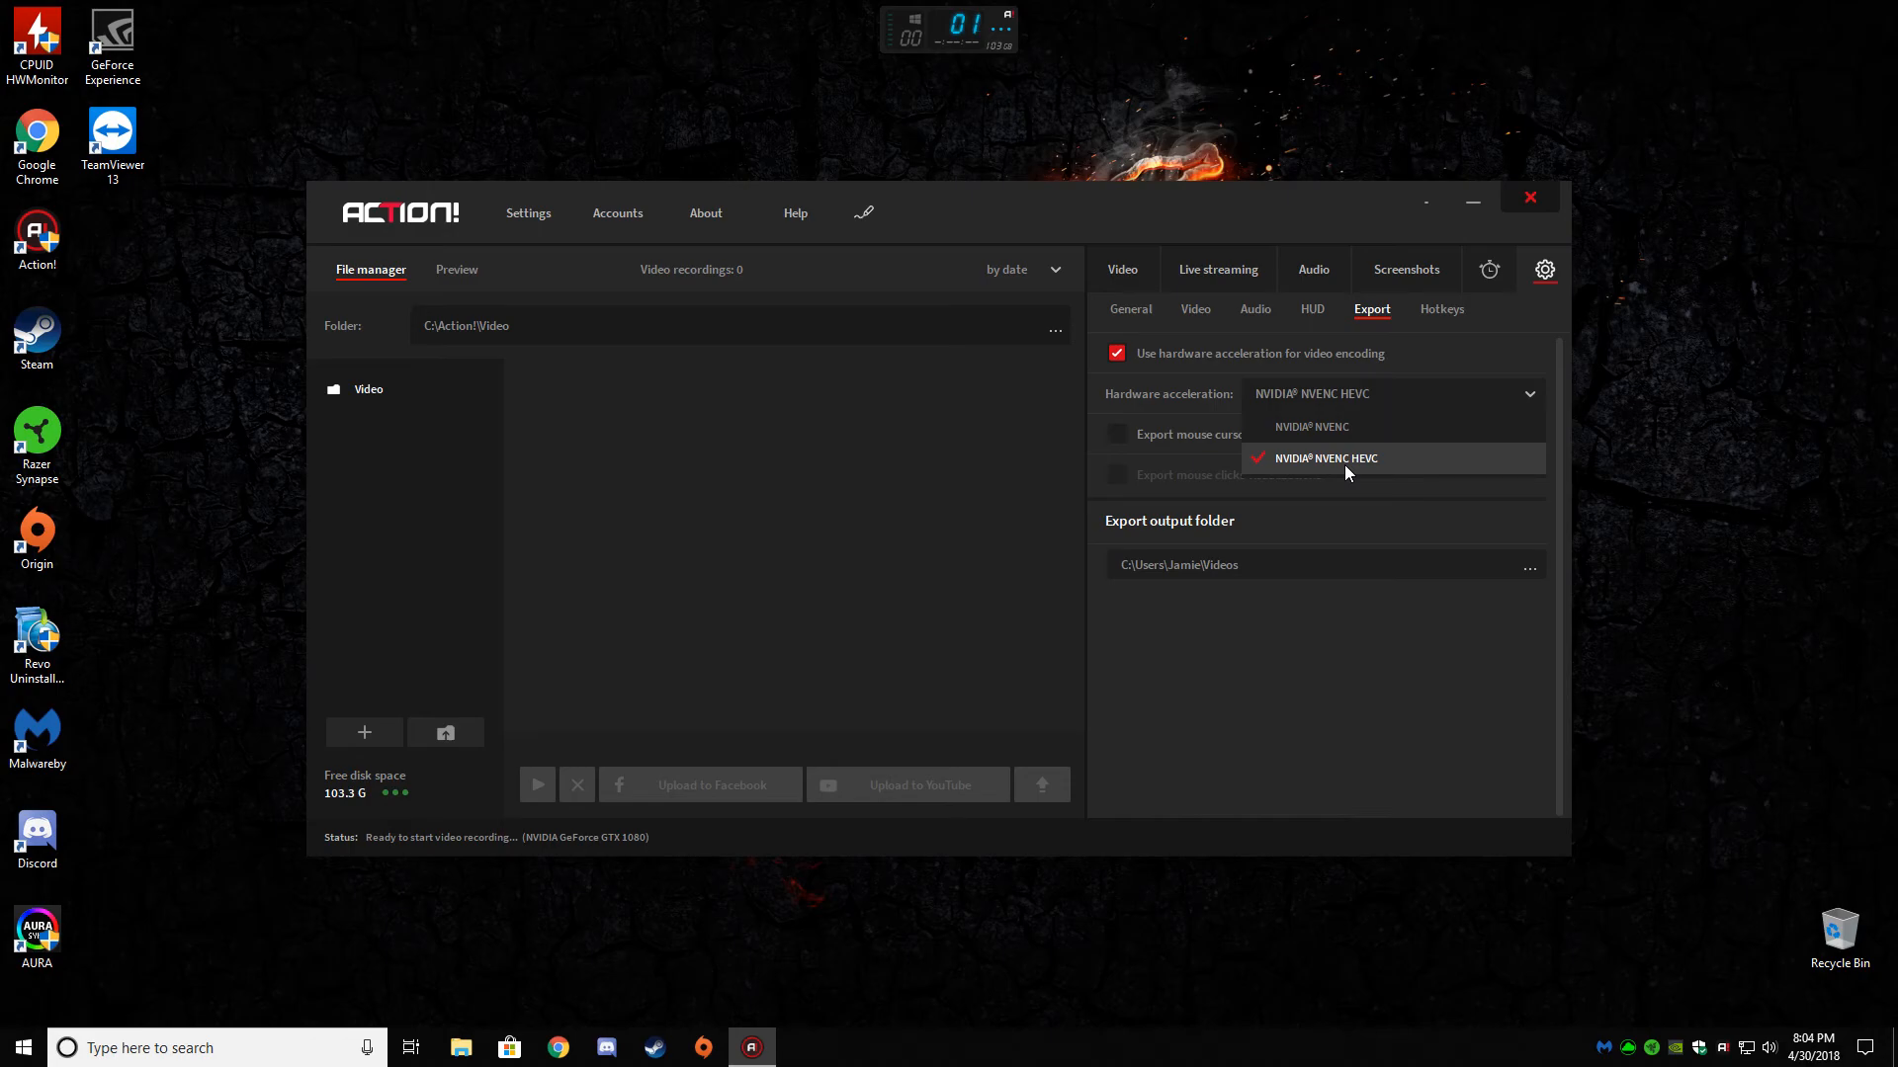
{"action": "mouse_move", "coordinate": [1342, 428]}
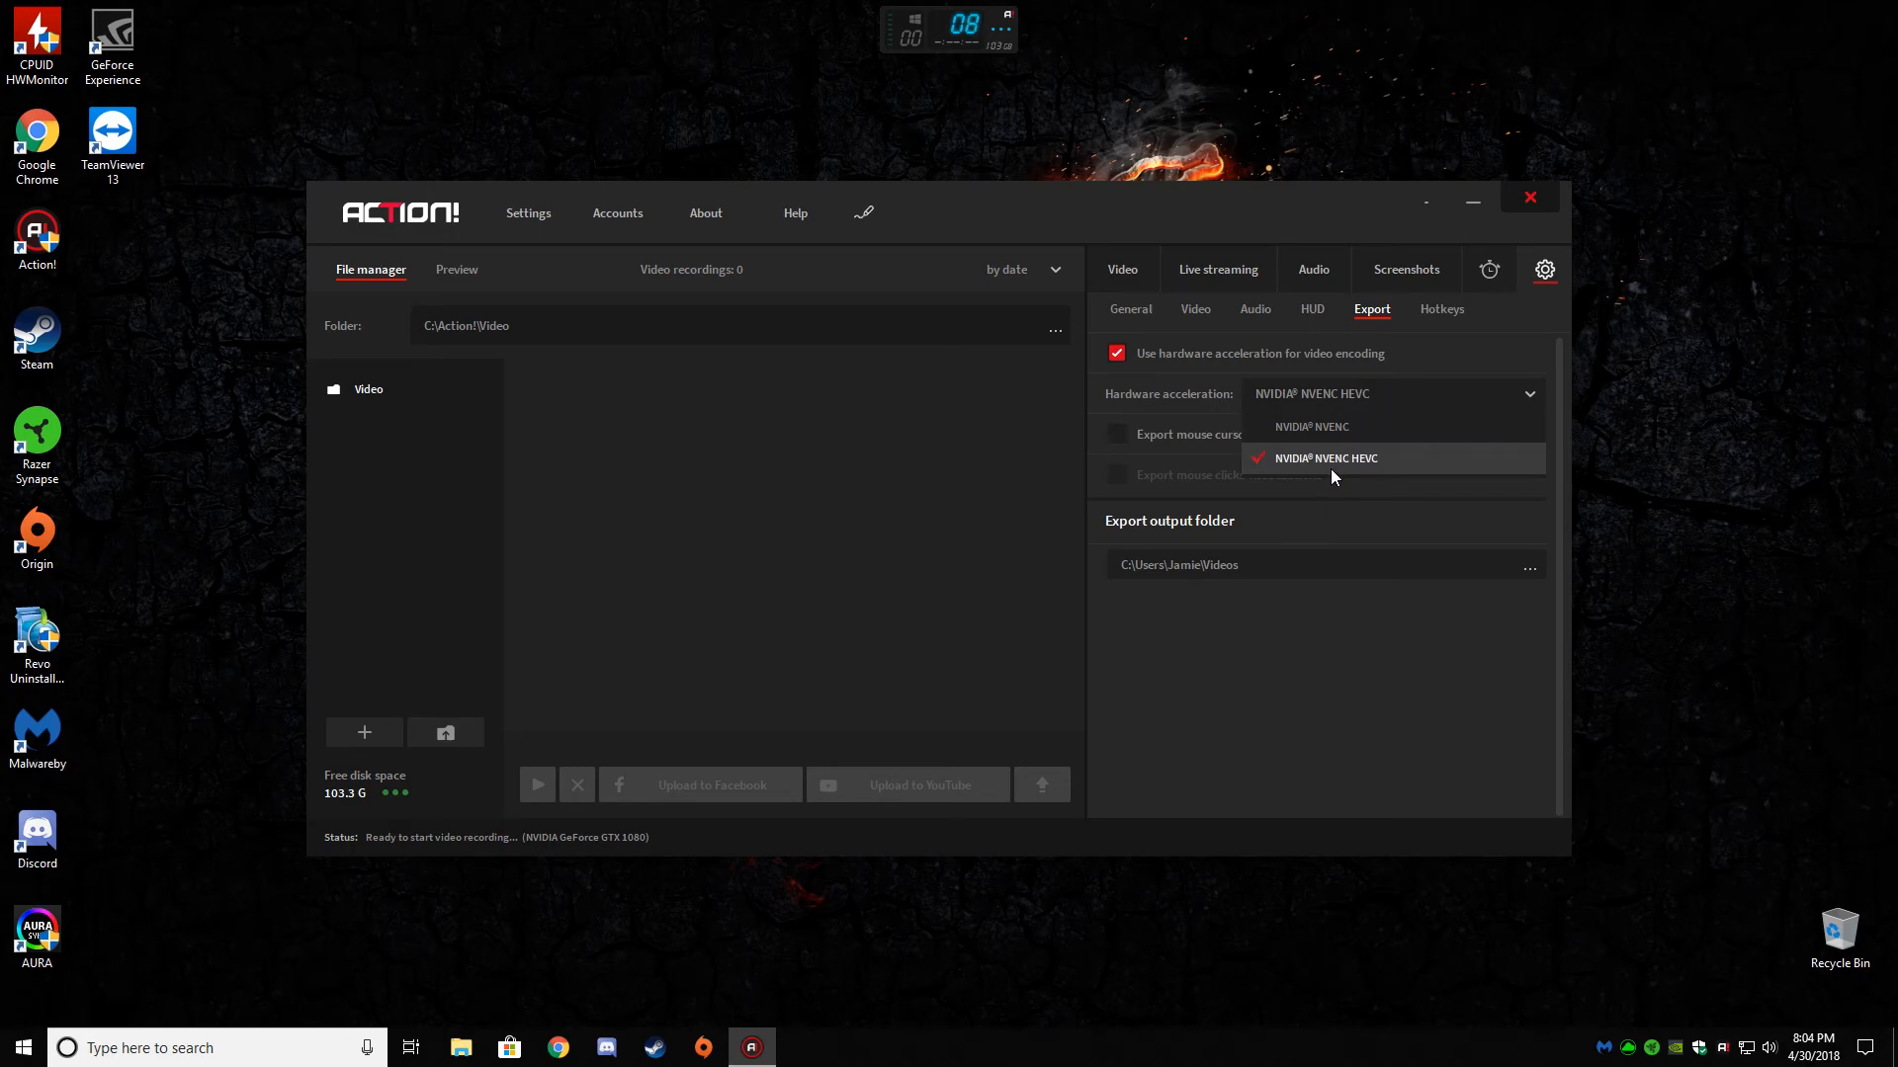
{"action": "left_click", "coordinate": [1326, 458]}
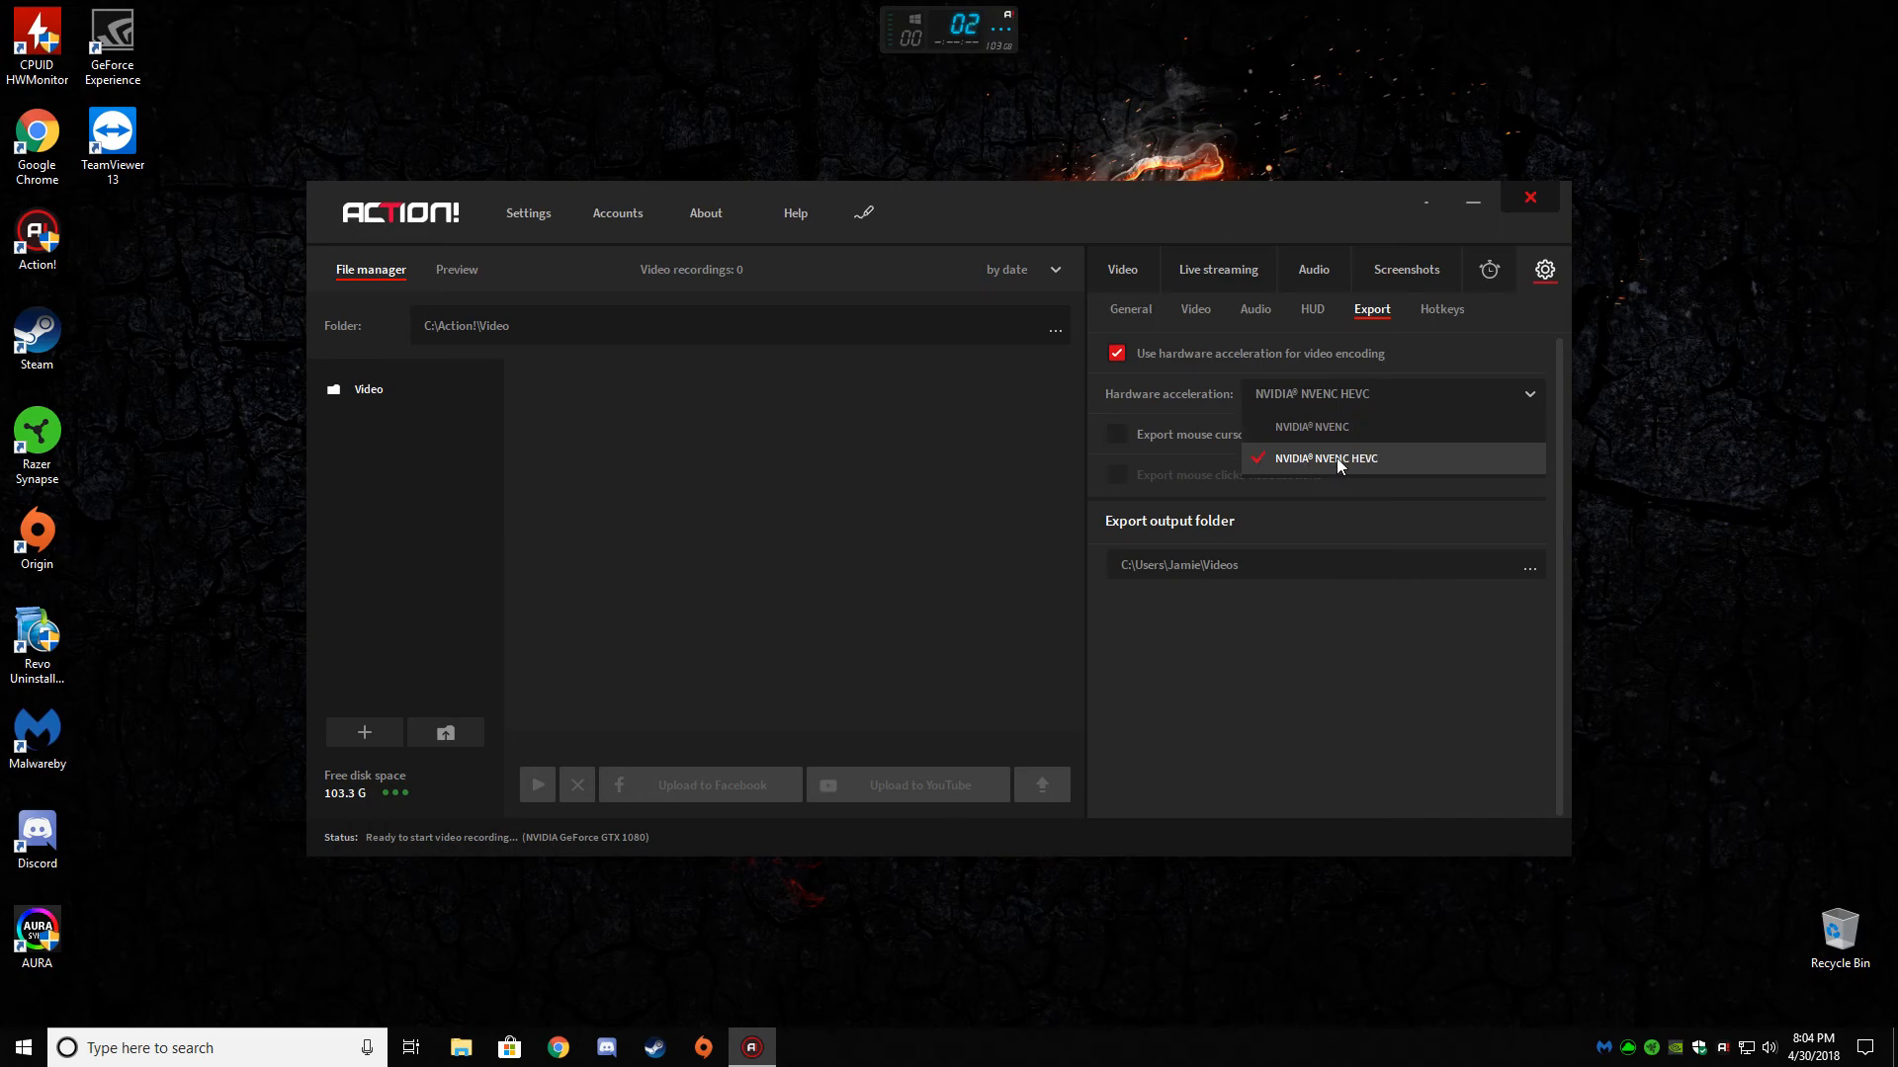
{"action": "left_click", "coordinate": [1326, 458]}
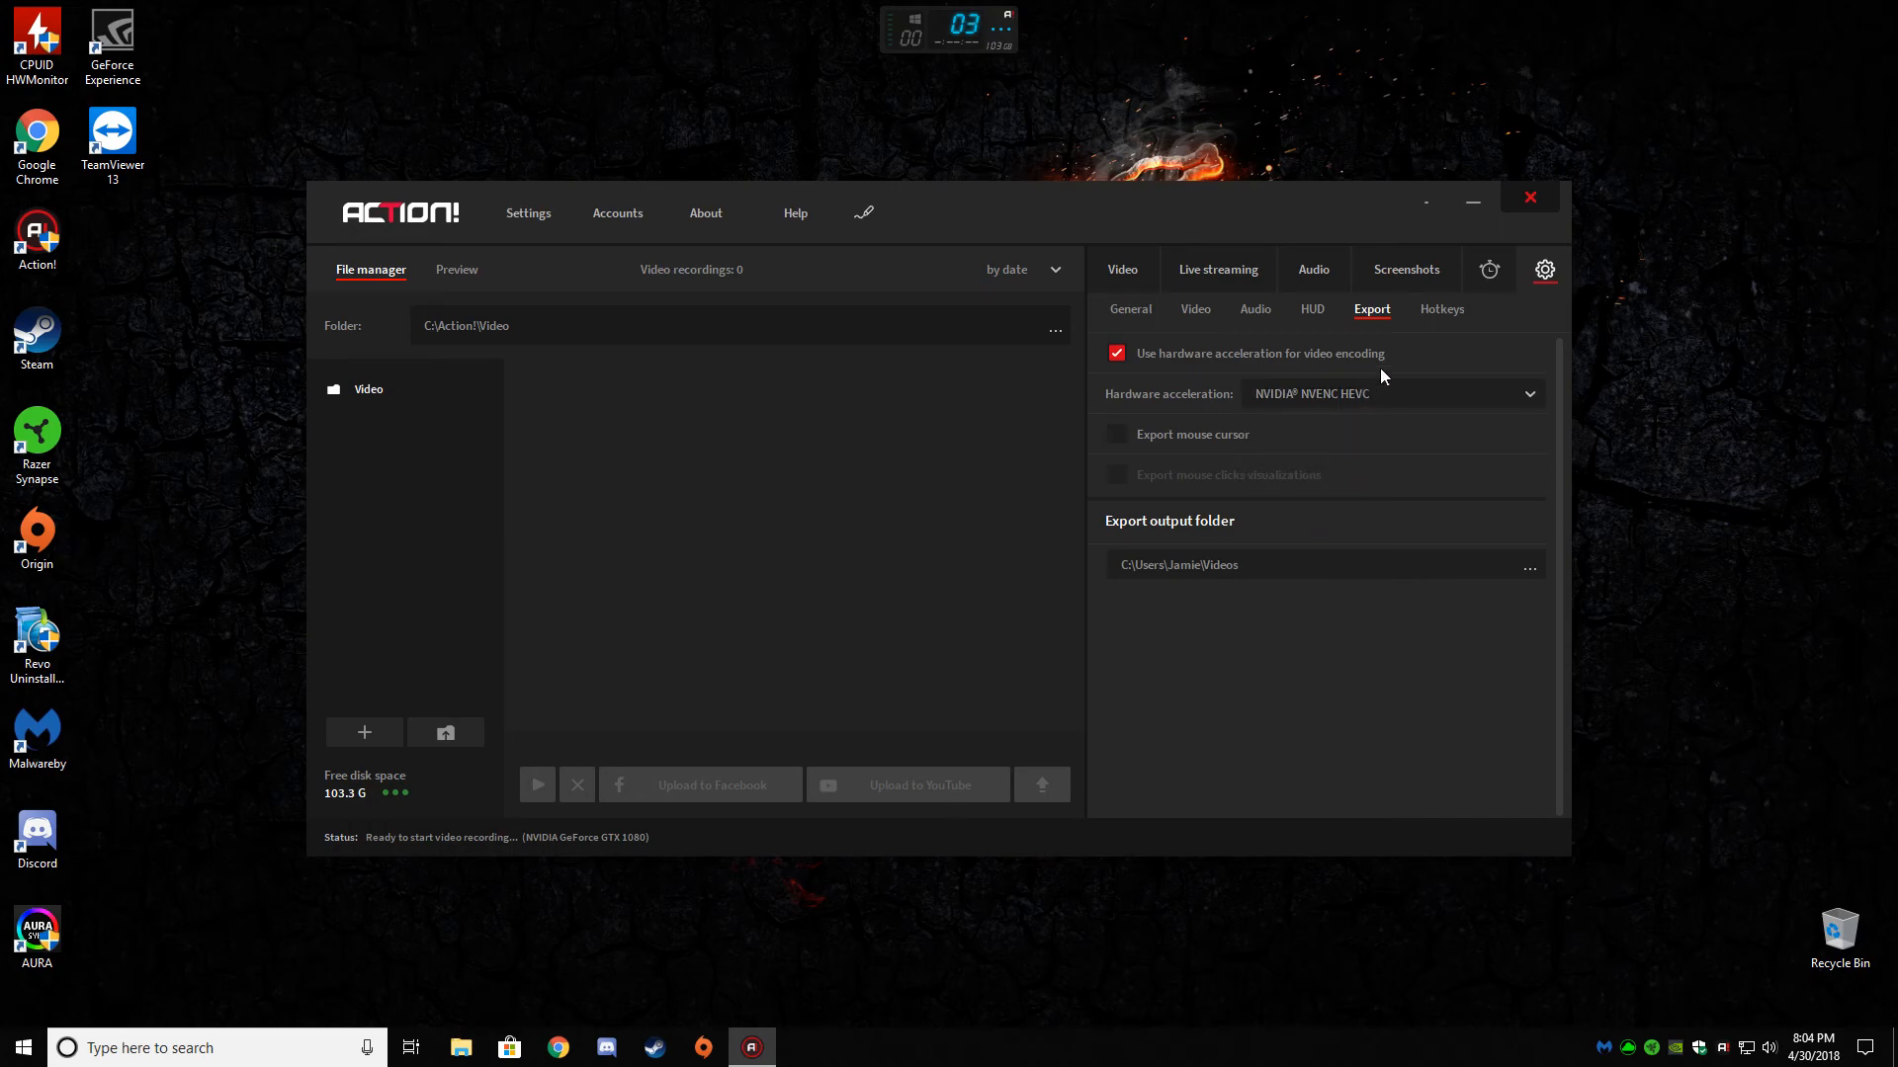
{"action": "left_click", "coordinate": [1441, 310]}
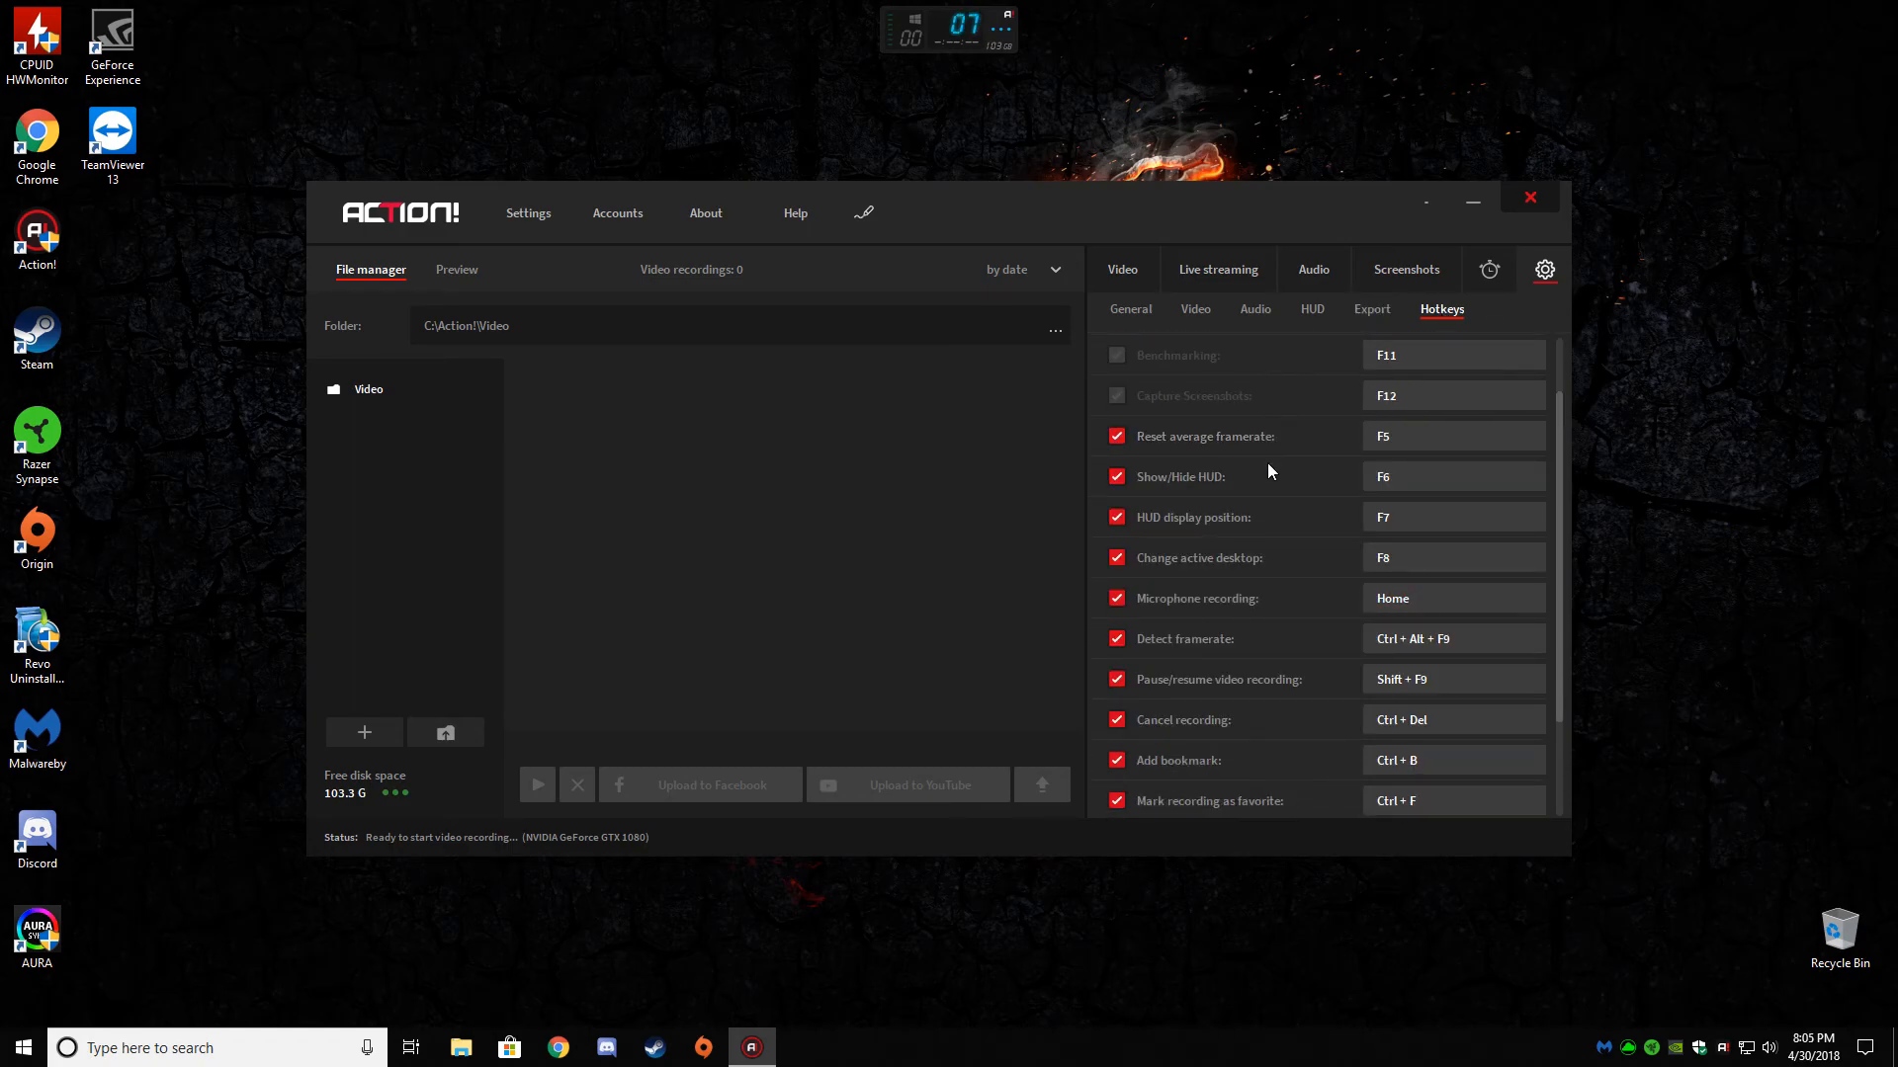
- Scroll through the hotkey list and untick the Webcam recording hotkey
{"action": "scroll", "scroll_direction": "down", "scroll_amount": 3}
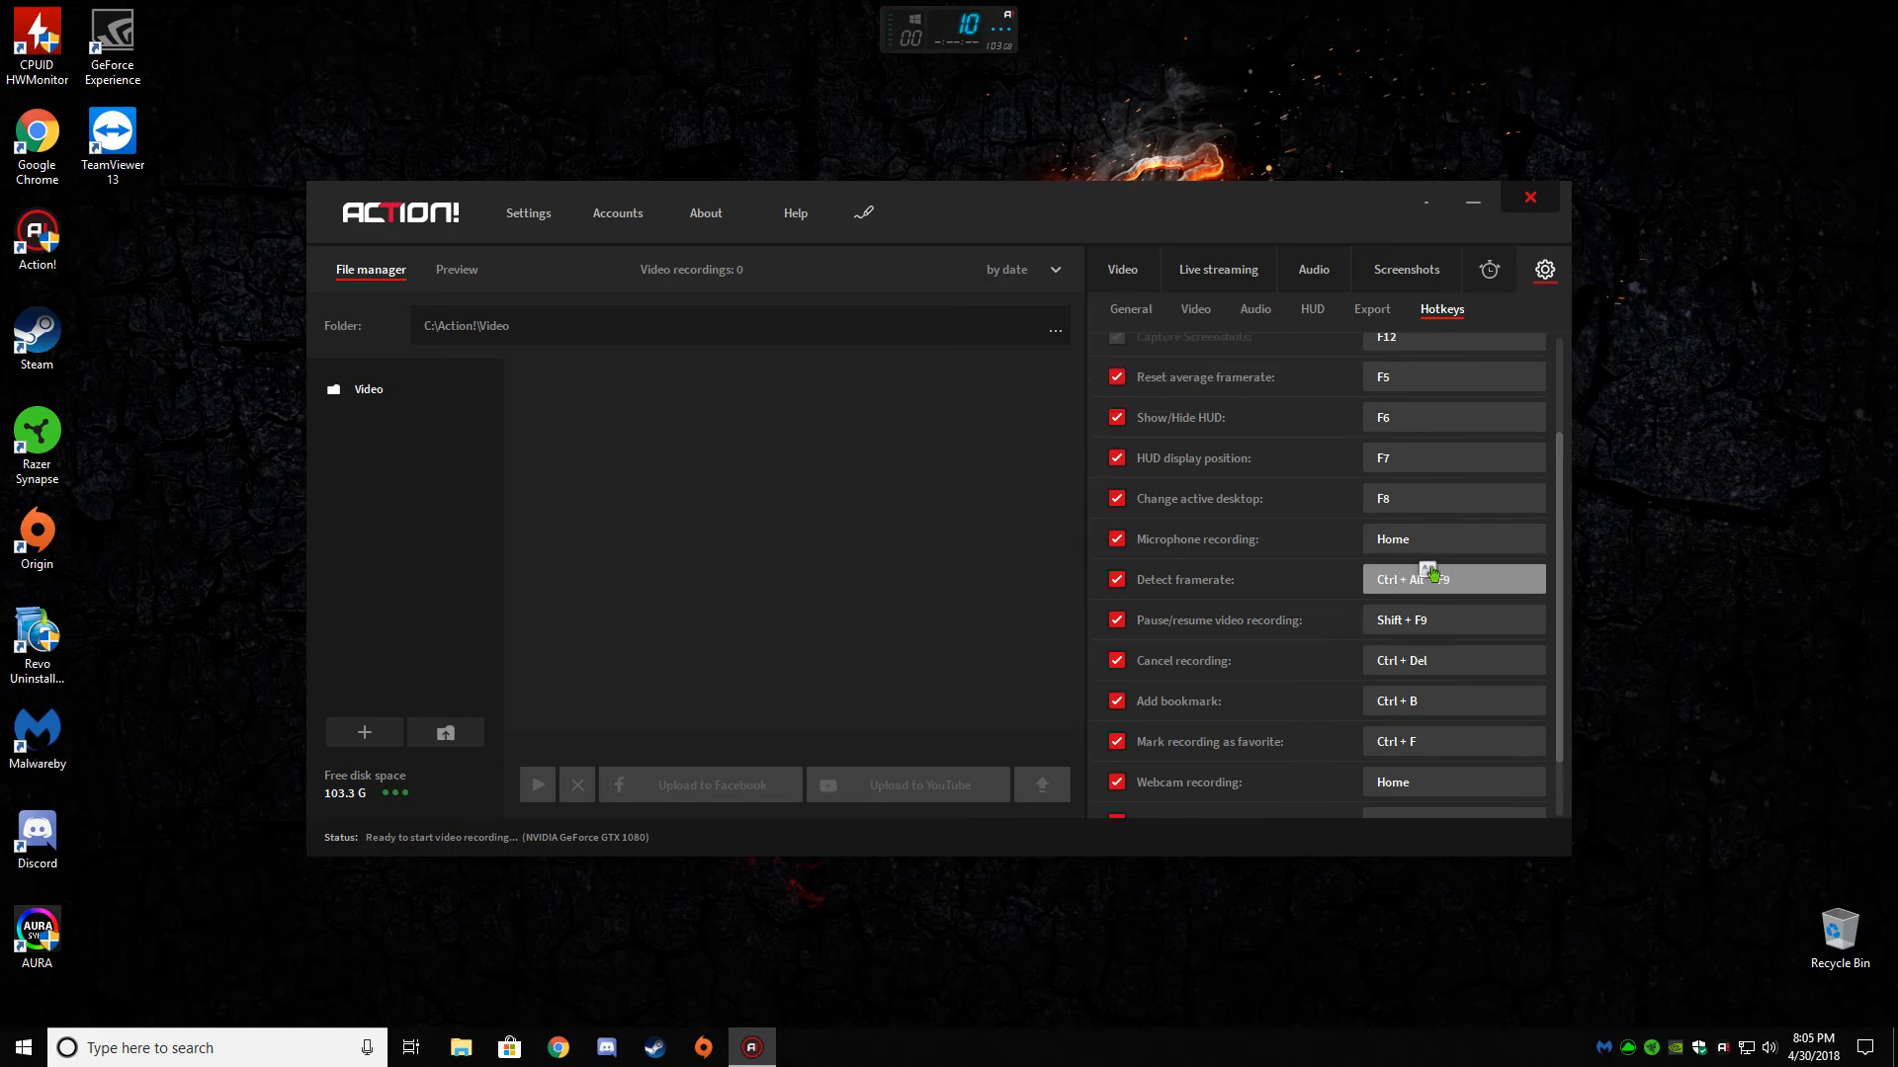
{"action": "scroll", "scroll_direction": "down", "scroll_amount": 3}
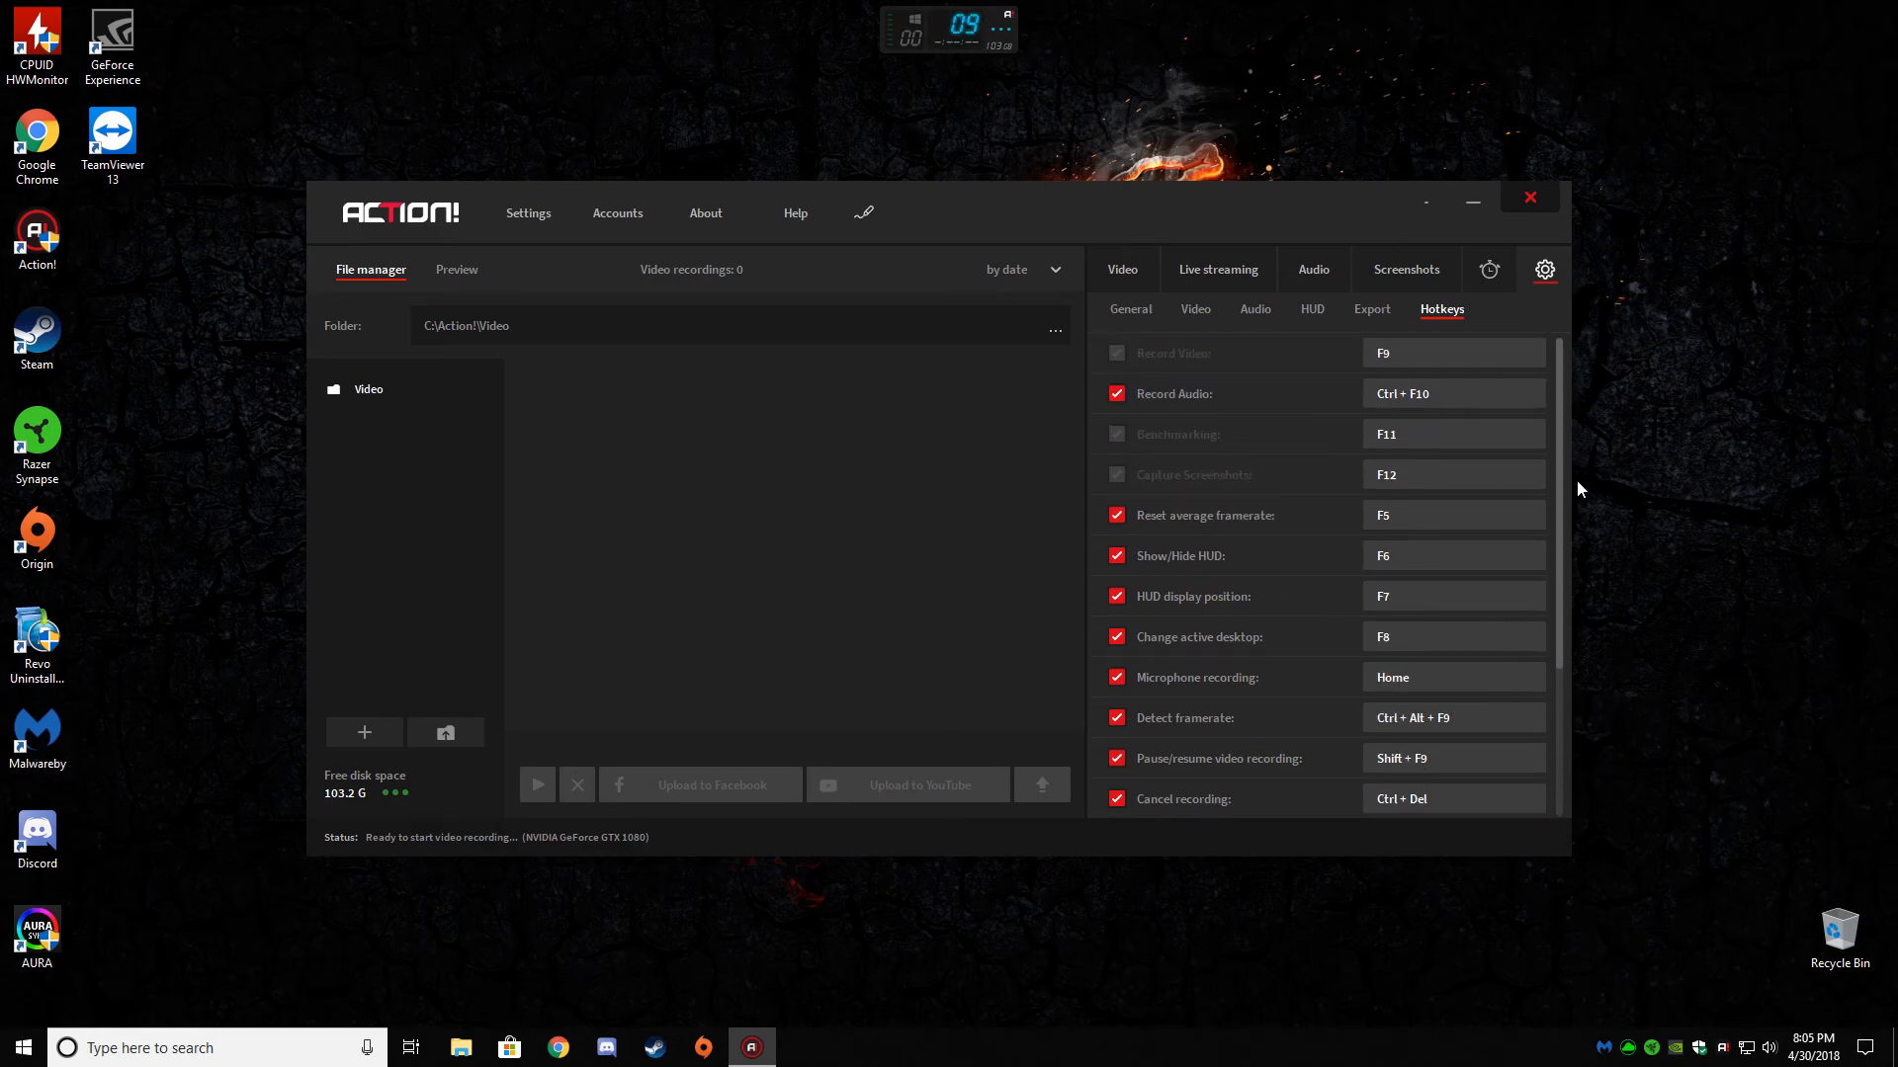
{"action": "scroll", "scroll_direction": "down", "scroll_amount": 3}
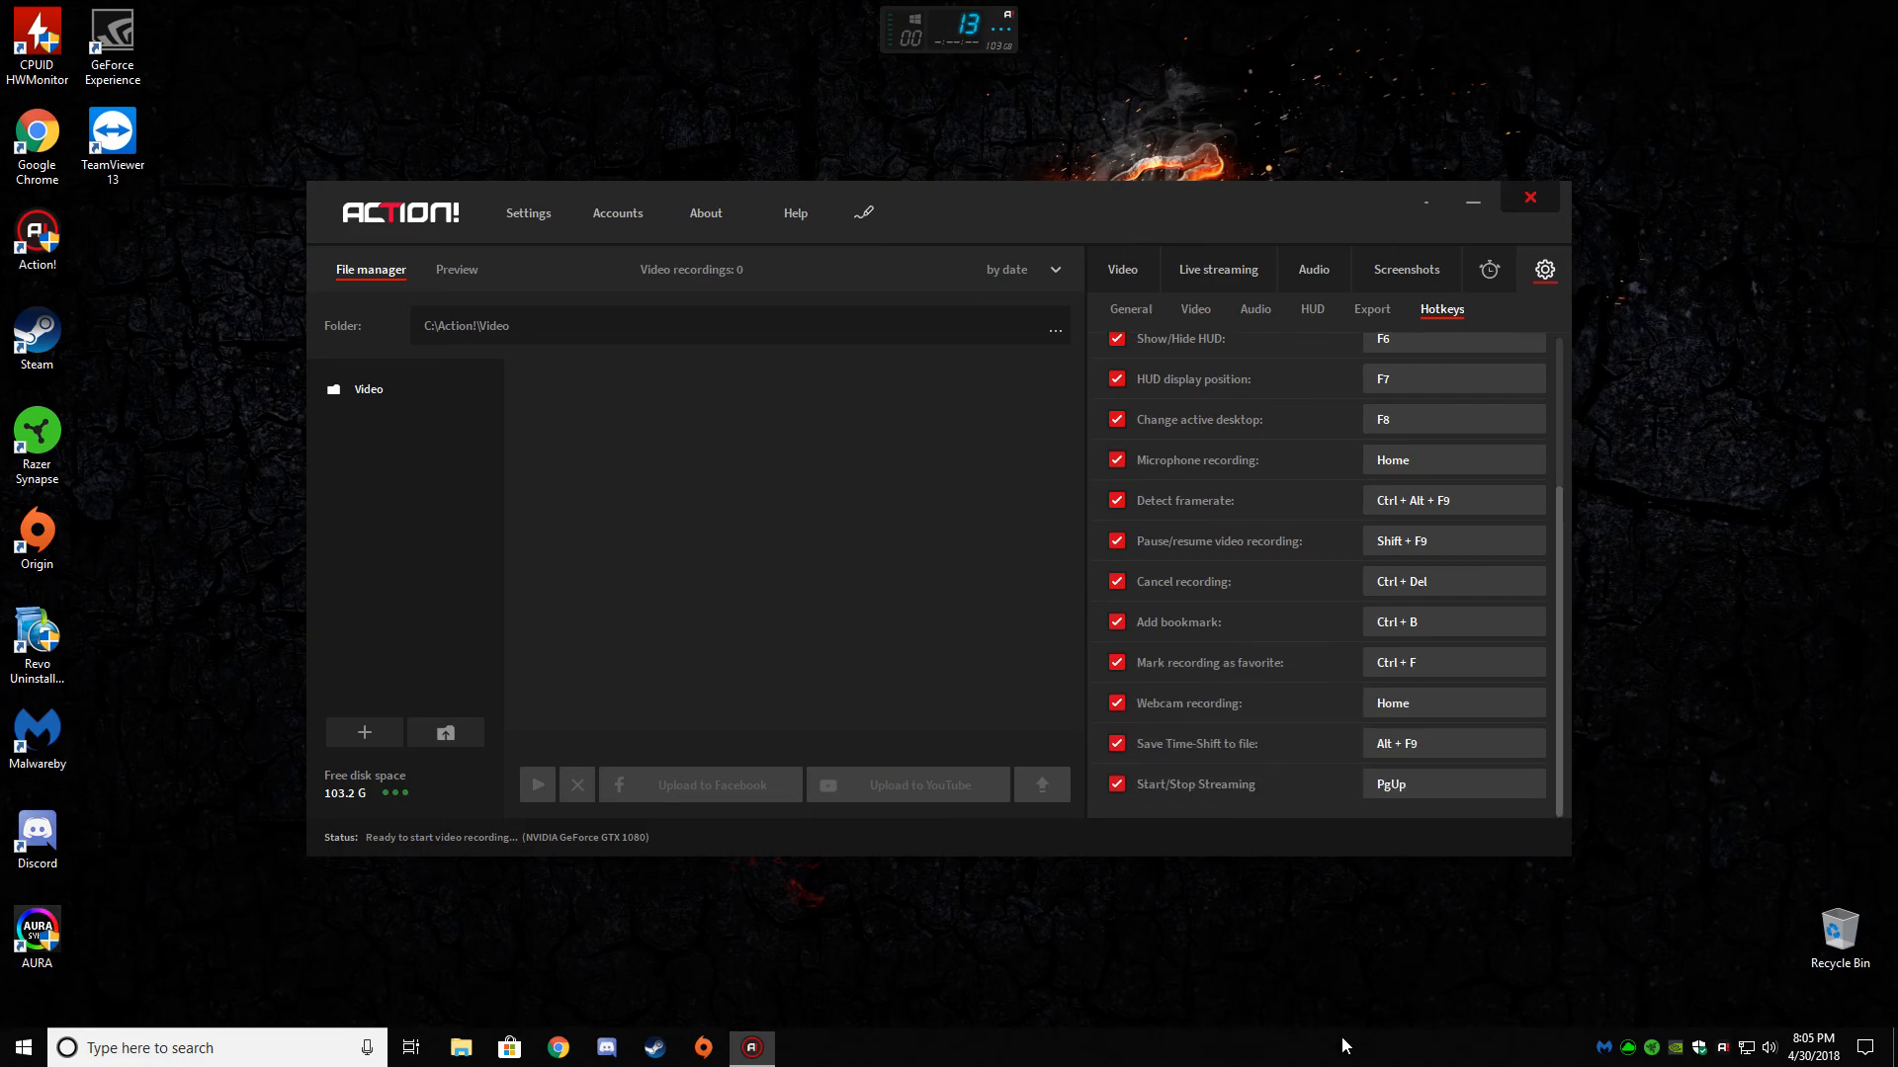
{"action": "left_click", "coordinate": [1116, 703]}
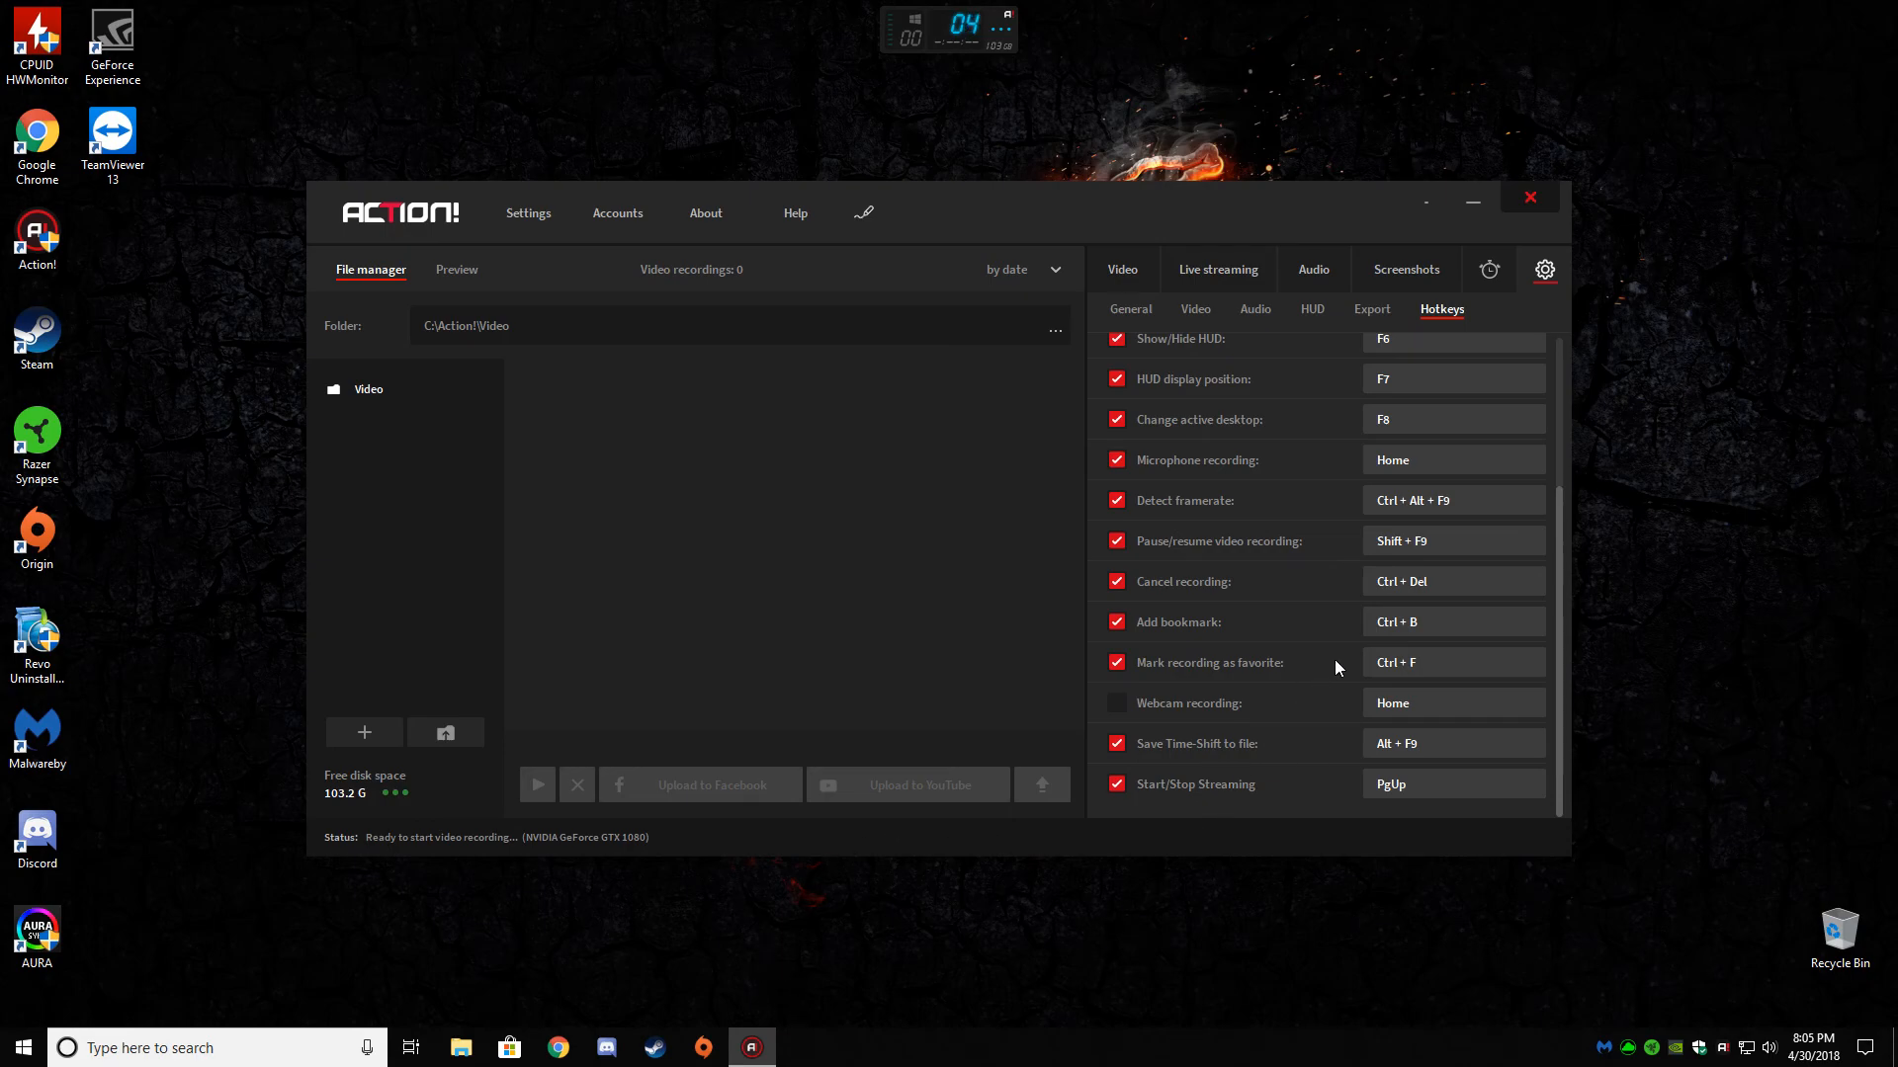
{"action": "mouse_move", "coordinate": [1432, 988]}
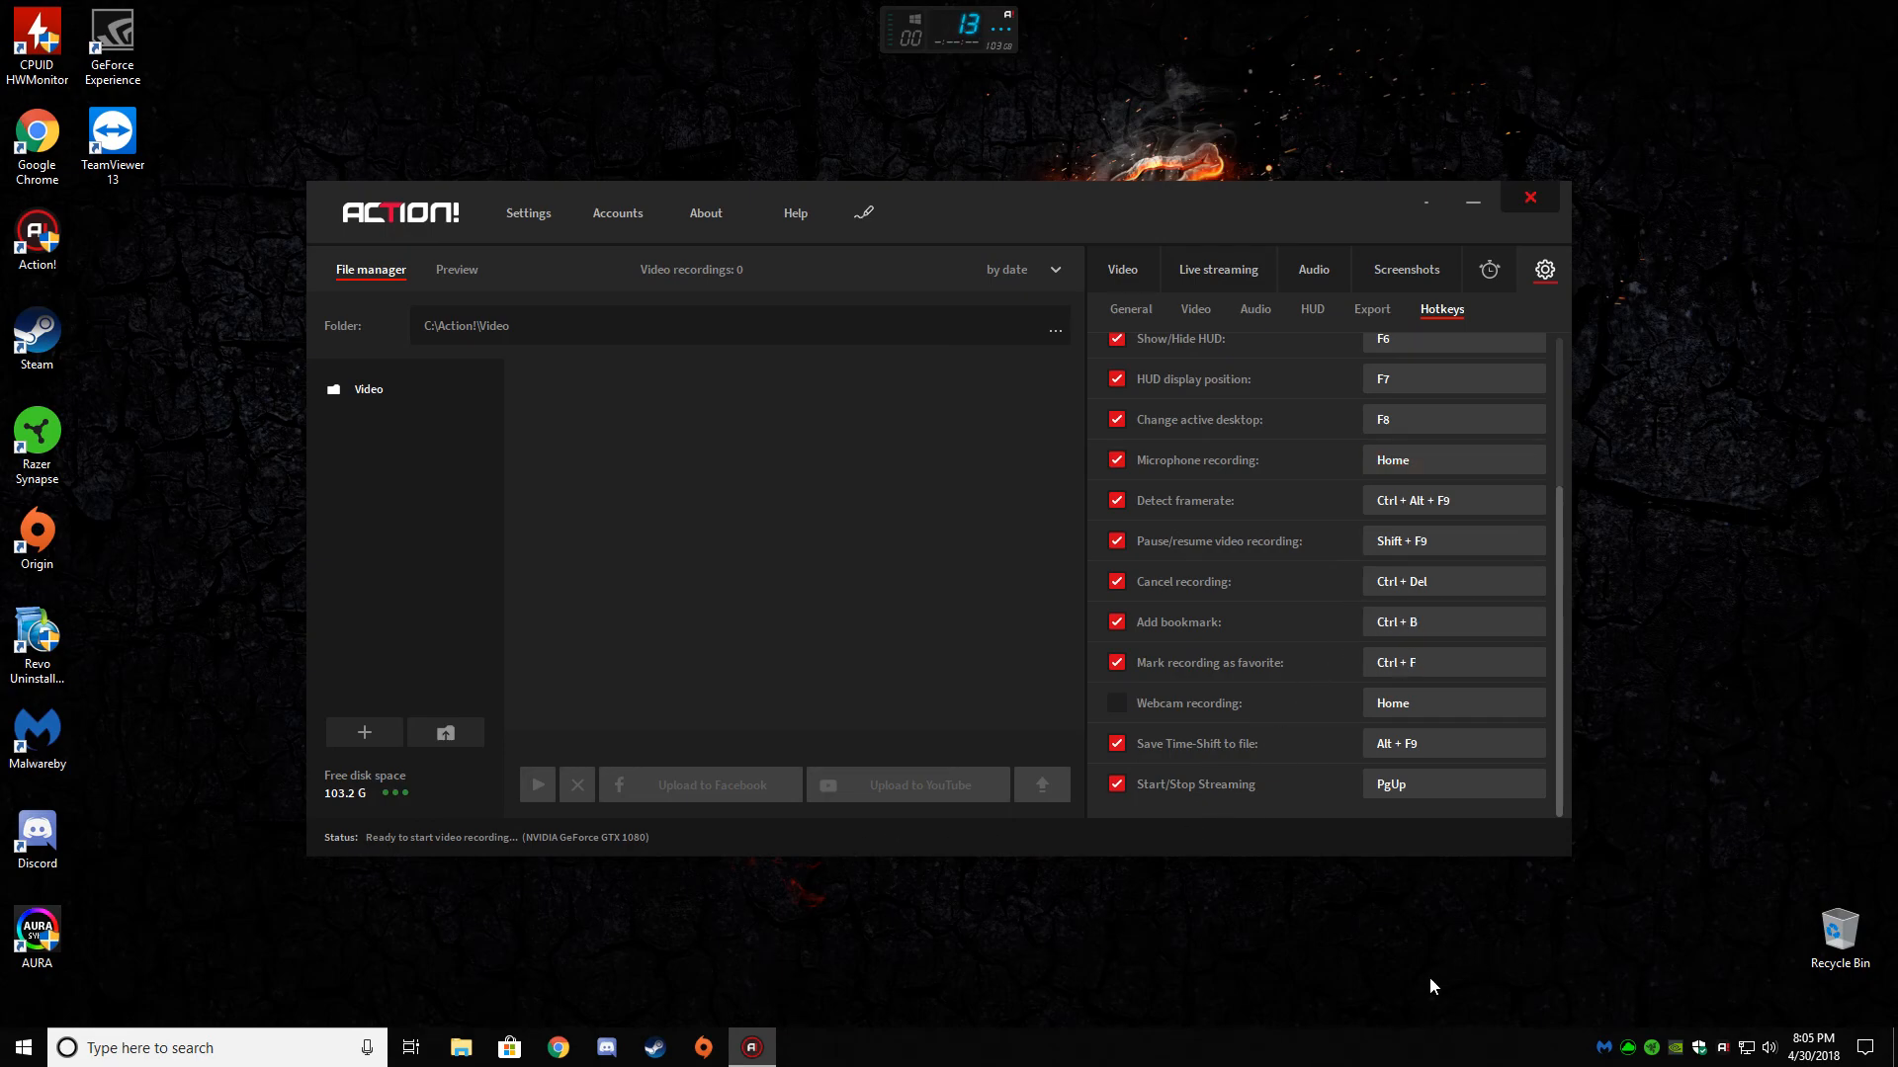
{"action": "mouse_move", "coordinate": [1601, 861]}
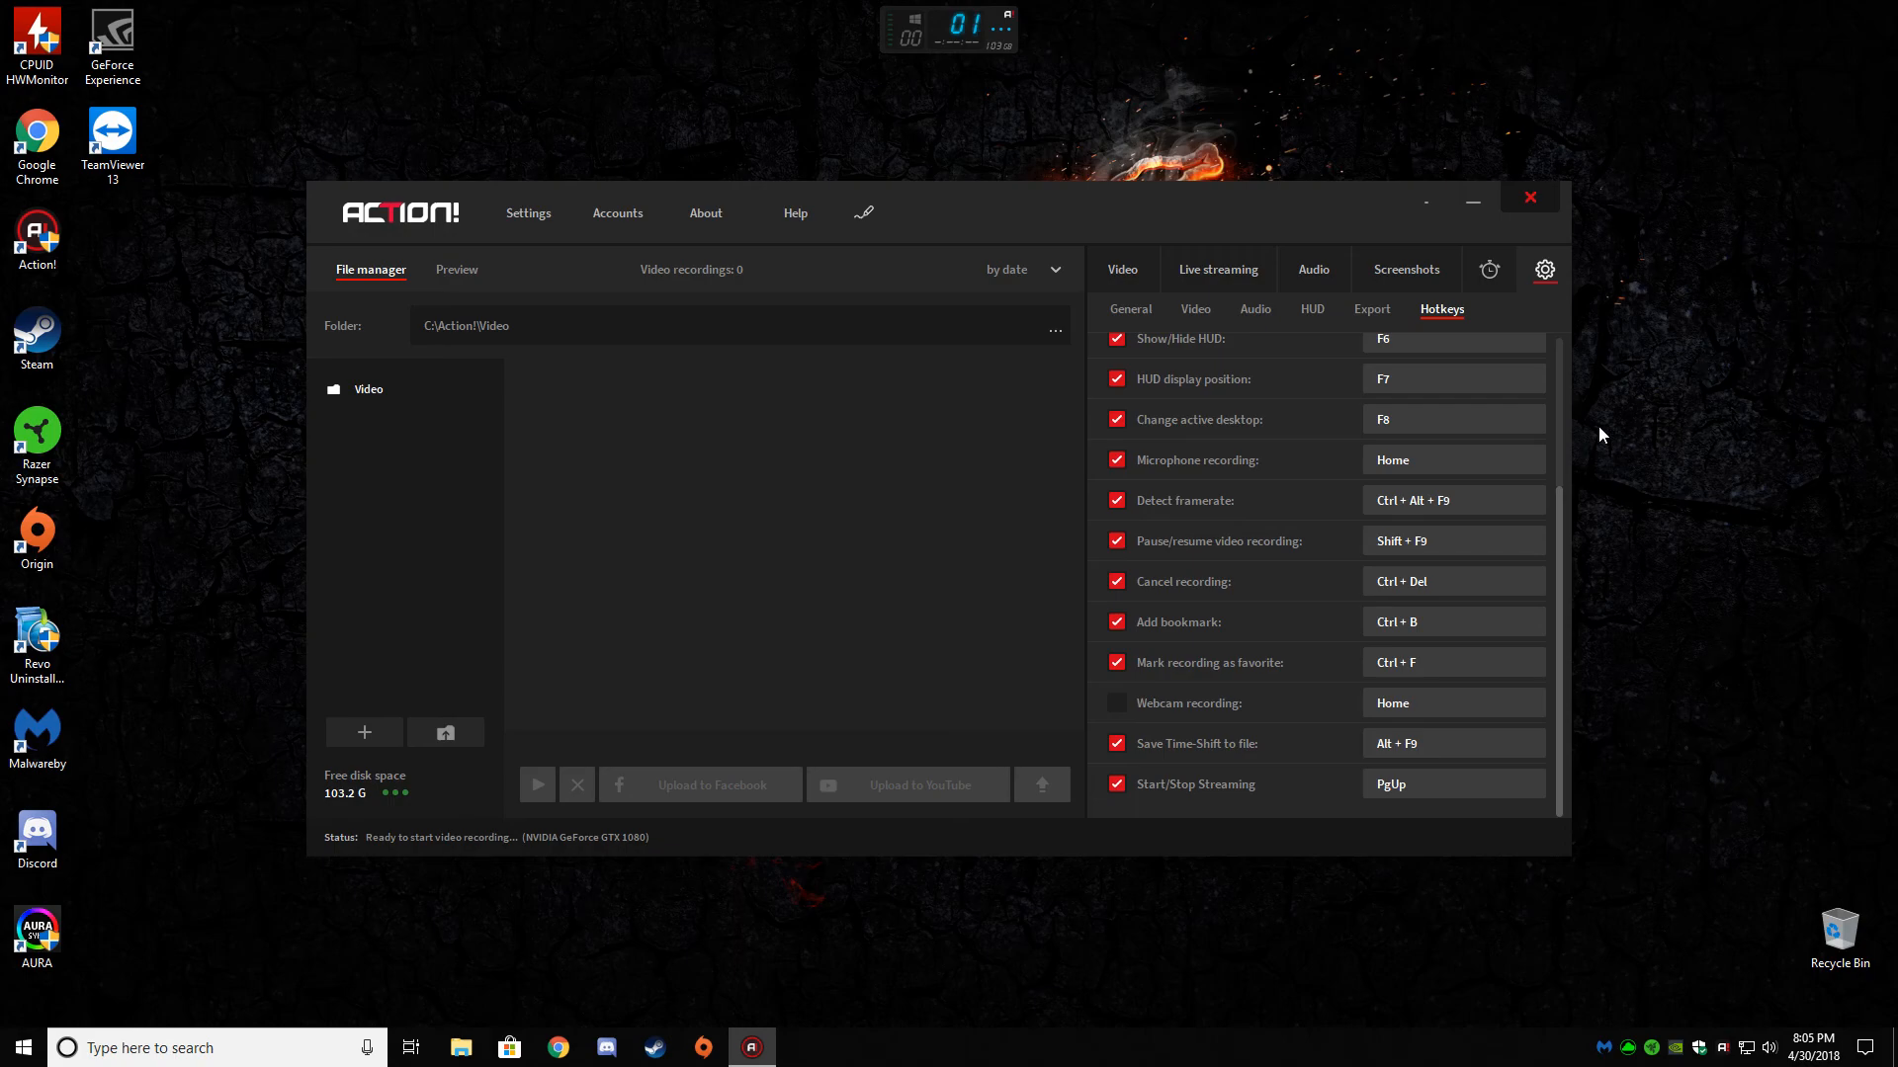
{"action": "mouse_move", "coordinate": [1749, 530]}
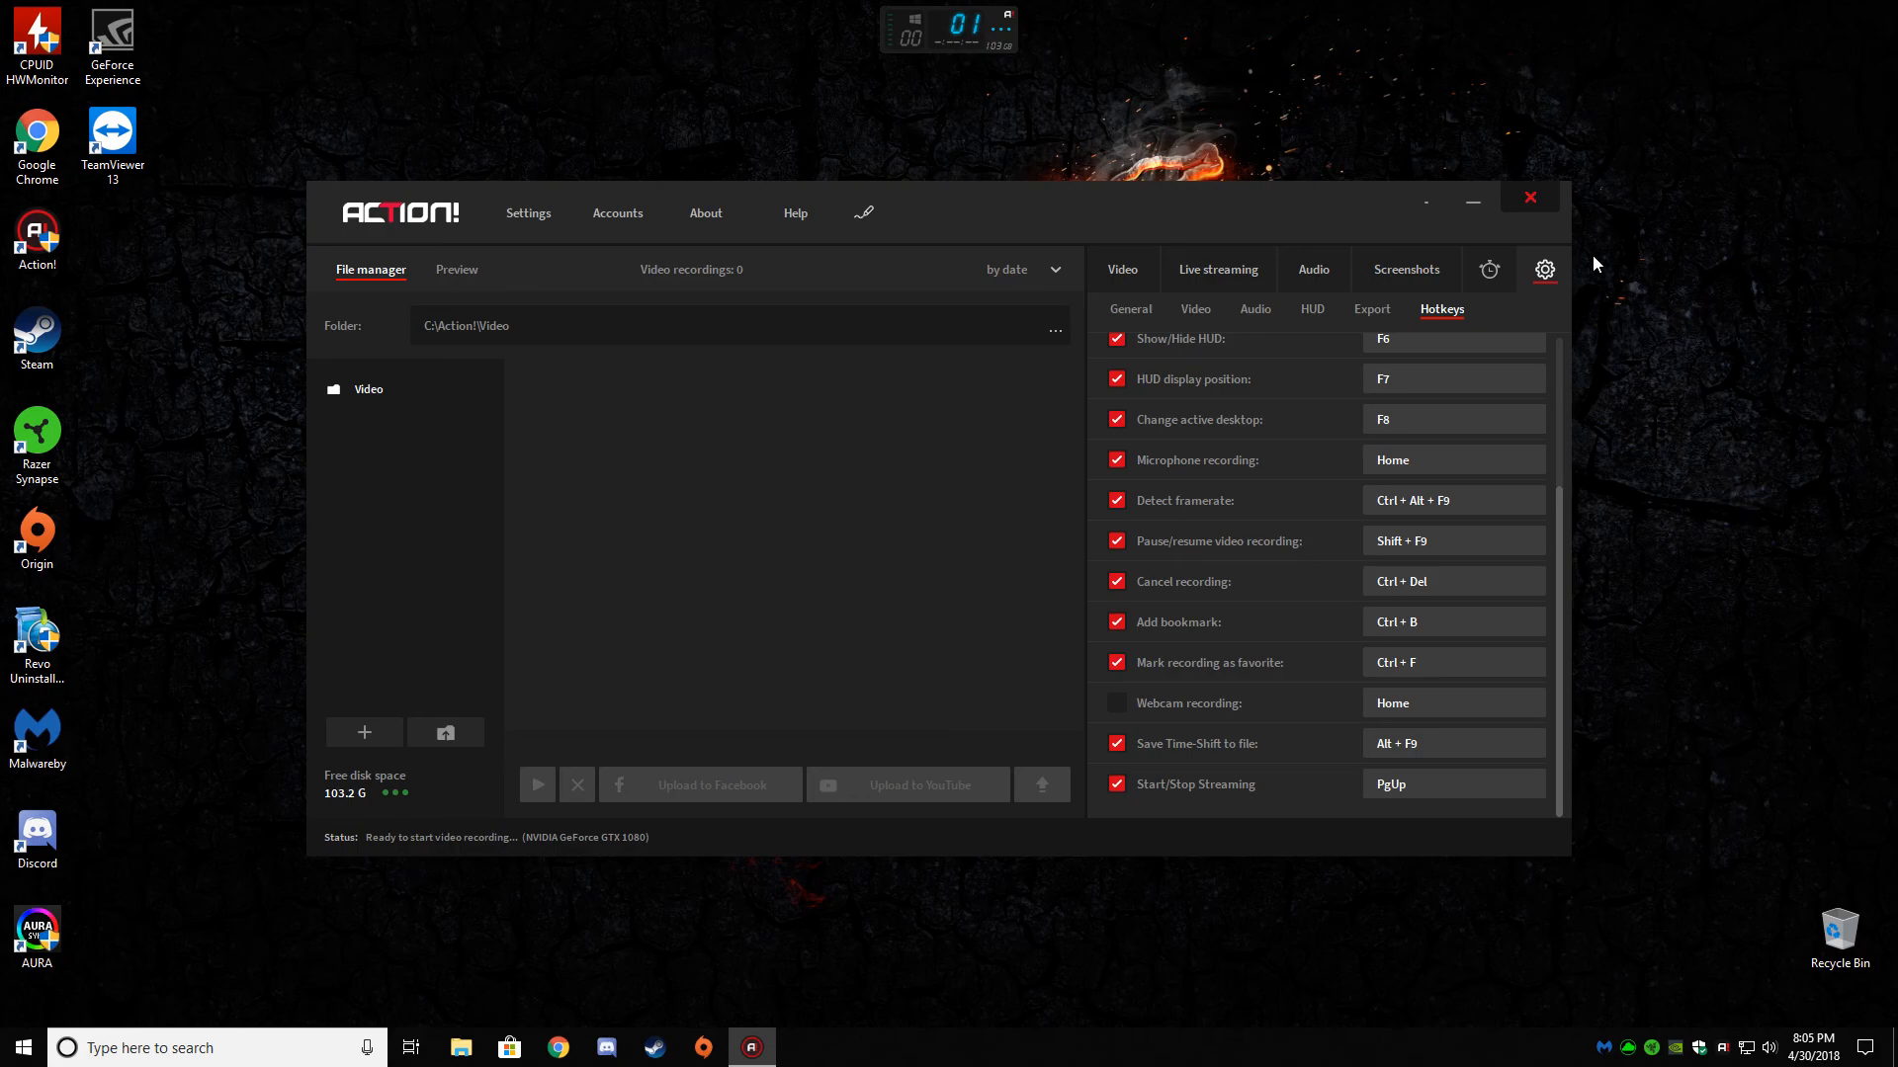
- Go from Screenshots back to the Video tab and show the live capture preview
{"action": "left_click", "coordinate": [1405, 269]}
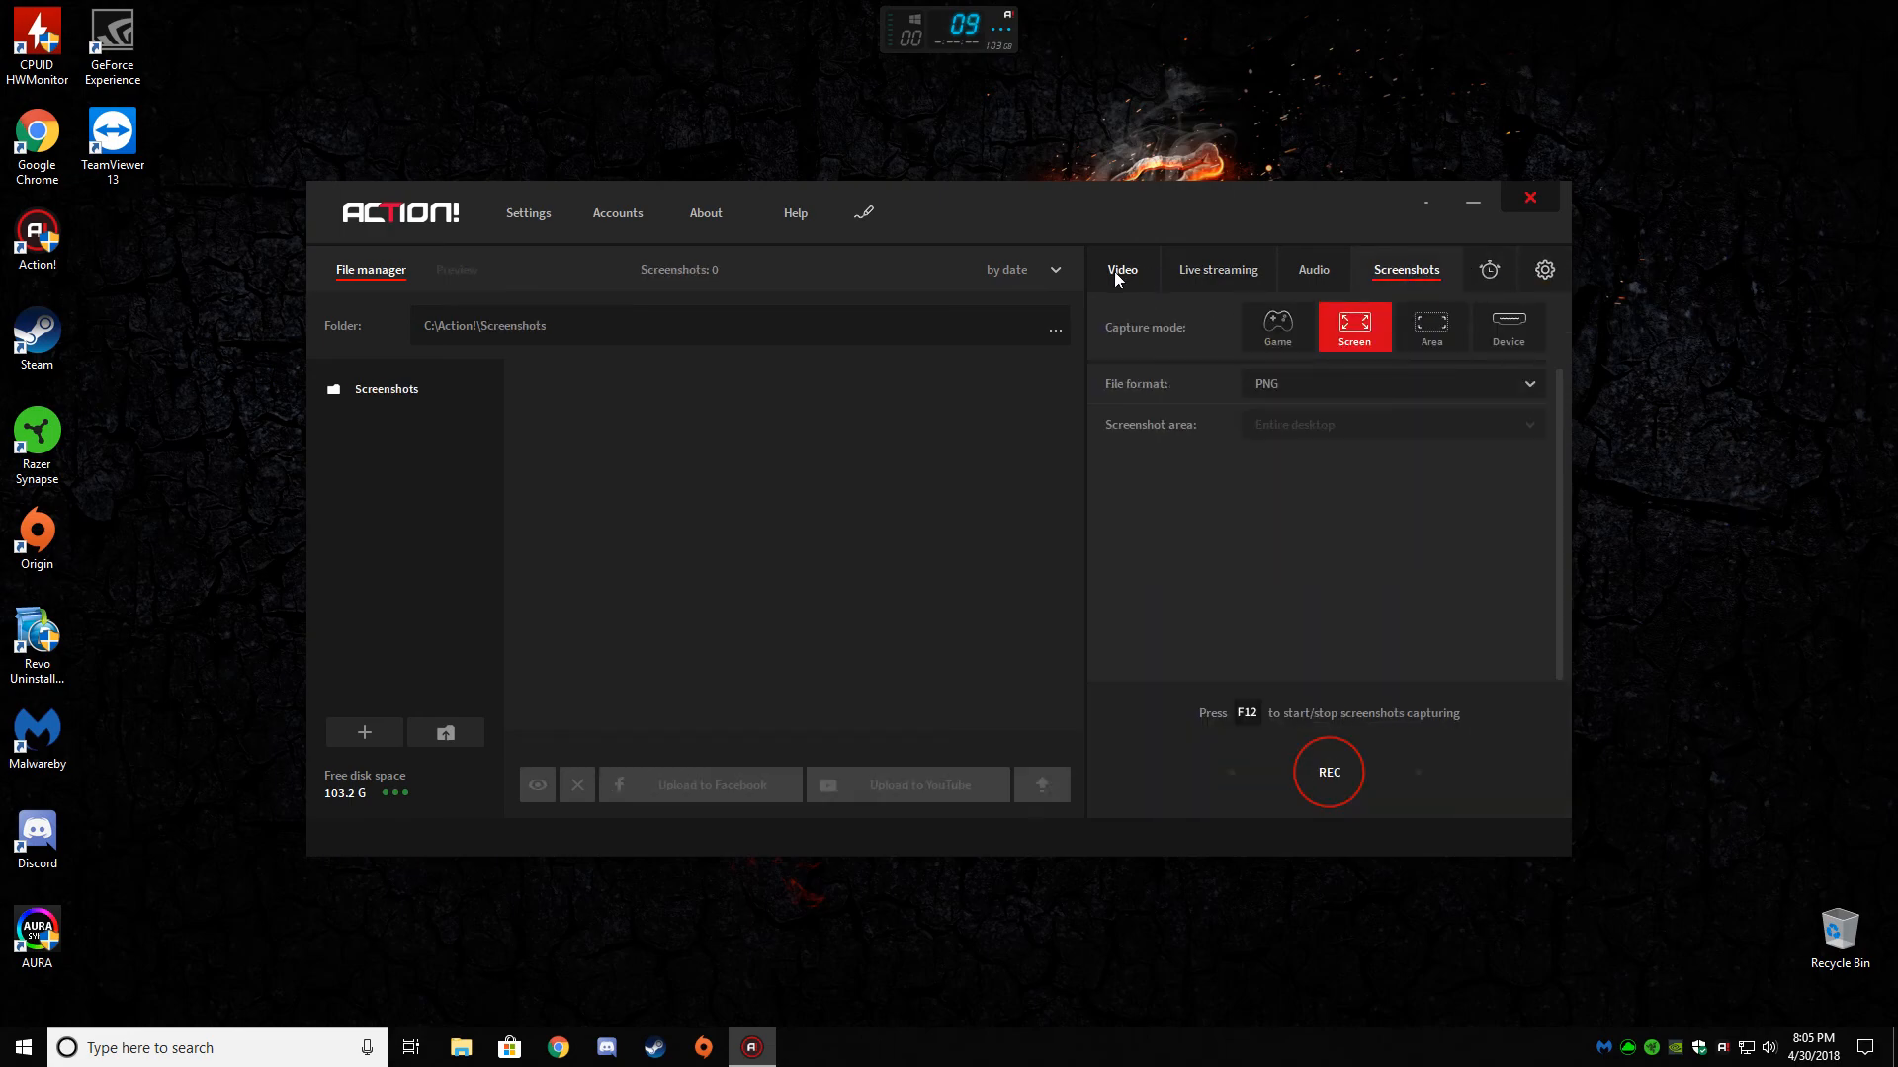
{"action": "left_click", "coordinate": [1121, 269]}
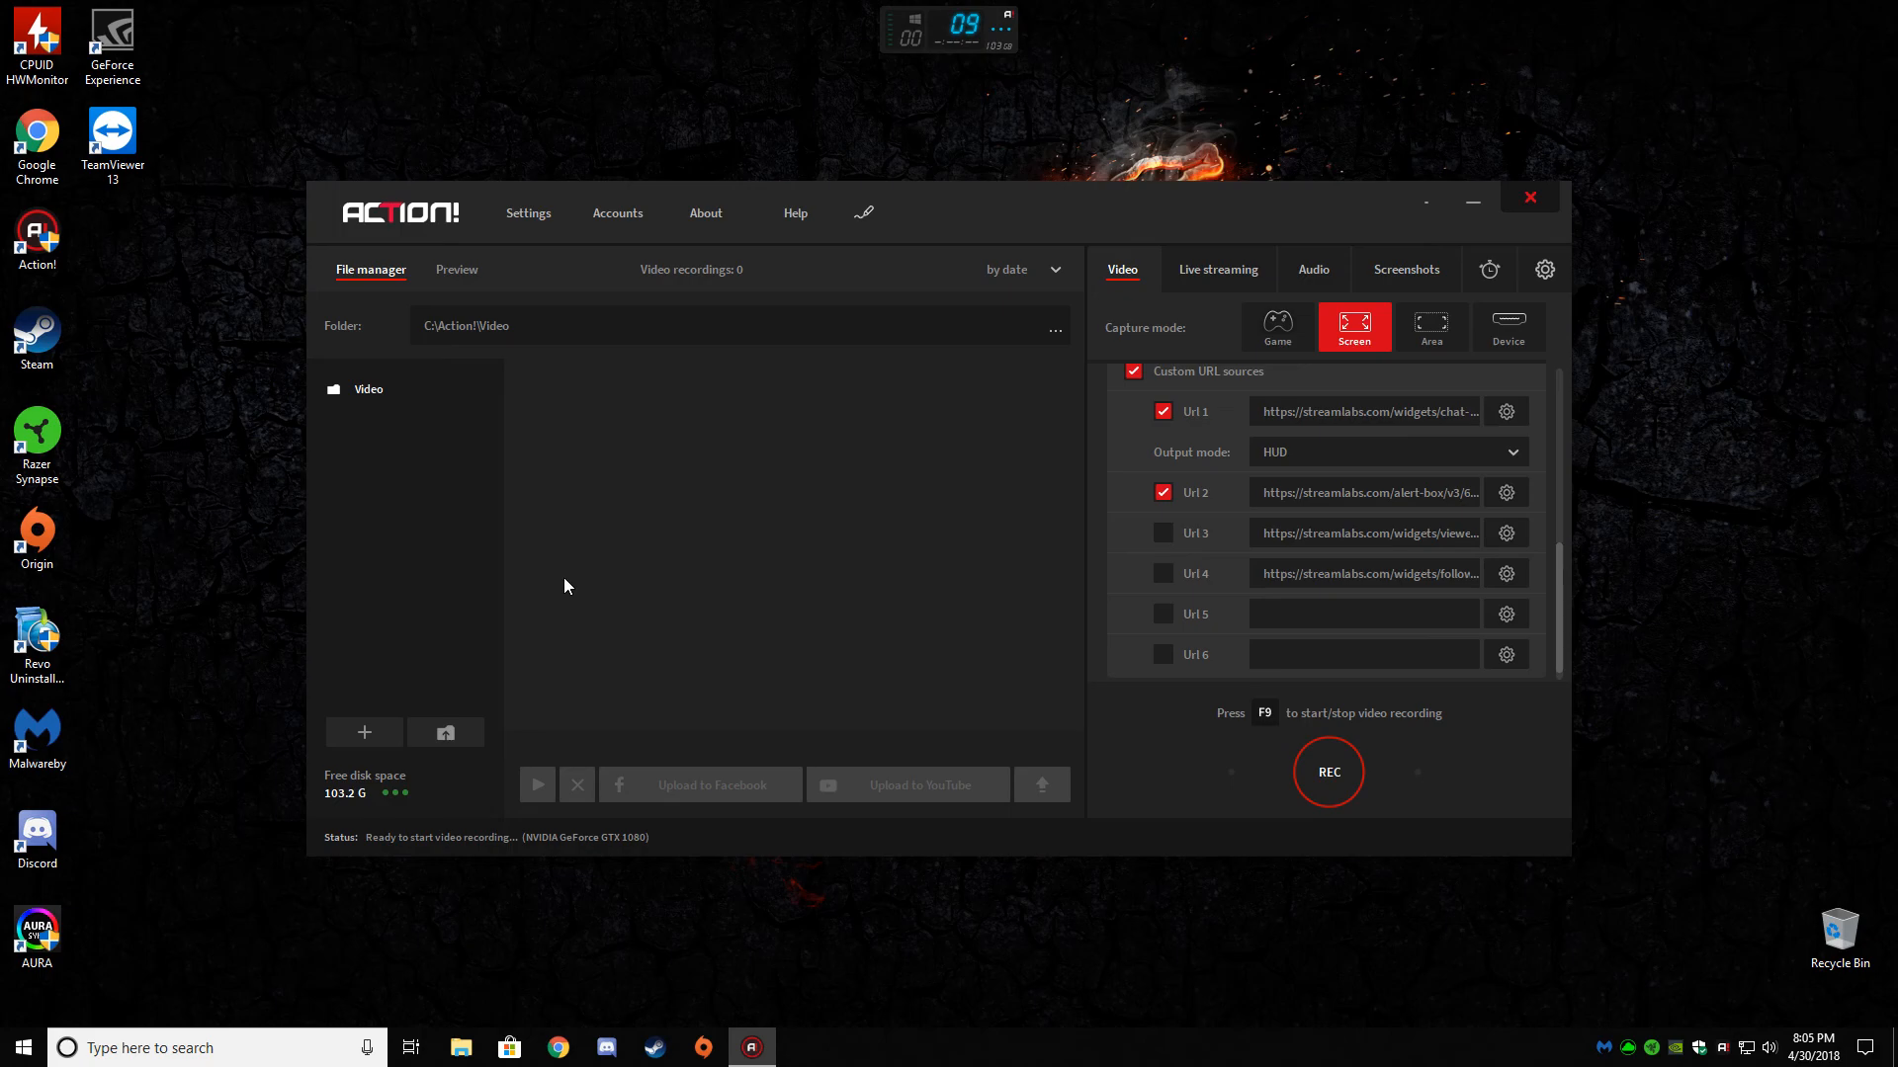
{"action": "left_click", "coordinate": [457, 269]}
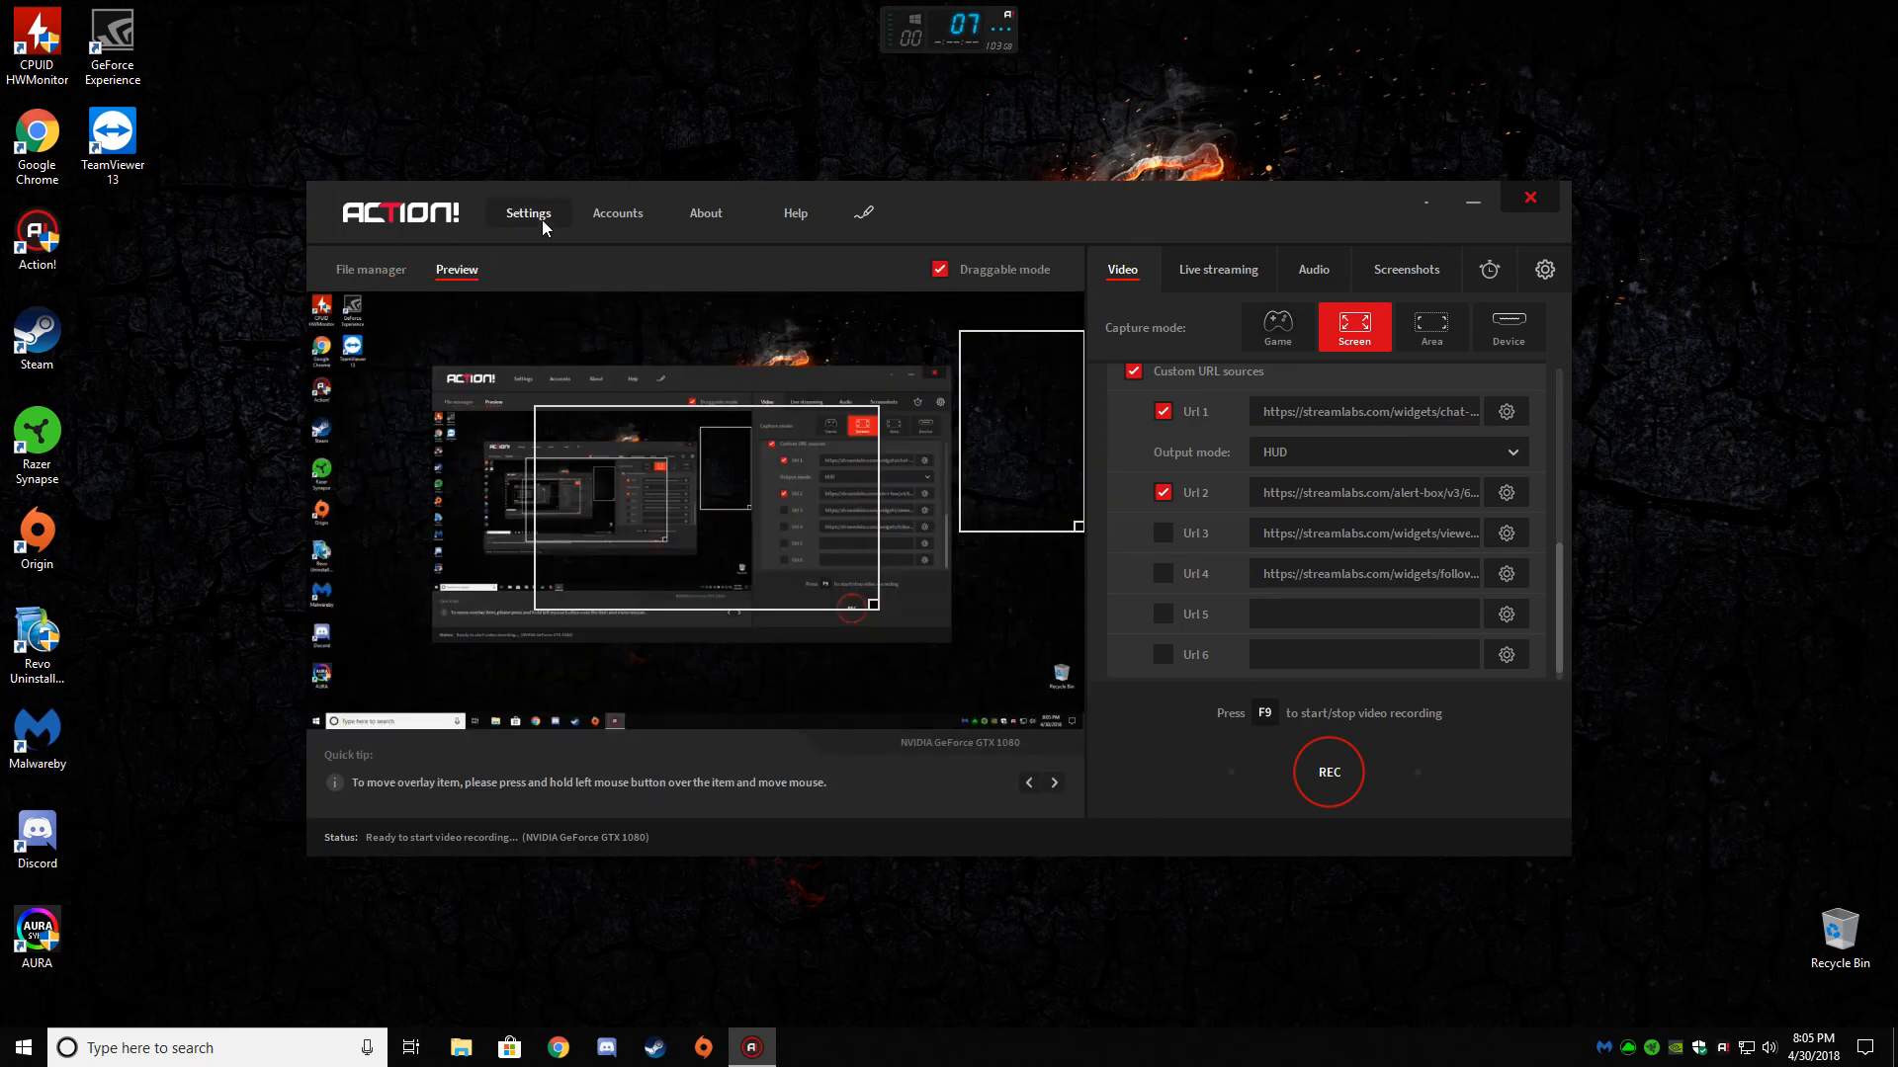
{"action": "mouse_move", "coordinate": [895, 899]}
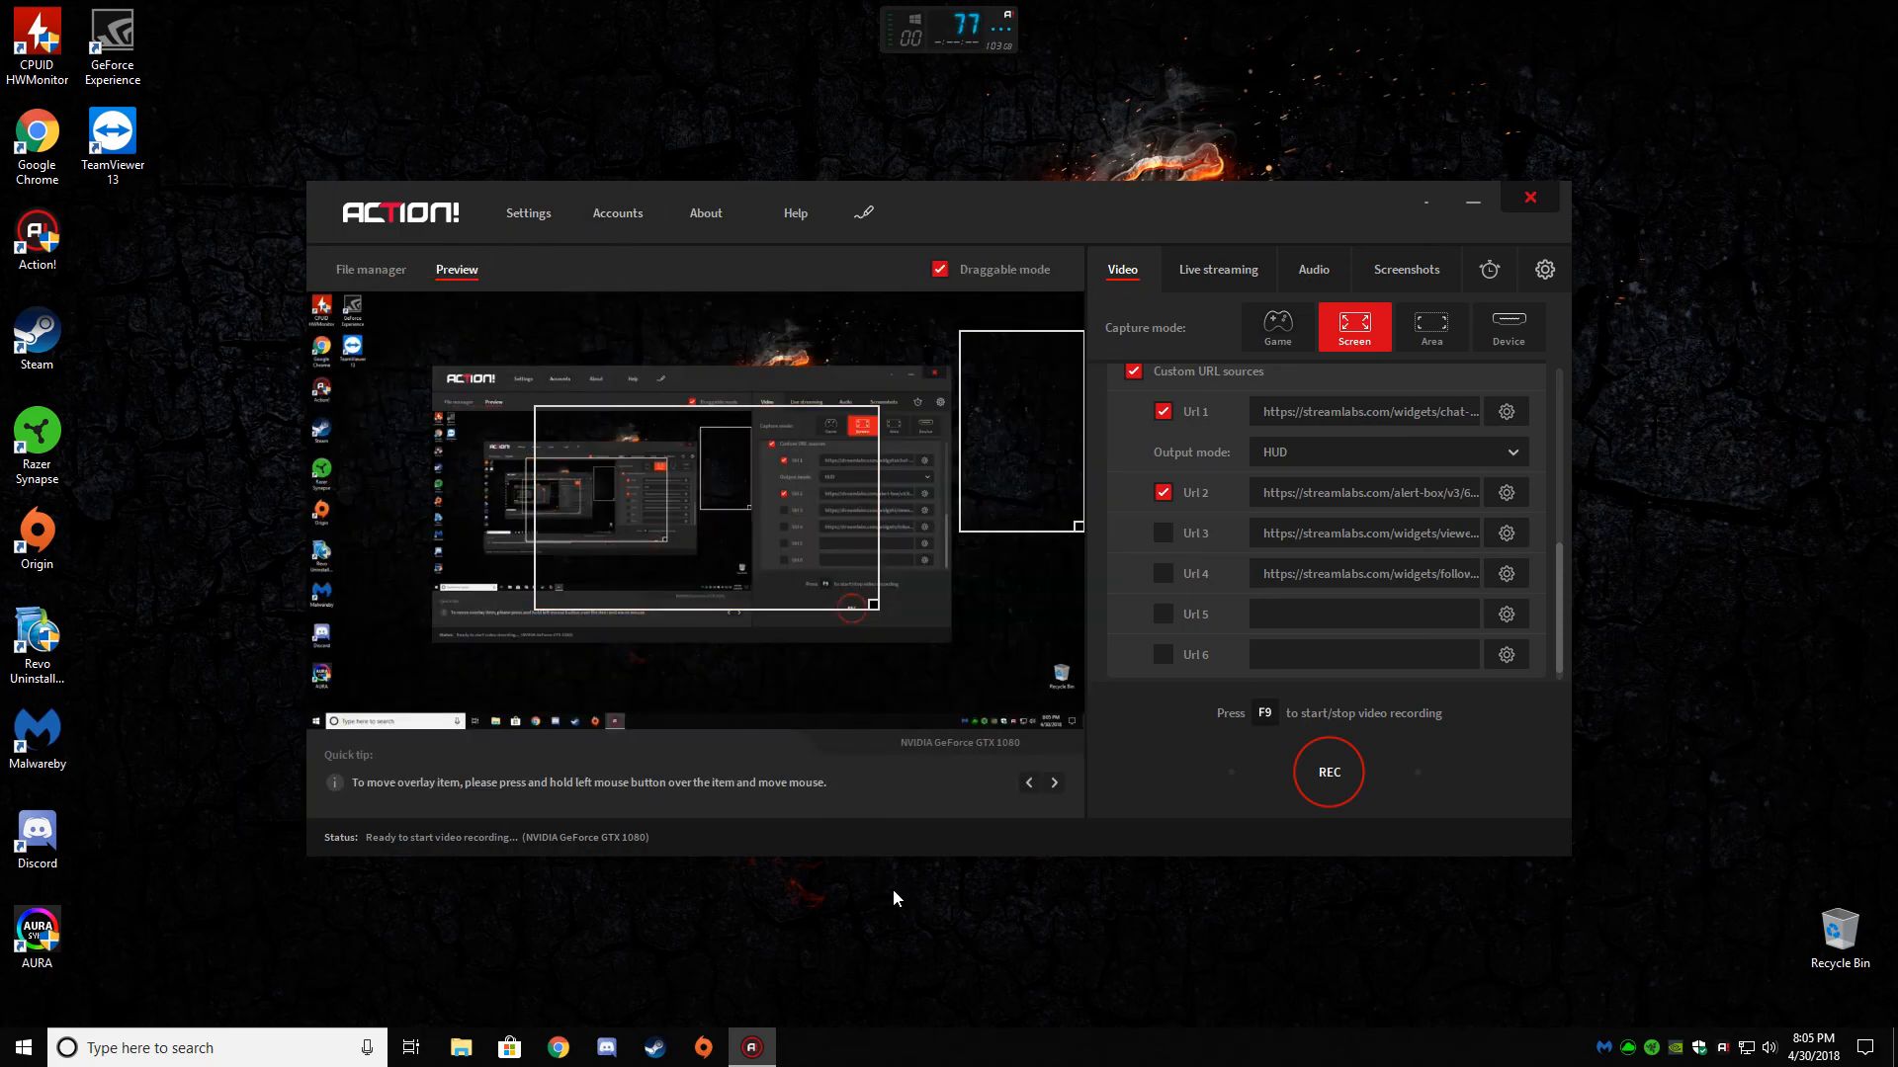
{"action": "mouse_move", "coordinate": [878, 851]}
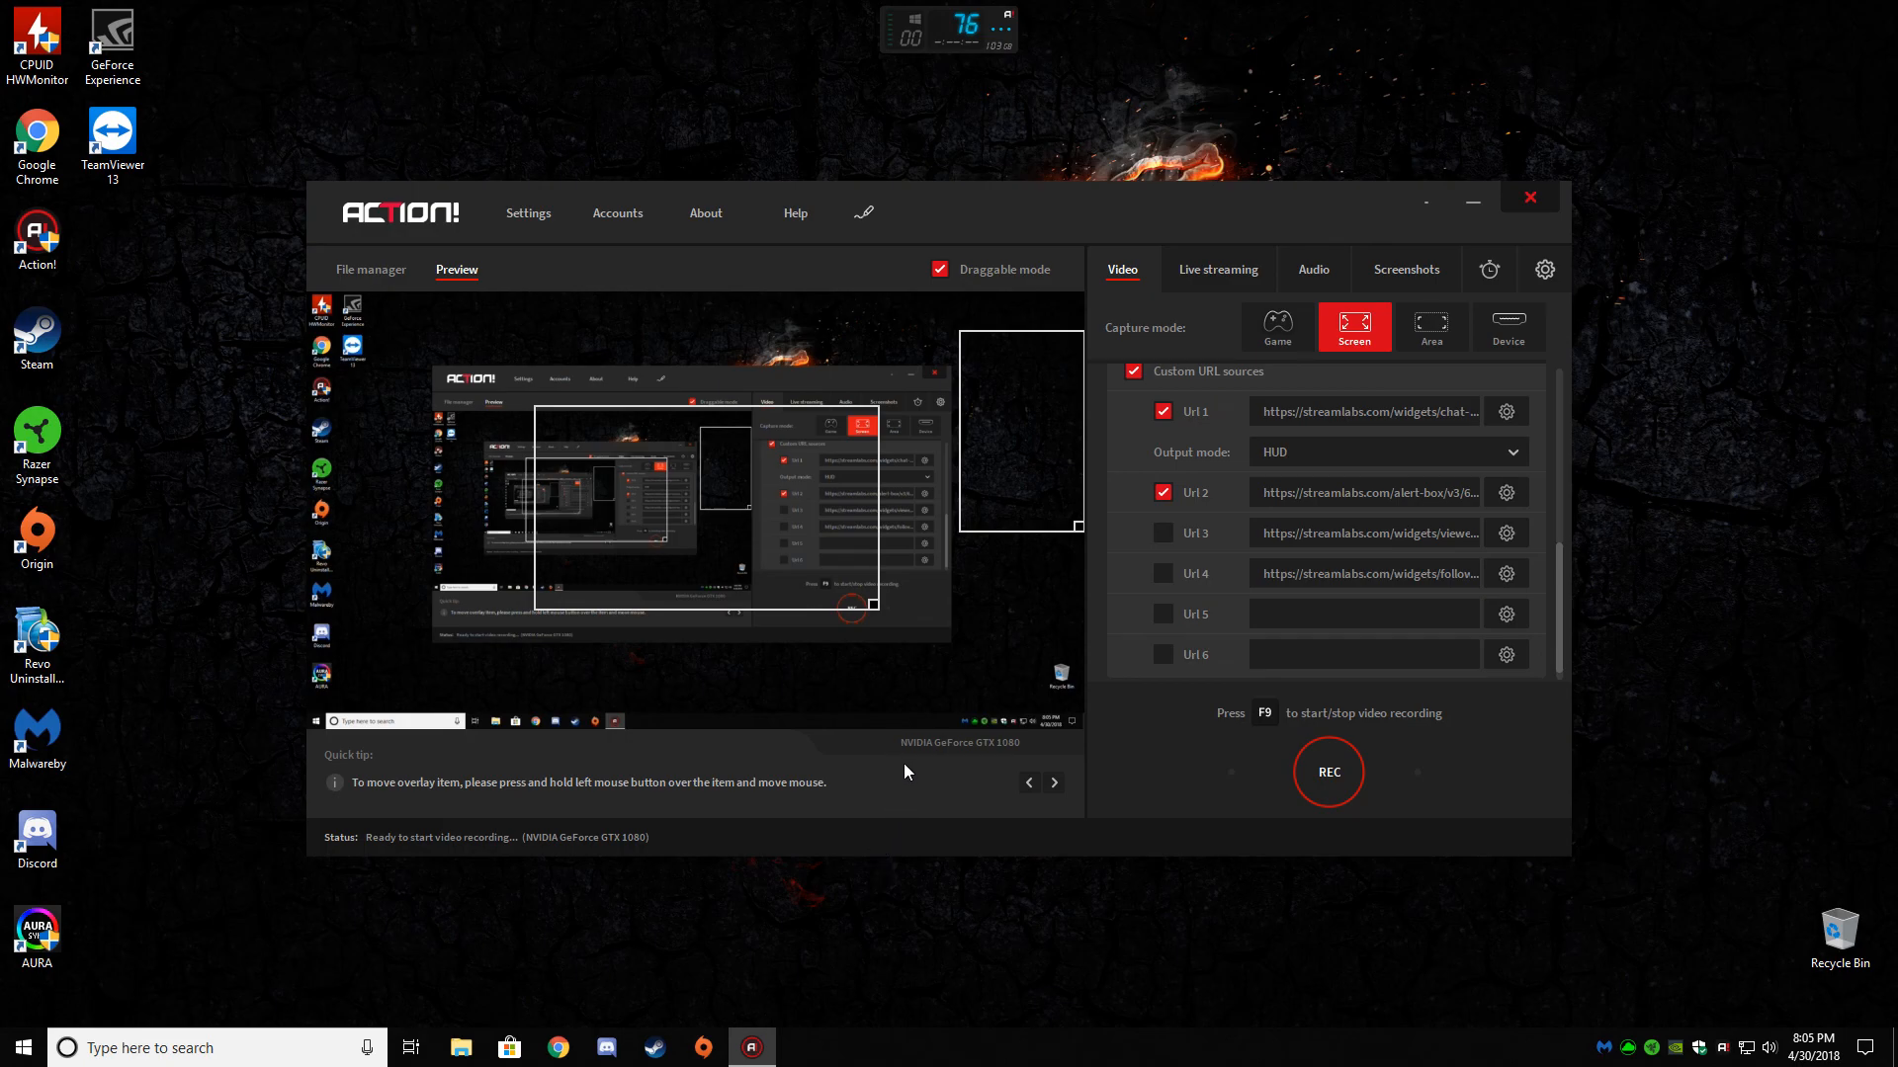
{"action": "mouse_move", "coordinate": [880, 717]}
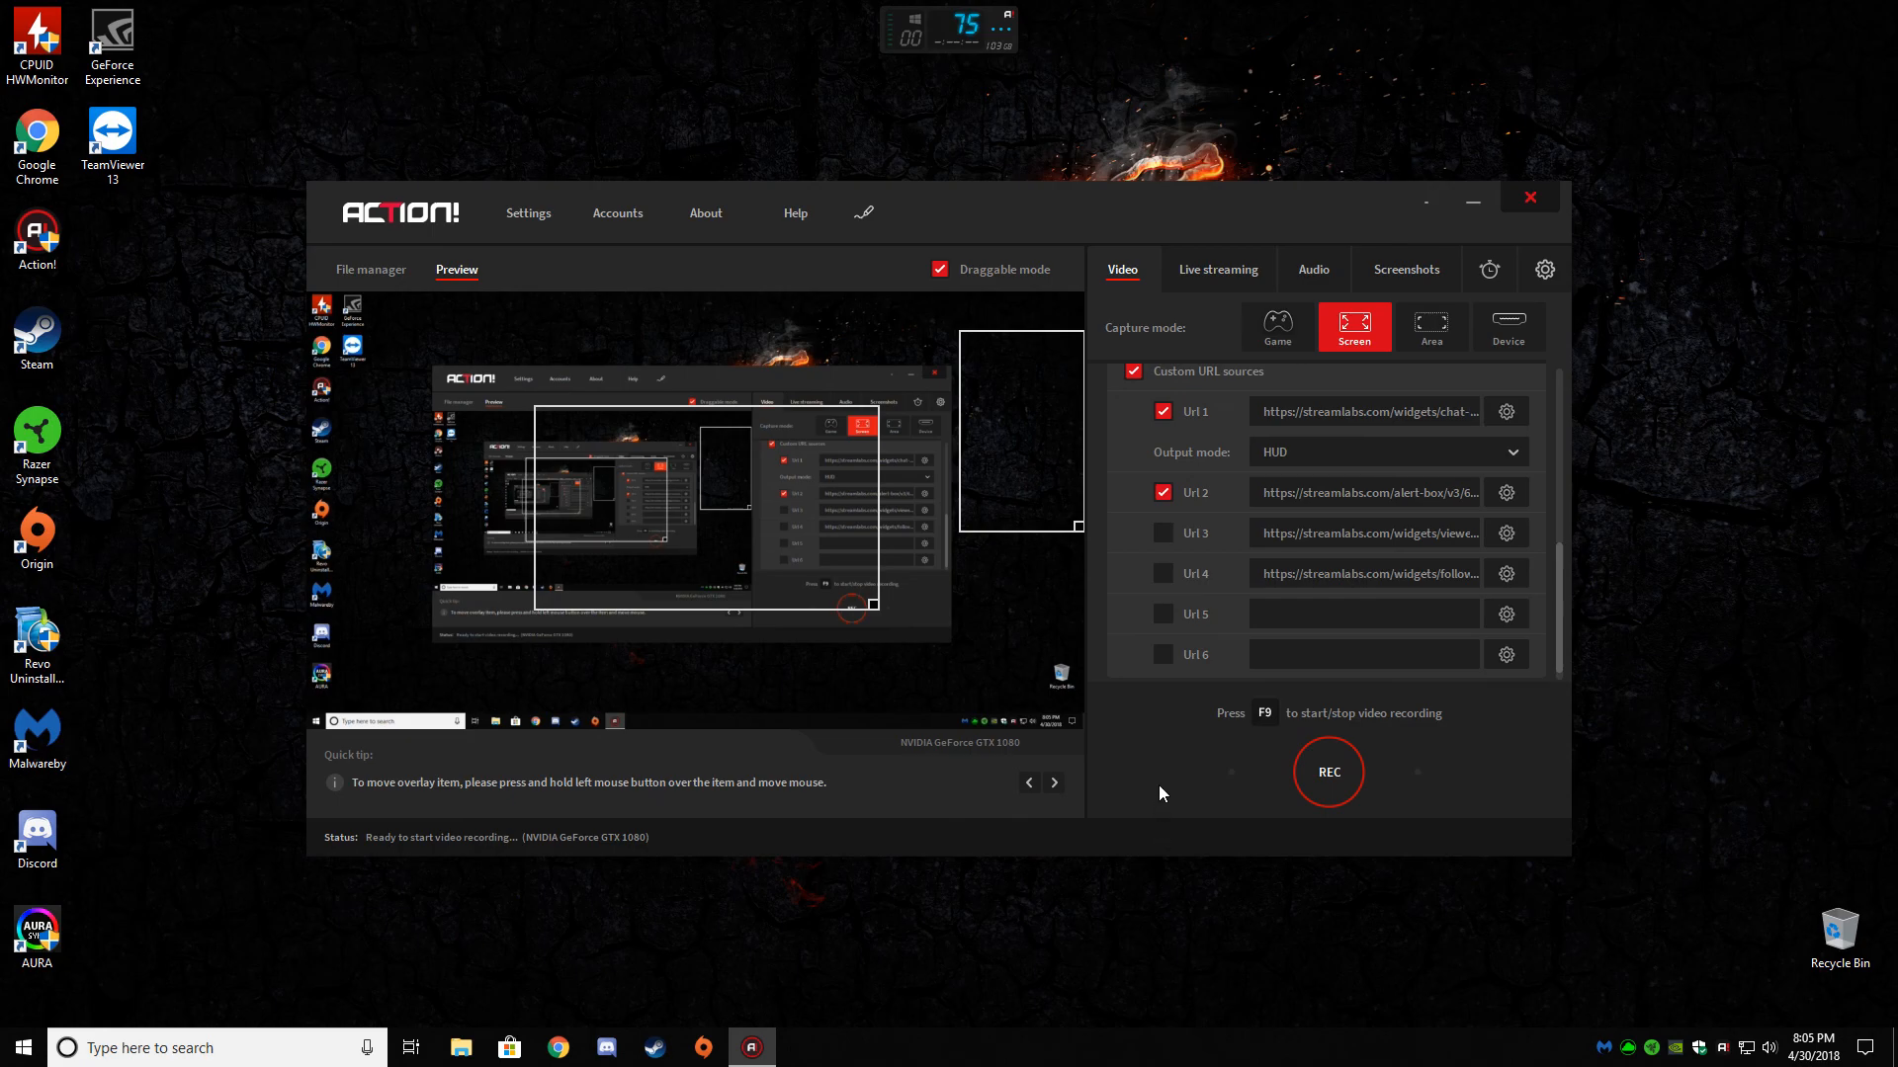
{"action": "mouse_move", "coordinate": [1159, 712]}
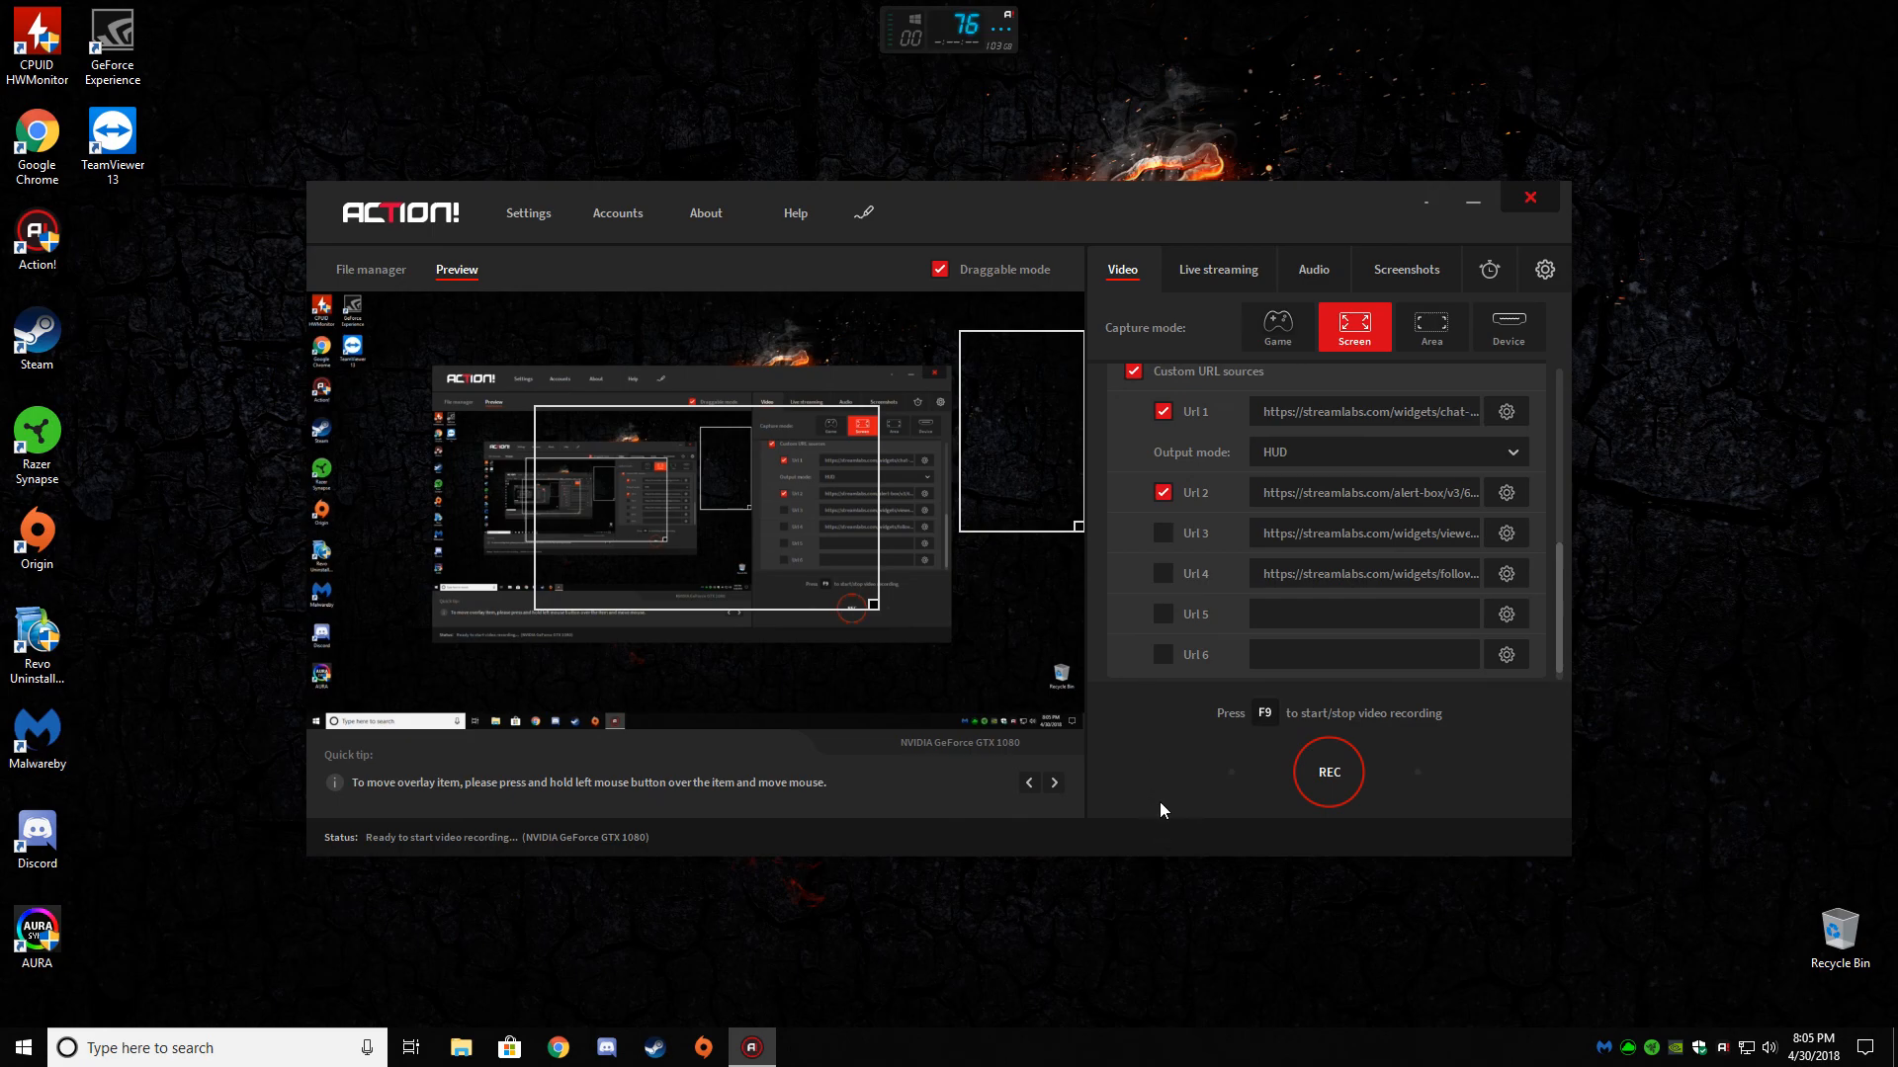
{"action": "mouse_move", "coordinate": [1125, 748]}
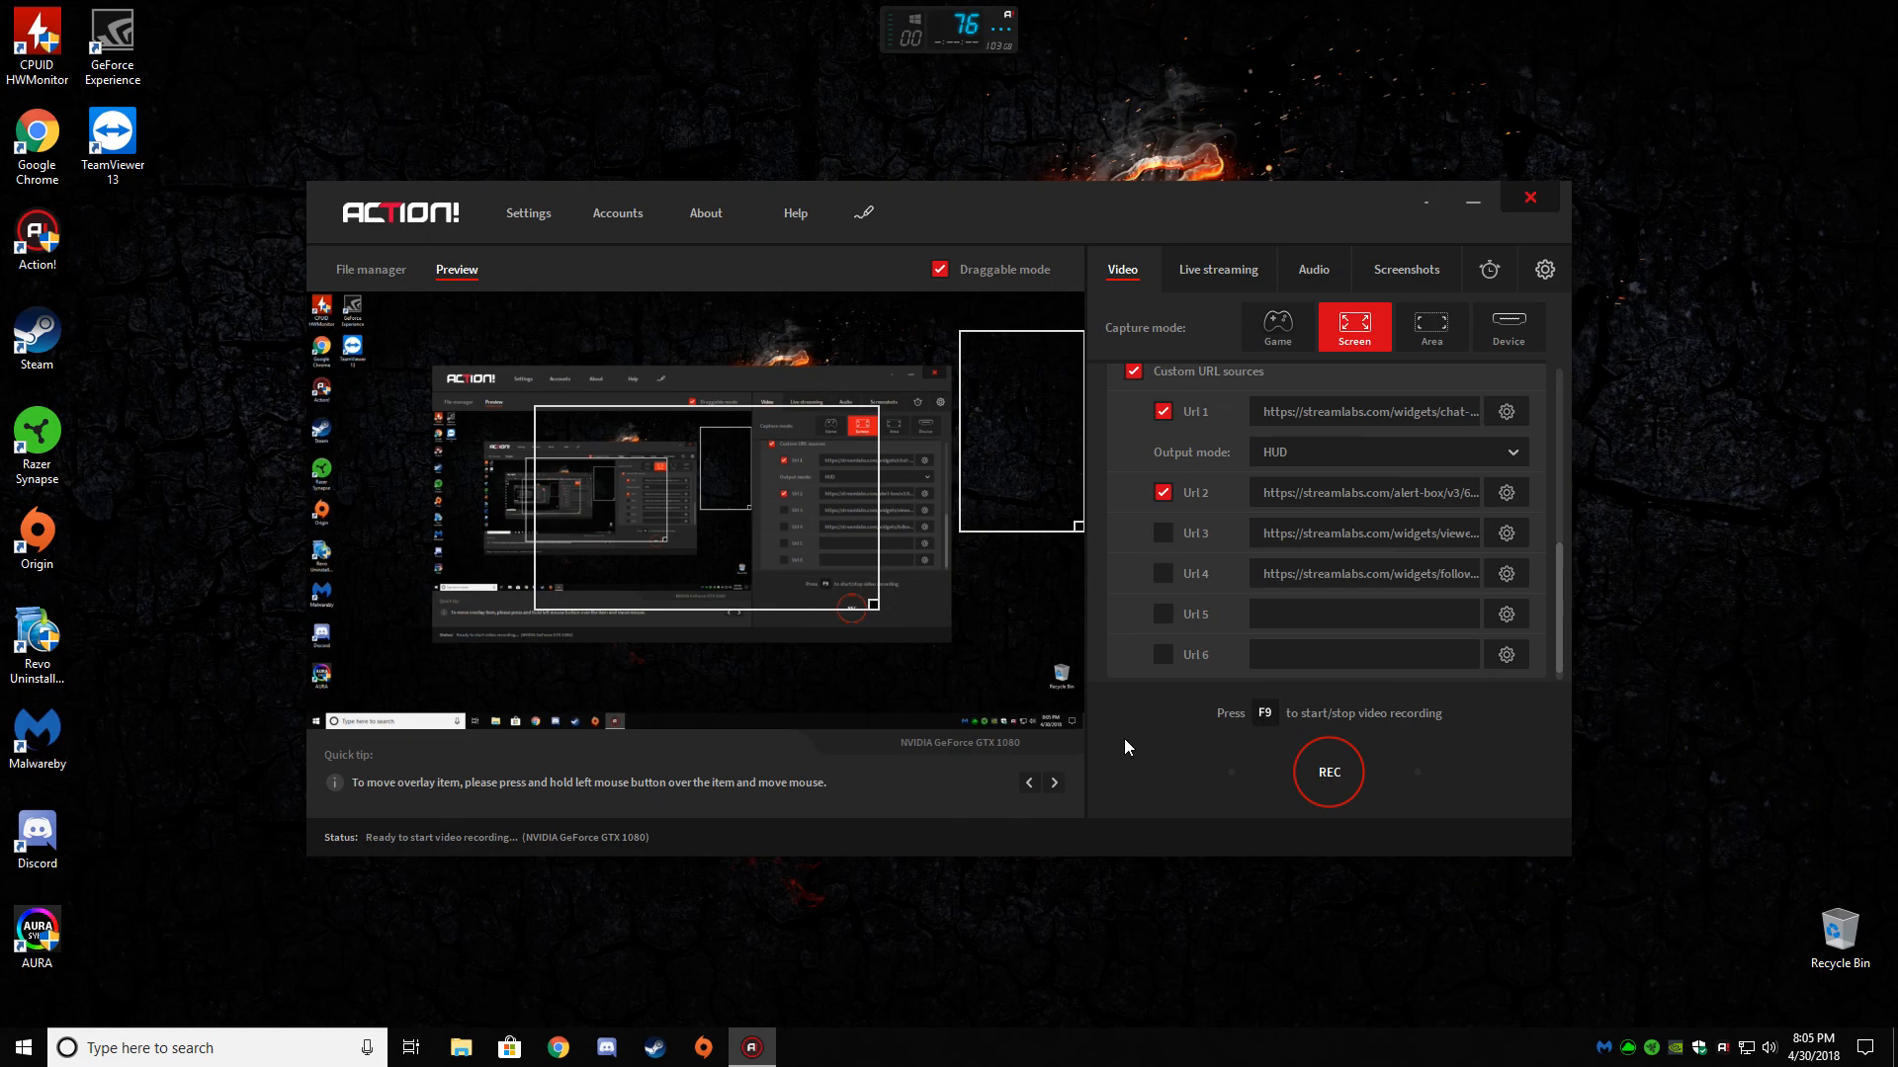
{"action": "mouse_move", "coordinate": [1150, 713]}
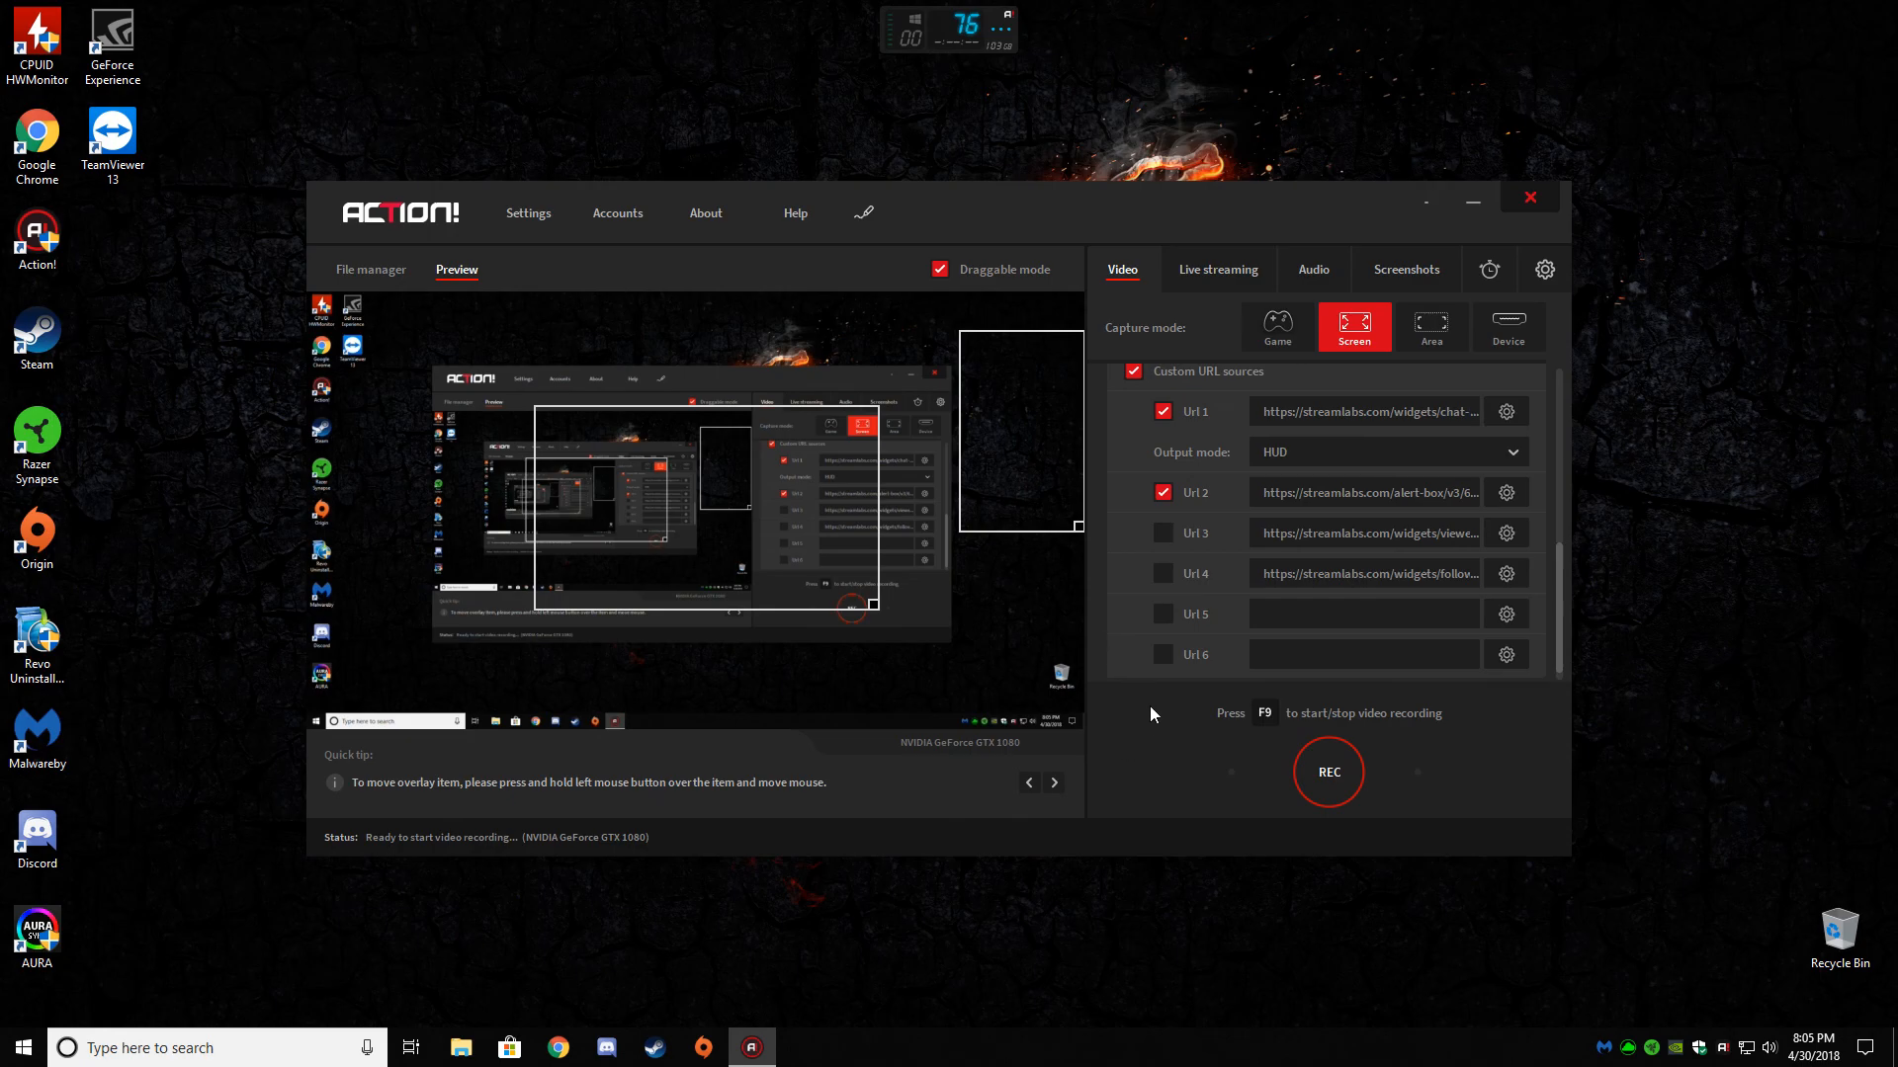
{"action": "mouse_move", "coordinate": [1190, 697]}
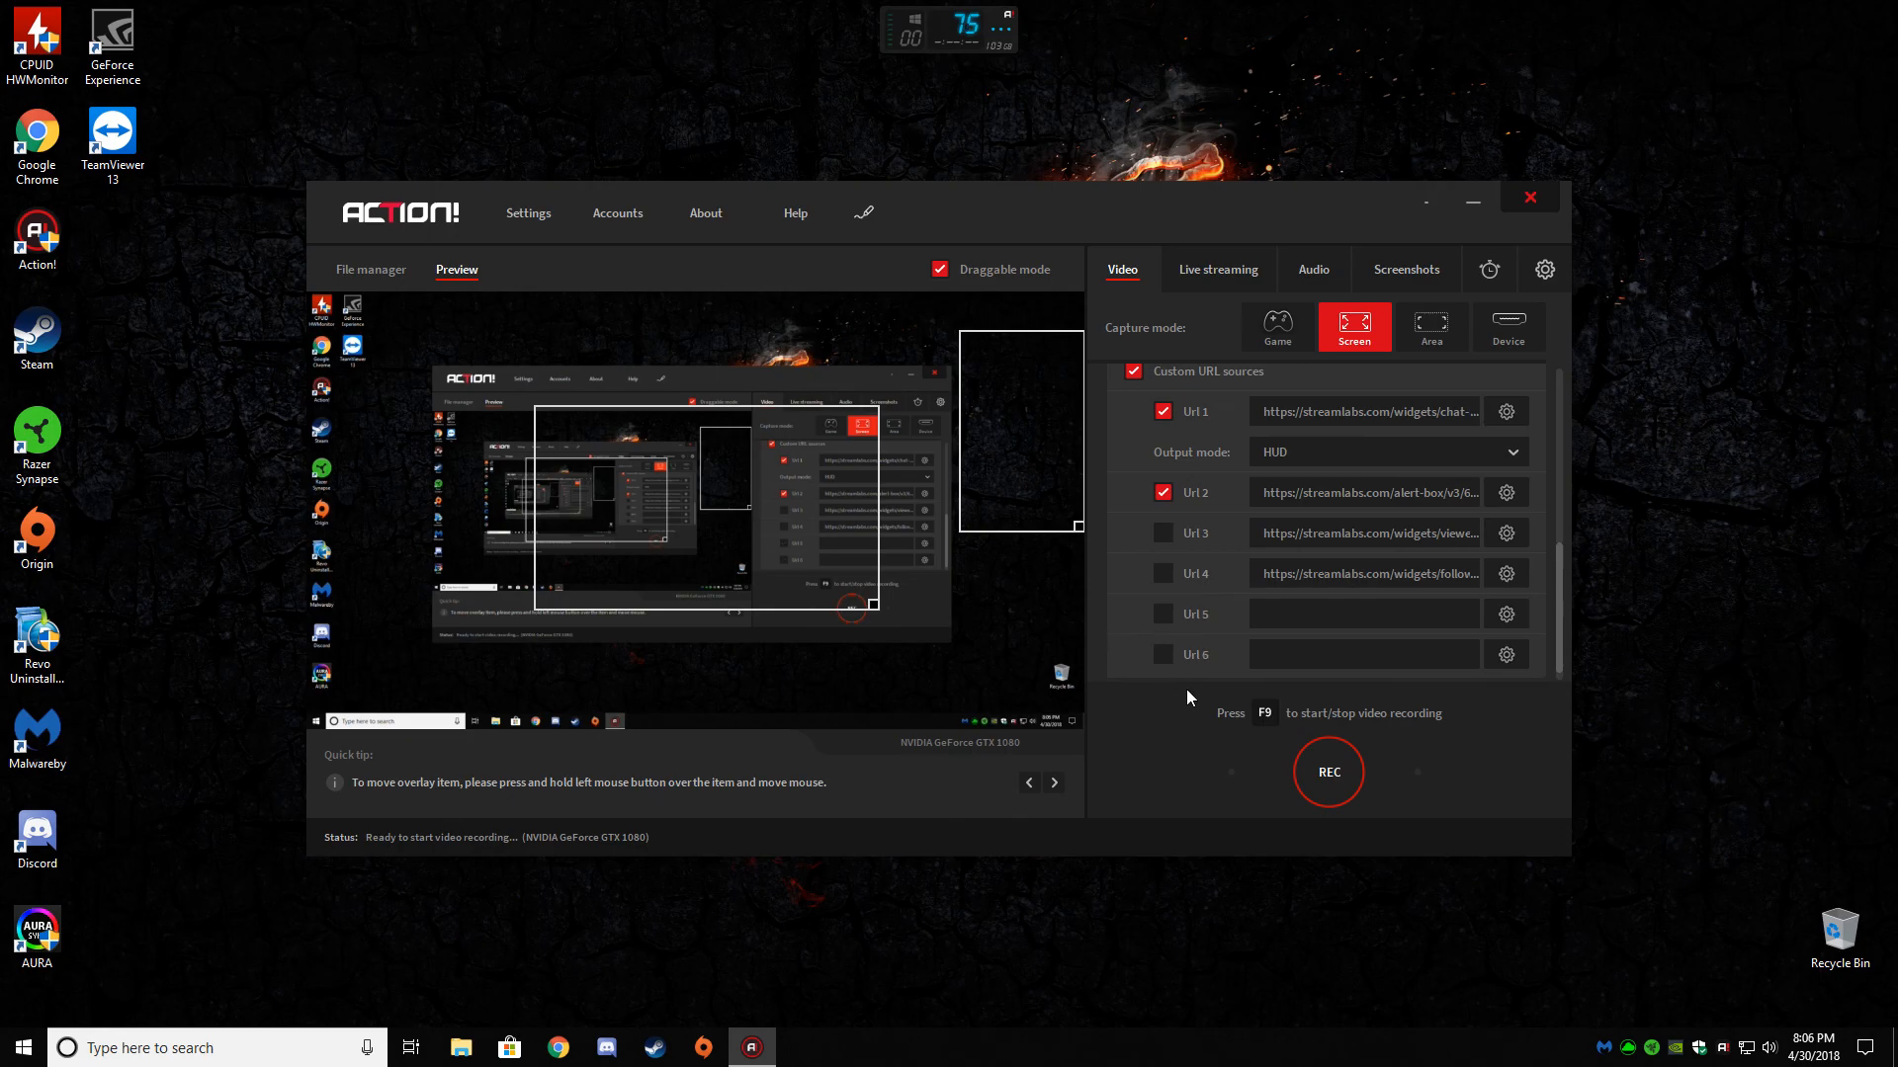